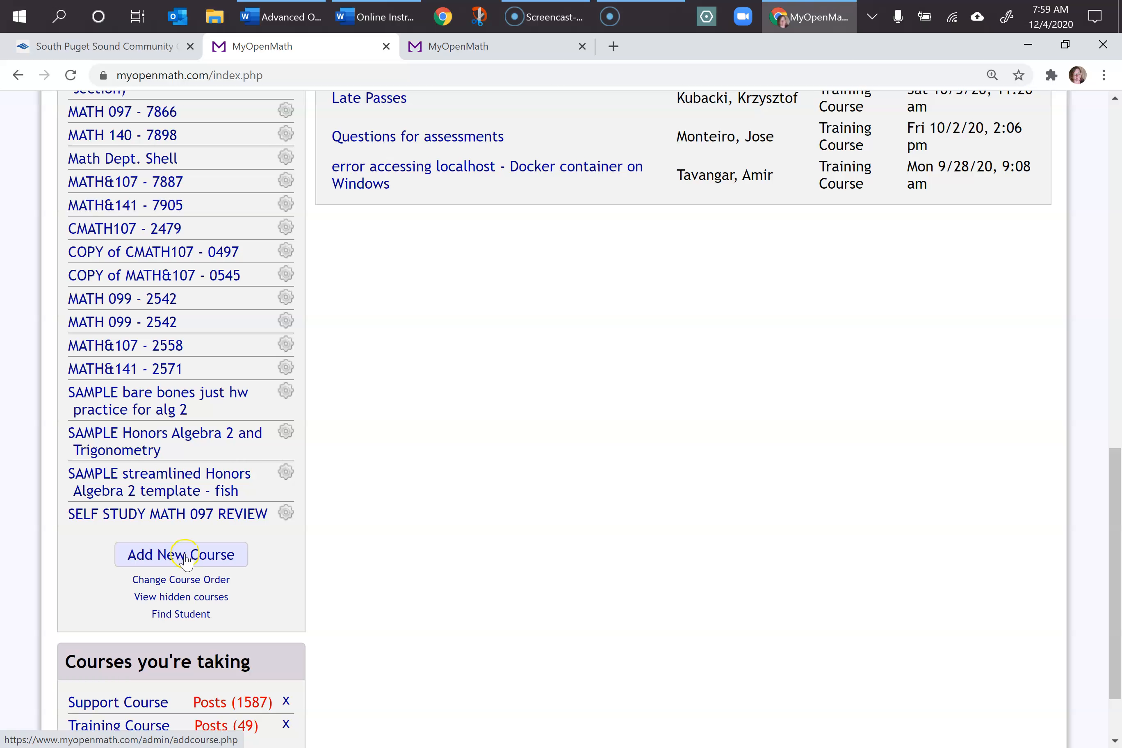
pyautogui.moveTo(182, 559)
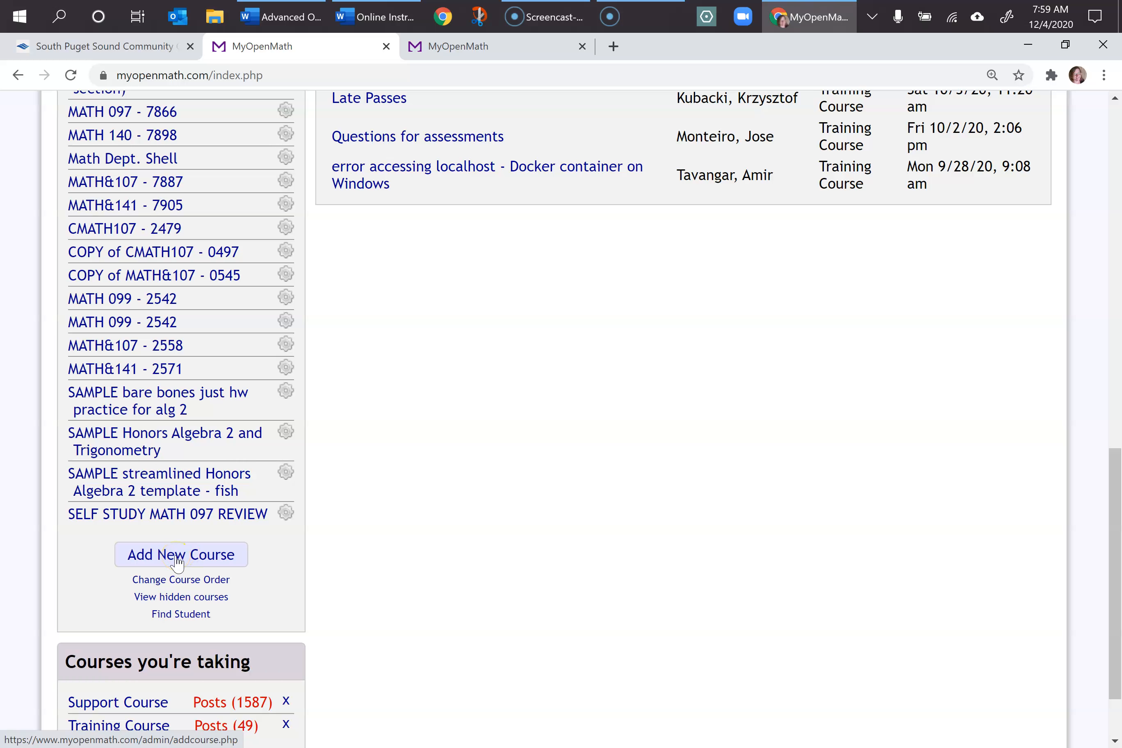
# - Start adding a new course from the home page's course list
pyautogui.click(181, 554)
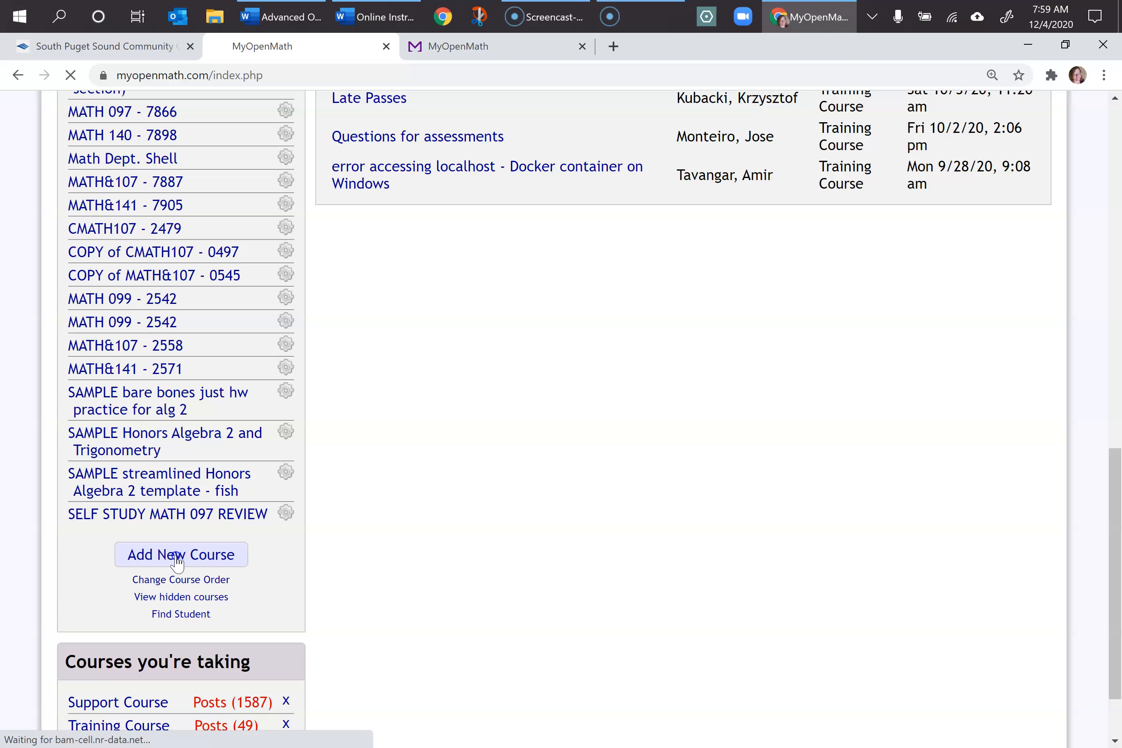
pyautogui.click(181, 554)
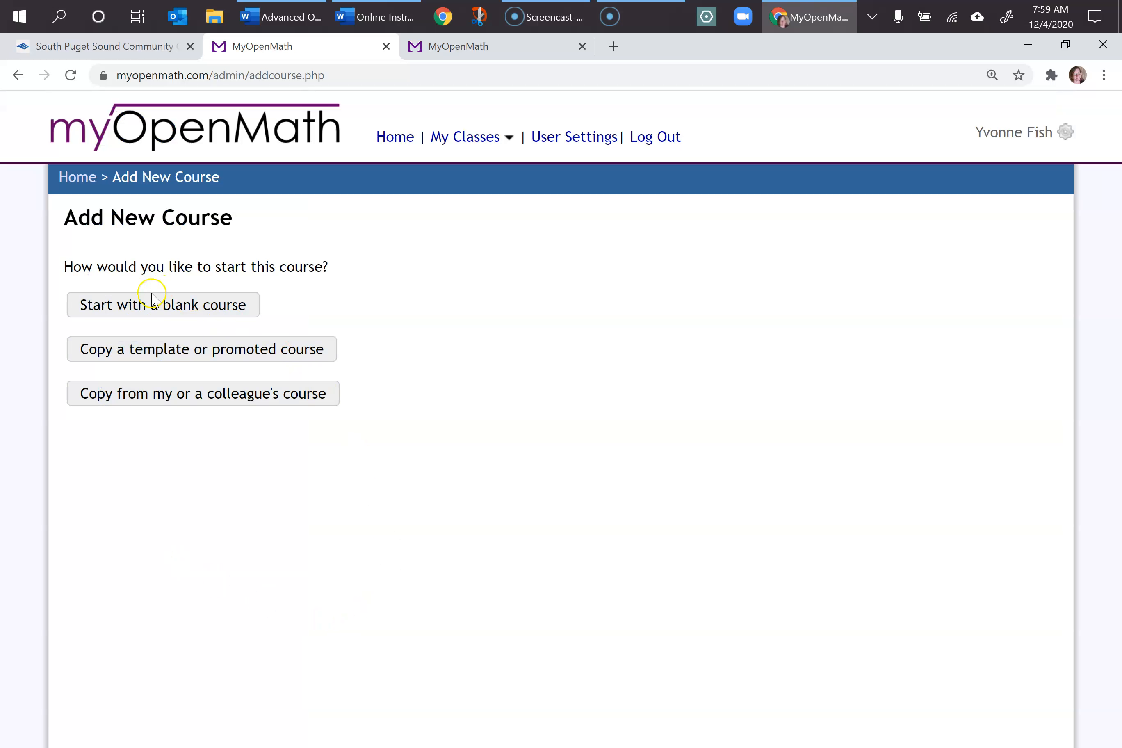
pyautogui.click(162, 304)
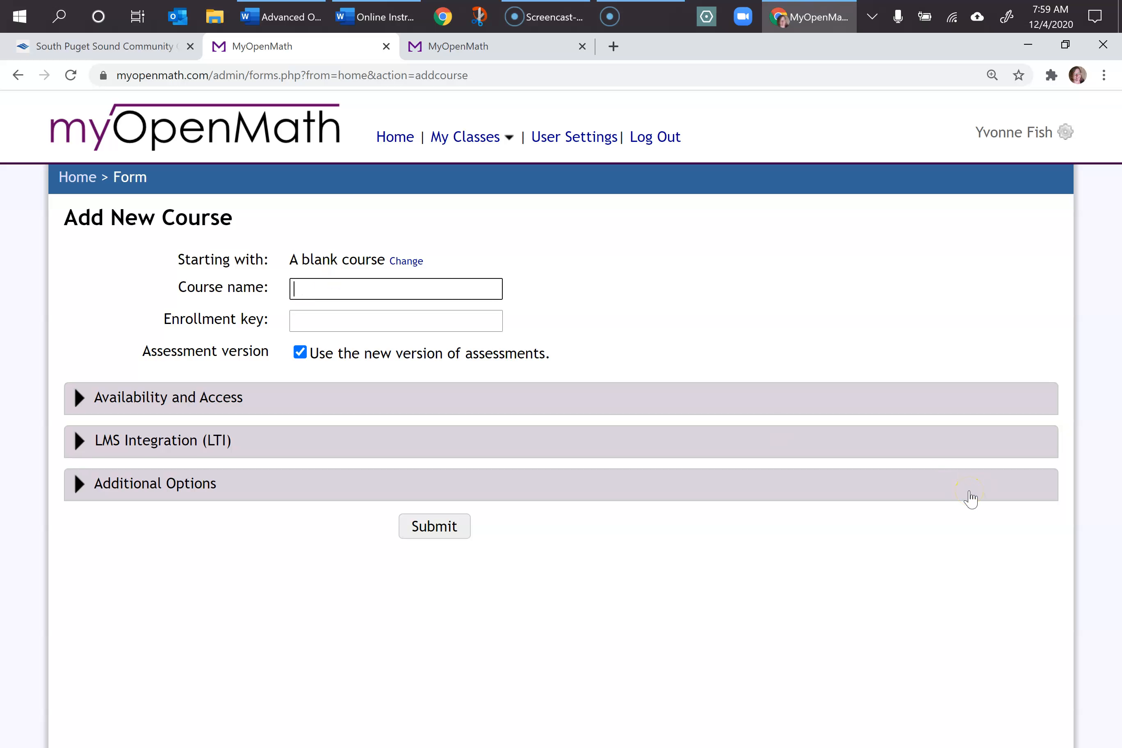
pyautogui.write('ma')
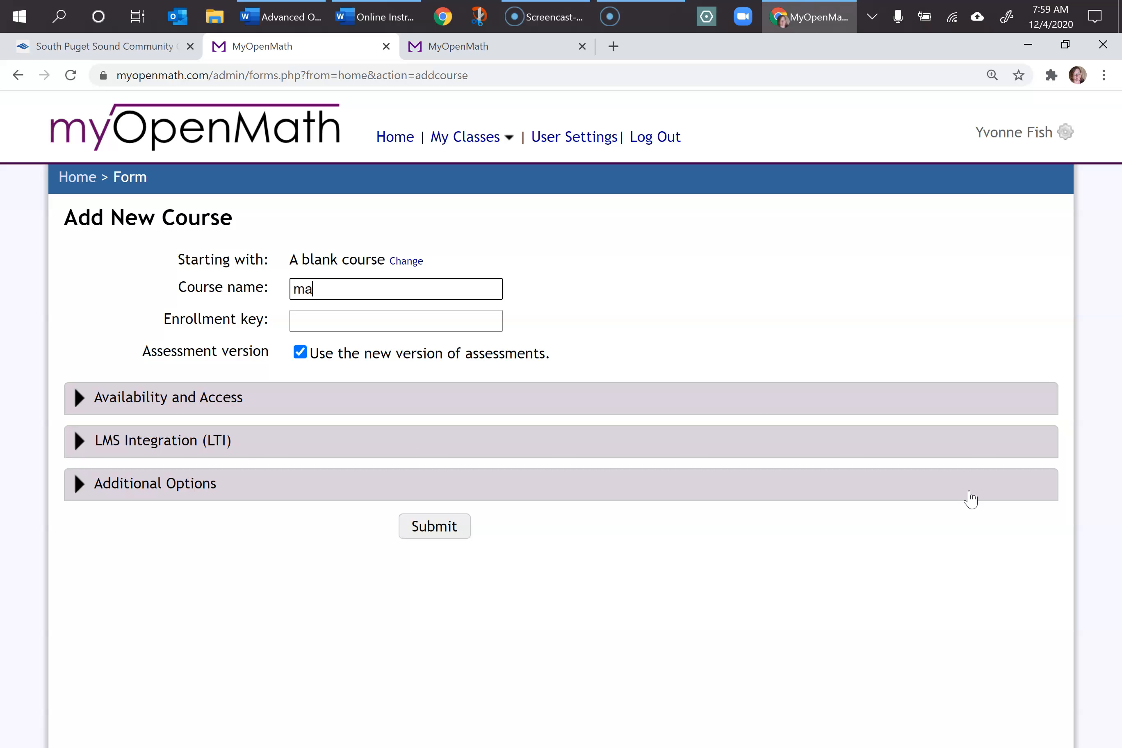
pyautogui.write('th')
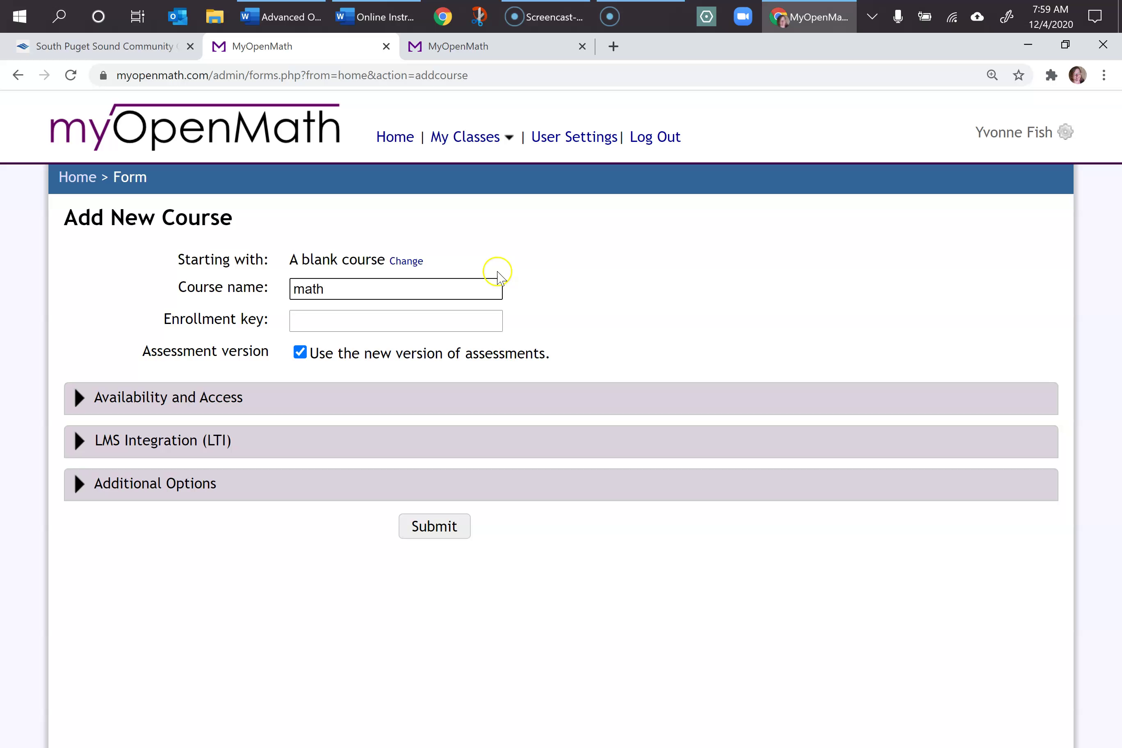
pyautogui.click(396, 320)
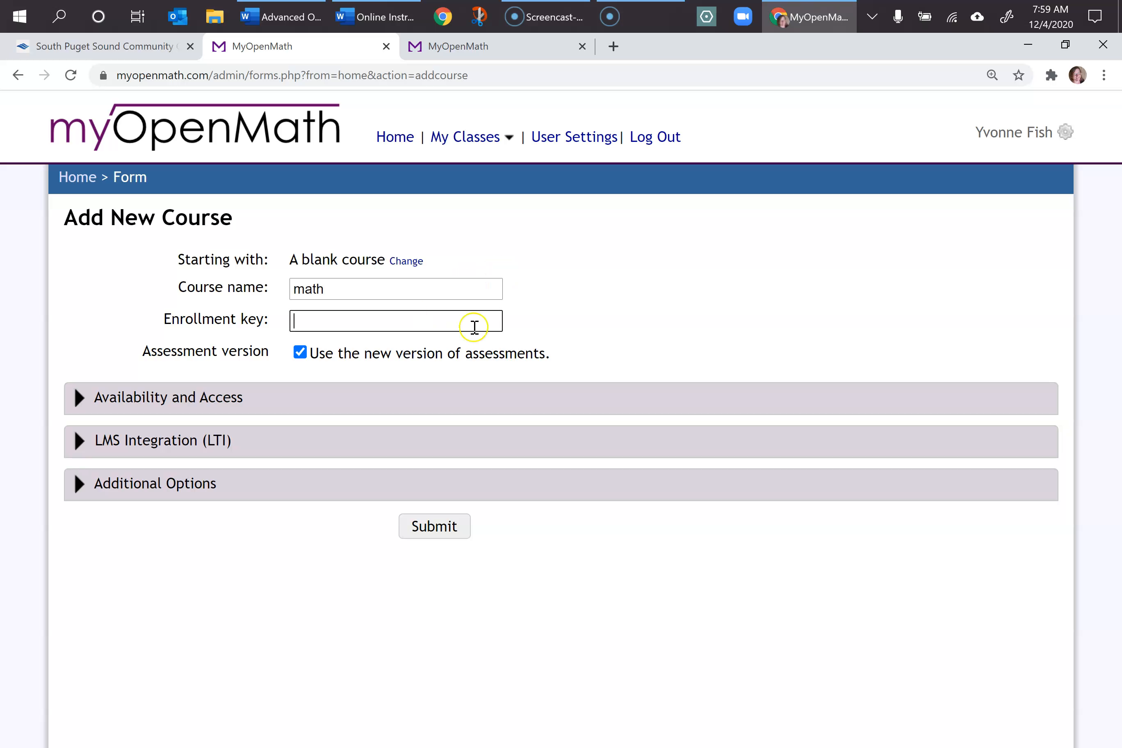
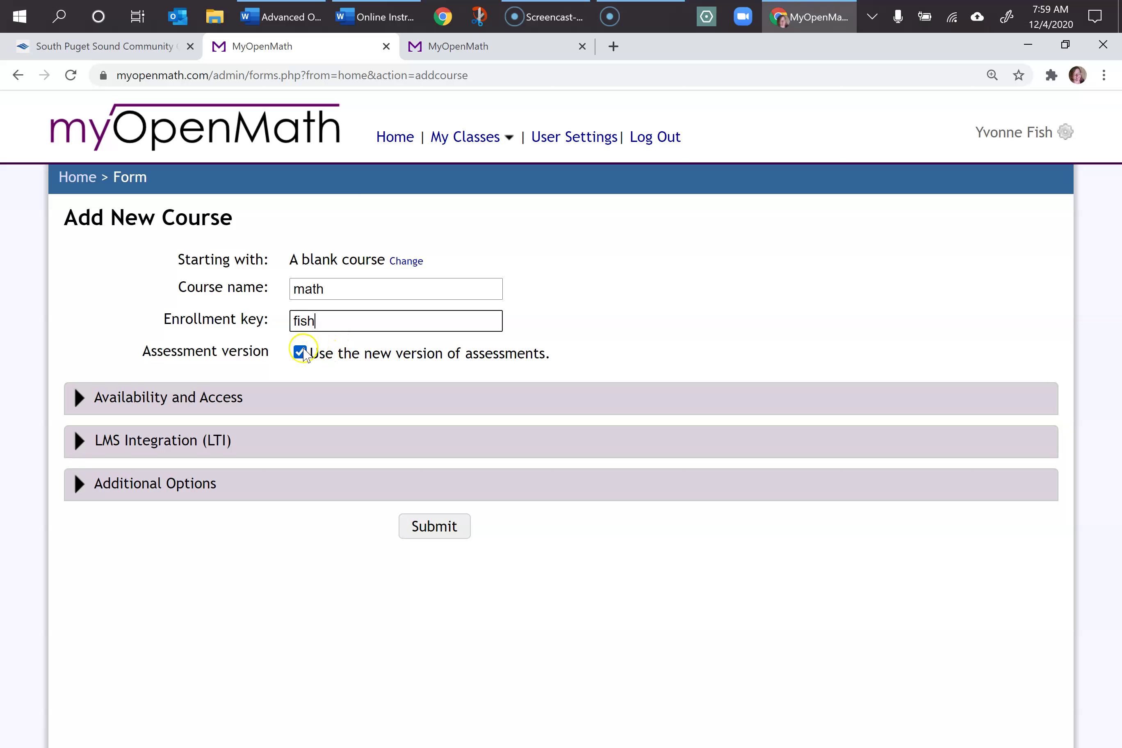
pyautogui.moveTo(573, 403)
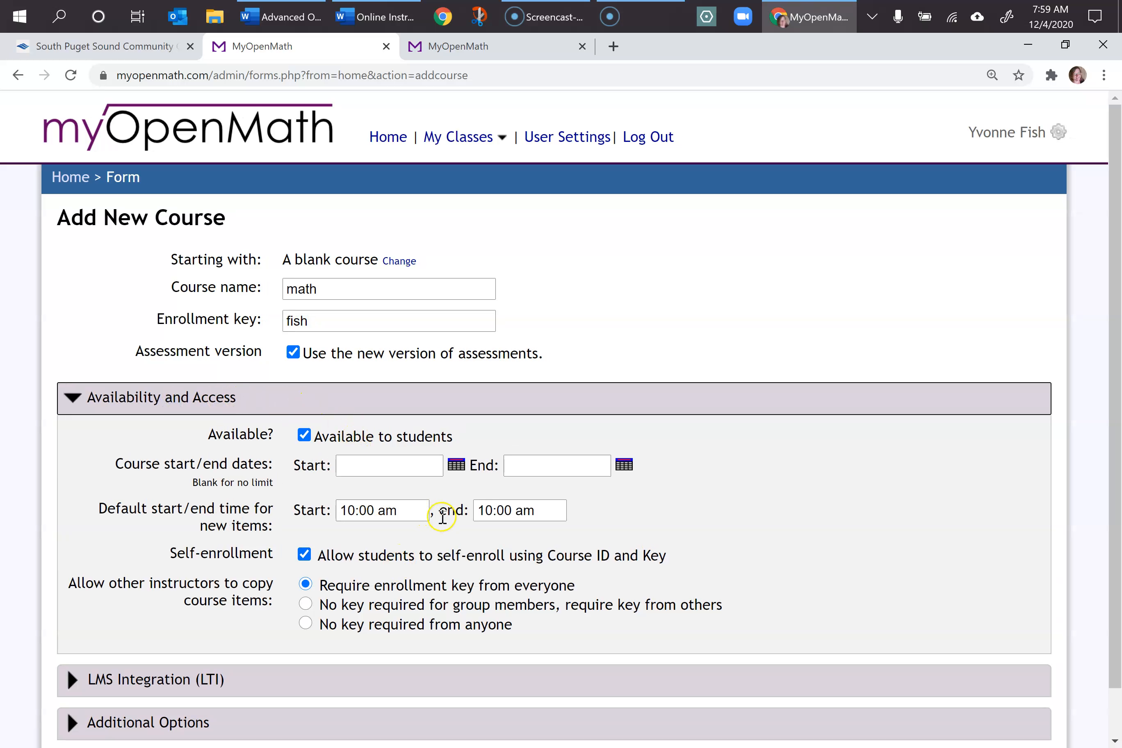
pyautogui.moveTo(495, 605)
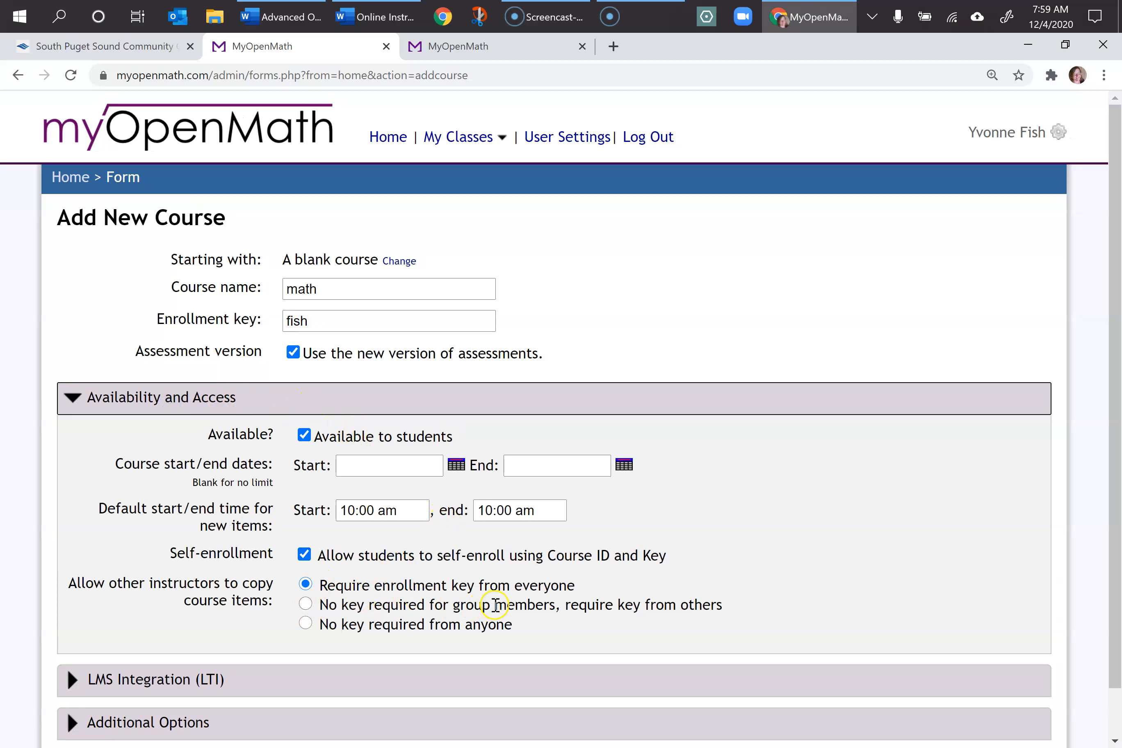
pyautogui.moveTo(363, 646)
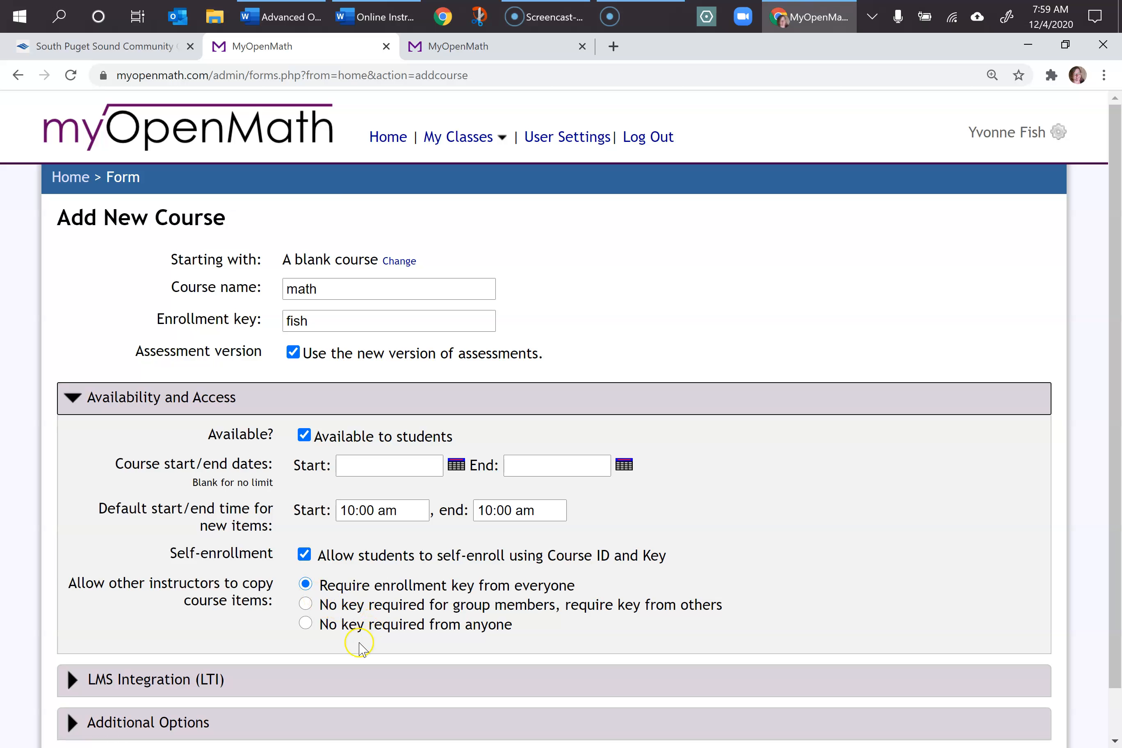
pyautogui.moveTo(274, 581)
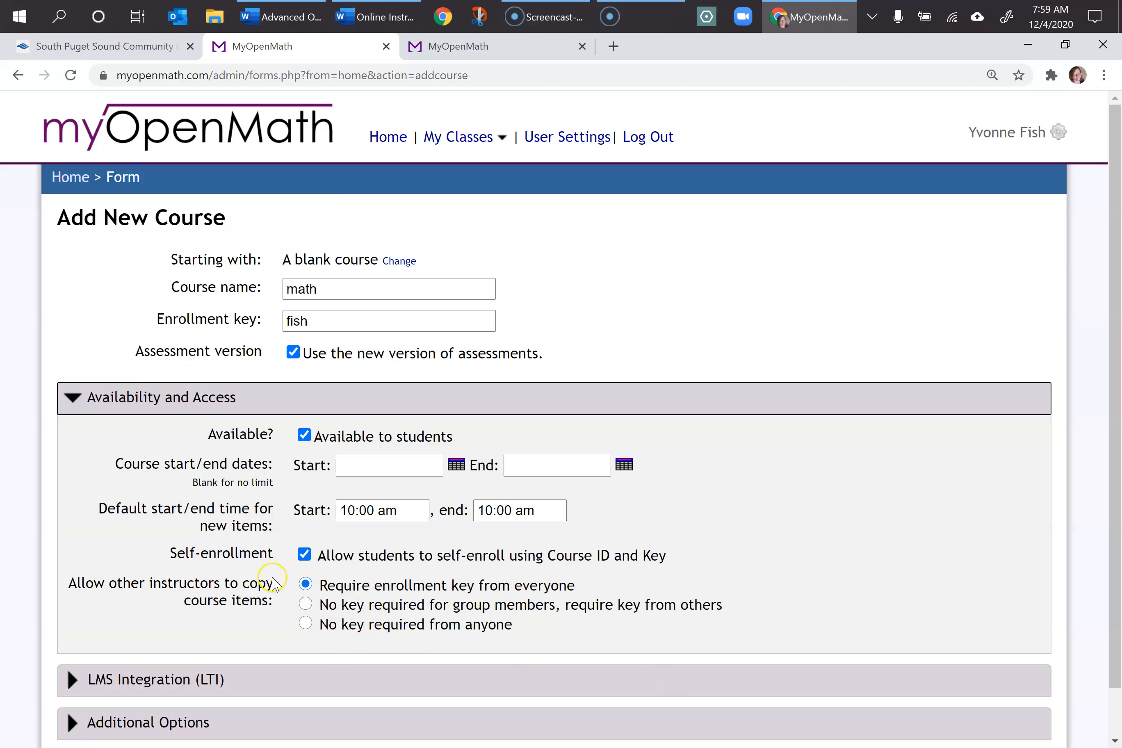
# - Scroll down the form to the LMS Integration (LTI) settings
pyautogui.scroll(-3)
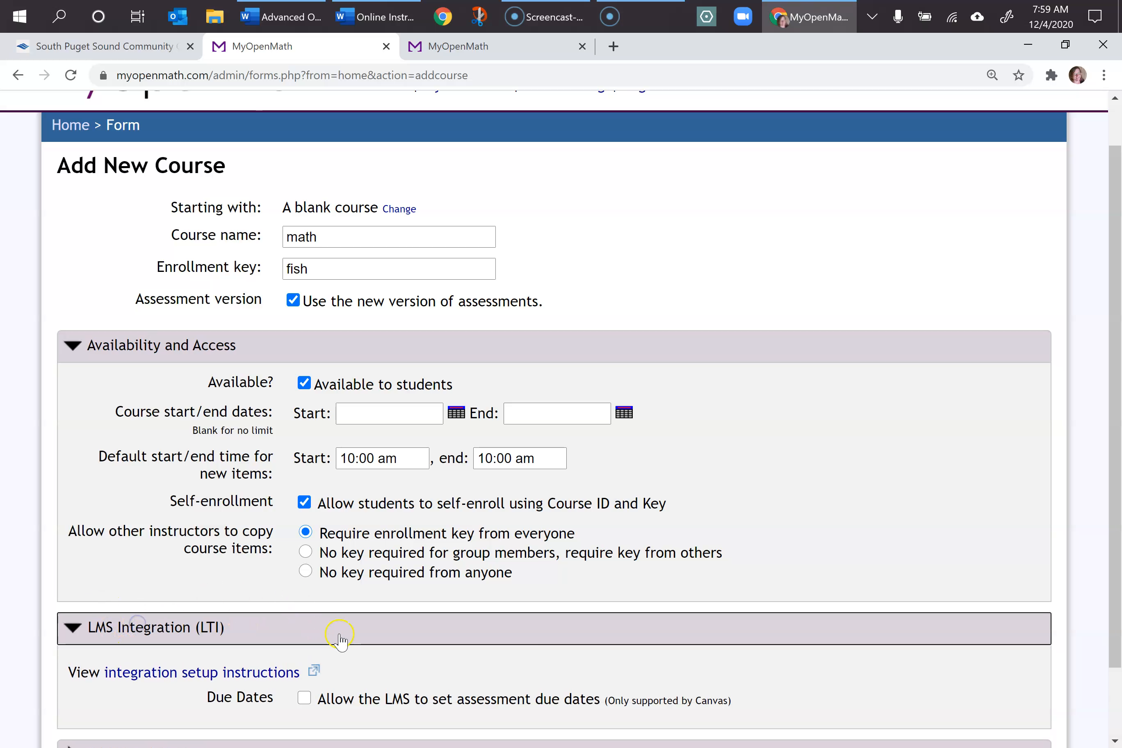
pyautogui.scroll(-3)
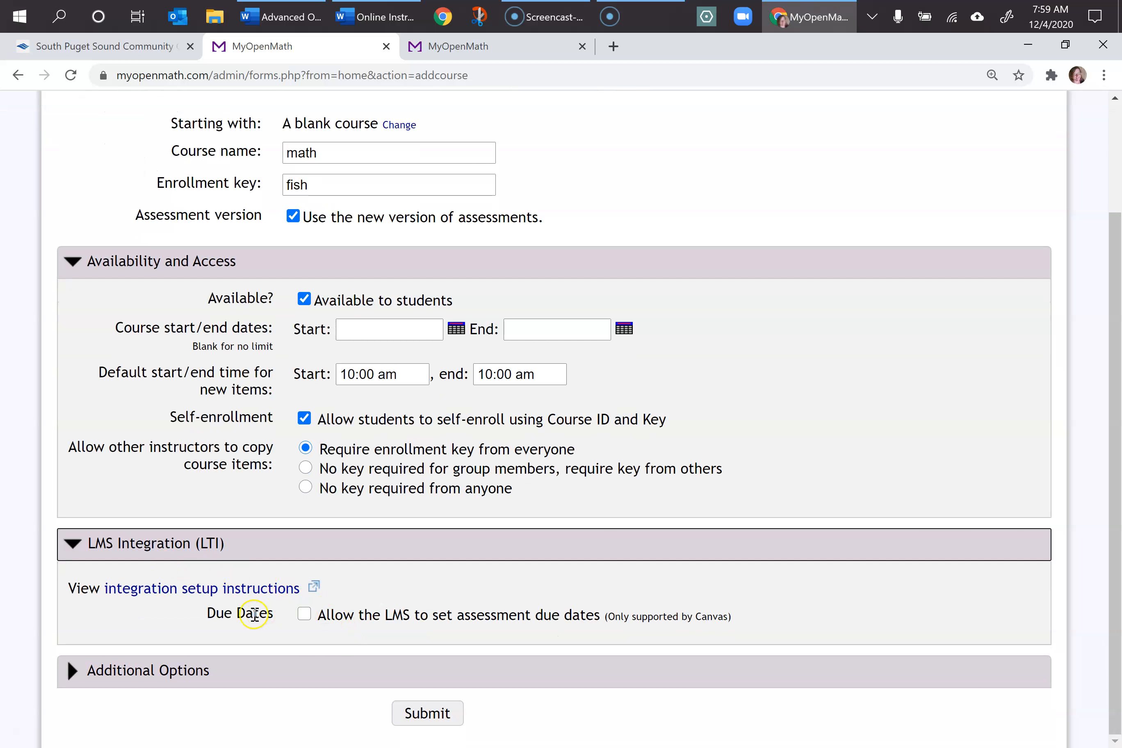
pyautogui.moveTo(353, 596)
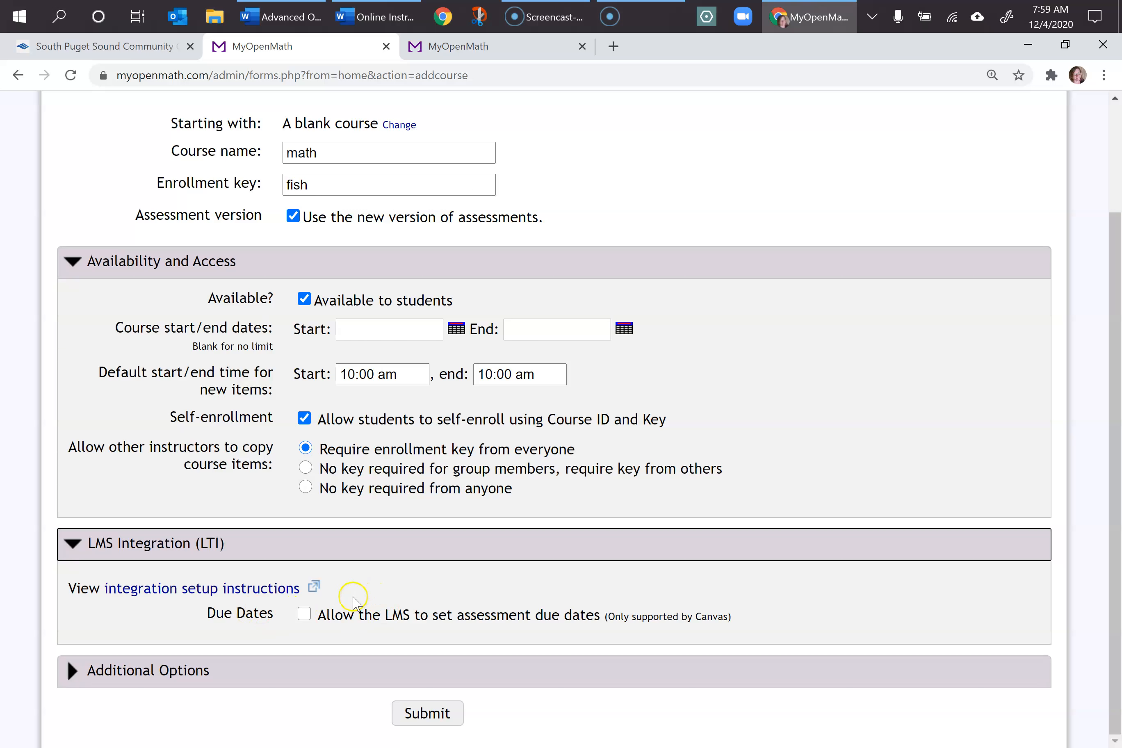
pyautogui.moveTo(139, 677)
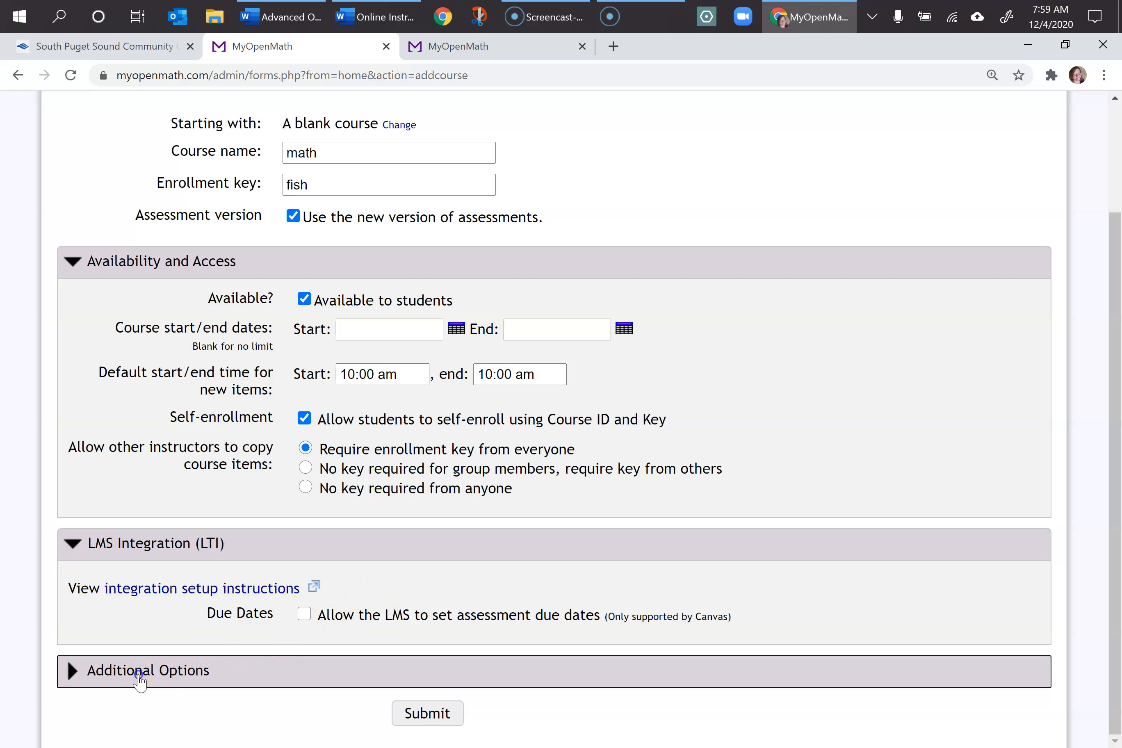
# - In additional options, give students 20 LatePasses extending due dates by 72 hours
pyautogui.click(146, 671)
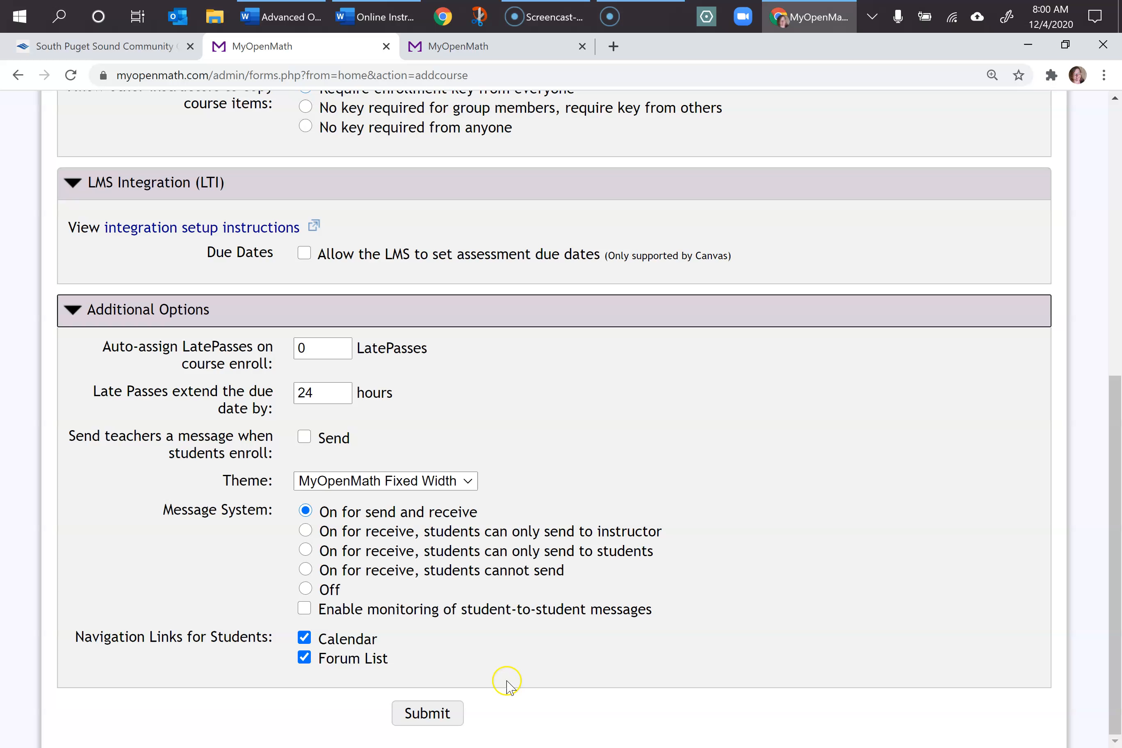
pyautogui.moveTo(125, 318)
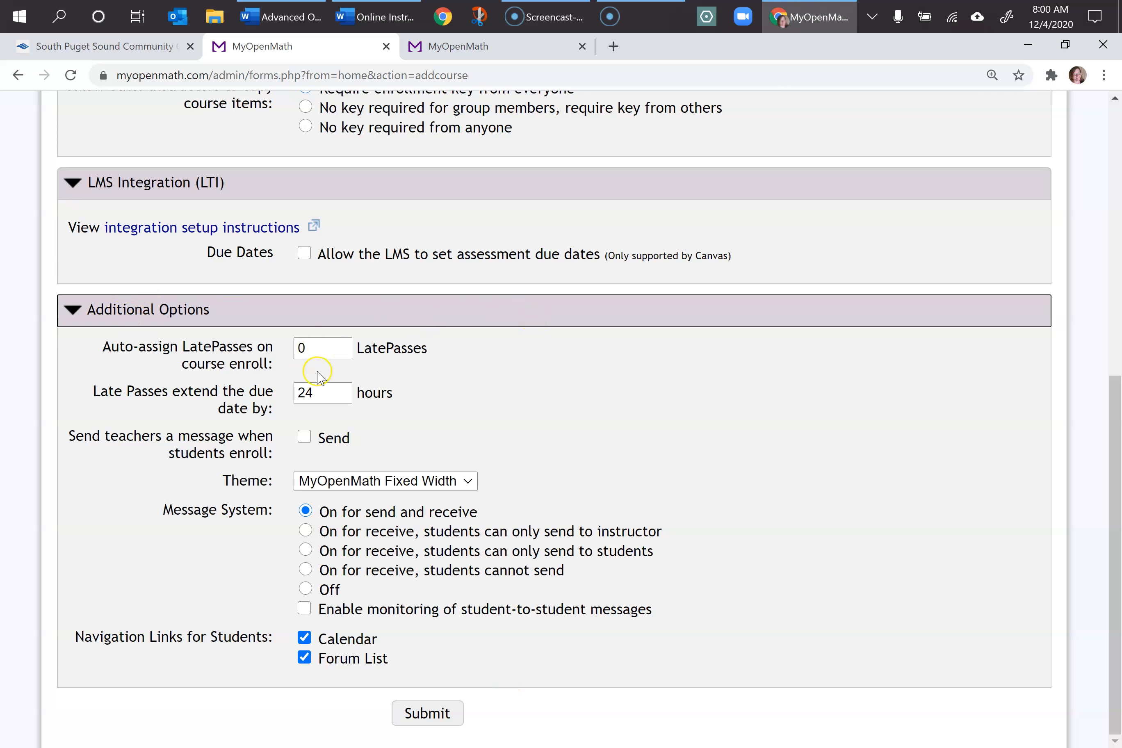
pyautogui.moveTo(365, 336)
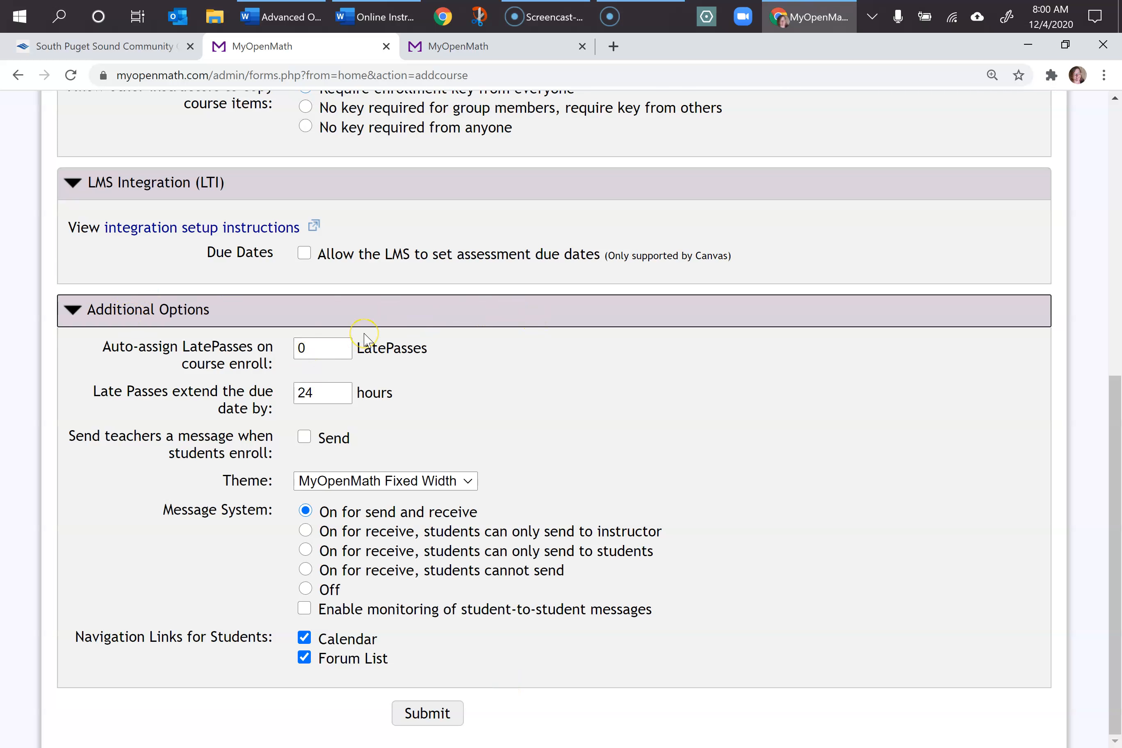
pyautogui.moveTo(365, 339)
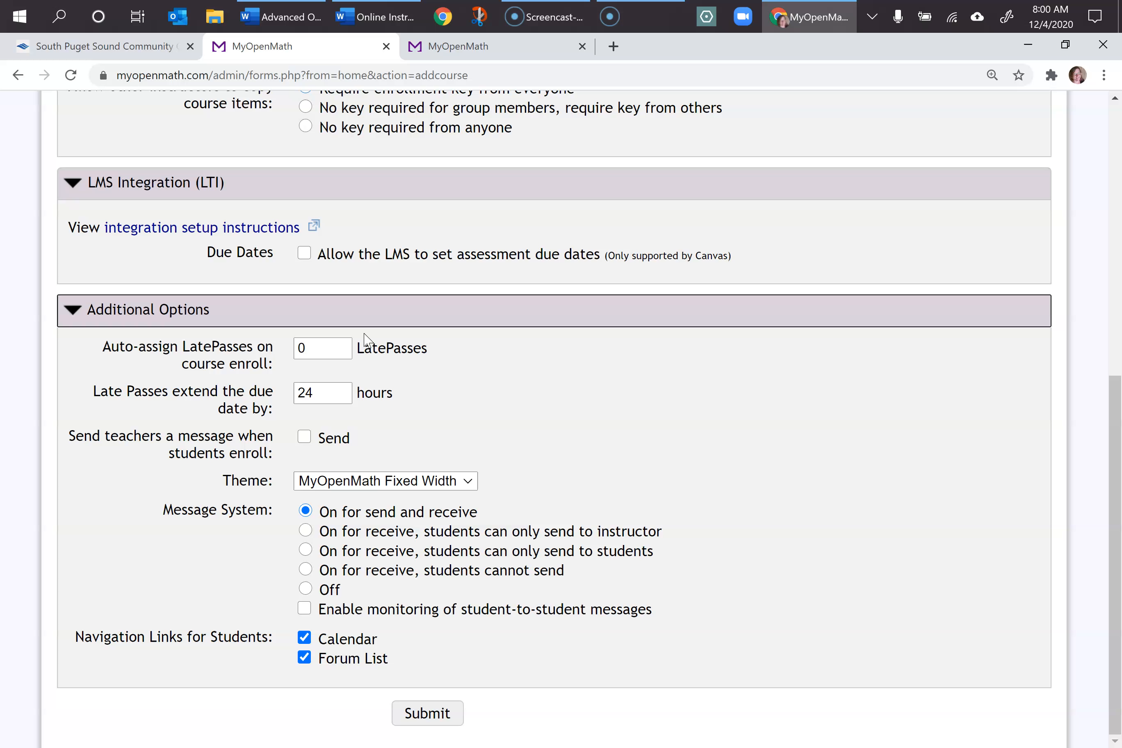
pyautogui.click(322, 392)
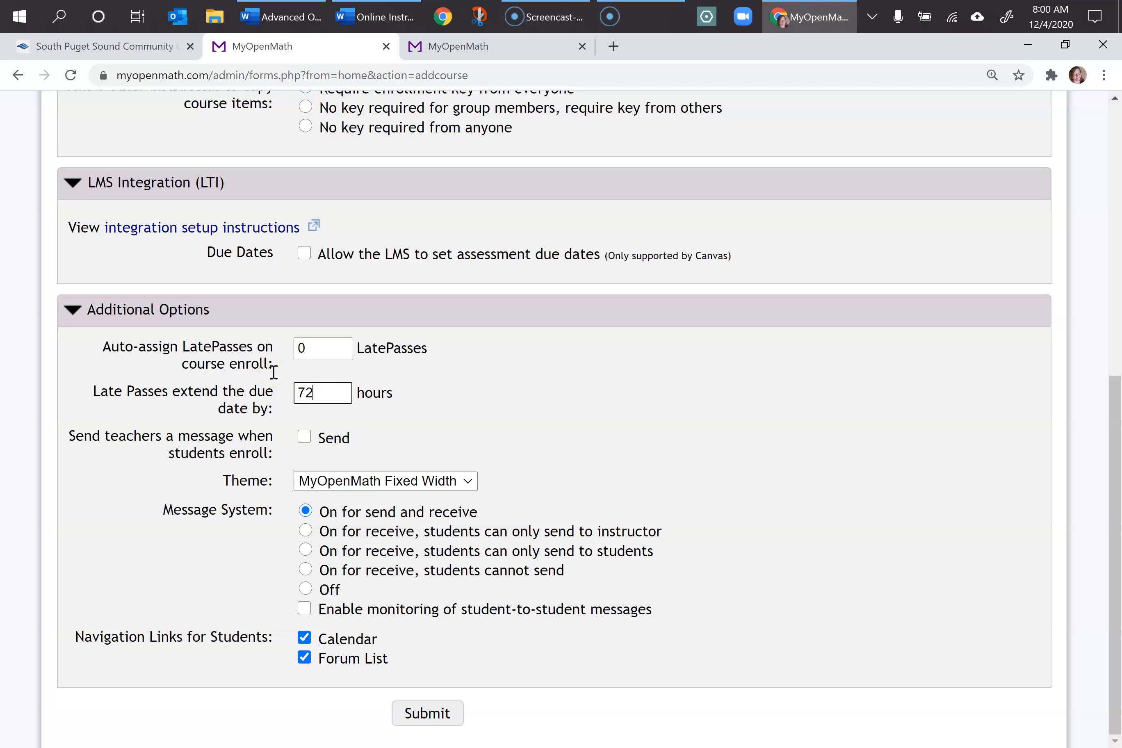
pyautogui.click(322, 349)
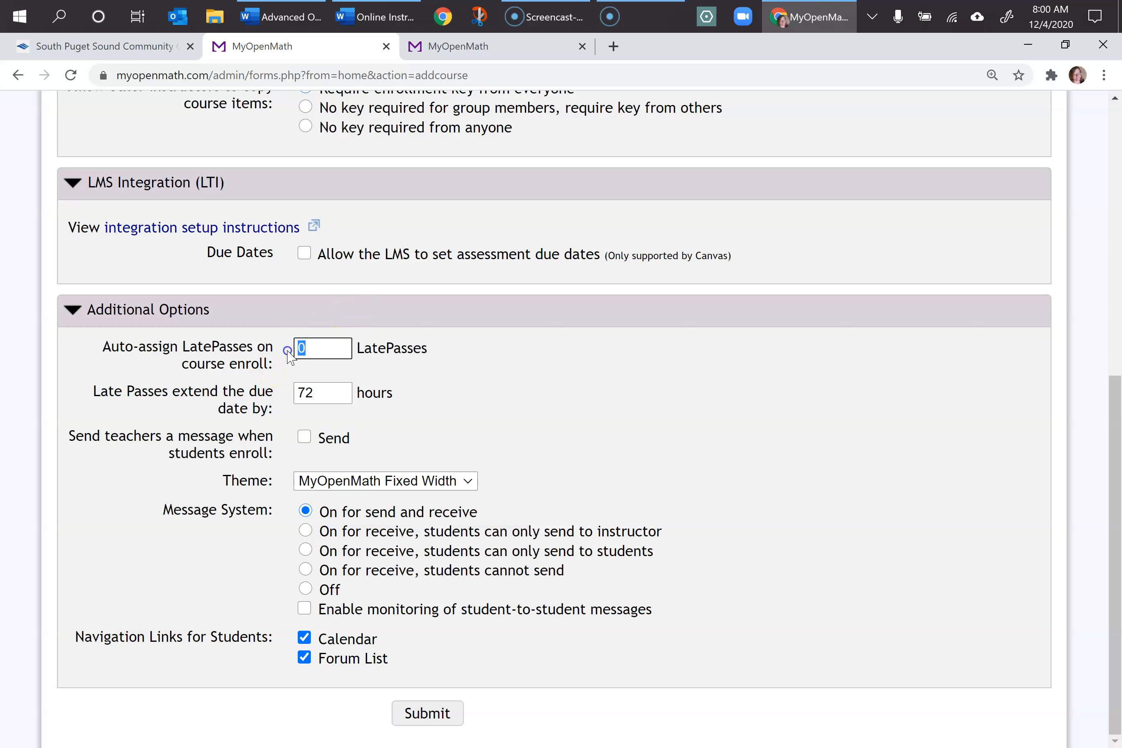
pyautogui.write('20')
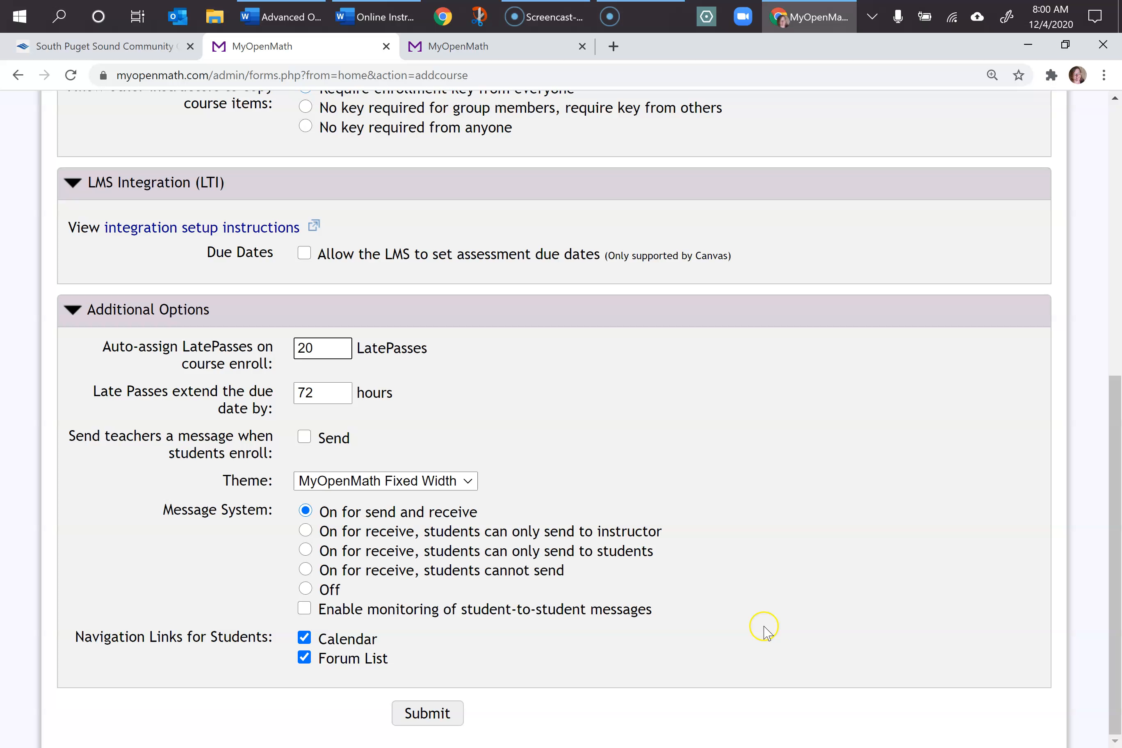
pyautogui.moveTo(823, 599)
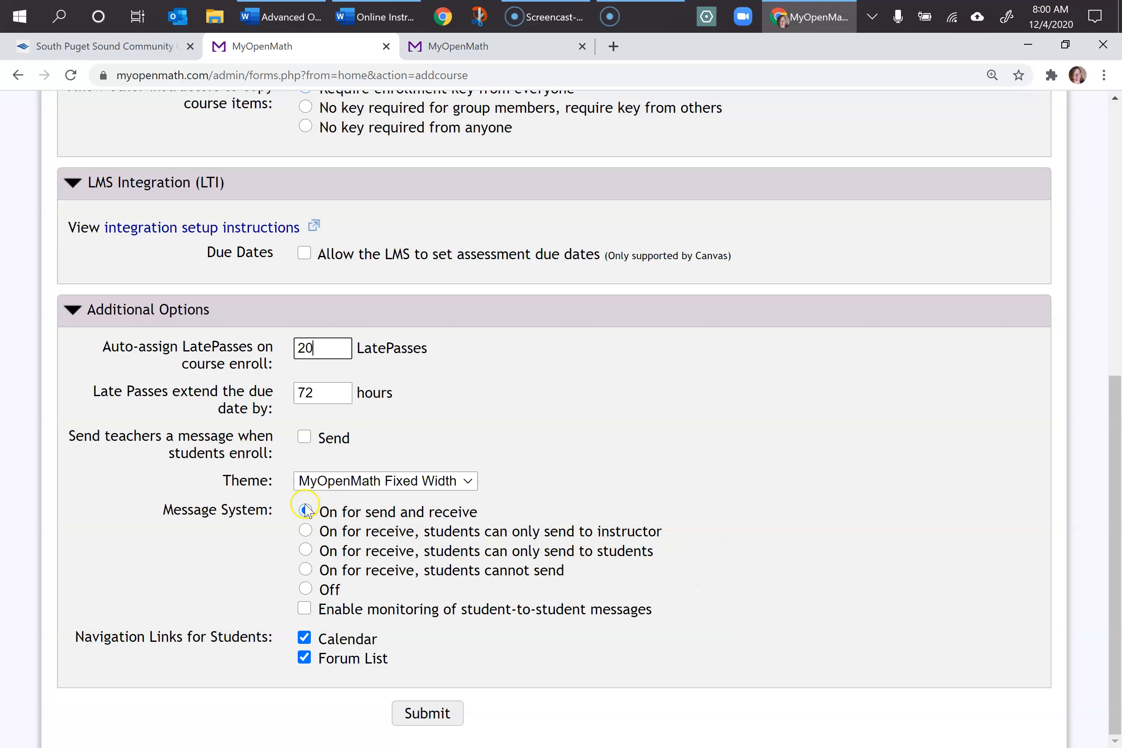
# - Keep messaging on, monitor student-to-student messages, and notify teachers of enrollments
pyautogui.click(305, 511)
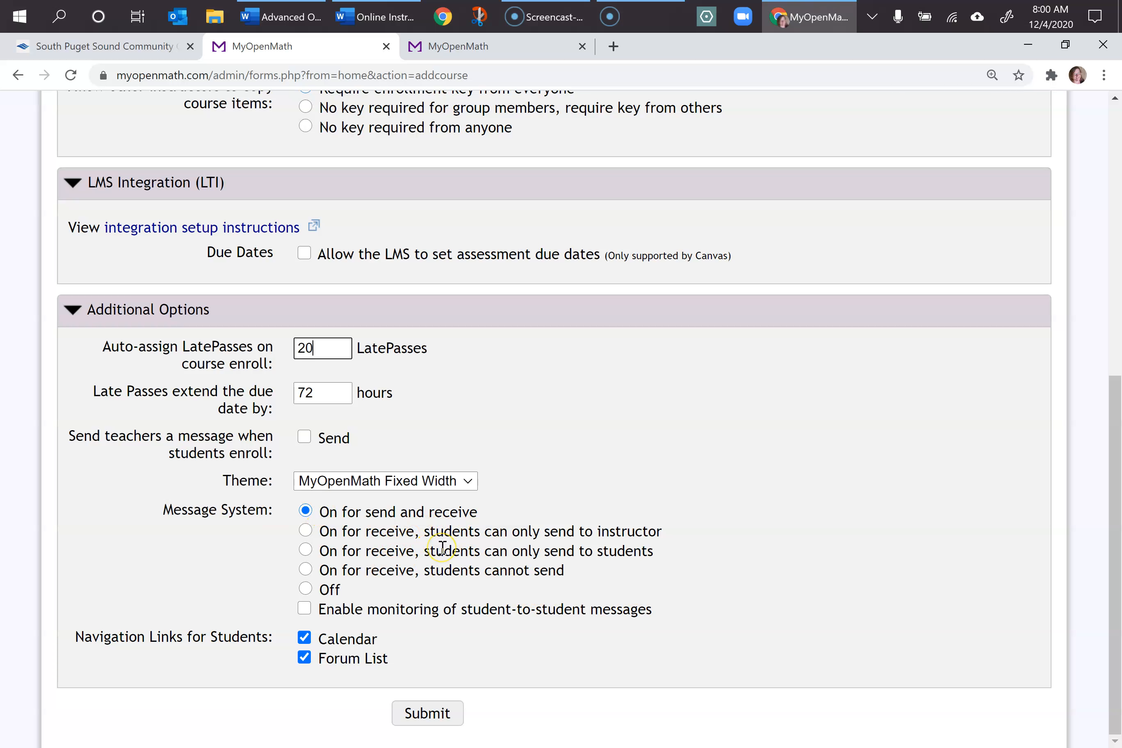
pyautogui.moveTo(420, 548)
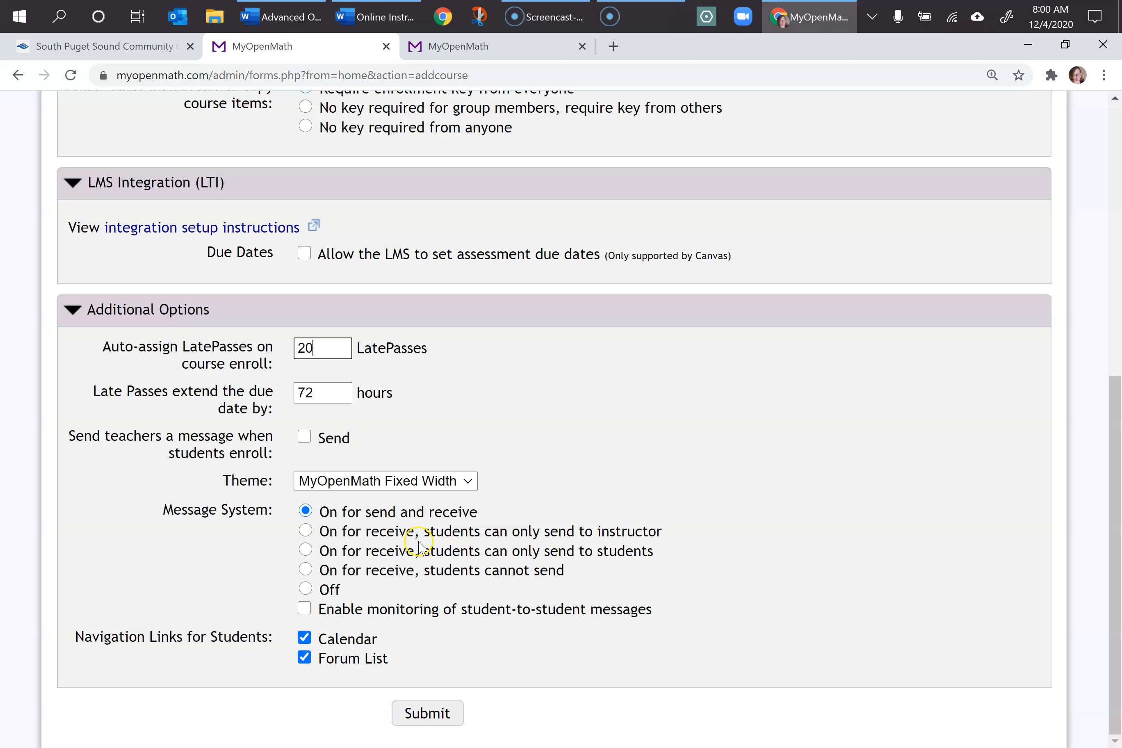
pyautogui.moveTo(326, 628)
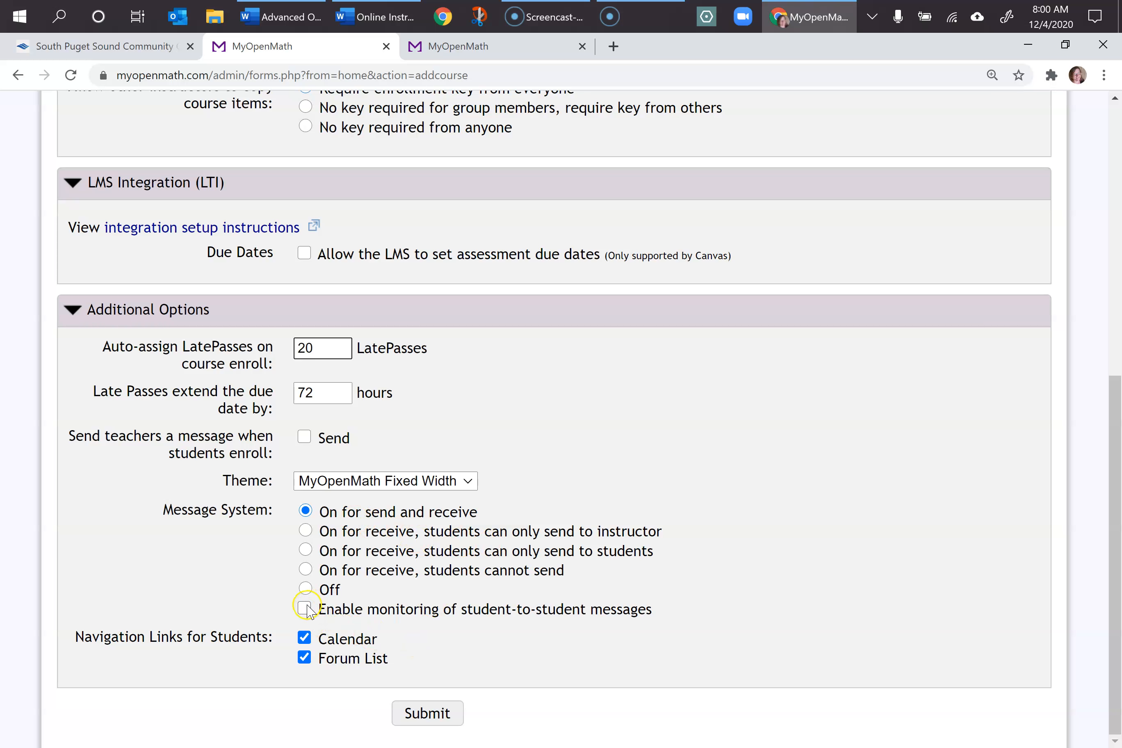
pyautogui.click(304, 610)
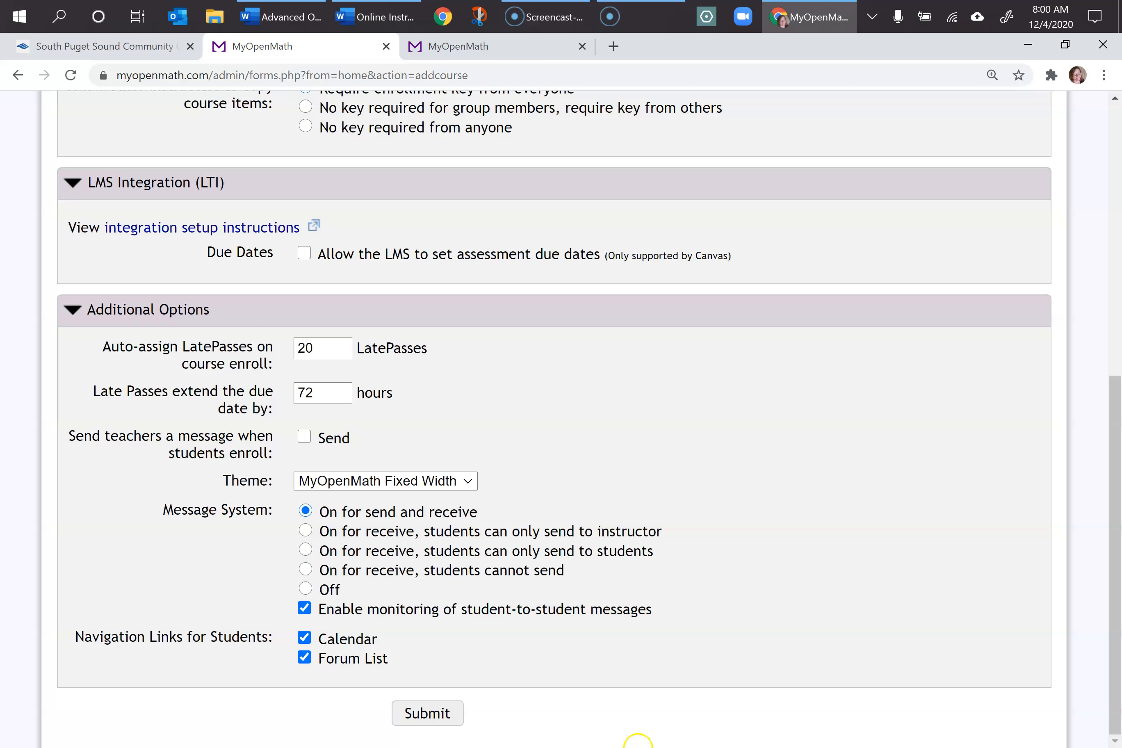
pyautogui.moveTo(333, 481)
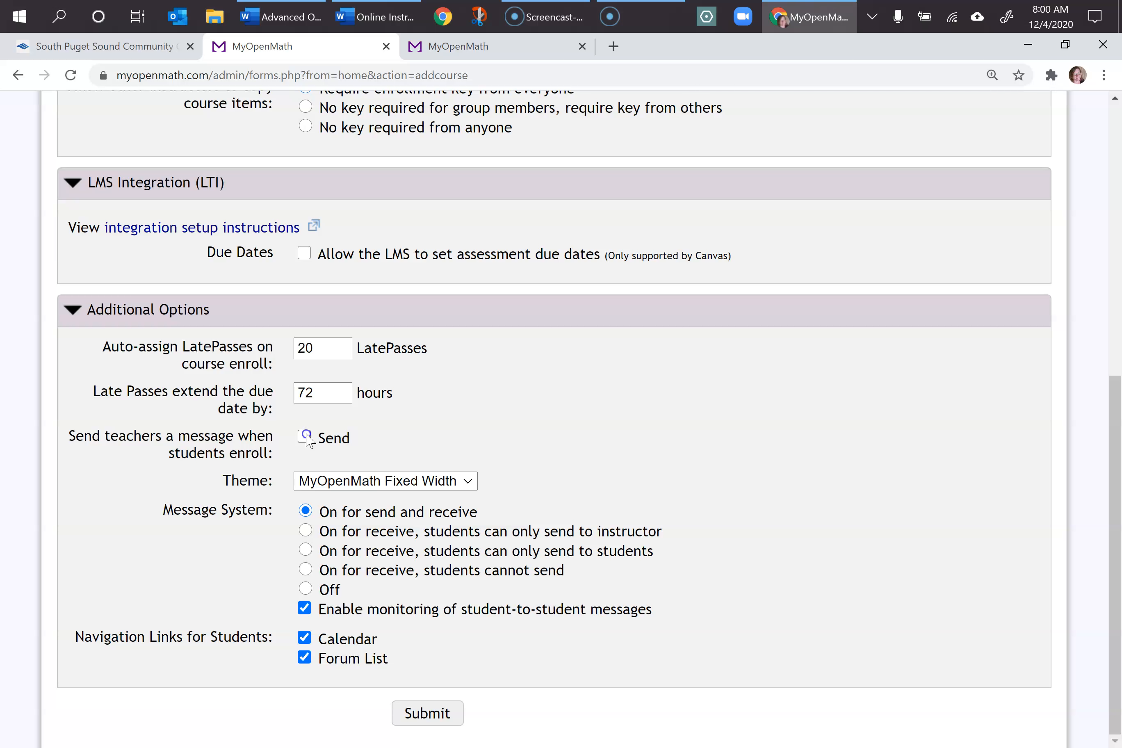
pyautogui.click(305, 437)
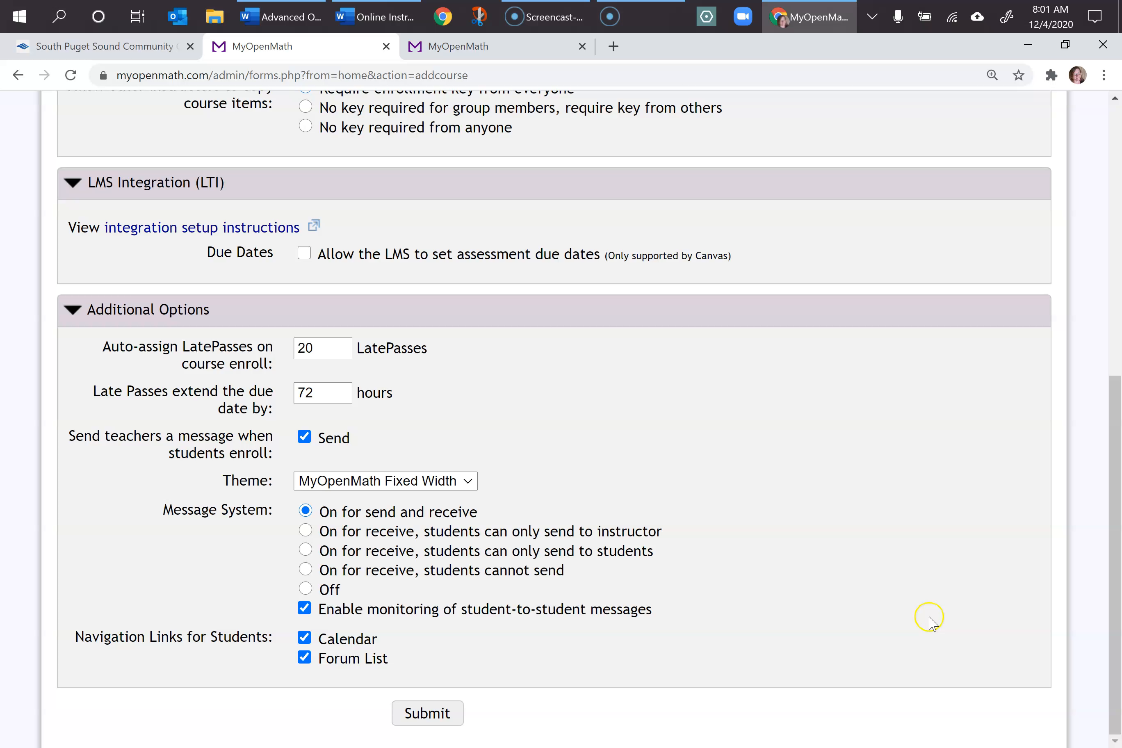
pyautogui.moveTo(498, 499)
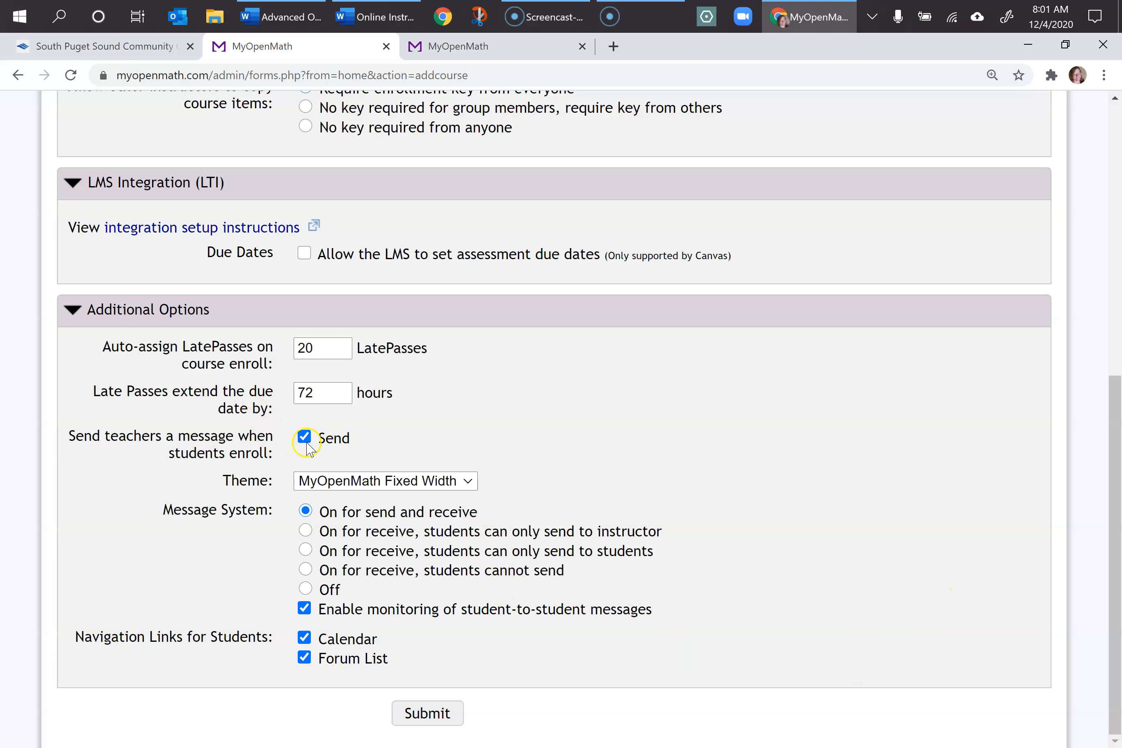
pyautogui.moveTo(427, 714)
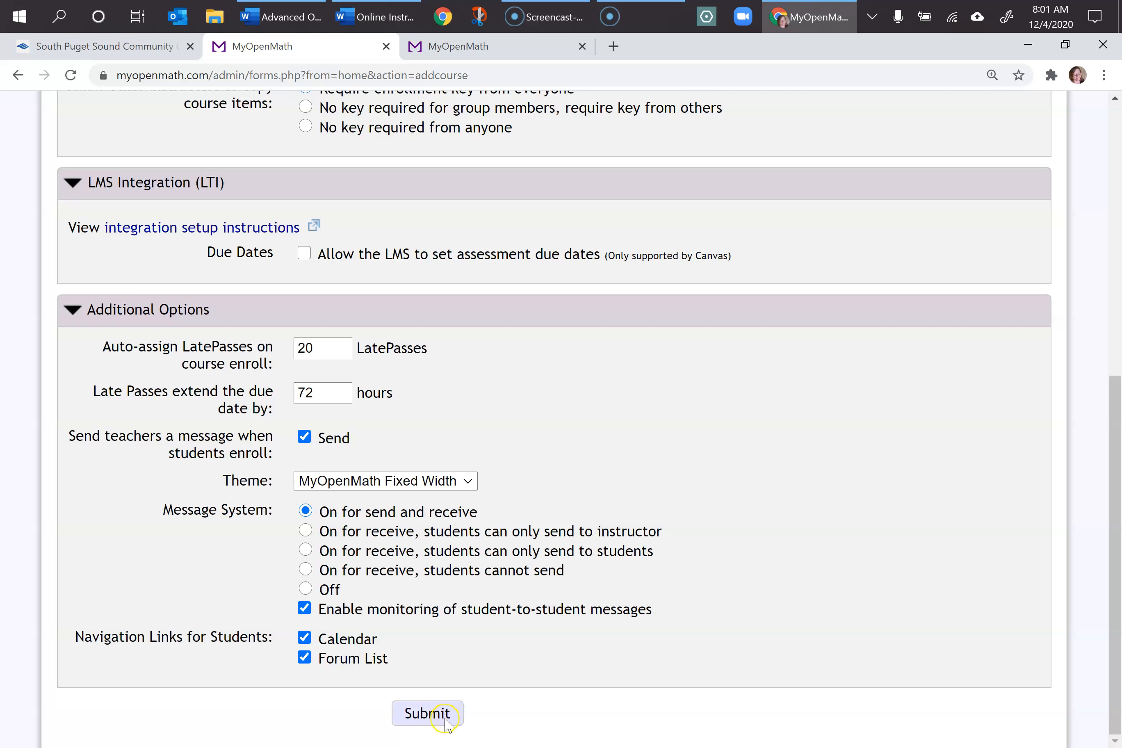
pyautogui.moveTo(379, 548)
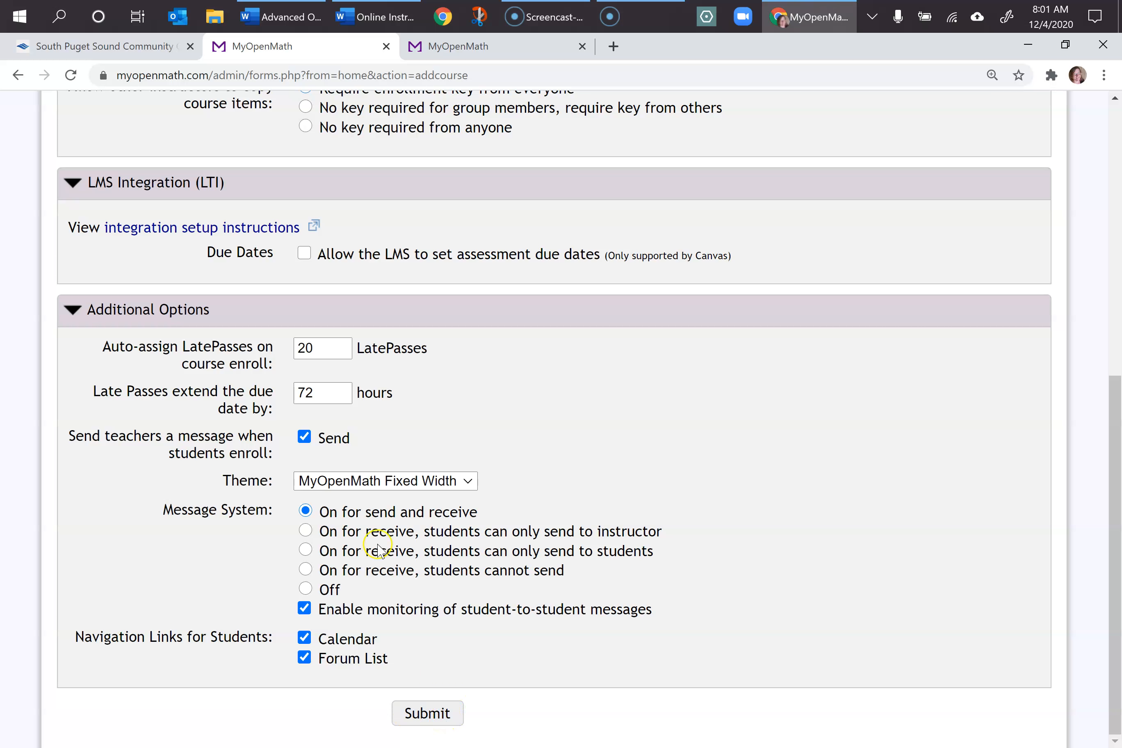
pyautogui.moveTo(552, 292)
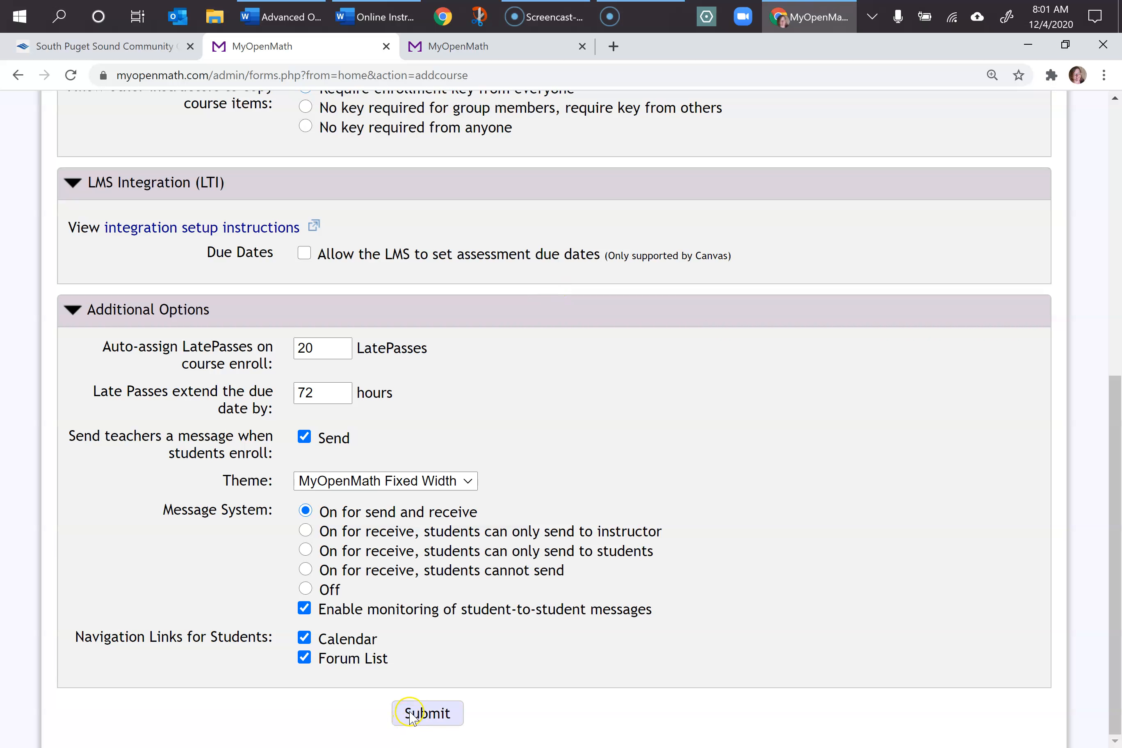
# - Submit the form to create the course, receiving course ID 95116
pyautogui.click(427, 712)
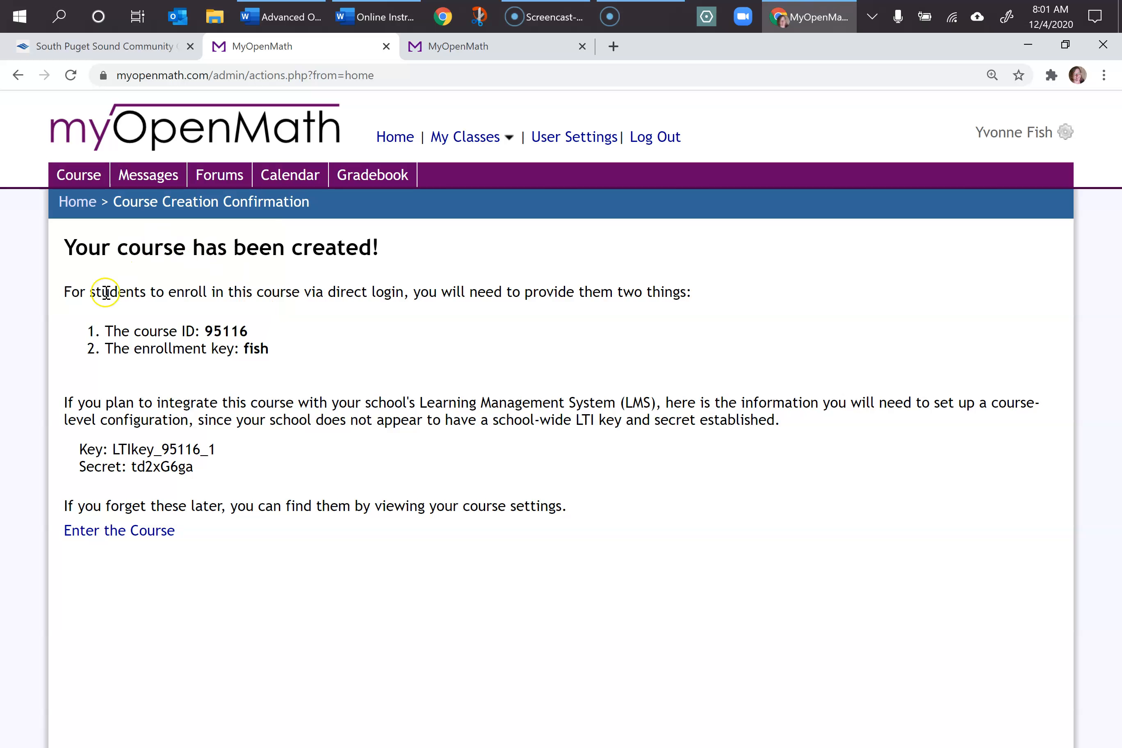
pyautogui.moveTo(79, 474)
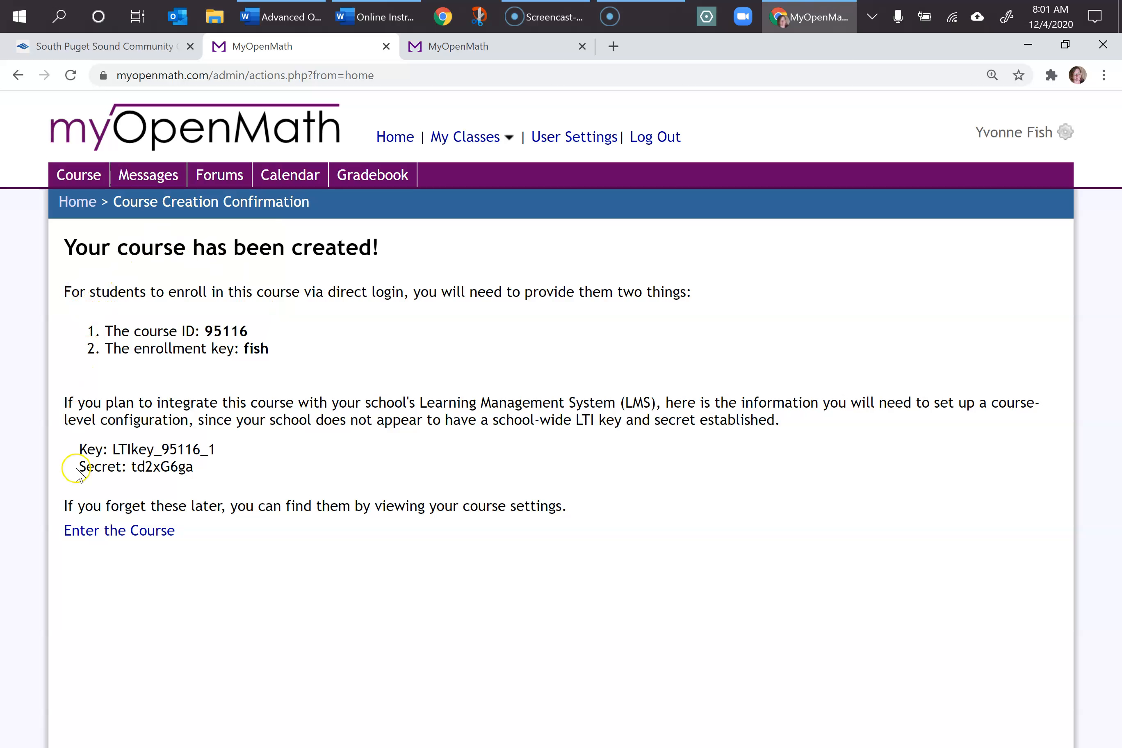
pyautogui.moveTo(89, 401)
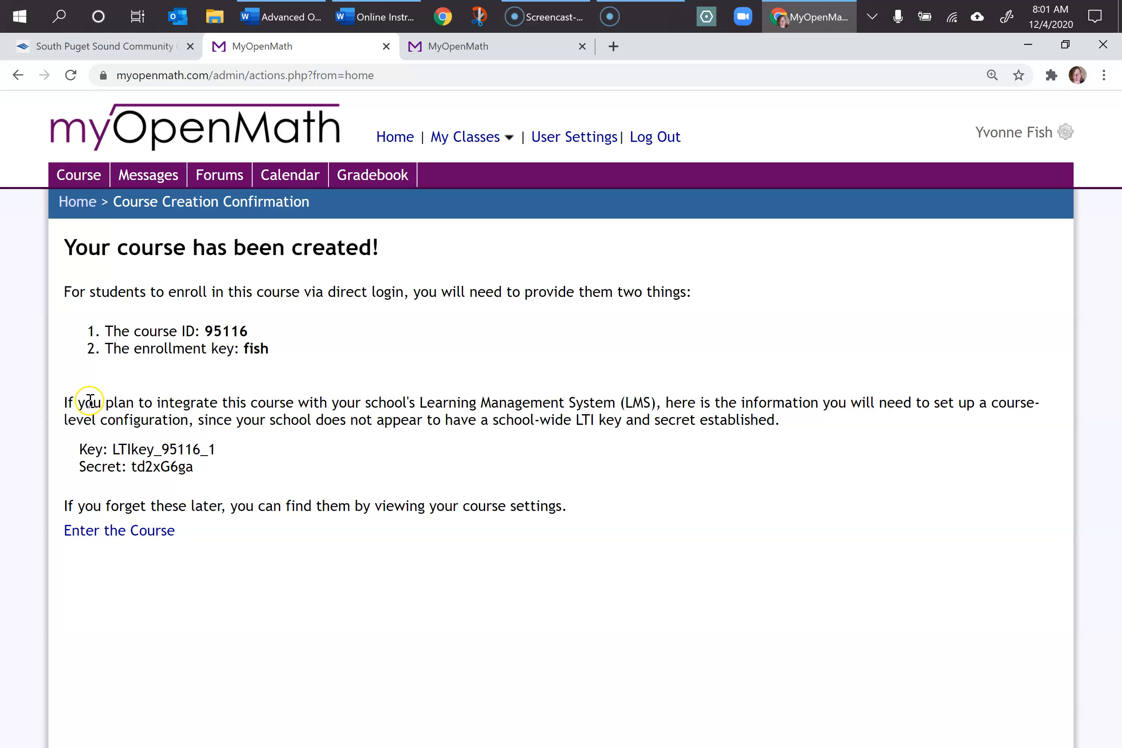
pyautogui.moveTo(119, 530)
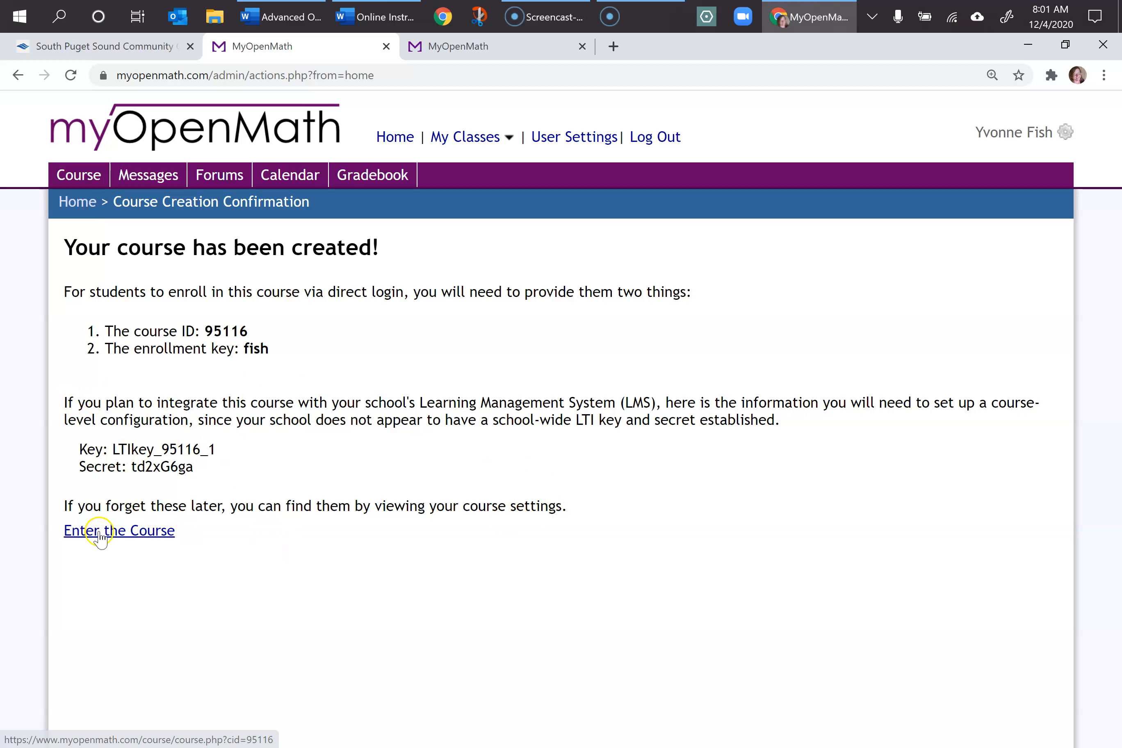
# - Enter the newly created math course's home page
pyautogui.click(119, 530)
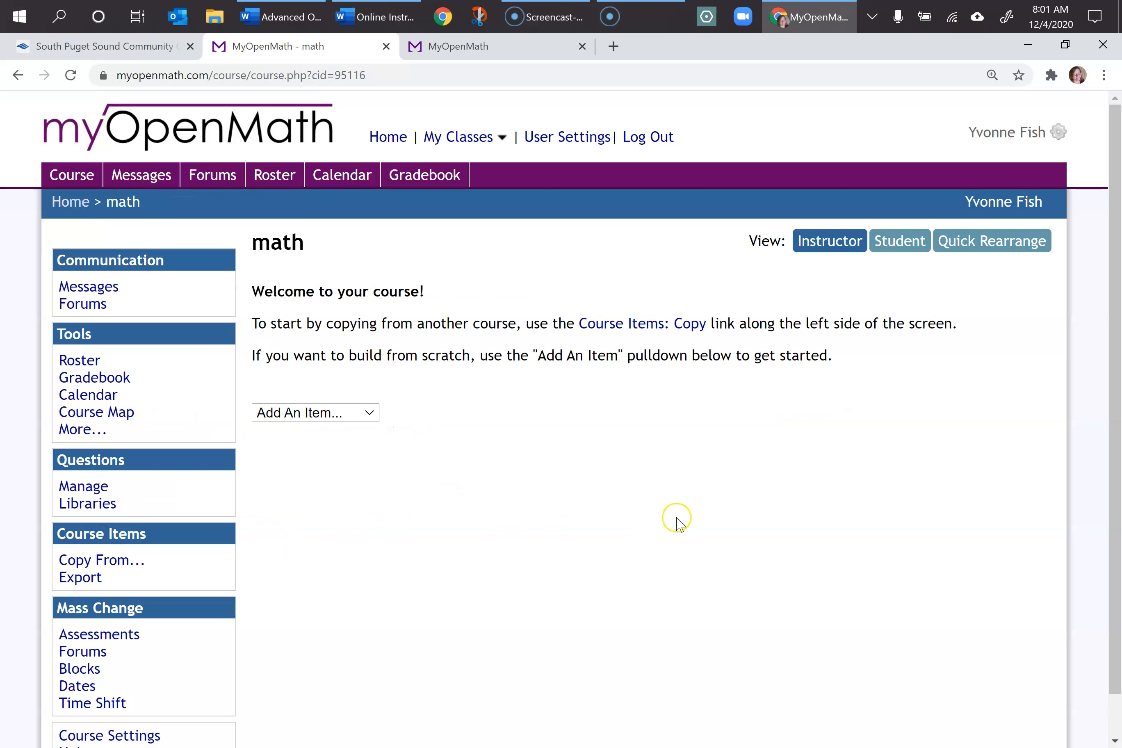
pyautogui.moveTo(686, 520)
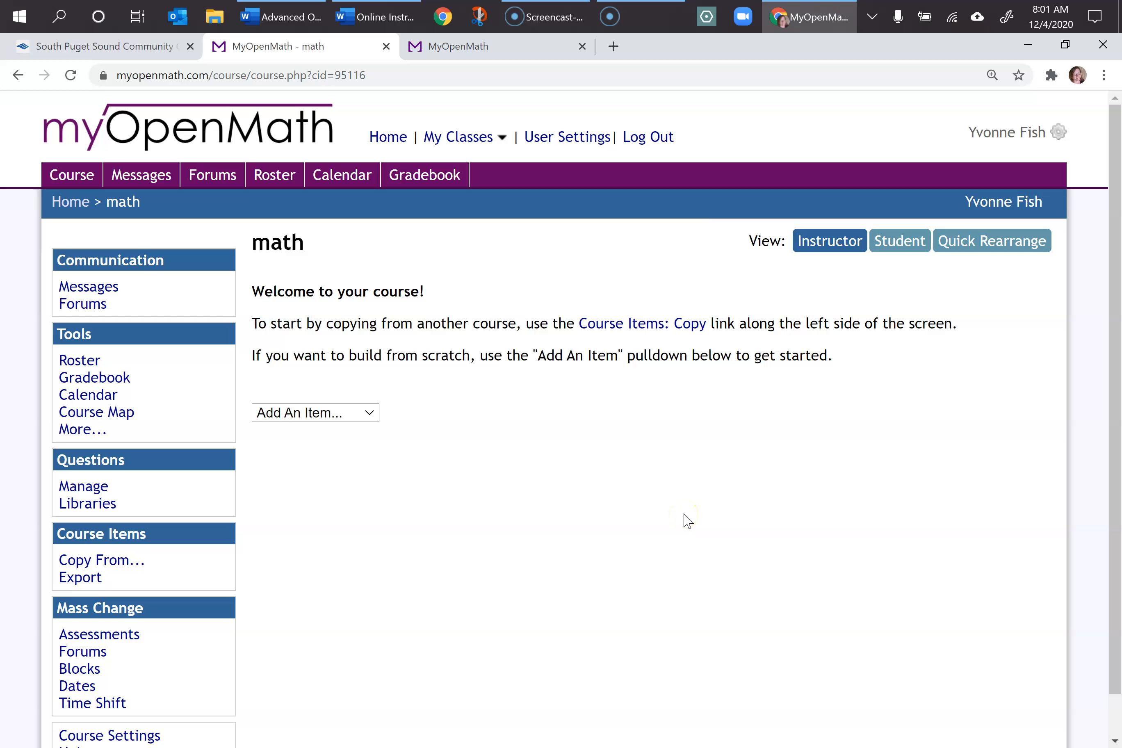
pyautogui.moveTo(708, 476)
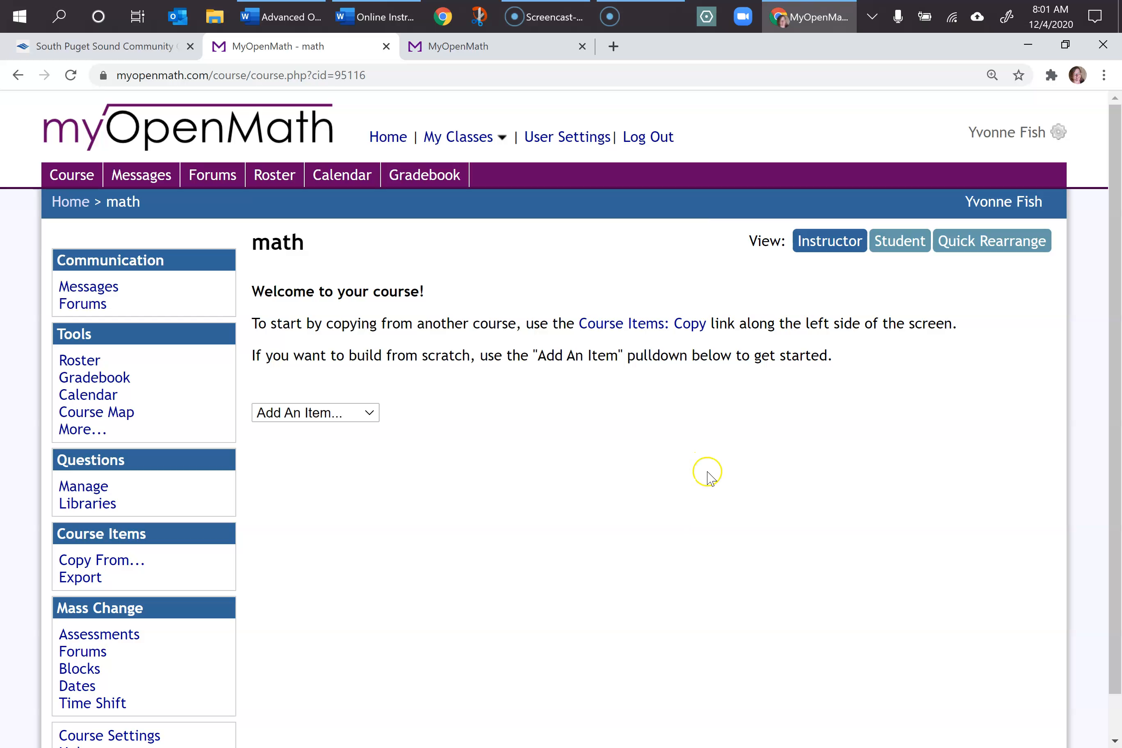
pyautogui.moveTo(642, 323)
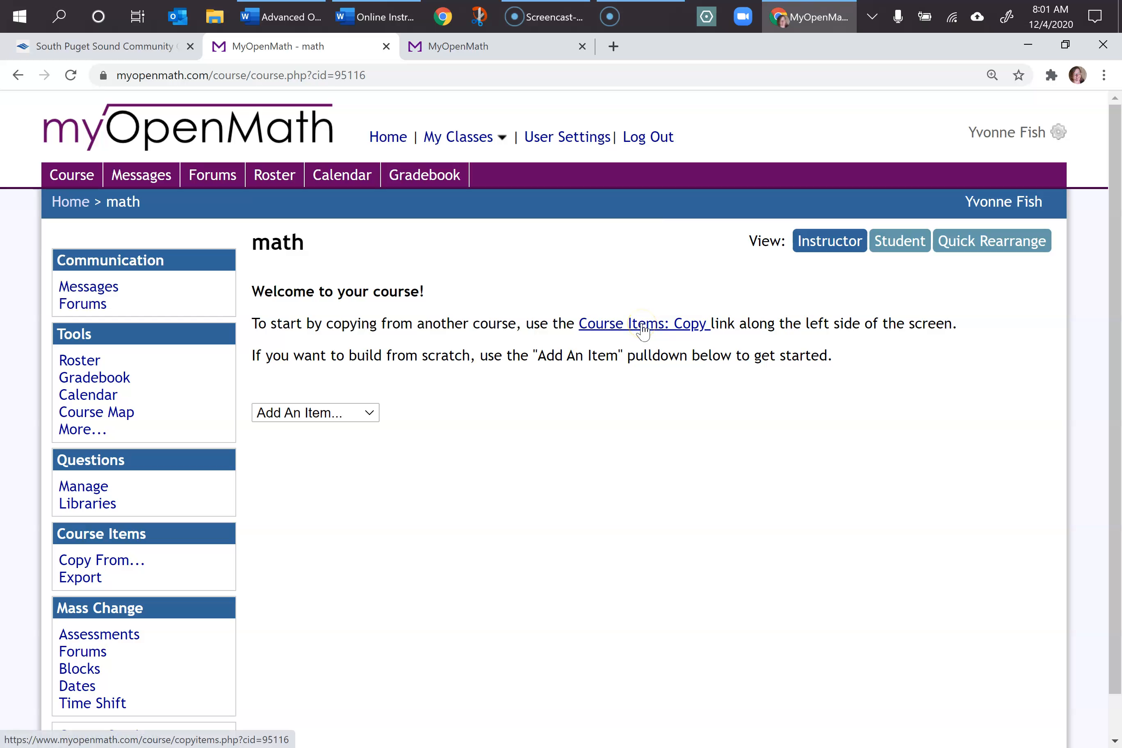
pyautogui.moveTo(75, 548)
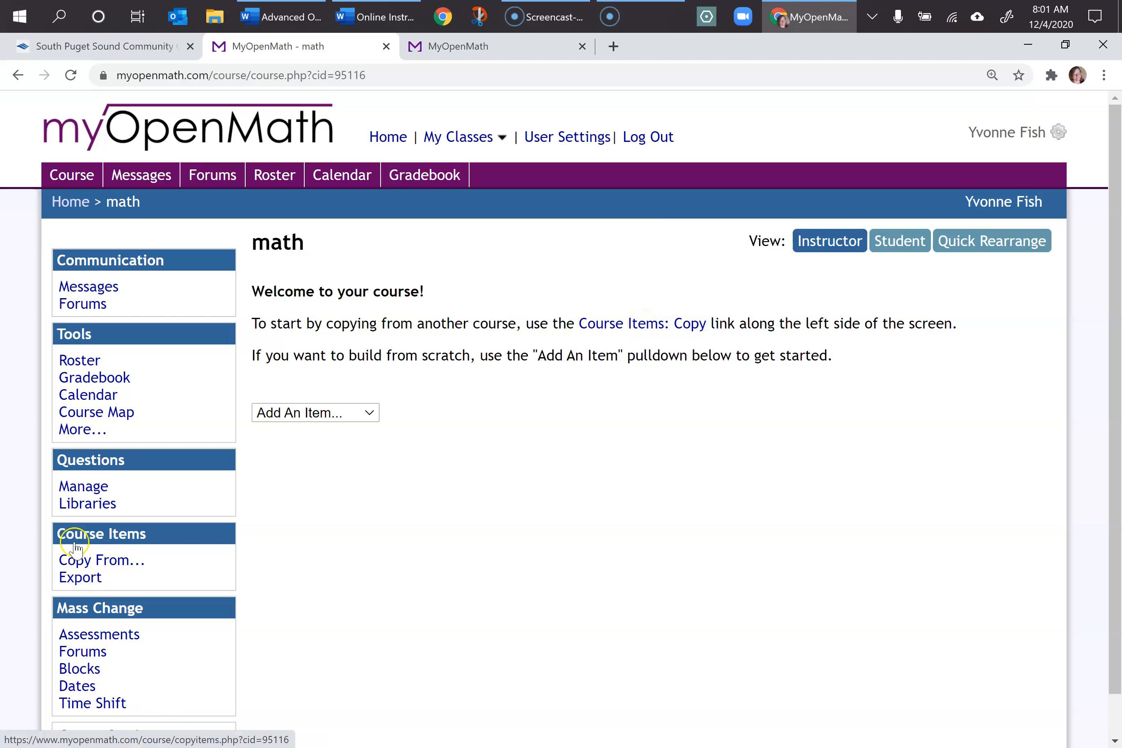
pyautogui.moveTo(93, 702)
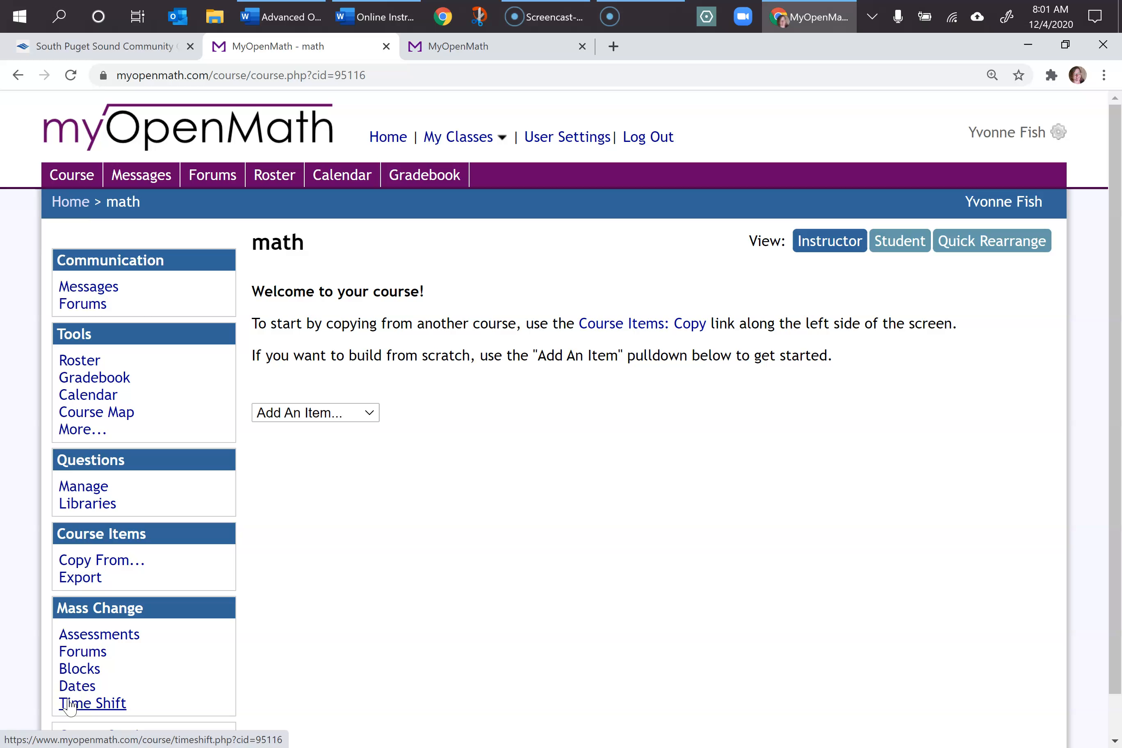
pyautogui.moveTo(659, 323)
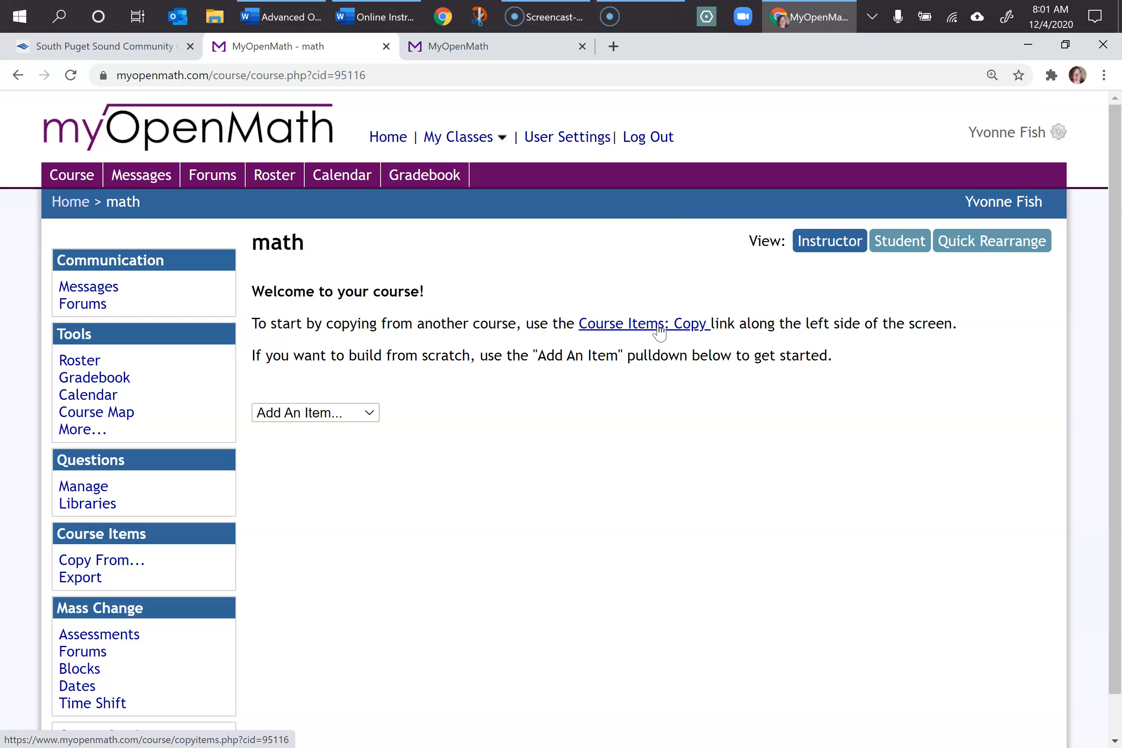
# - From Course Items: Copy, look up source course ID 94737
pyautogui.click(642, 323)
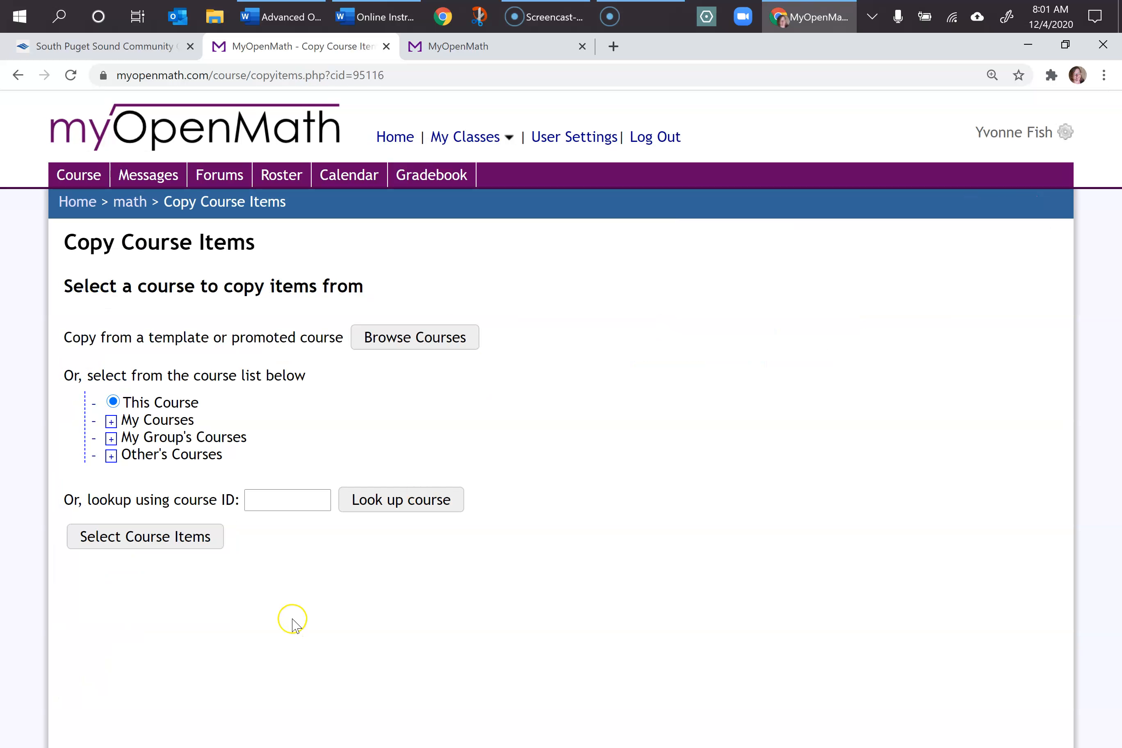
pyautogui.moveTo(151, 474)
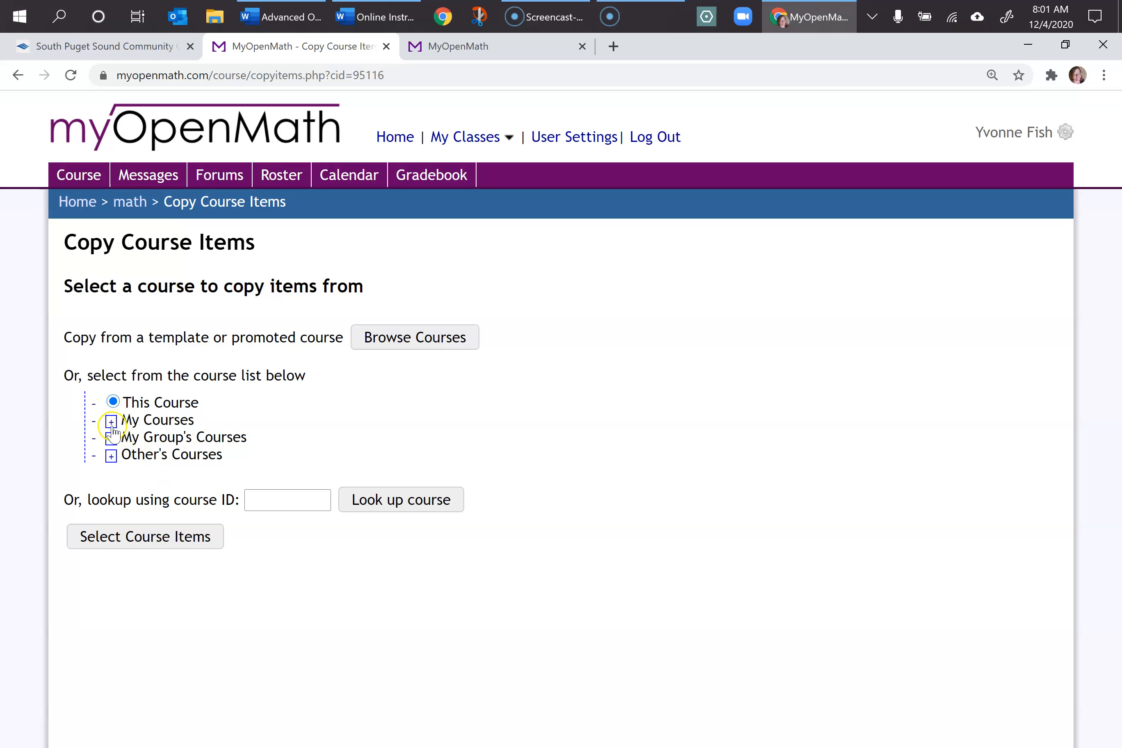
pyautogui.moveTo(113, 458)
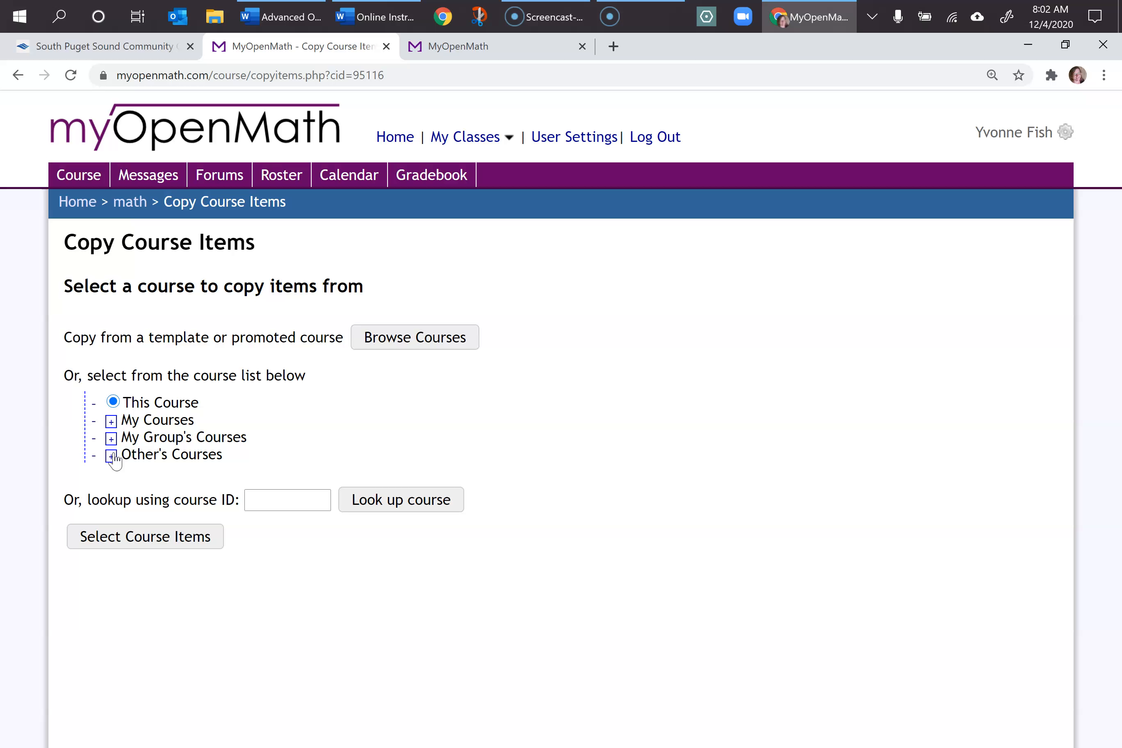
pyautogui.click(287, 499)
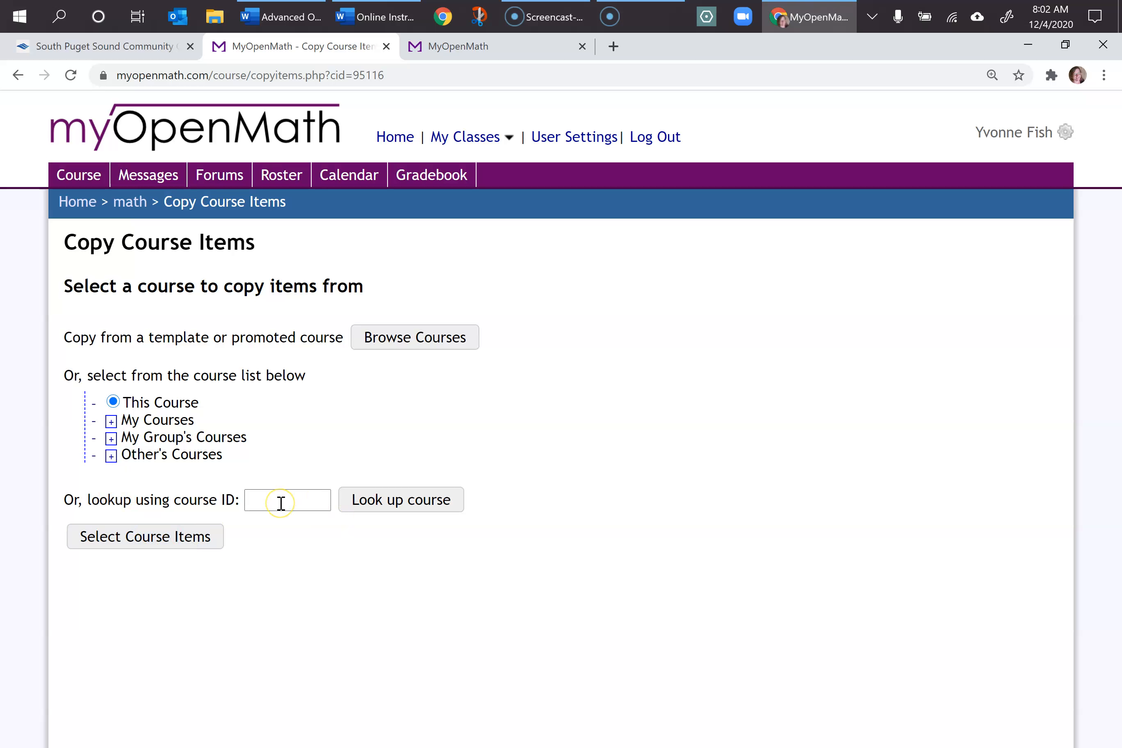
pyautogui.click(287, 499)
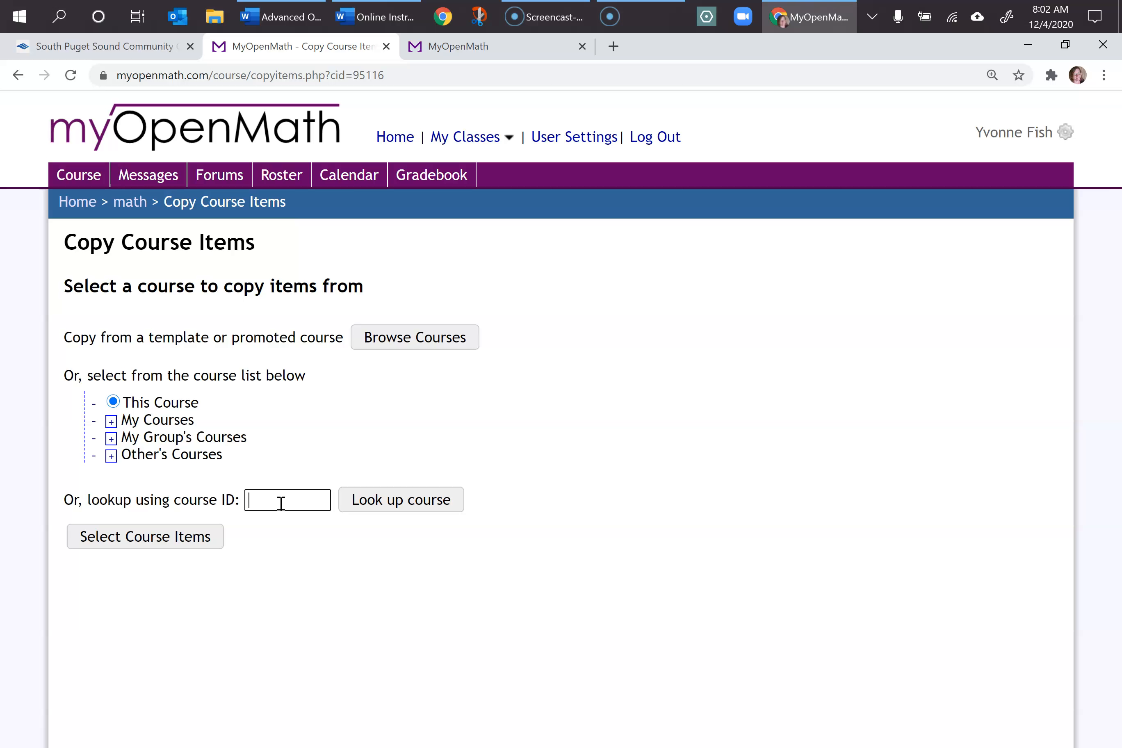
pyautogui.write('9')
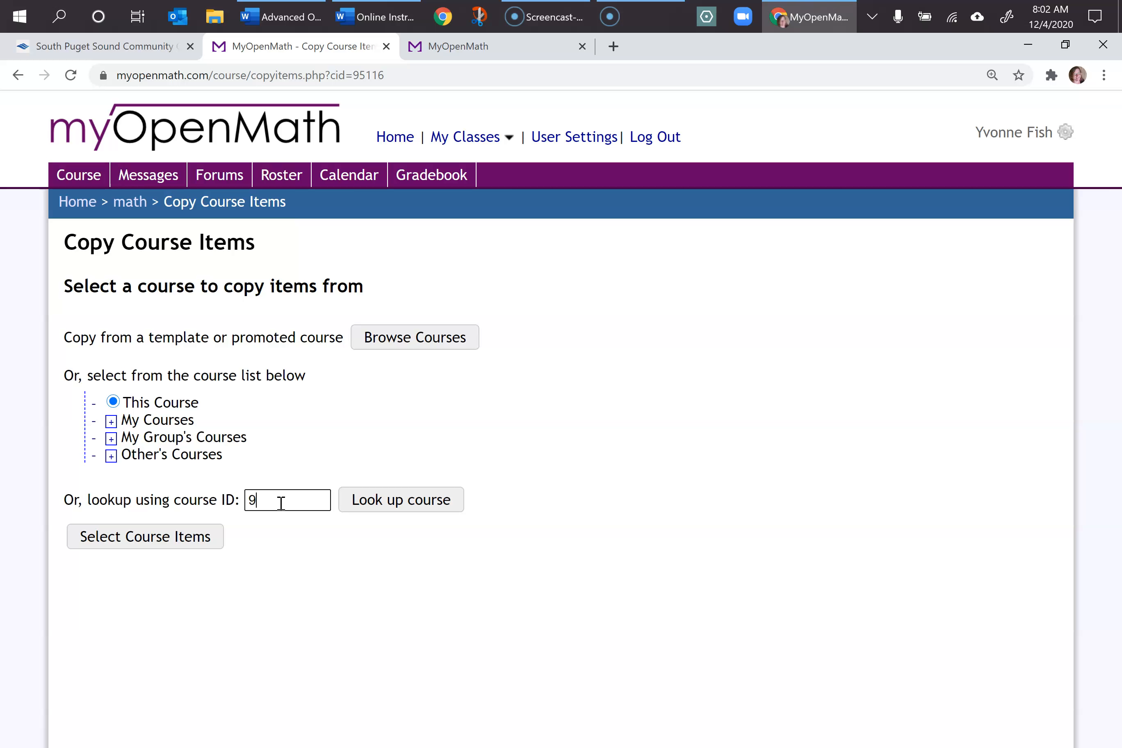
pyautogui.write('4')
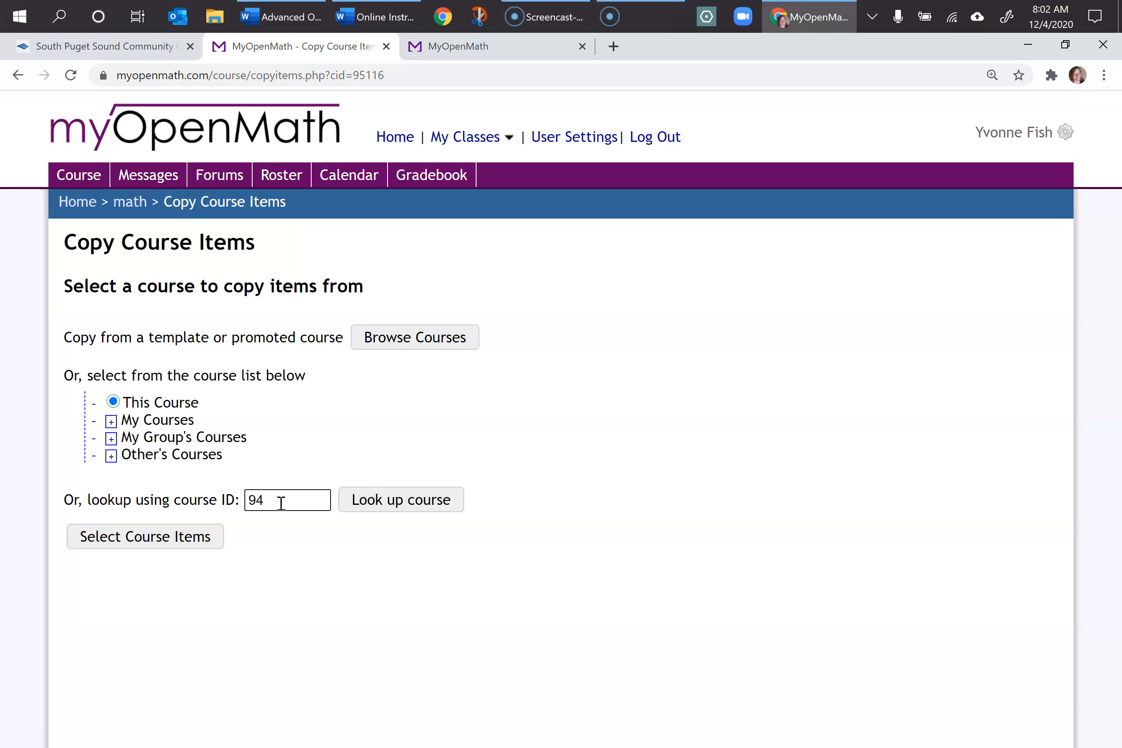
pyautogui.write('73')
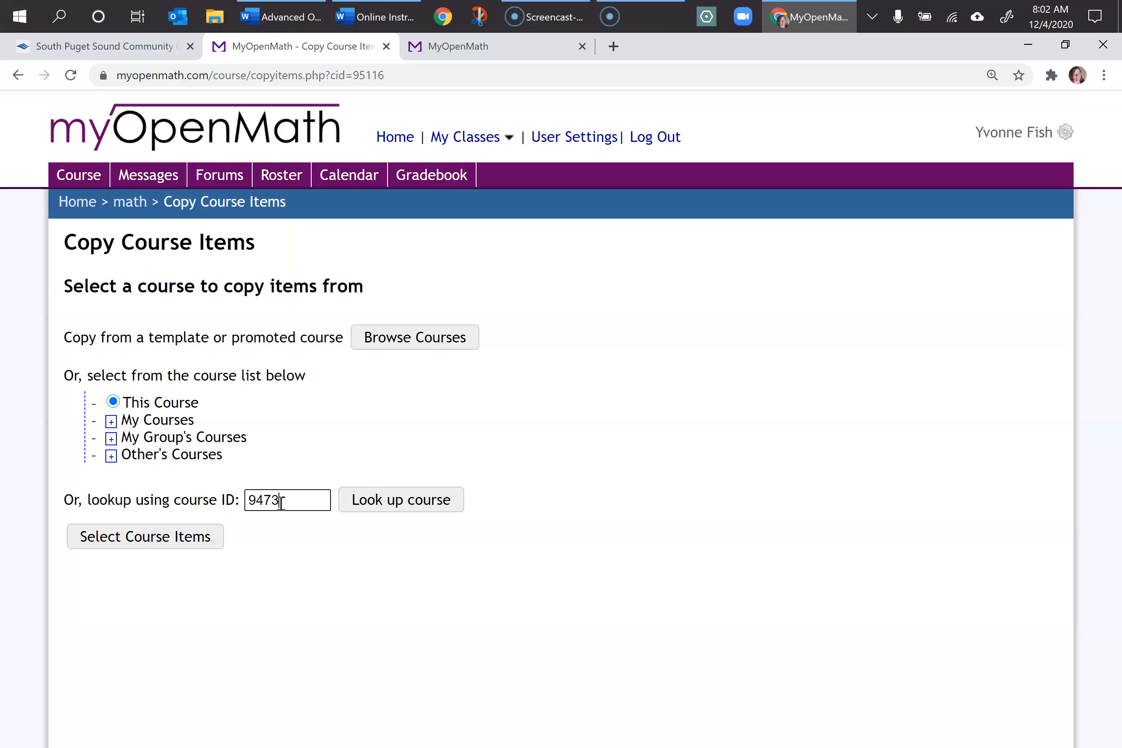
pyautogui.write('7')
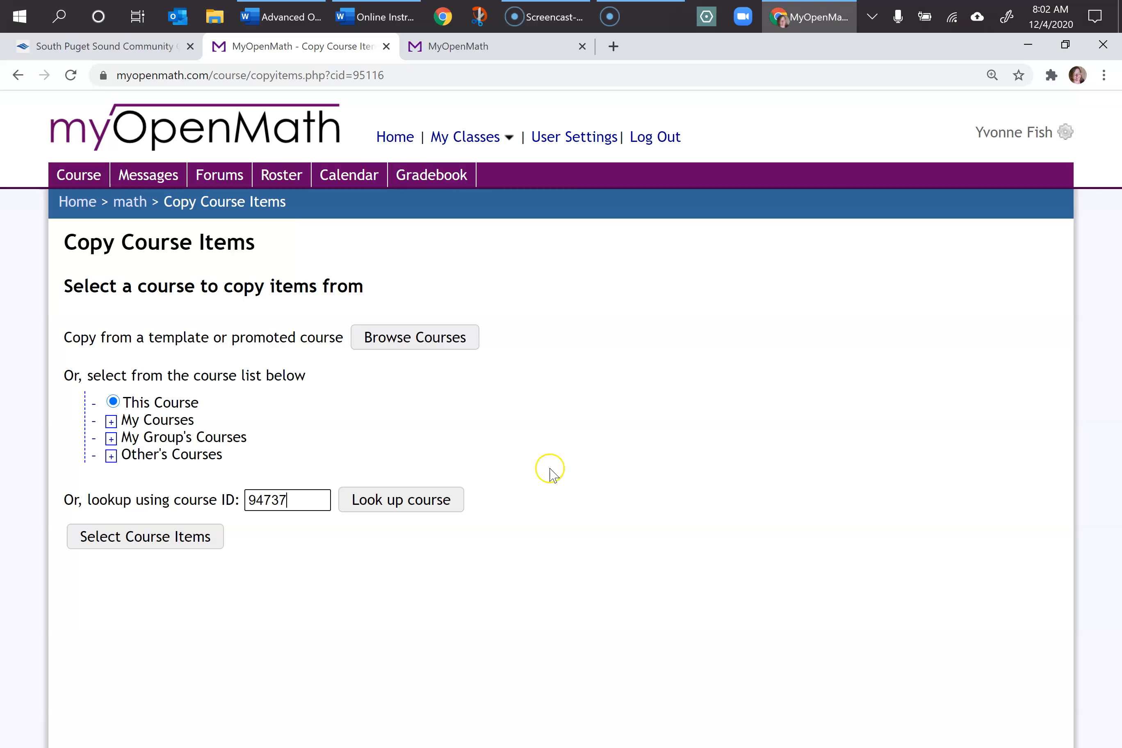
pyautogui.click(401, 499)
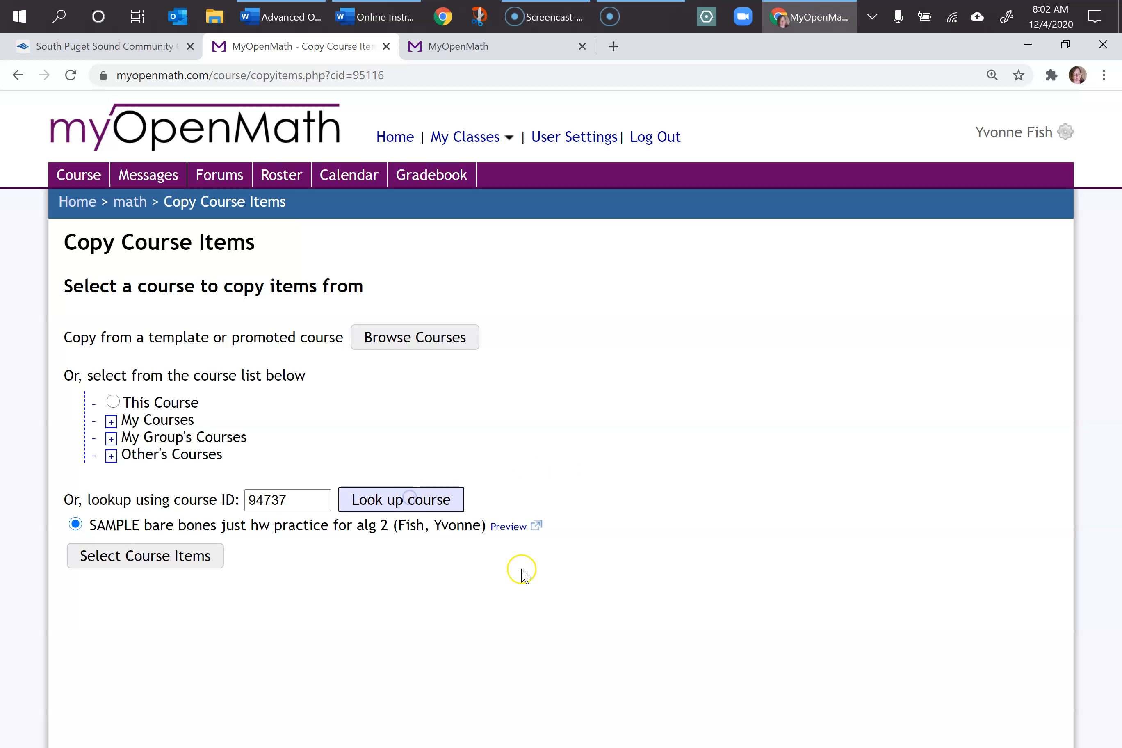
pyautogui.moveTo(137, 514)
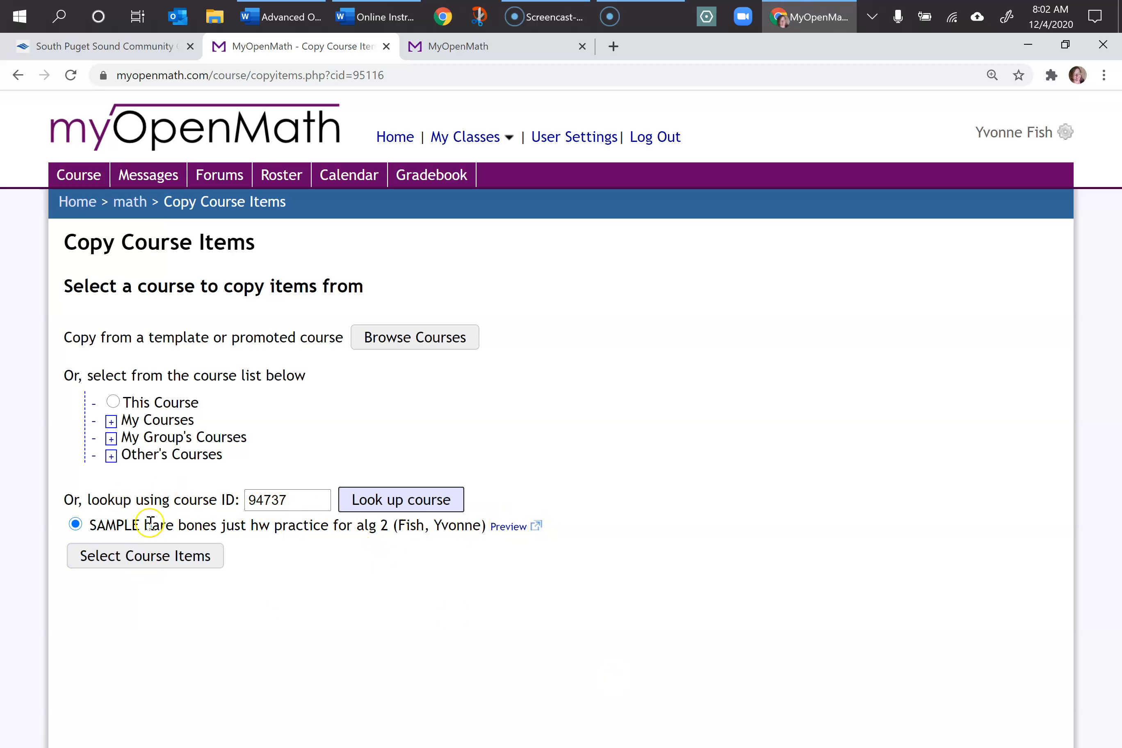
pyautogui.moveTo(508, 526)
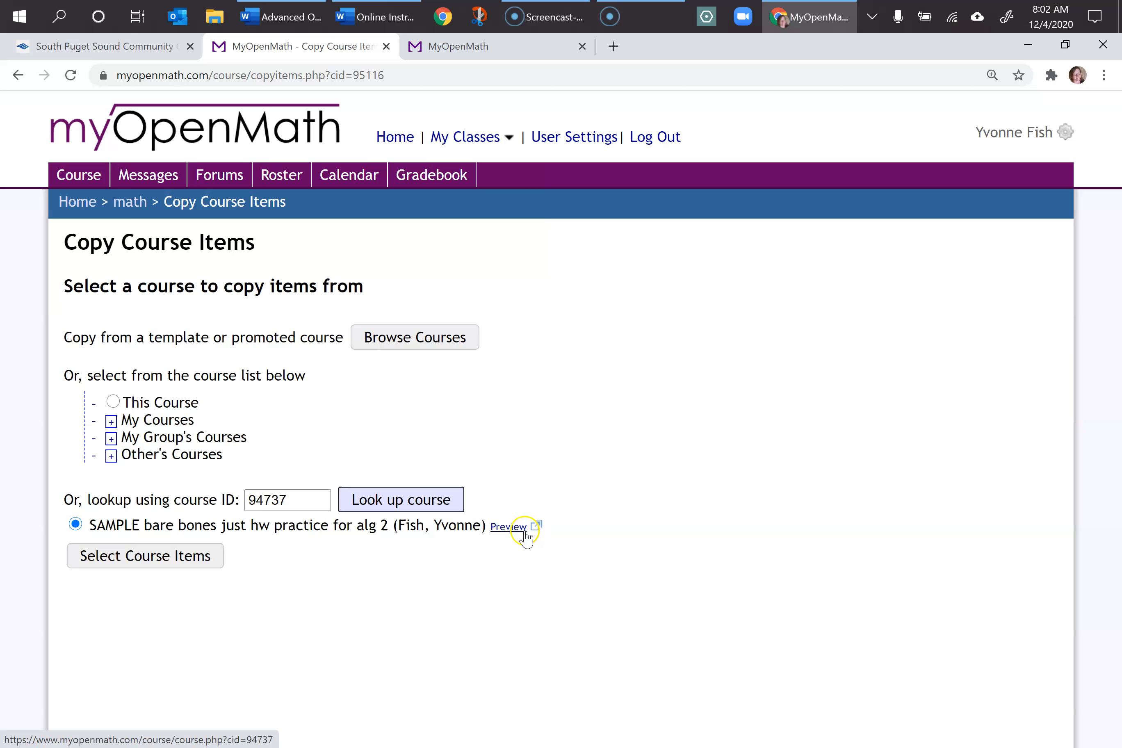
# - Select the found course, check all three items, and include course settings in the copy
pyautogui.click(144, 556)
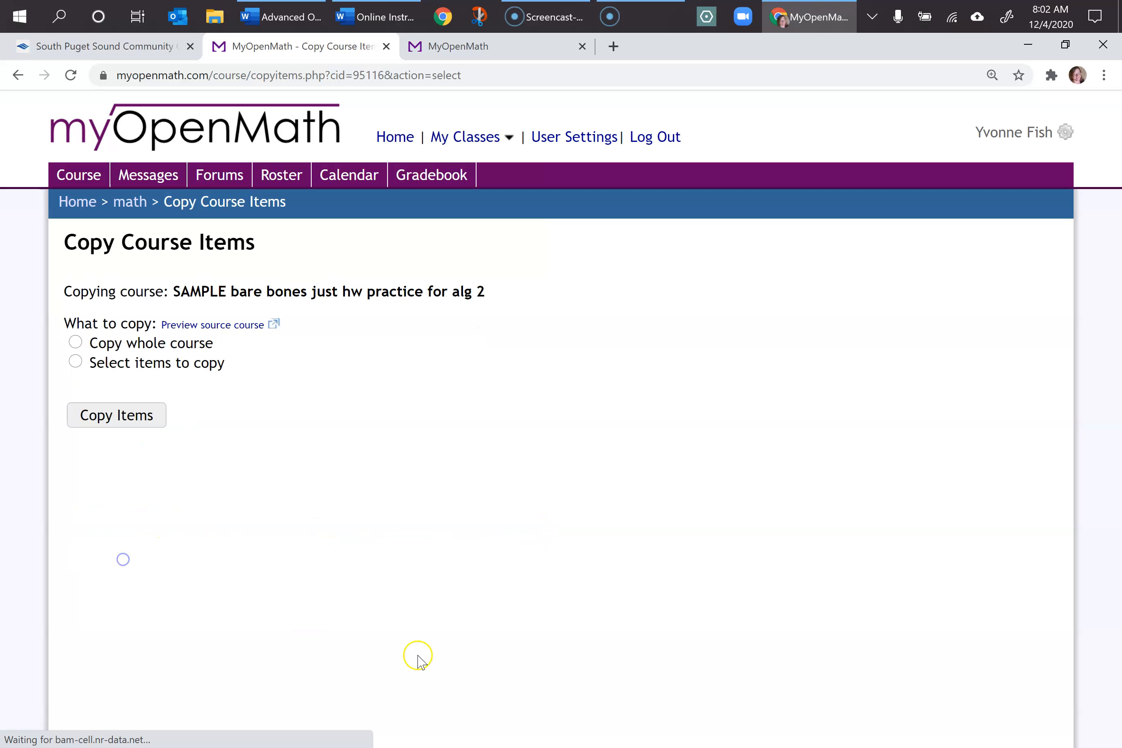
pyautogui.moveTo(509, 297)
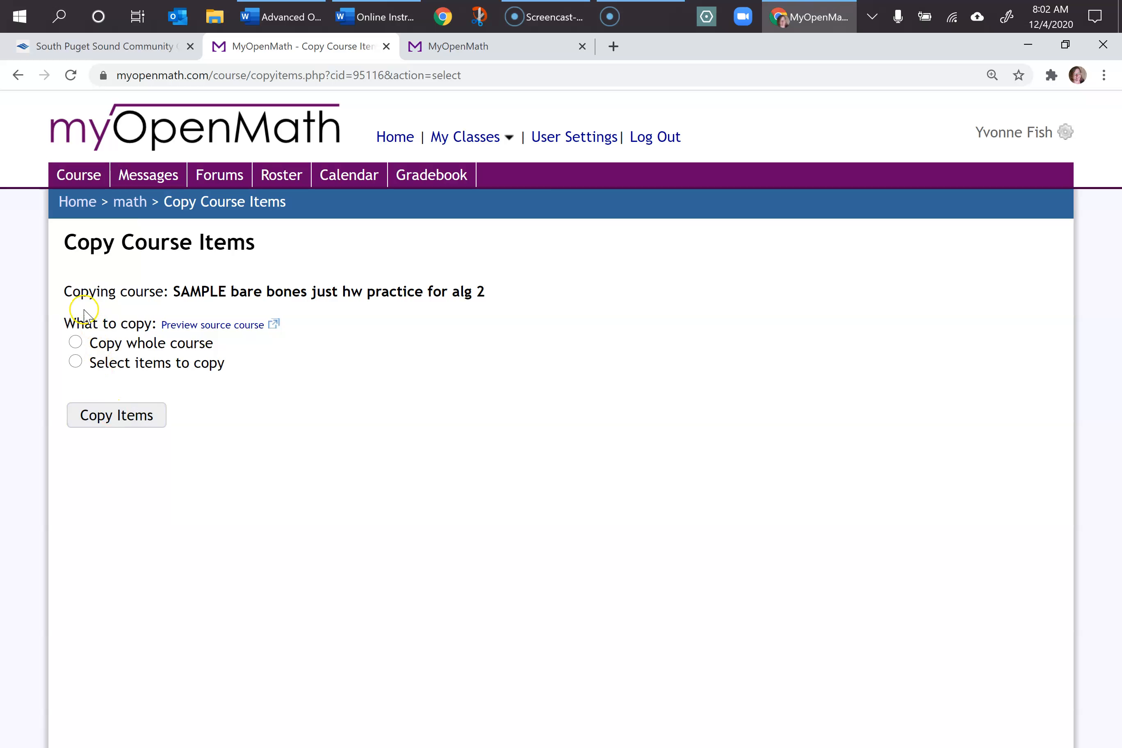
pyautogui.moveTo(241, 371)
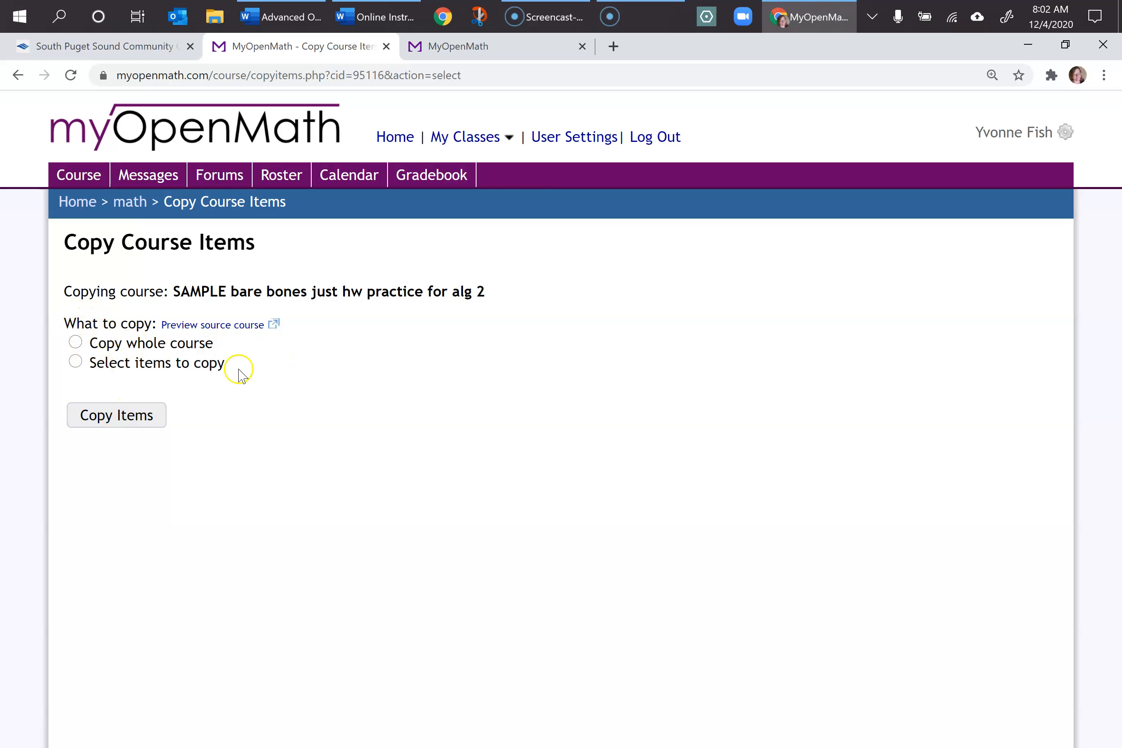
pyautogui.moveTo(143, 337)
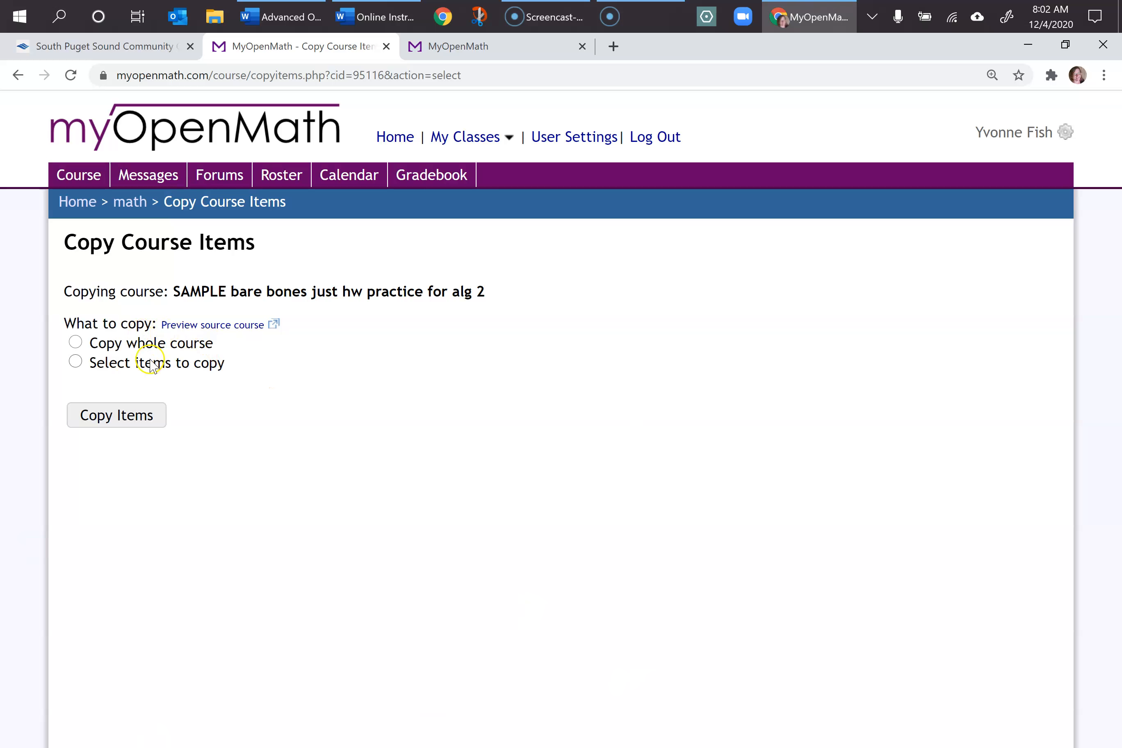
pyautogui.click(75, 362)
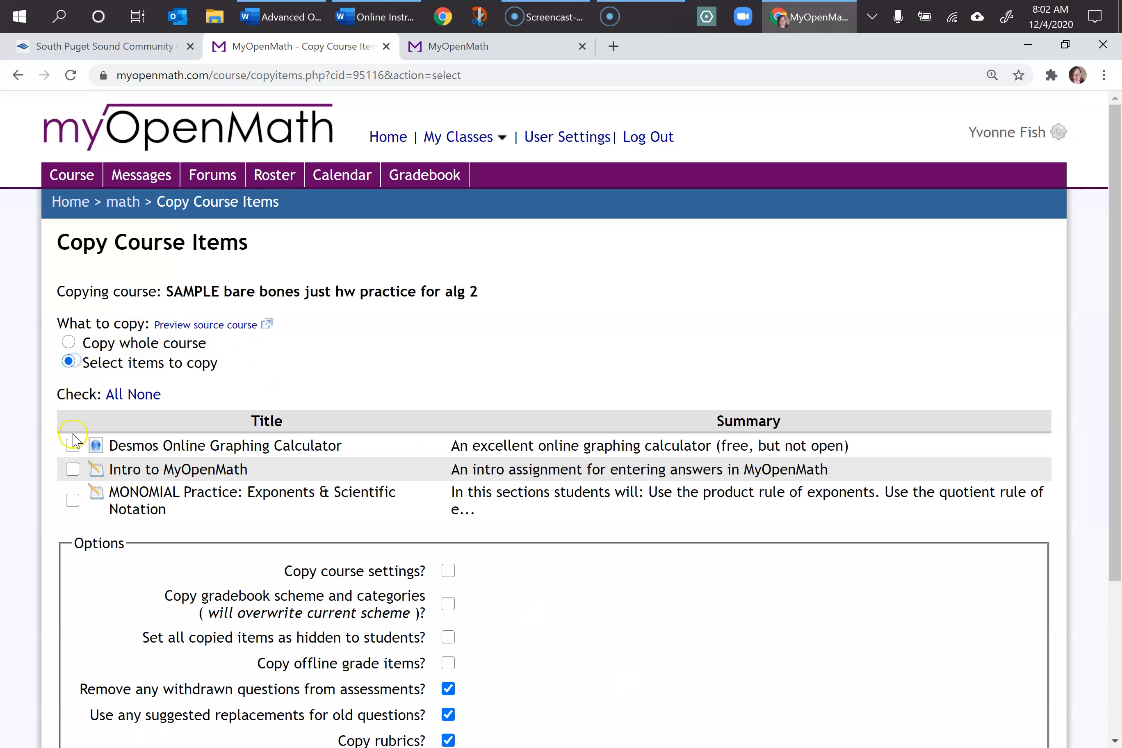
pyautogui.moveTo(649, 659)
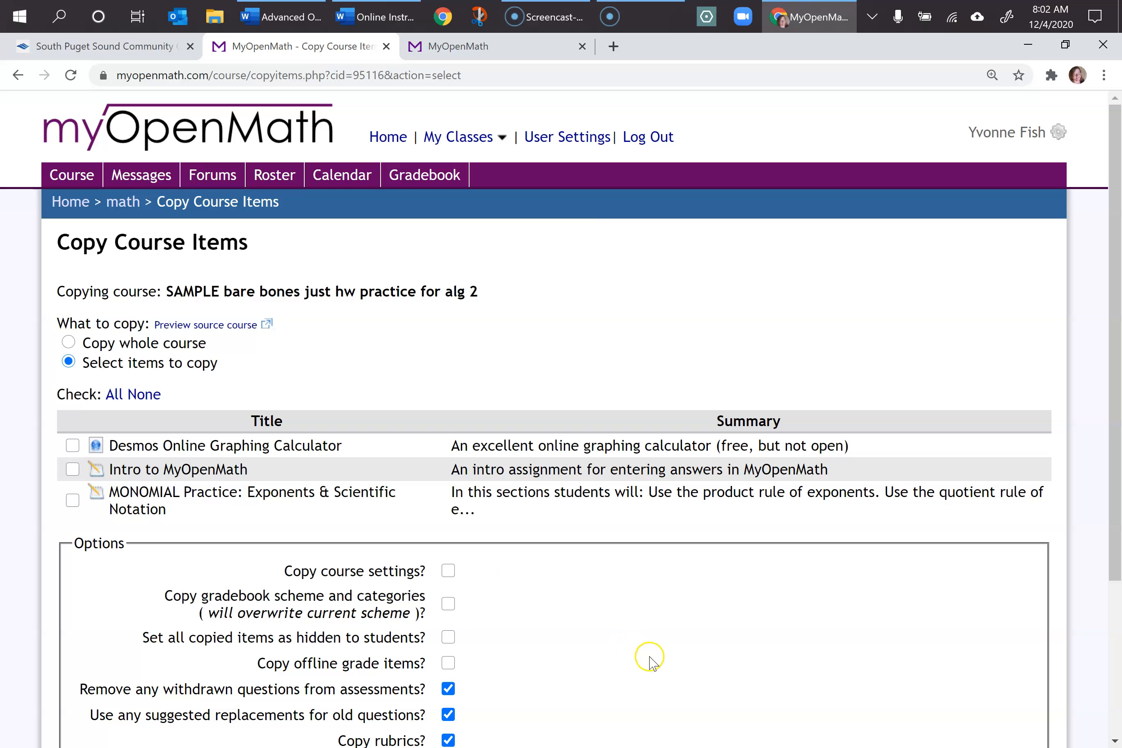
pyautogui.moveTo(112, 395)
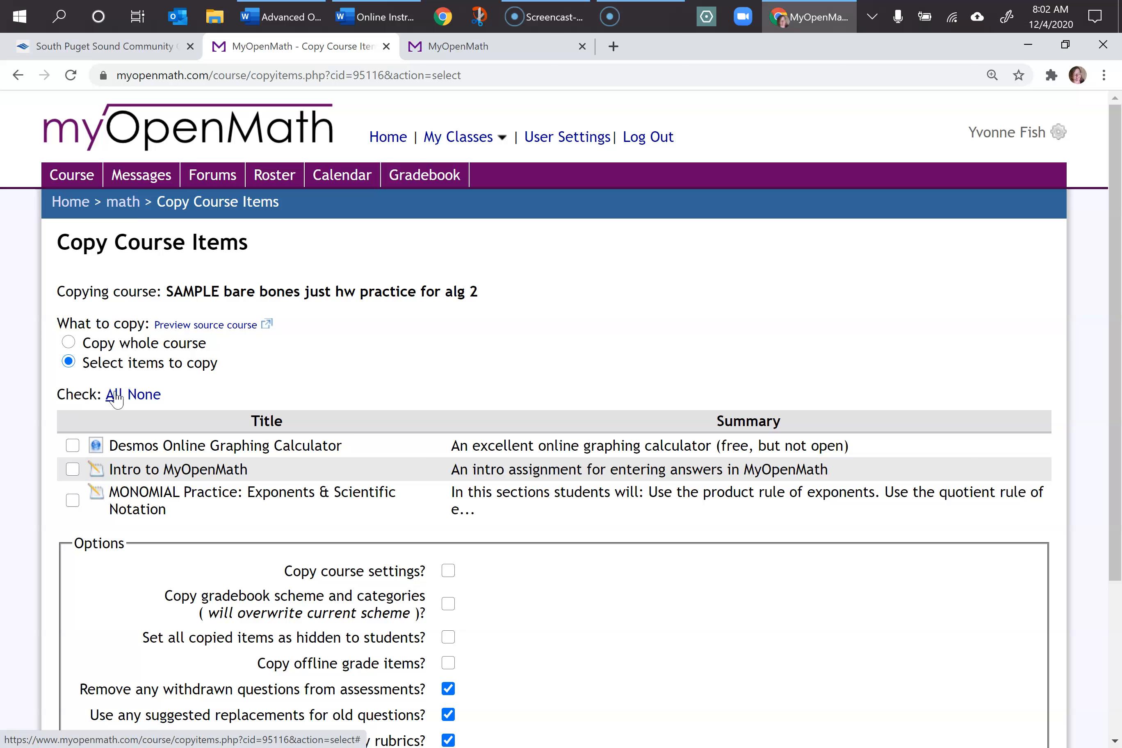
pyautogui.click(114, 394)
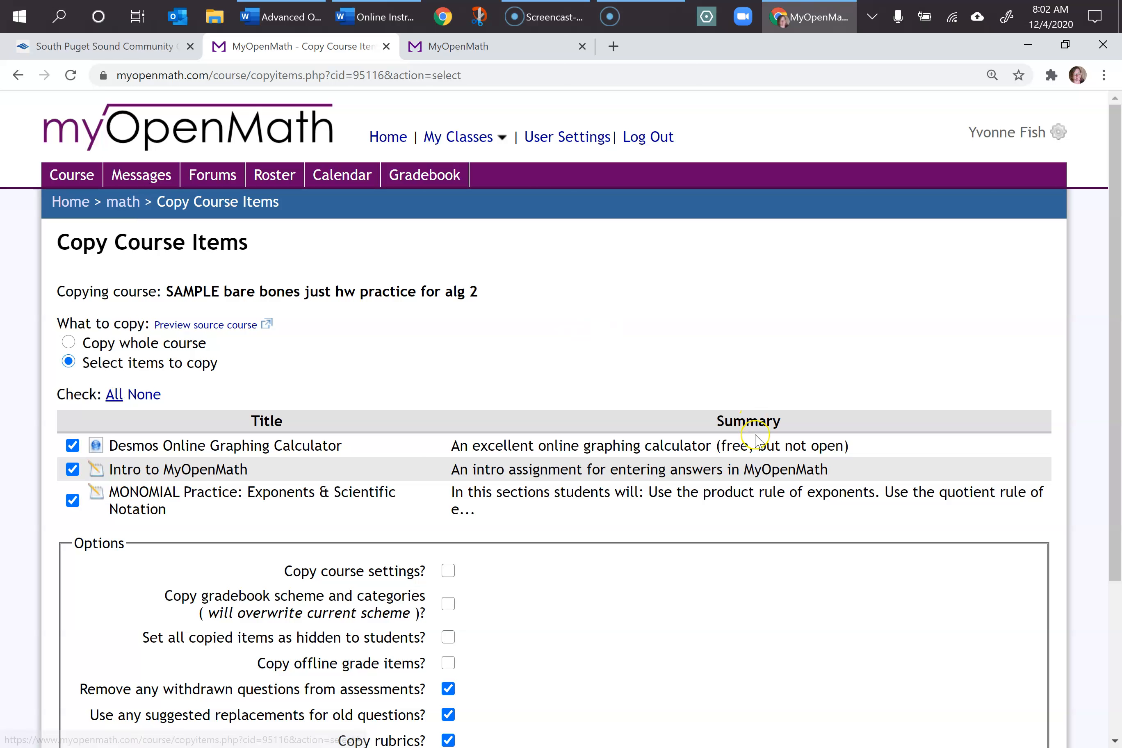
pyautogui.scroll(-3)
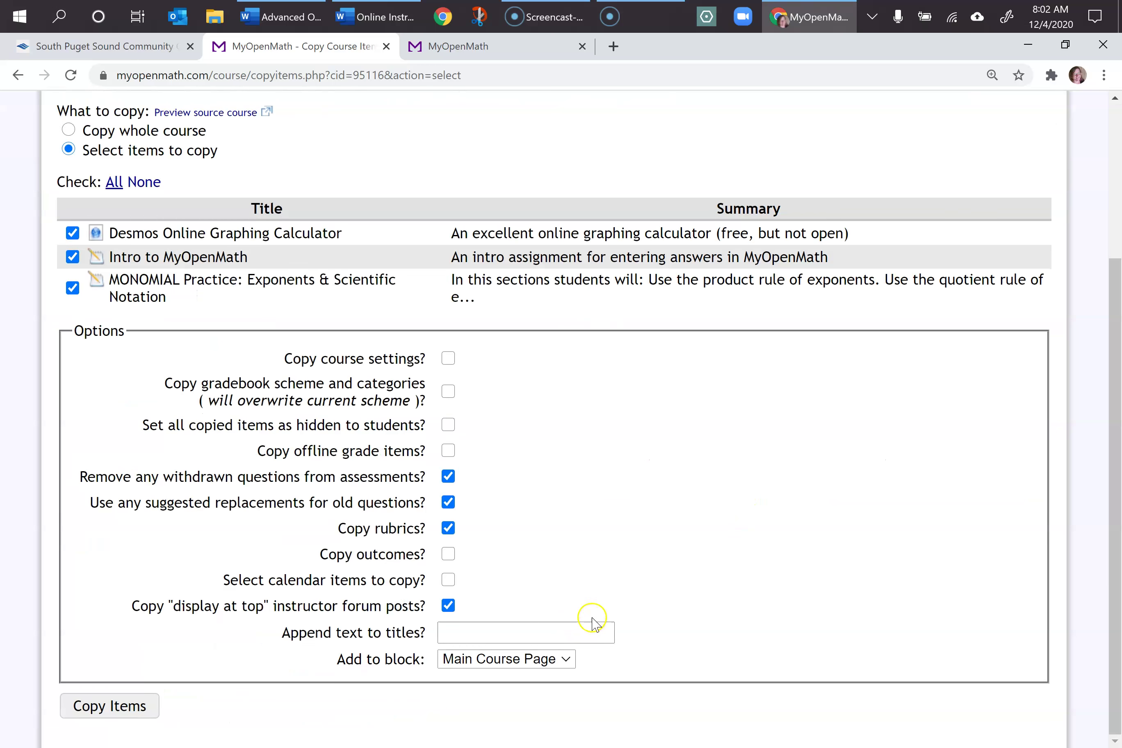
pyautogui.moveTo(448, 357)
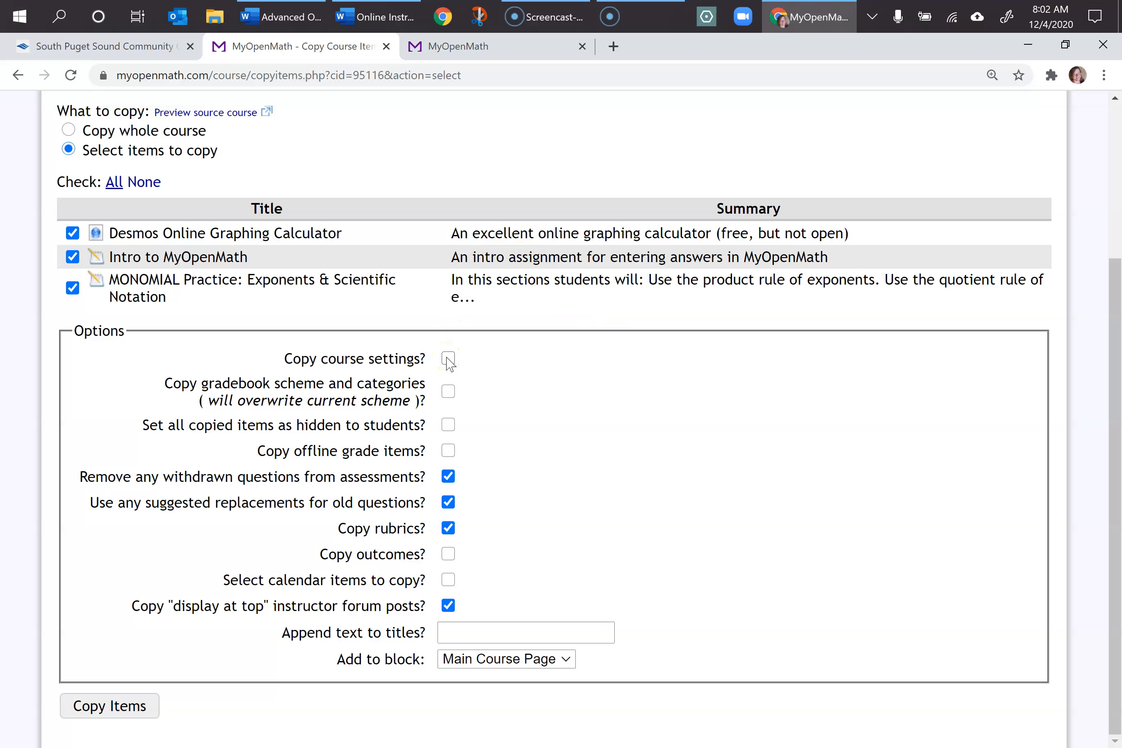
pyautogui.click(448, 359)
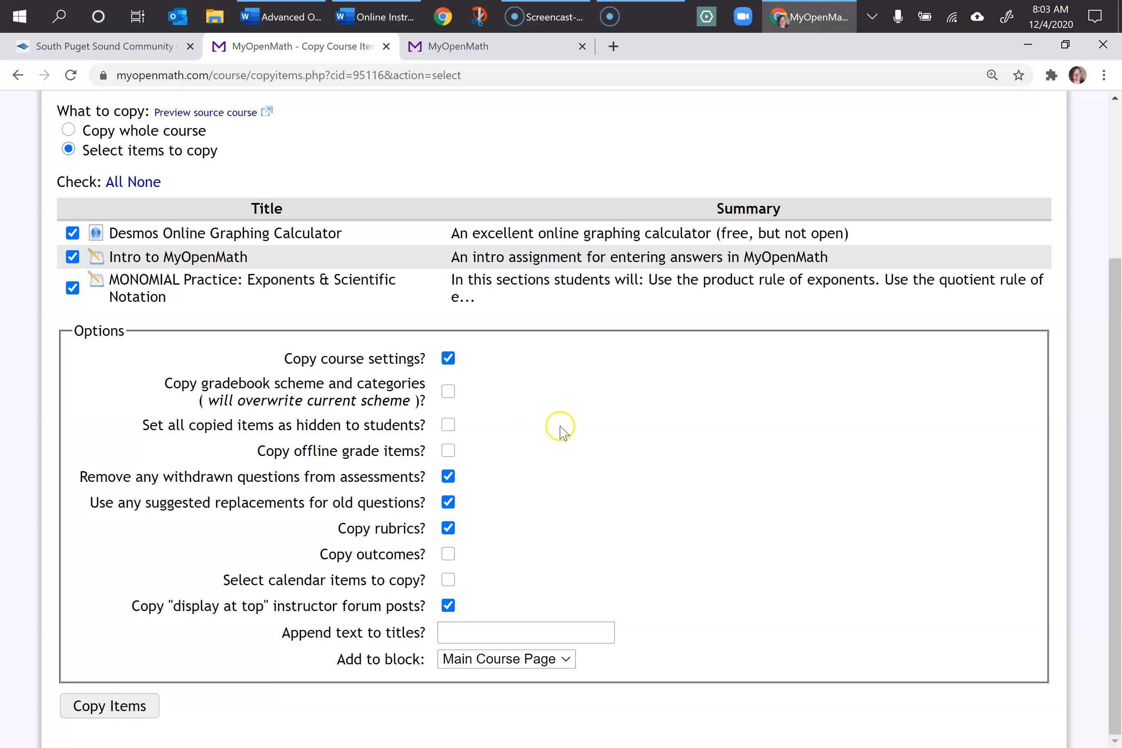
pyautogui.moveTo(455, 554)
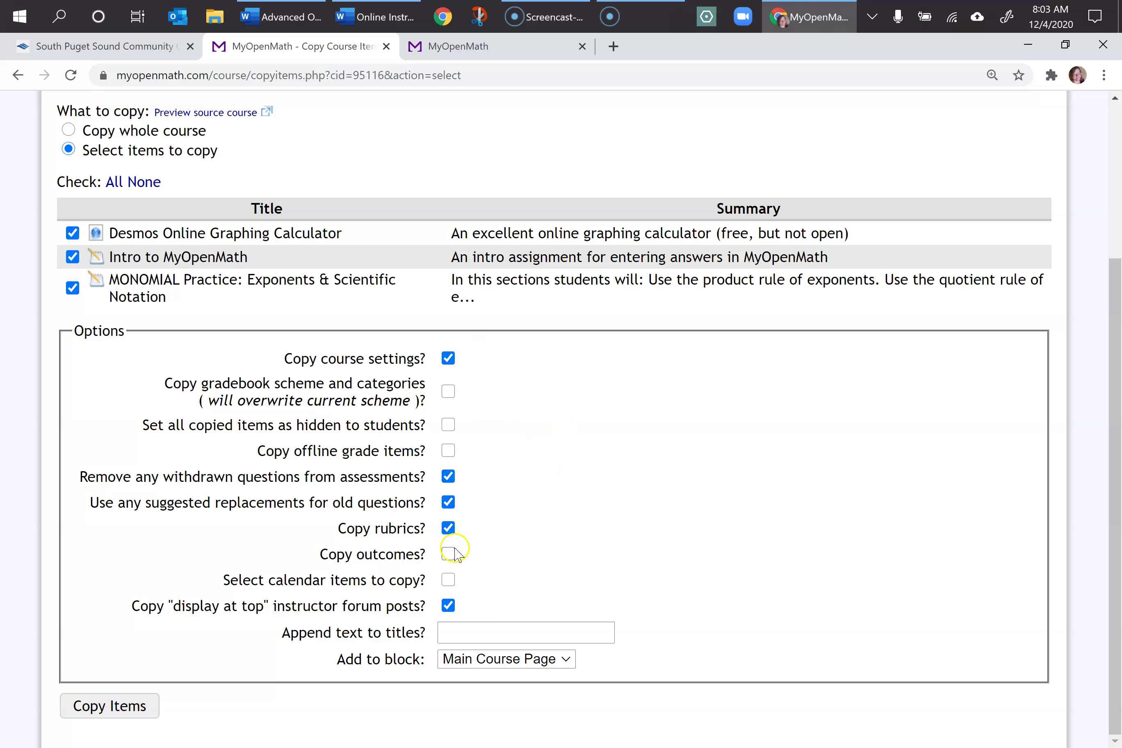
pyautogui.moveTo(110, 706)
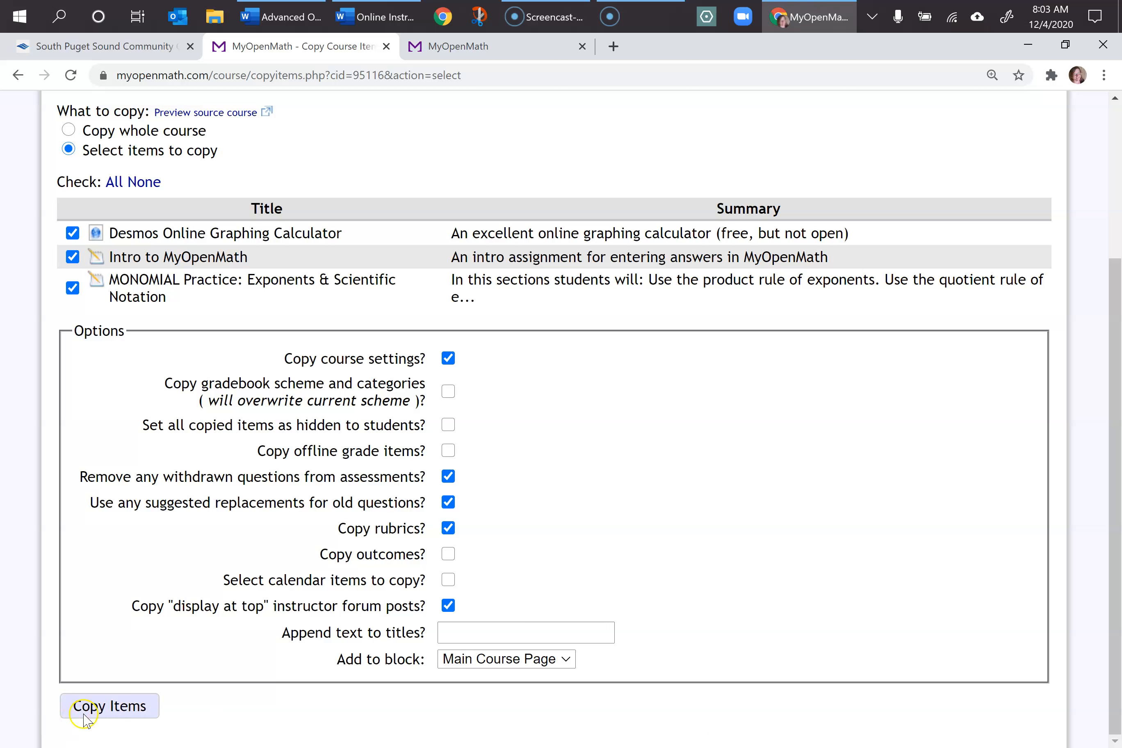
# - Copy the items into the course and open the Intro to MyOpenMath assessment
pyautogui.click(109, 706)
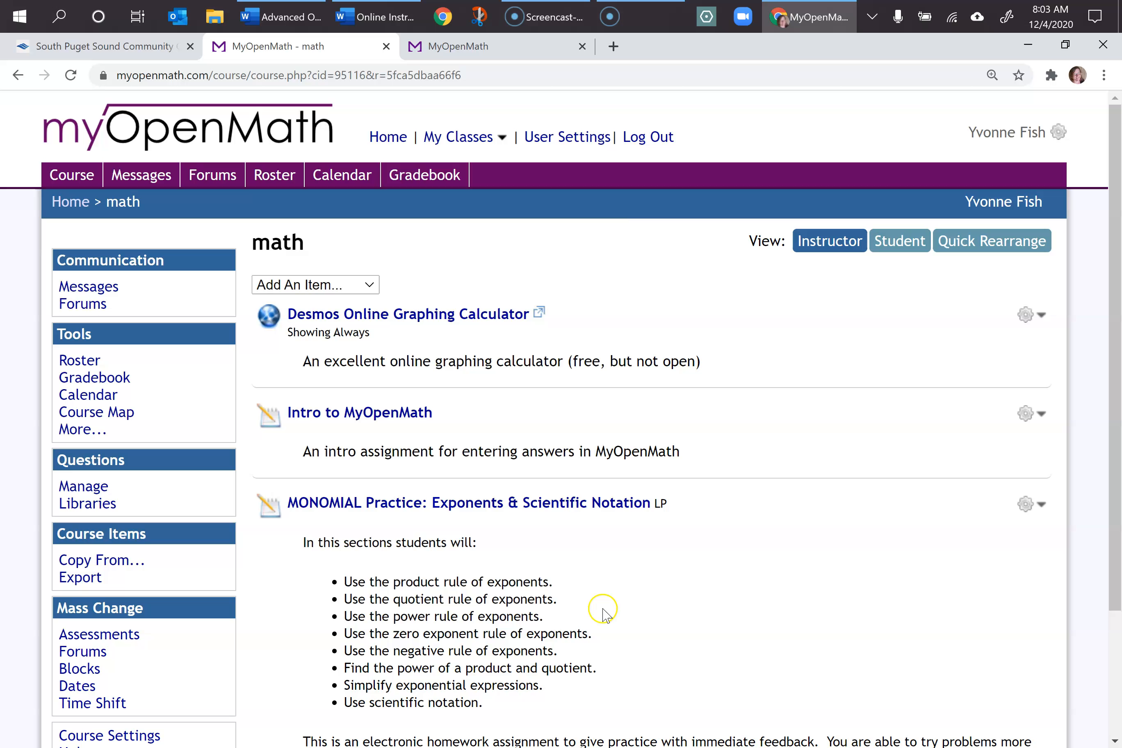
pyautogui.moveTo(324, 317)
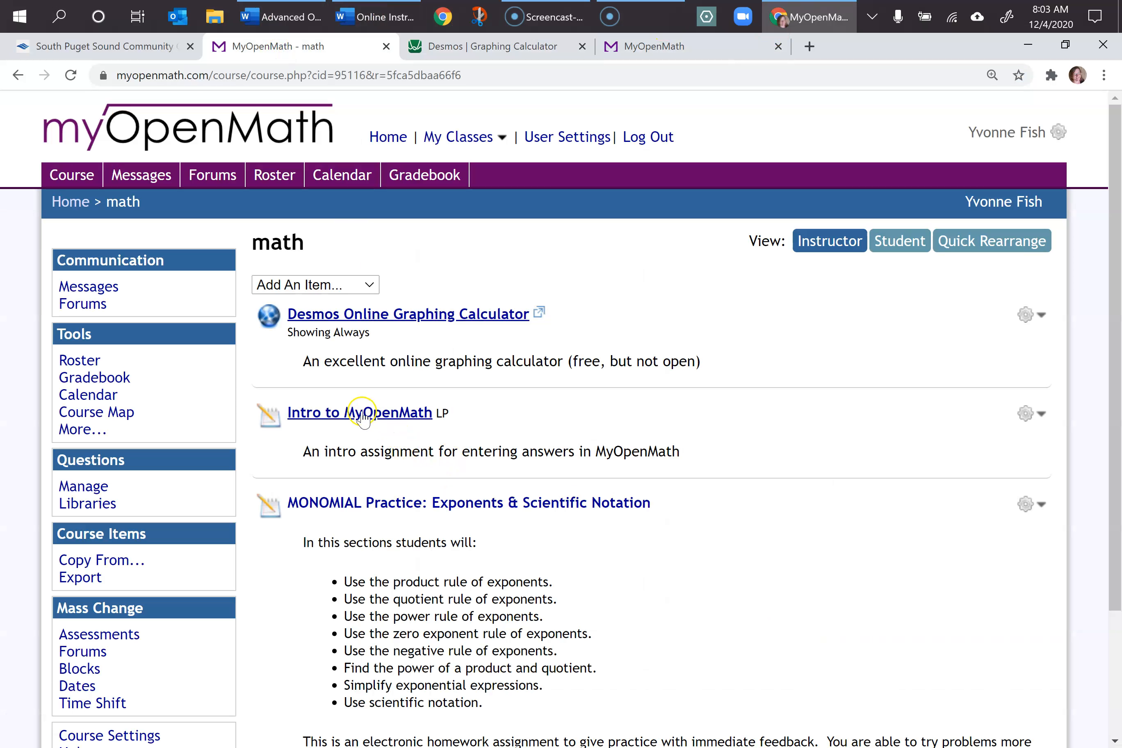
pyautogui.click(359, 413)
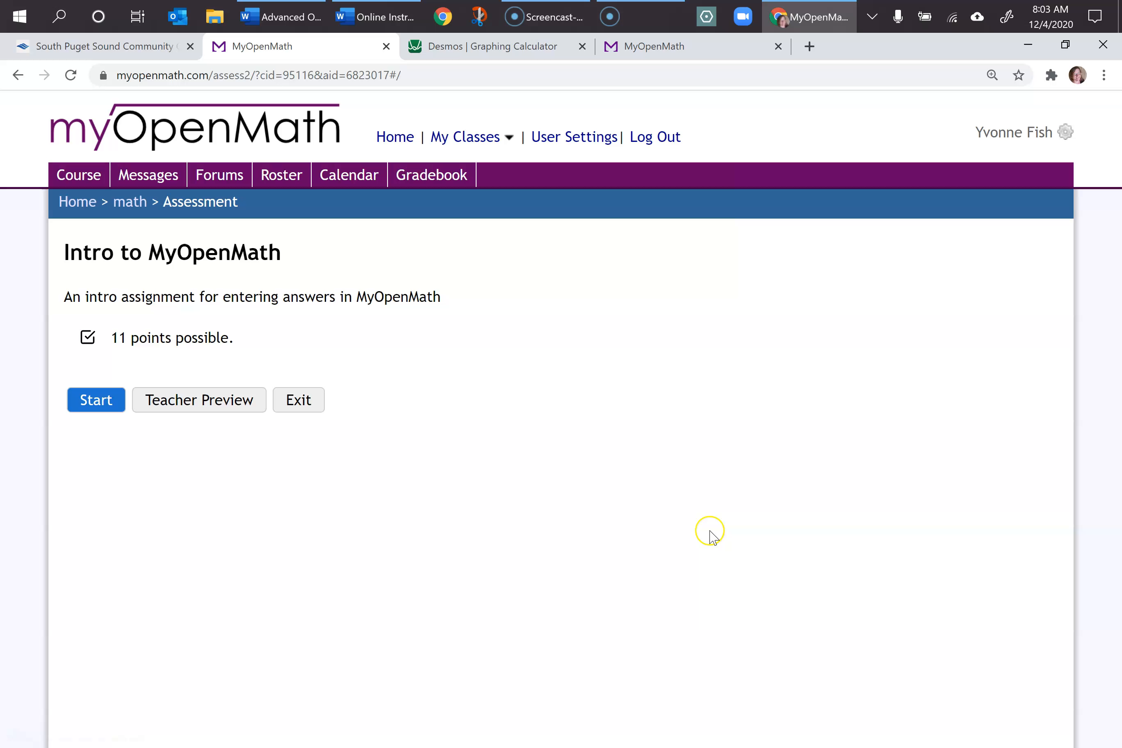
pyautogui.moveTo(318, 360)
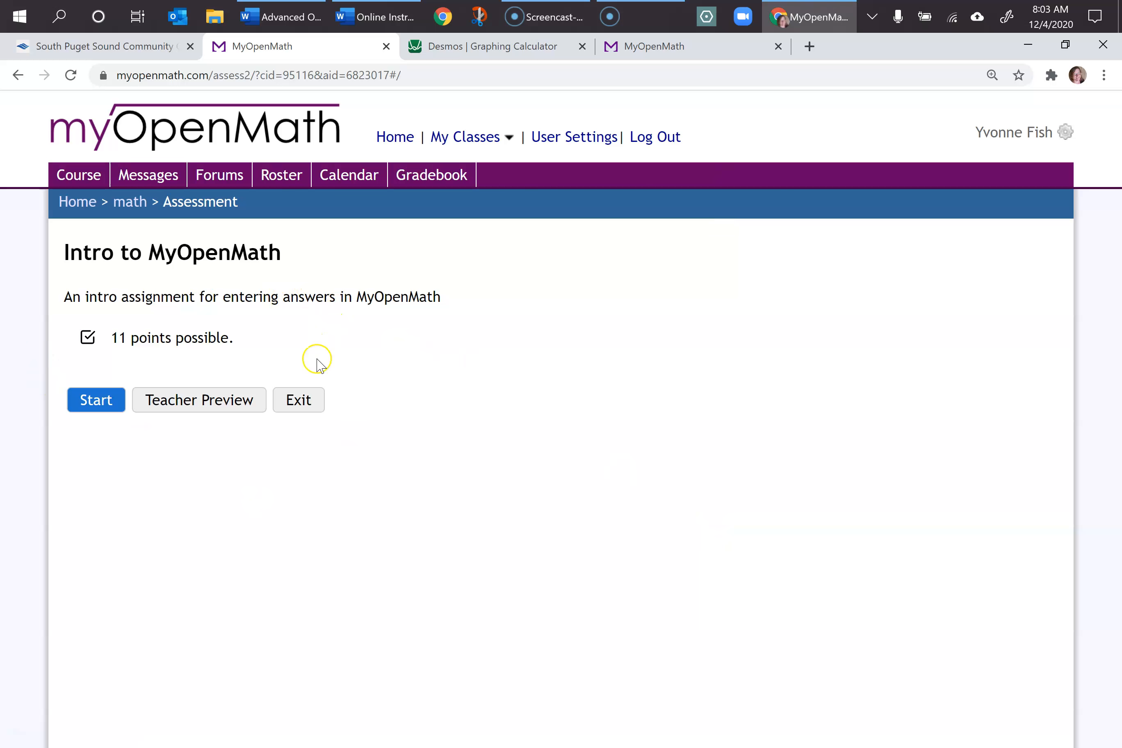
pyautogui.moveTo(255, 364)
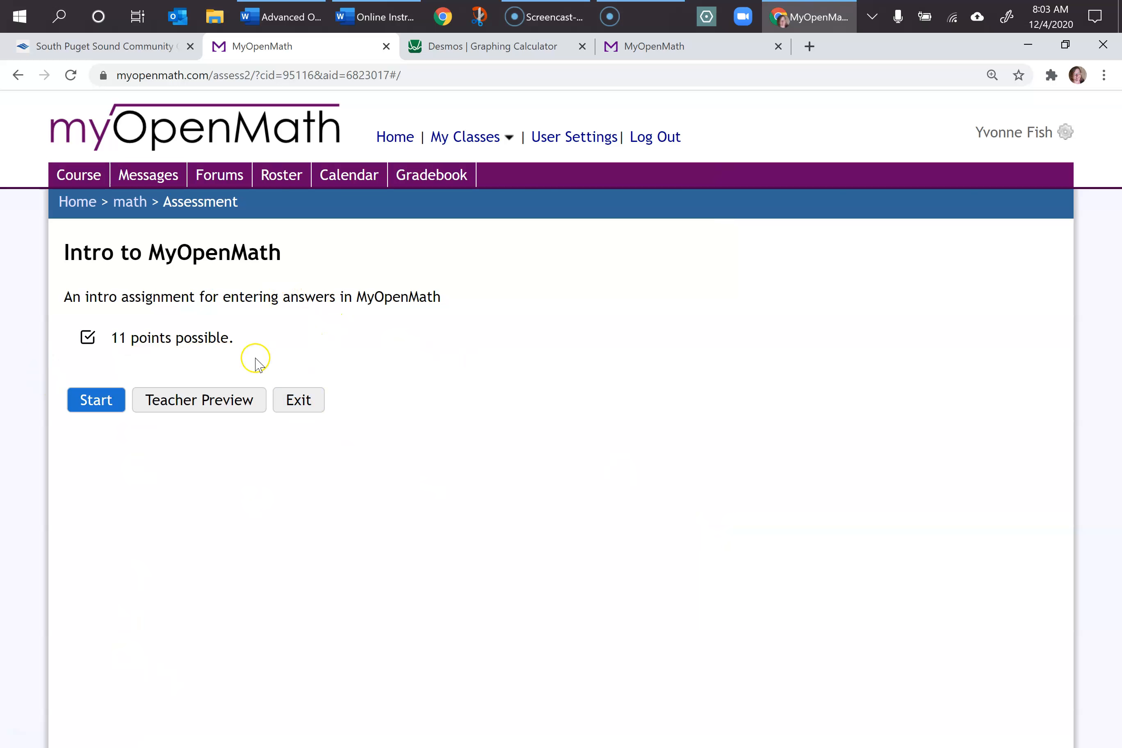
# - Preview all questions as instructor and scroll to Question 3, Entering a List
pyautogui.click(199, 400)
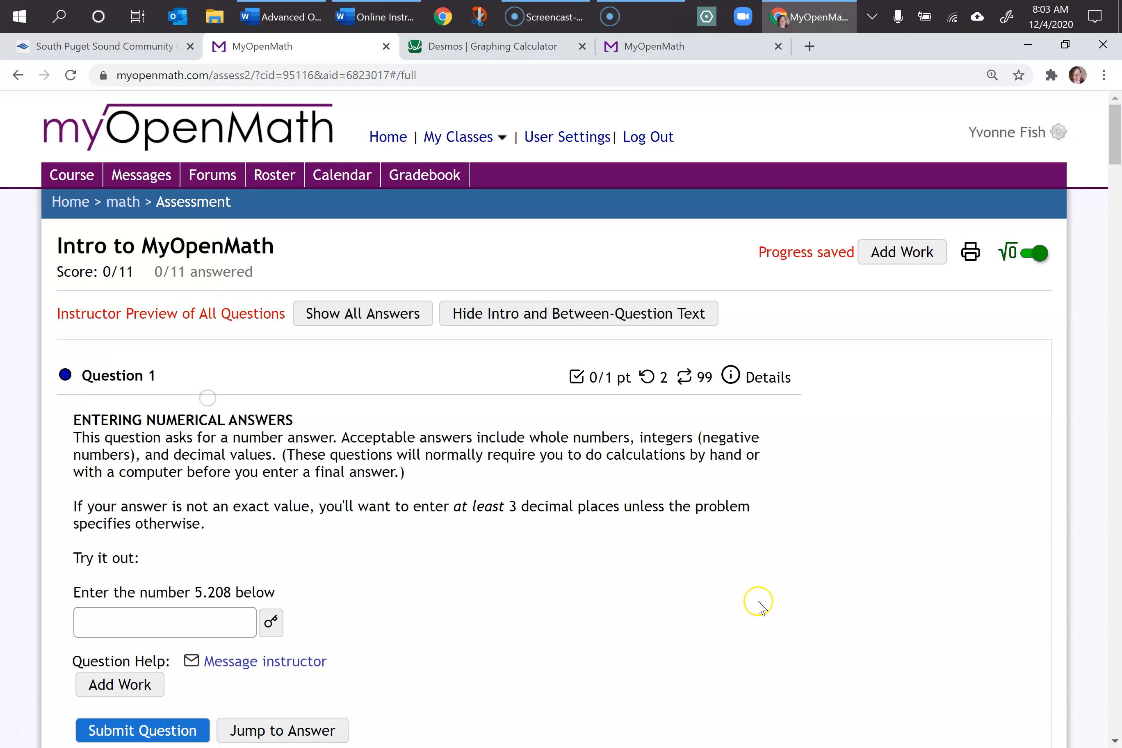
pyautogui.moveTo(536, 597)
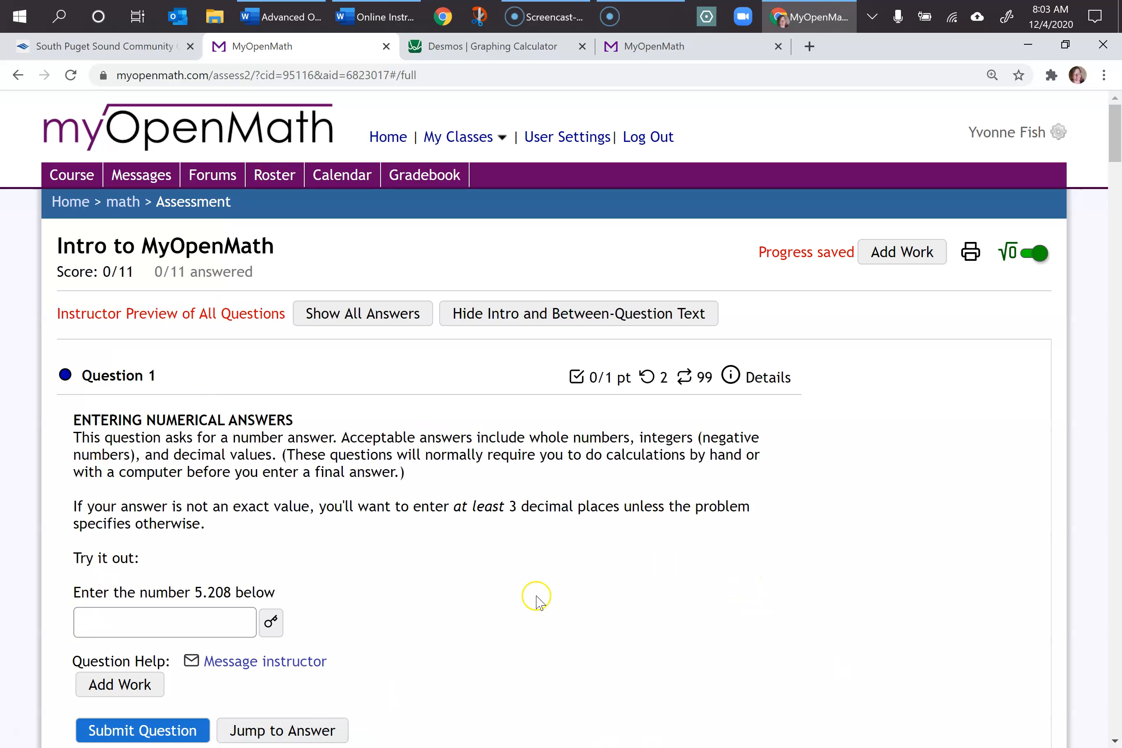
pyautogui.moveTo(673, 598)
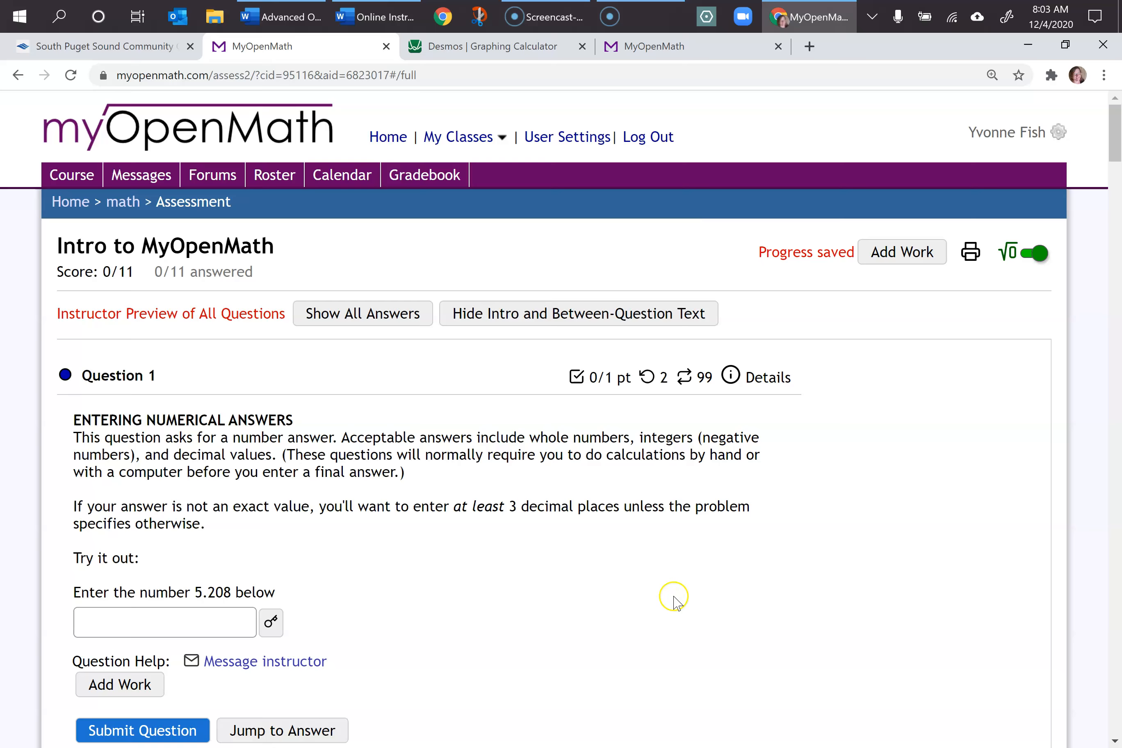
pyautogui.moveTo(339, 279)
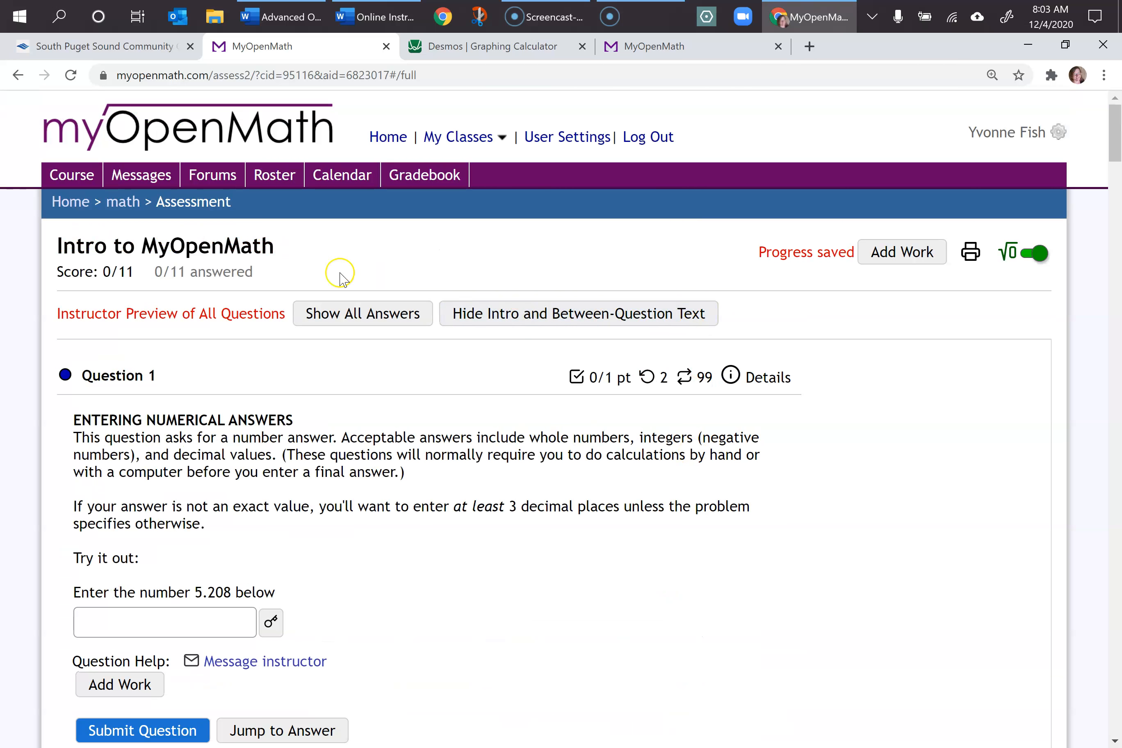
pyautogui.moveTo(255, 307)
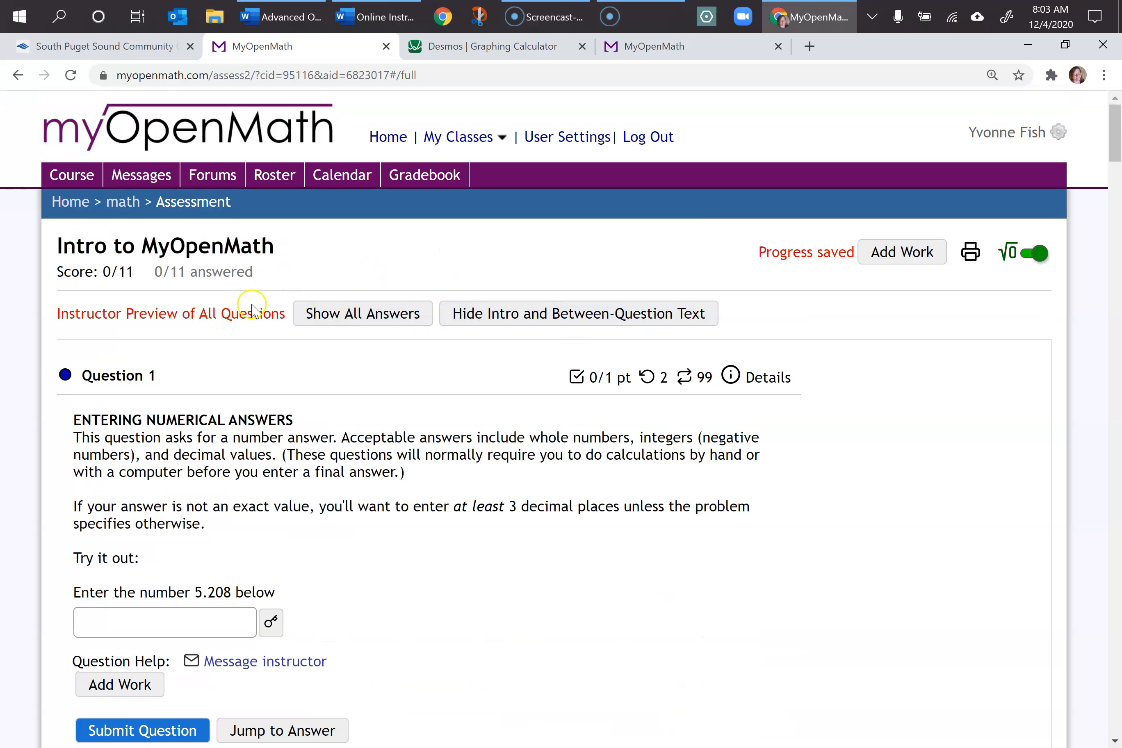
pyautogui.scroll(-3)
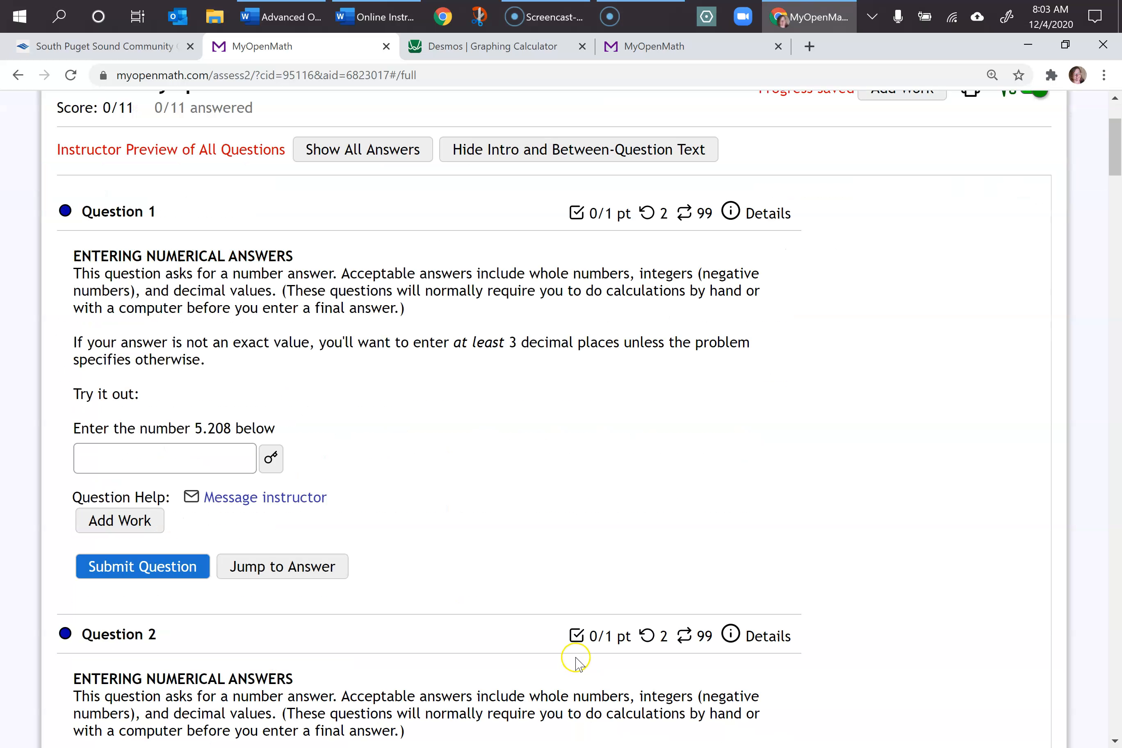
pyautogui.moveTo(271, 458)
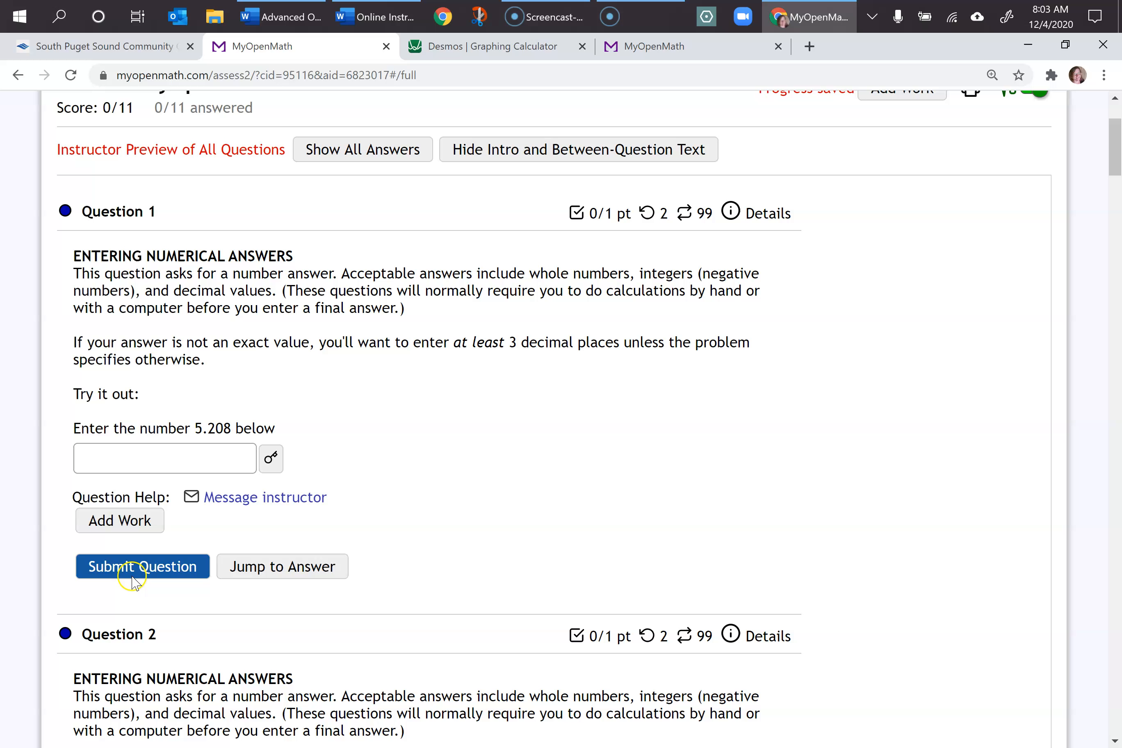
pyautogui.moveTo(362, 413)
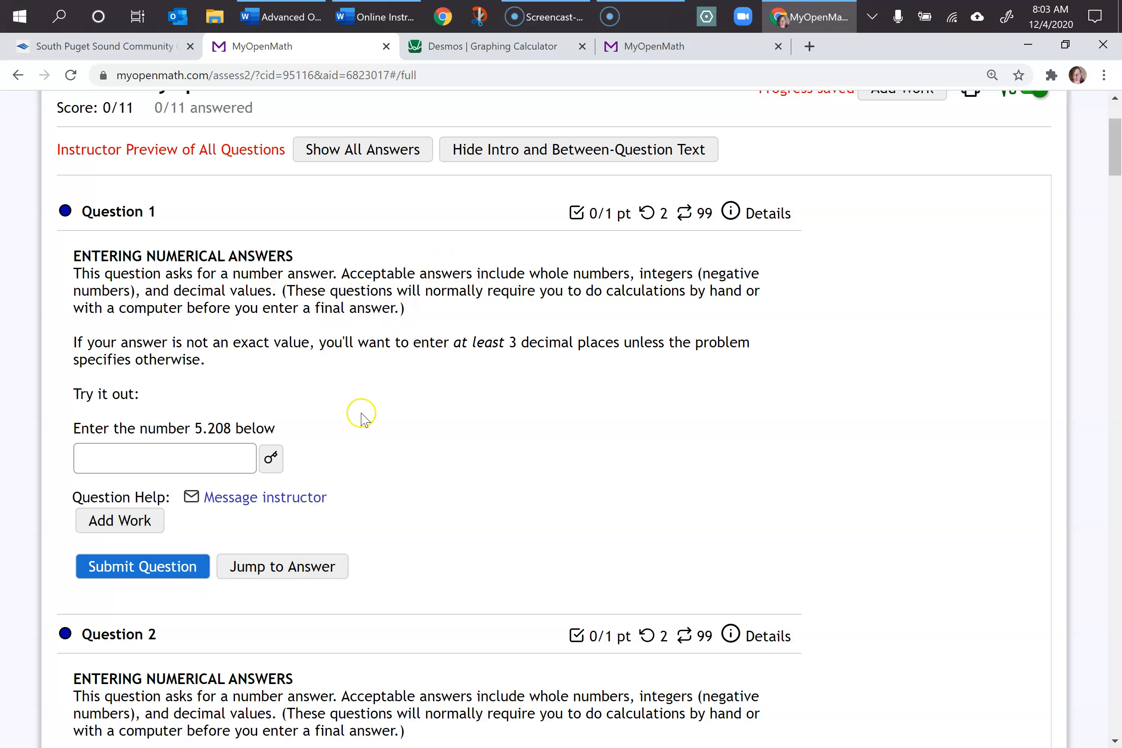
pyautogui.moveTo(191, 492)
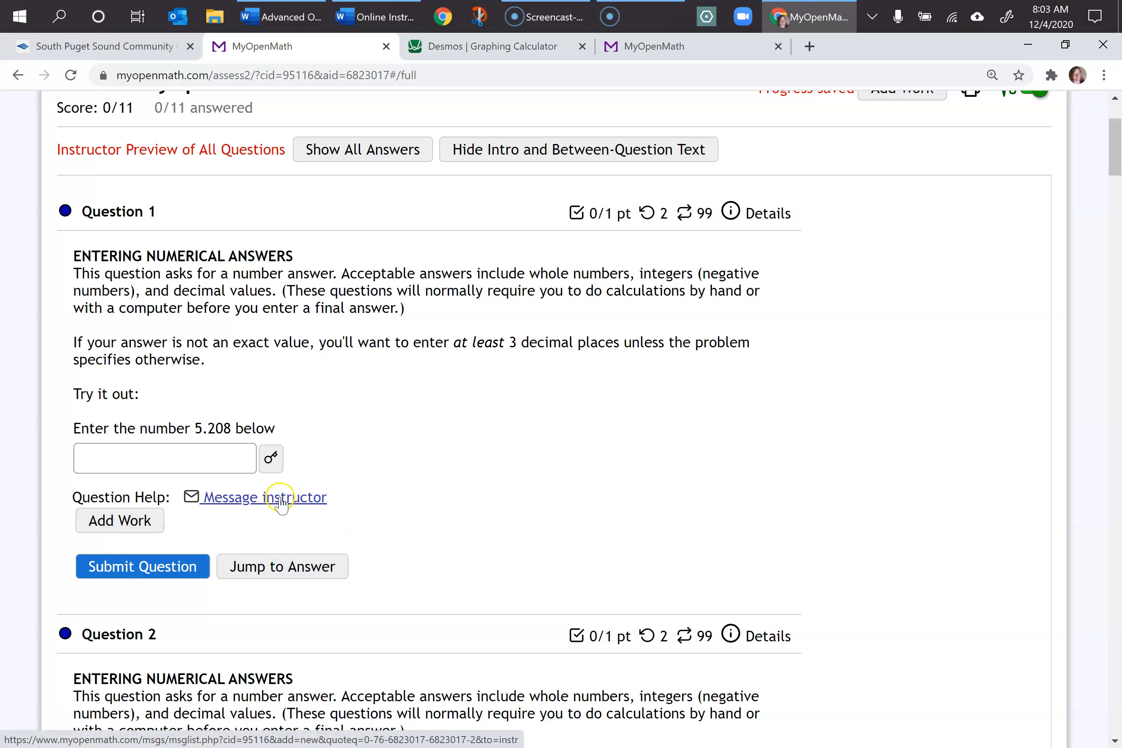
pyautogui.moveTo(238, 508)
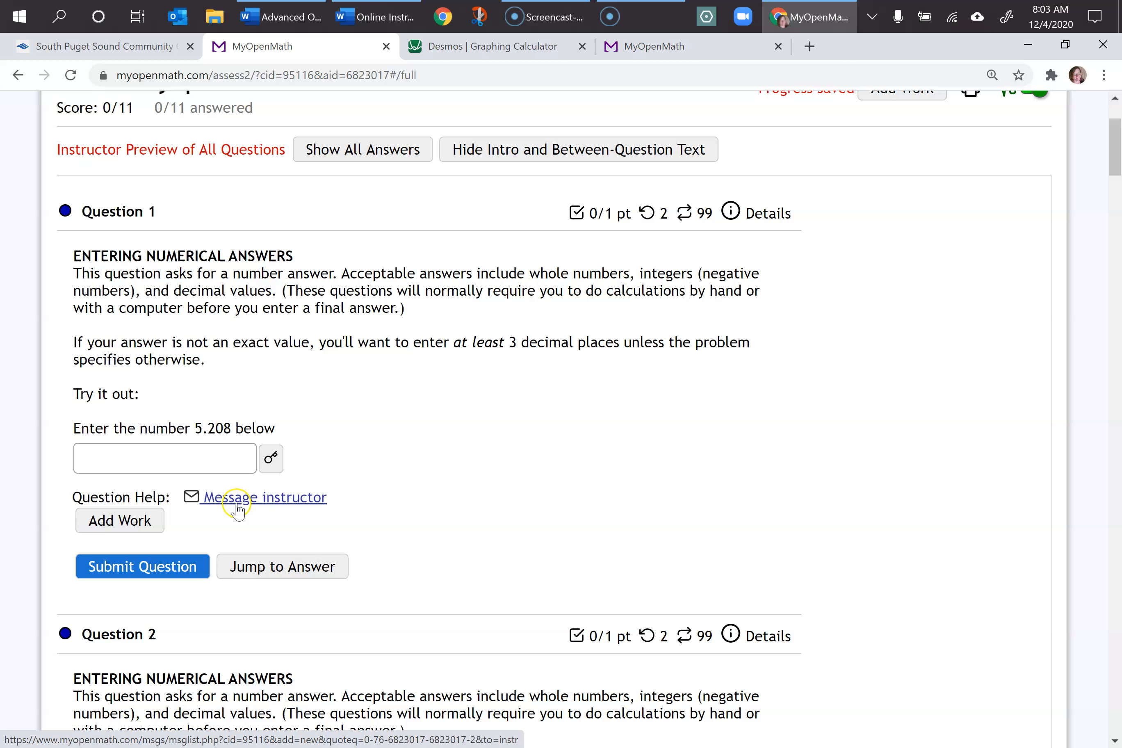
pyautogui.moveTo(247, 501)
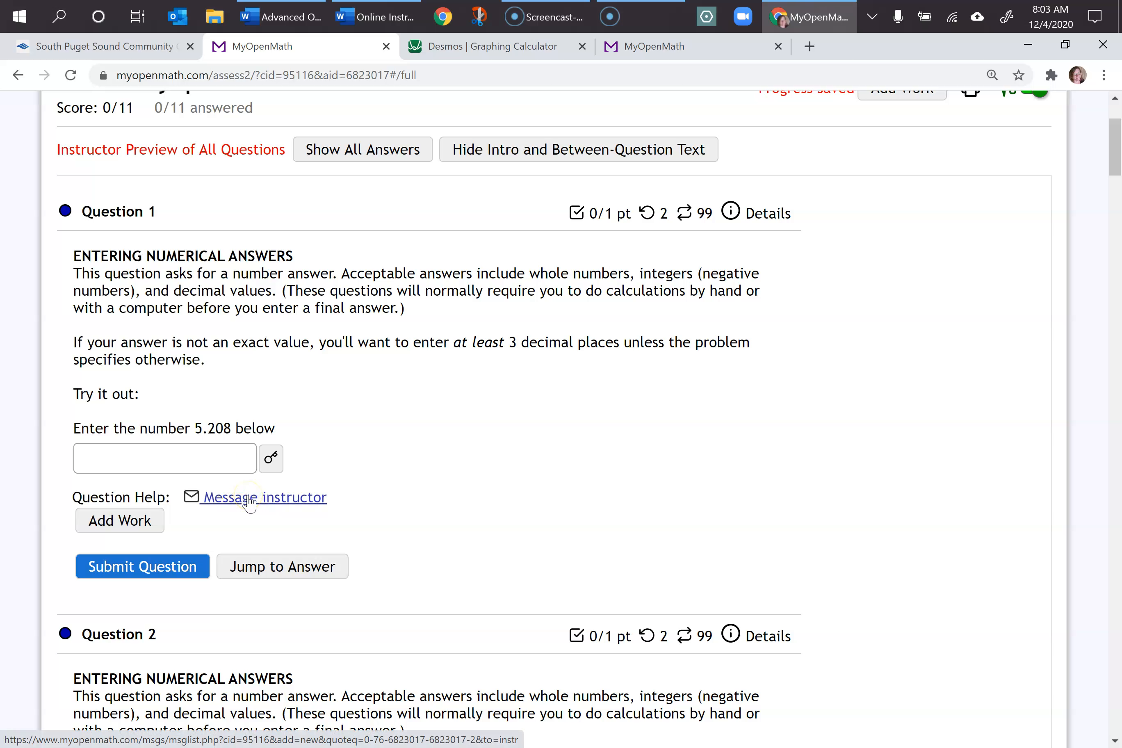
pyautogui.moveTo(703, 350)
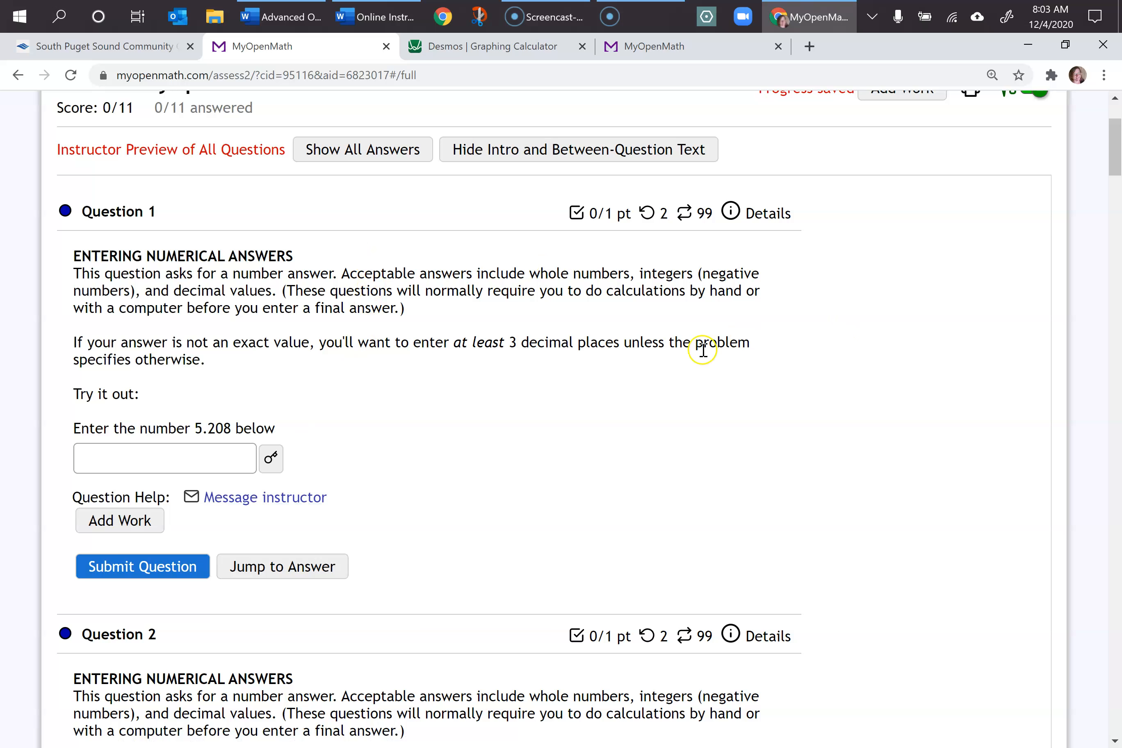
pyautogui.moveTo(252, 492)
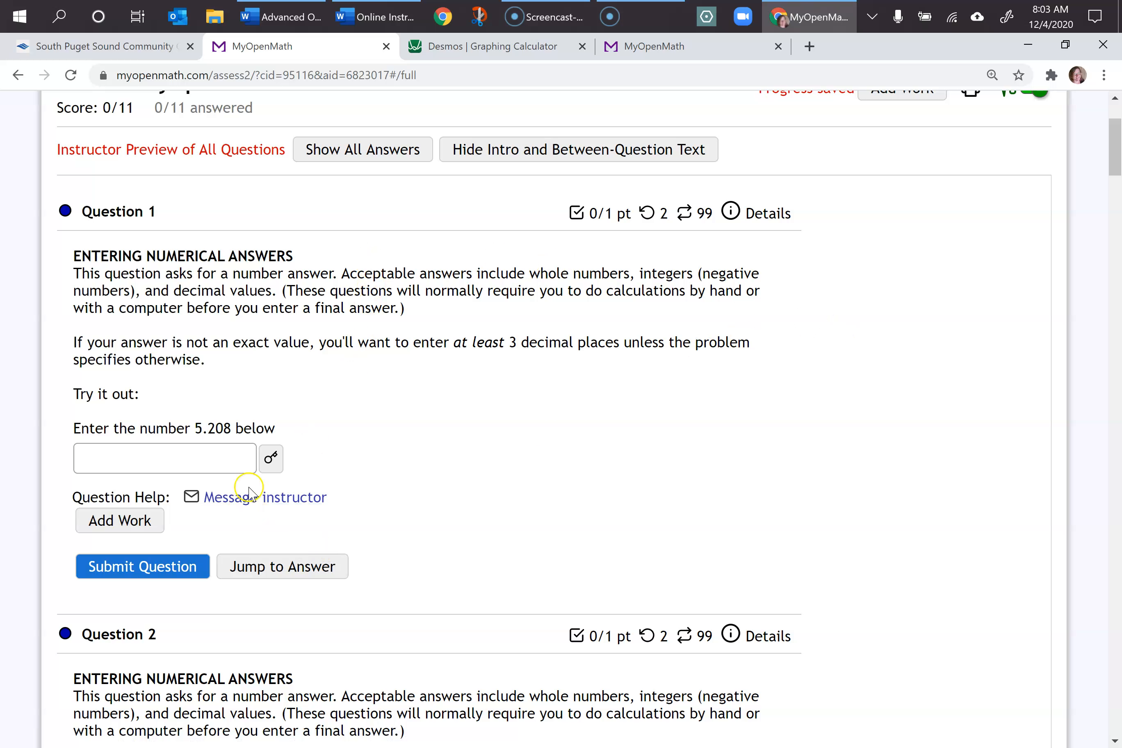
pyautogui.moveTo(375, 327)
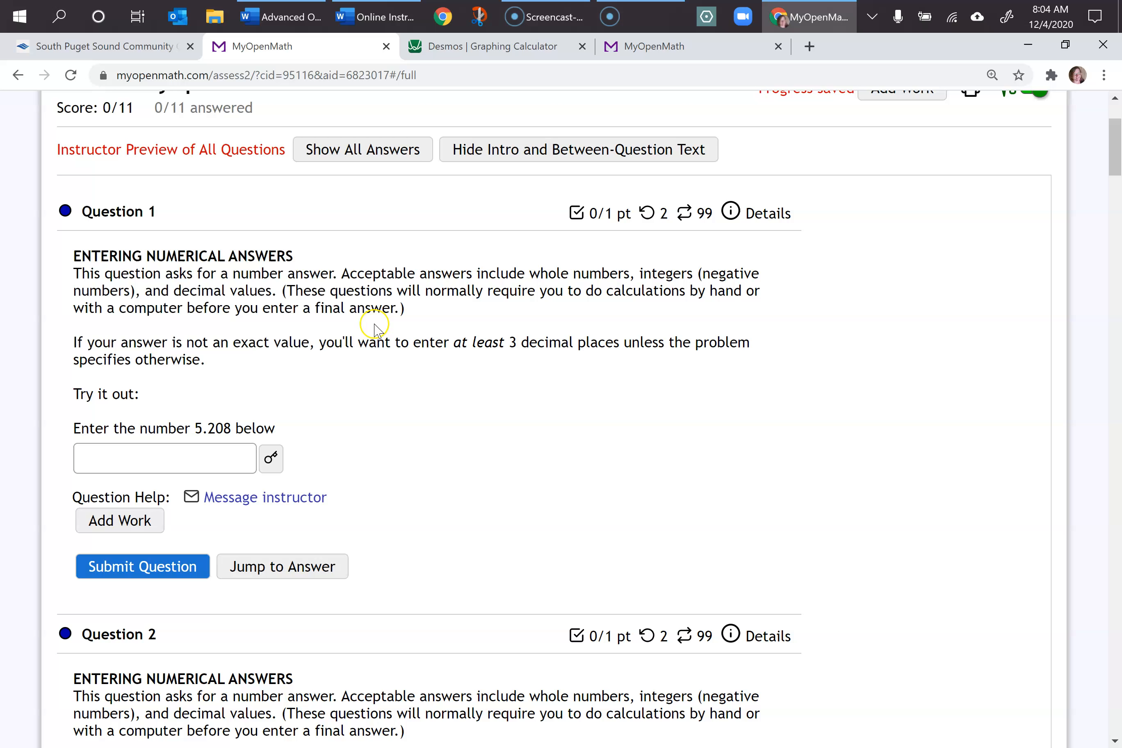
pyautogui.moveTo(694, 525)
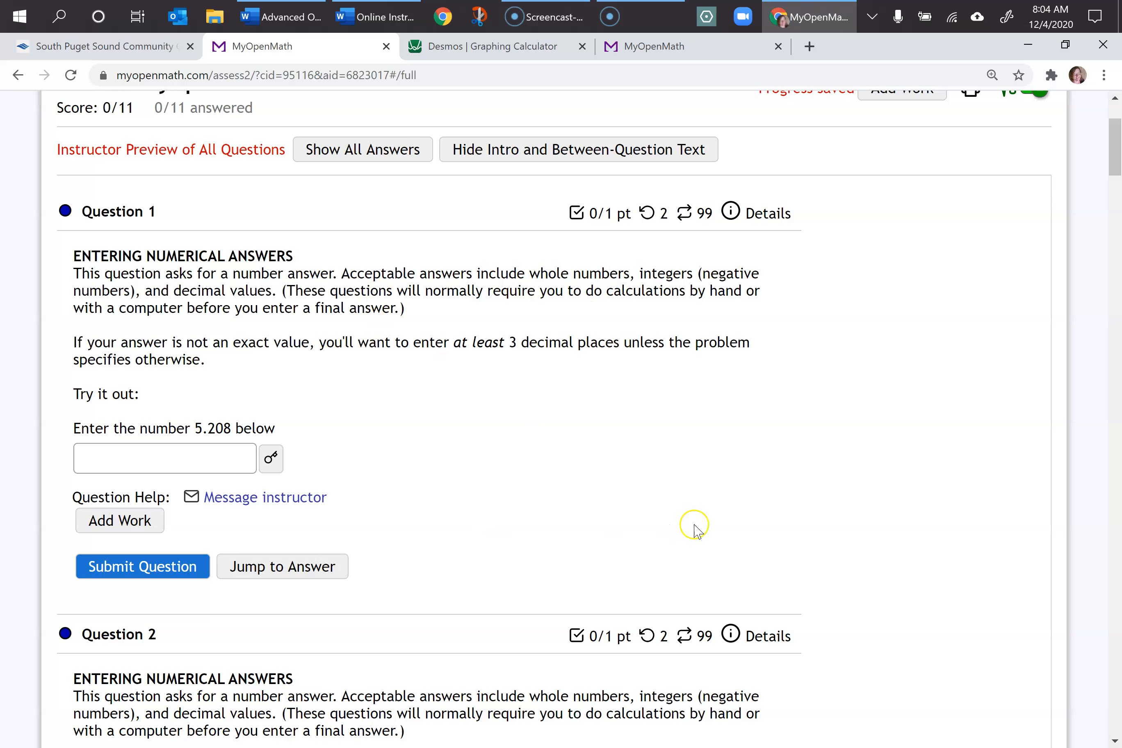
pyautogui.scroll(-3)
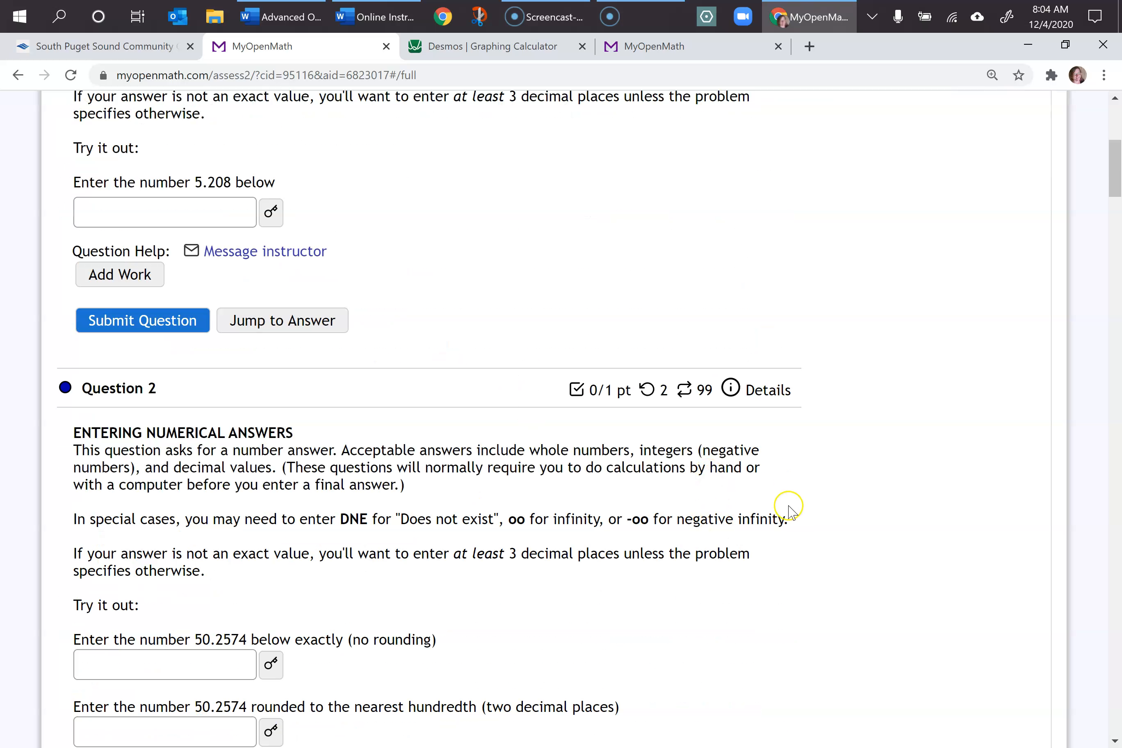
pyautogui.moveTo(801, 655)
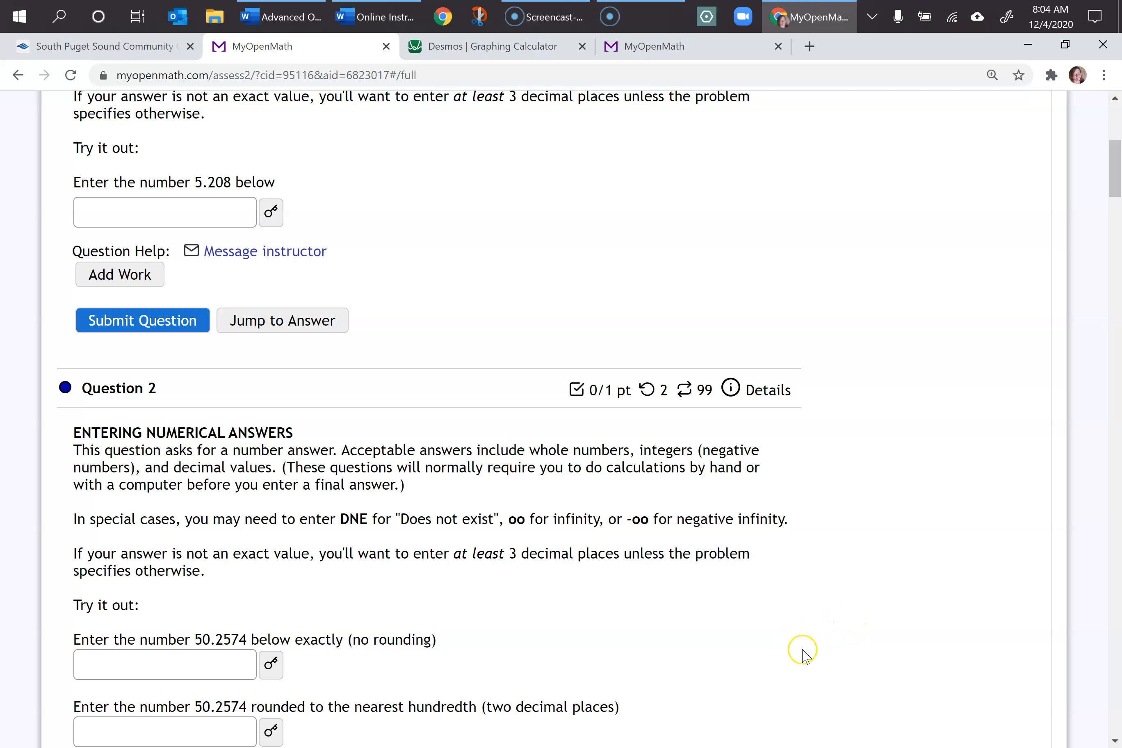
pyautogui.moveTo(682, 692)
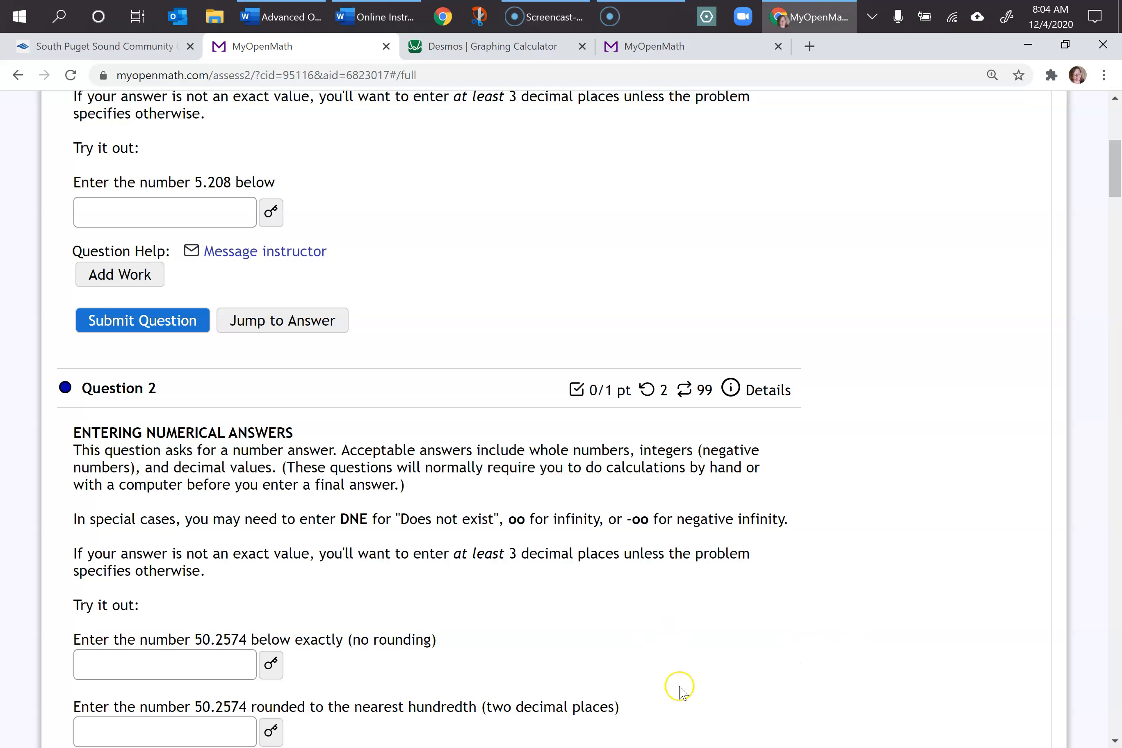
pyautogui.moveTo(704, 684)
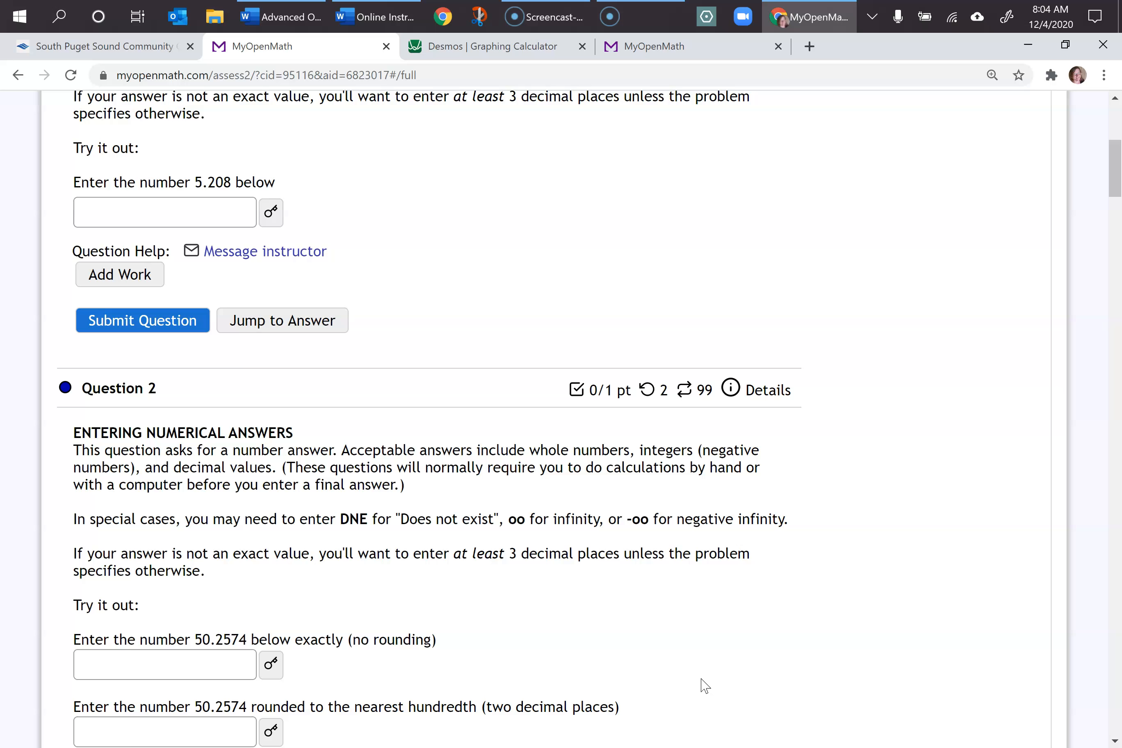
pyautogui.scroll(-3)
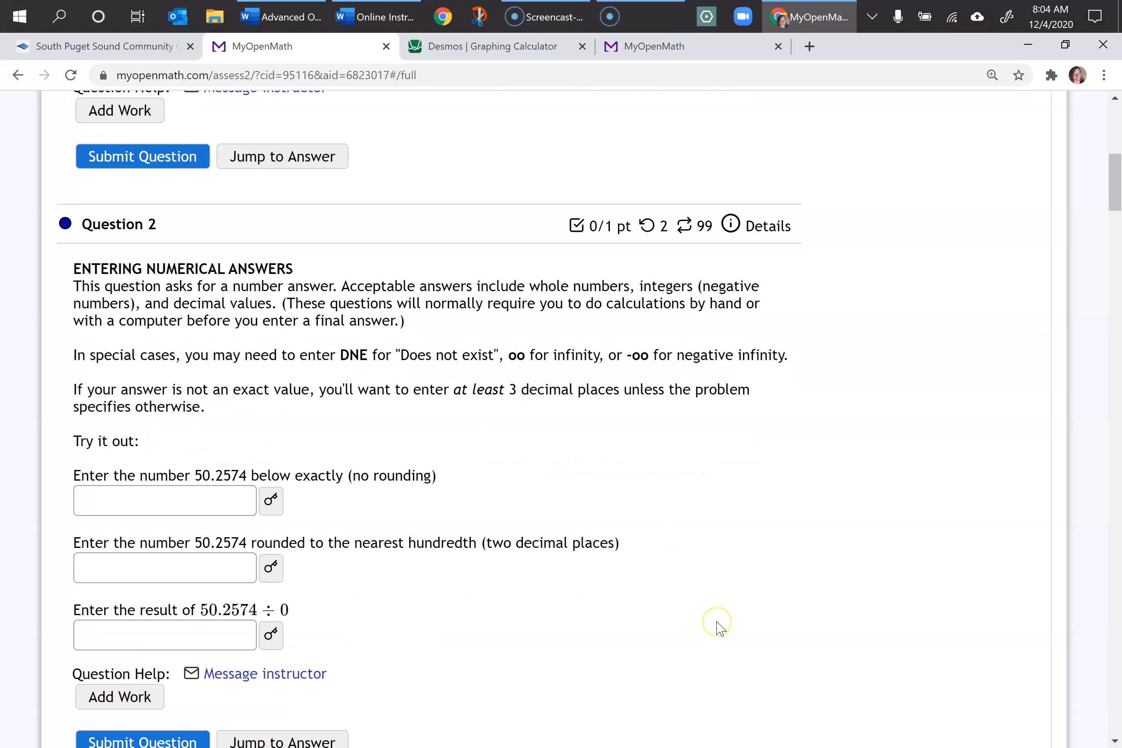
pyautogui.scroll(-3)
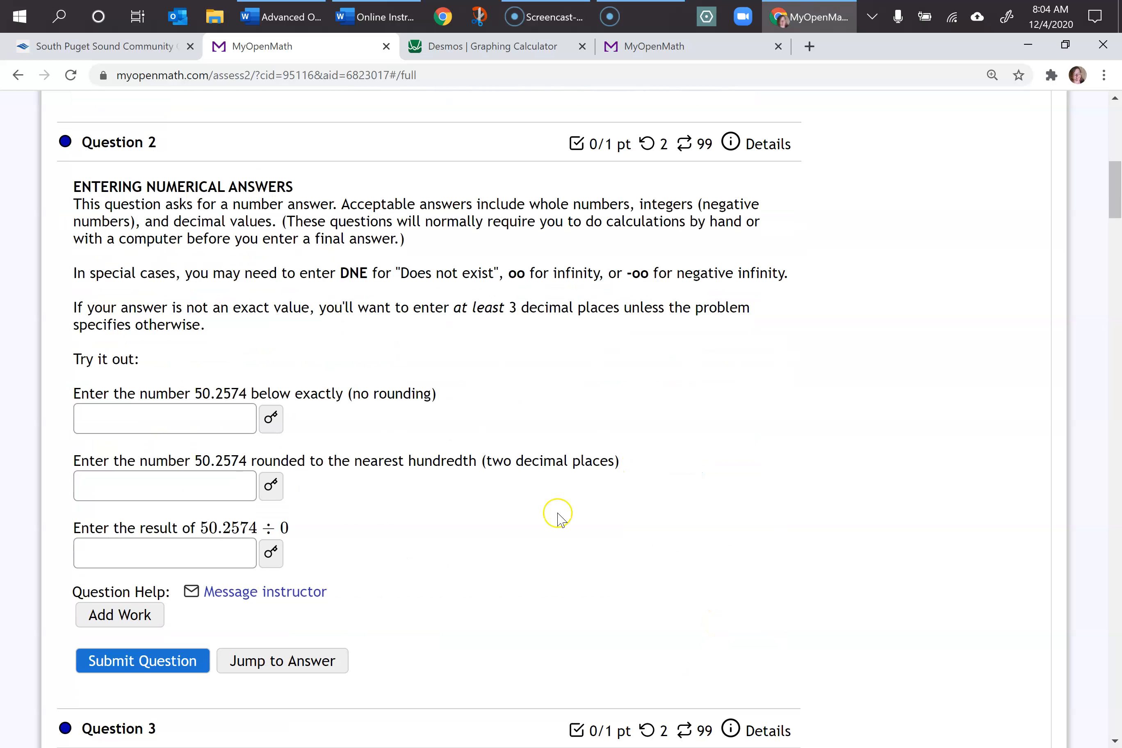
pyautogui.moveTo(189, 221)
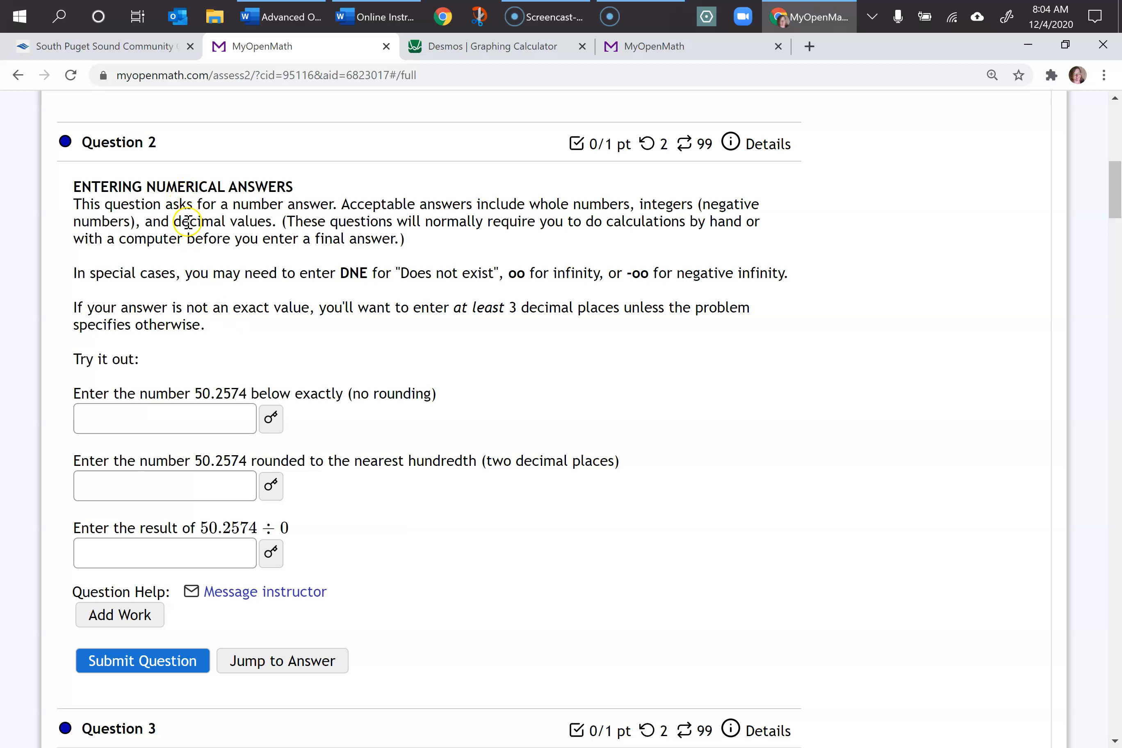
pyautogui.moveTo(670, 559)
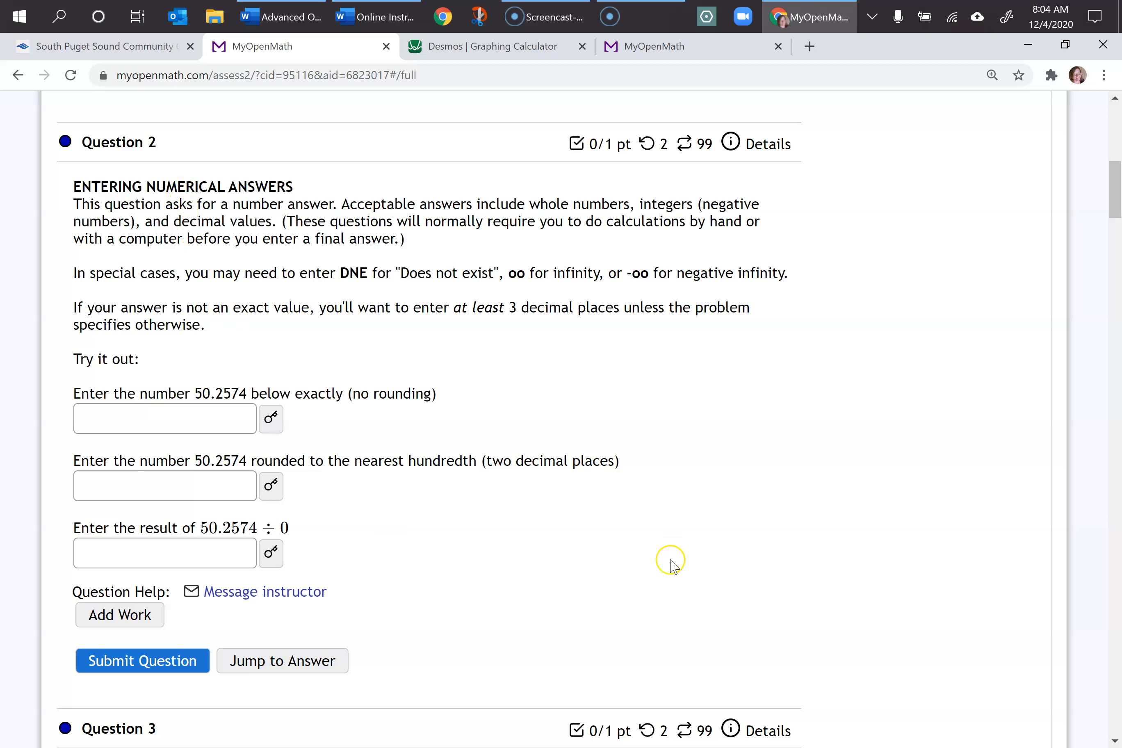
pyautogui.moveTo(195, 281)
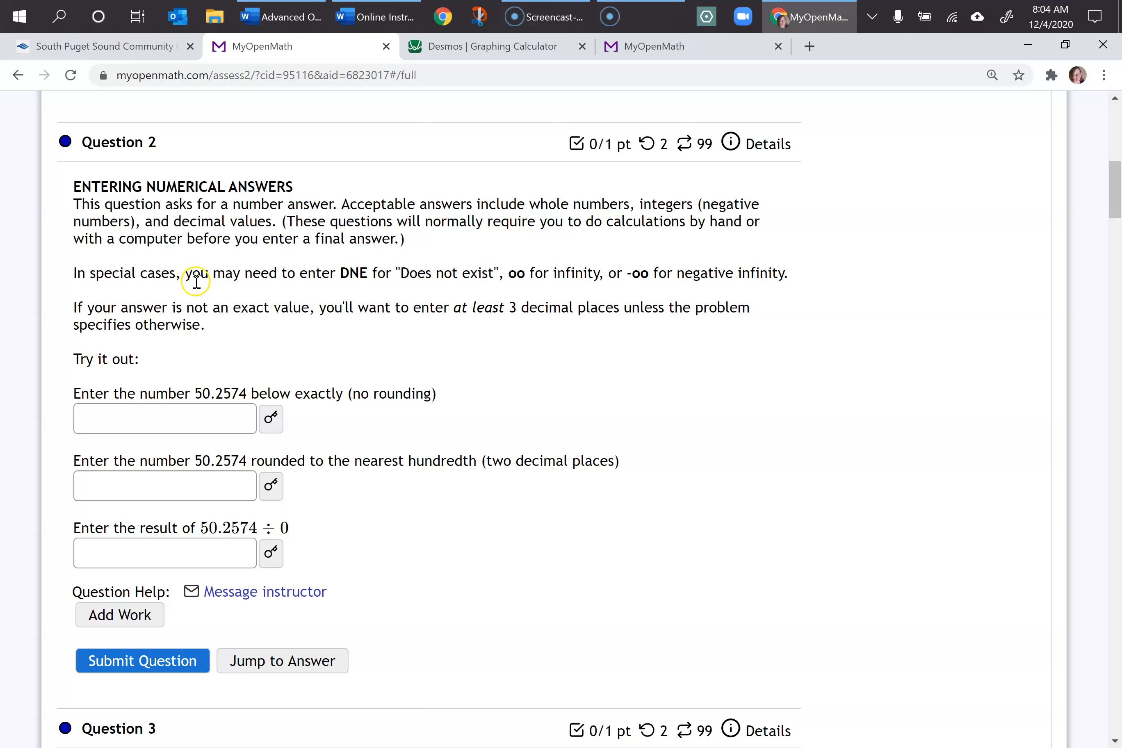
pyautogui.scroll(-3)
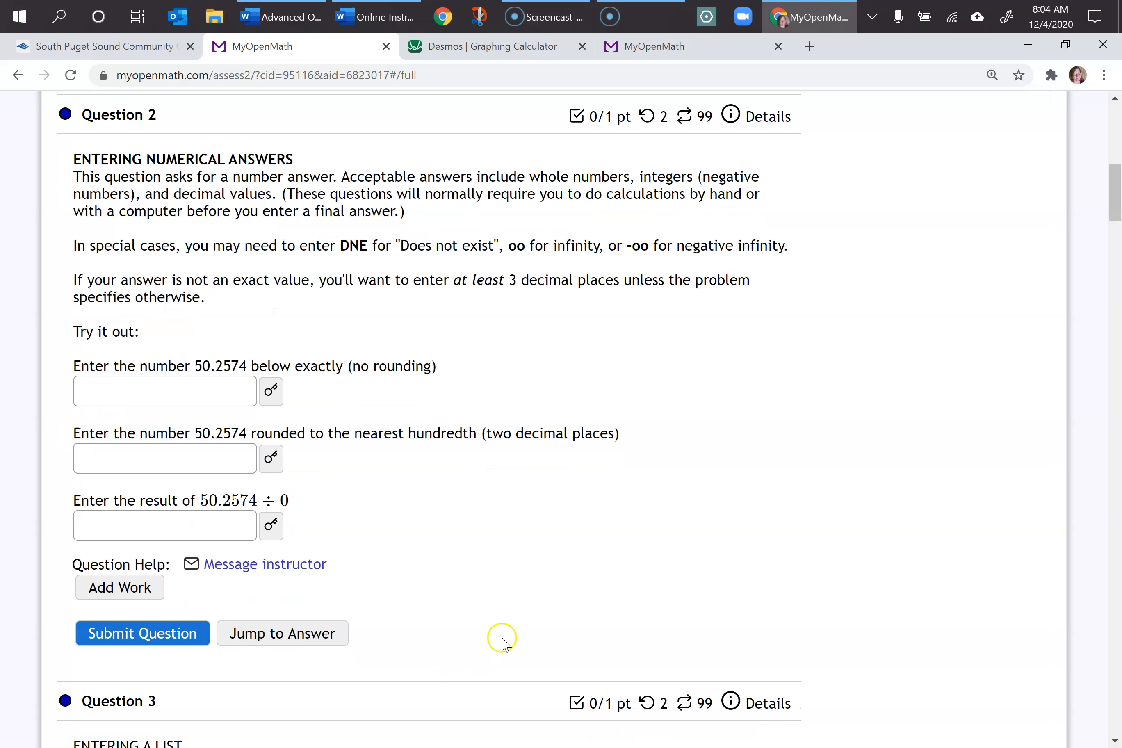
pyautogui.scroll(-3)
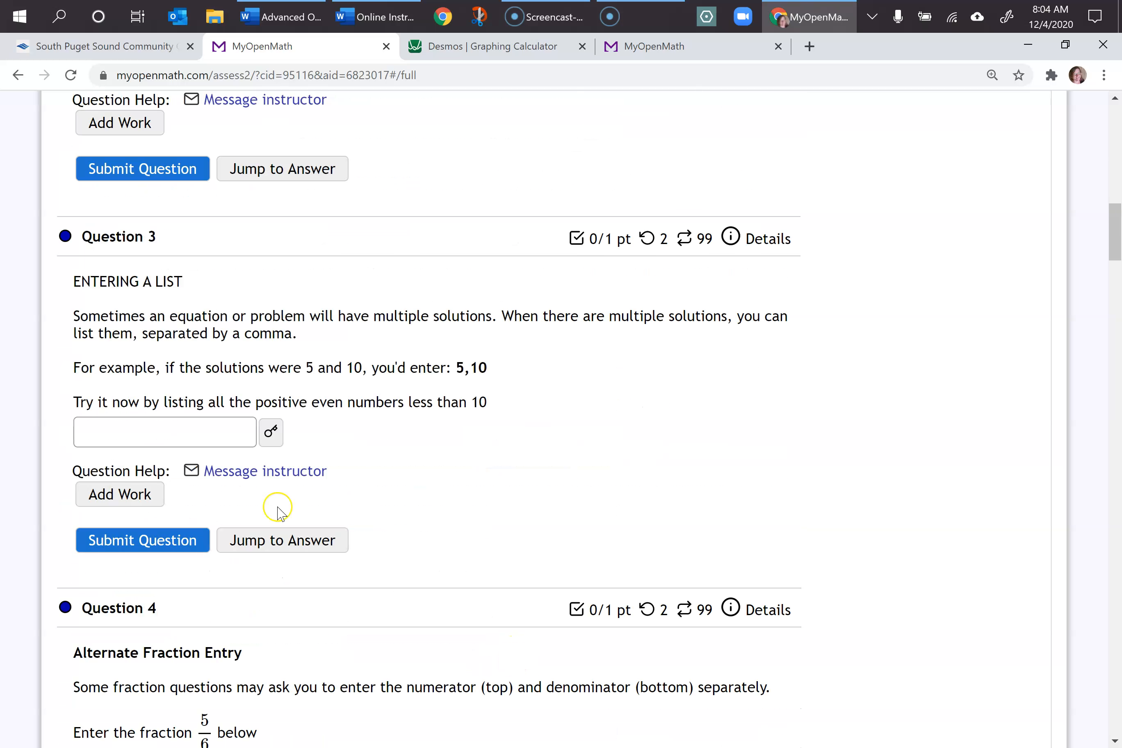
# - Reveal Question 3's list answer 2,4,6,8, giving up its remaining tries for a 0 of 1 score
pyautogui.click(271, 431)
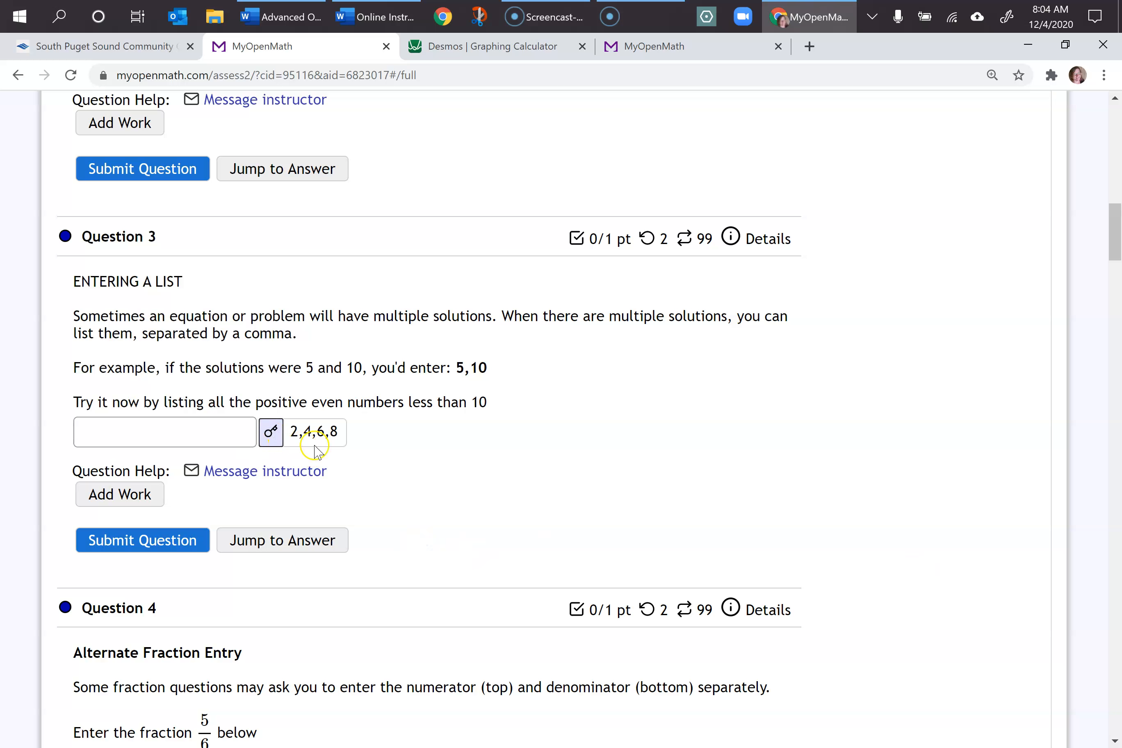
pyautogui.moveTo(604, 548)
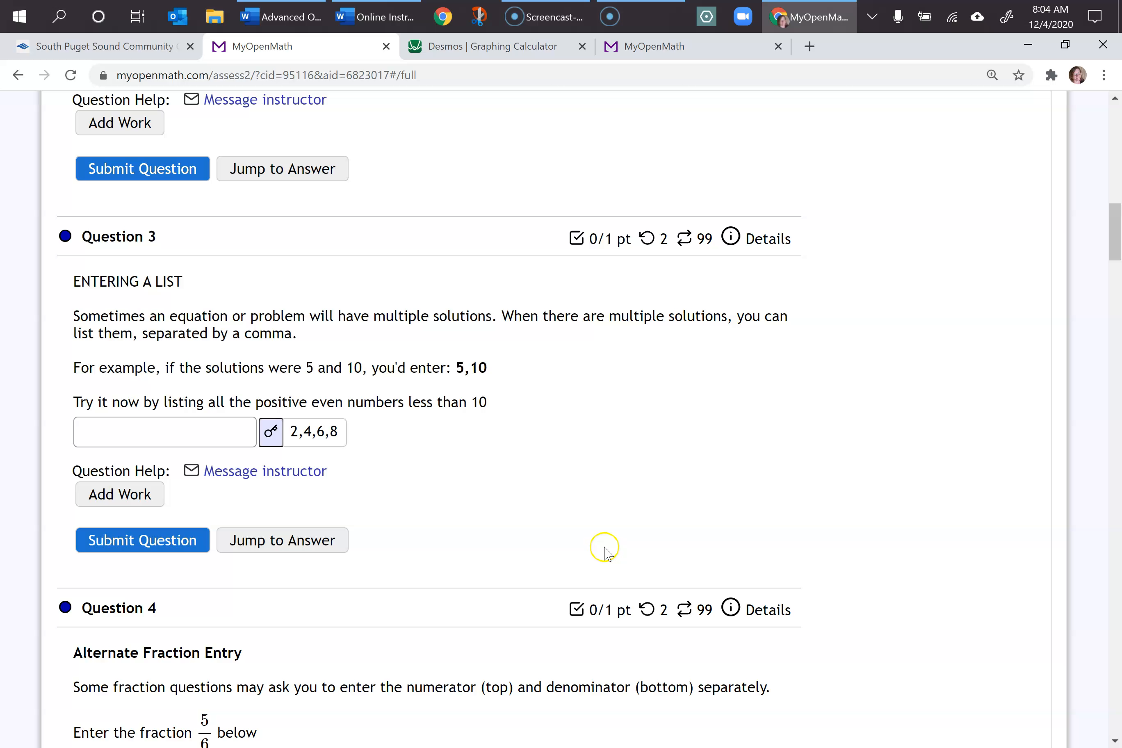
pyautogui.moveTo(267, 560)
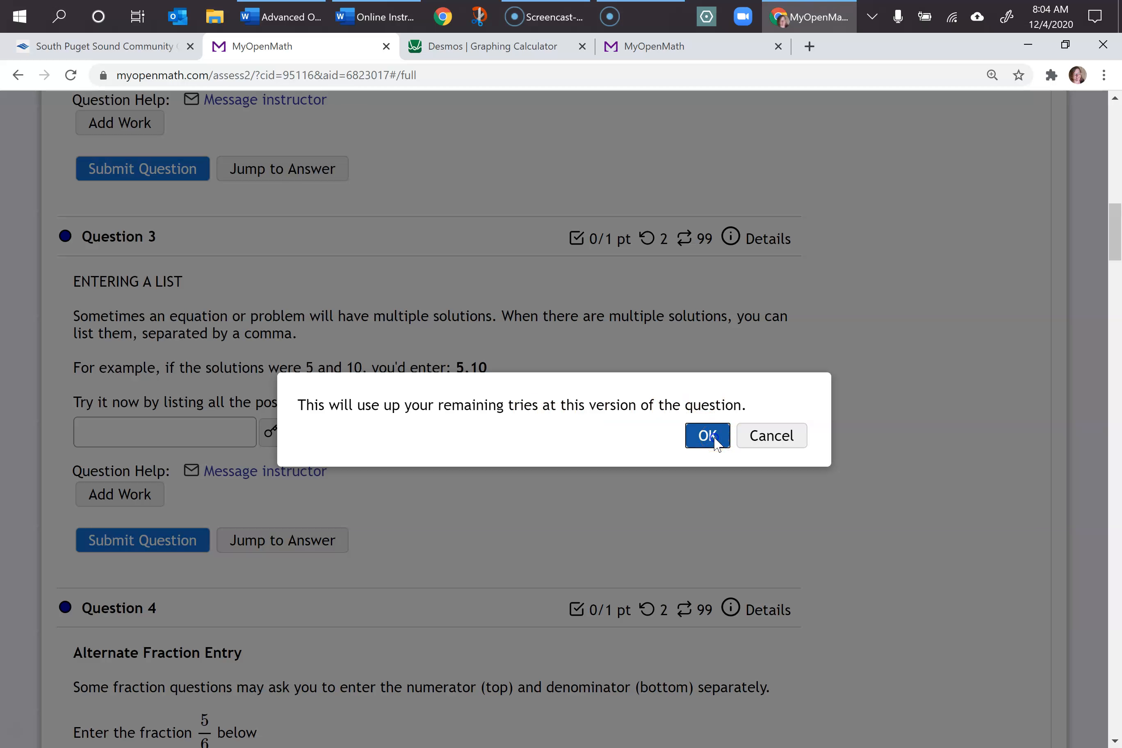
pyautogui.click(706, 436)
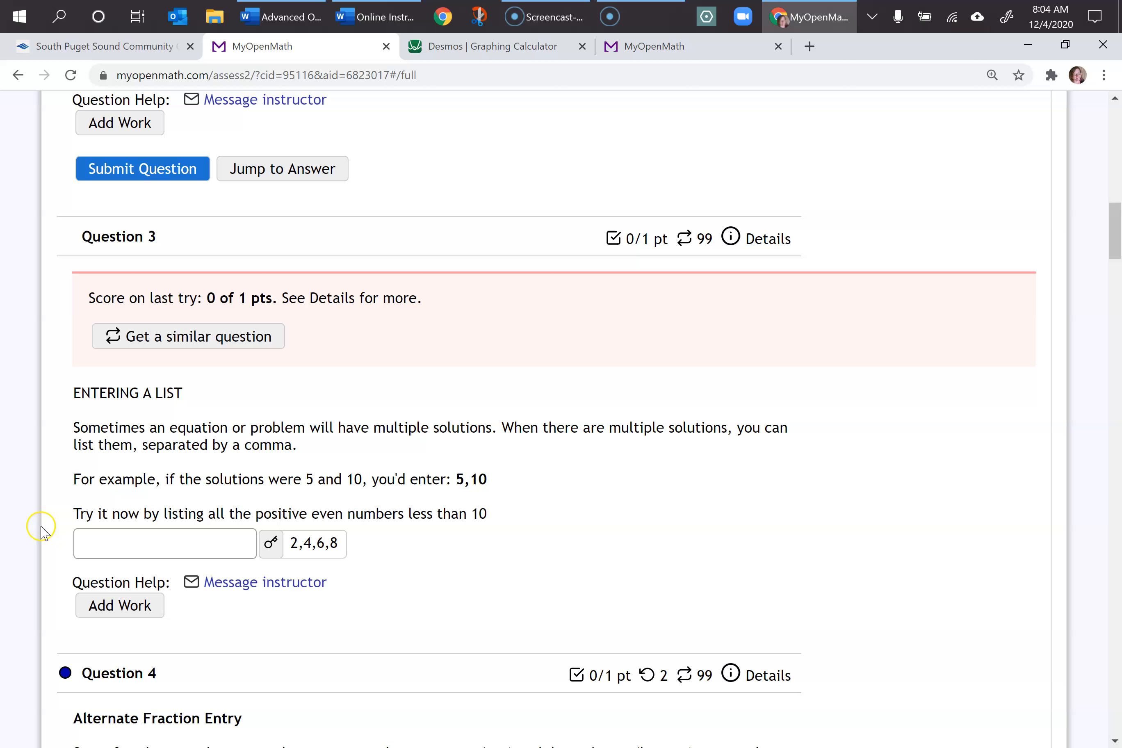
pyautogui.moveTo(313, 623)
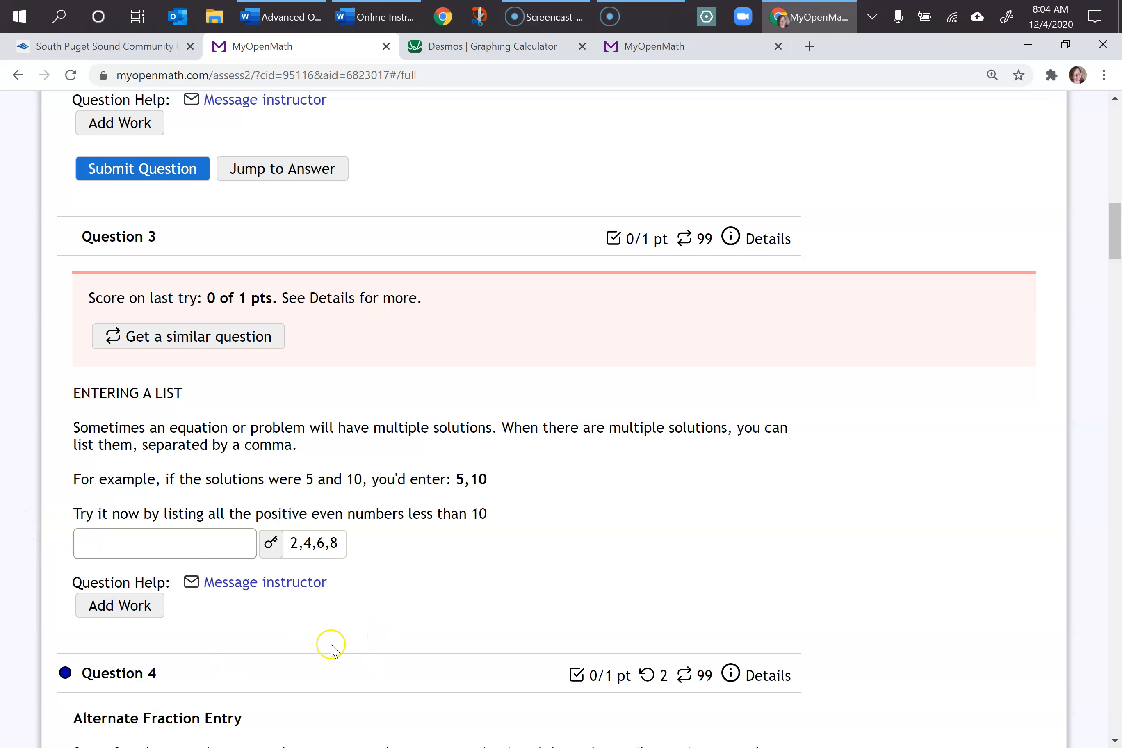
pyautogui.moveTo(320, 606)
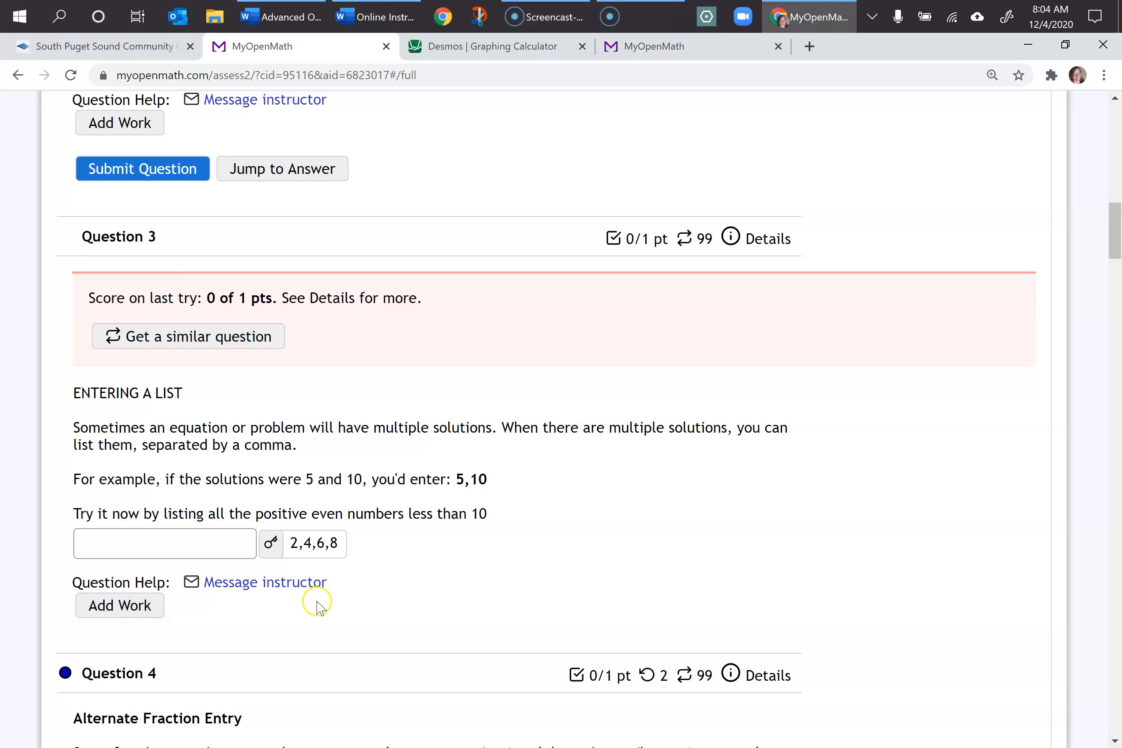
pyautogui.moveTo(378, 580)
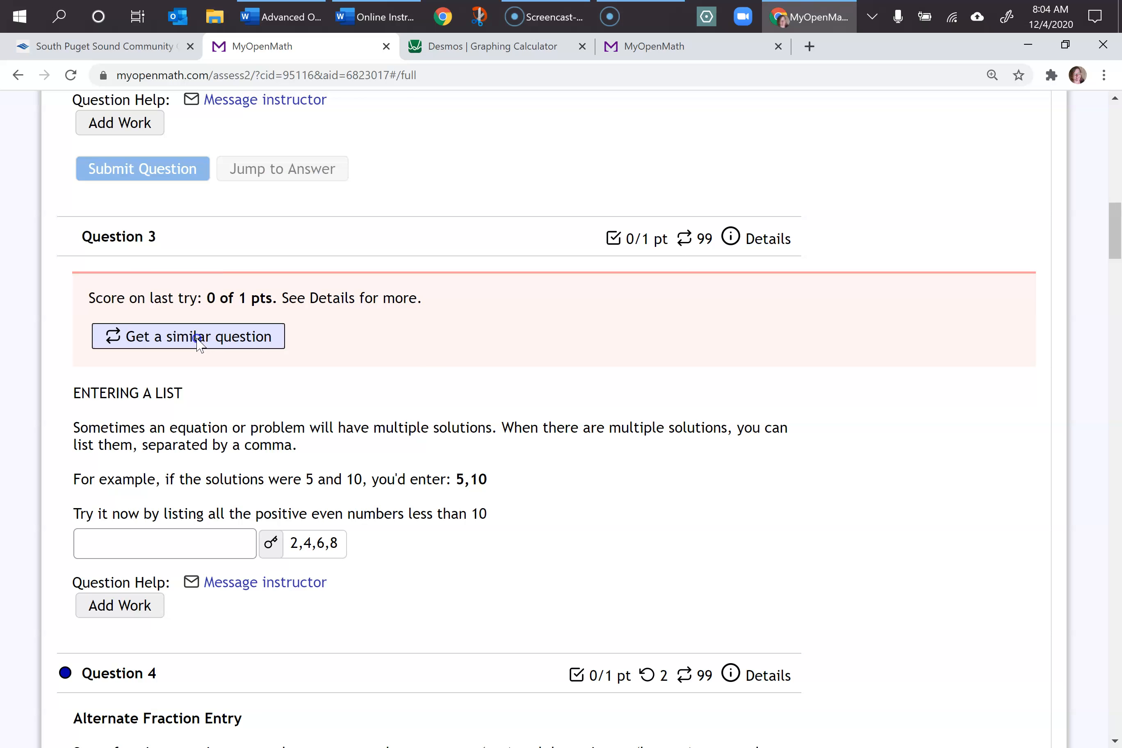
# - Try Question 3's Add Work entry area, hide it again, and move down to Question 4's fraction entry
pyautogui.scroll(-3)
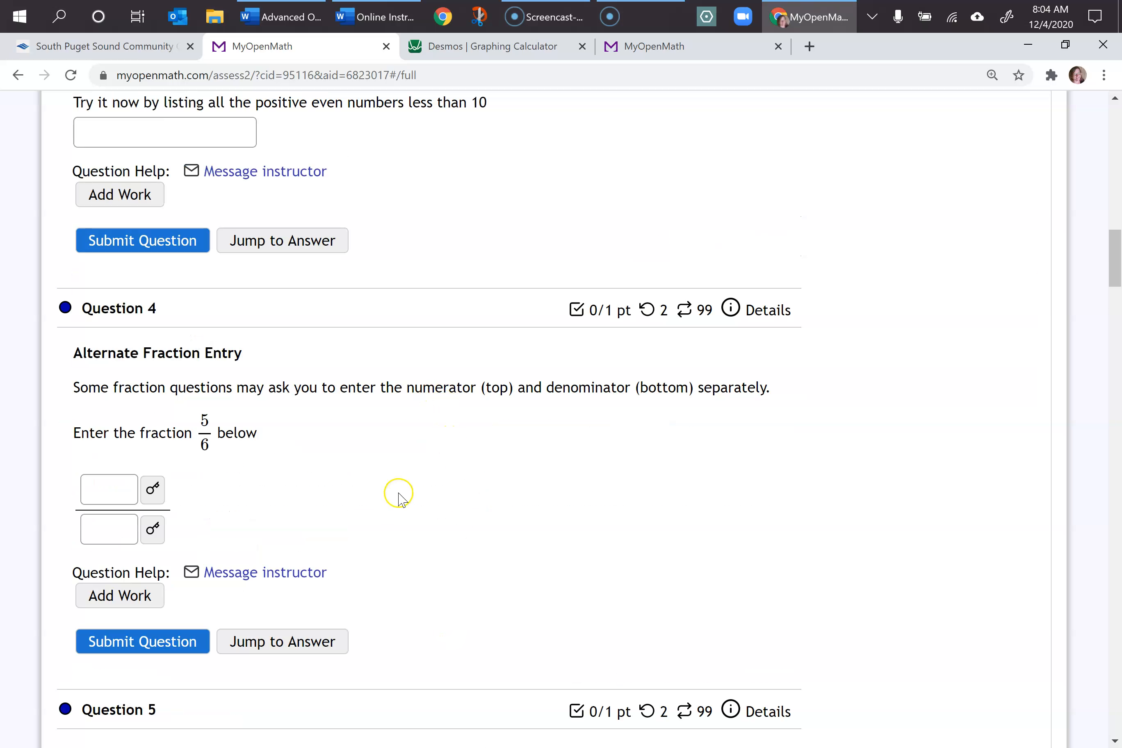
pyautogui.scroll(3)
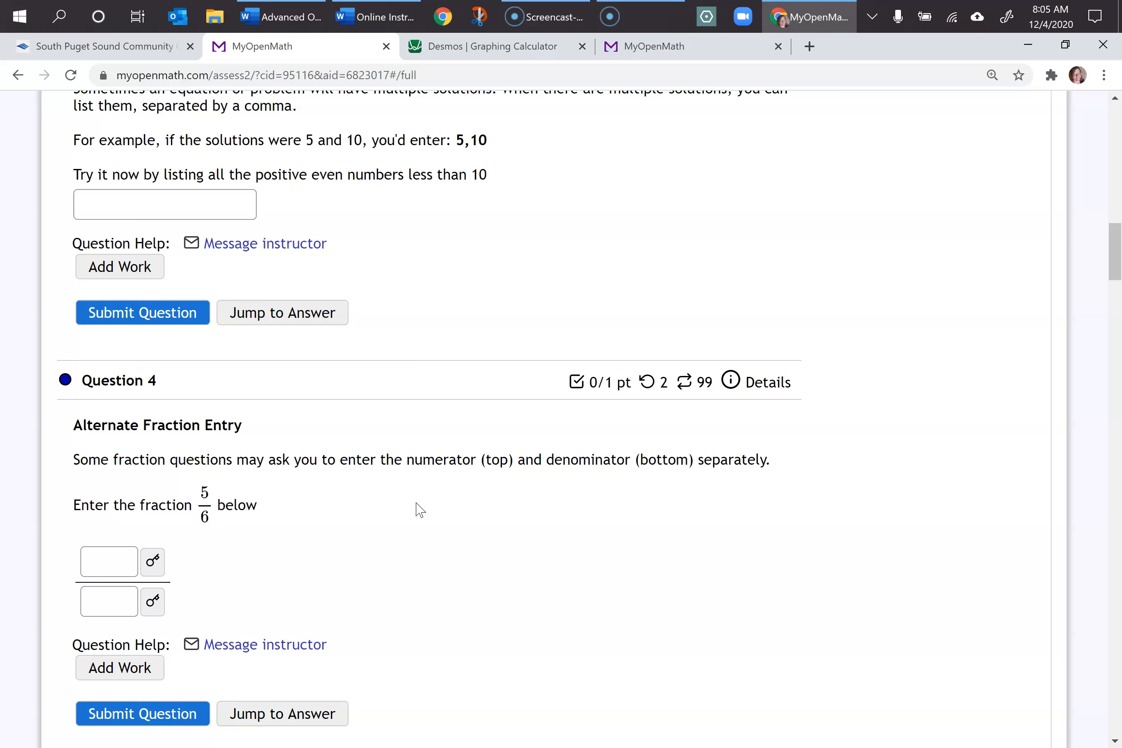
pyautogui.scroll(3)
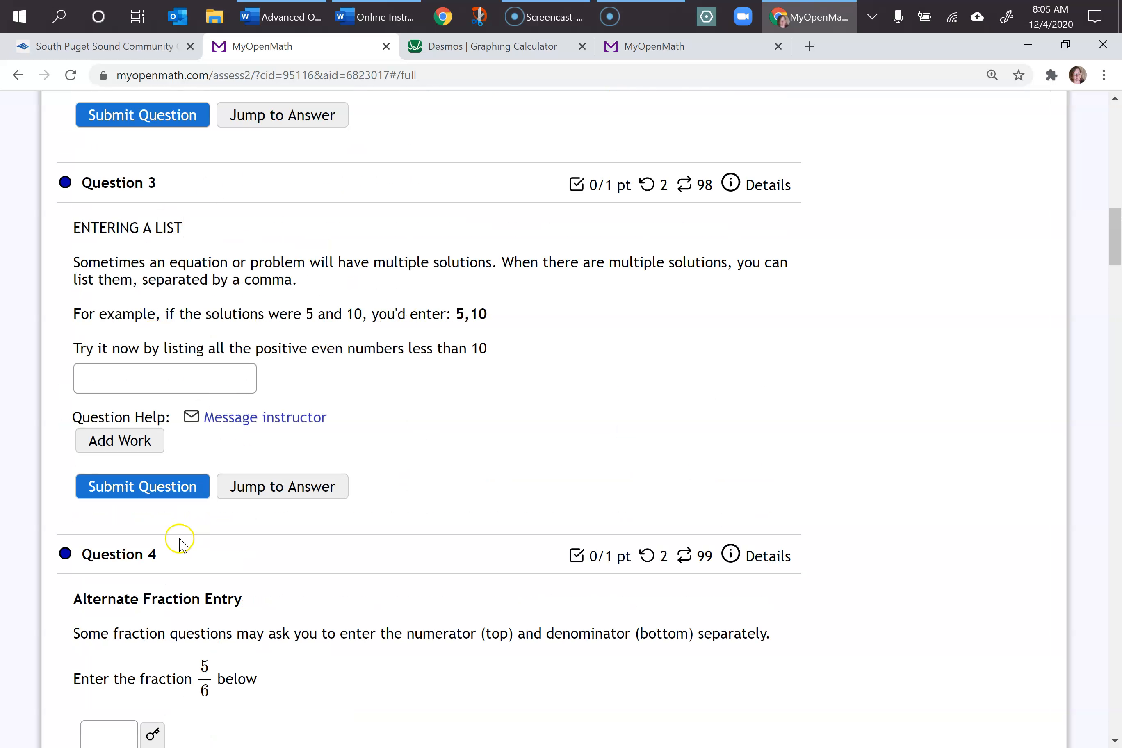
pyautogui.moveTo(120, 440)
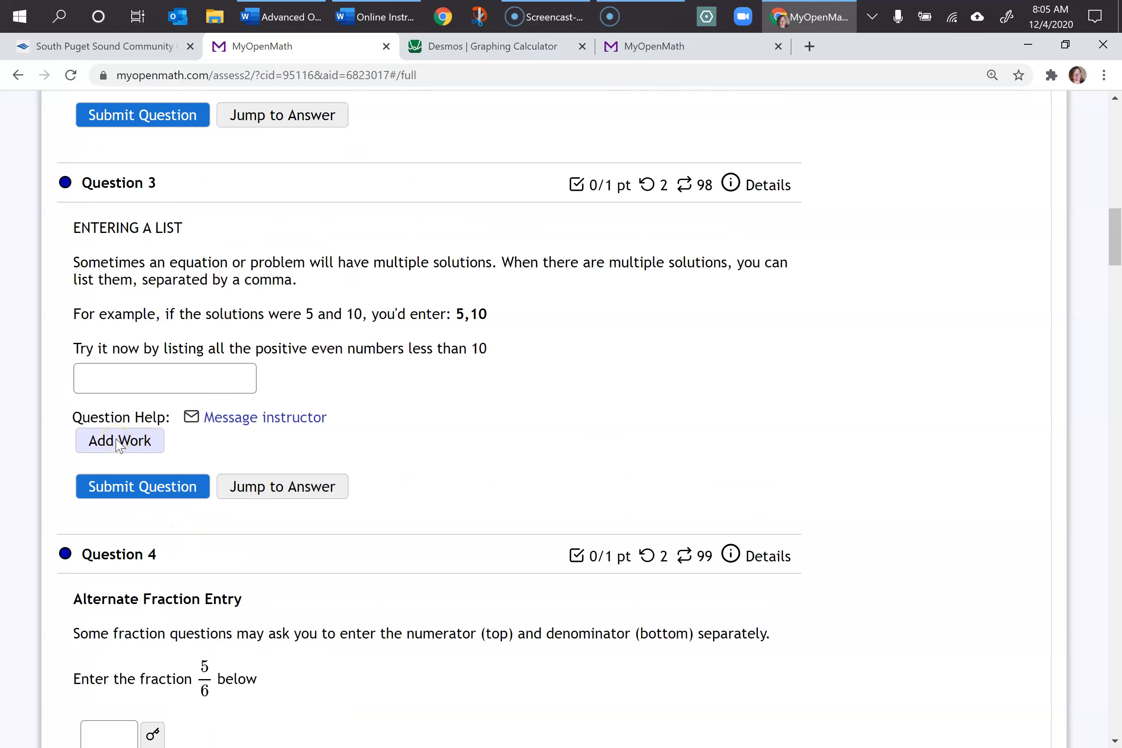
pyautogui.click(119, 441)
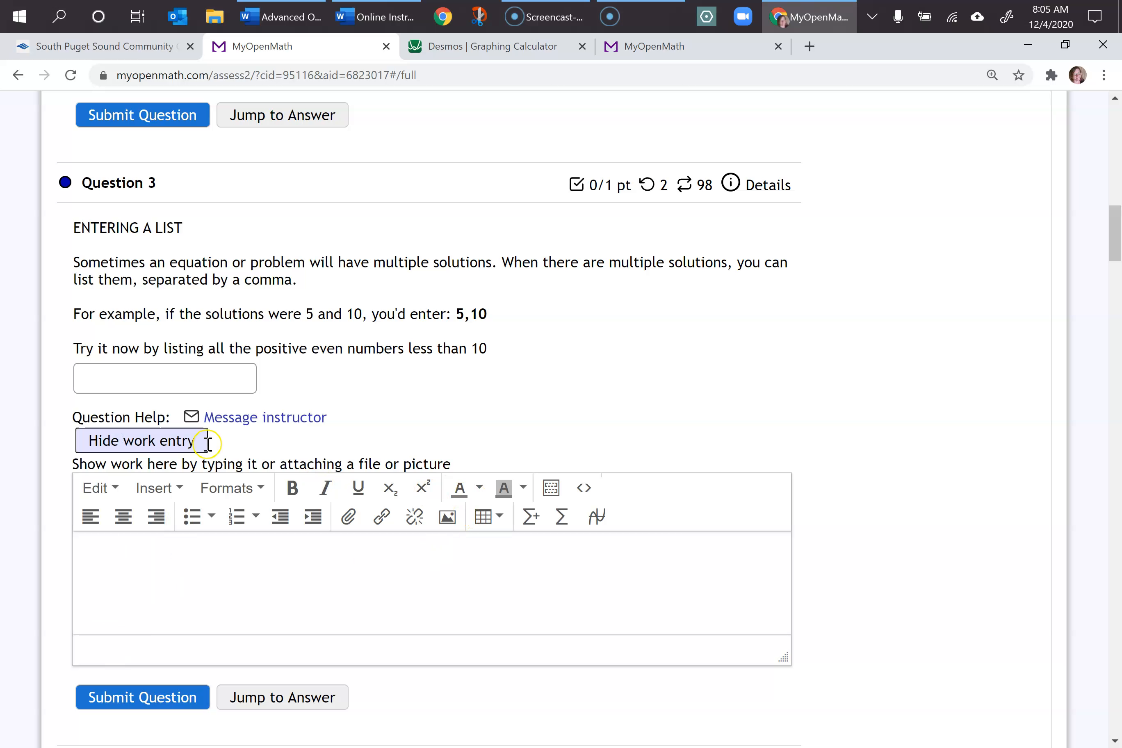
pyautogui.moveTo(349, 516)
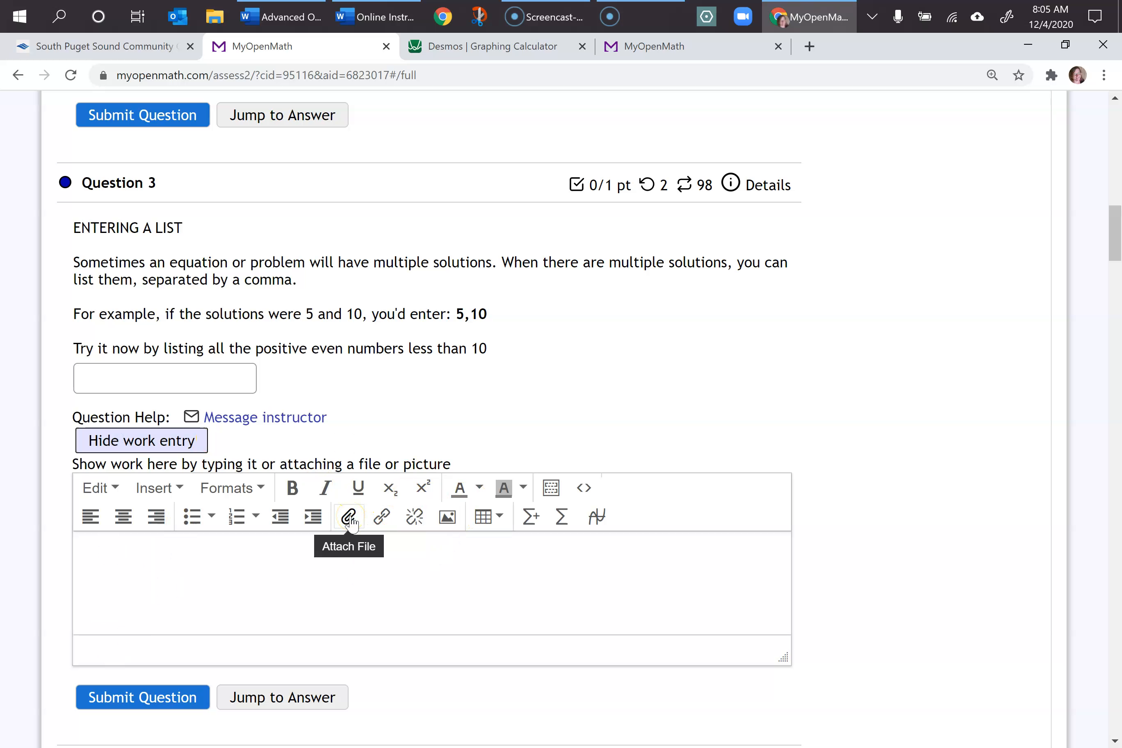
pyautogui.moveTo(141, 441)
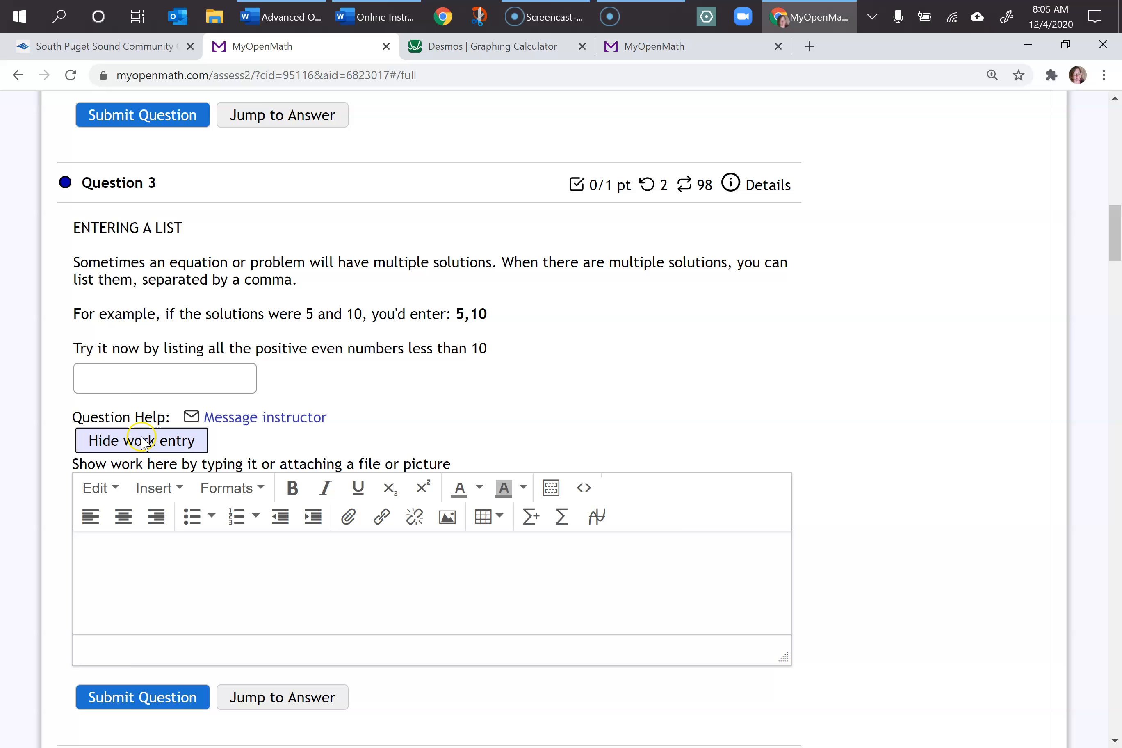
pyautogui.click(141, 440)
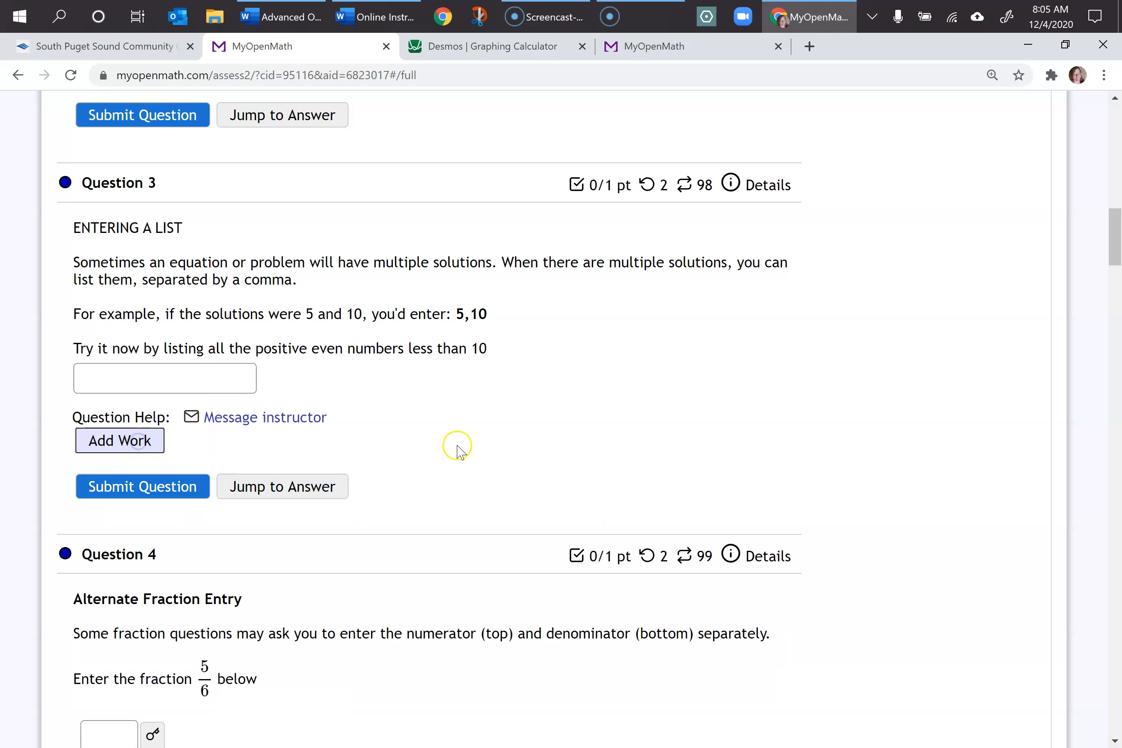
pyautogui.scroll(-3)
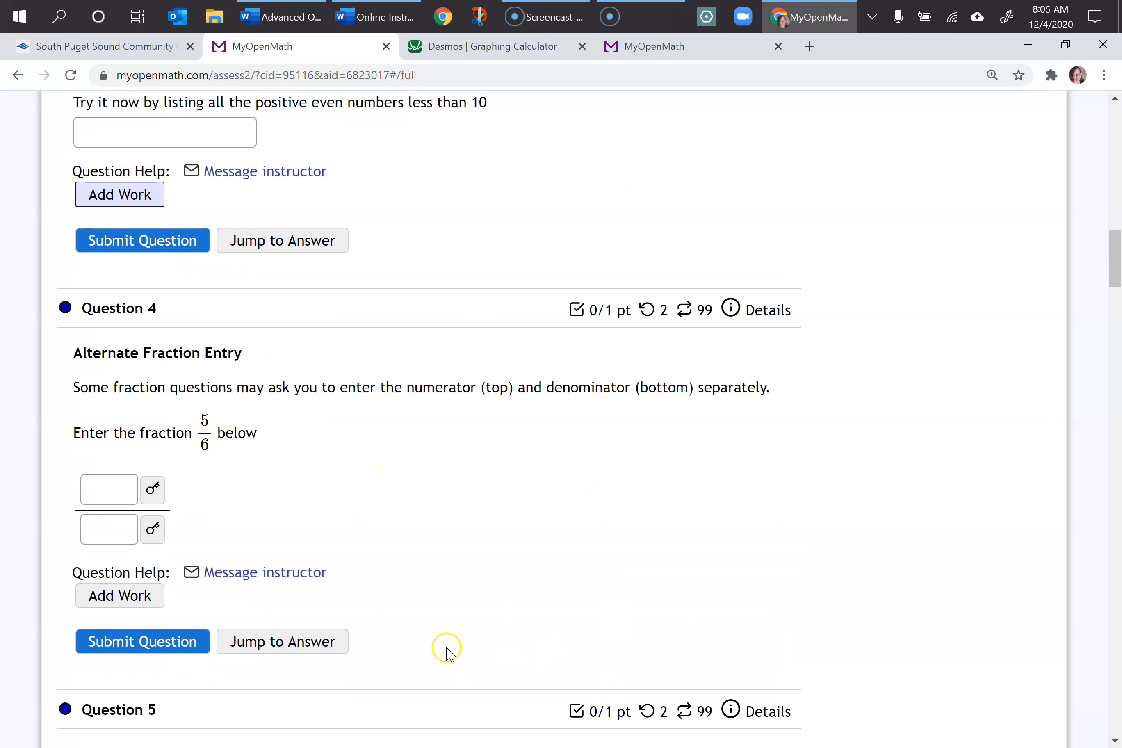
pyautogui.moveTo(492, 615)
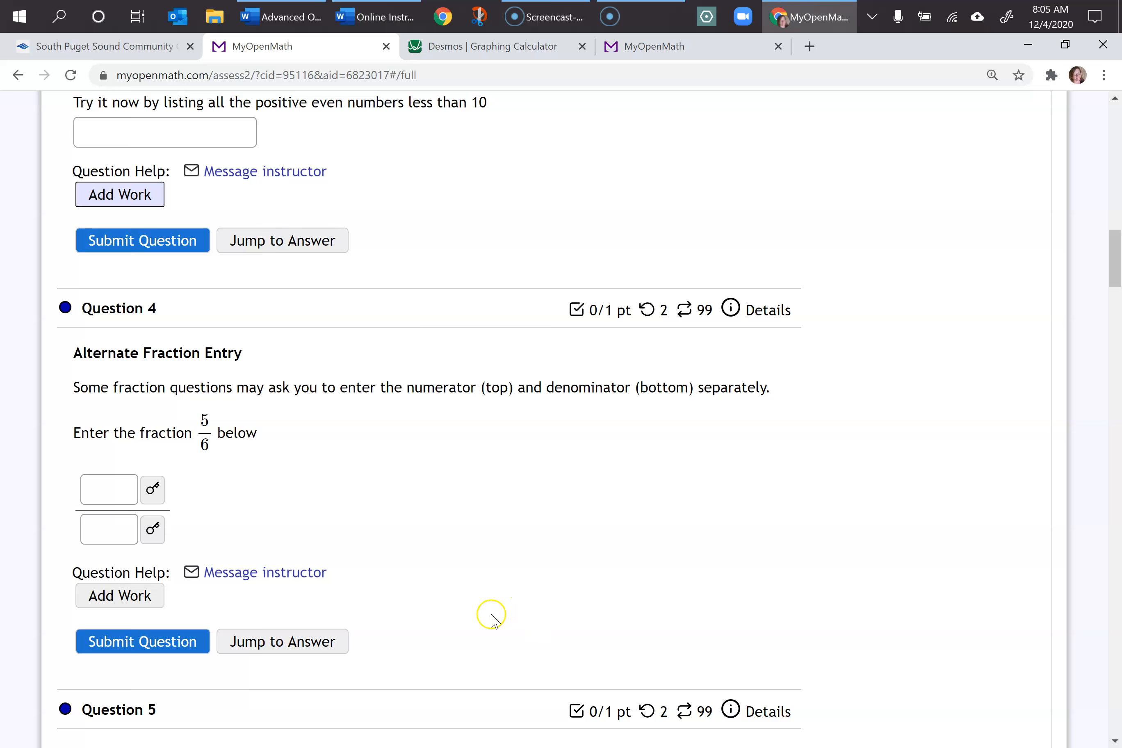
pyautogui.moveTo(523, 594)
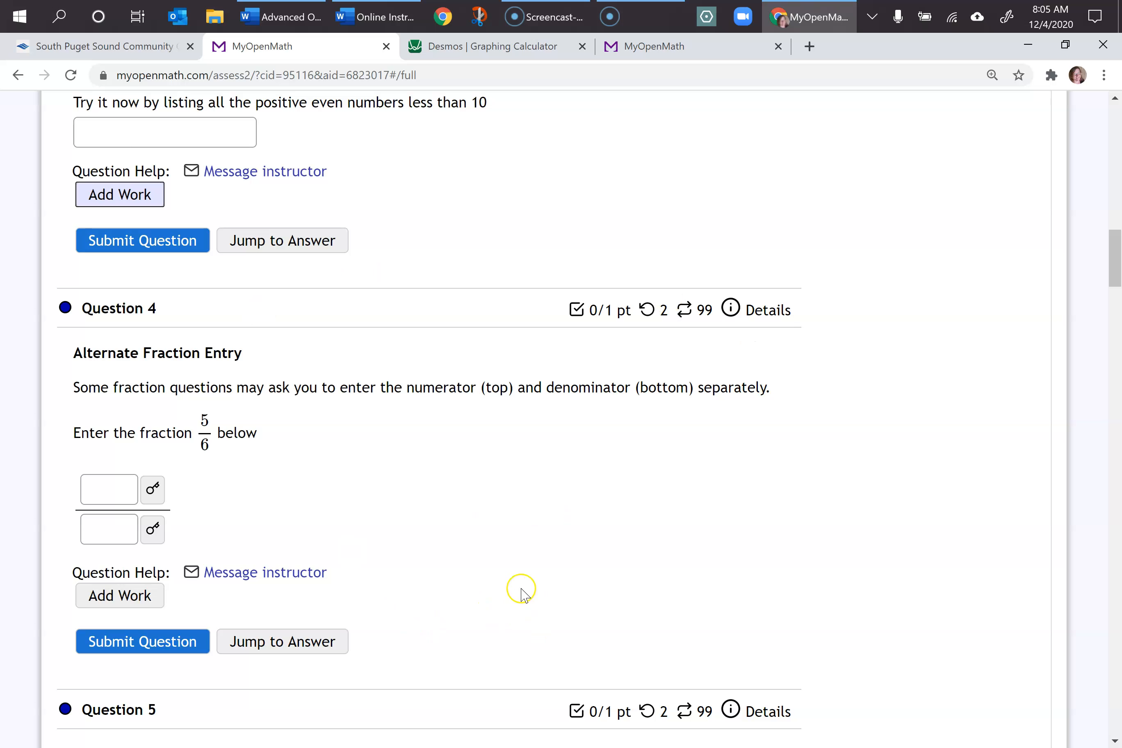
# - Scroll down to Question 6's algebraic-expression practice with its four blank input boxes A–D
pyautogui.scroll(-3)
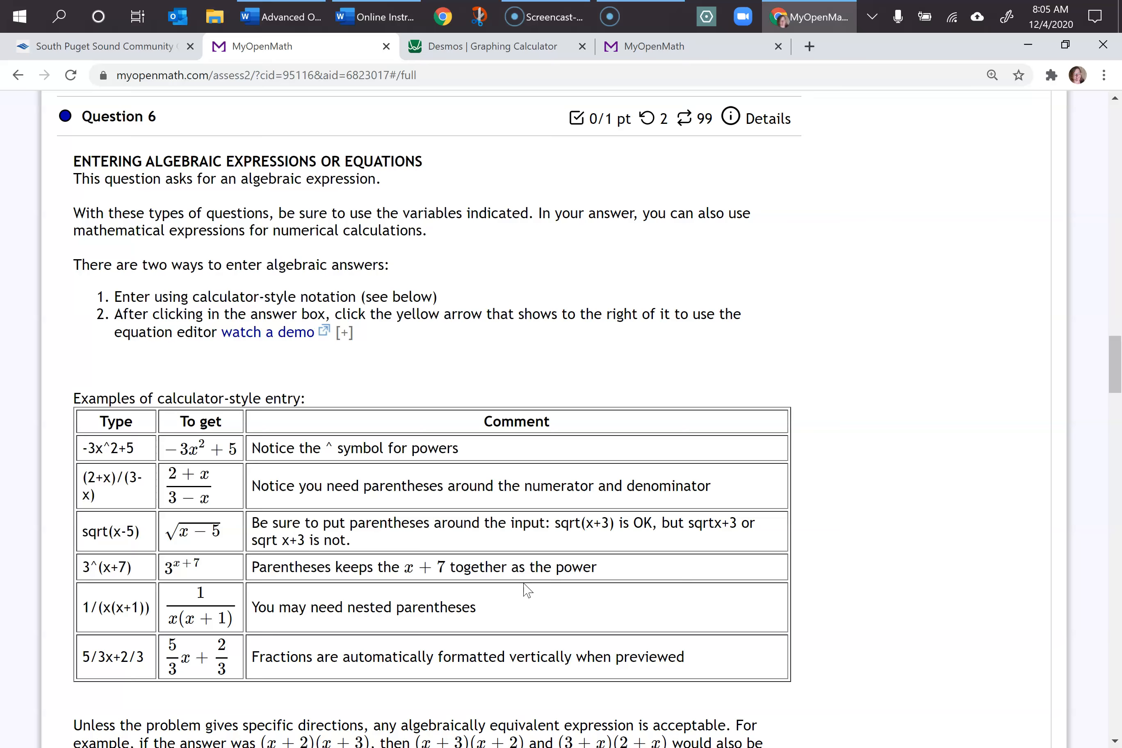
pyautogui.scroll(-3)
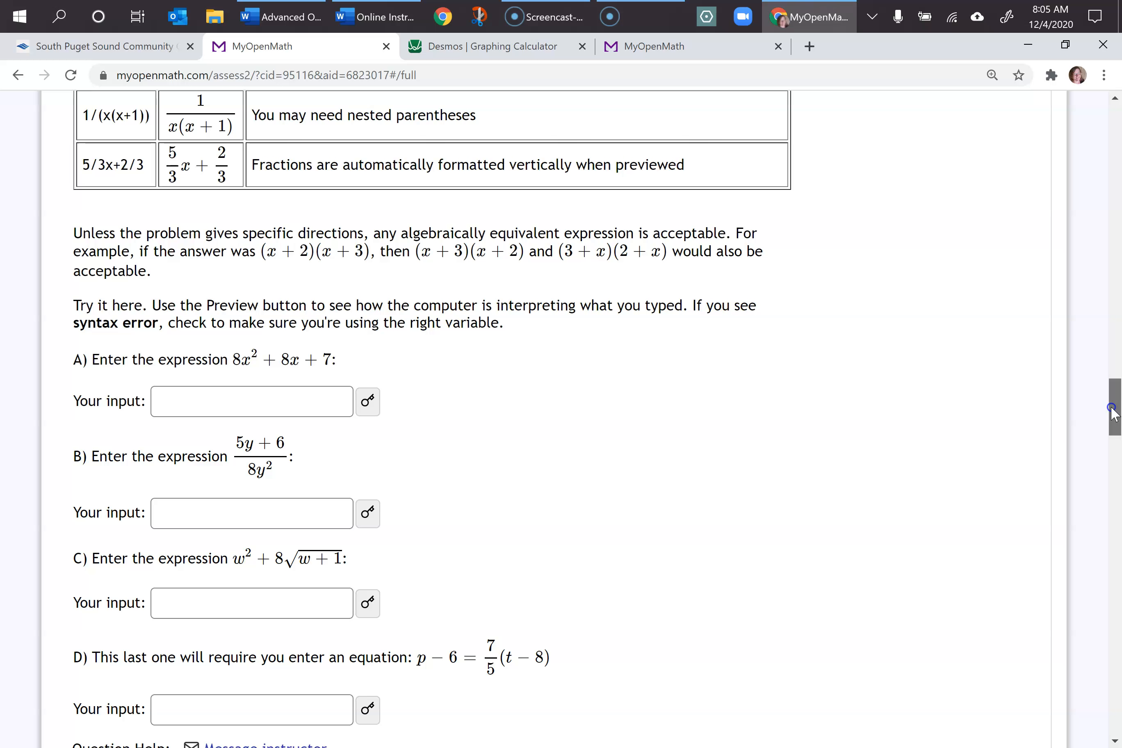
pyautogui.scroll(-3)
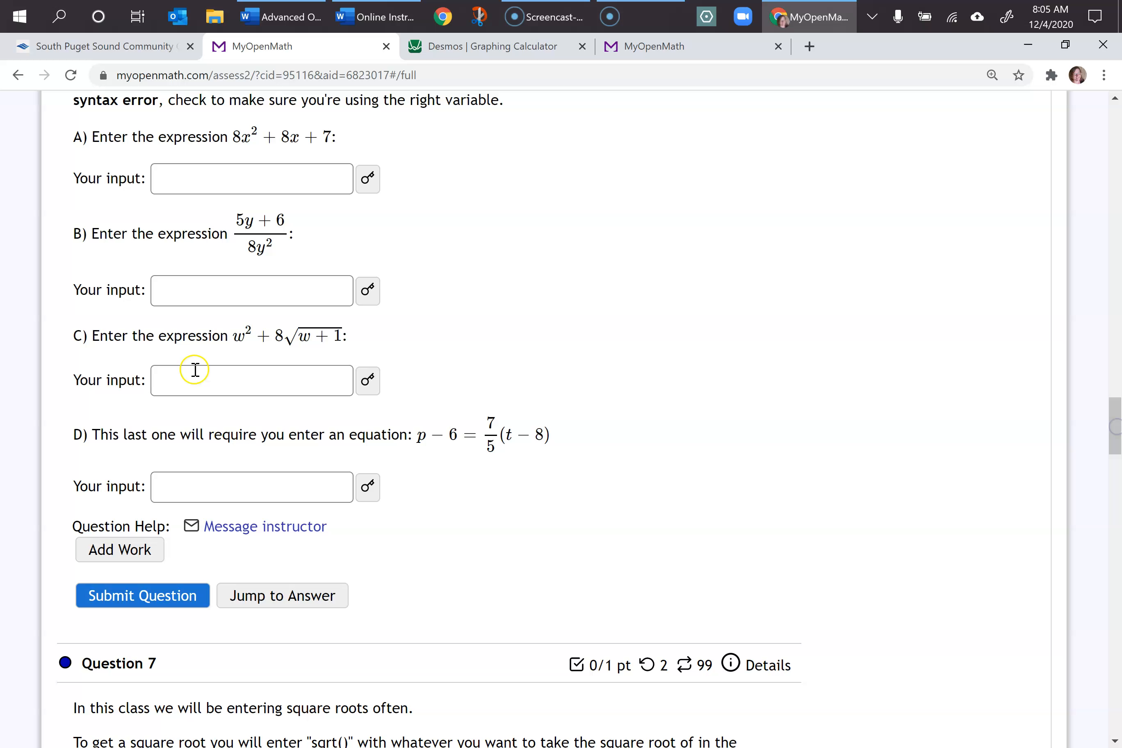
pyautogui.moveTo(244, 395)
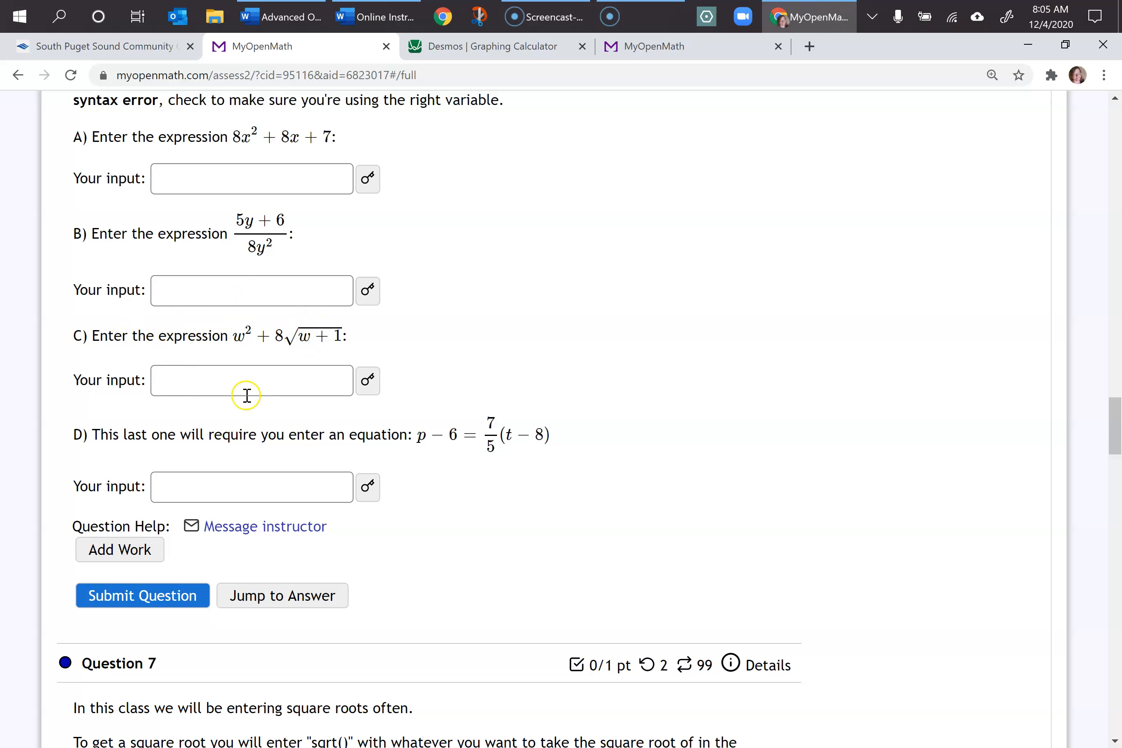
pyautogui.moveTo(240, 258)
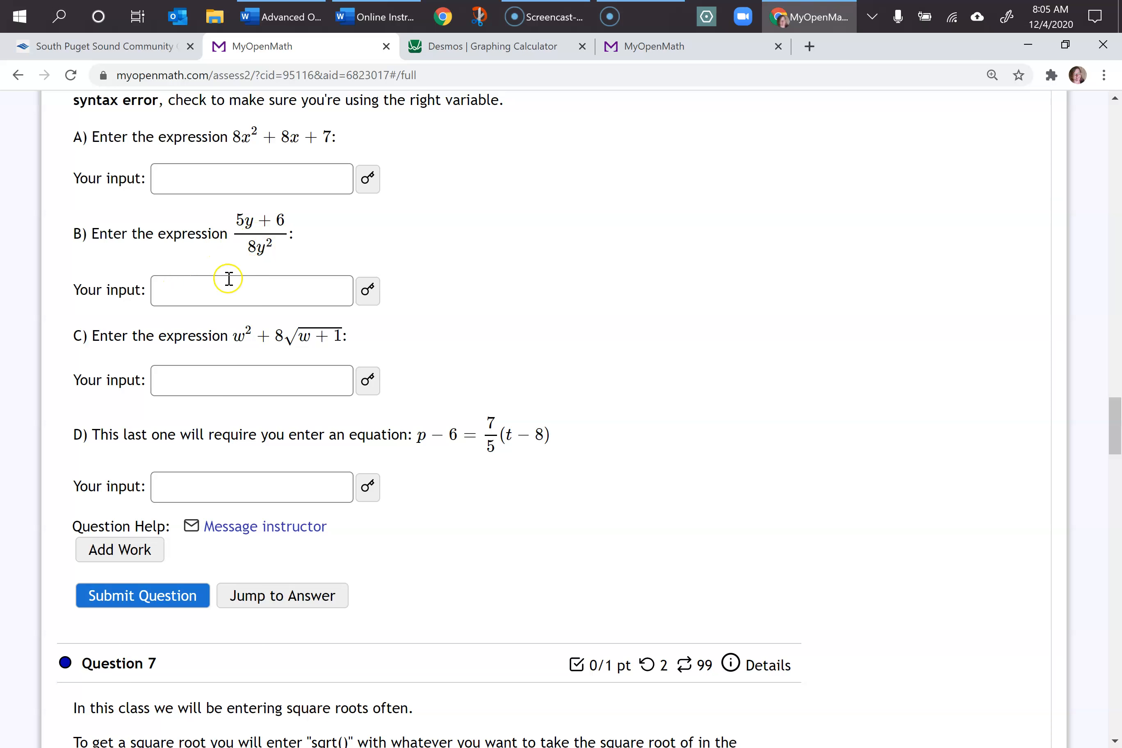
# - Start part B's answer with 5 + 6, then rework it into an empty stacked fraction
pyautogui.click(251, 290)
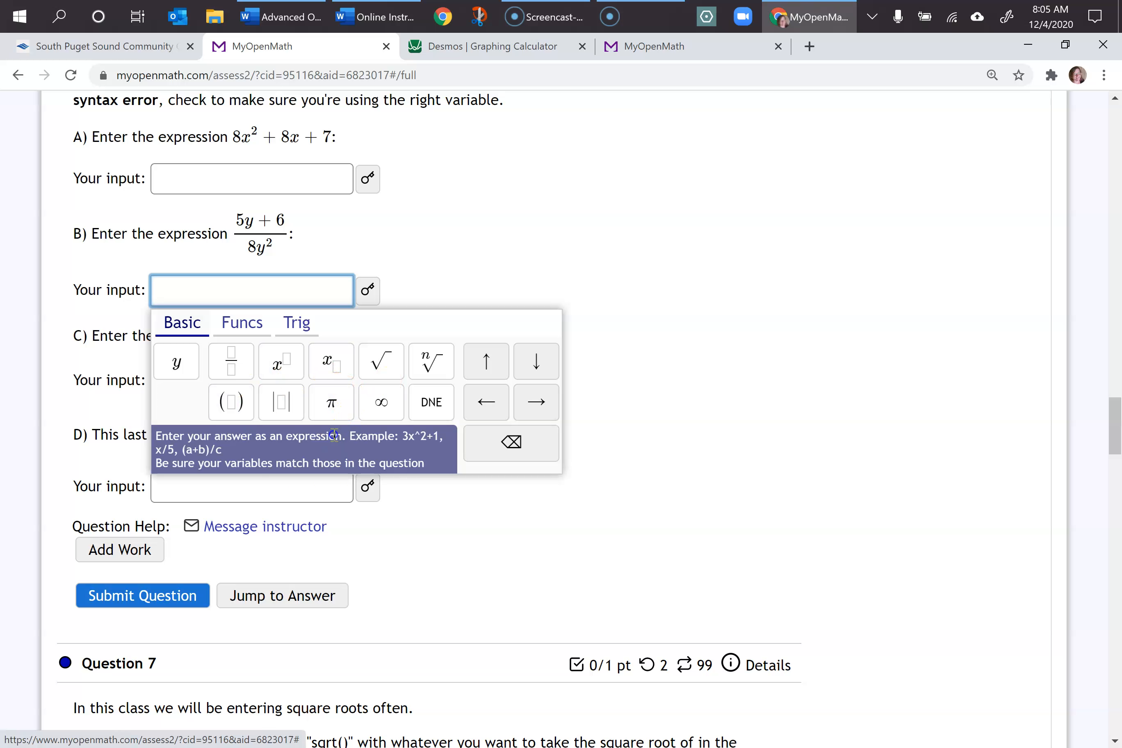
pyautogui.moveTo(199, 408)
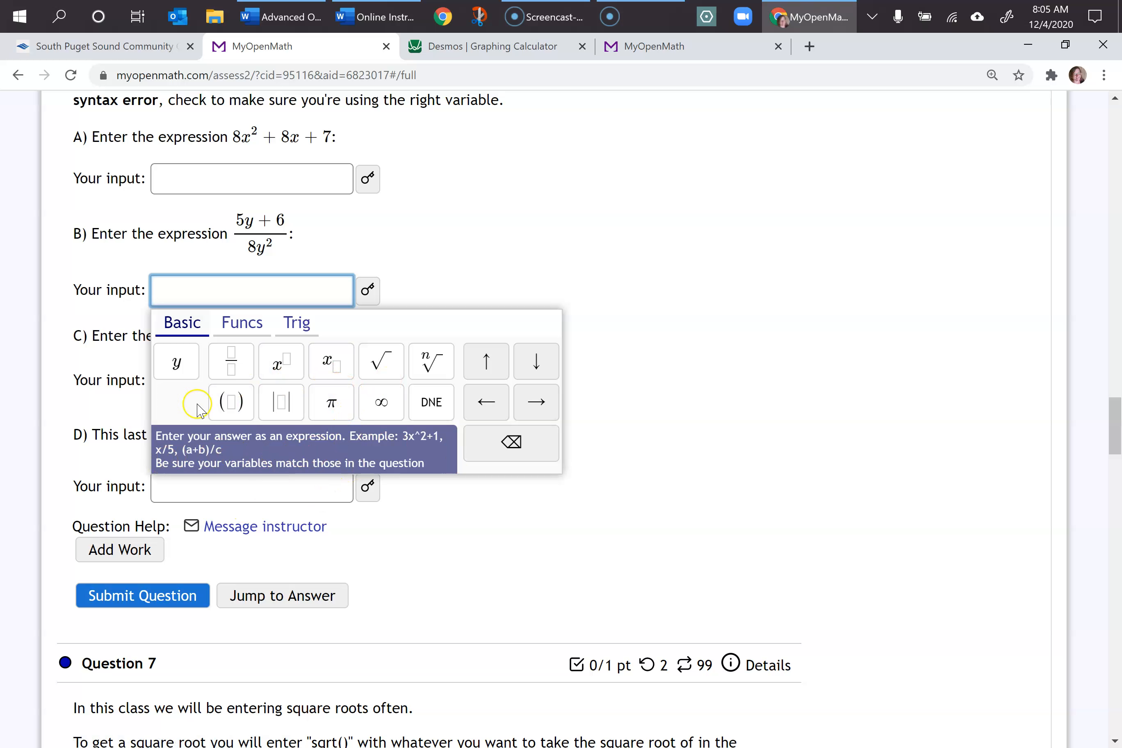
pyautogui.moveTo(486, 402)
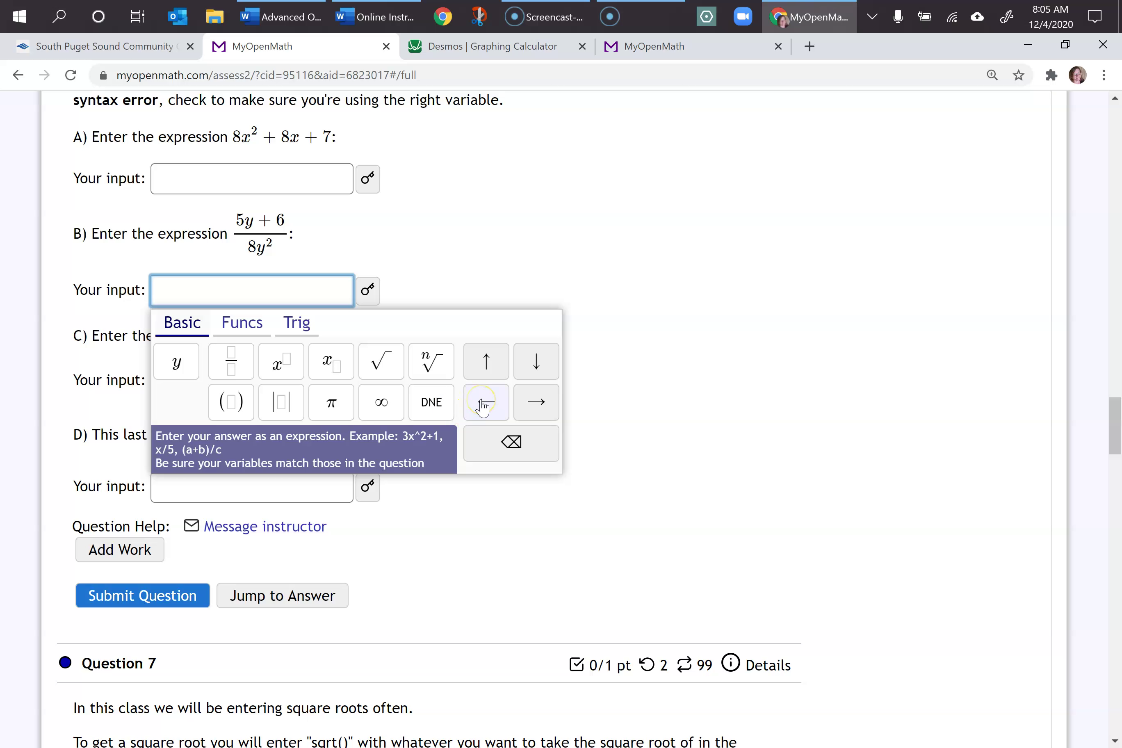
pyautogui.write('5y')
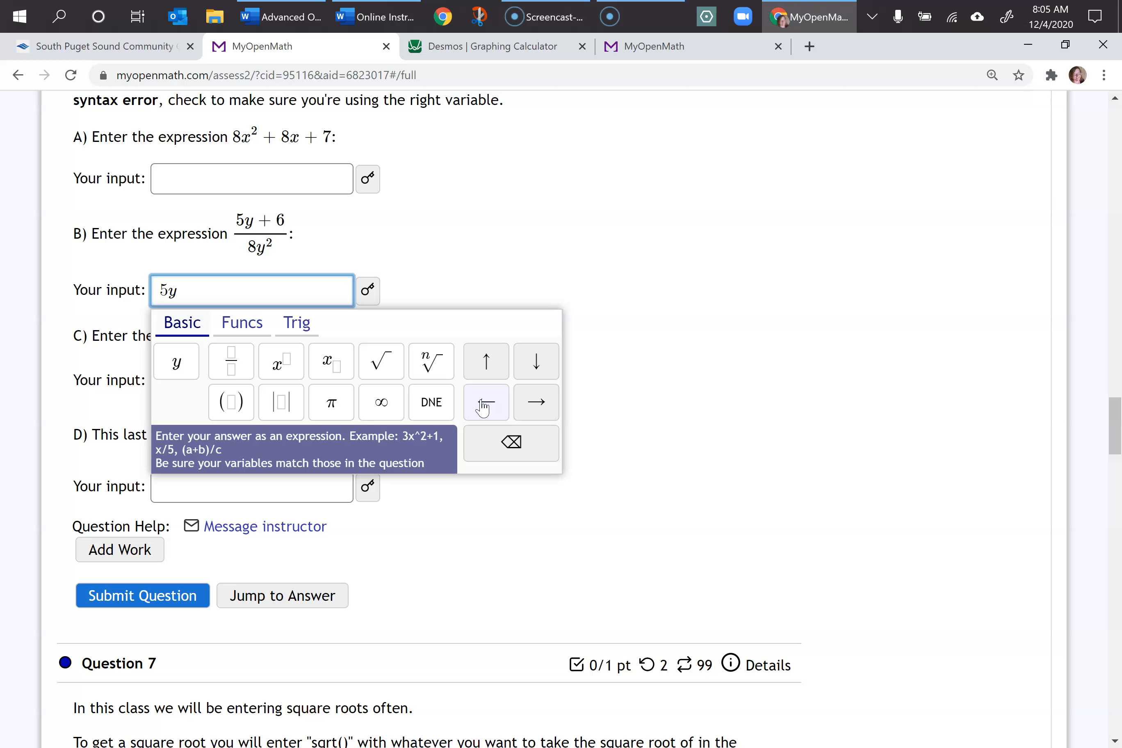
pyautogui.write('+ 6')
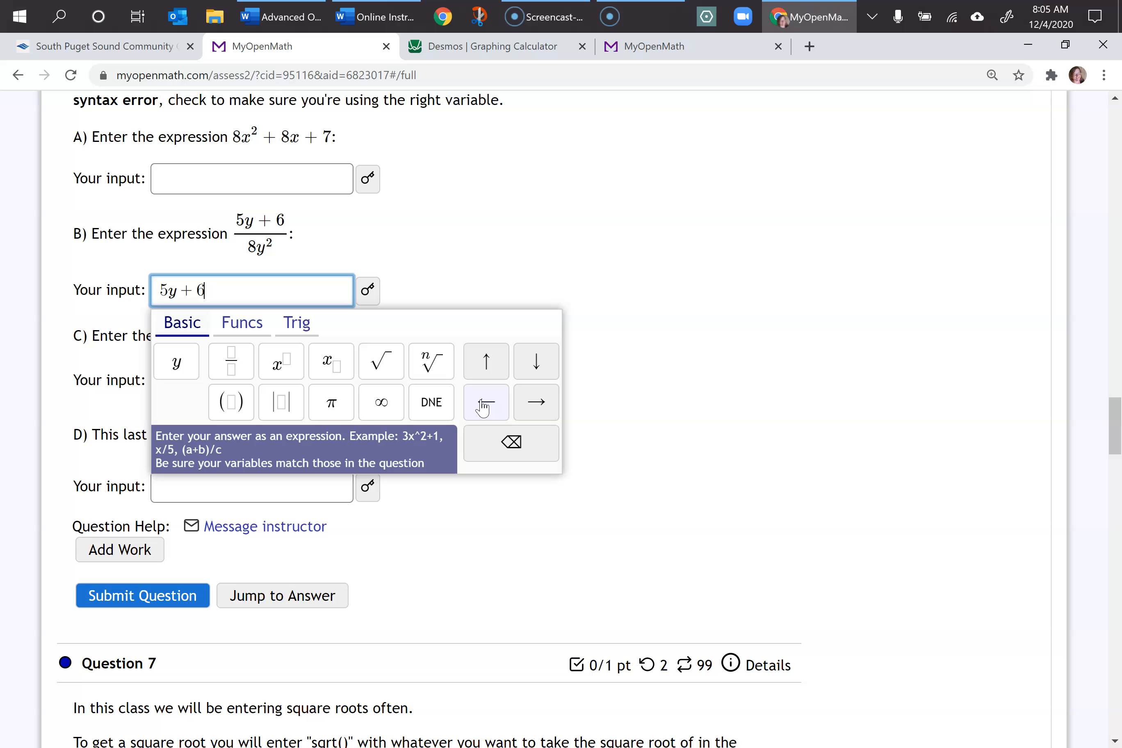
pyautogui.click(229, 361)
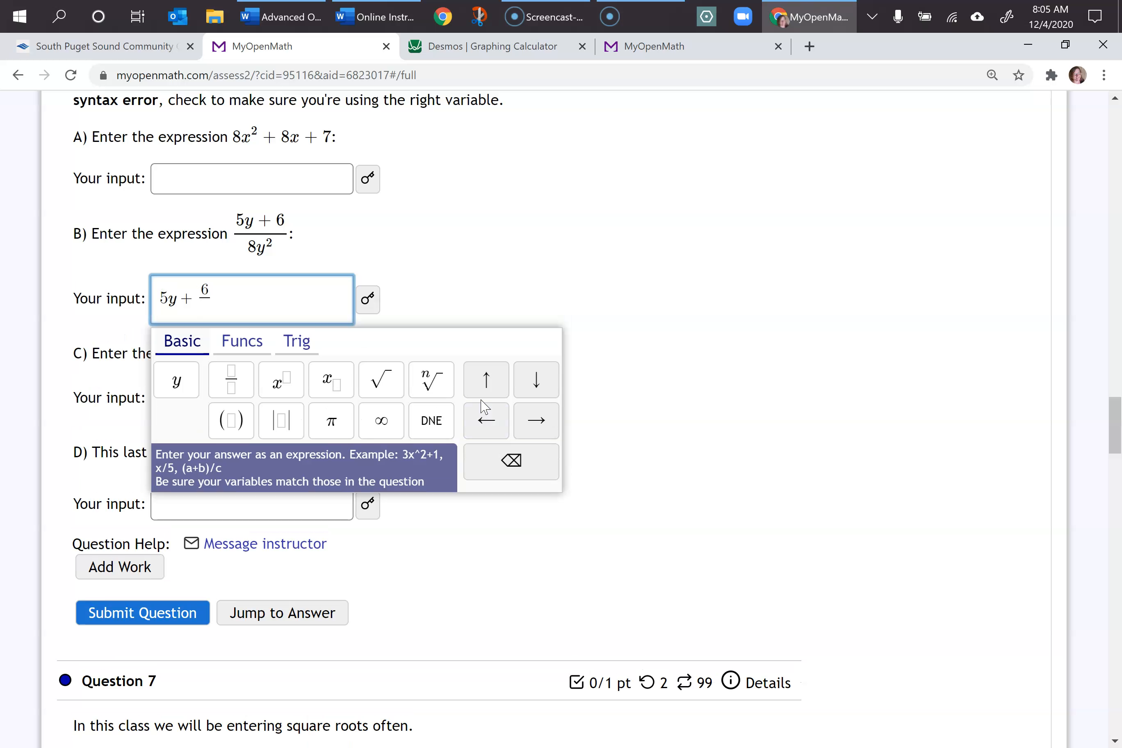
pyautogui.click(367, 299)
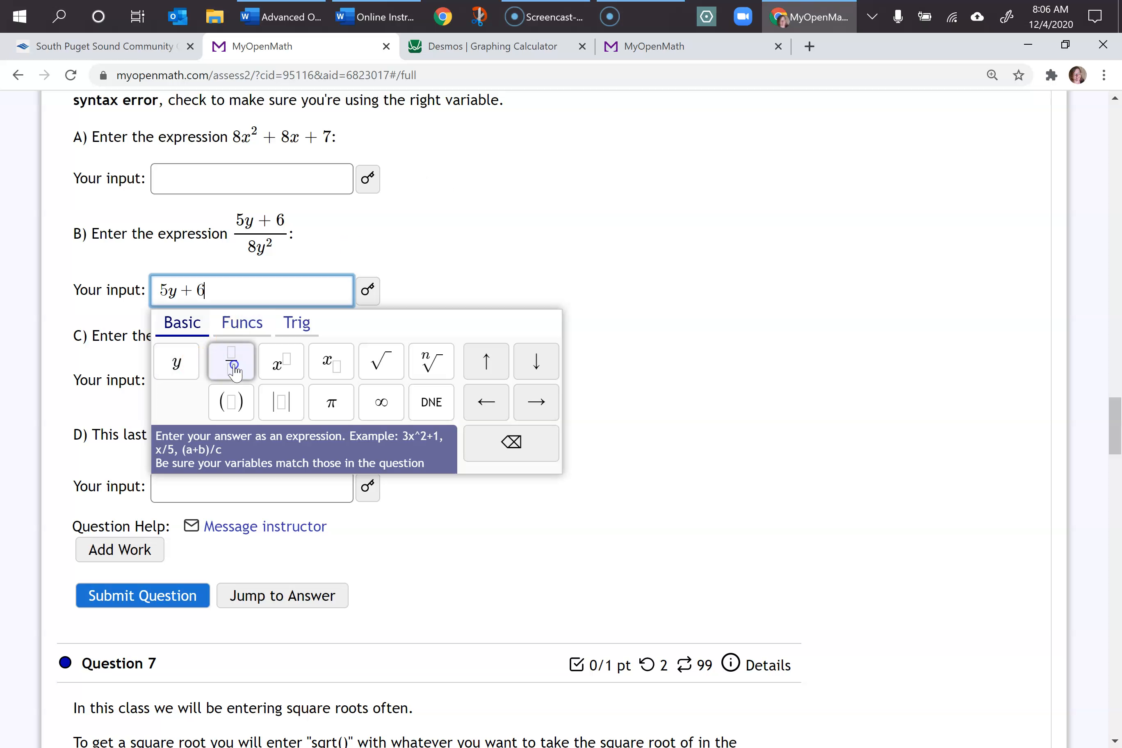
pyautogui.click(231, 362)
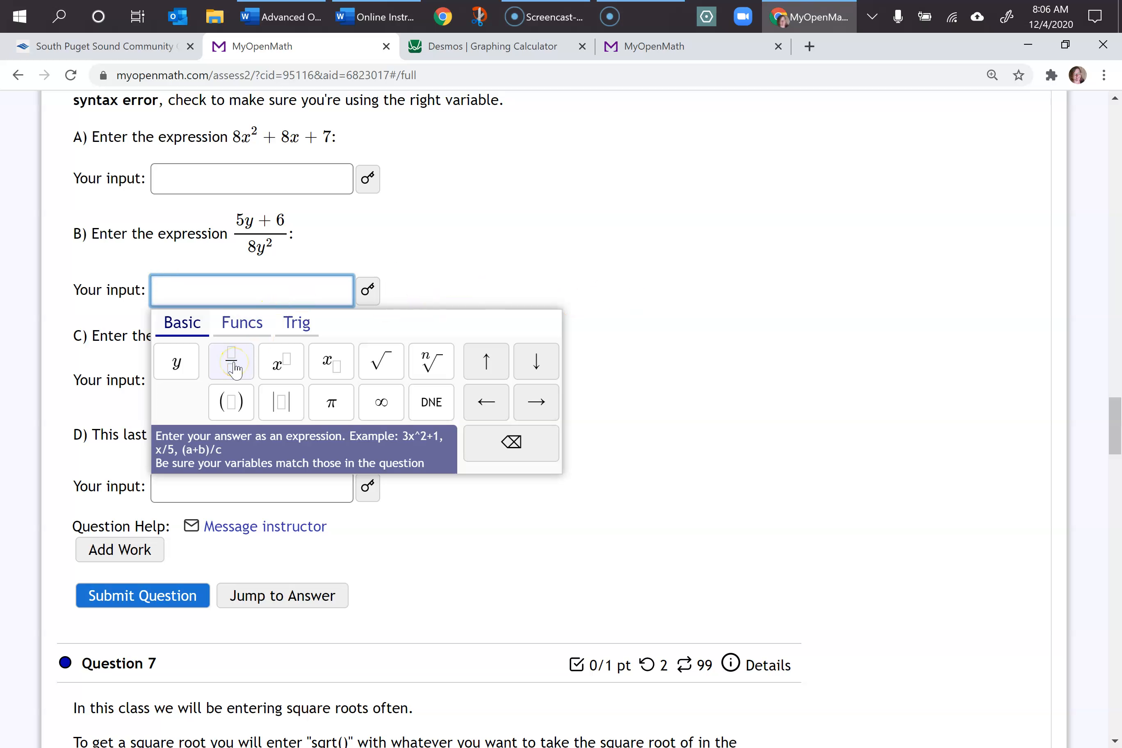
pyautogui.click(230, 362)
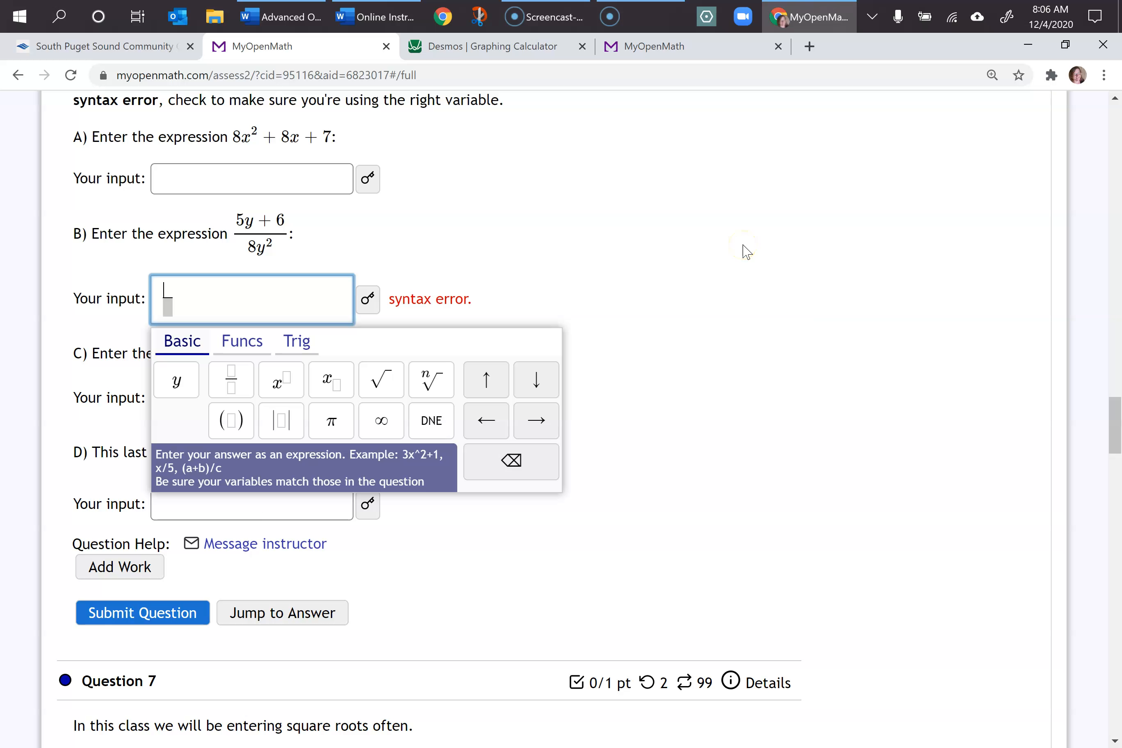
# - Complete part B as the fraction (5y+6)/(8y²) with the y squared, and dismiss the keypad
pyautogui.write('5y +')
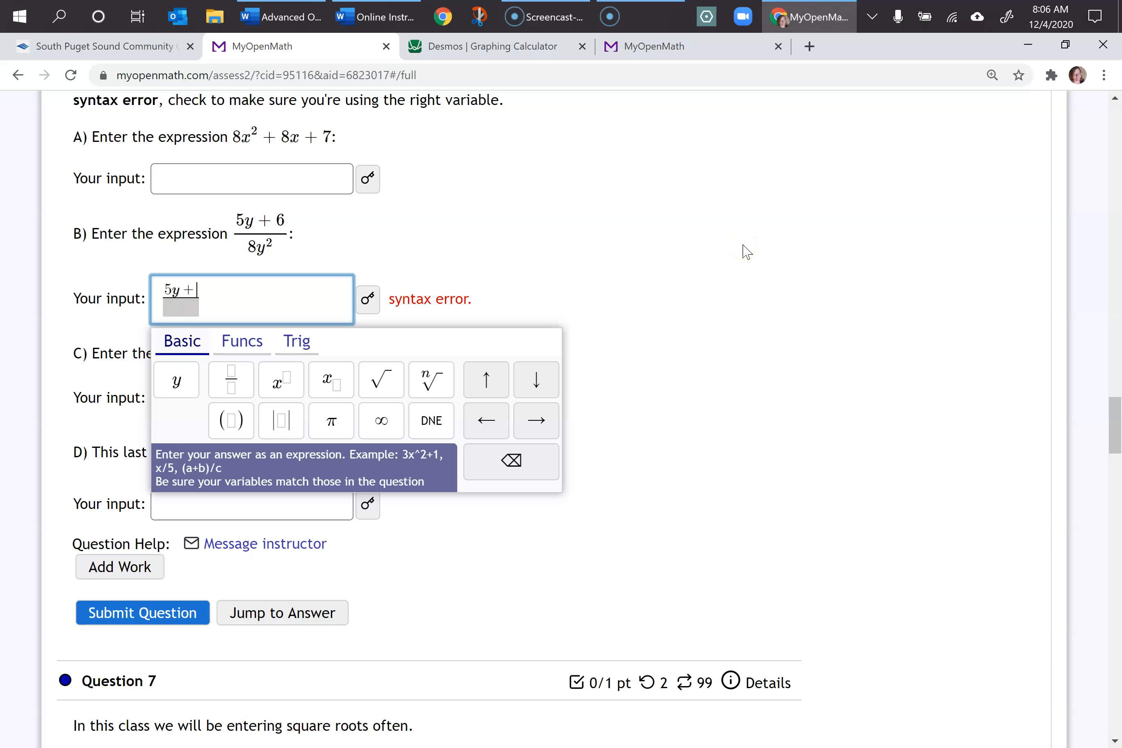
pyautogui.write('6')
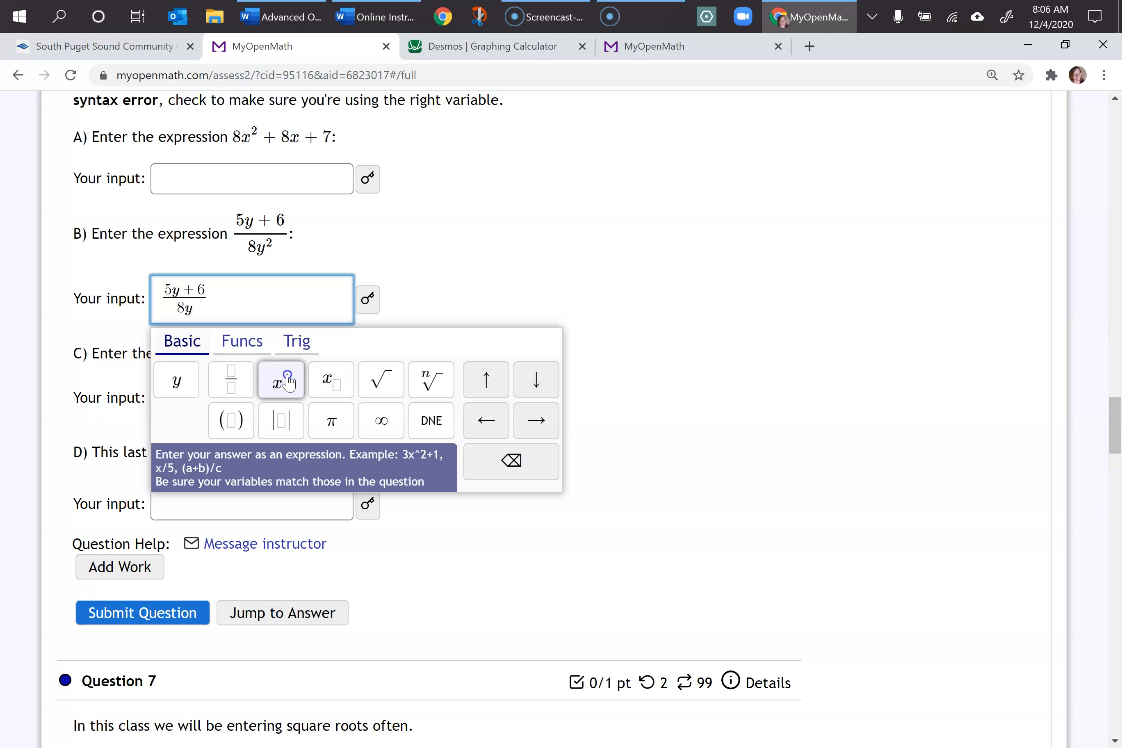
pyautogui.click(280, 380)
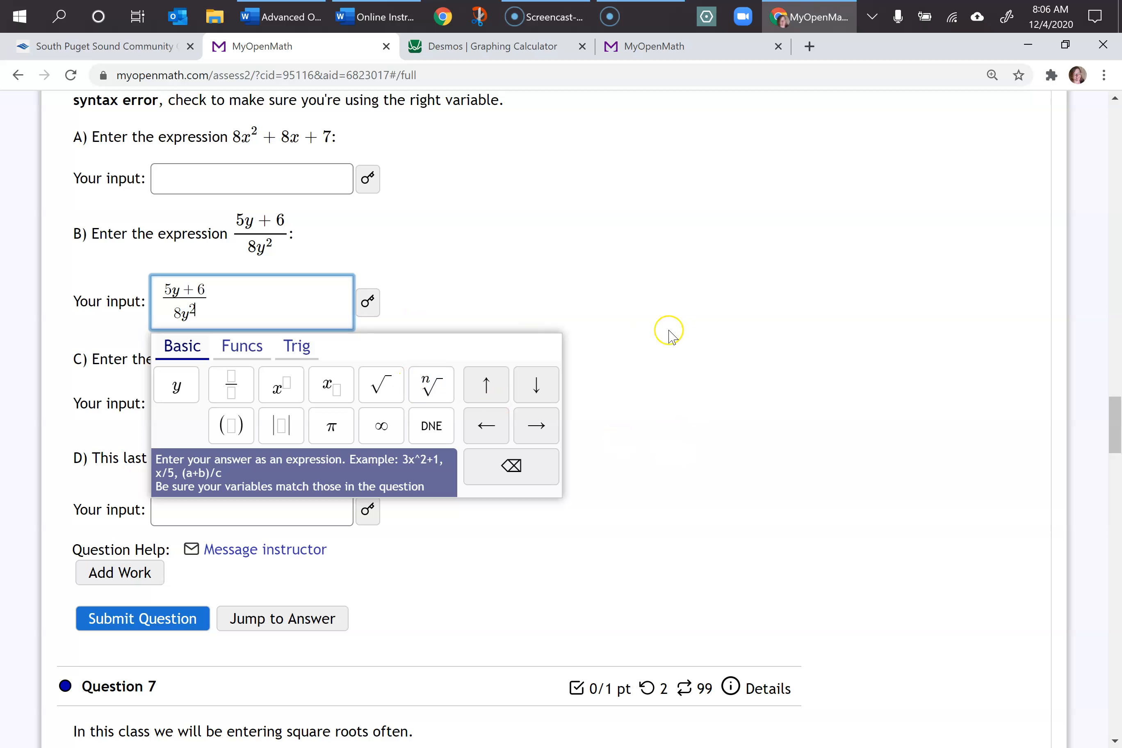
pyautogui.moveTo(681, 518)
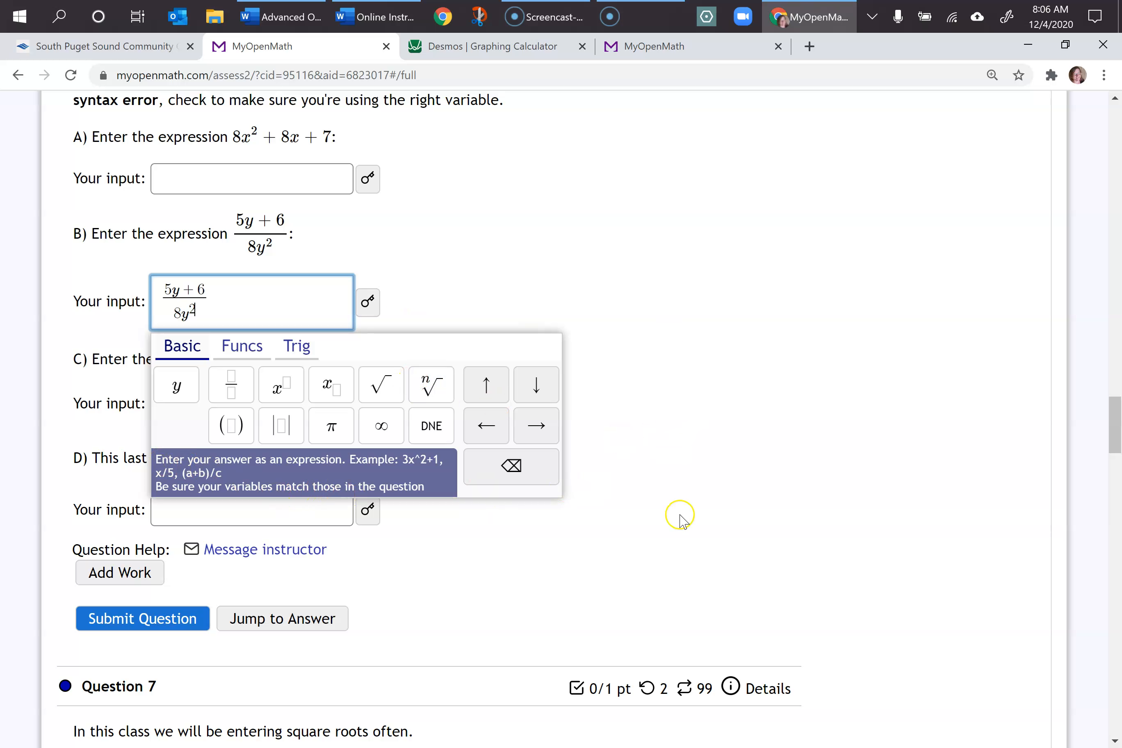
pyautogui.click(679, 516)
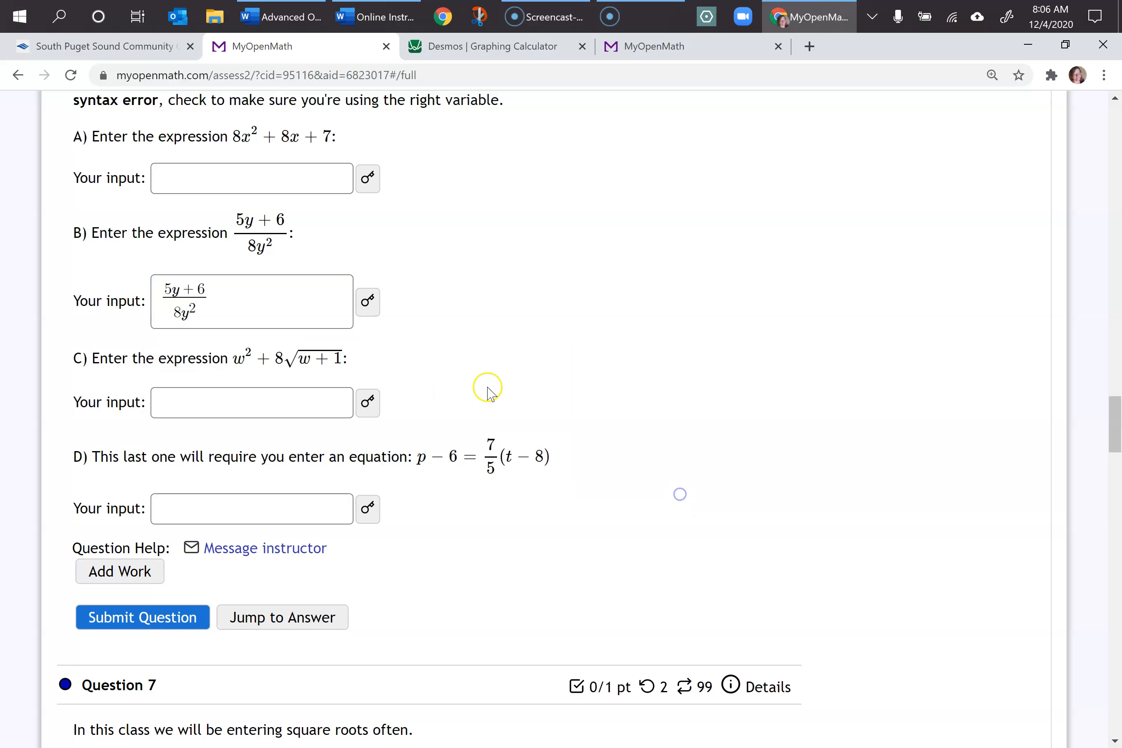
# - Preview part B's rendered answer and look over the following questions
pyautogui.click(367, 301)
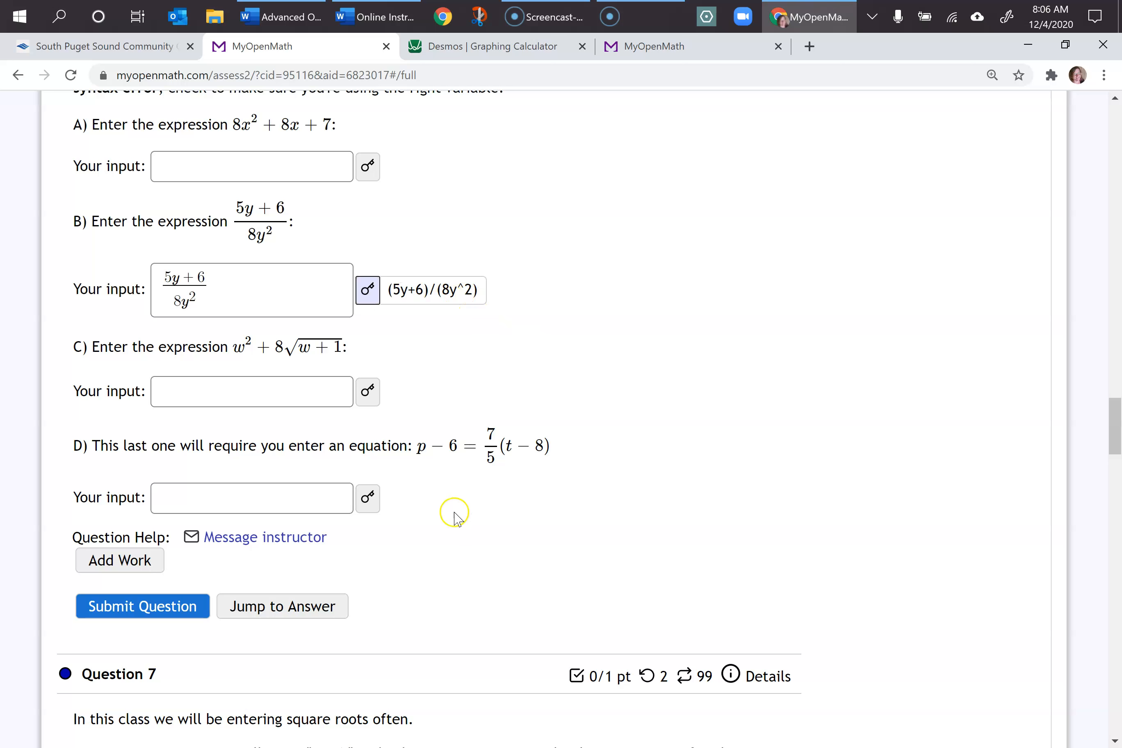
pyautogui.moveTo(426, 605)
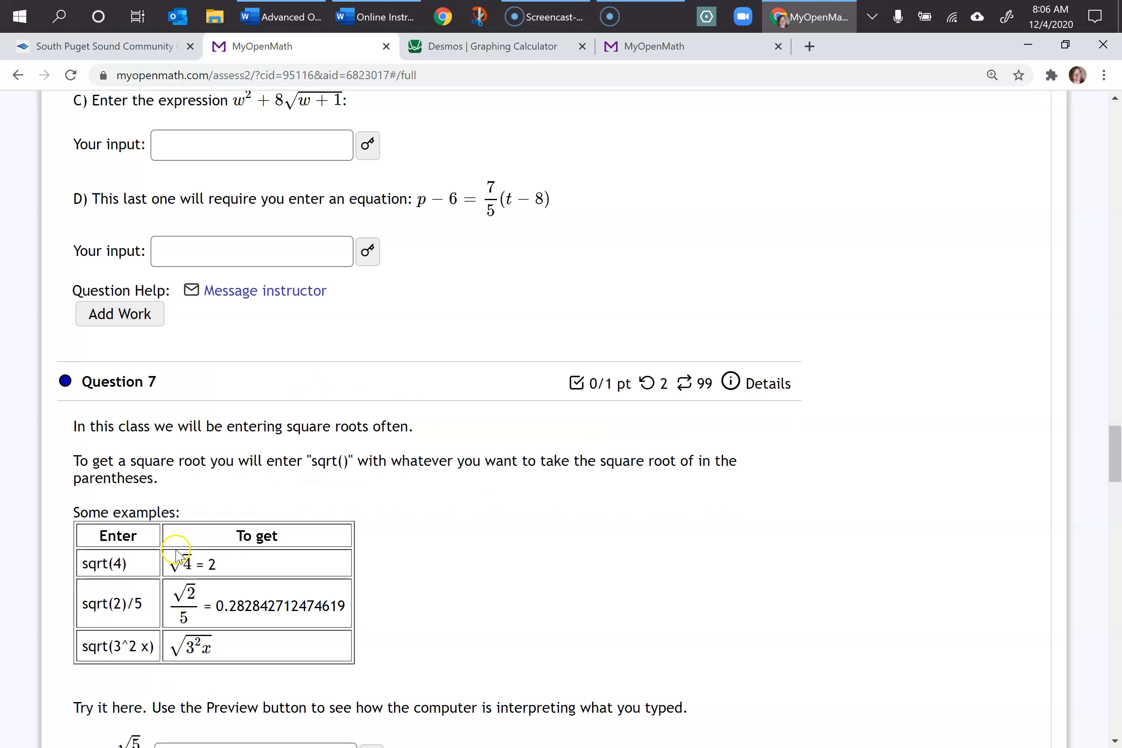
pyautogui.moveTo(544, 318)
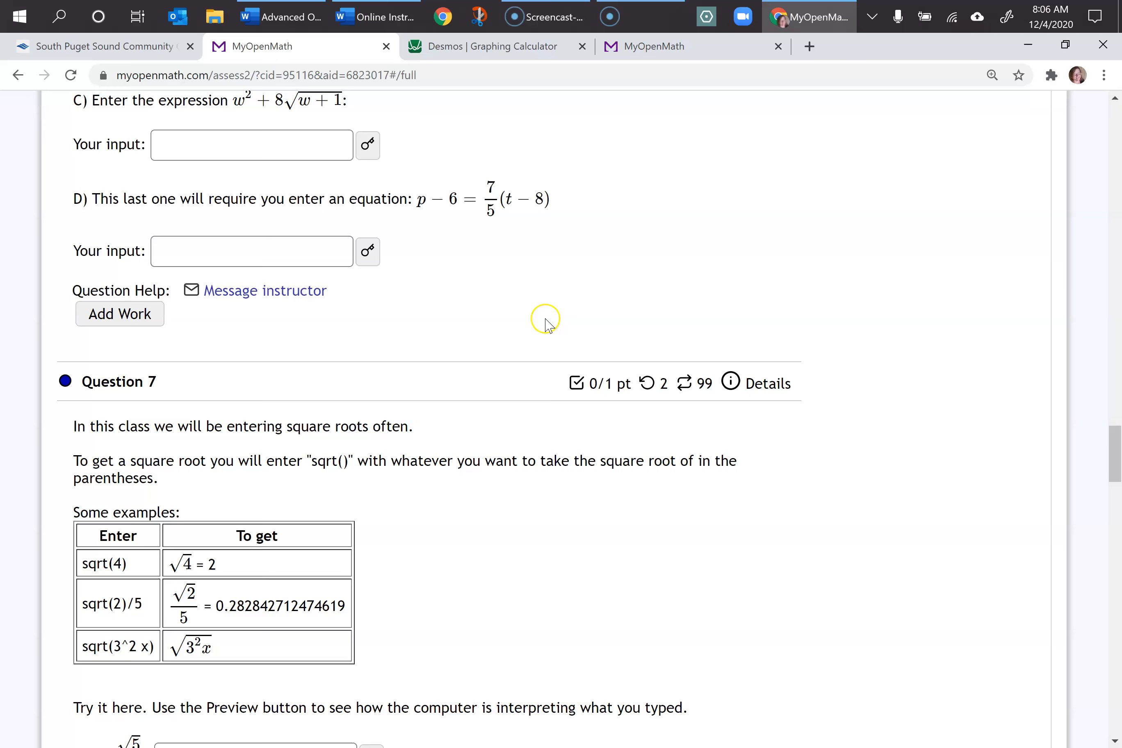
pyautogui.scroll(3)
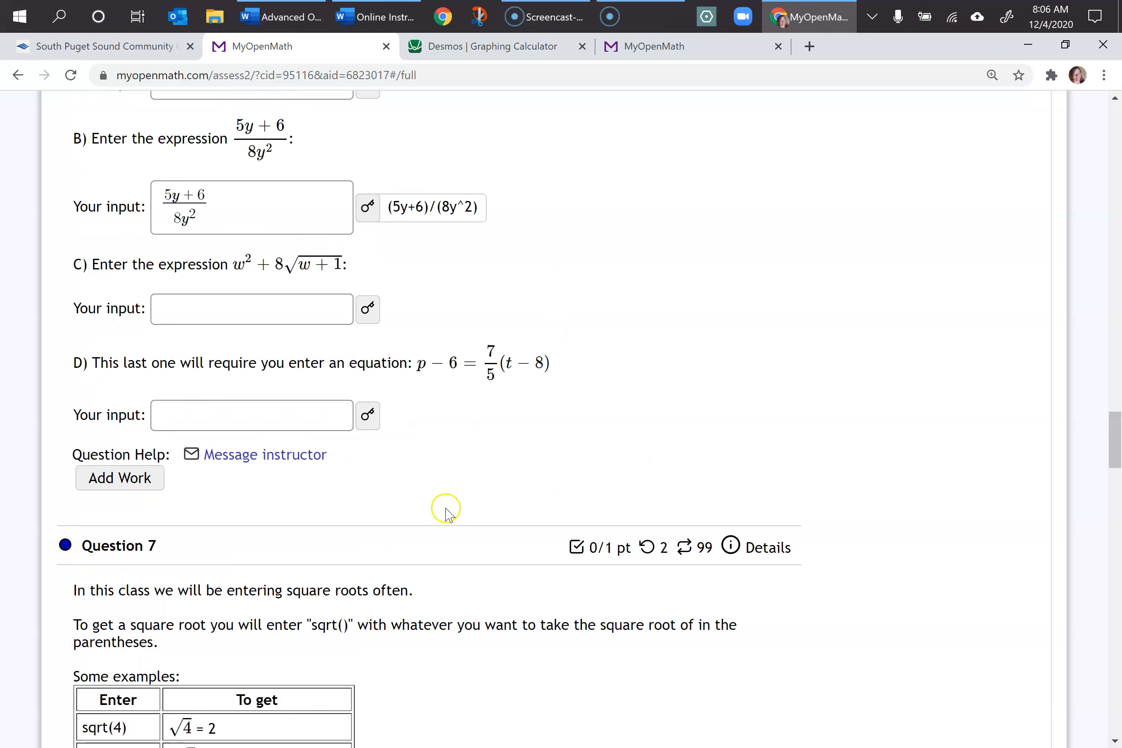
pyautogui.scroll(-3)
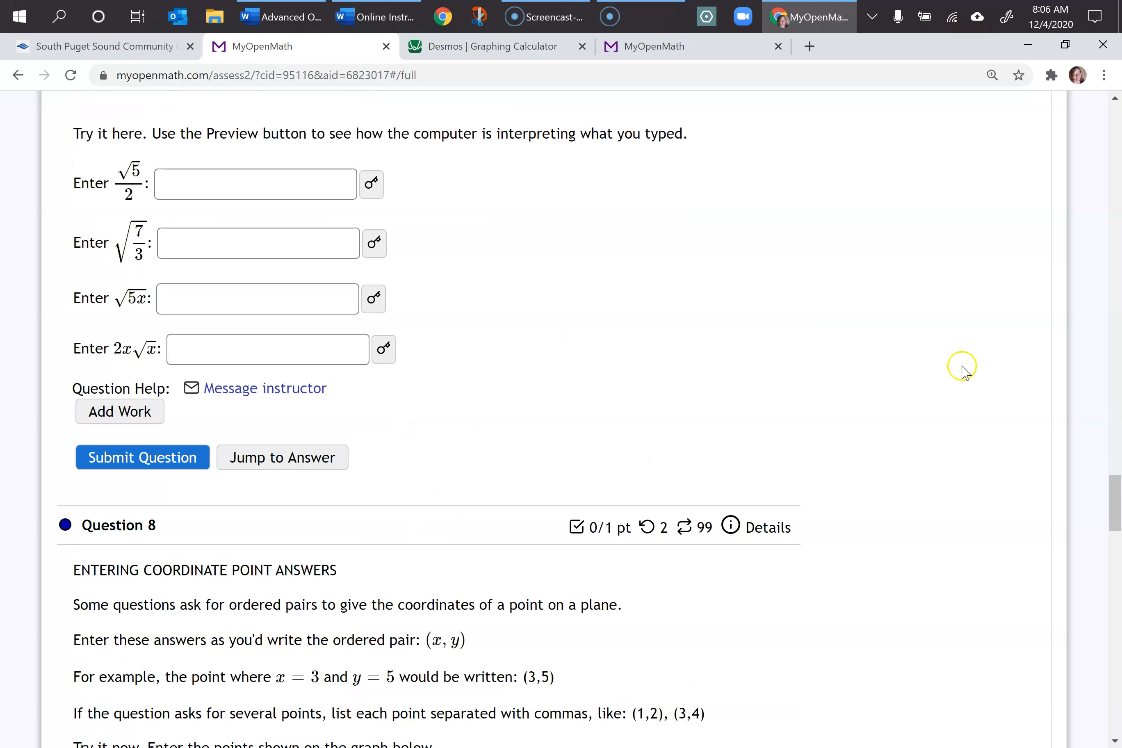
pyautogui.scroll(-3)
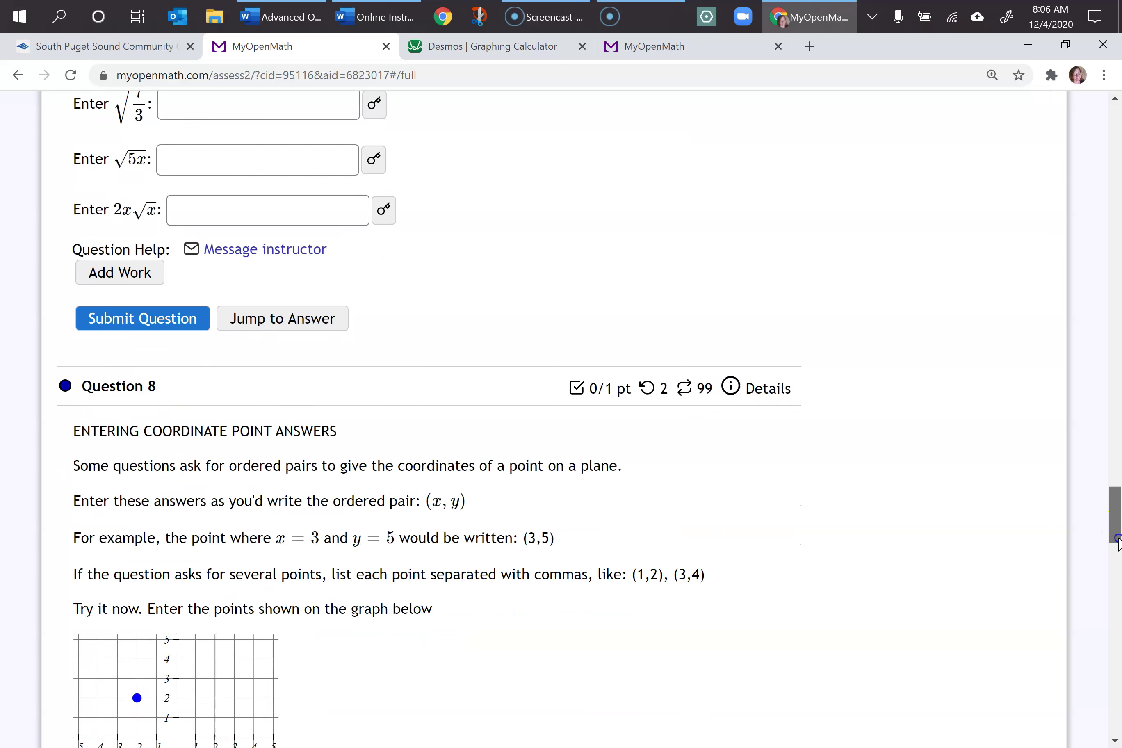
pyautogui.scroll(-3)
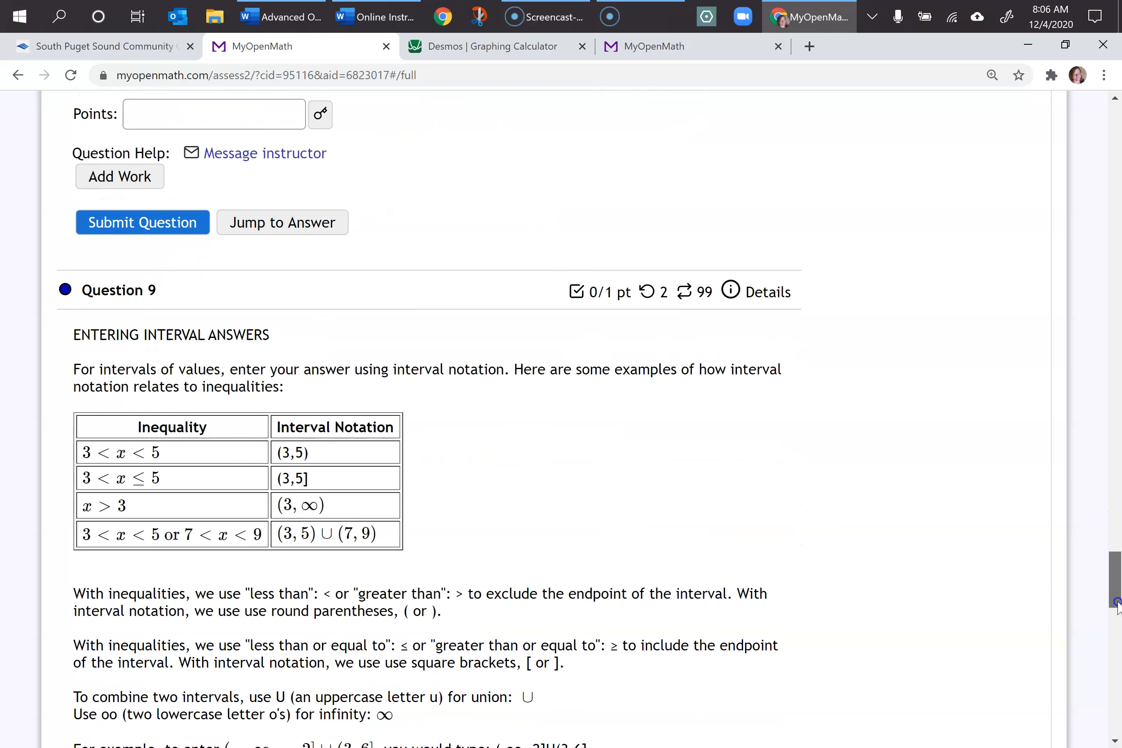
pyautogui.scroll(-3)
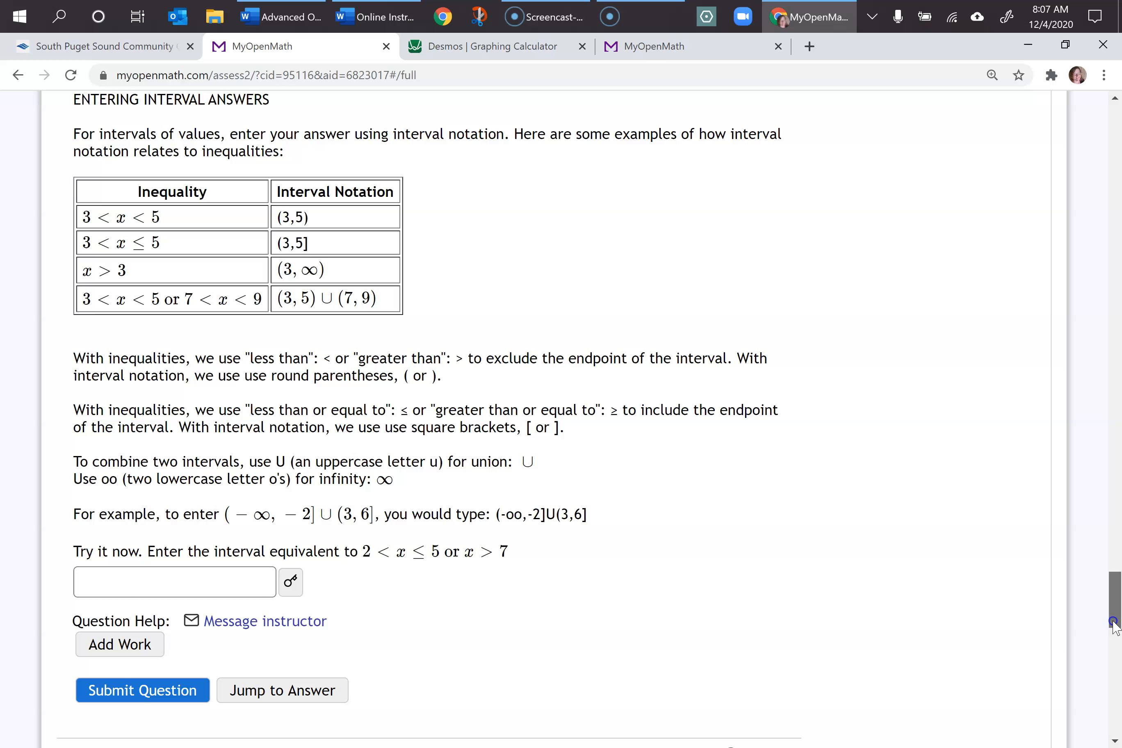
pyautogui.scroll(-3)
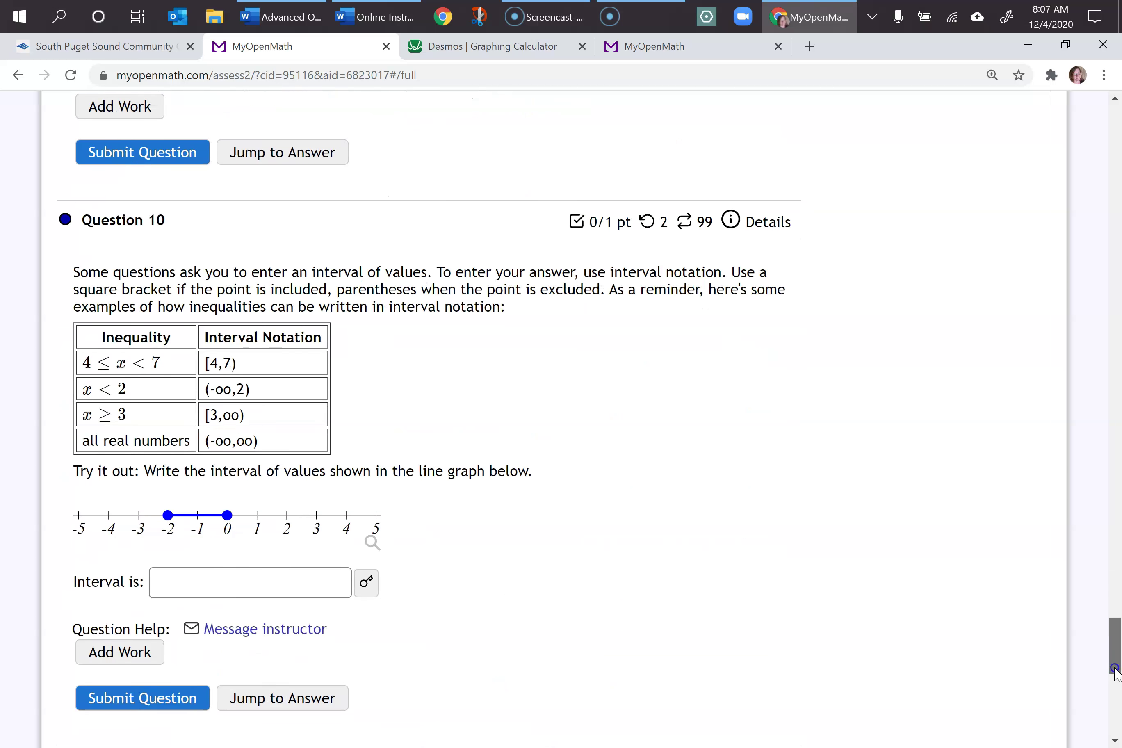
# - Browse down through Question 11's interval-notation practice, then head back toward the math course page
pyautogui.scroll(-3)
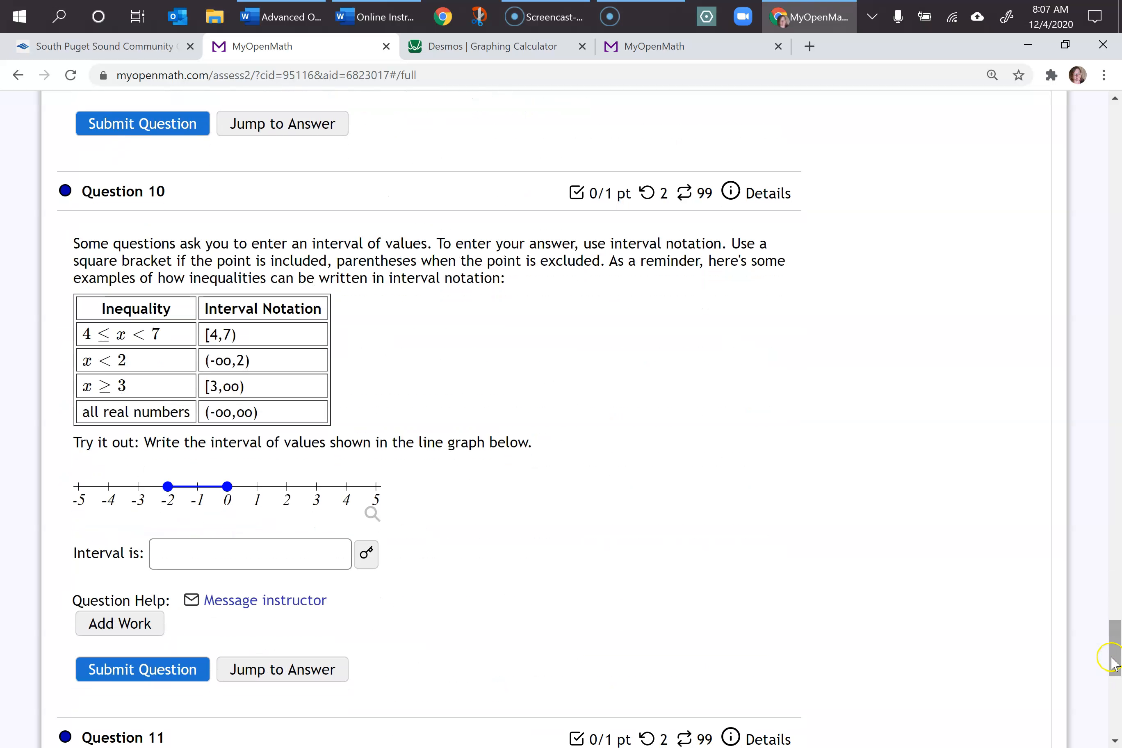
pyautogui.scroll(-3)
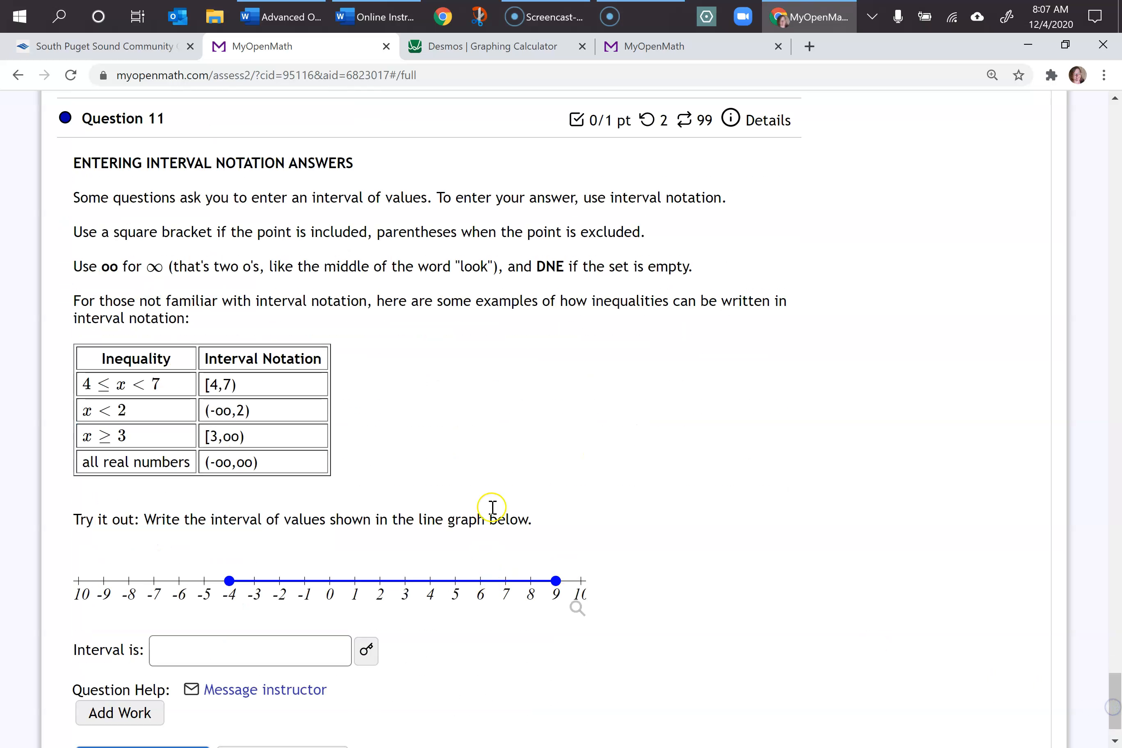
pyautogui.moveTo(636, 588)
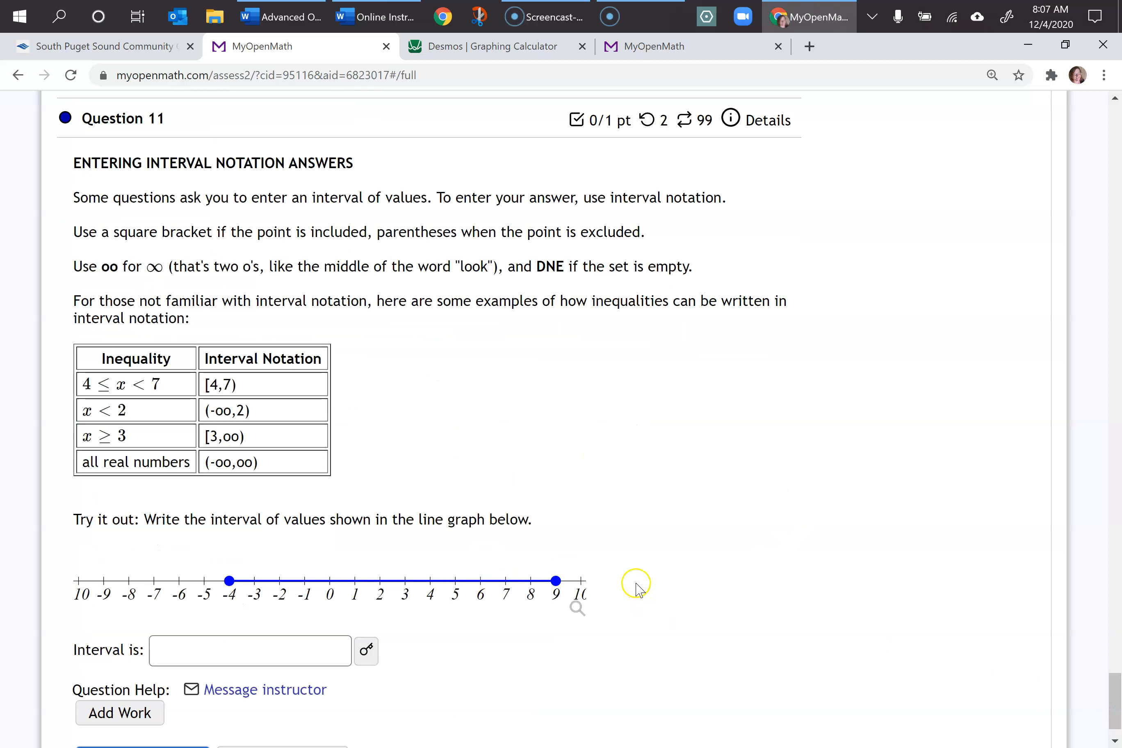
pyautogui.moveTo(622, 580)
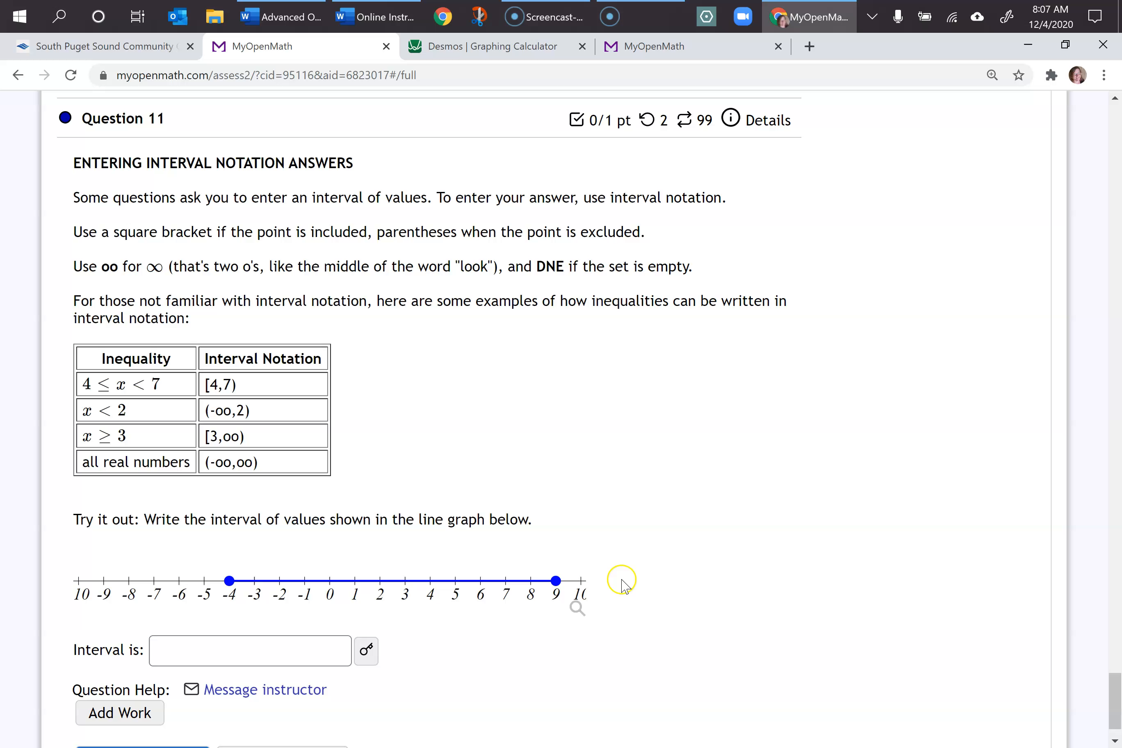
pyautogui.moveTo(626, 567)
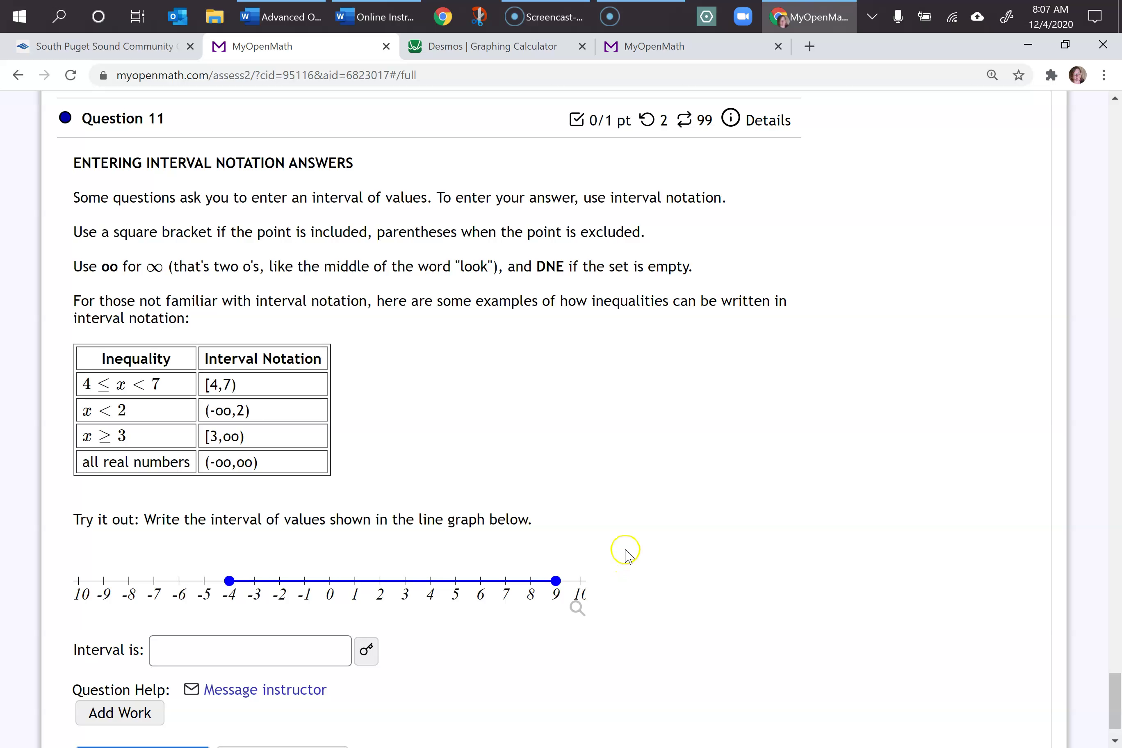
pyautogui.moveTo(772, 596)
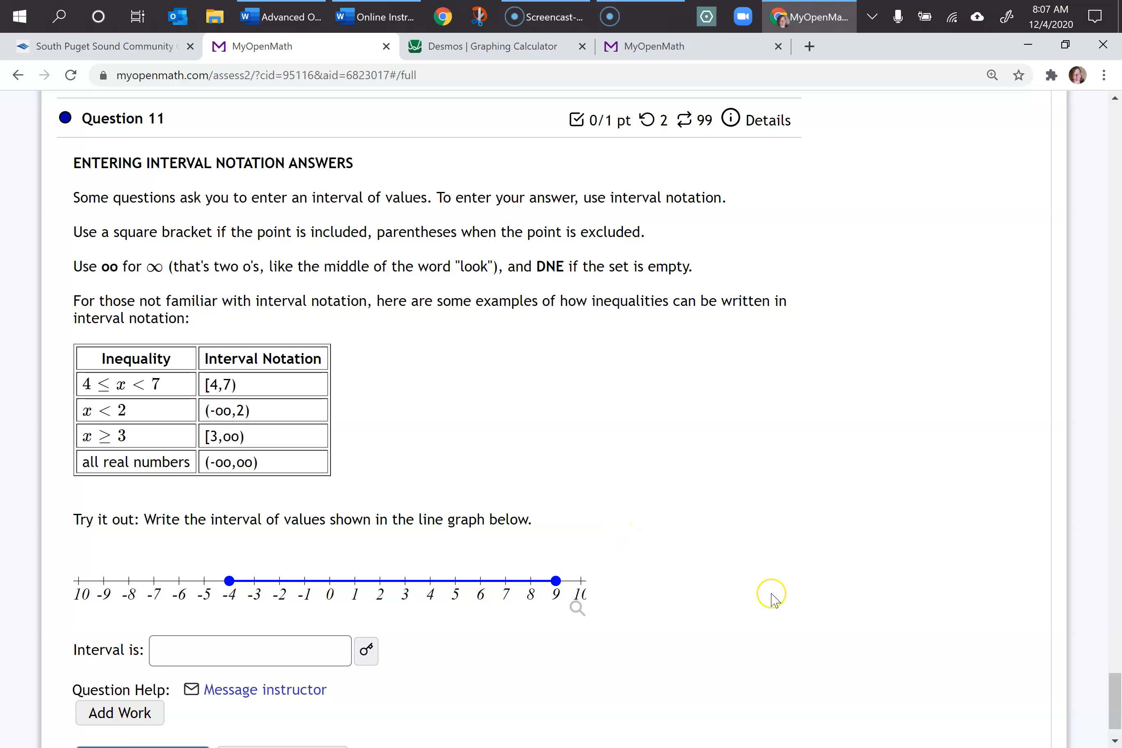
pyautogui.scroll(-3)
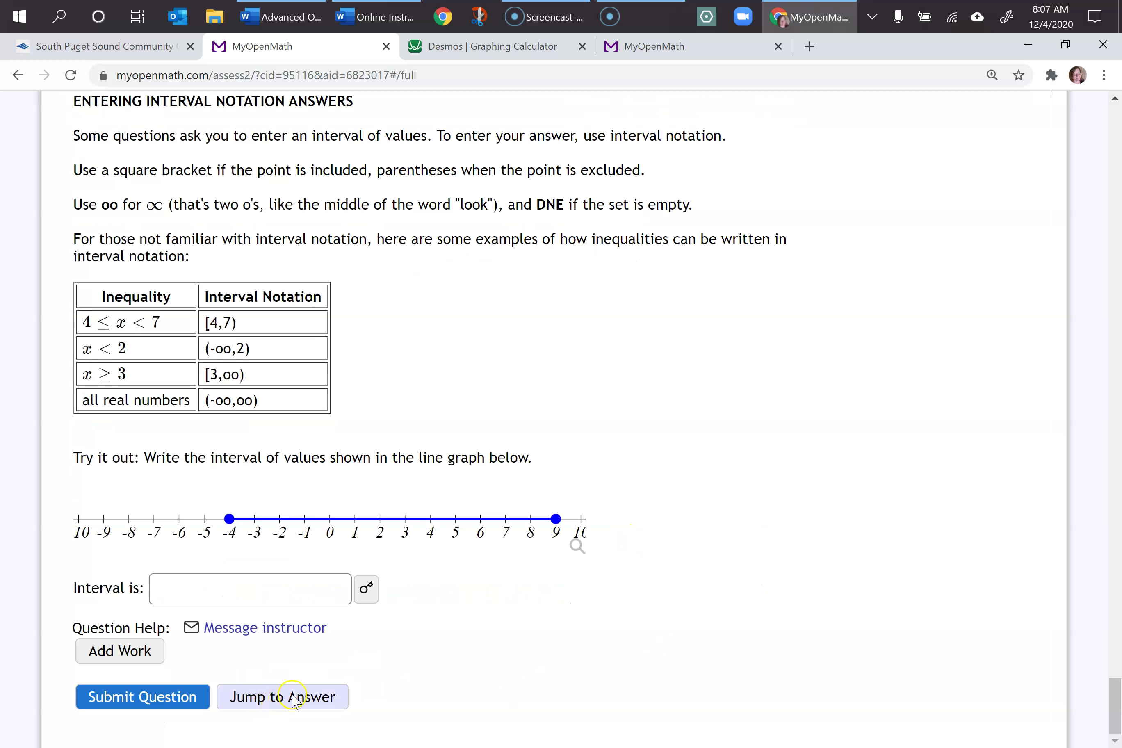
pyautogui.moveTo(806, 655)
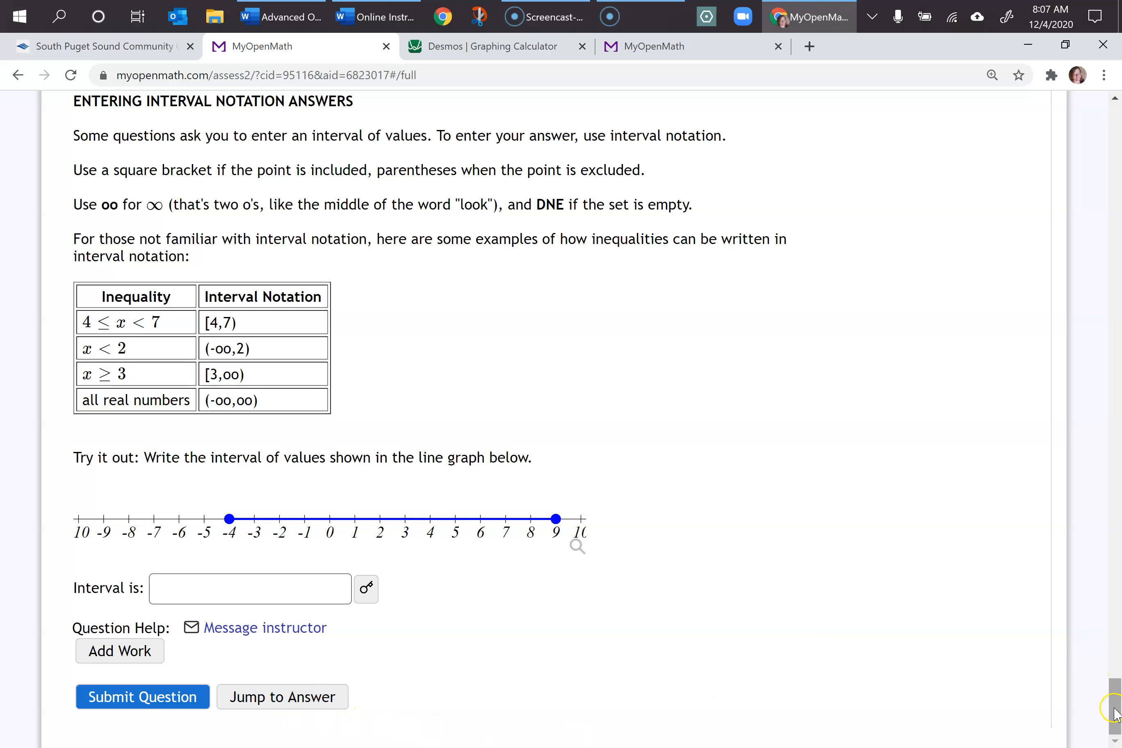
pyautogui.scroll(-3)
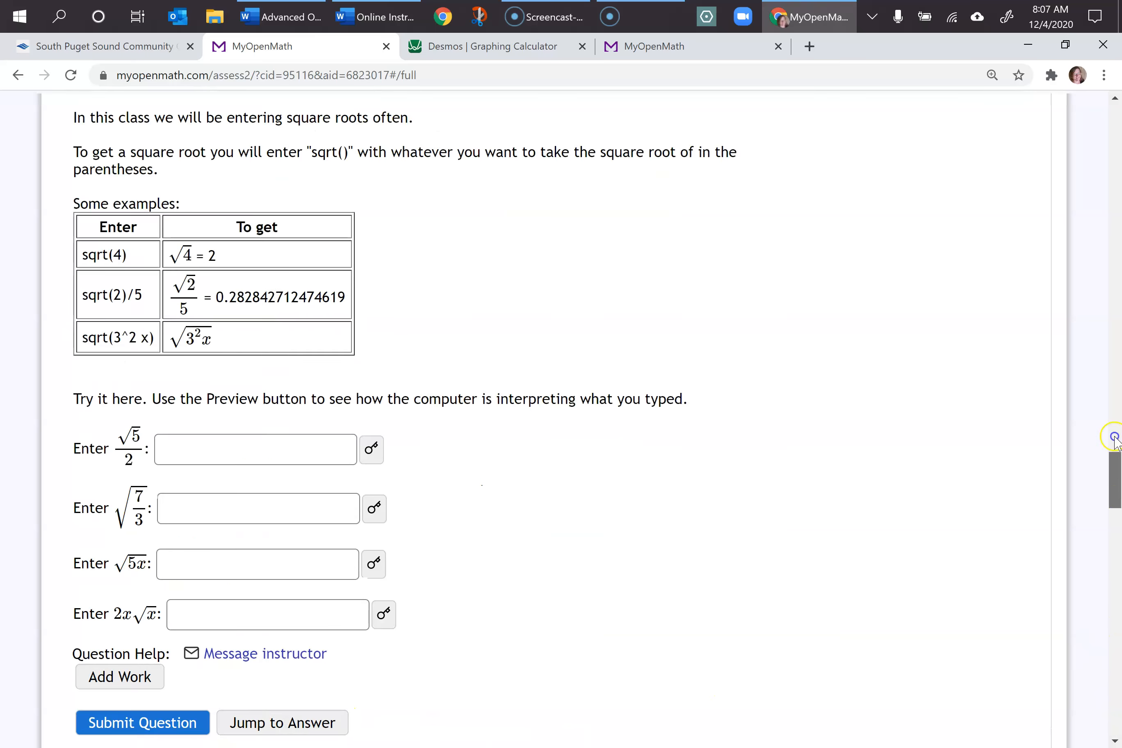
pyautogui.scroll(3)
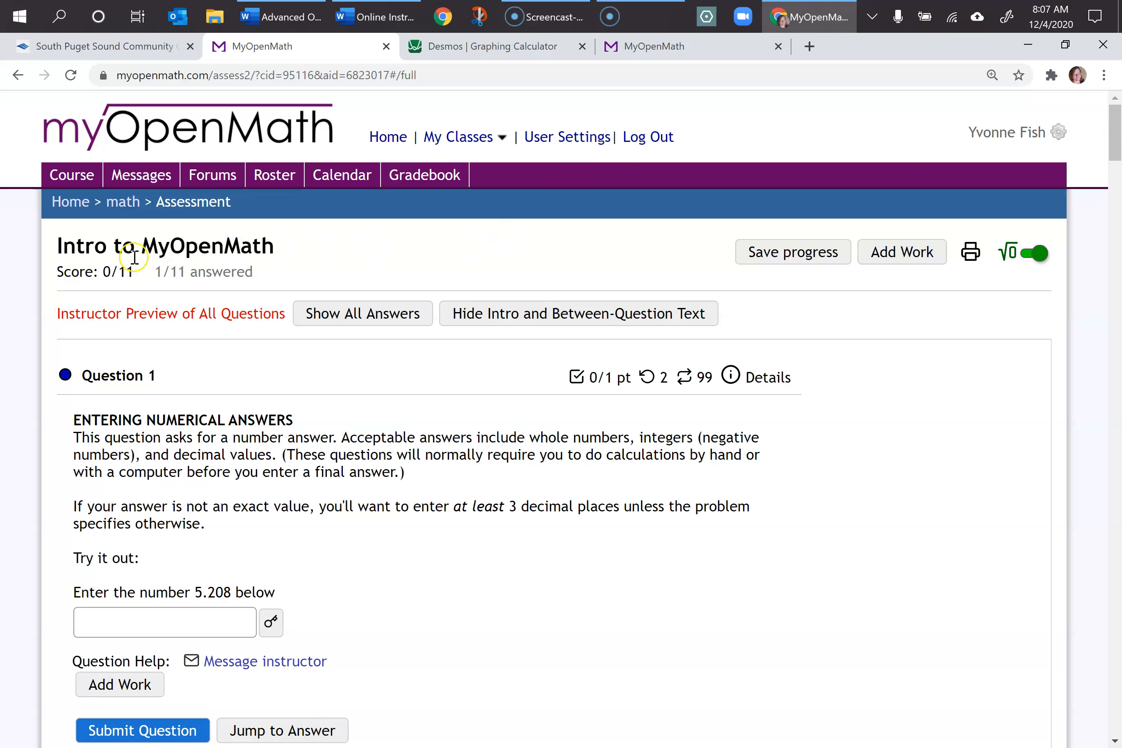
pyautogui.click(122, 201)
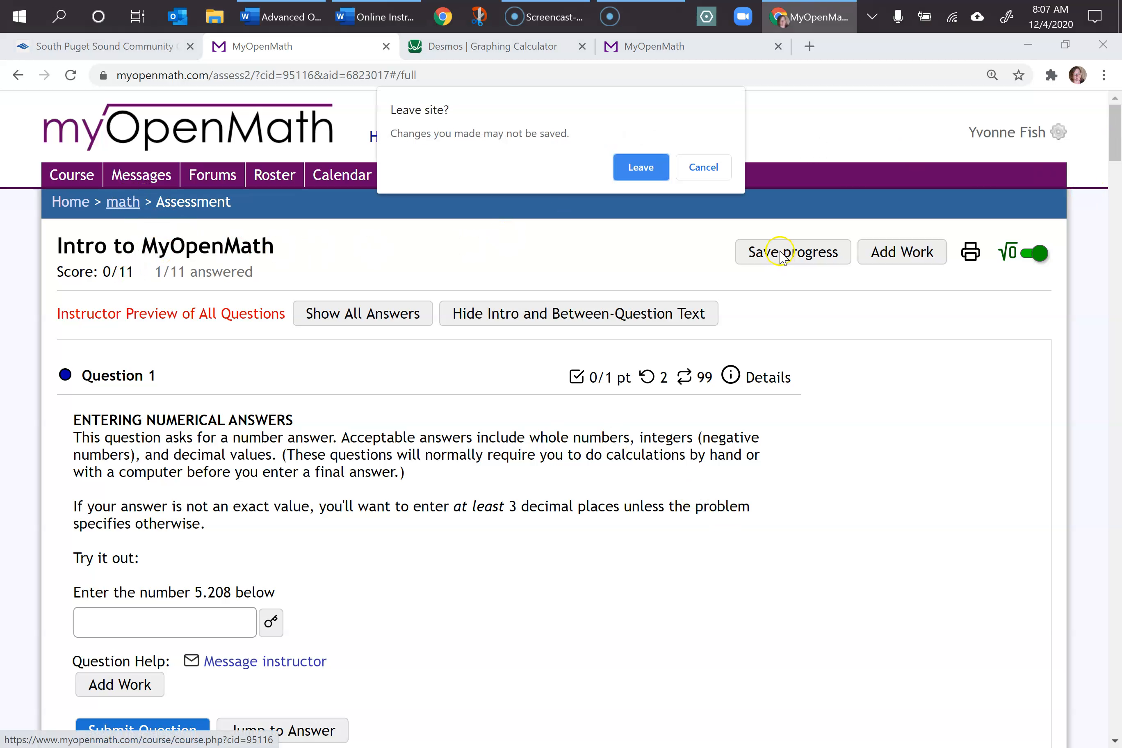
# - Confirm leaving the assessment preview and scroll the math course page to its copied items
pyautogui.click(640, 167)
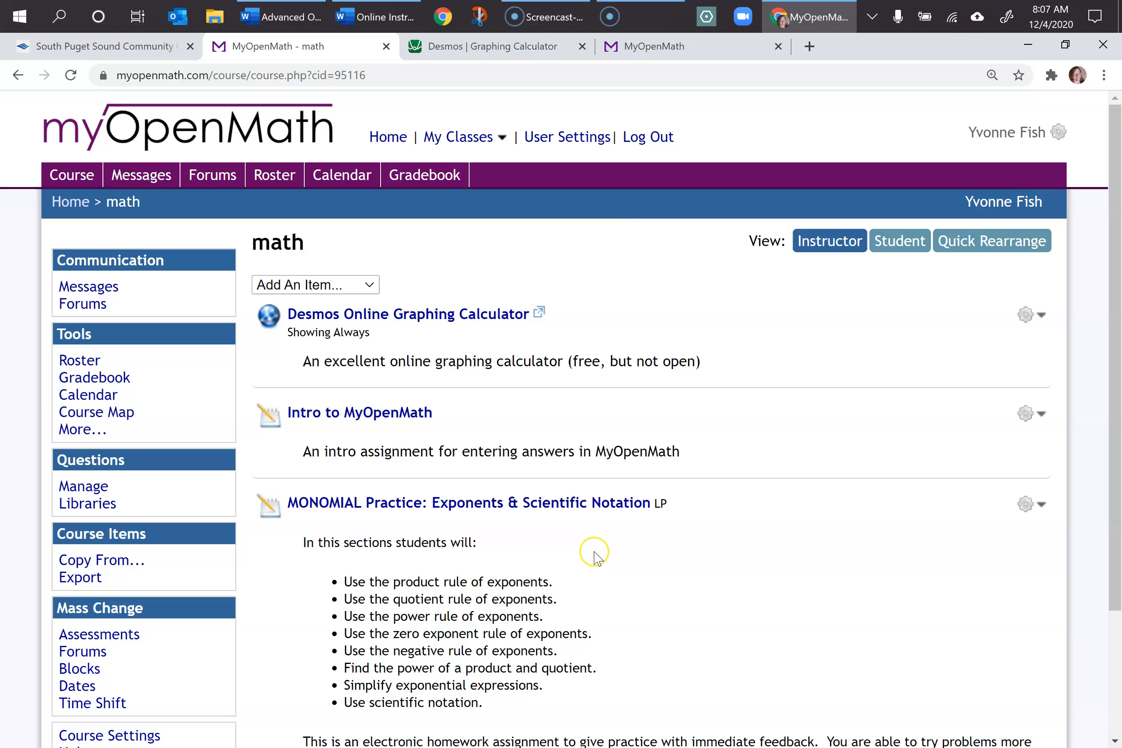
pyautogui.moveTo(385, 434)
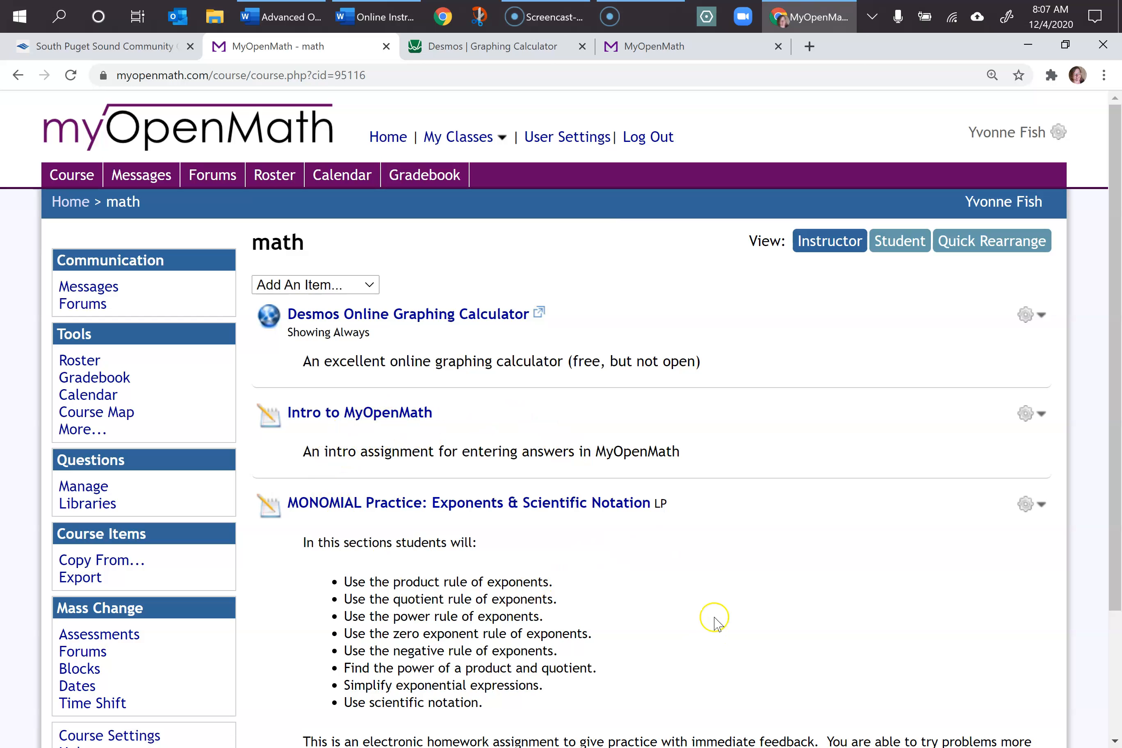
pyautogui.scroll(-3)
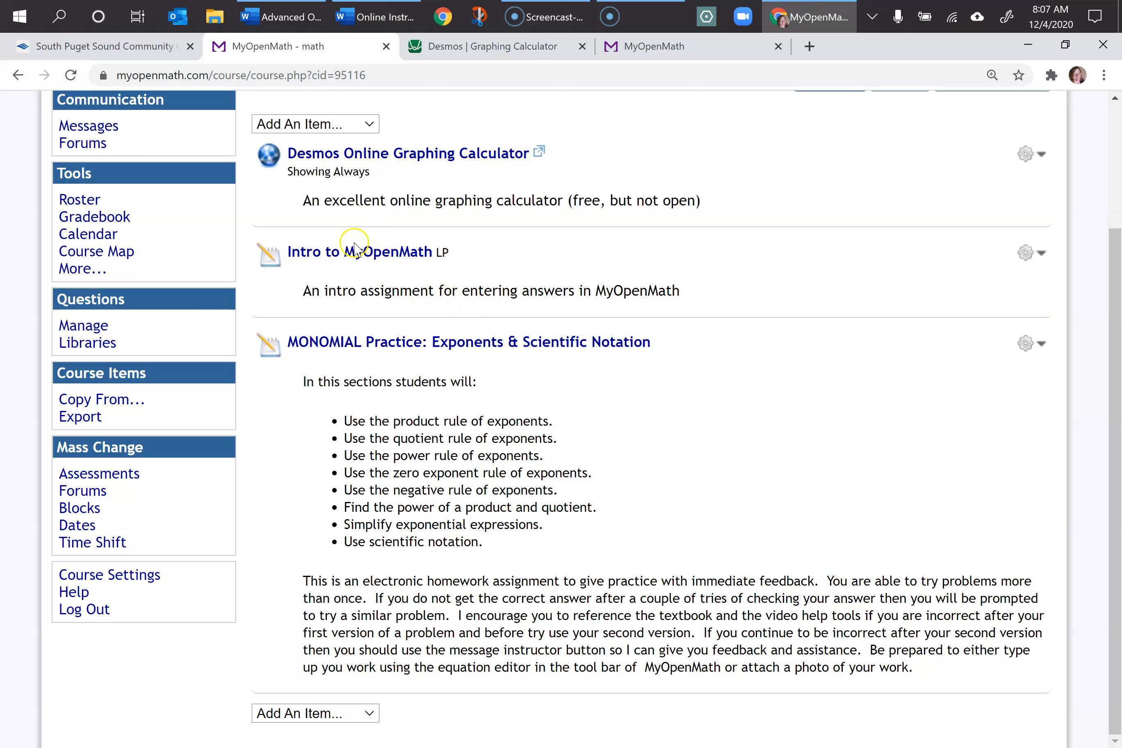
pyautogui.moveTo(386, 281)
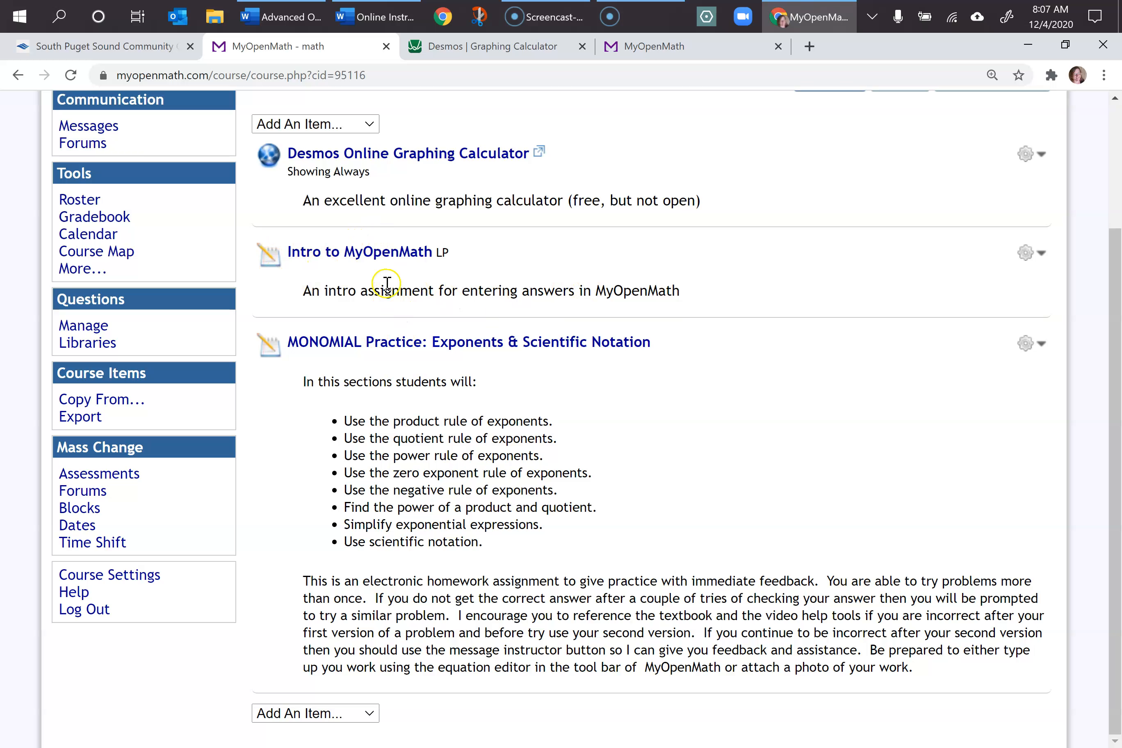
pyautogui.moveTo(398, 311)
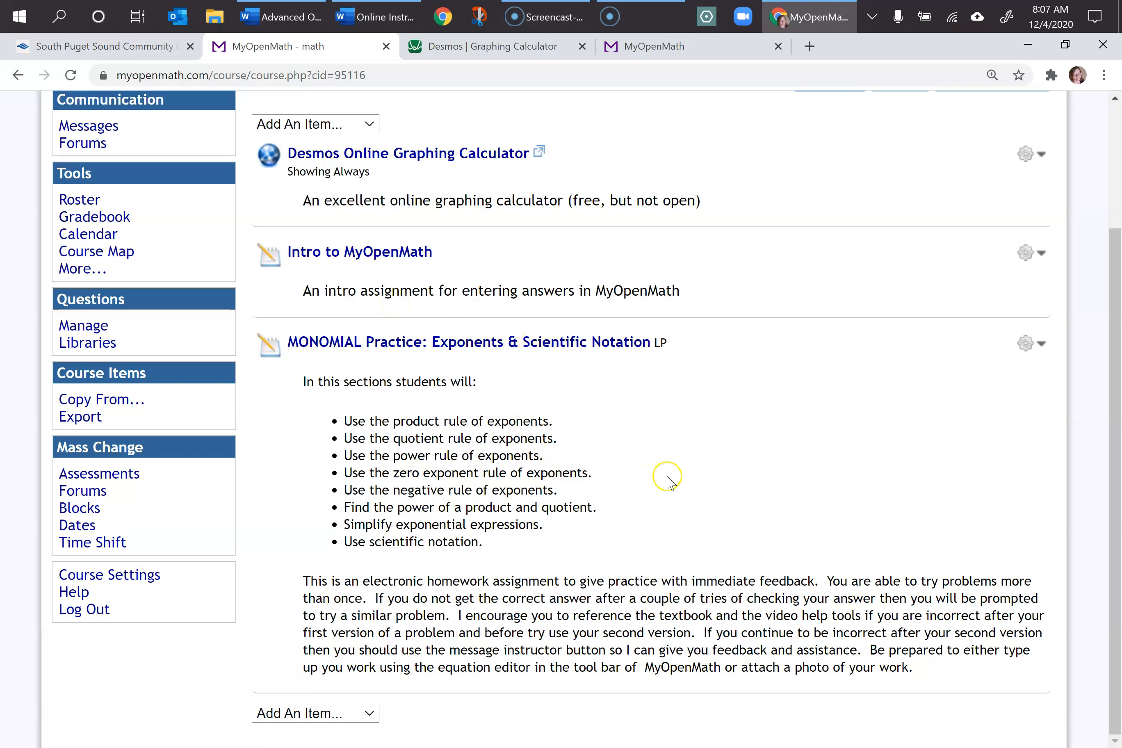
pyautogui.moveTo(470, 341)
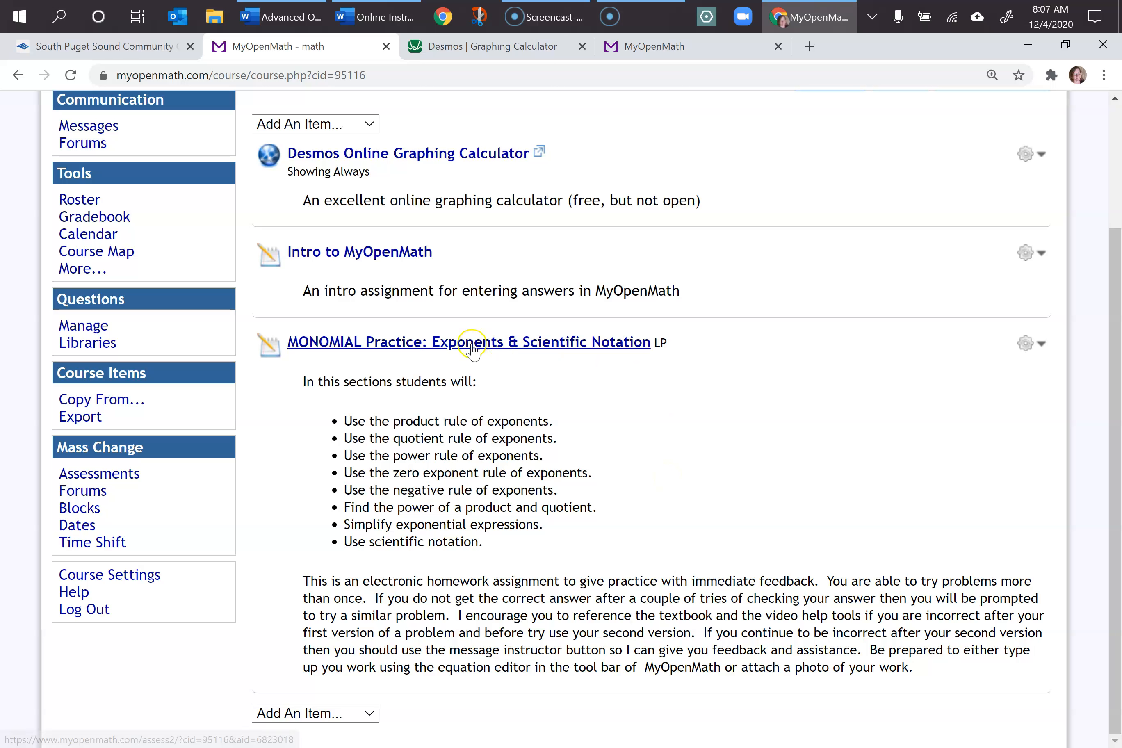
pyautogui.moveTo(394, 351)
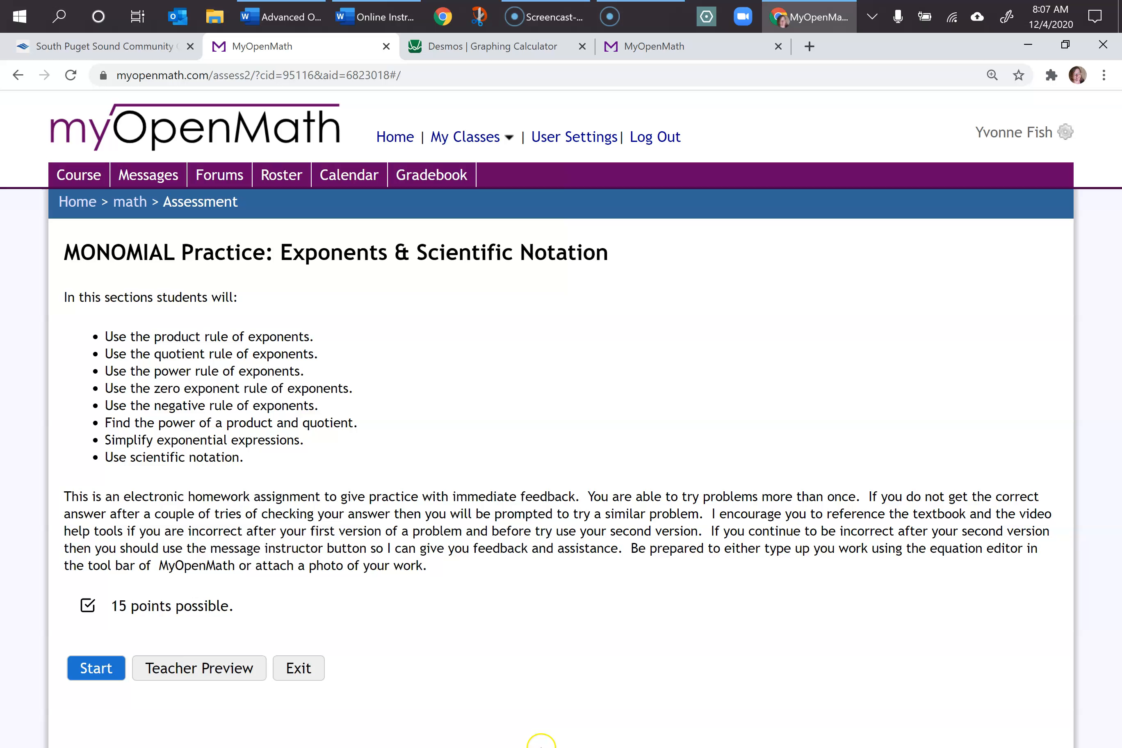
pyautogui.moveTo(180, 535)
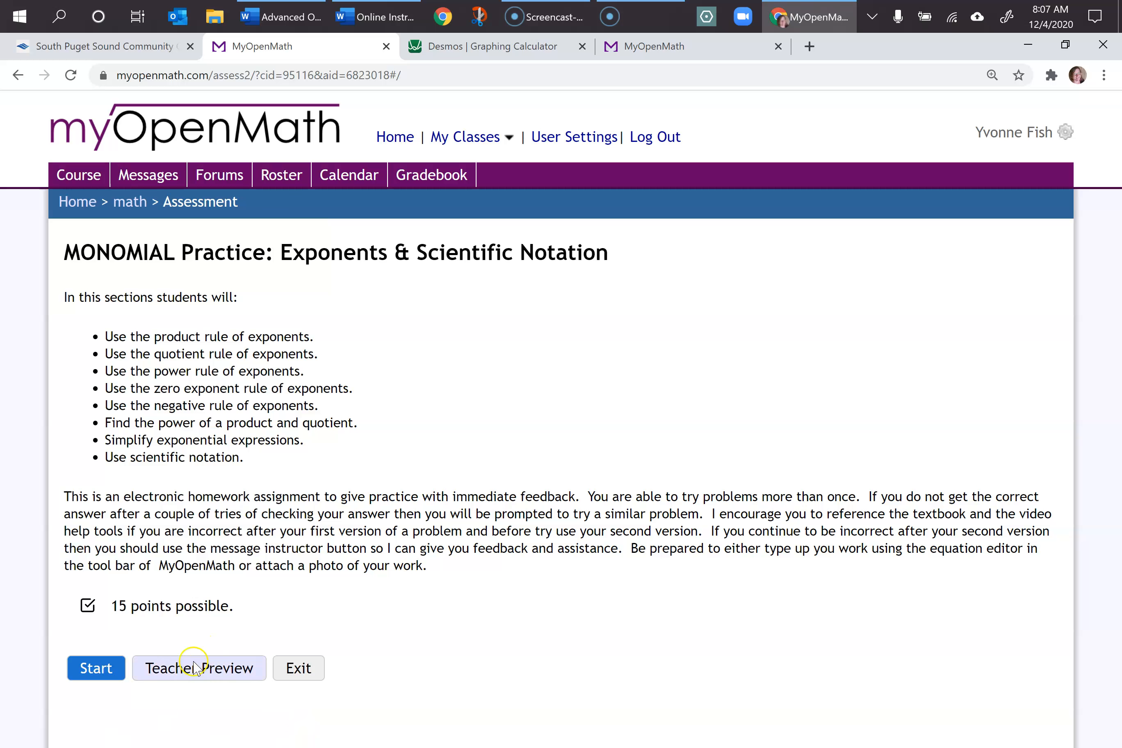
# - Launch the MONOMIAL assessment's Teacher Preview and settle on Question 1's product-rule fields
pyautogui.click(199, 668)
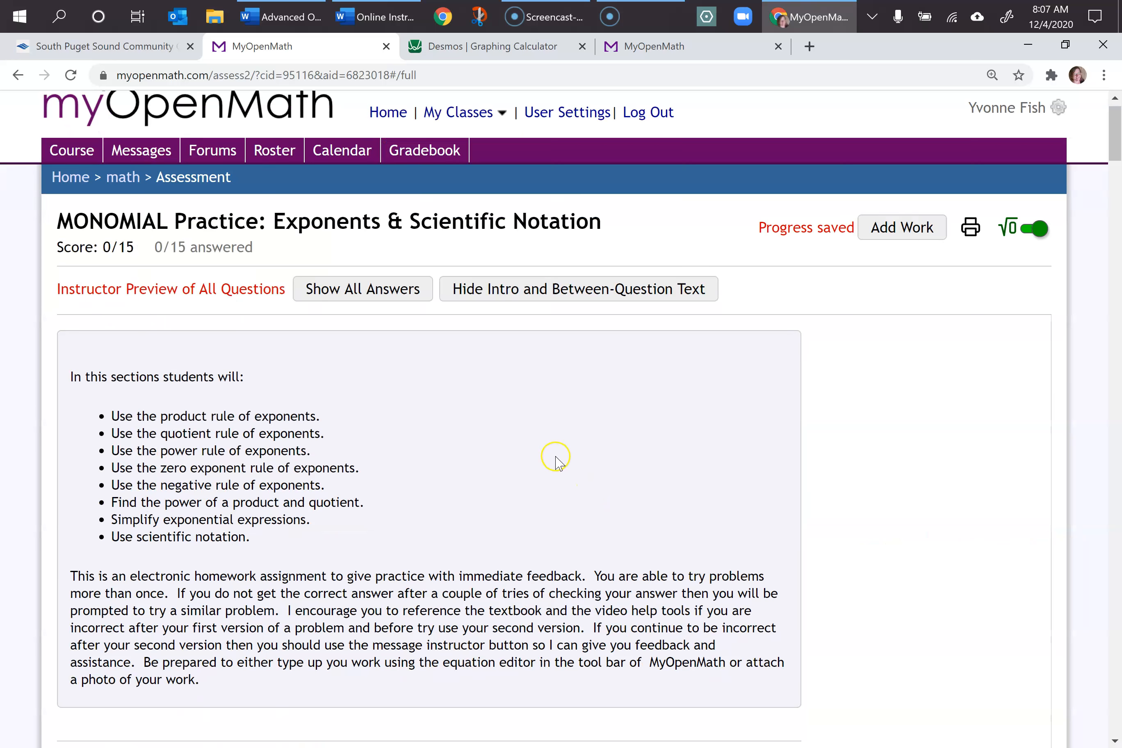
pyautogui.scroll(-3)
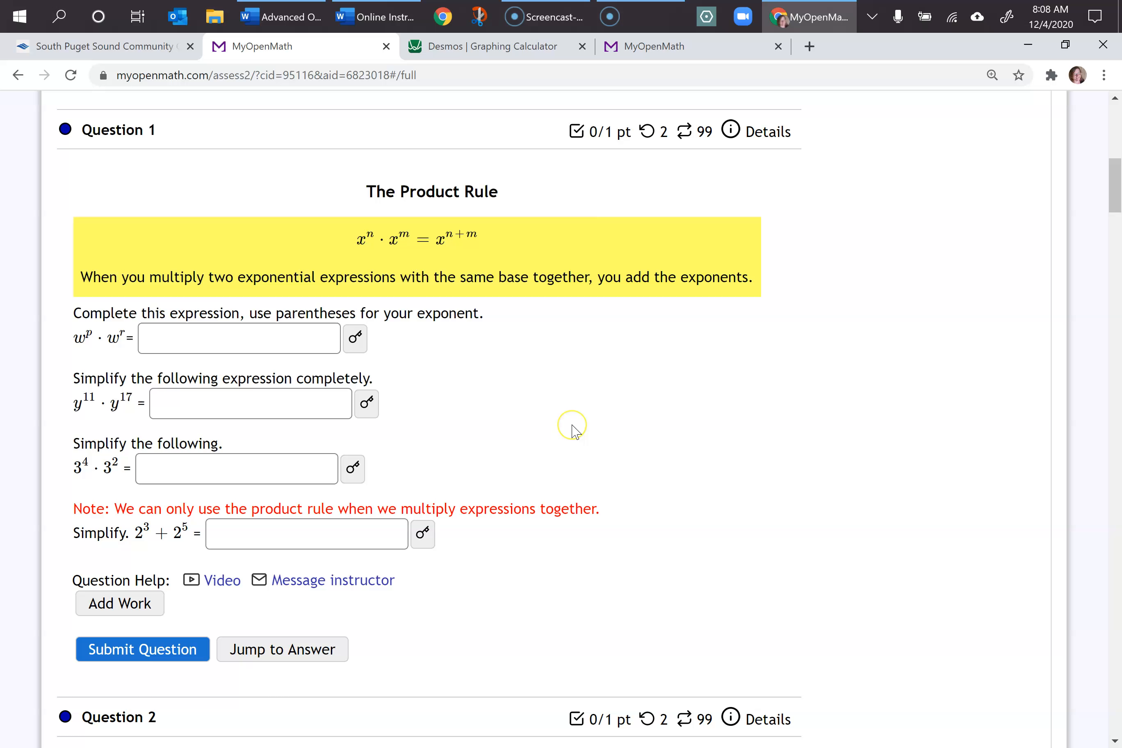
pyautogui.moveTo(575, 431)
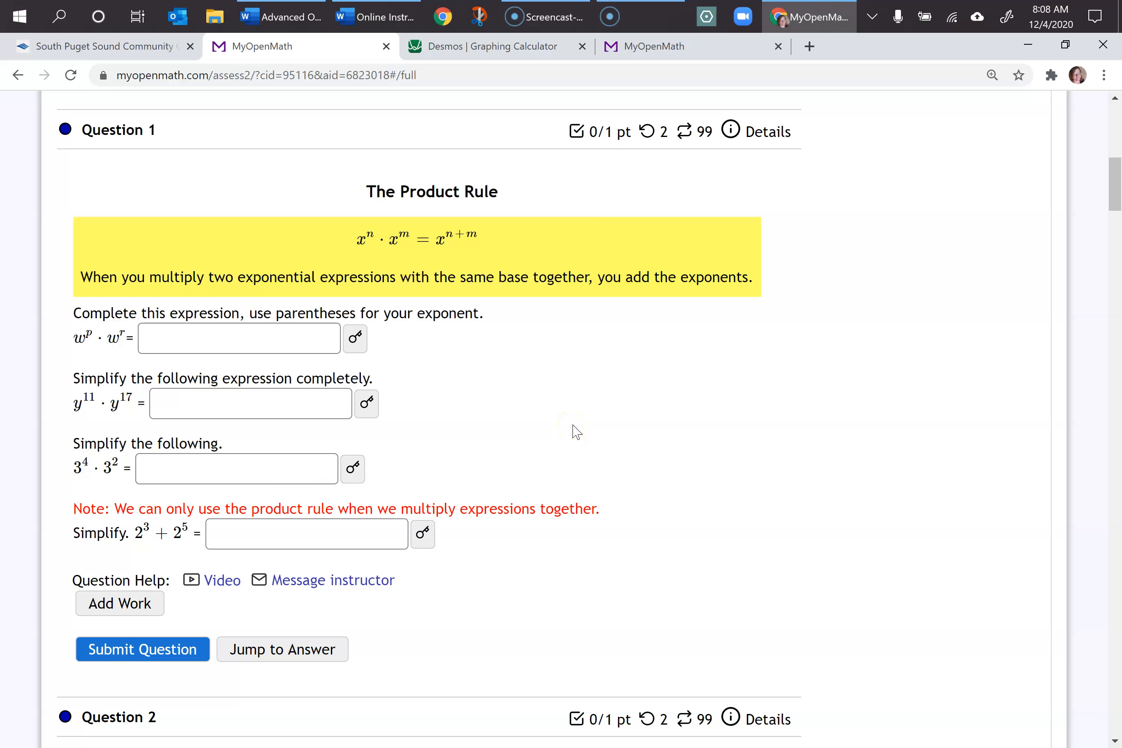
pyautogui.scroll(-3)
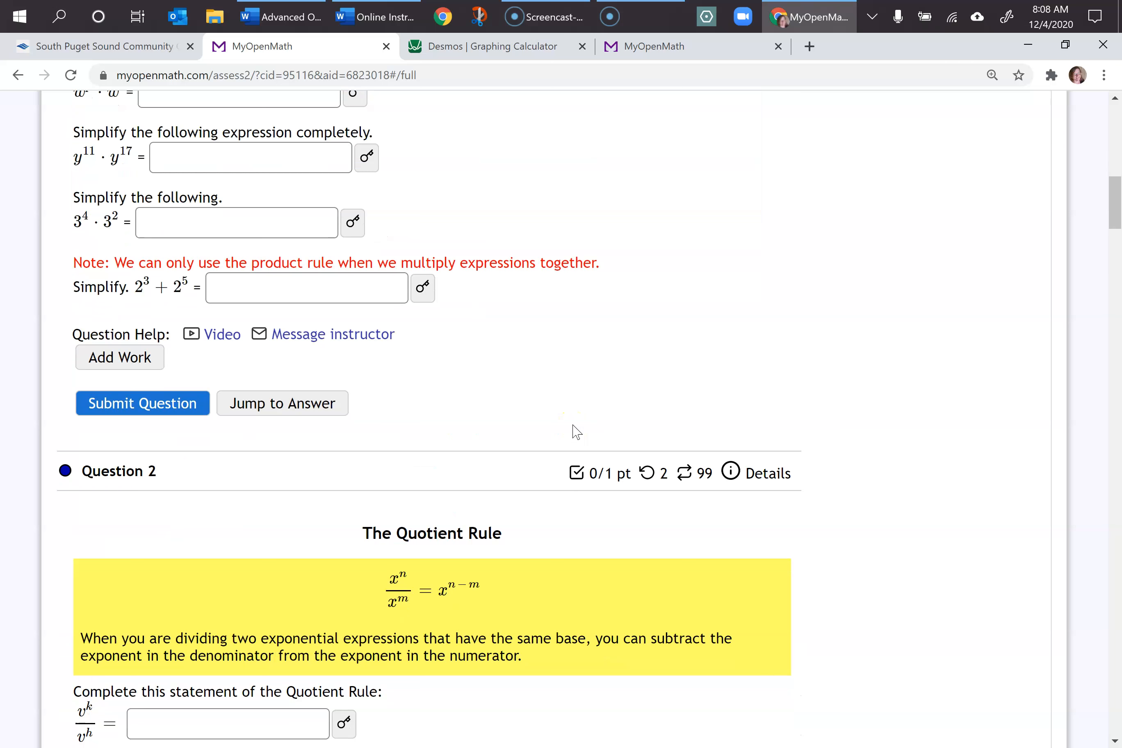
pyautogui.scroll(3)
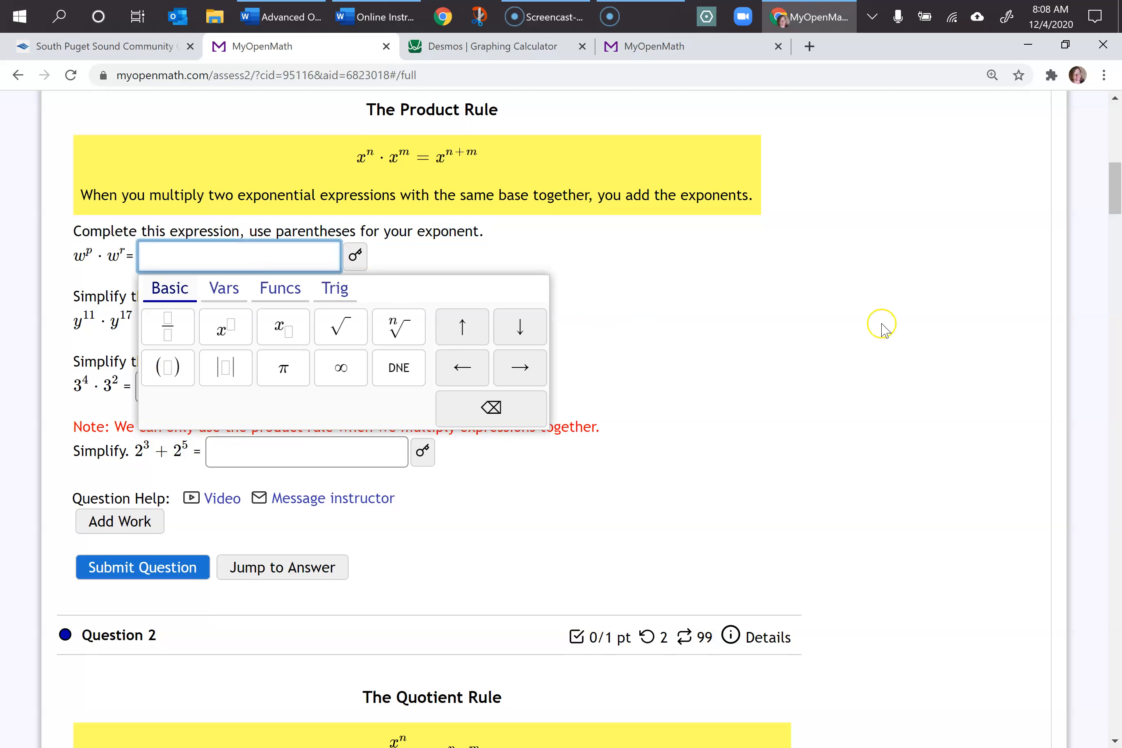
# - Enter w^(p+r) in Question 1's first product-rule field and preview it rendering as w to the p+r
pyautogui.write('w')
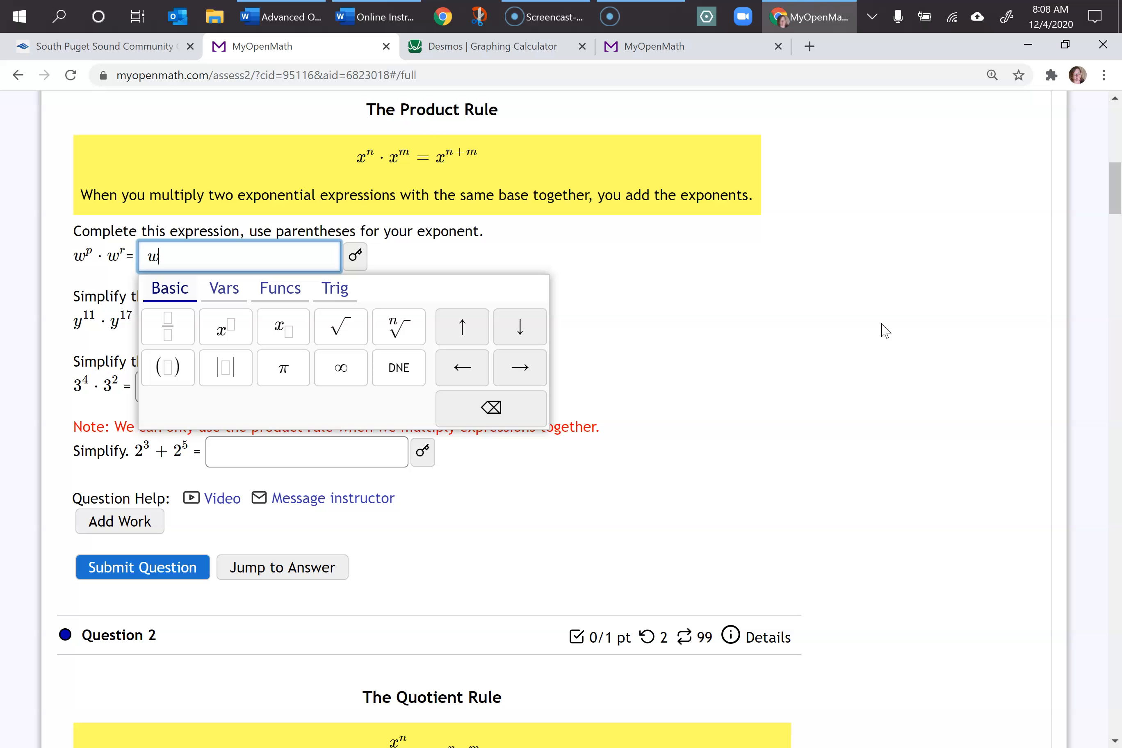
pyautogui.moveTo(172, 288)
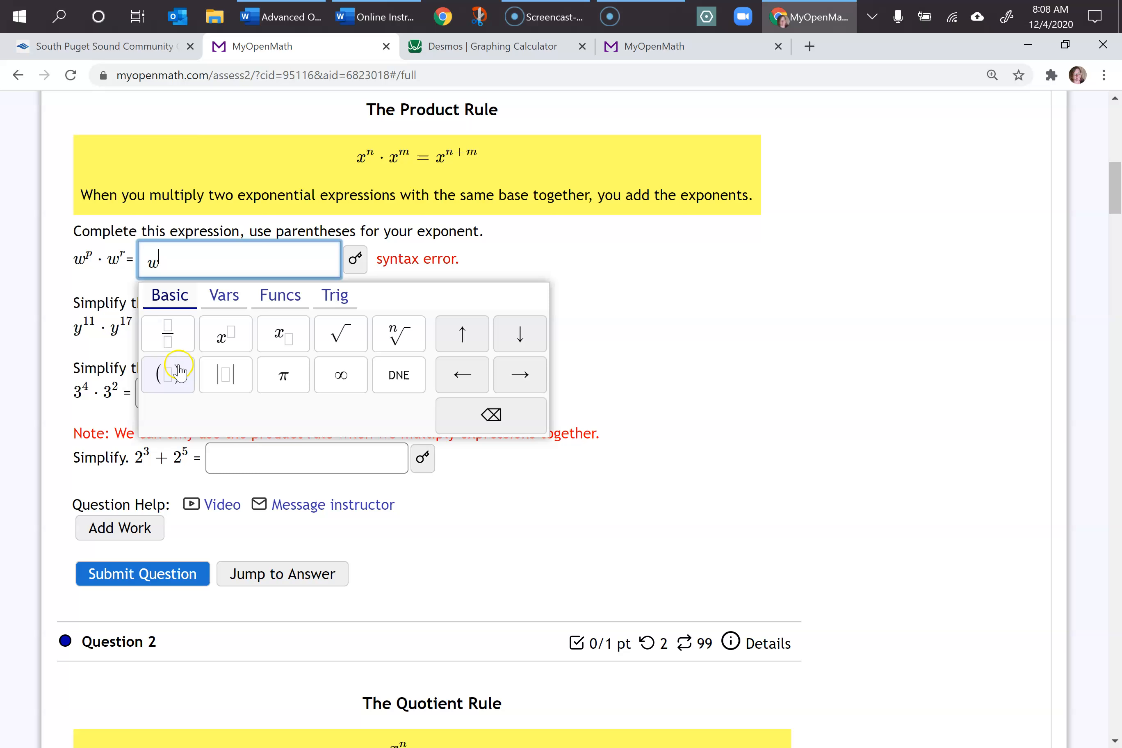
pyautogui.click(167, 374)
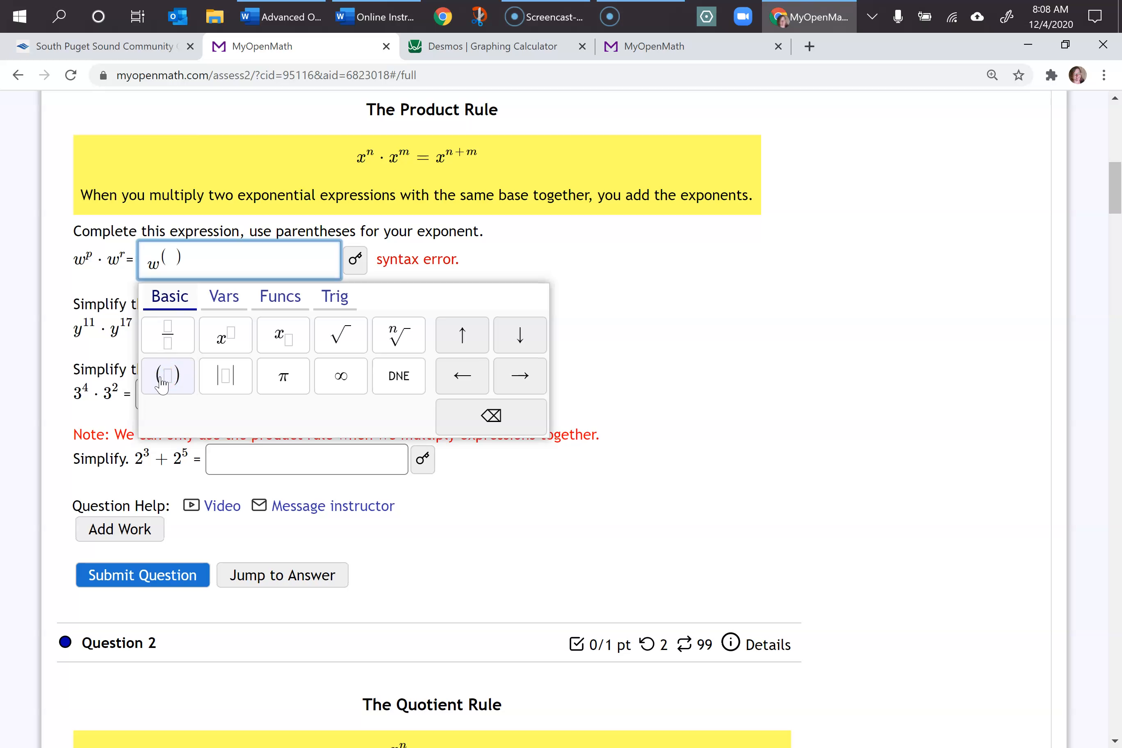
pyautogui.moveTo(225, 336)
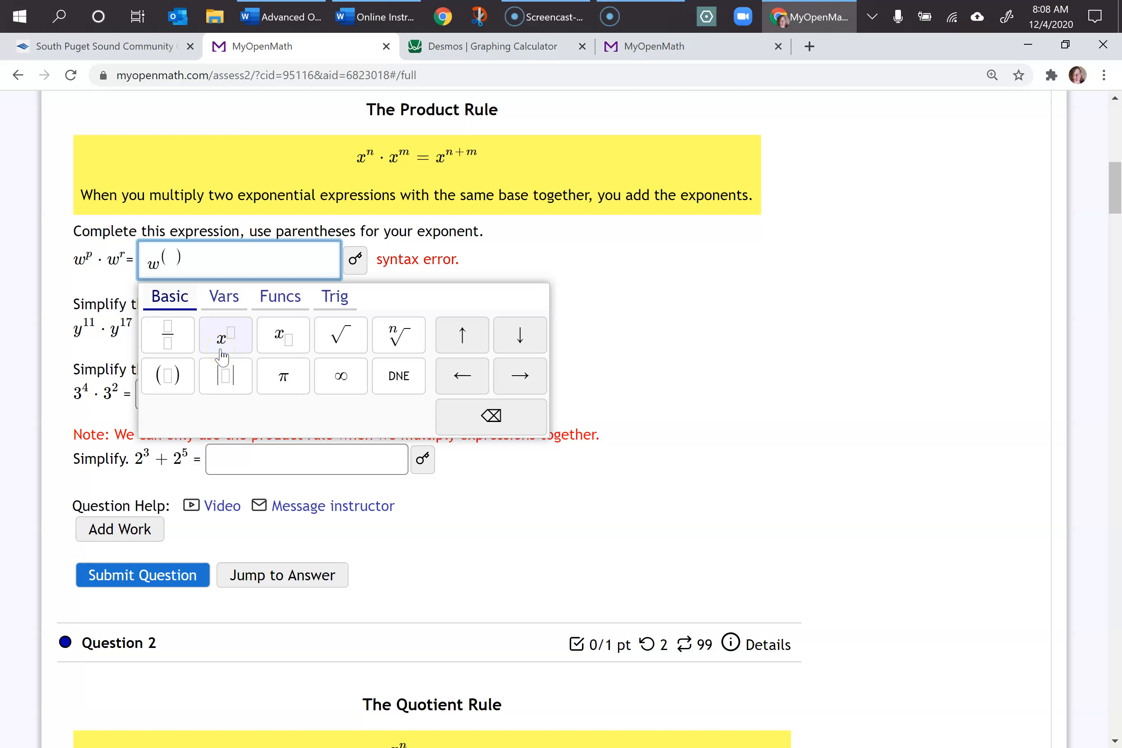
pyautogui.write('p')
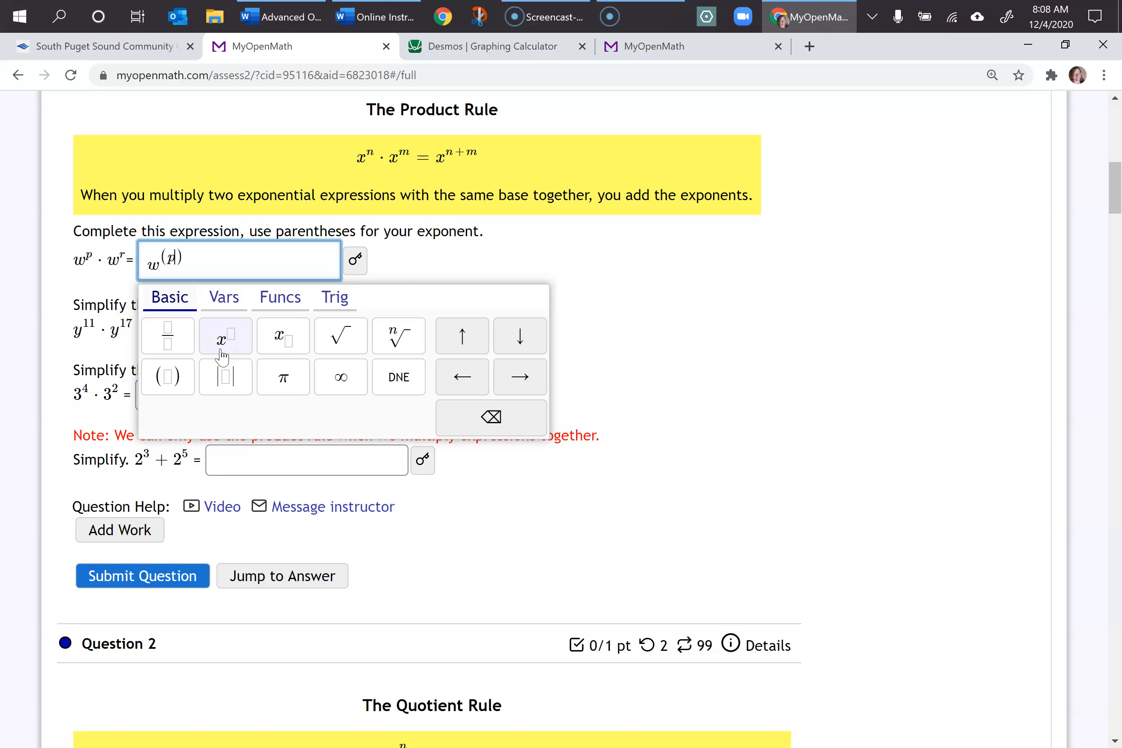
pyautogui.write('+r')
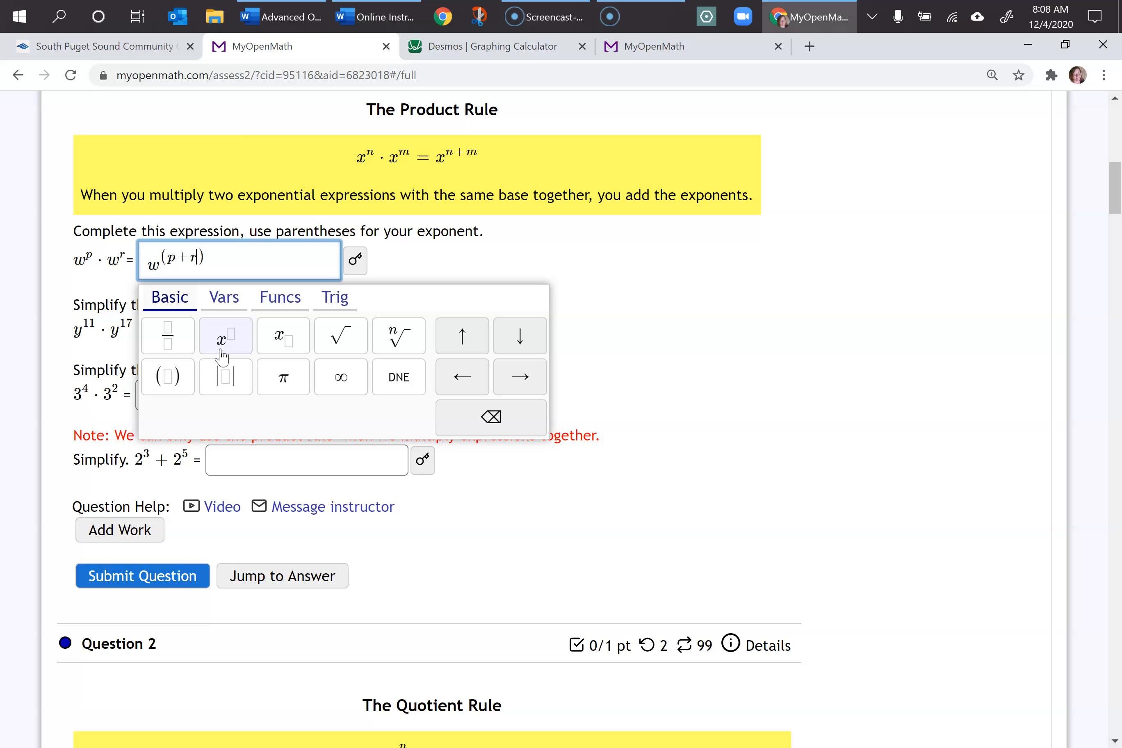
pyautogui.moveTo(251, 255)
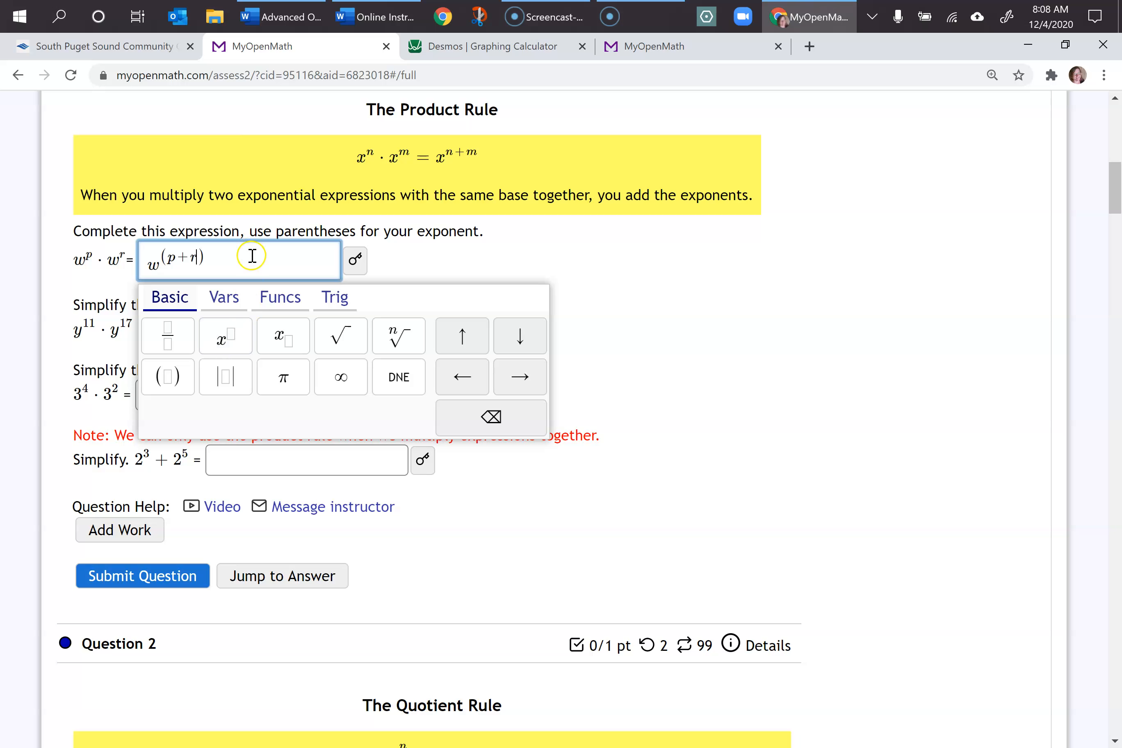
pyautogui.click(356, 260)
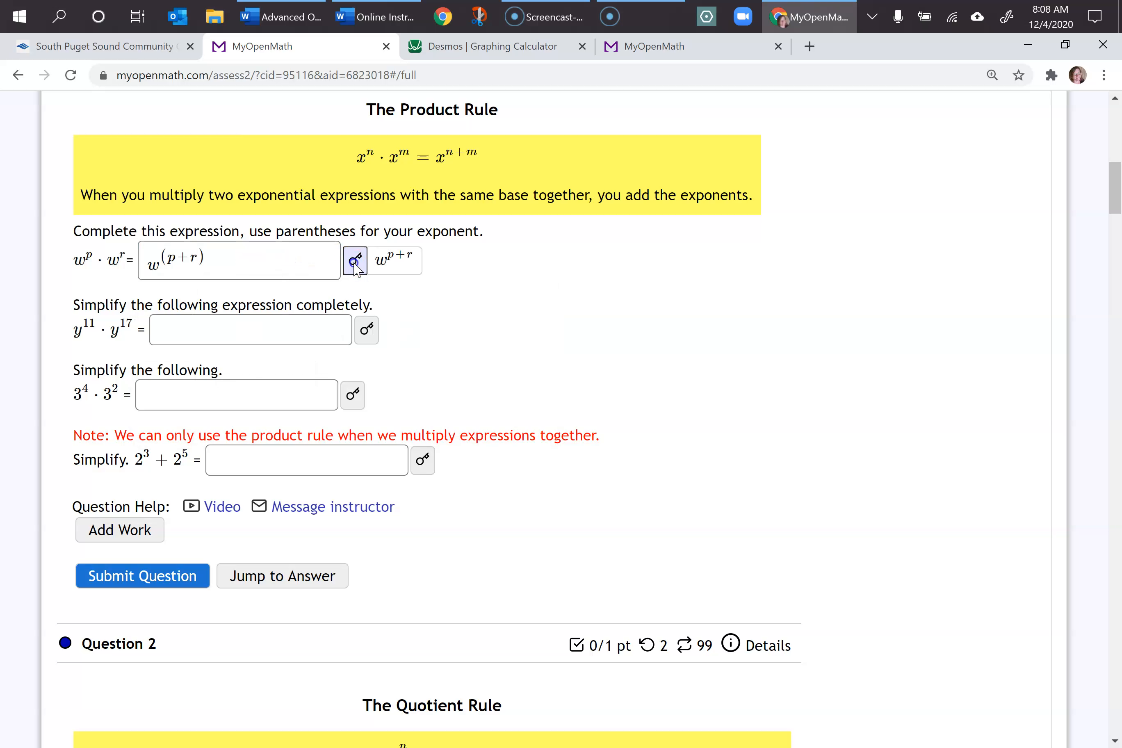
pyautogui.moveTo(537, 499)
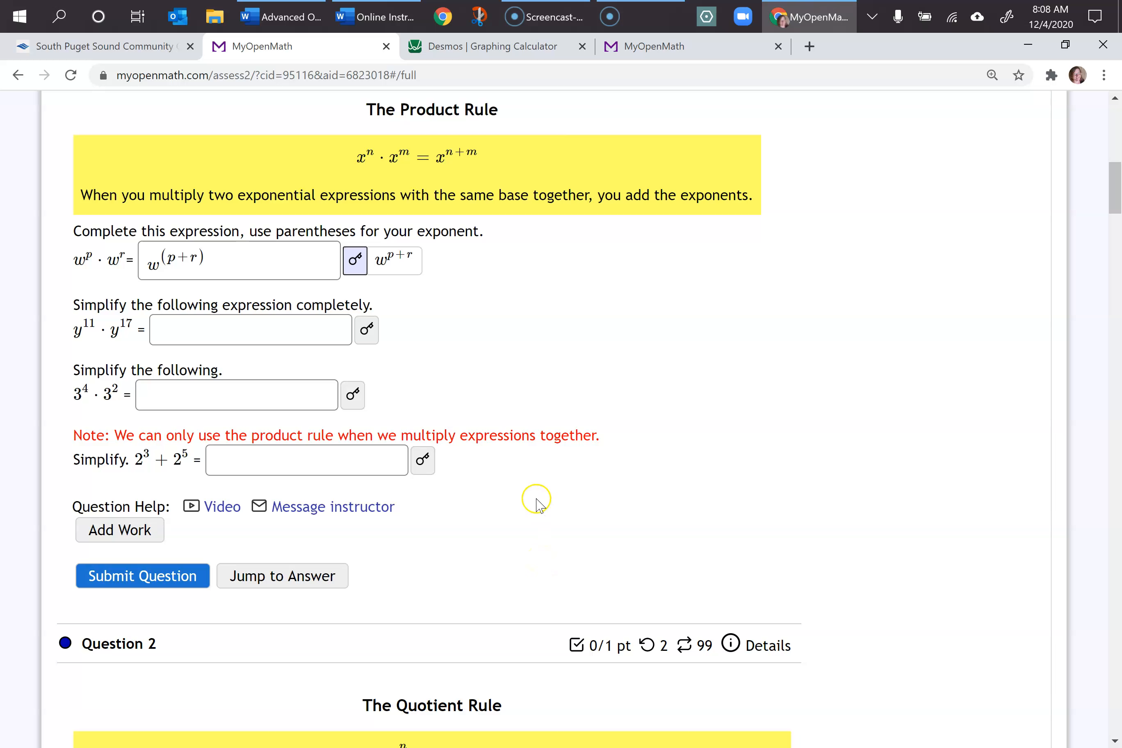
pyautogui.moveTo(262, 511)
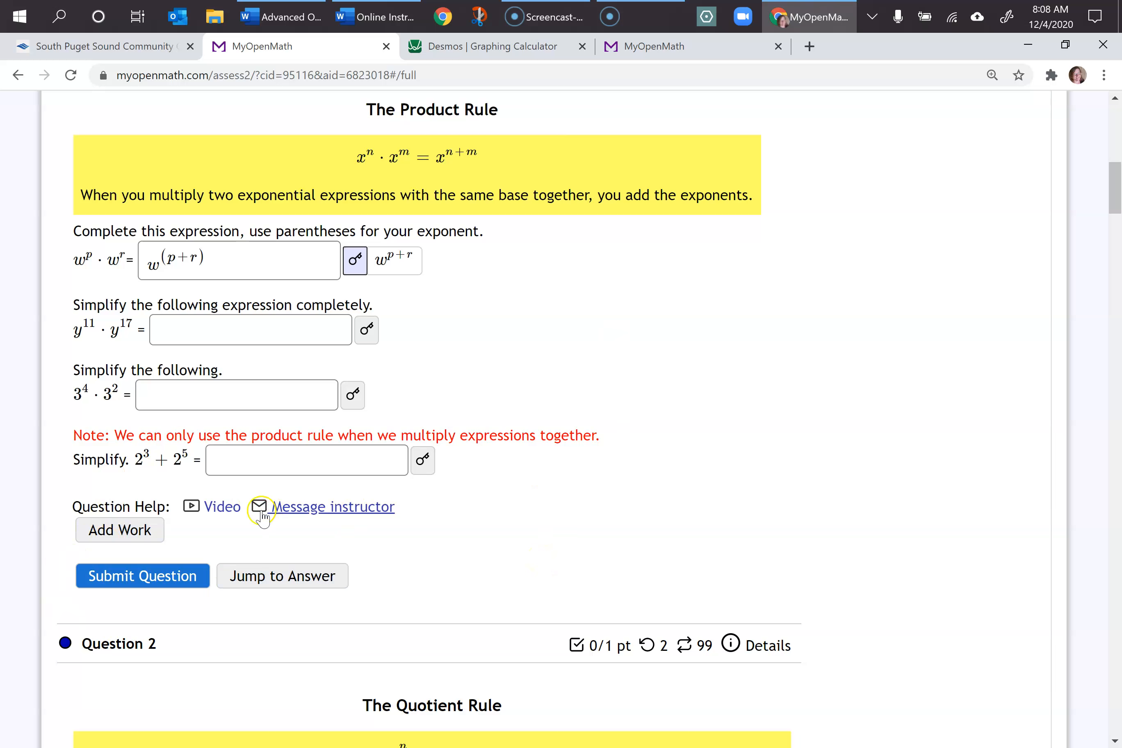
pyautogui.moveTo(888, 381)
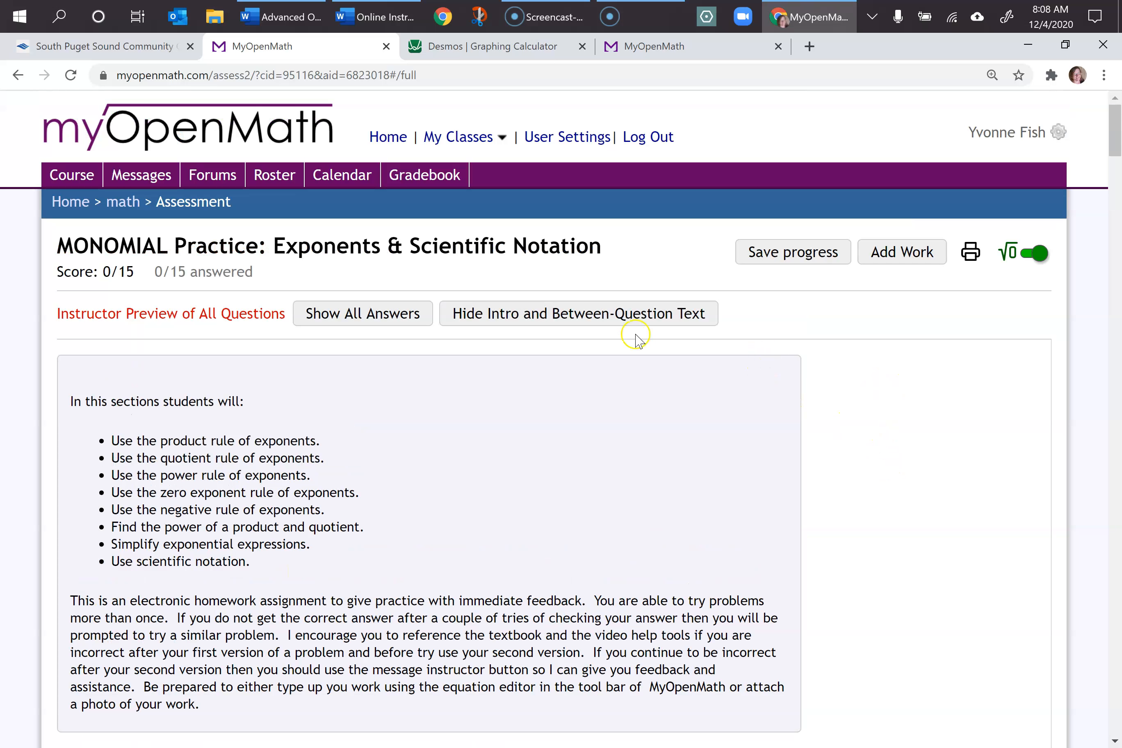
pyautogui.moveTo(122, 202)
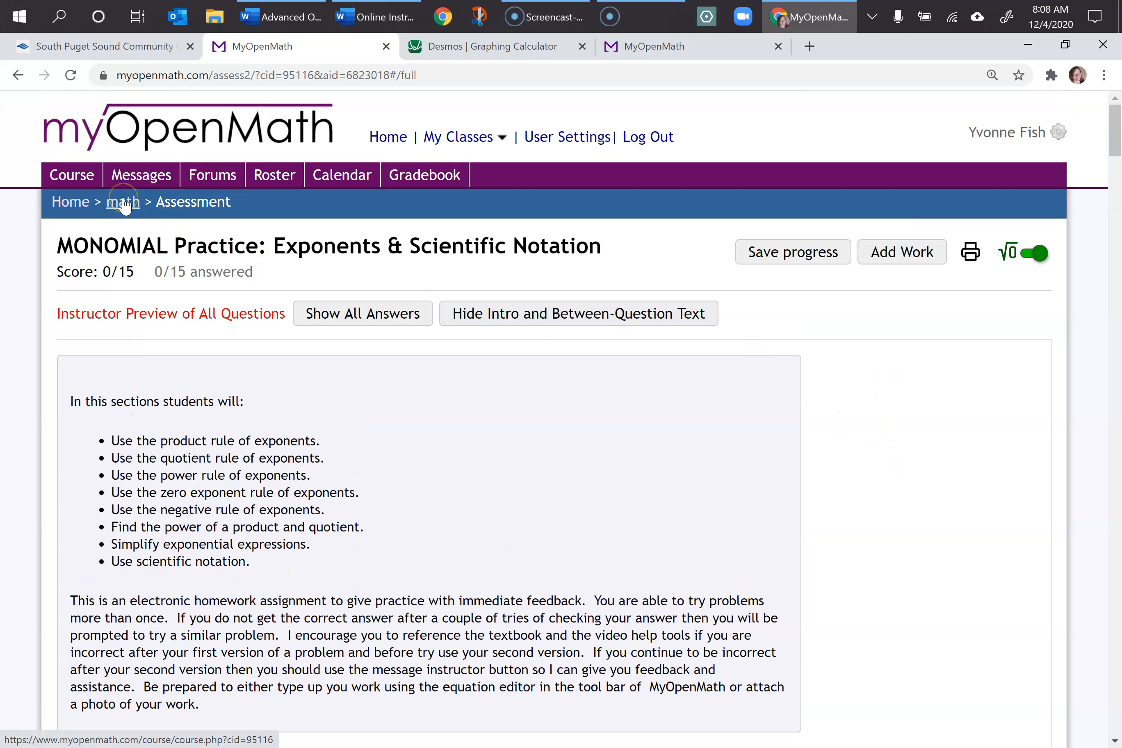
# - Leave the preview for the math course page and open the MONOMIAL assessment's Questions list
pyautogui.click(121, 201)
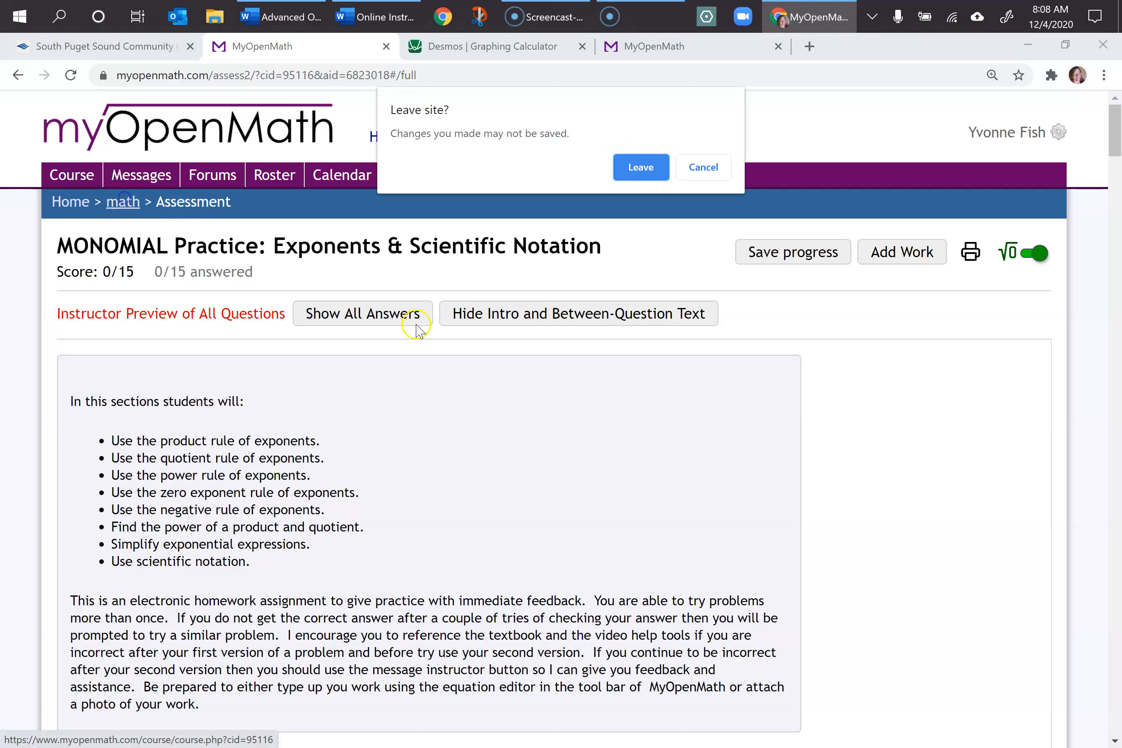
pyautogui.click(639, 167)
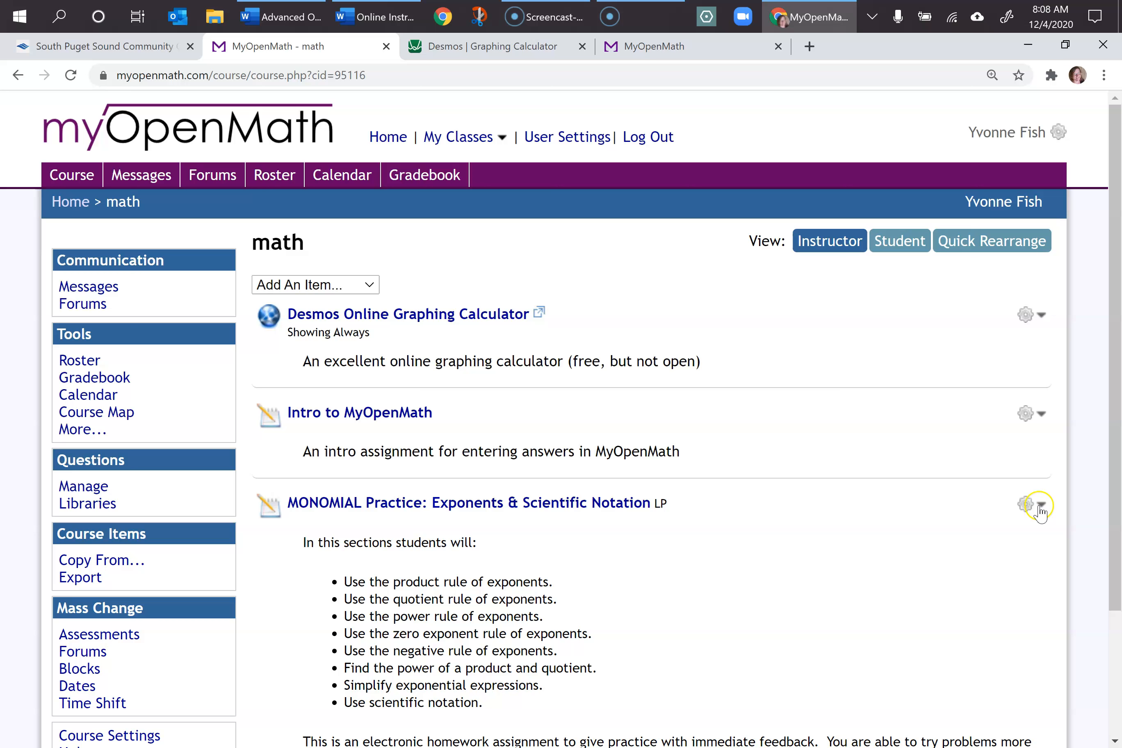
pyautogui.click(1024, 504)
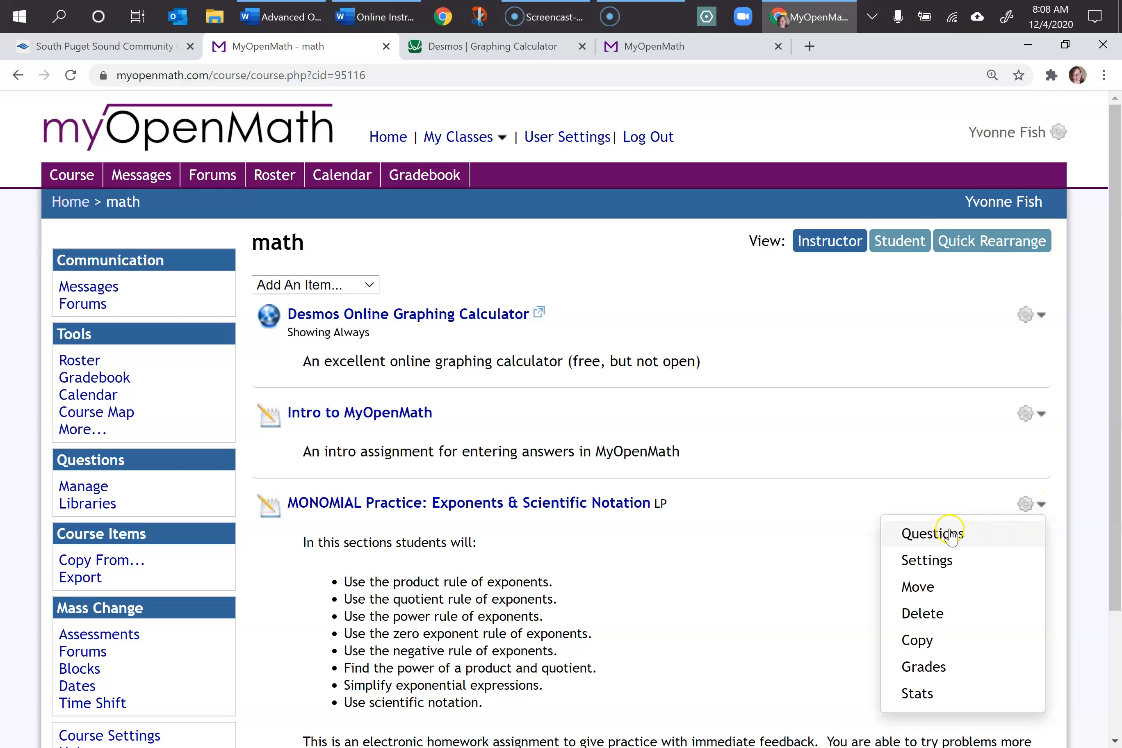
pyautogui.click(933, 533)
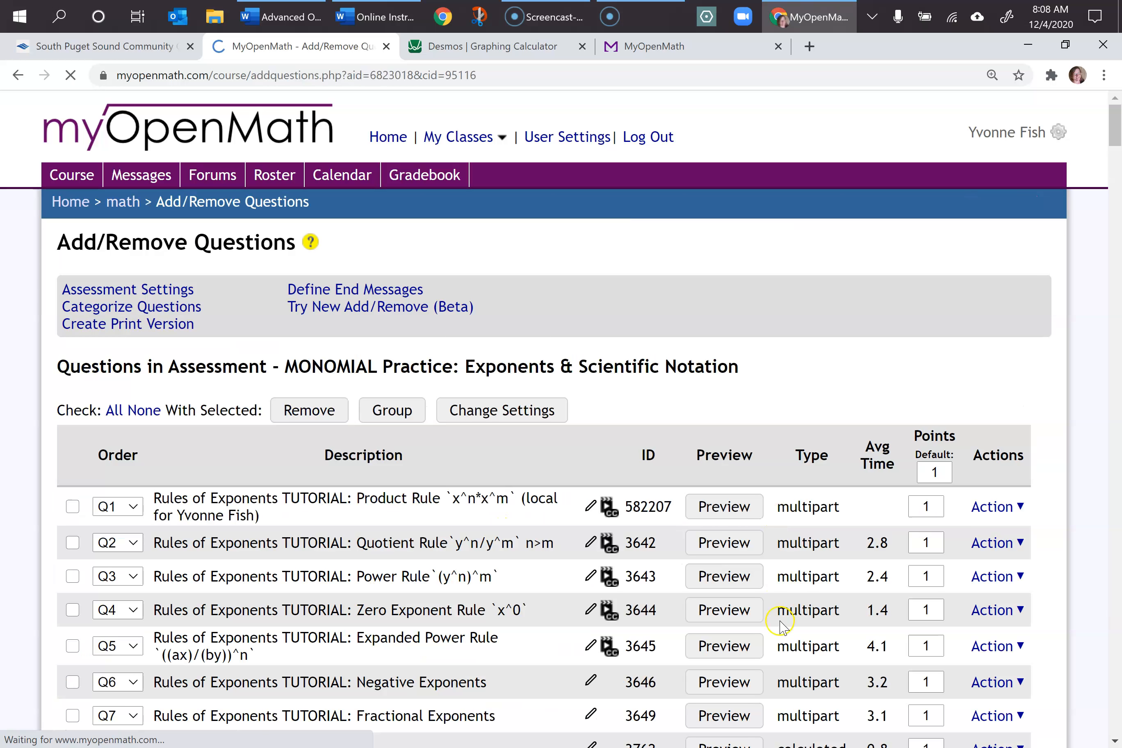
# - Review the 15-question, 15-point list and open Q8 'Fractions with exponents' for editing
pyautogui.scroll(-3)
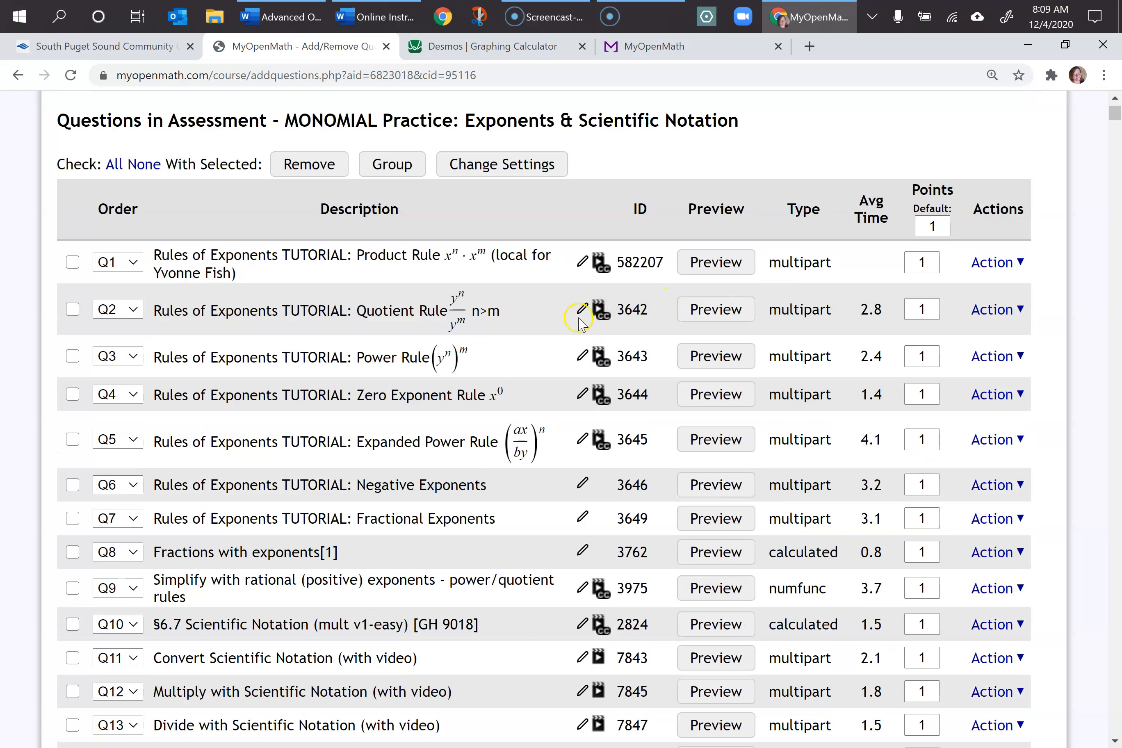
pyautogui.moveTo(287, 329)
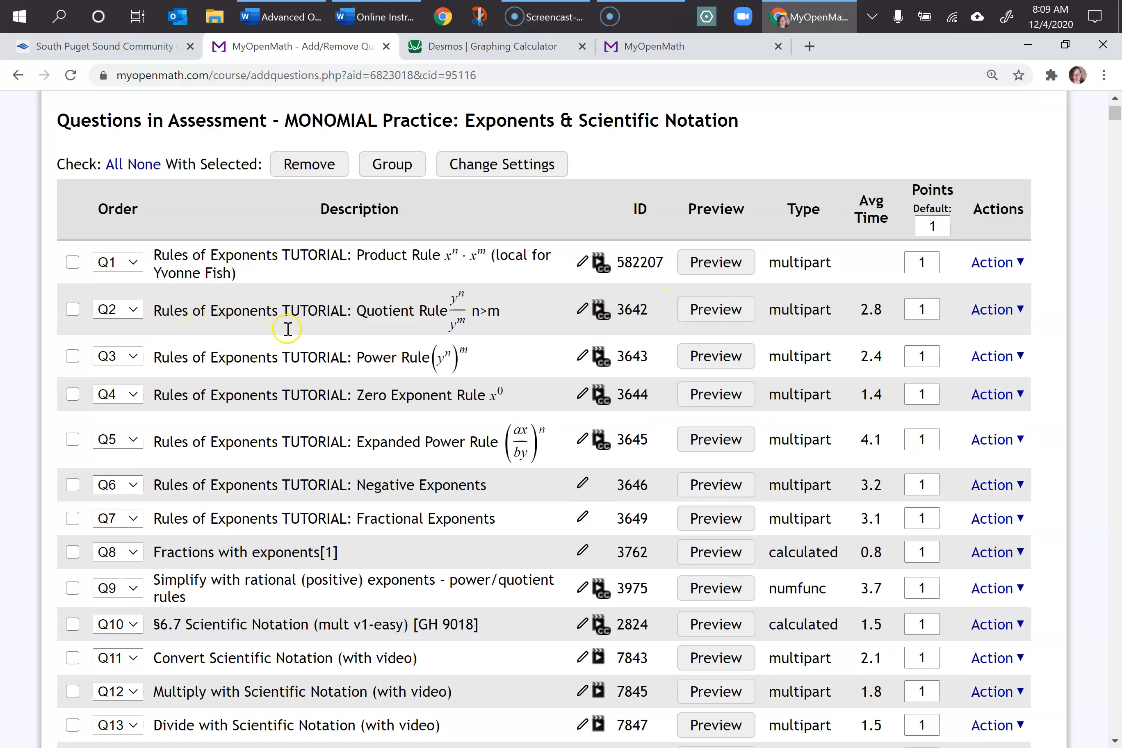
pyautogui.scroll(-3)
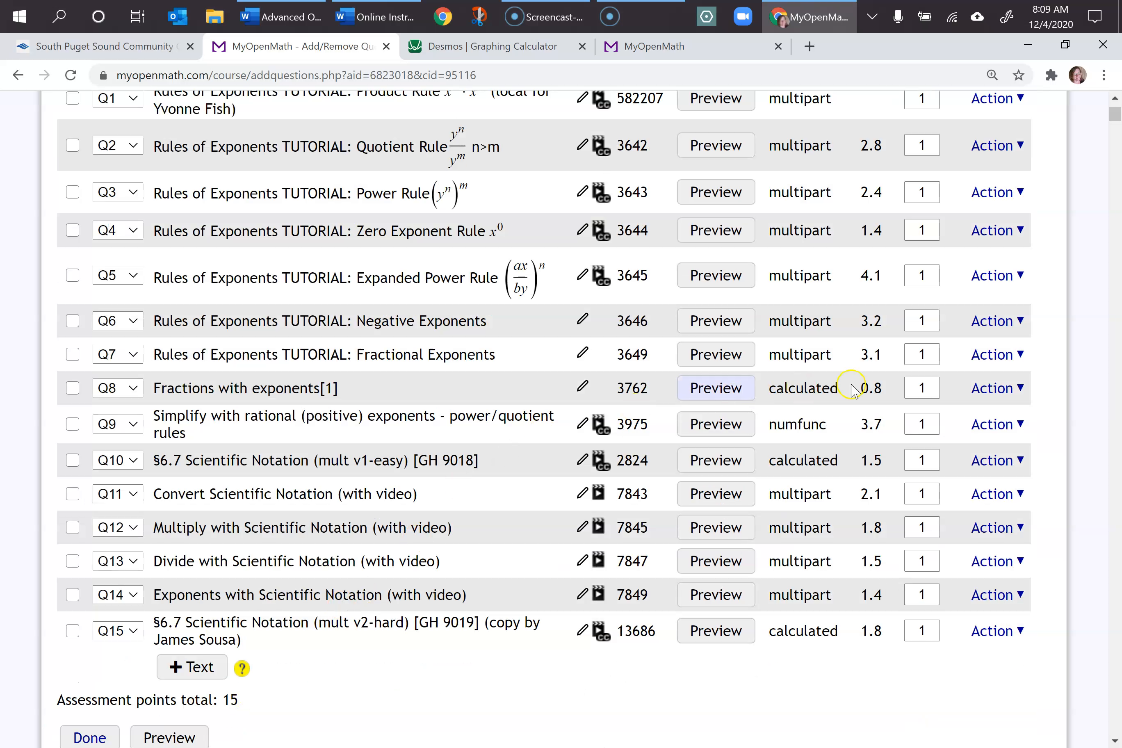
pyautogui.click(993, 388)
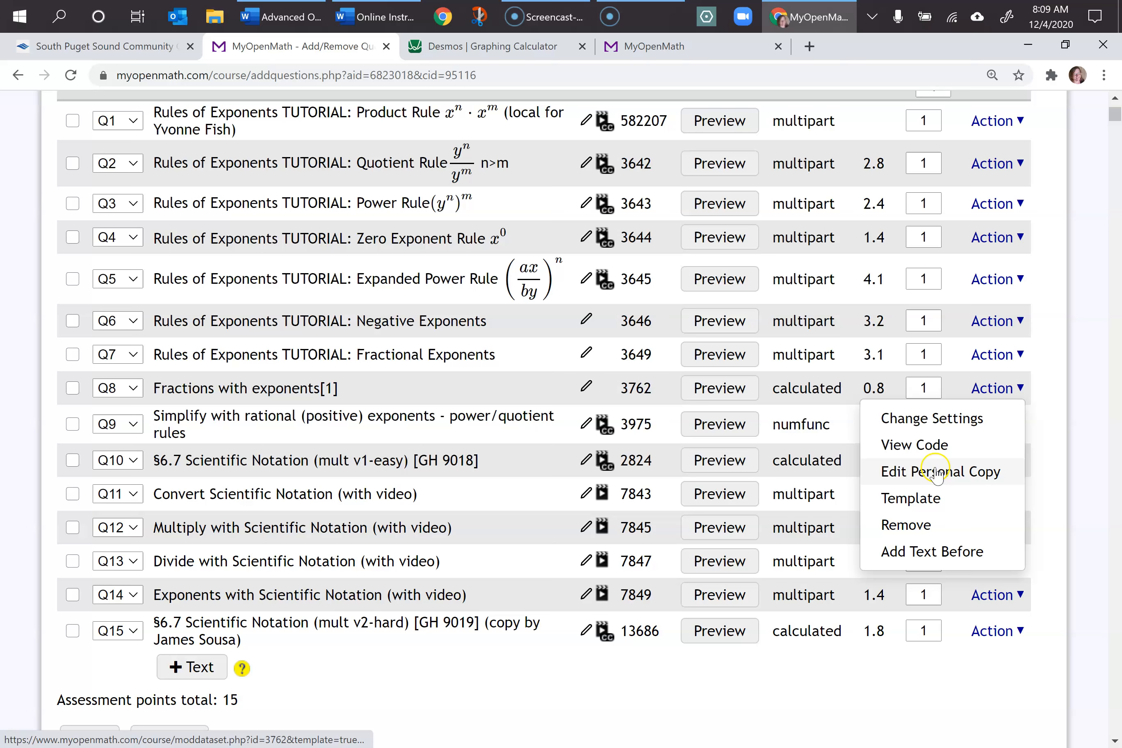
pyautogui.click(940, 471)
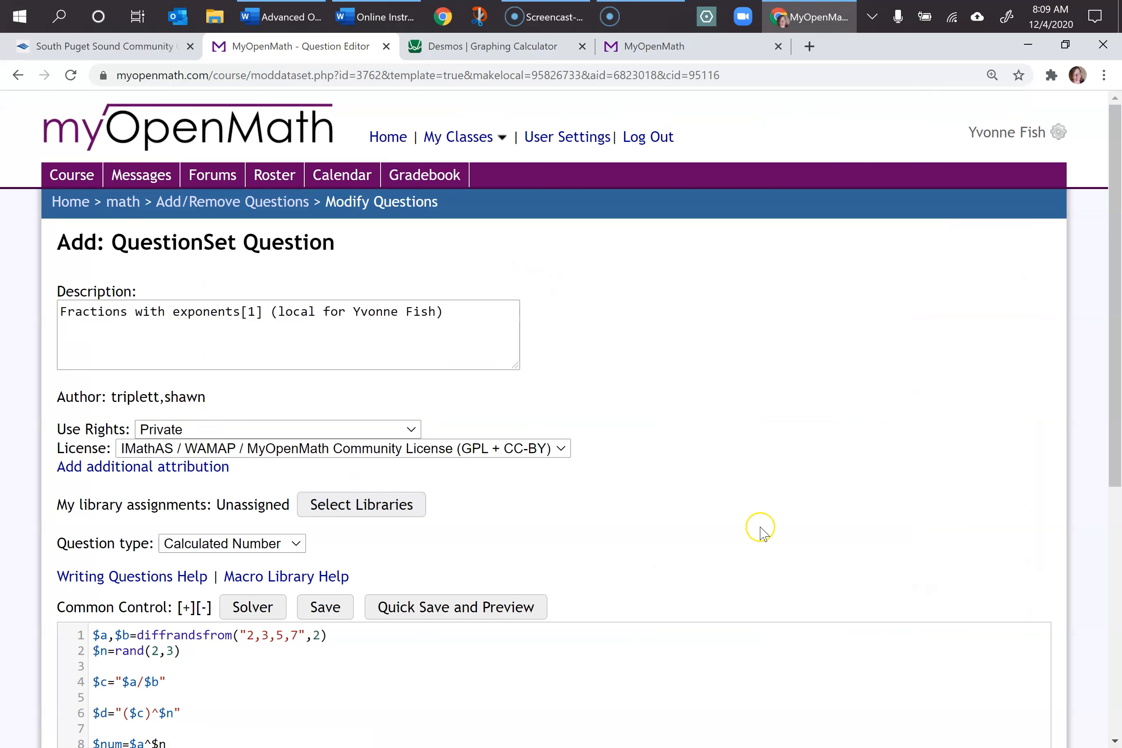
# - Look over the Fractions with exponents question code and return to Add/Remove Questions unchanged
pyautogui.scroll(-3)
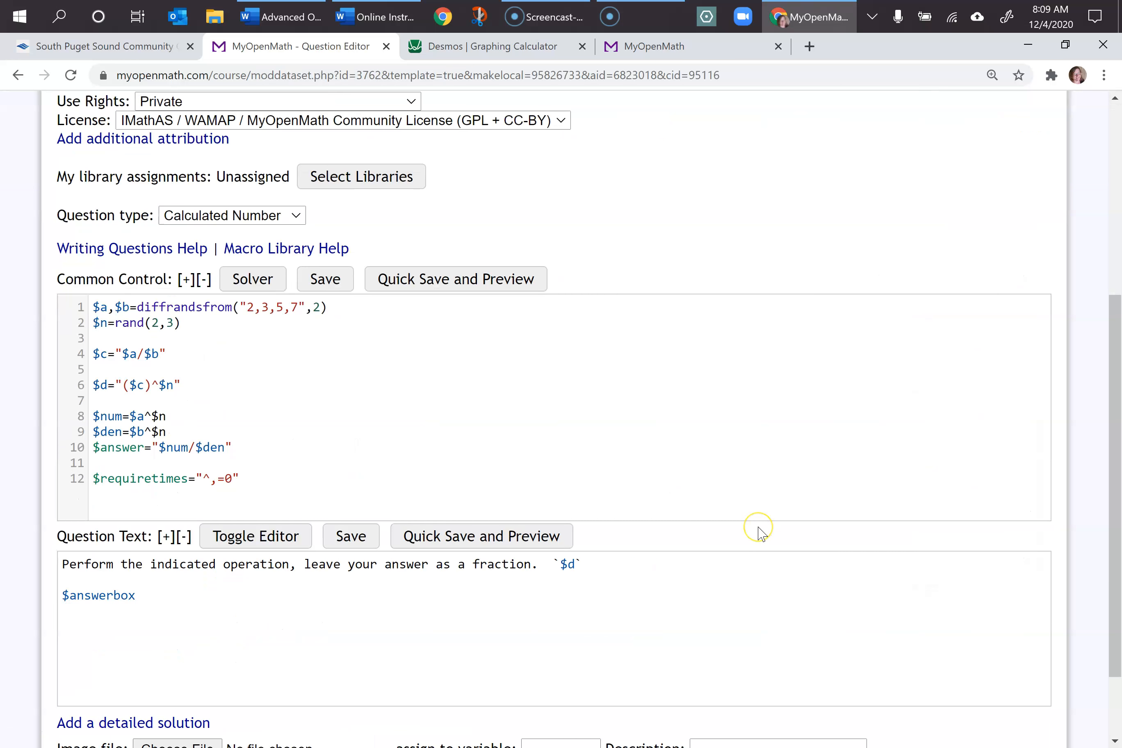
pyautogui.scroll(-3)
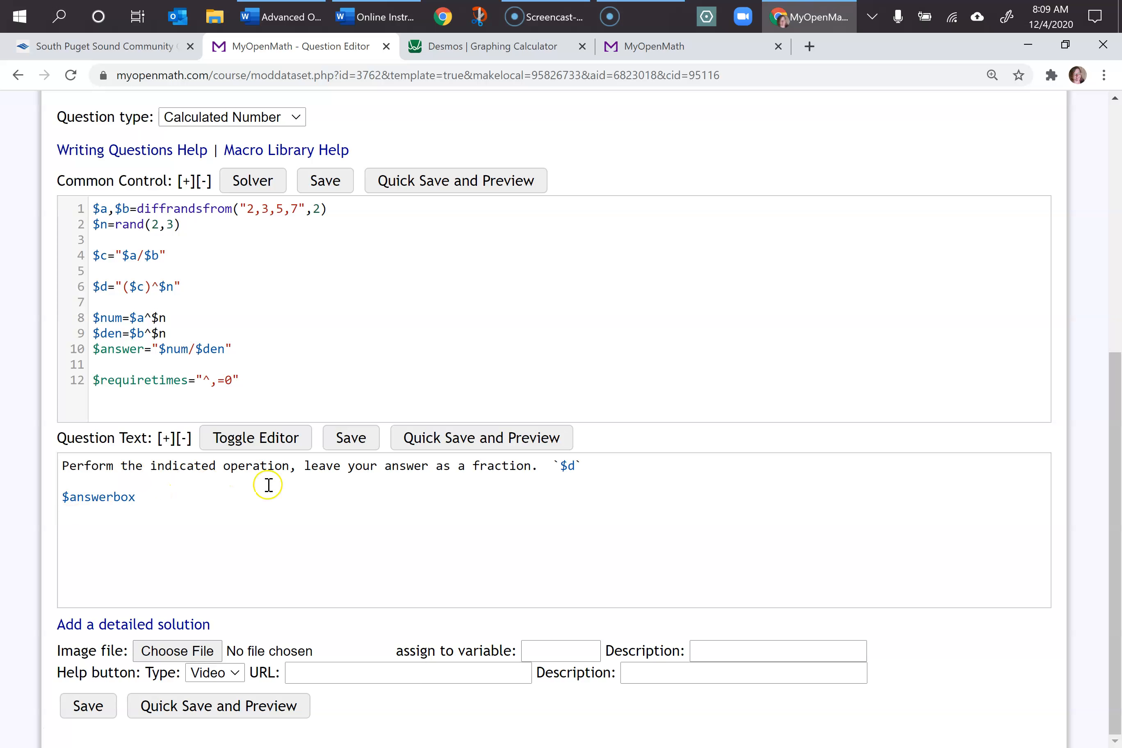
pyautogui.moveTo(461, 502)
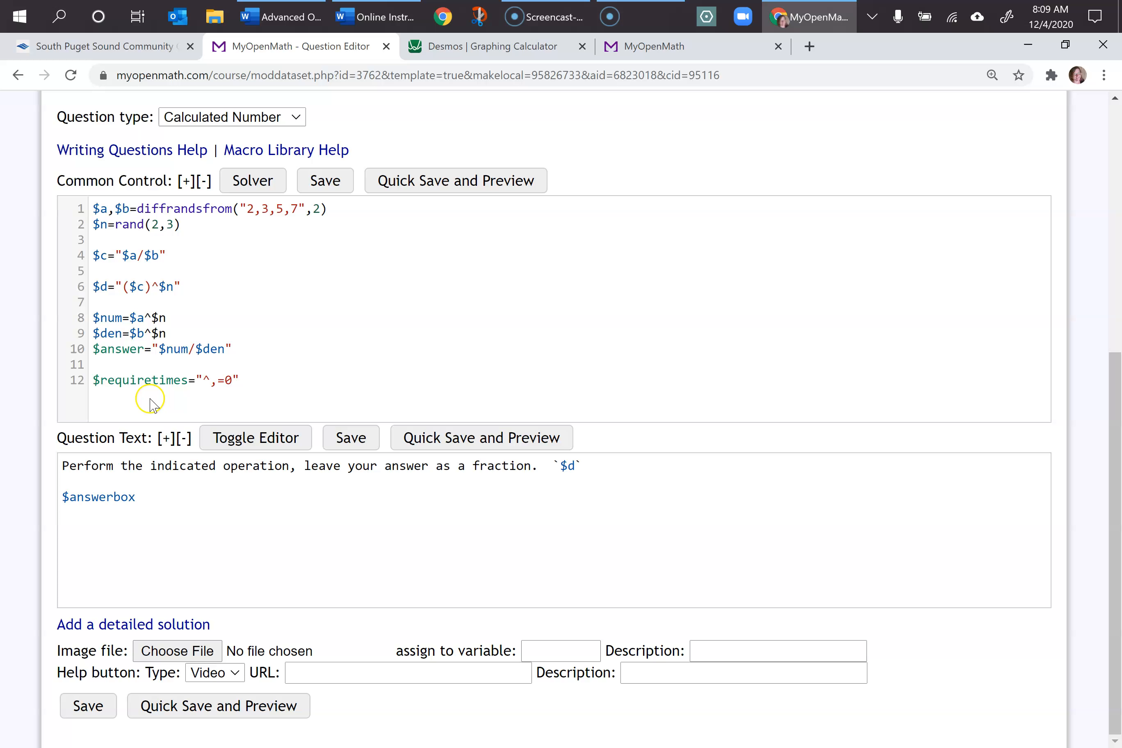
pyautogui.moveTo(829, 627)
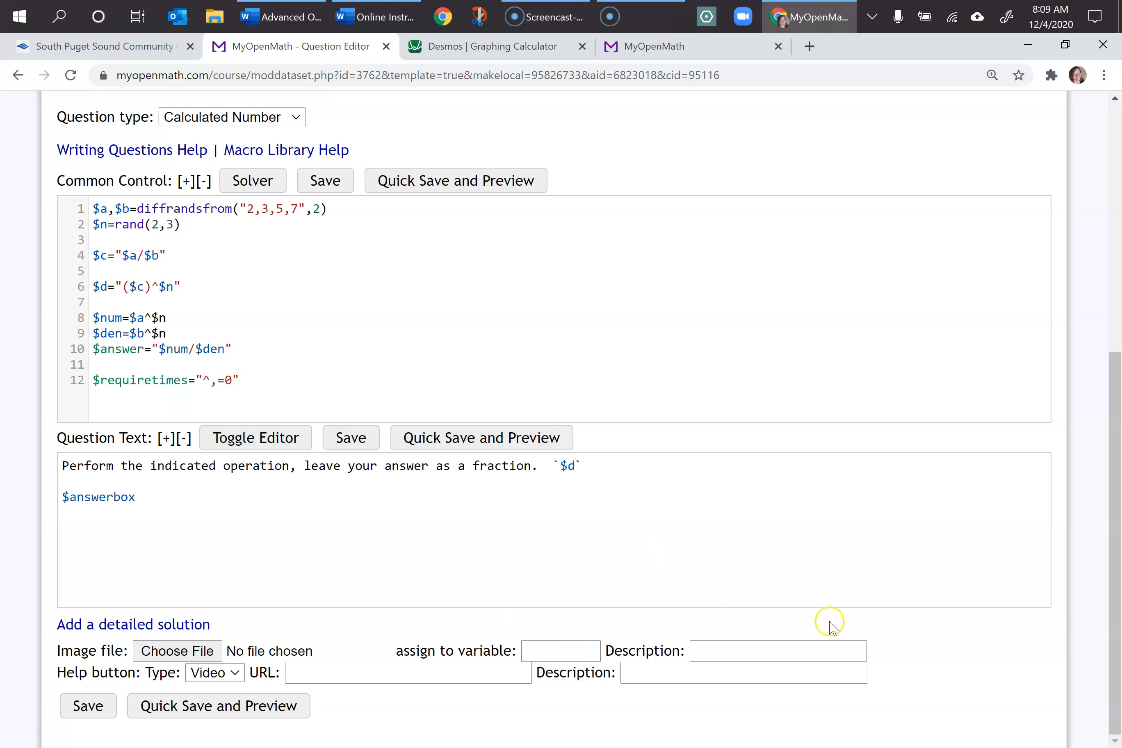
pyautogui.moveTo(240, 725)
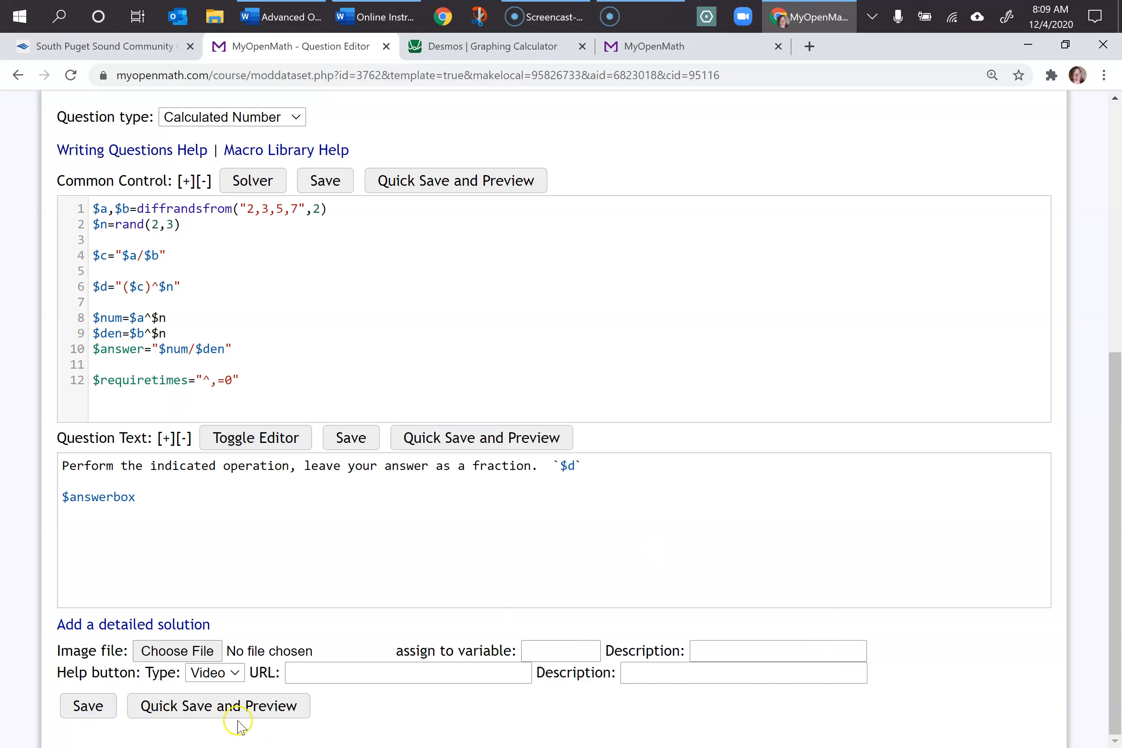
pyautogui.scroll(3)
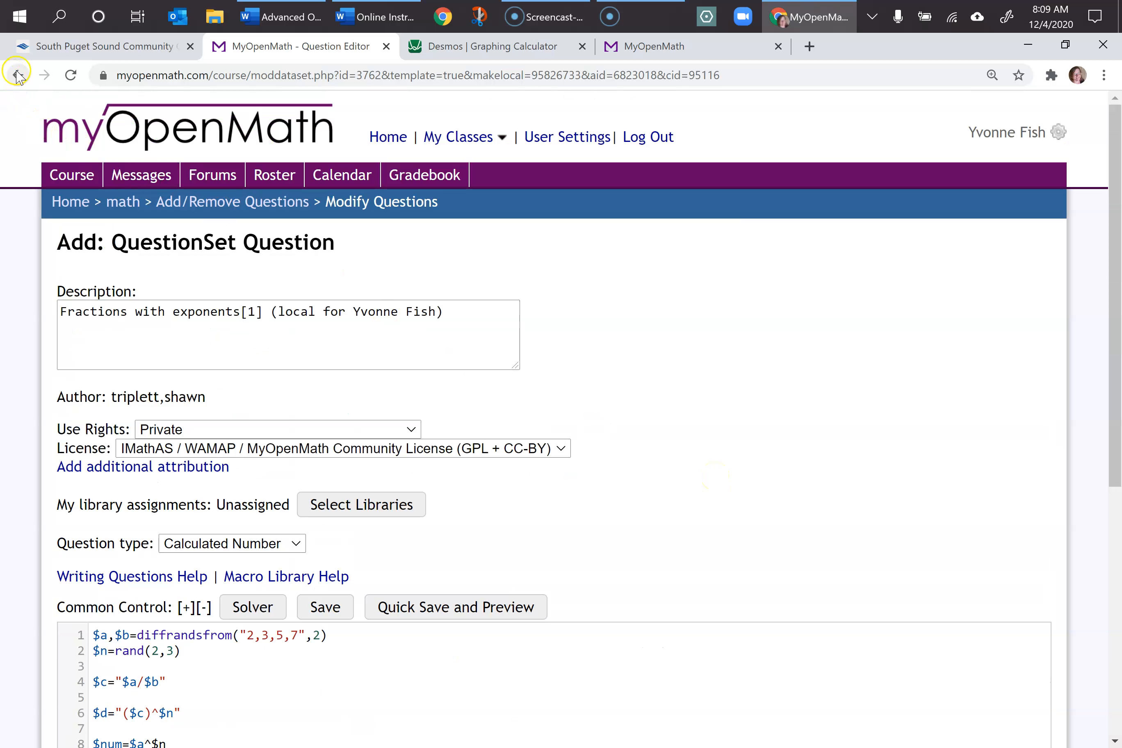
pyautogui.click(17, 75)
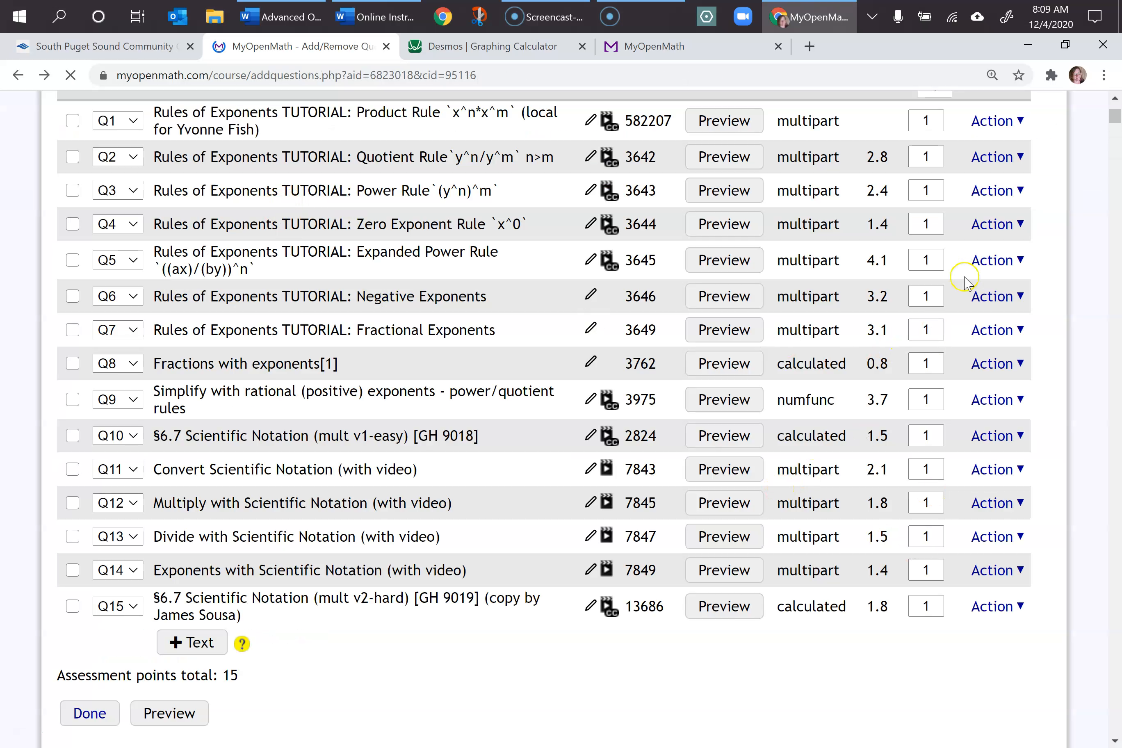
pyautogui.moveTo(619, 511)
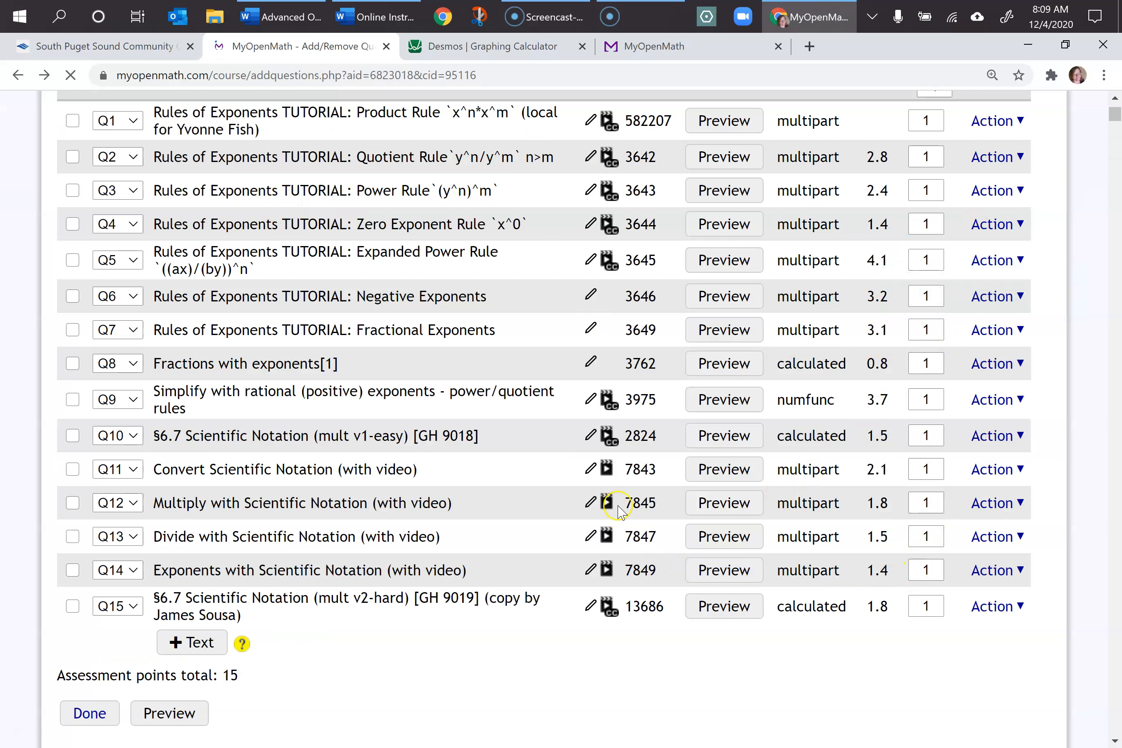
# - Review the question list, tick and untick Quotient Rule Q2, then return to the math course home page
pyautogui.scroll(3)
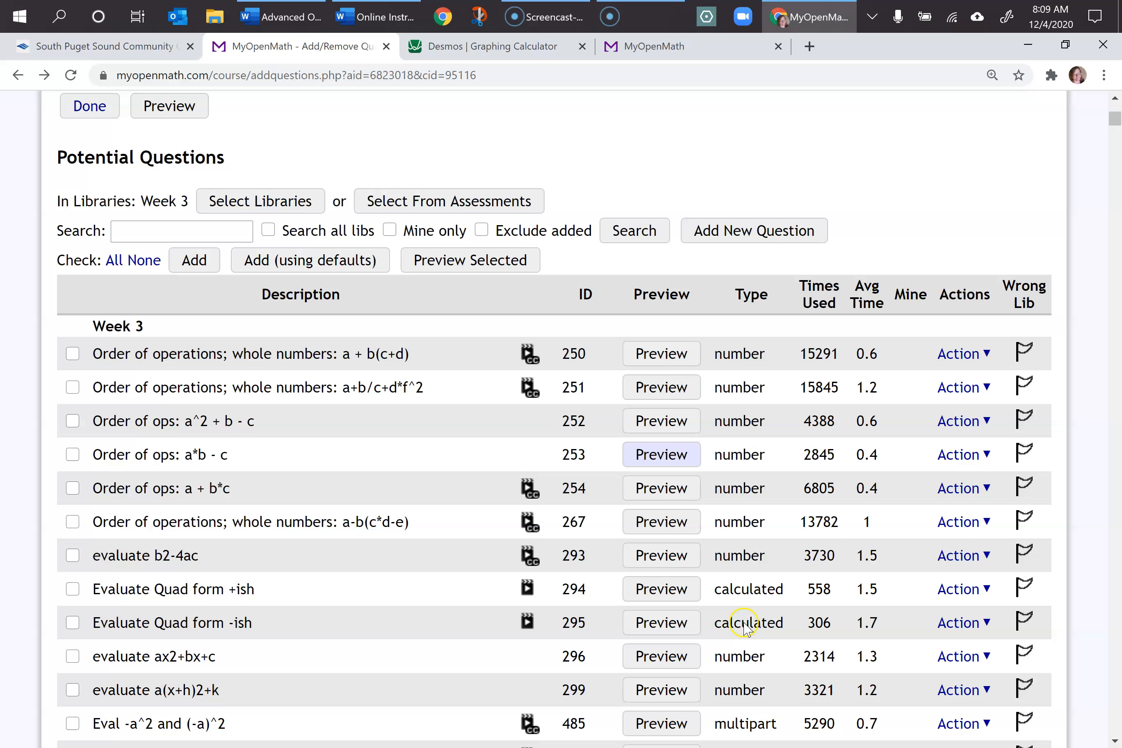
pyautogui.moveTo(347, 648)
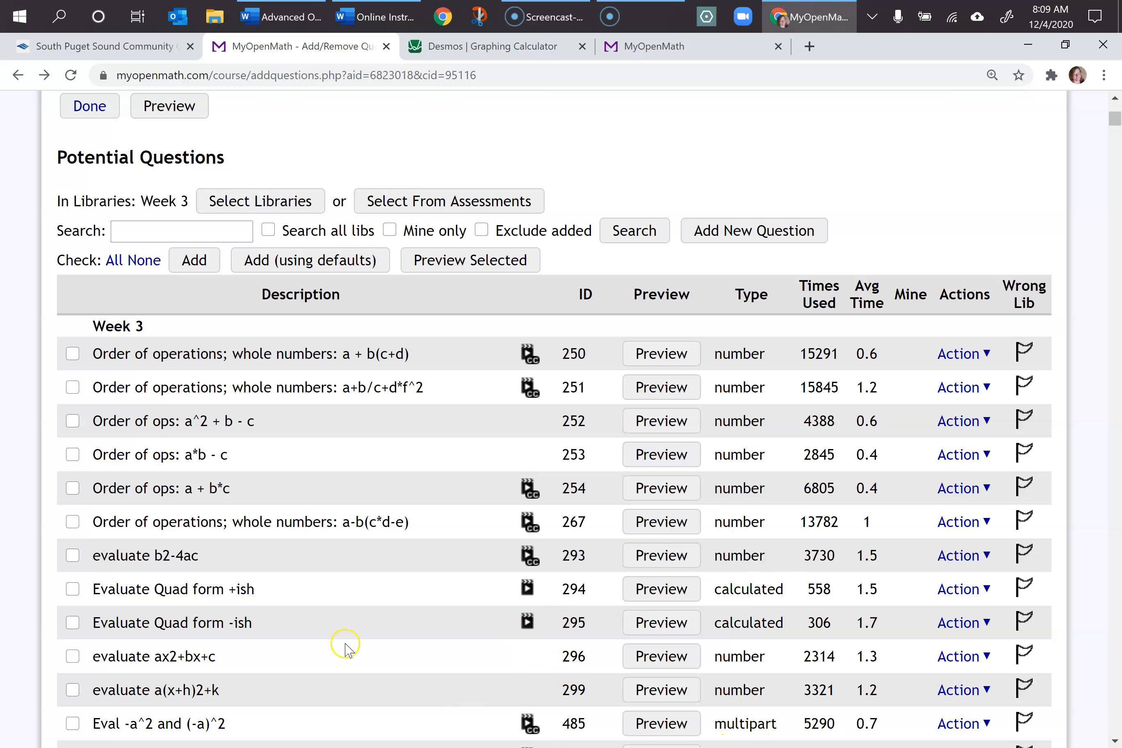
pyautogui.moveTo(418, 553)
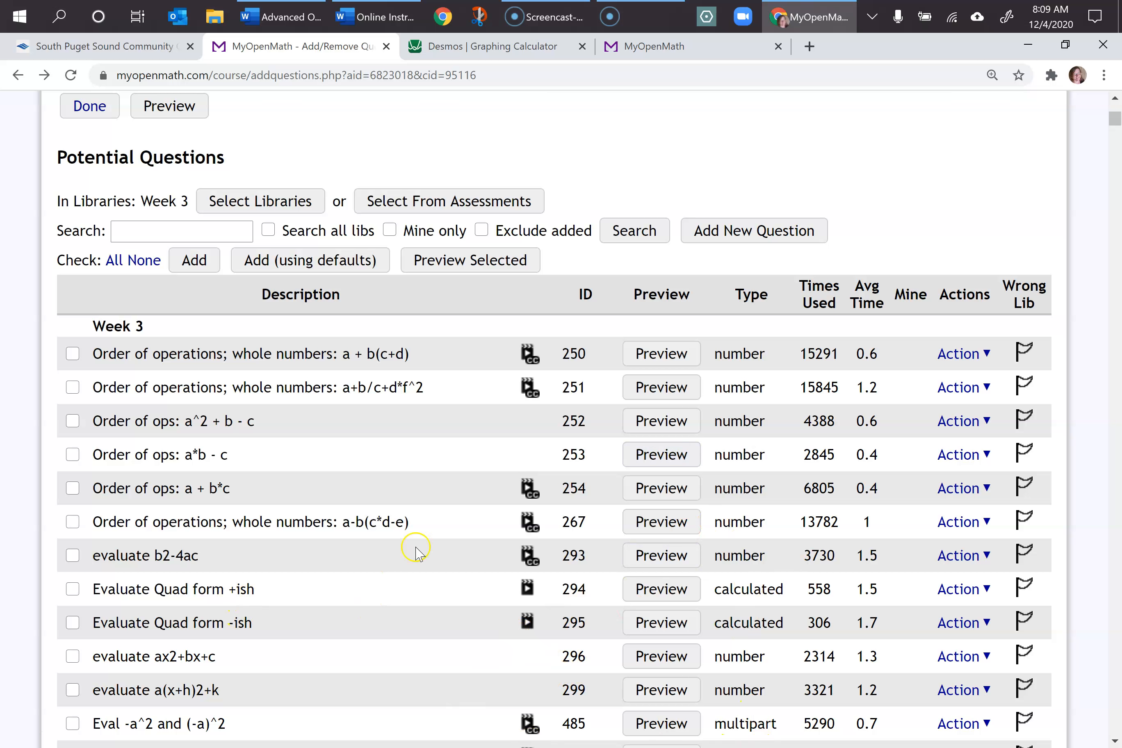
pyautogui.moveTo(452, 518)
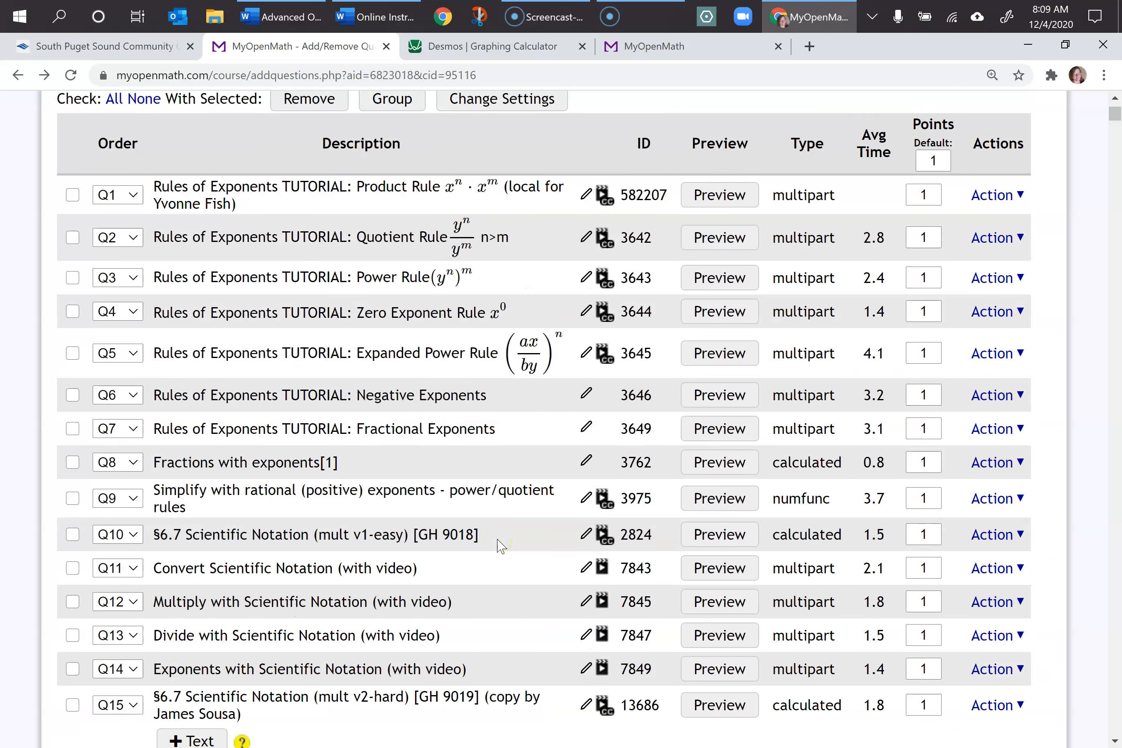
pyautogui.scroll(3)
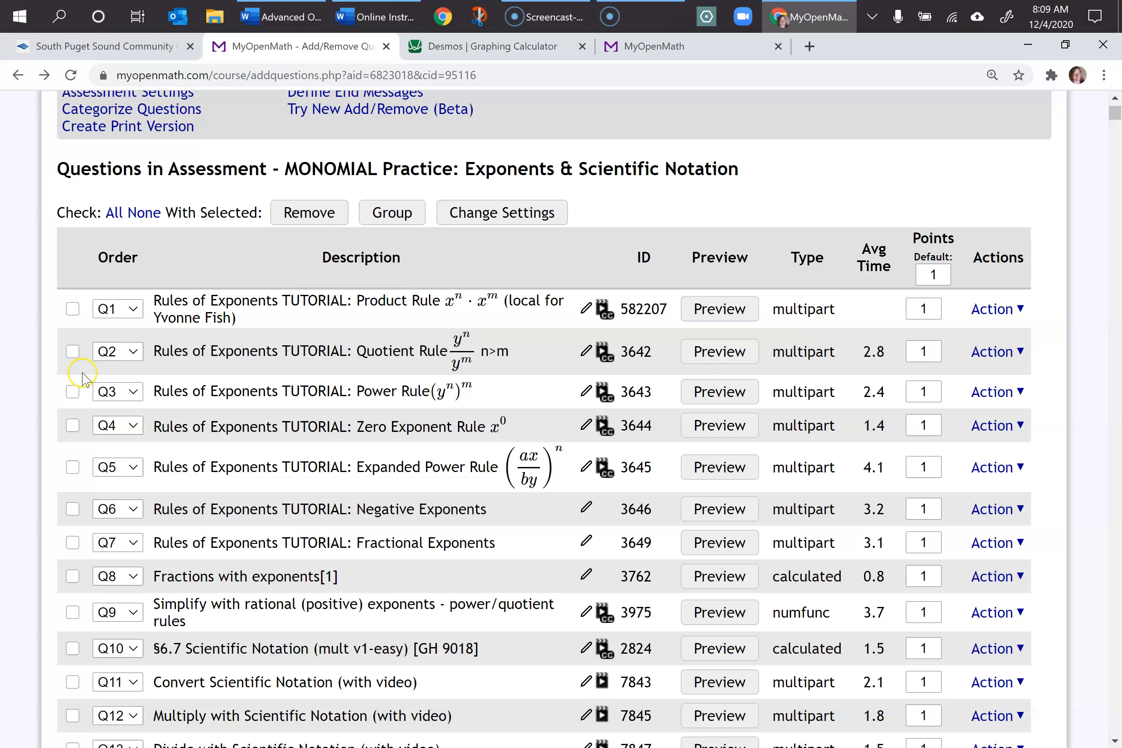
pyautogui.click(72, 351)
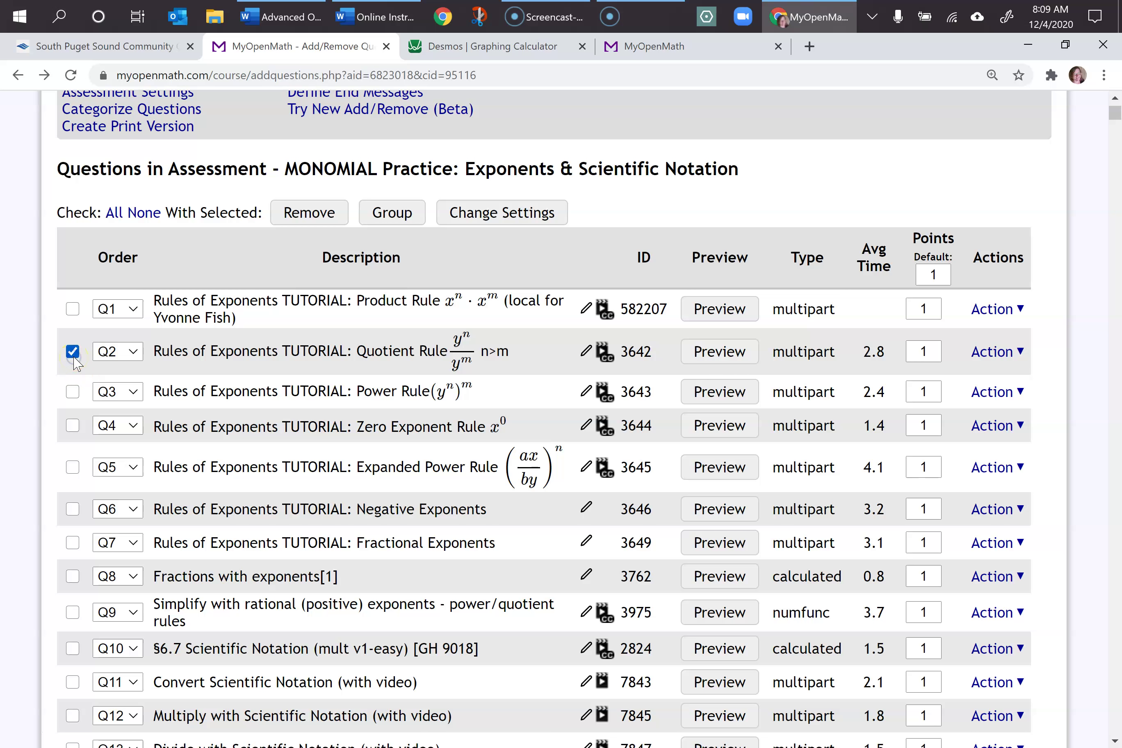
pyautogui.click(73, 351)
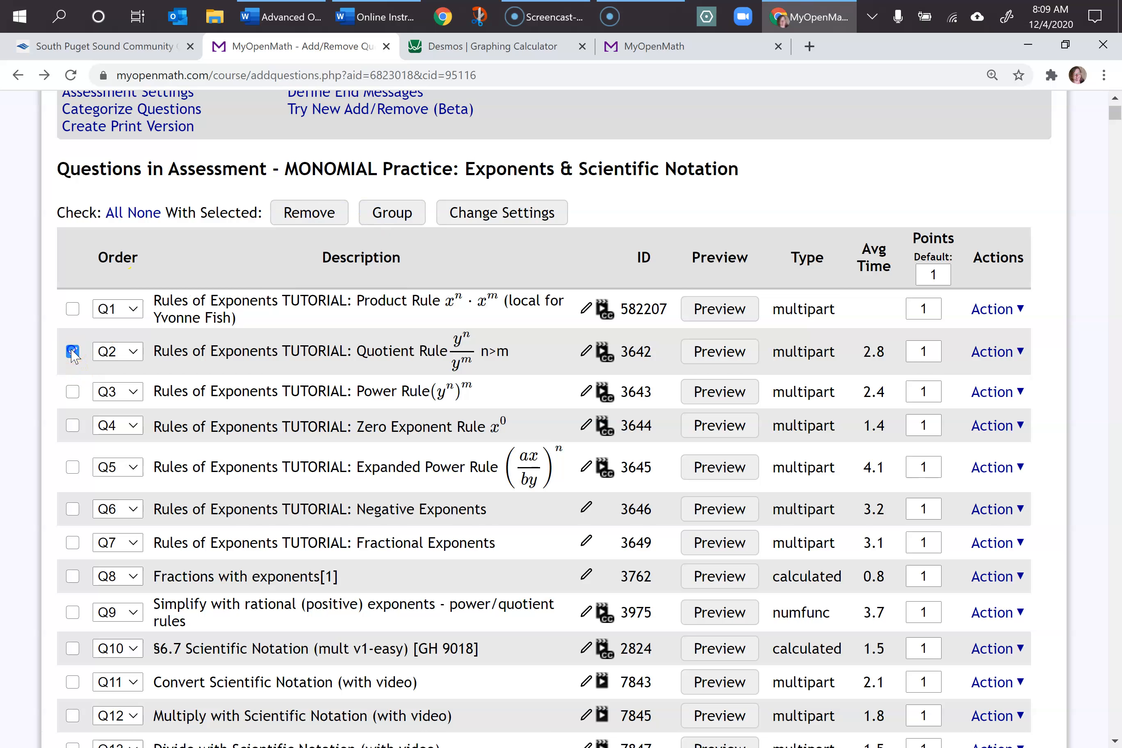
pyautogui.scroll(3)
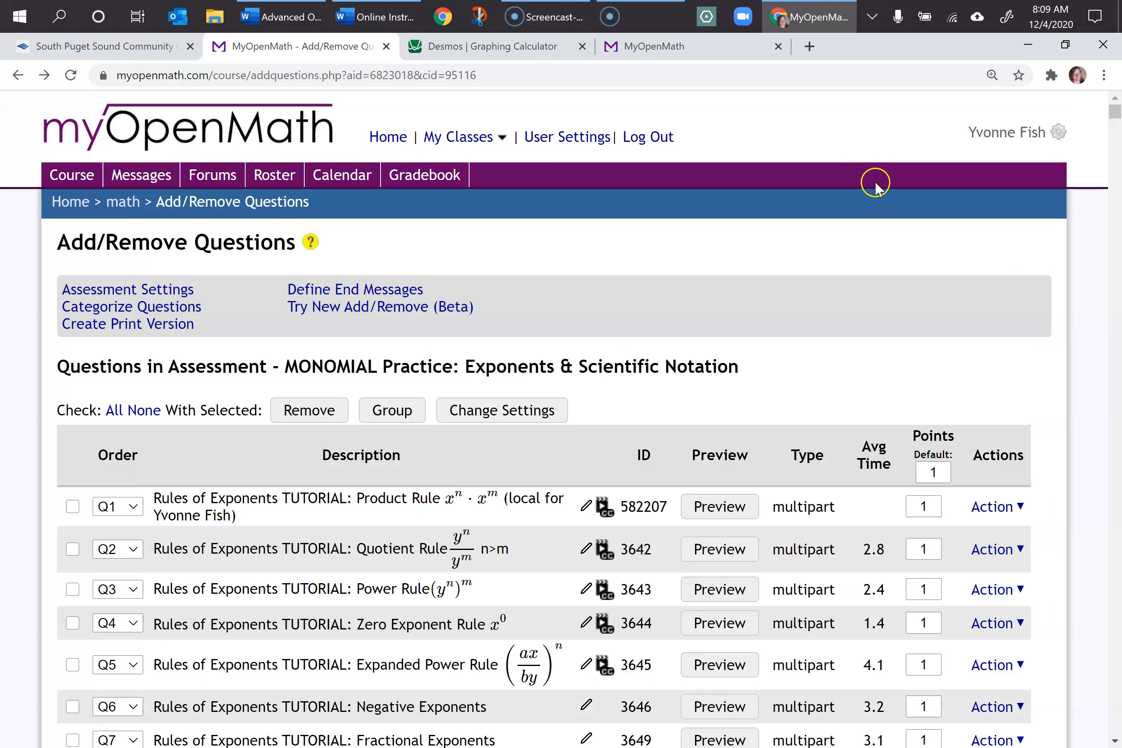
pyautogui.moveTo(724, 700)
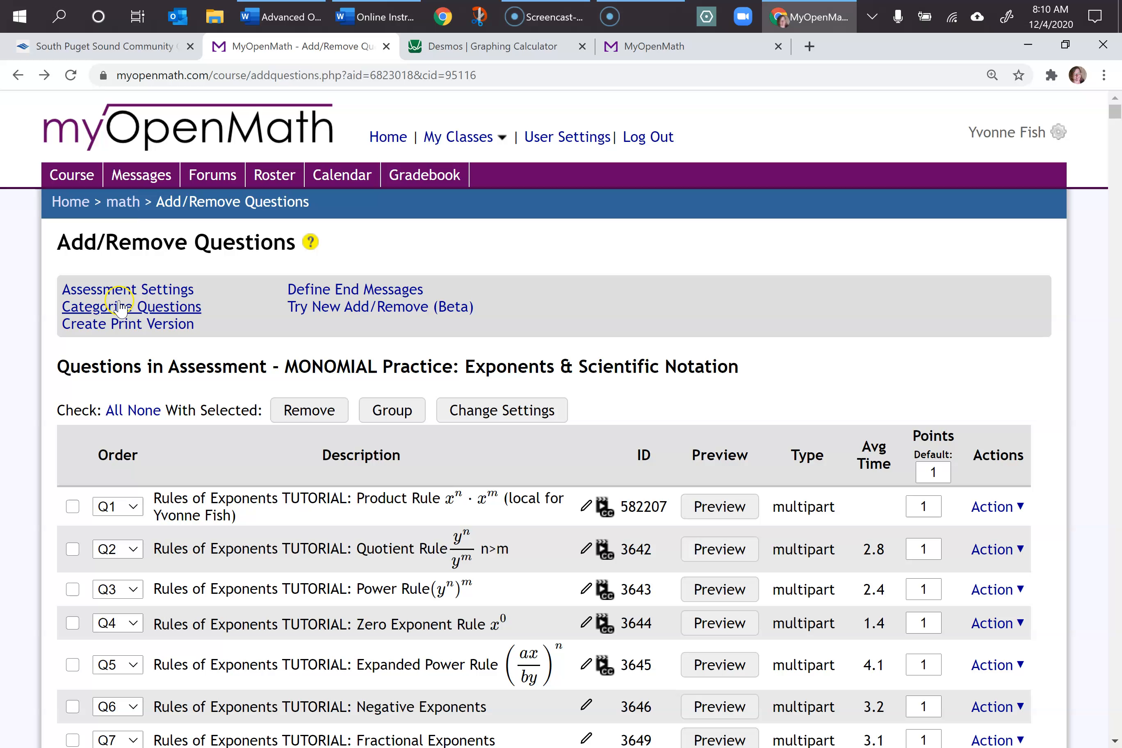
pyautogui.moveTo(127, 290)
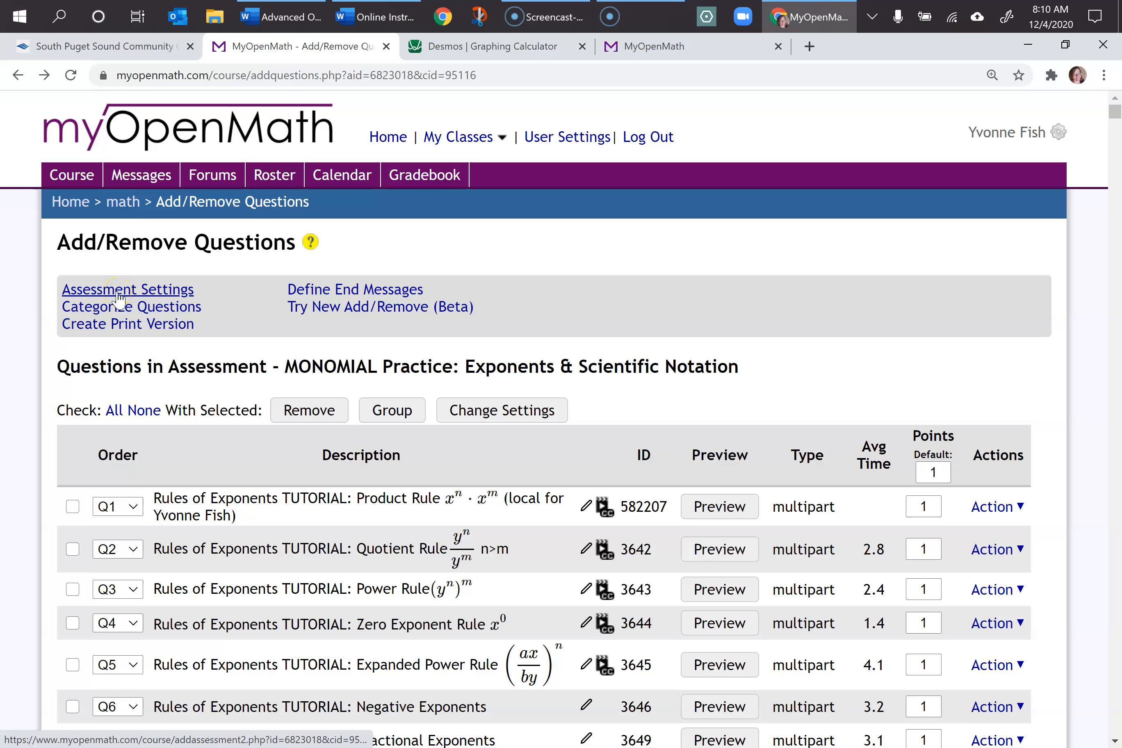
pyautogui.click(122, 201)
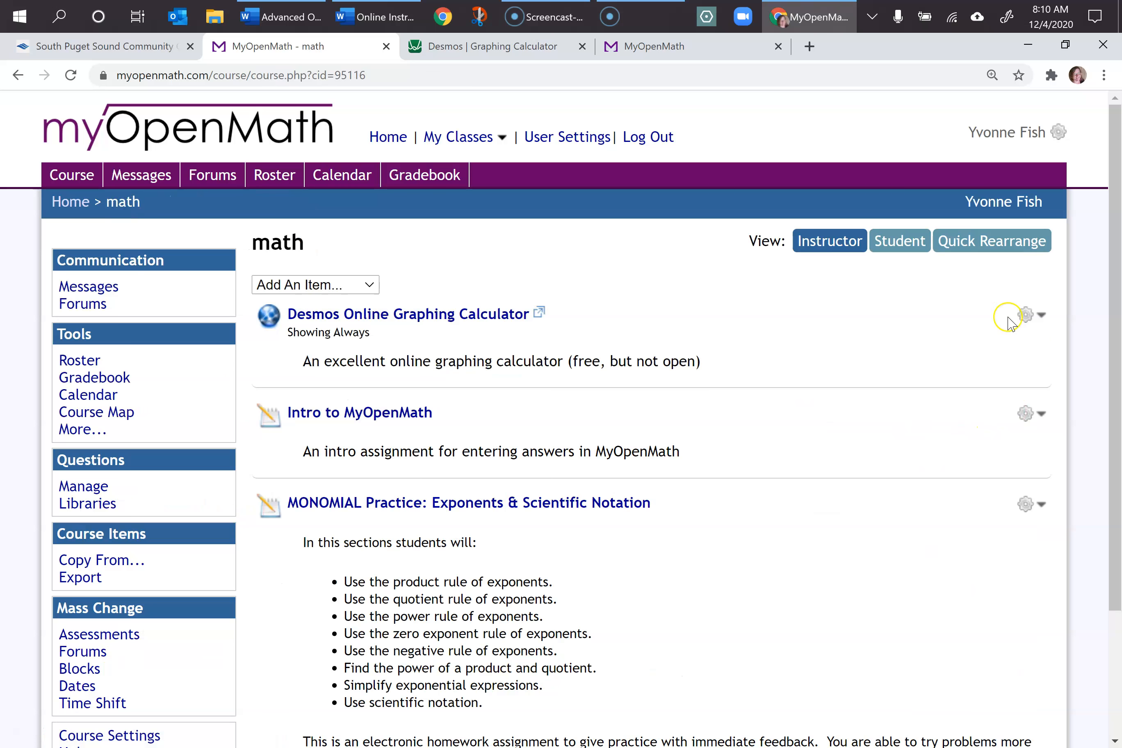
# - Open Settings for the MONOMIAL Practice assessment from its gear menu and look through the Modify Assessment page
pyautogui.click(1041, 504)
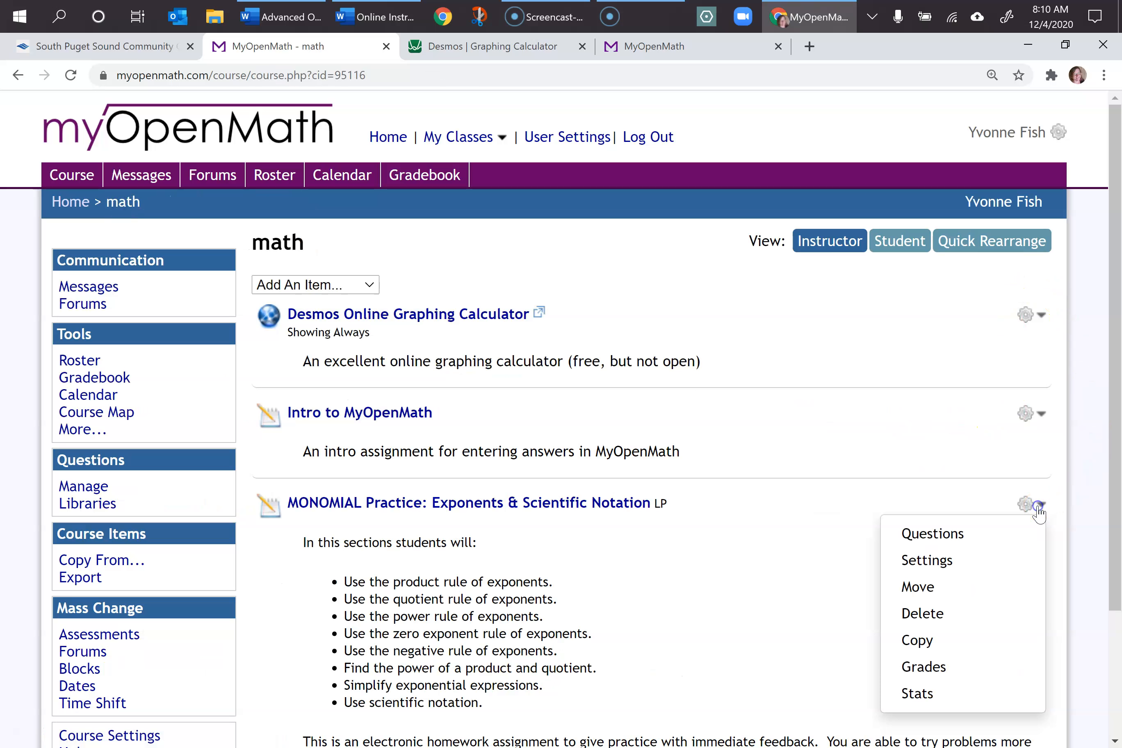
pyautogui.click(926, 559)
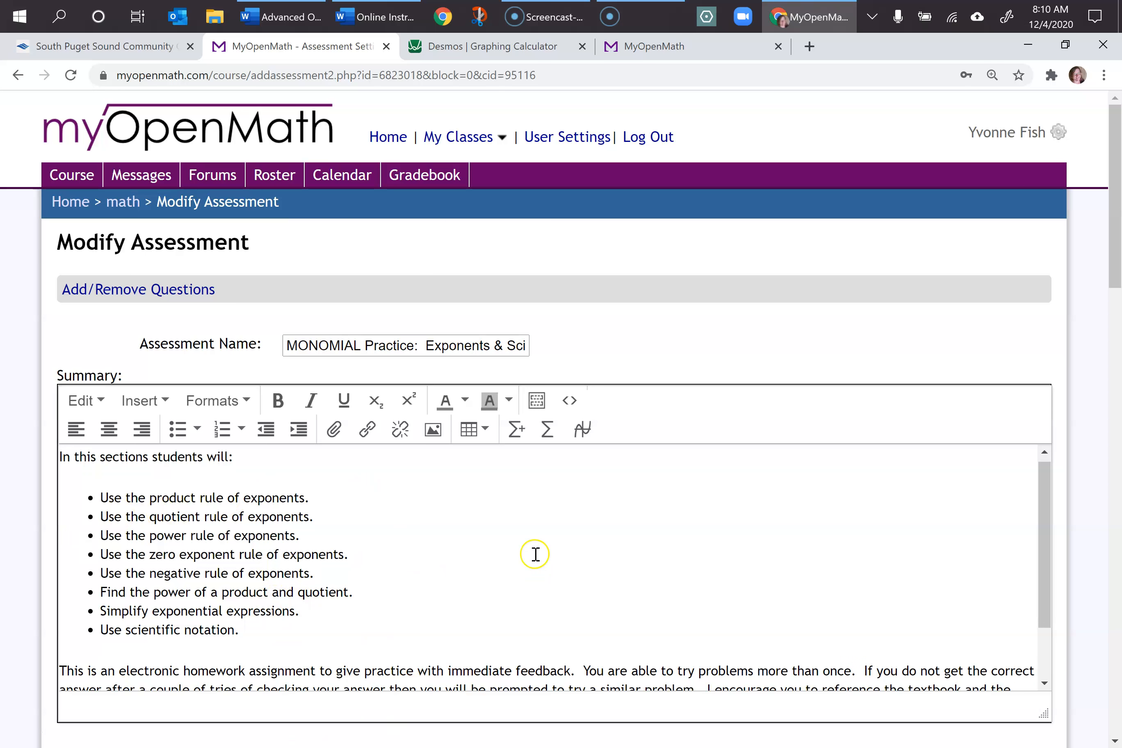
pyautogui.scroll(-3)
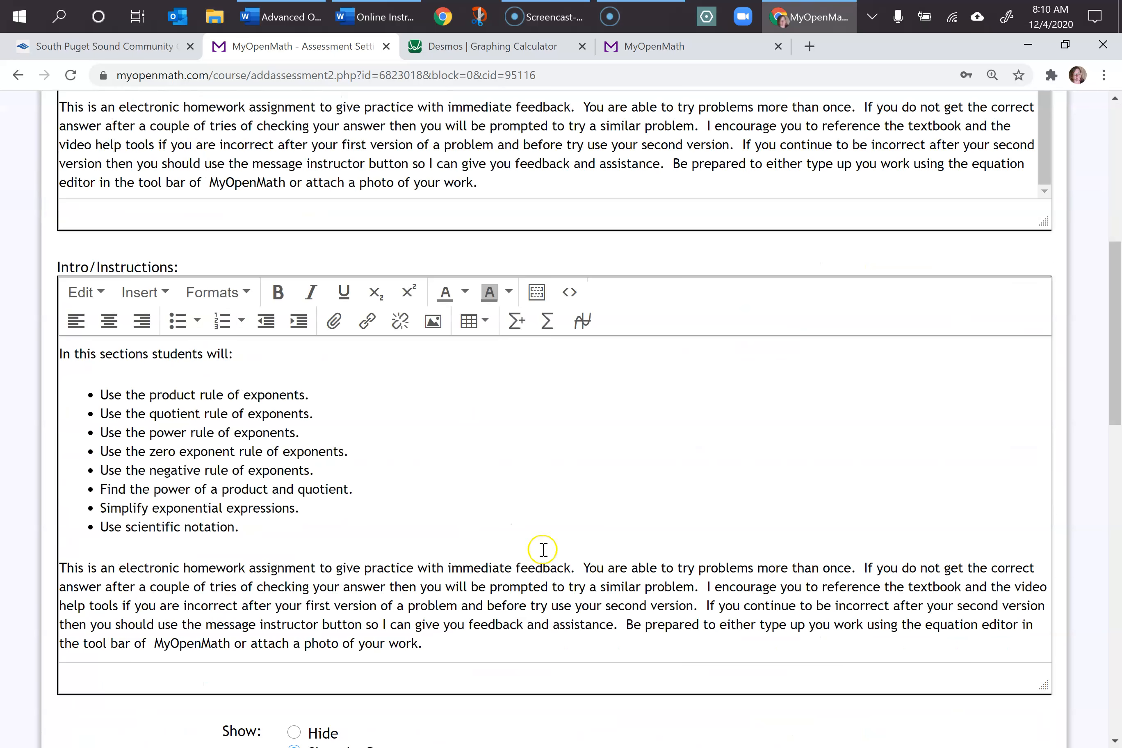
pyautogui.scroll(-3)
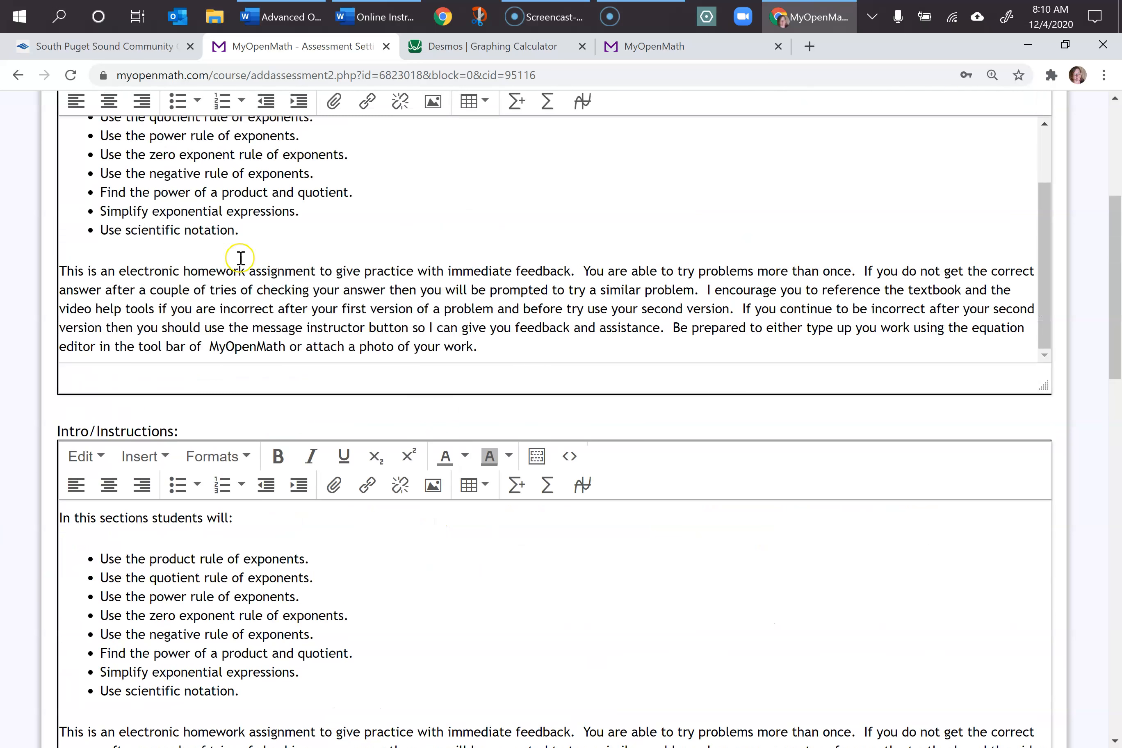
pyautogui.scroll(3)
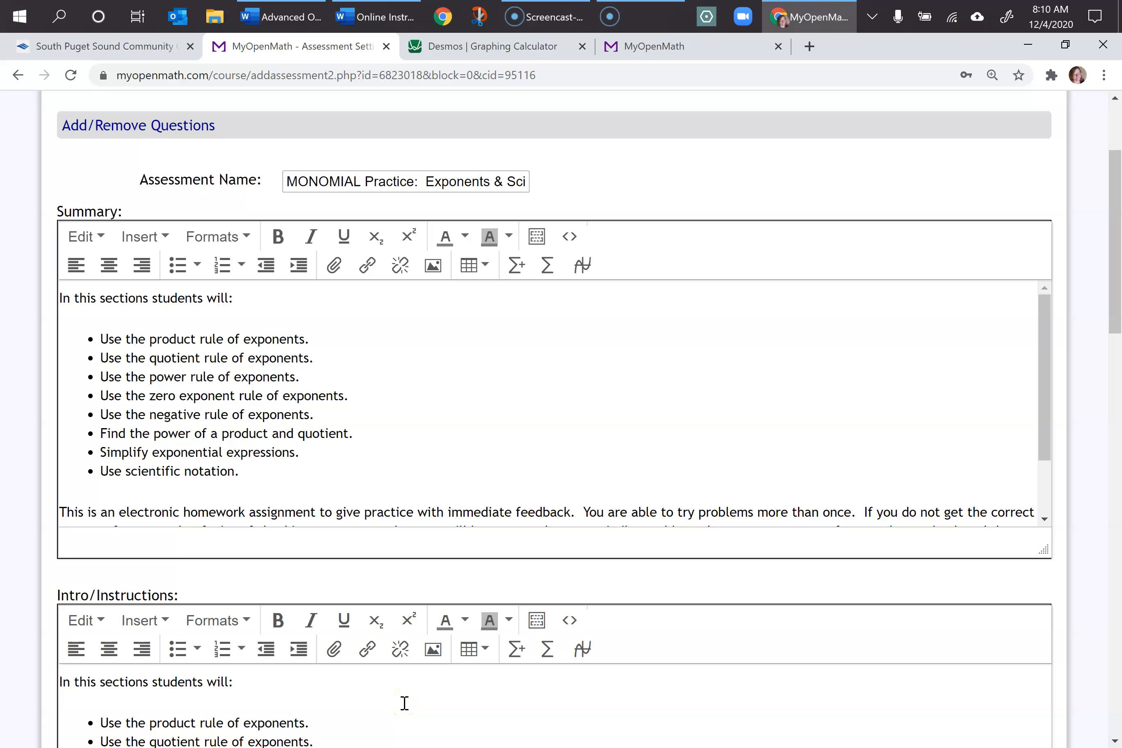
pyautogui.moveTo(412, 177)
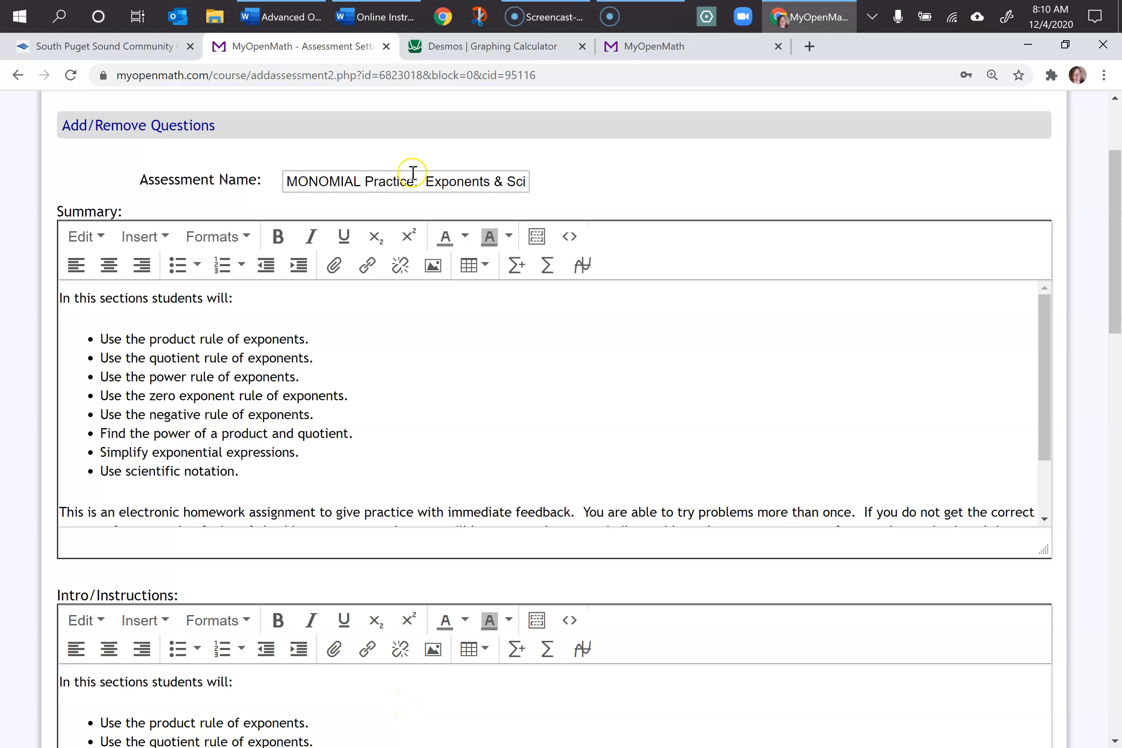
pyautogui.moveTo(492, 178)
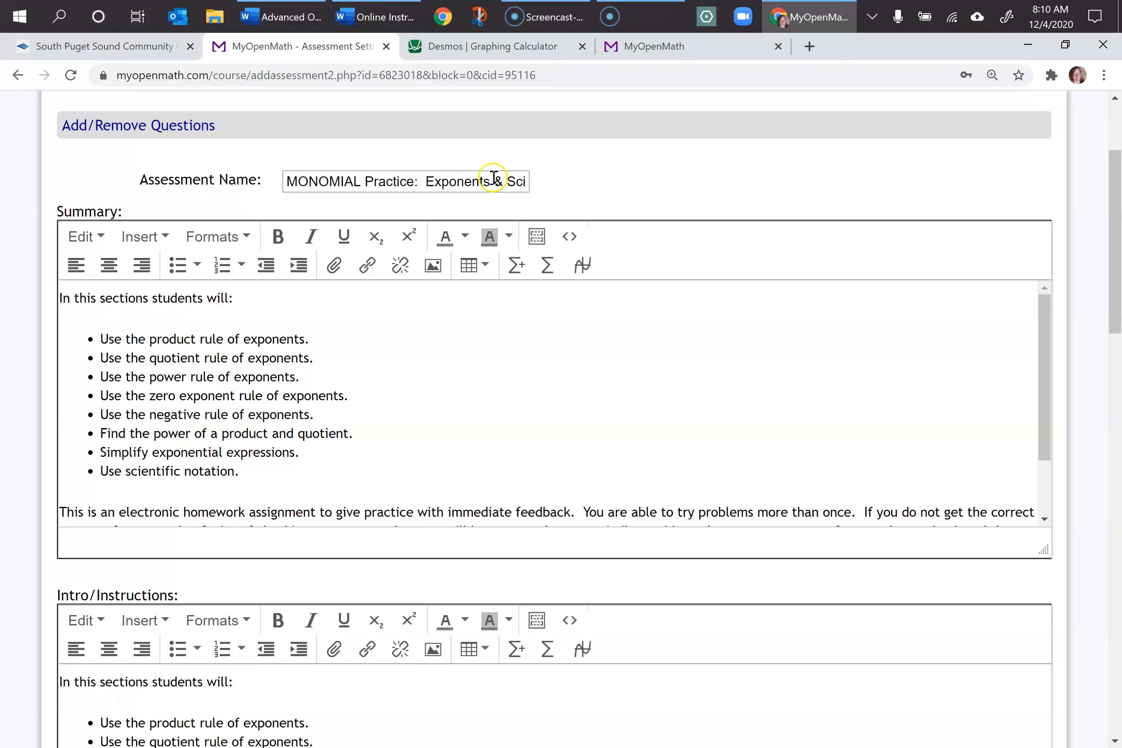
pyautogui.scroll(-3)
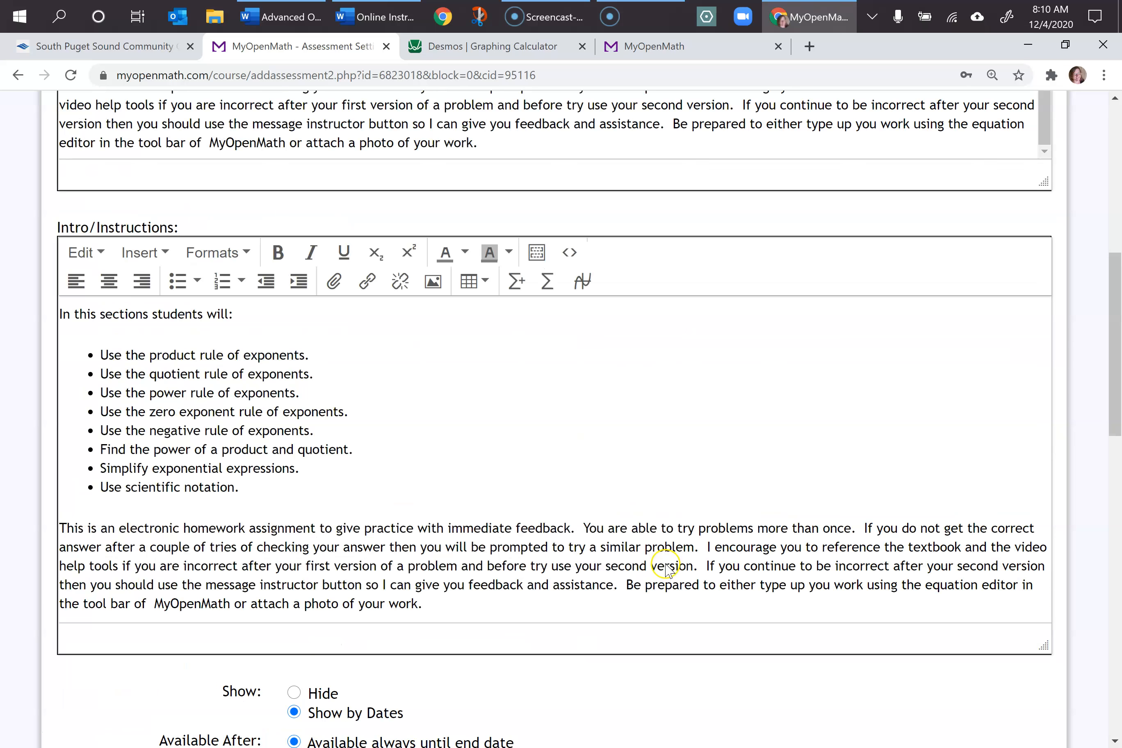
pyautogui.scroll(-3)
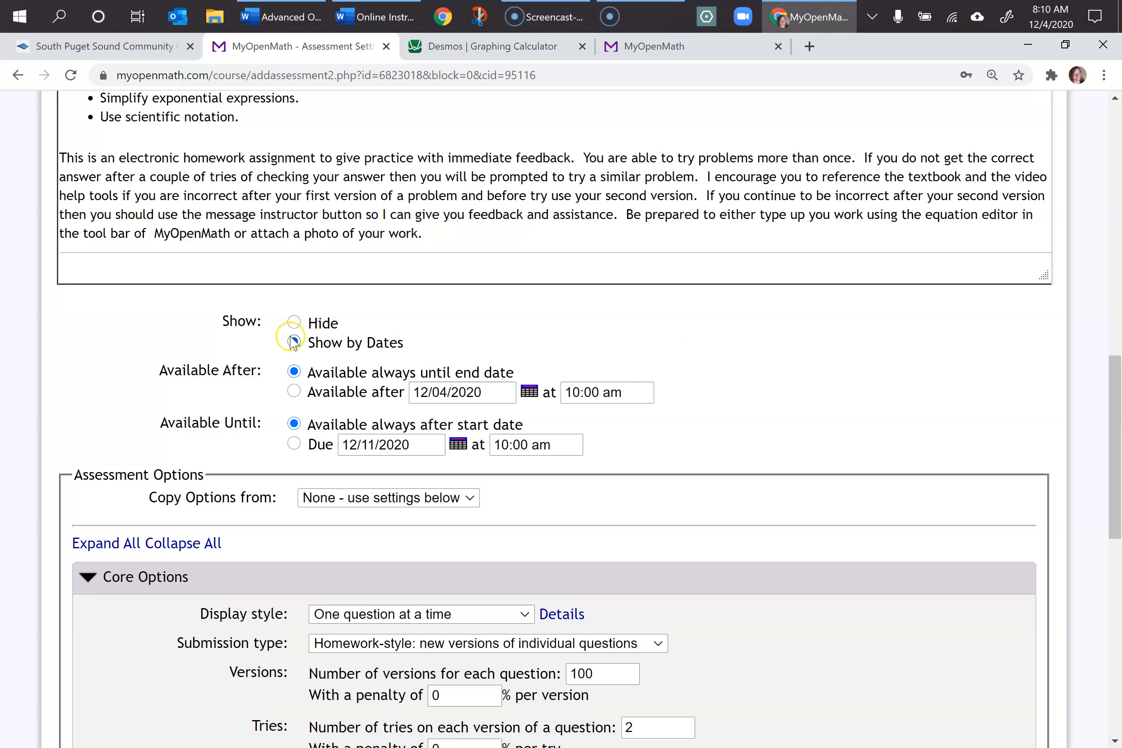
pyautogui.click(293, 342)
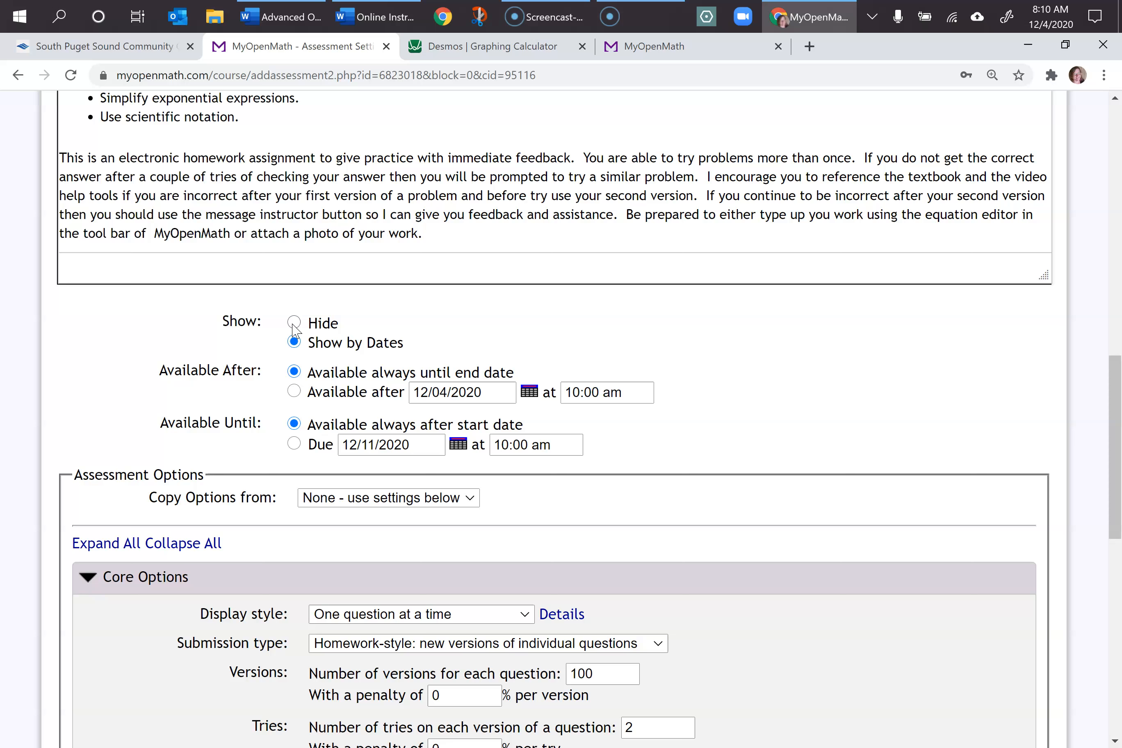
pyautogui.click(294, 323)
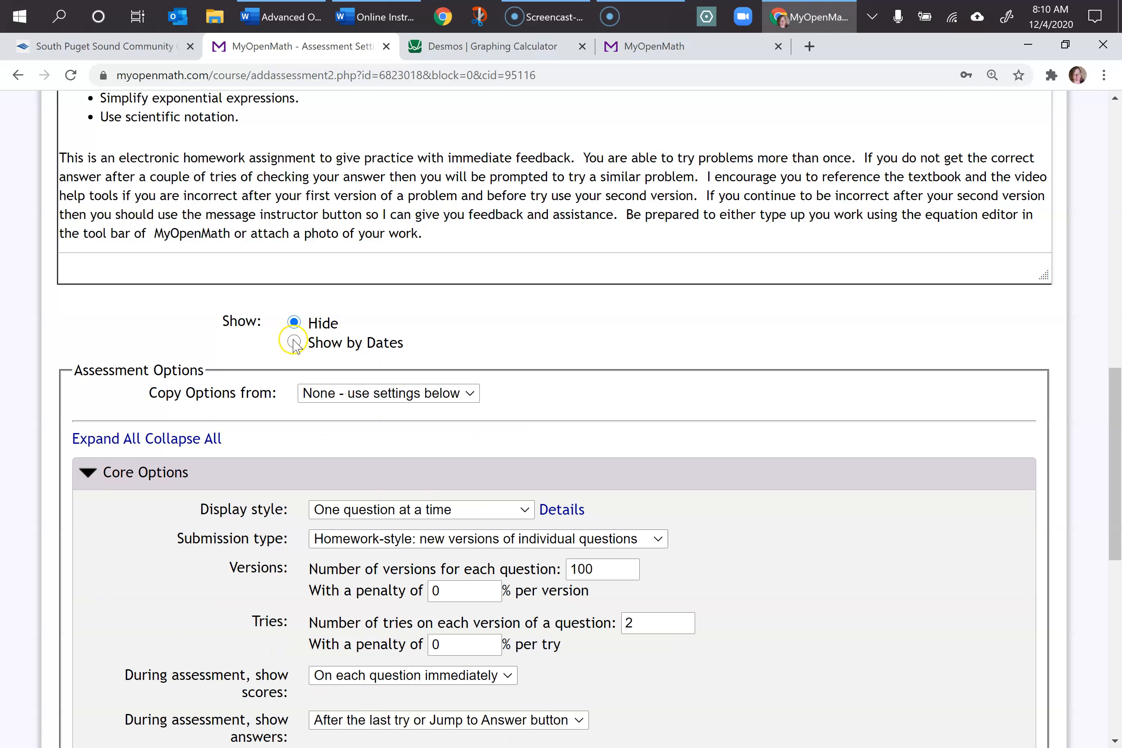
pyautogui.click(294, 342)
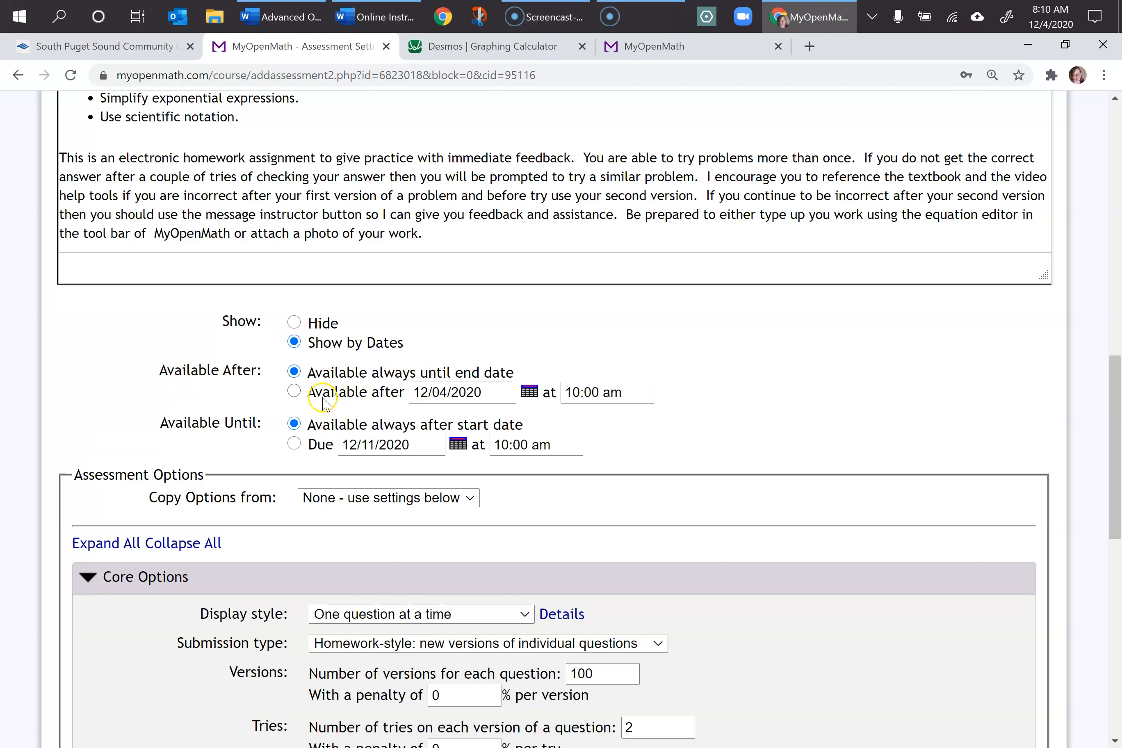
pyautogui.moveTo(336, 412)
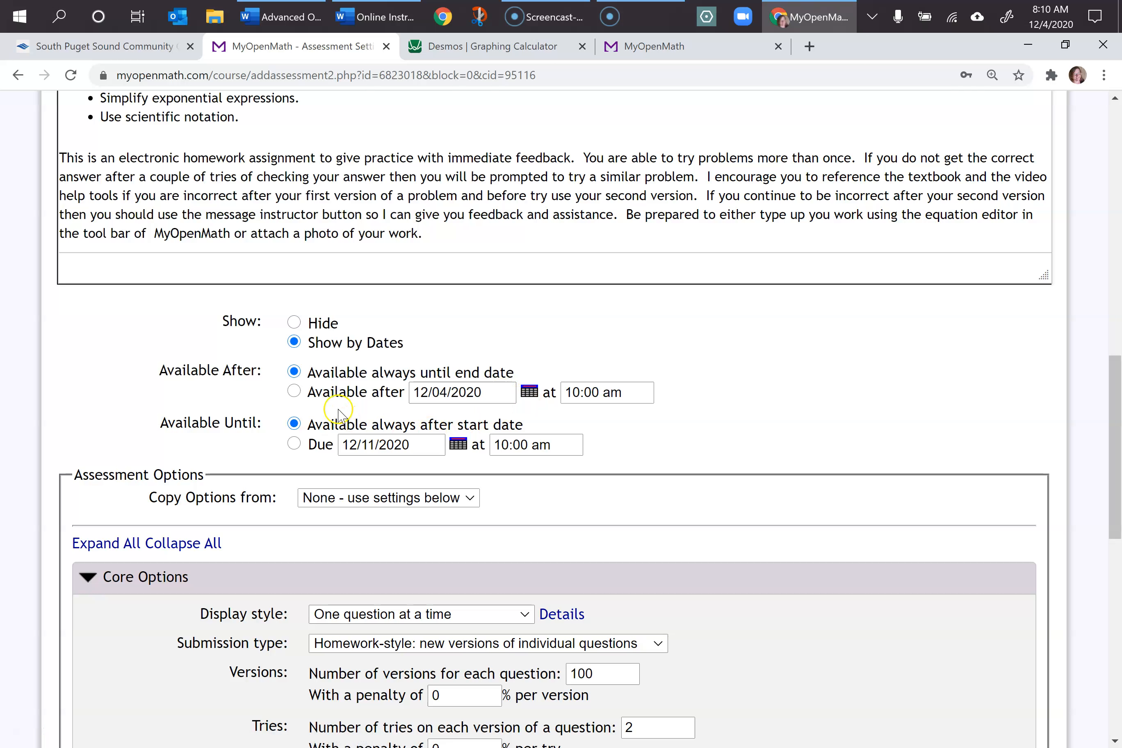
pyautogui.moveTo(512, 412)
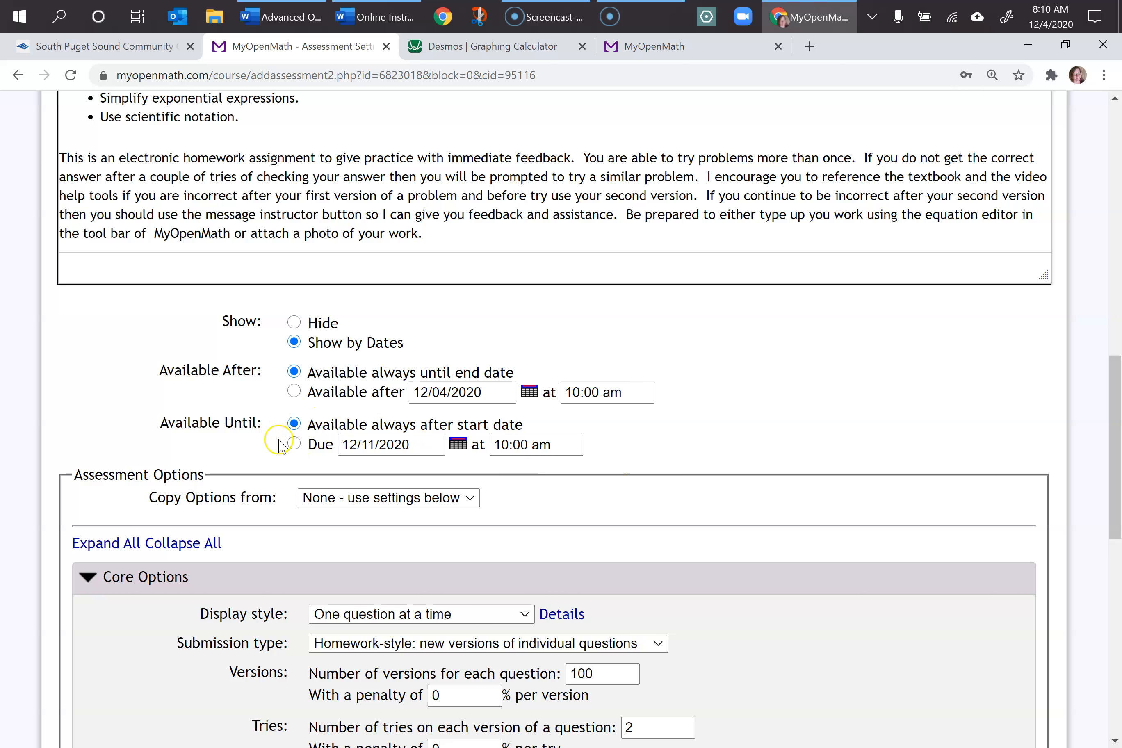
pyautogui.scroll(-3)
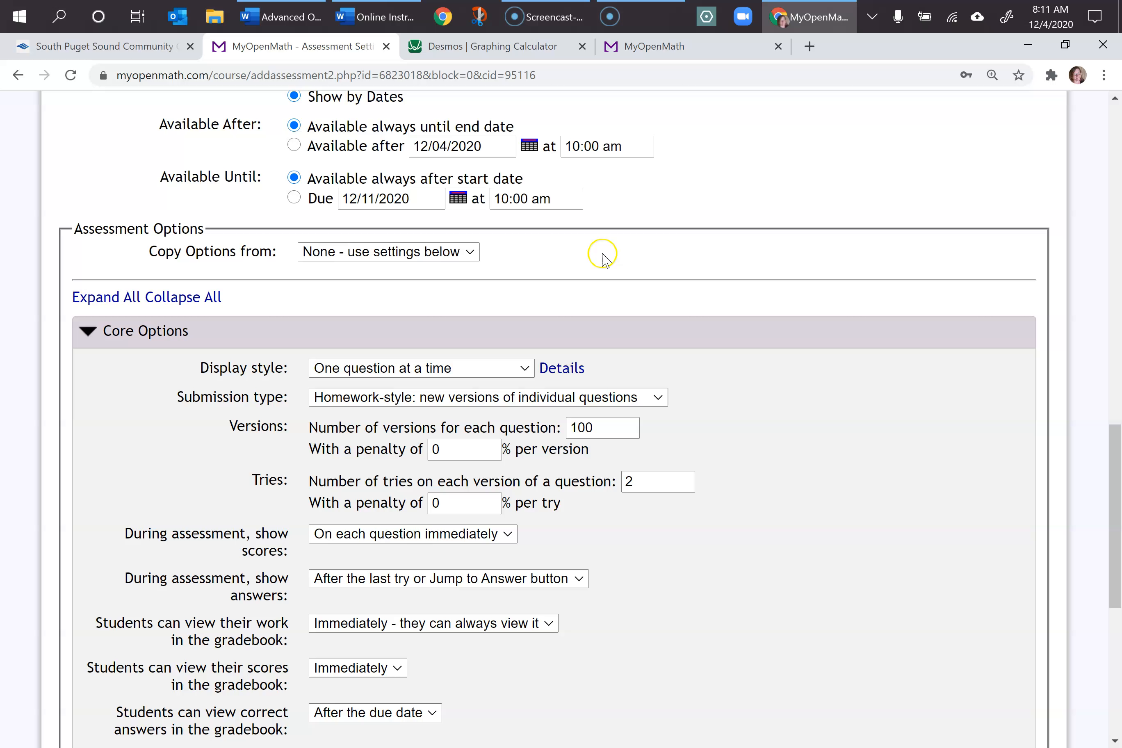
pyautogui.click(537, 198)
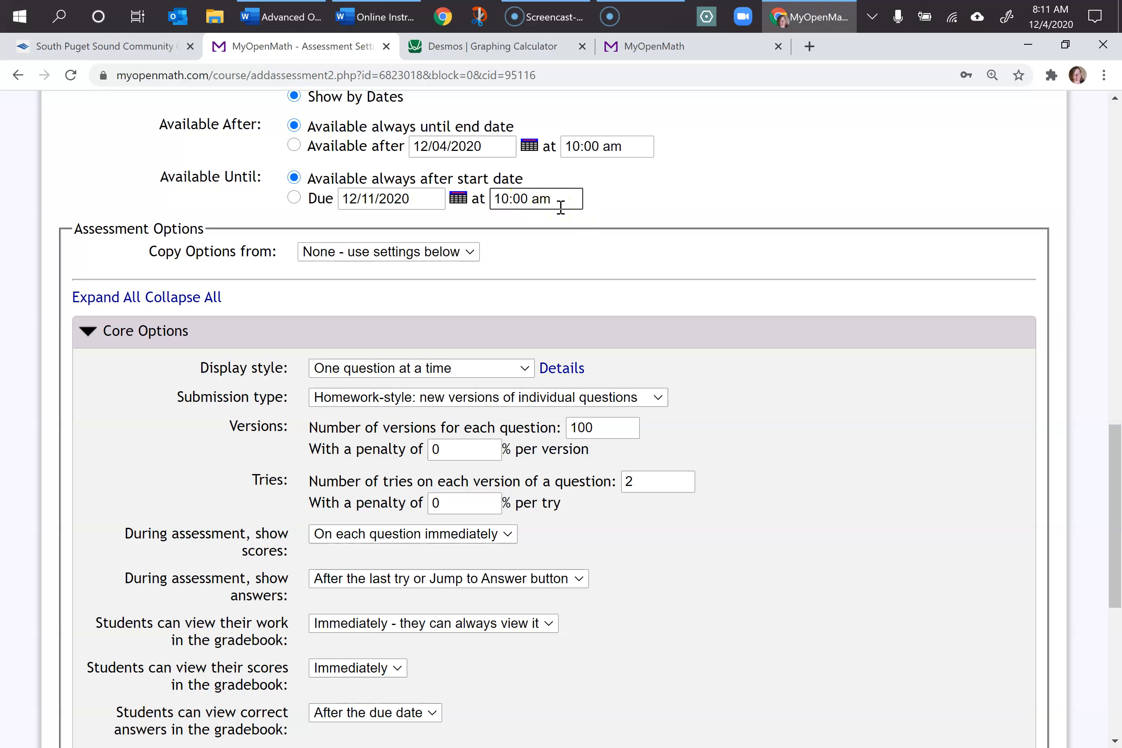
pyautogui.moveTo(461, 228)
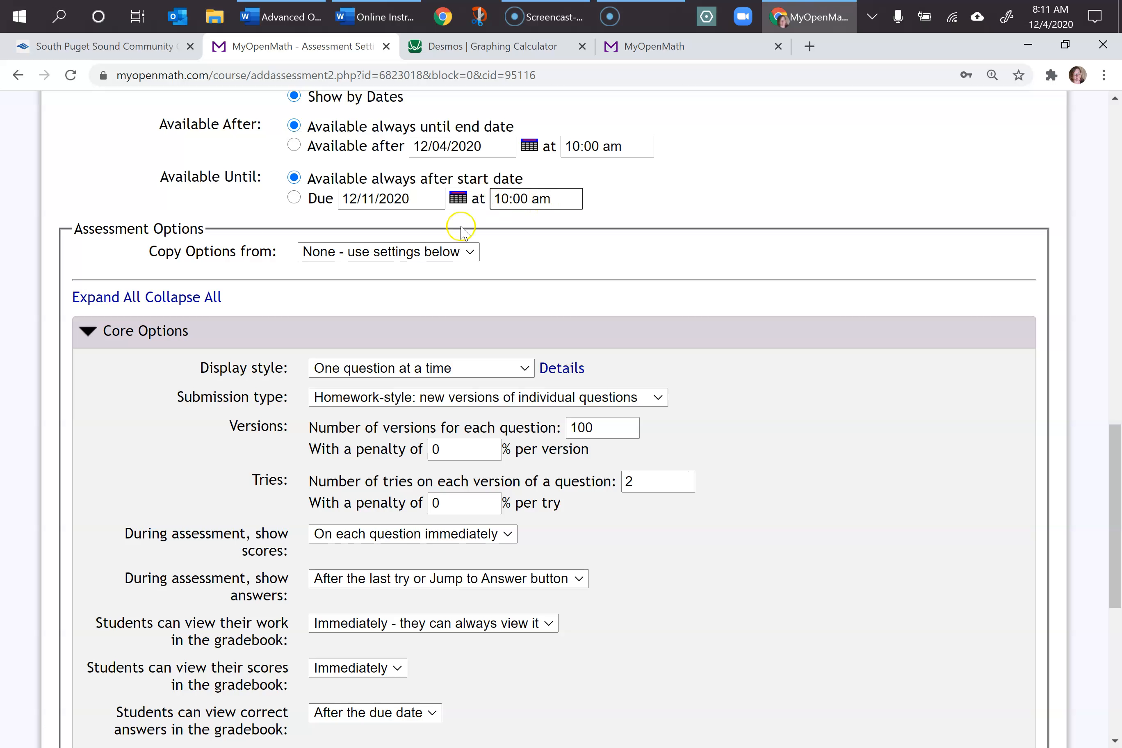
pyautogui.moveTo(833, 499)
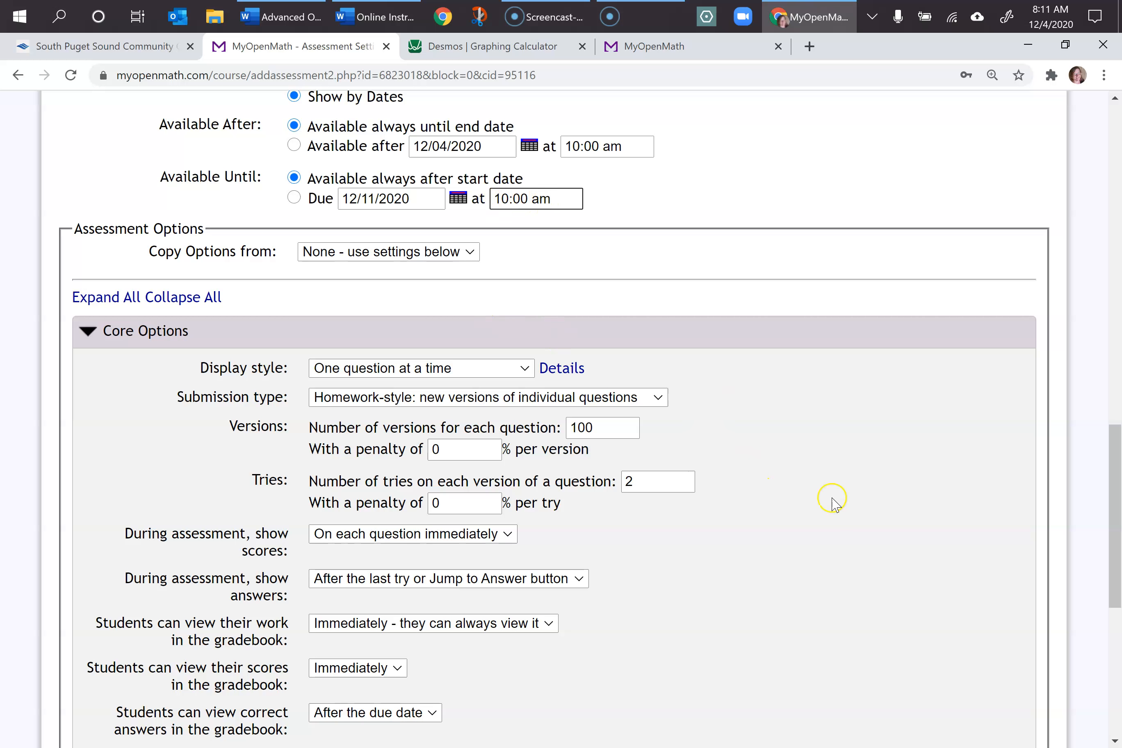
pyautogui.moveTo(736, 465)
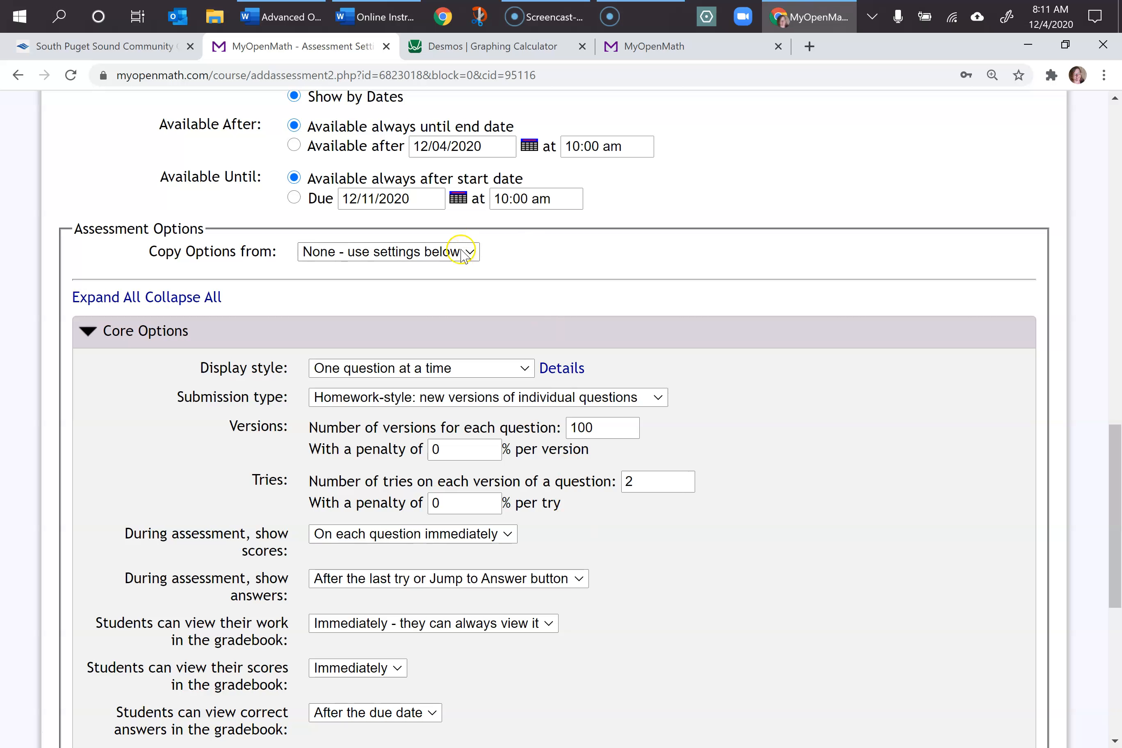
pyautogui.scroll(-3)
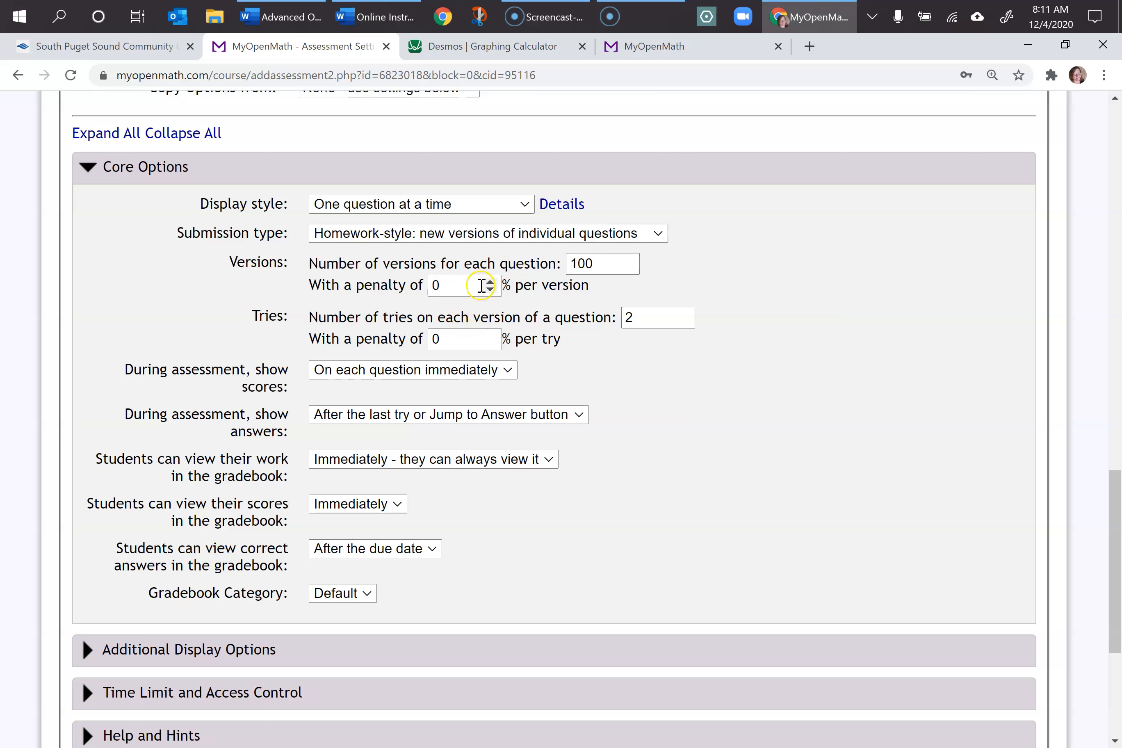
pyautogui.scroll(3)
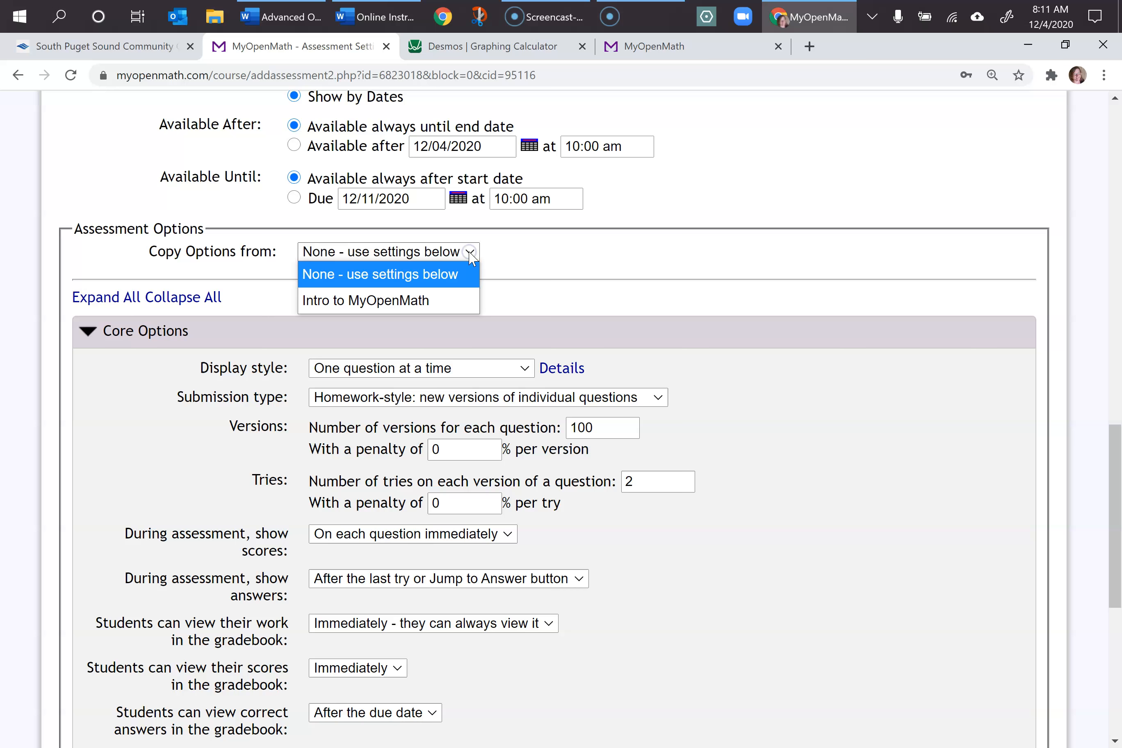
pyautogui.moveTo(365, 301)
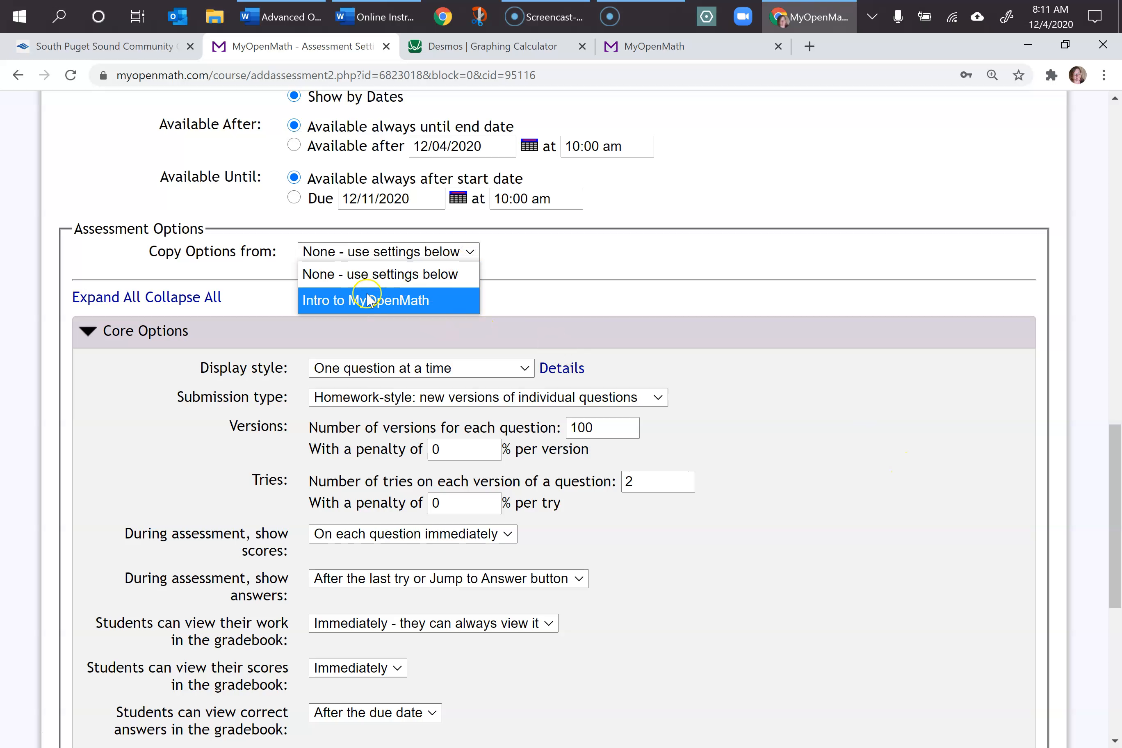
pyautogui.click(380, 274)
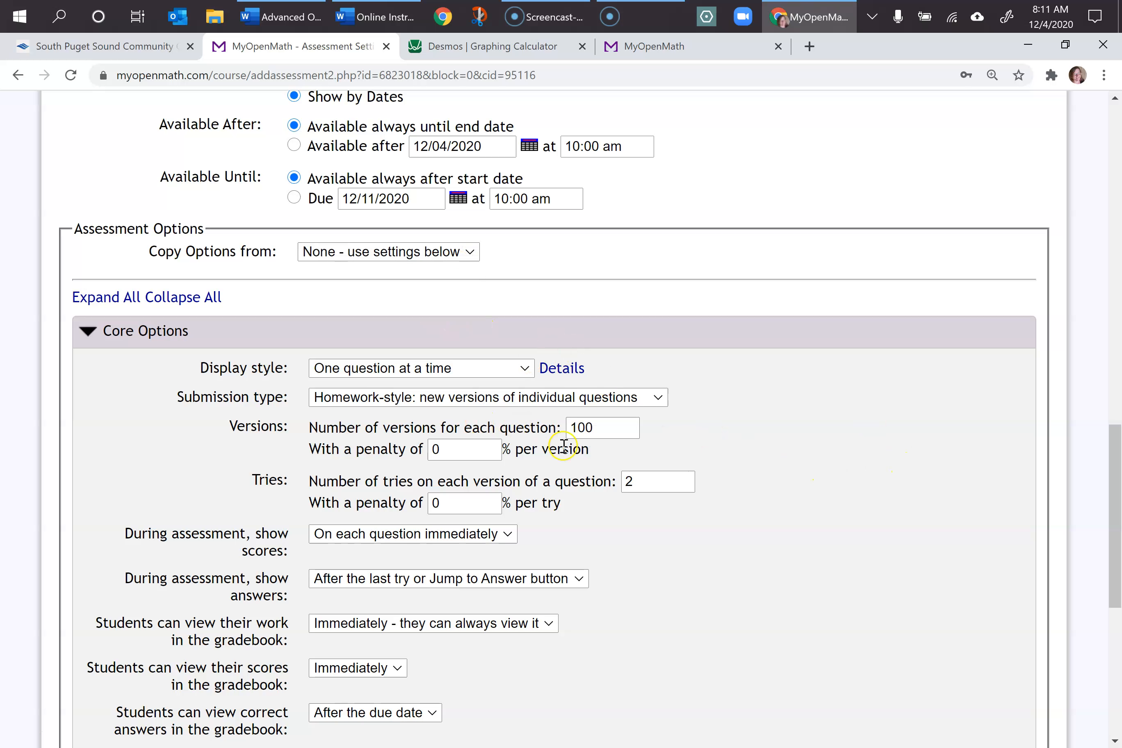
pyautogui.moveTo(541, 526)
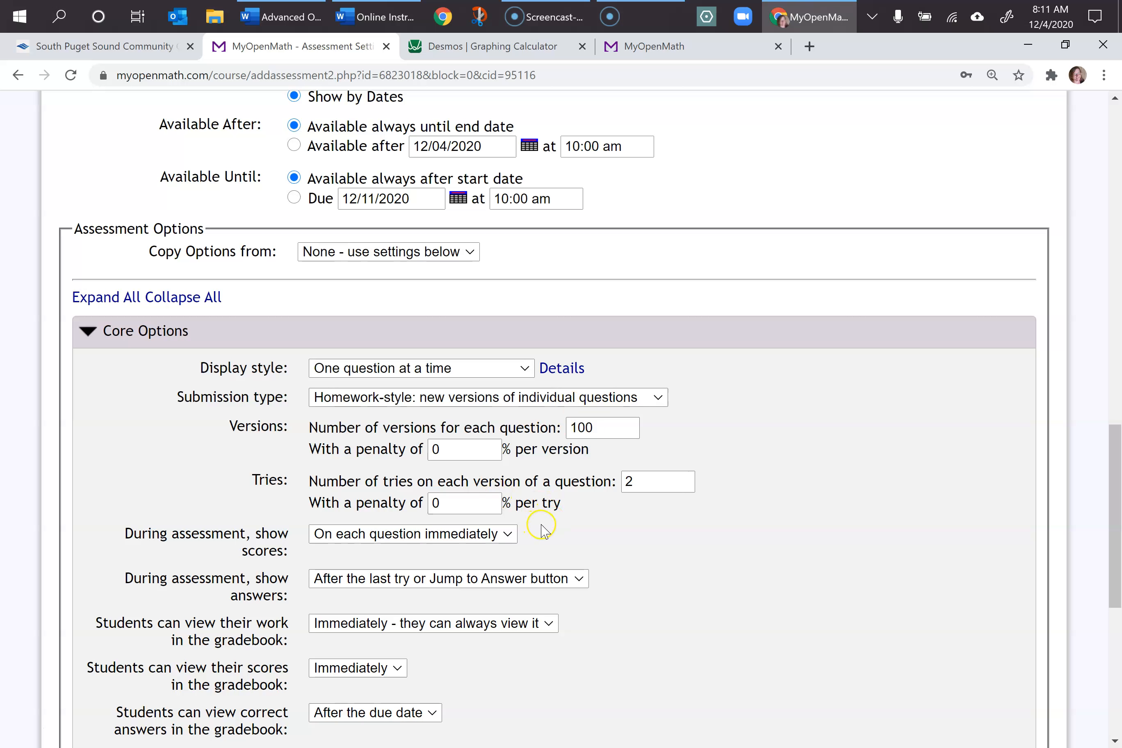
pyautogui.moveTo(522, 569)
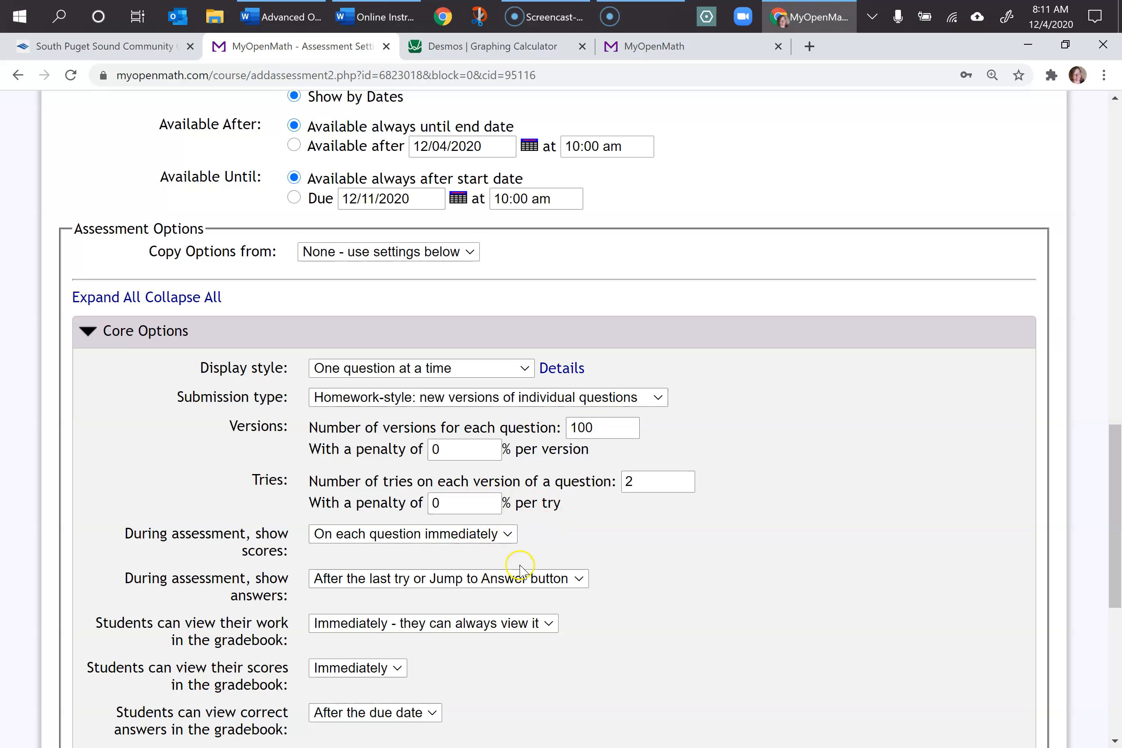
pyautogui.scroll(-3)
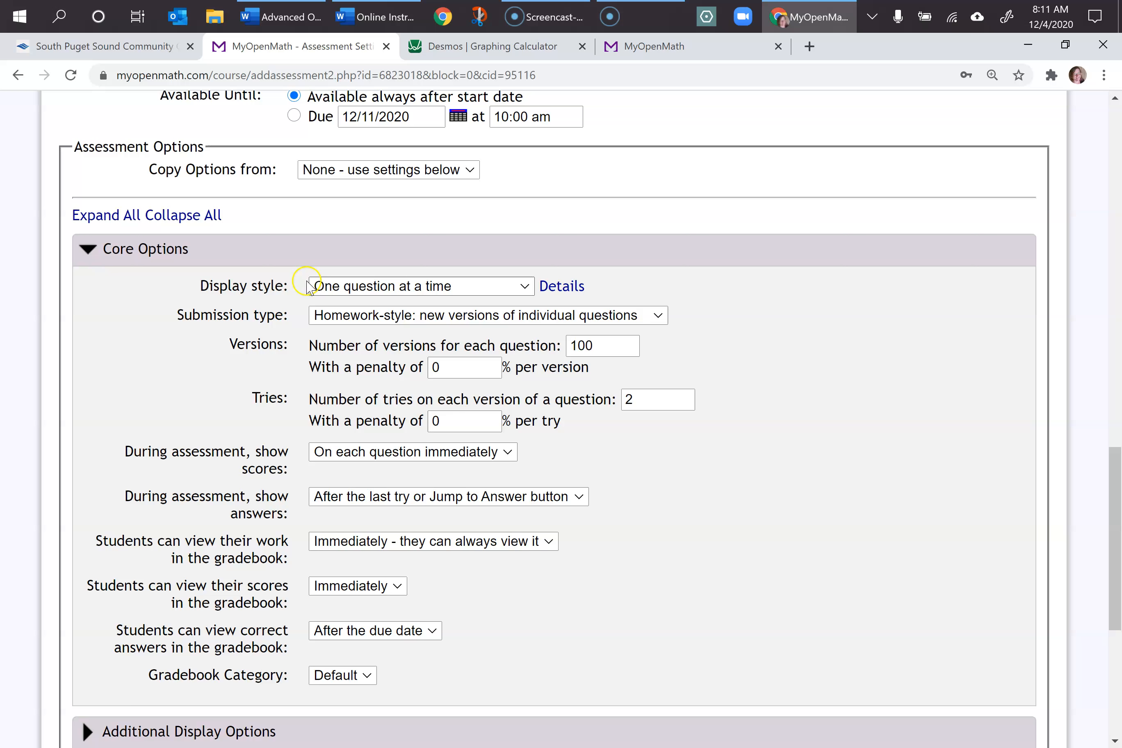
pyautogui.moveTo(412, 297)
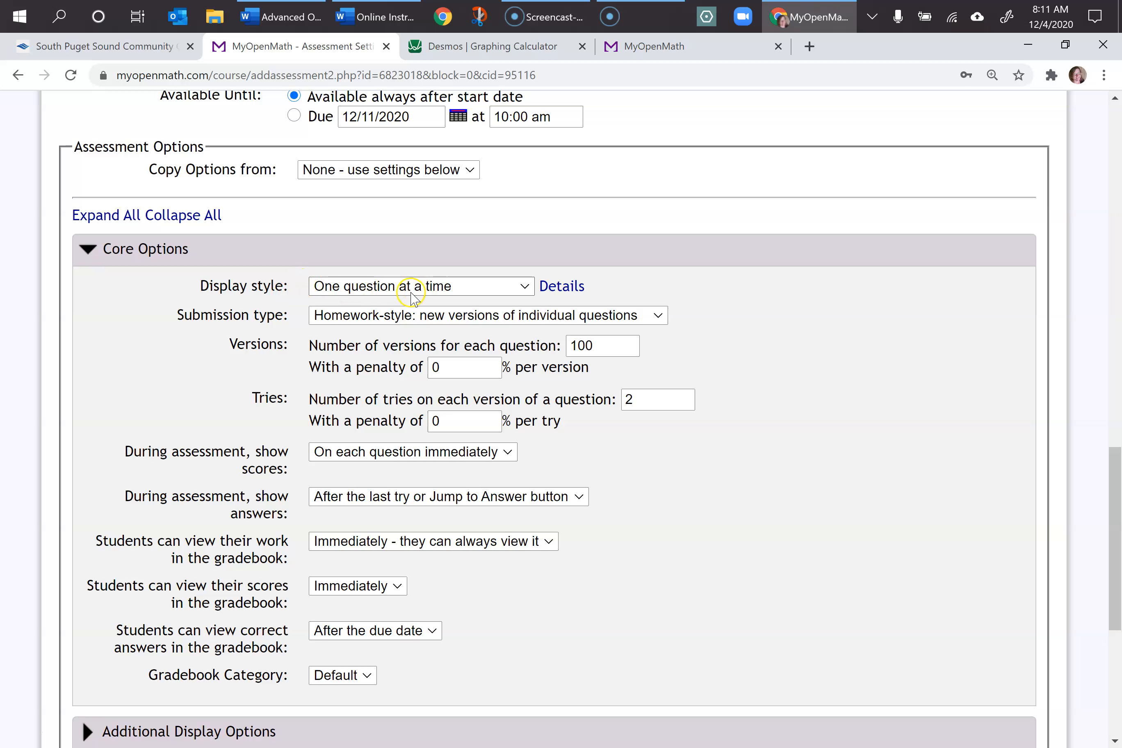
pyautogui.click(422, 286)
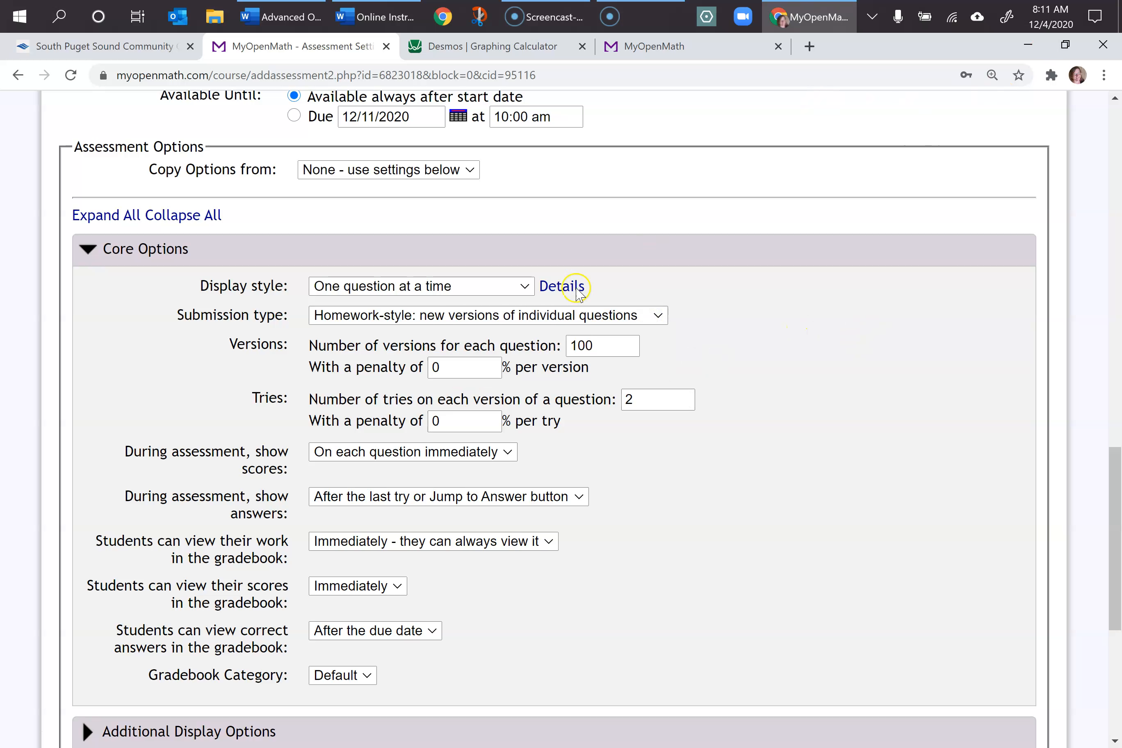
pyautogui.moveTo(607, 337)
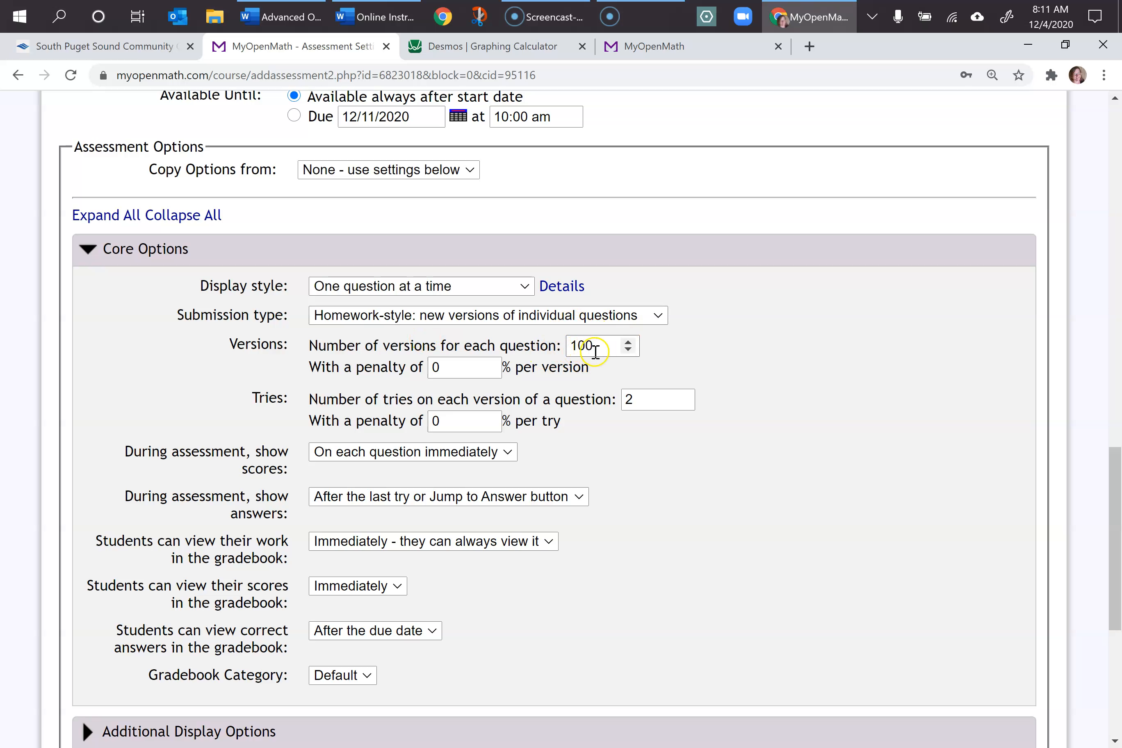
pyautogui.moveTo(732, 588)
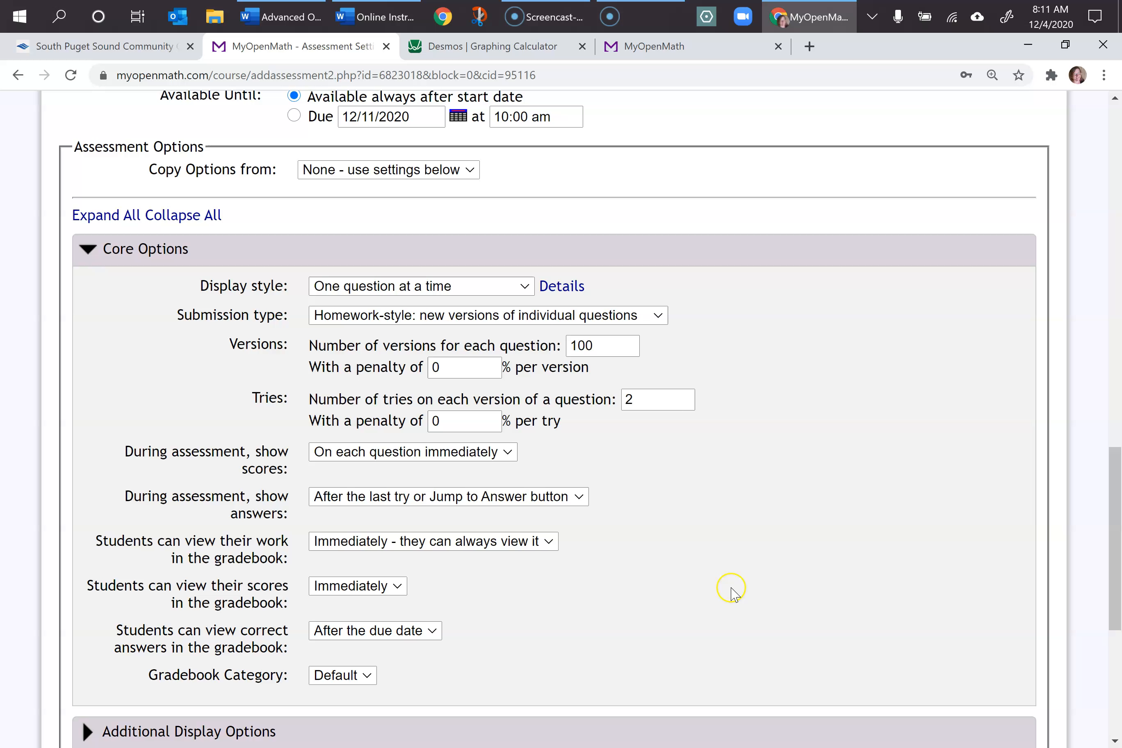
pyautogui.click(463, 367)
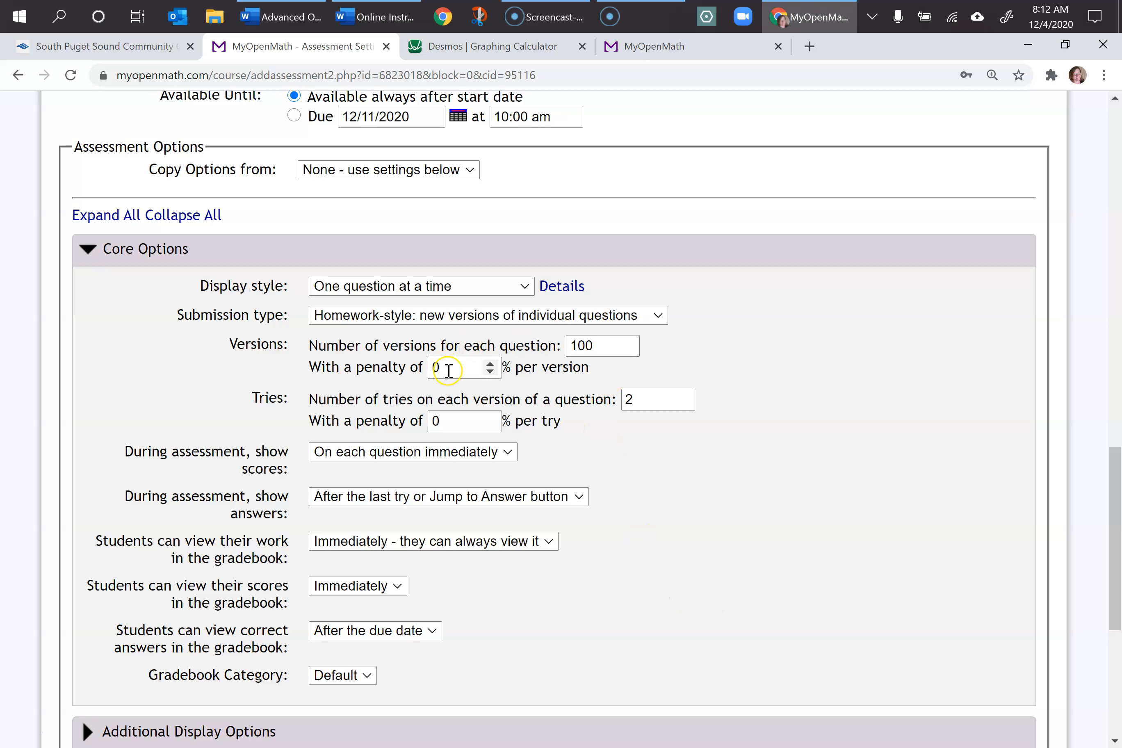
pyautogui.moveTo(480, 485)
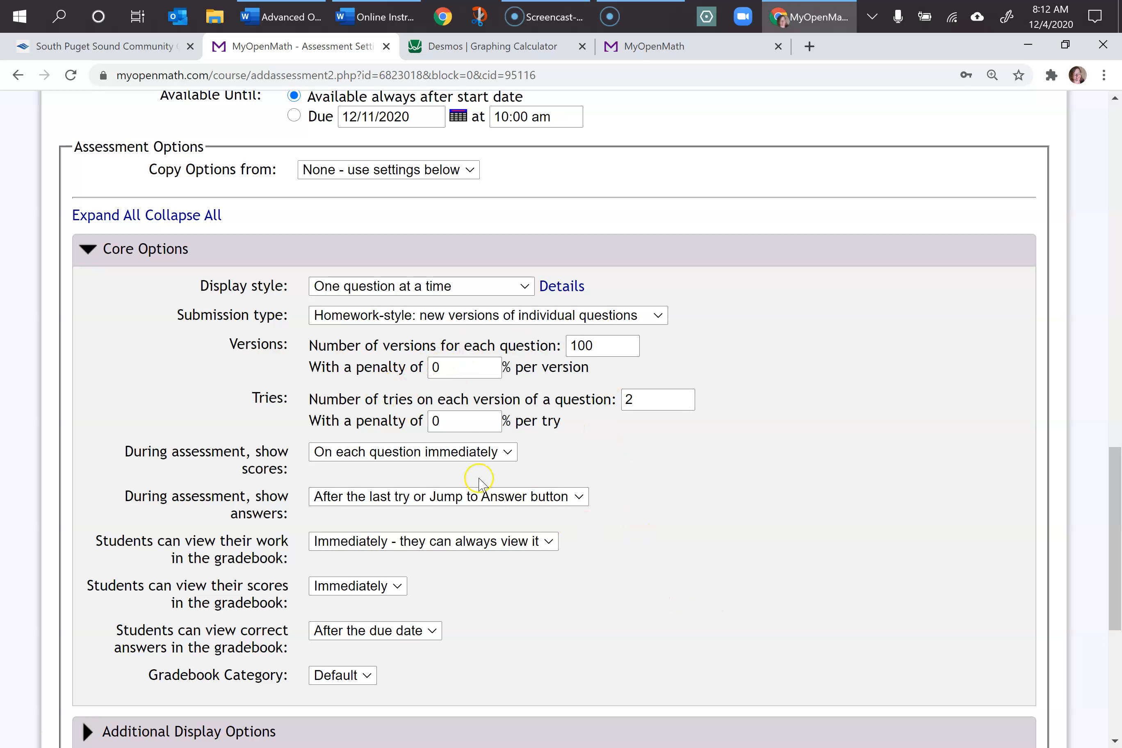
pyautogui.click(654, 399)
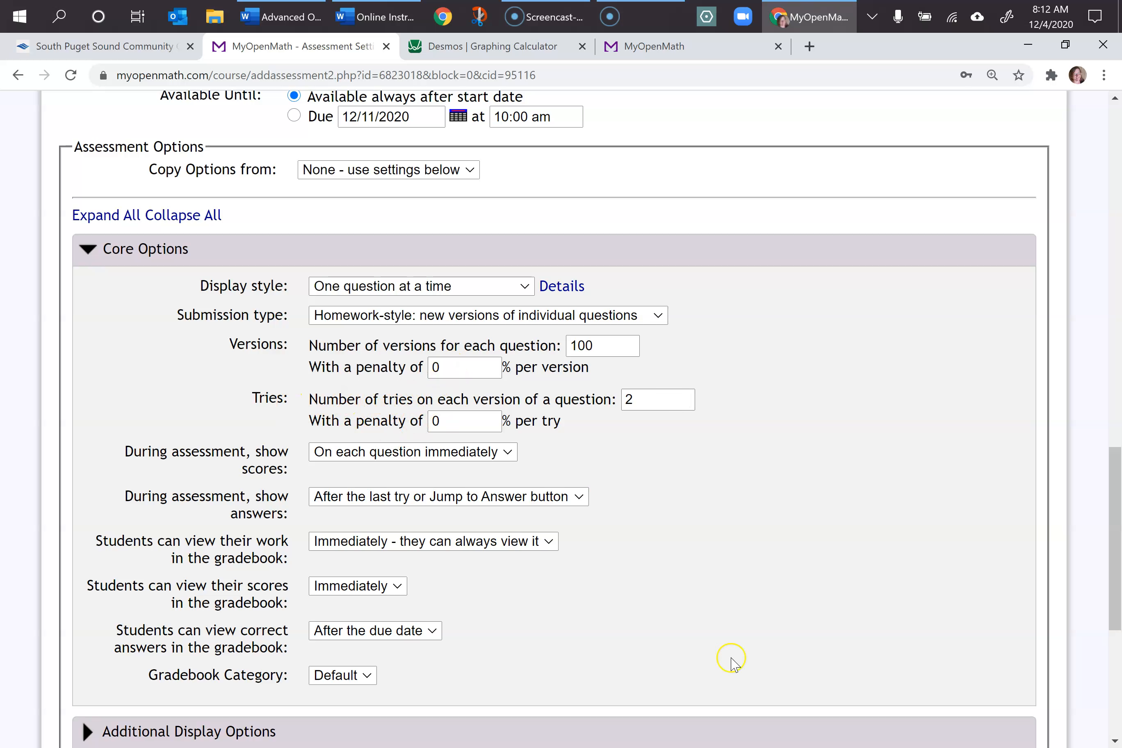
pyautogui.scroll(-3)
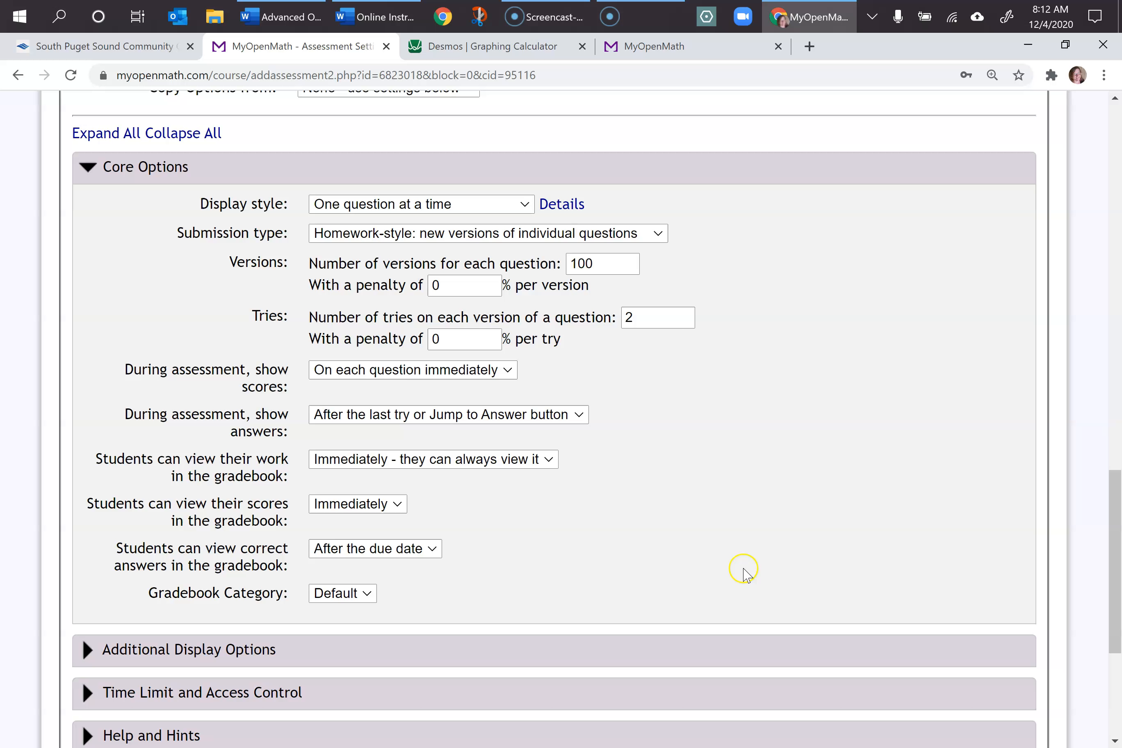
pyautogui.moveTo(300, 371)
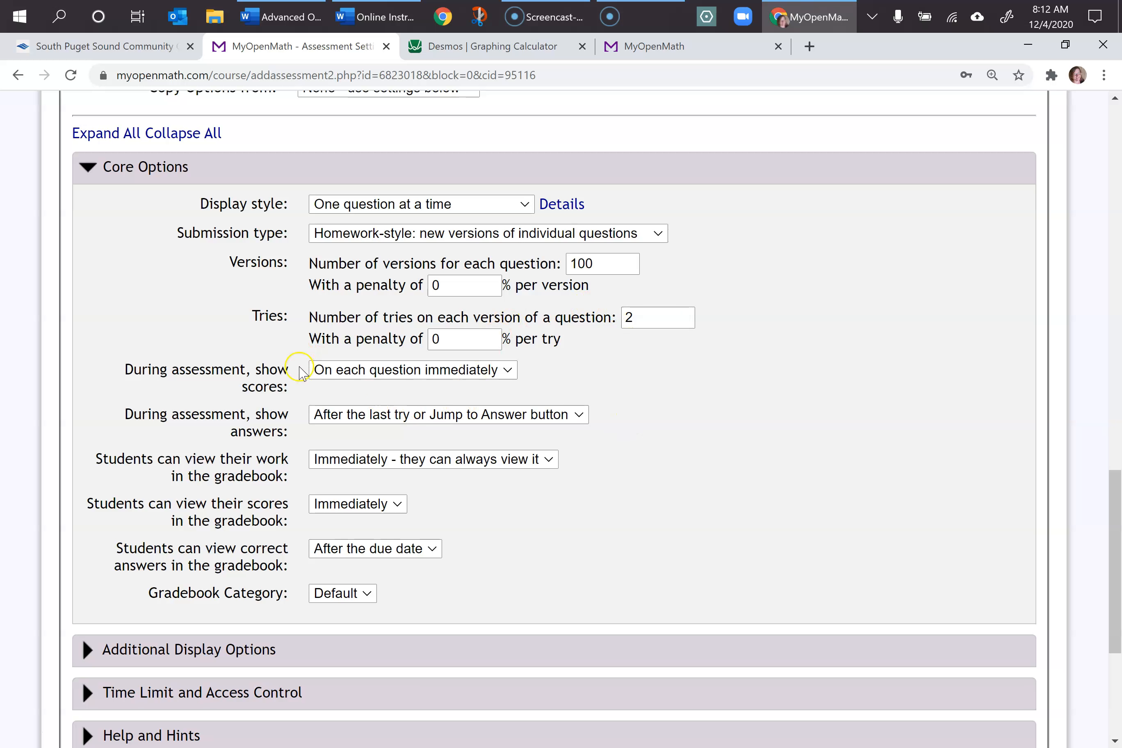
pyautogui.moveTo(326, 333)
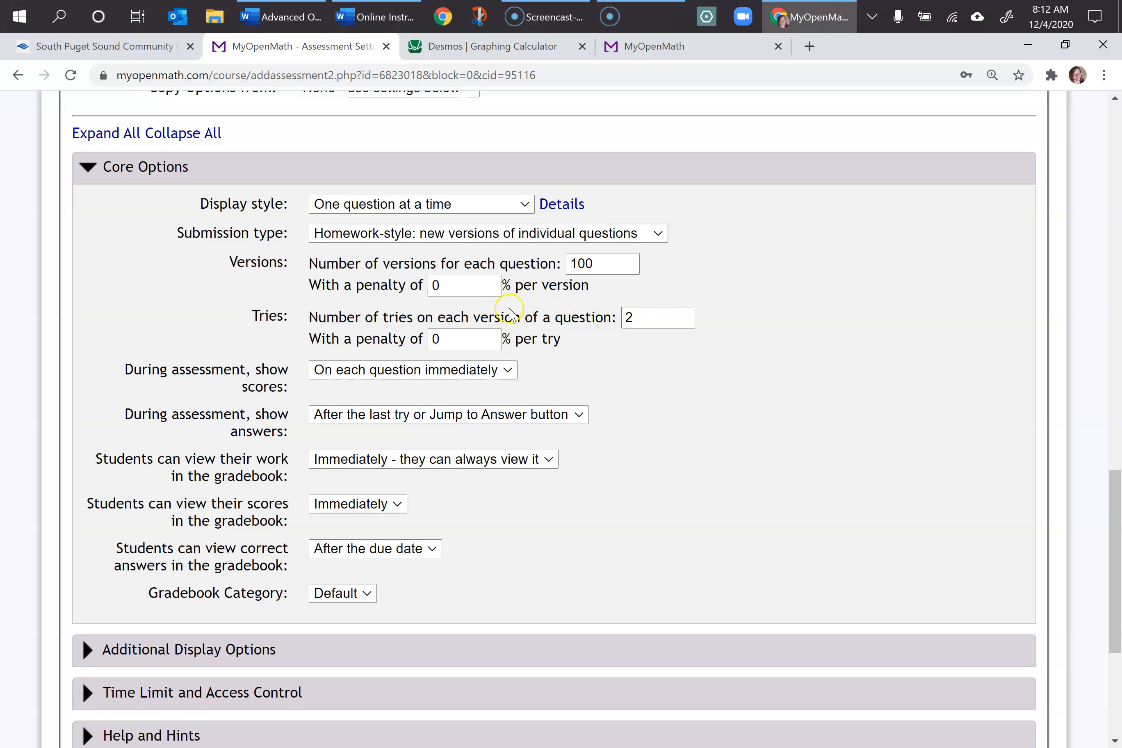
pyautogui.moveTo(347, 324)
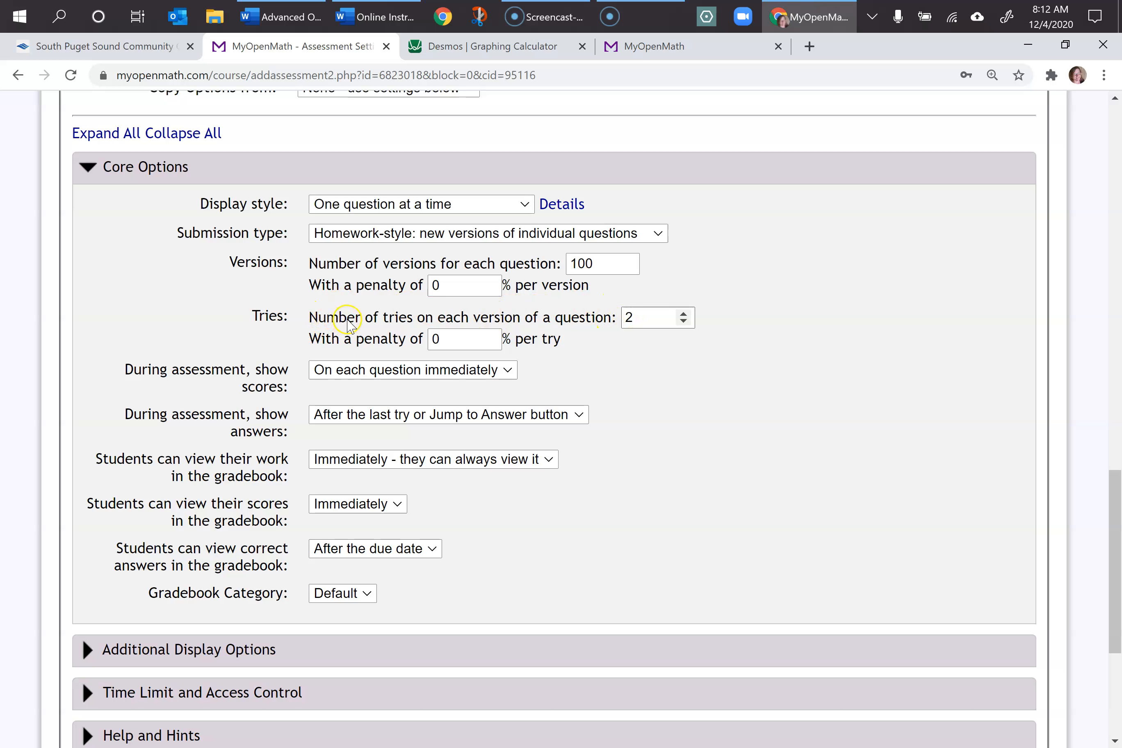
pyautogui.moveTo(551, 326)
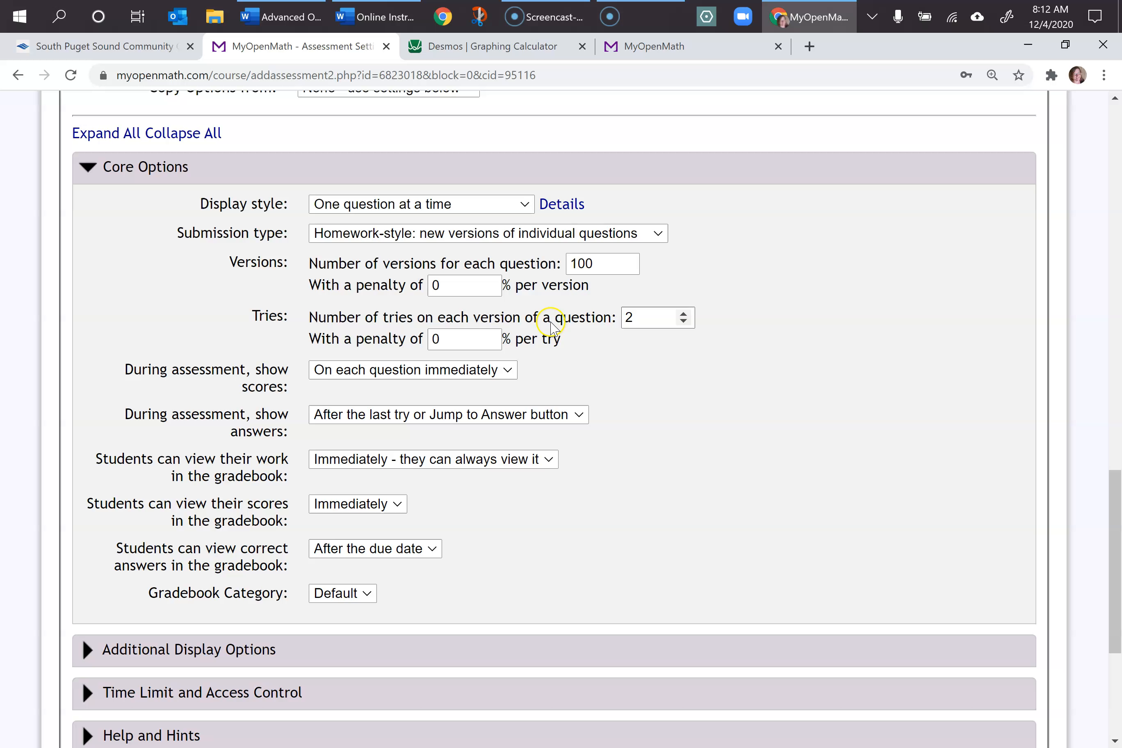
pyautogui.moveTo(693, 310)
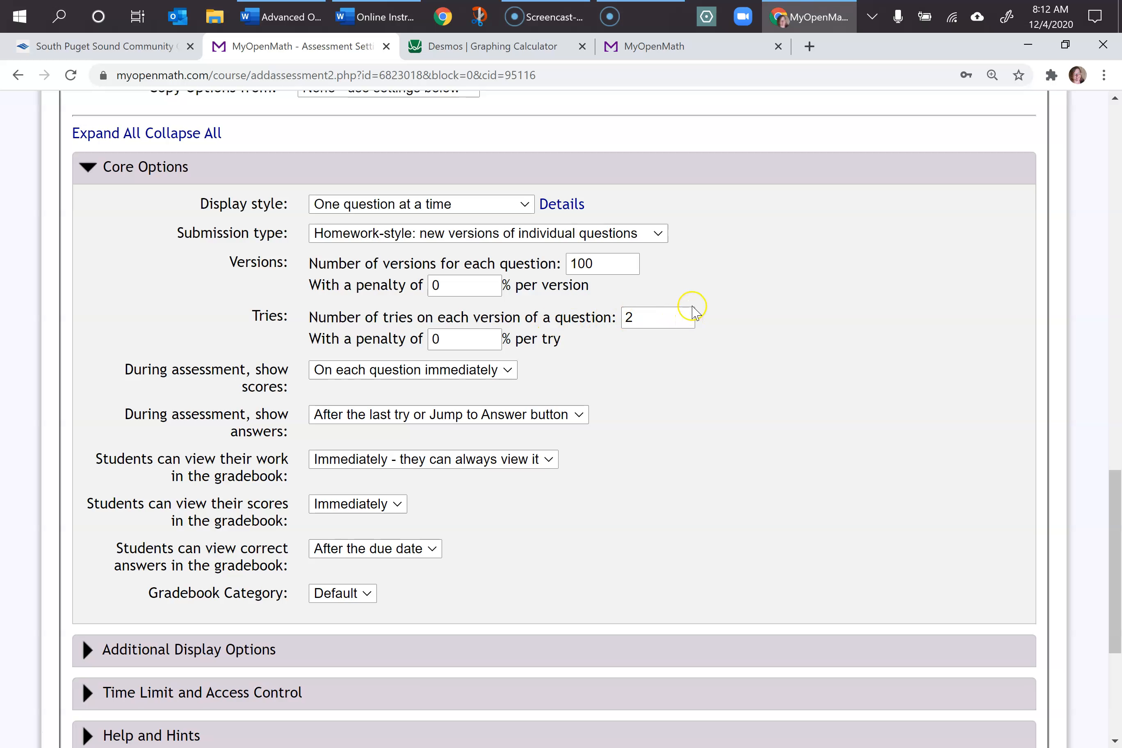
pyautogui.moveTo(685, 495)
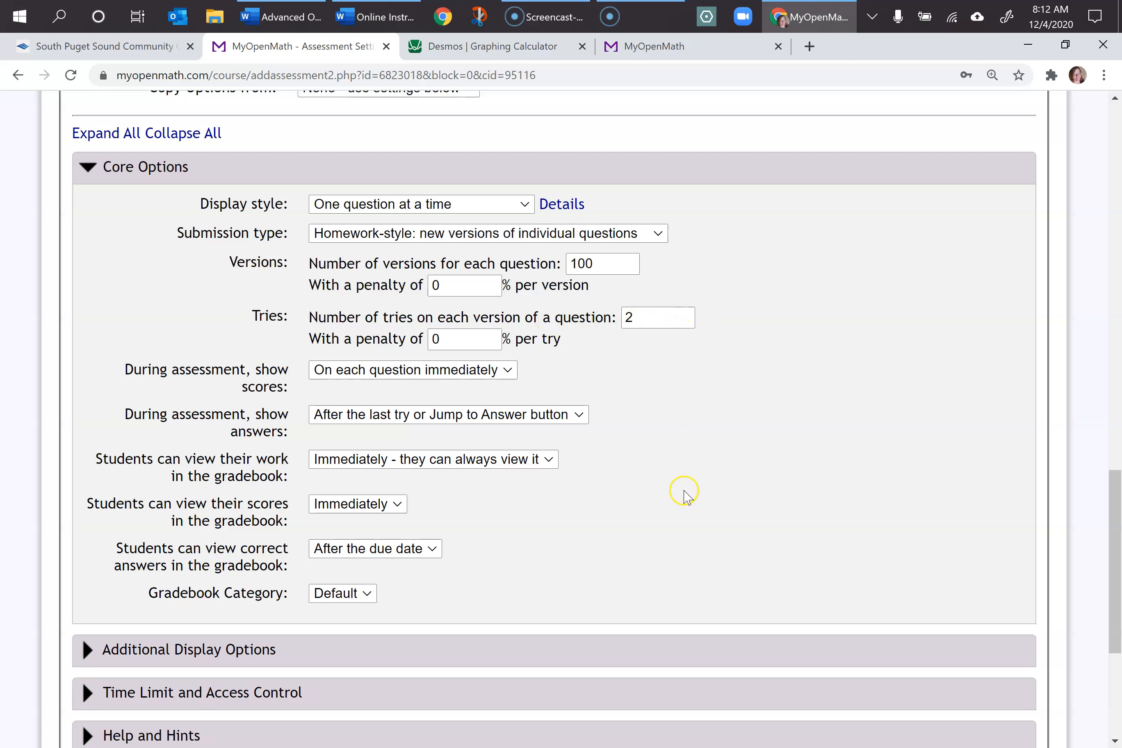
pyautogui.click(464, 339)
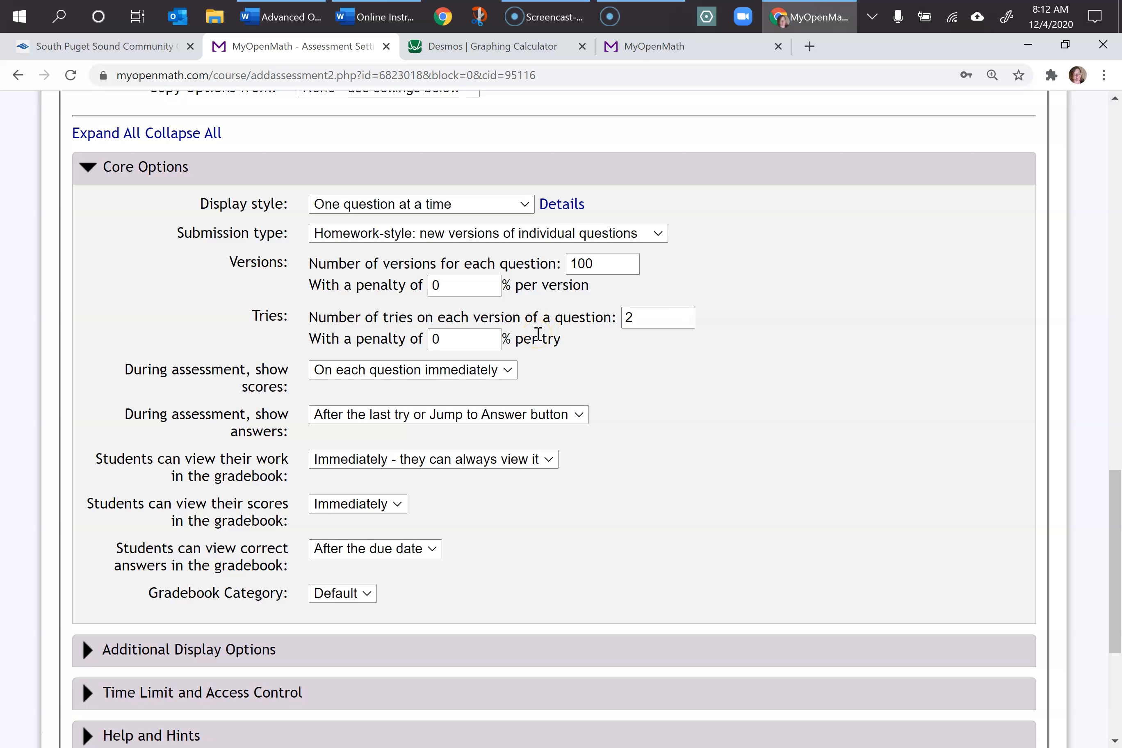
pyautogui.moveTo(607, 254)
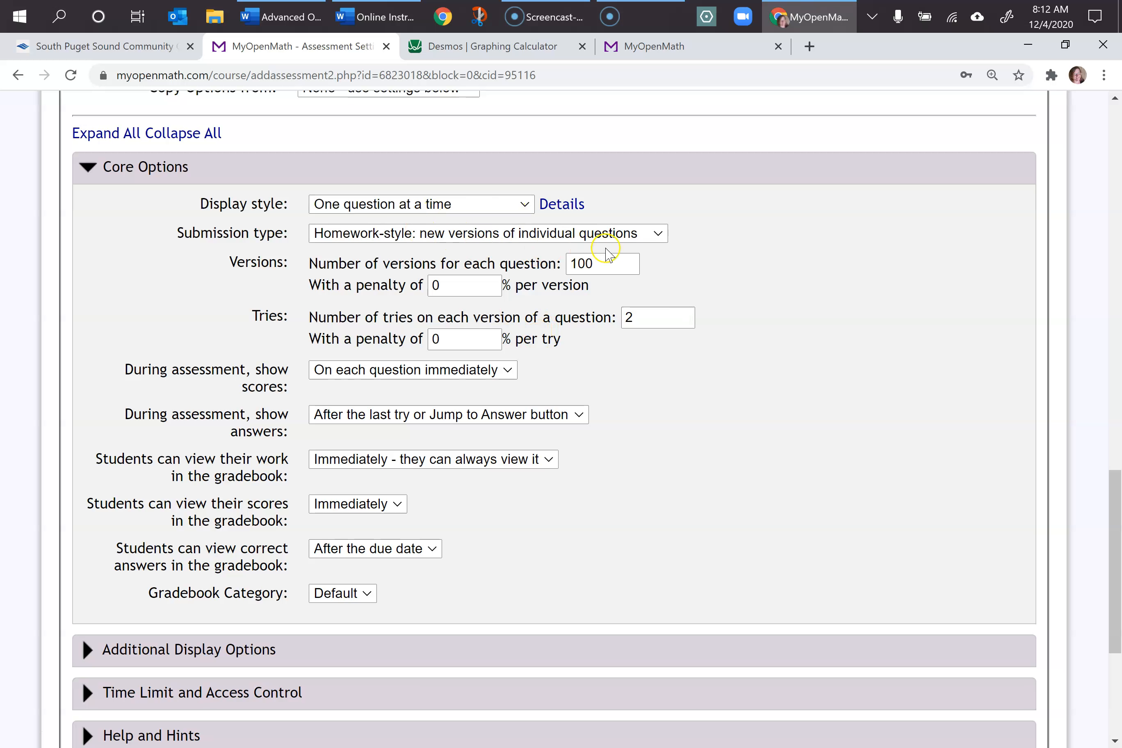
pyautogui.moveTo(597, 397)
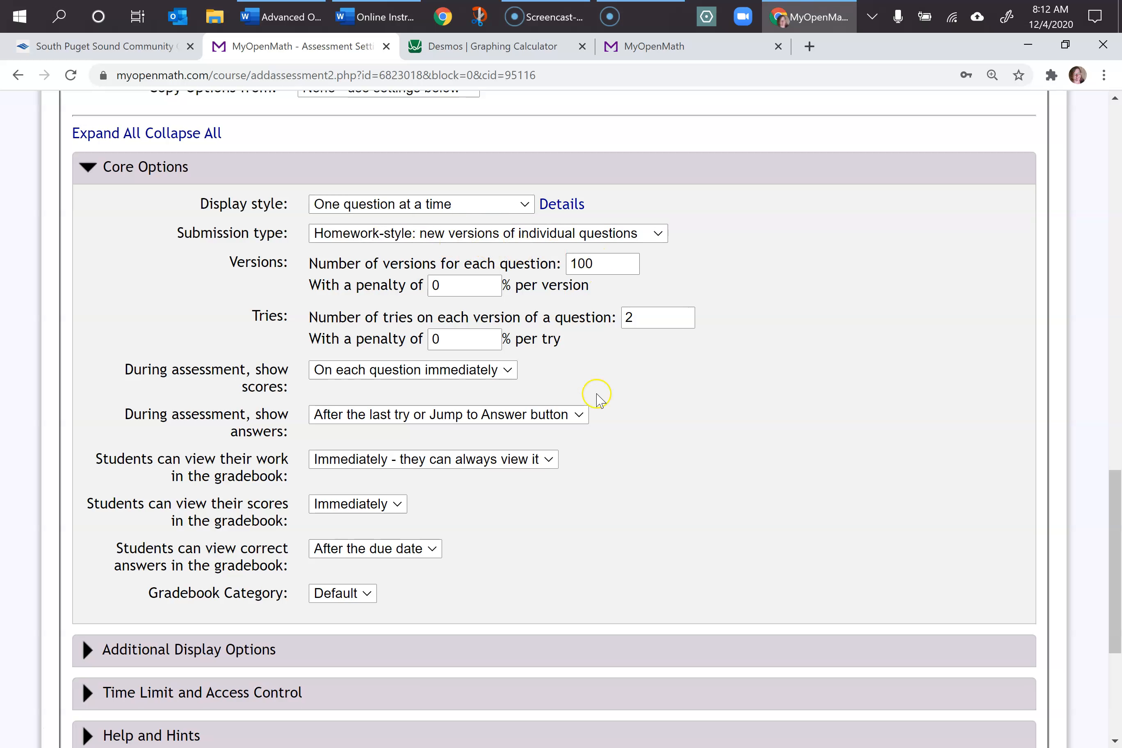
pyautogui.click(652, 317)
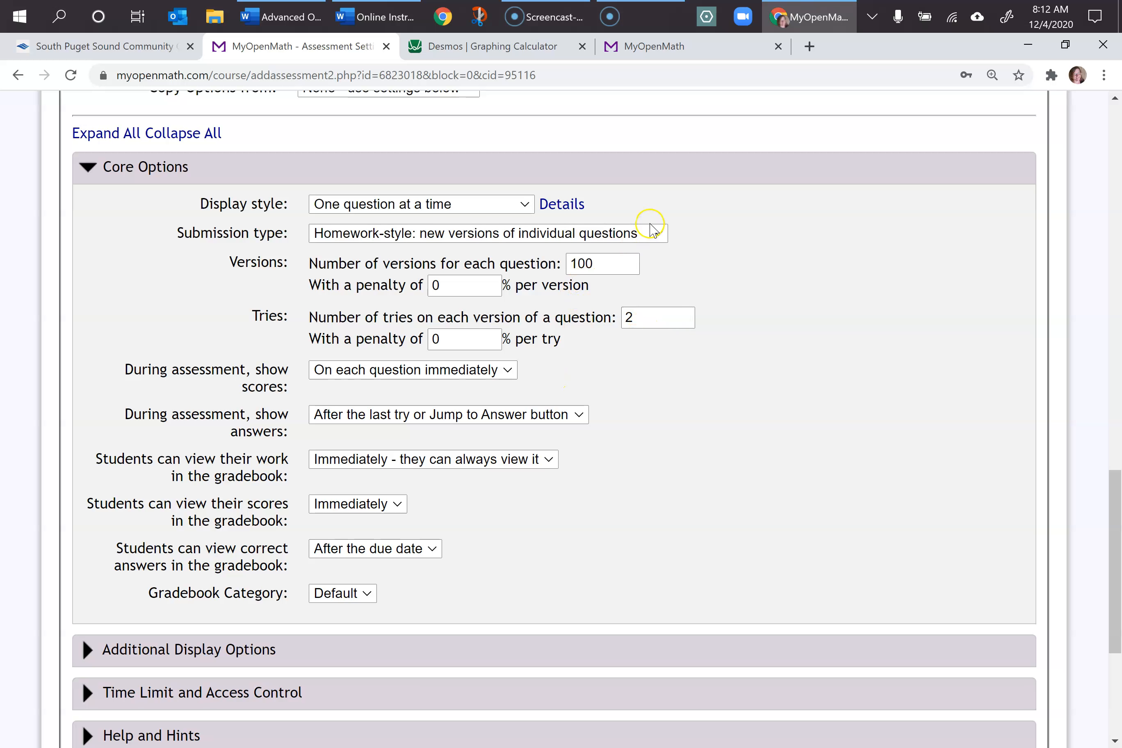
pyautogui.moveTo(432, 396)
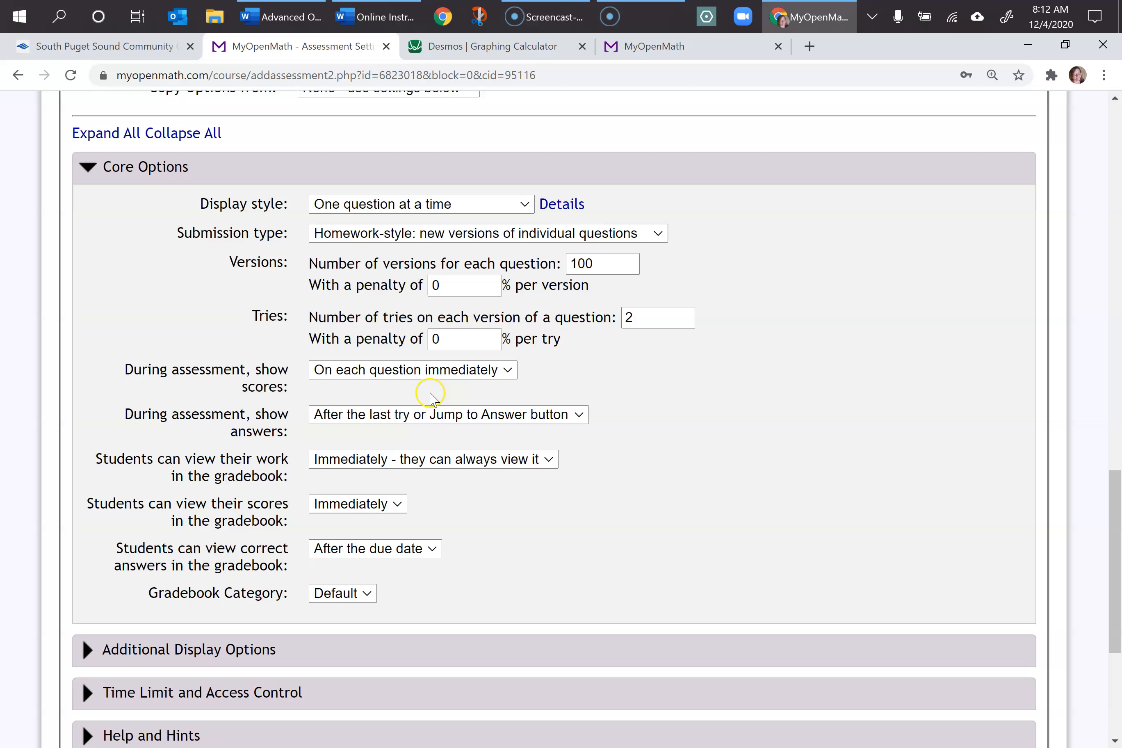
pyautogui.moveTo(389, 402)
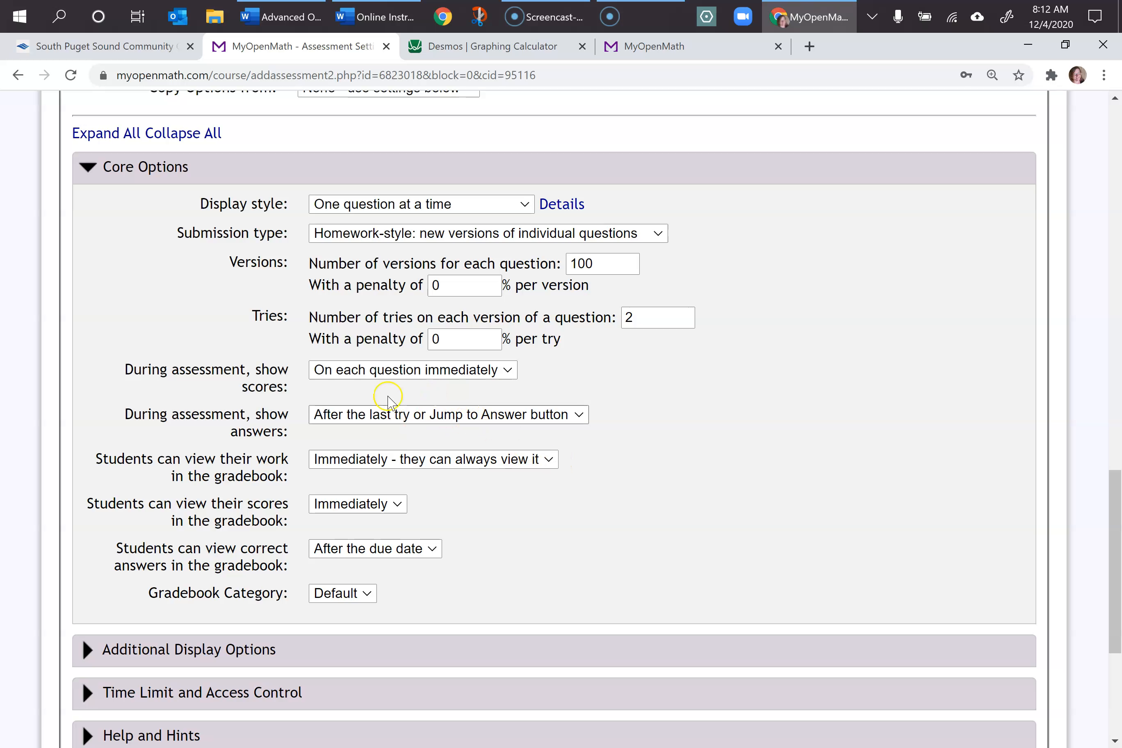
pyautogui.moveTo(255, 407)
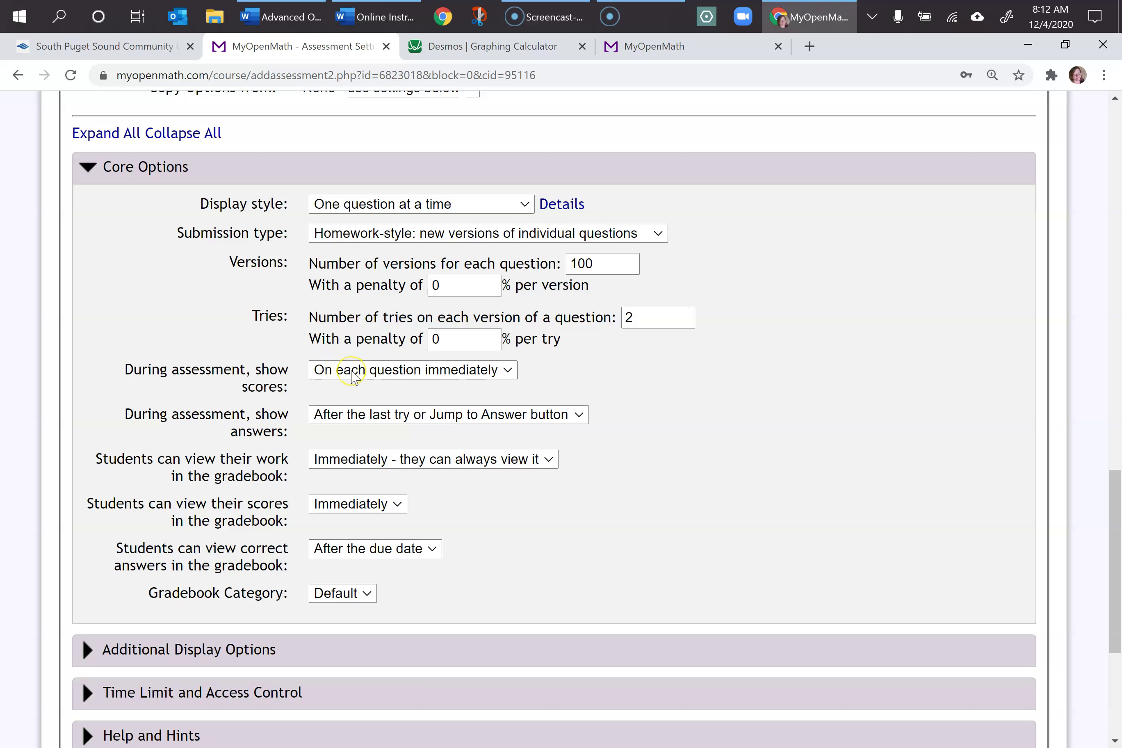
pyautogui.moveTo(443, 381)
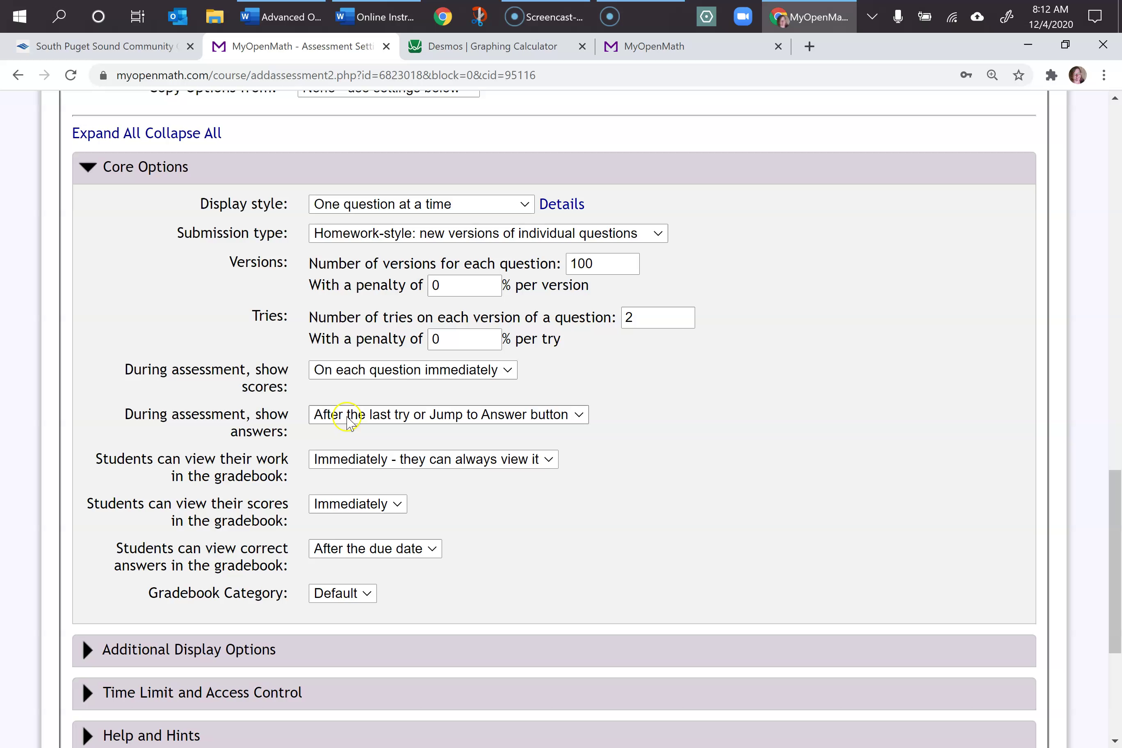
pyautogui.moveTo(600, 436)
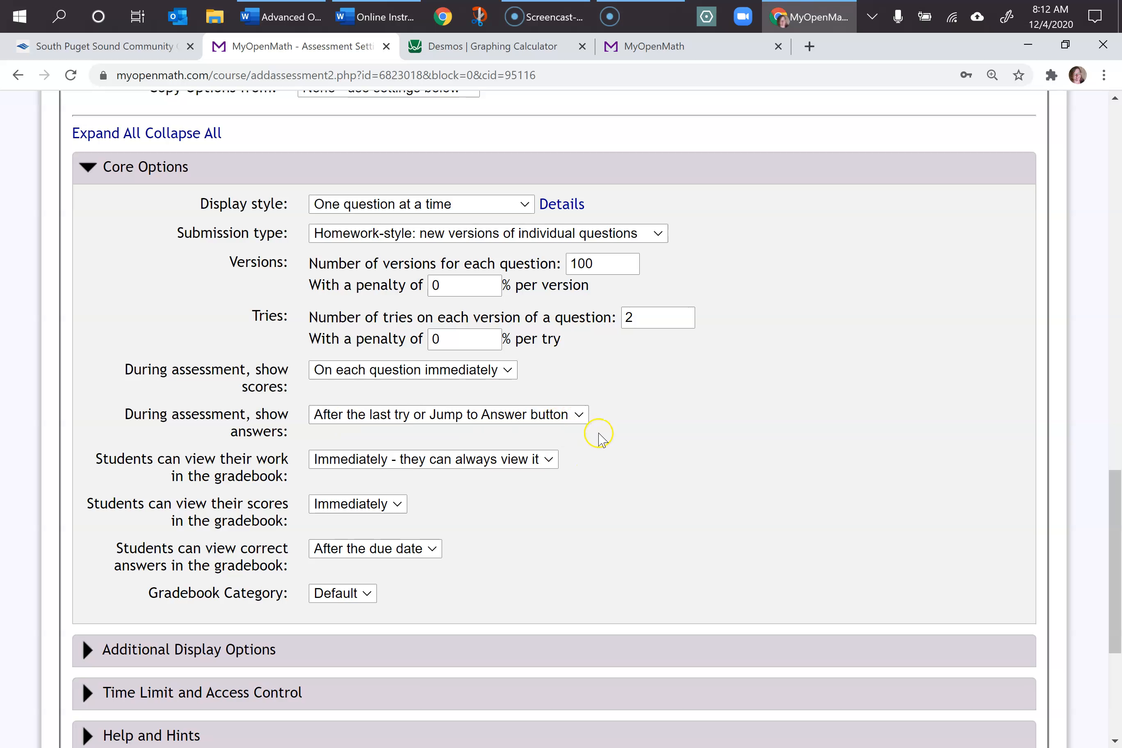
pyautogui.moveTo(574, 440)
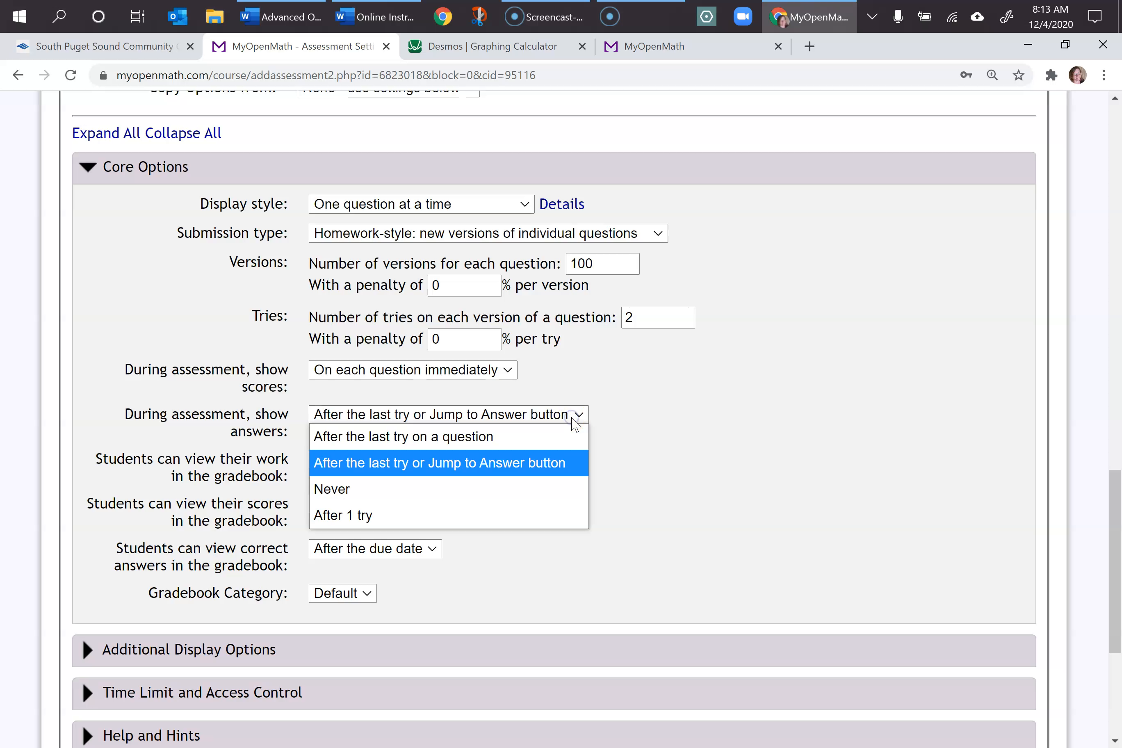
pyautogui.click(441, 463)
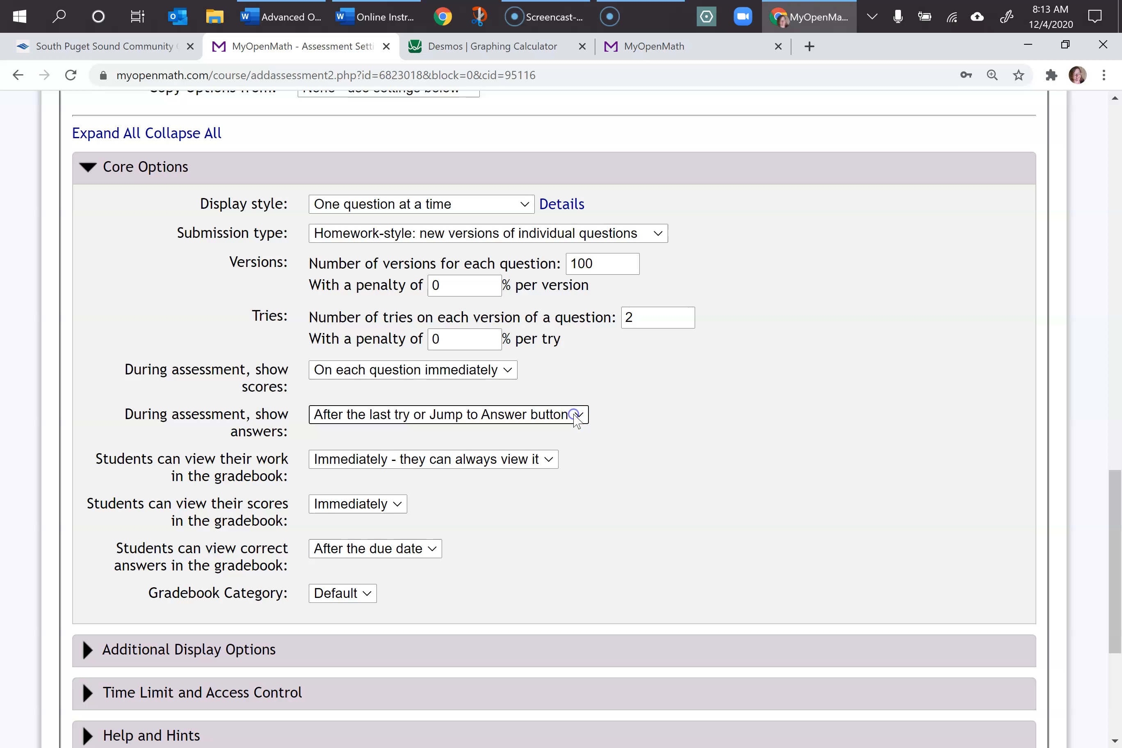
pyautogui.moveTo(320, 462)
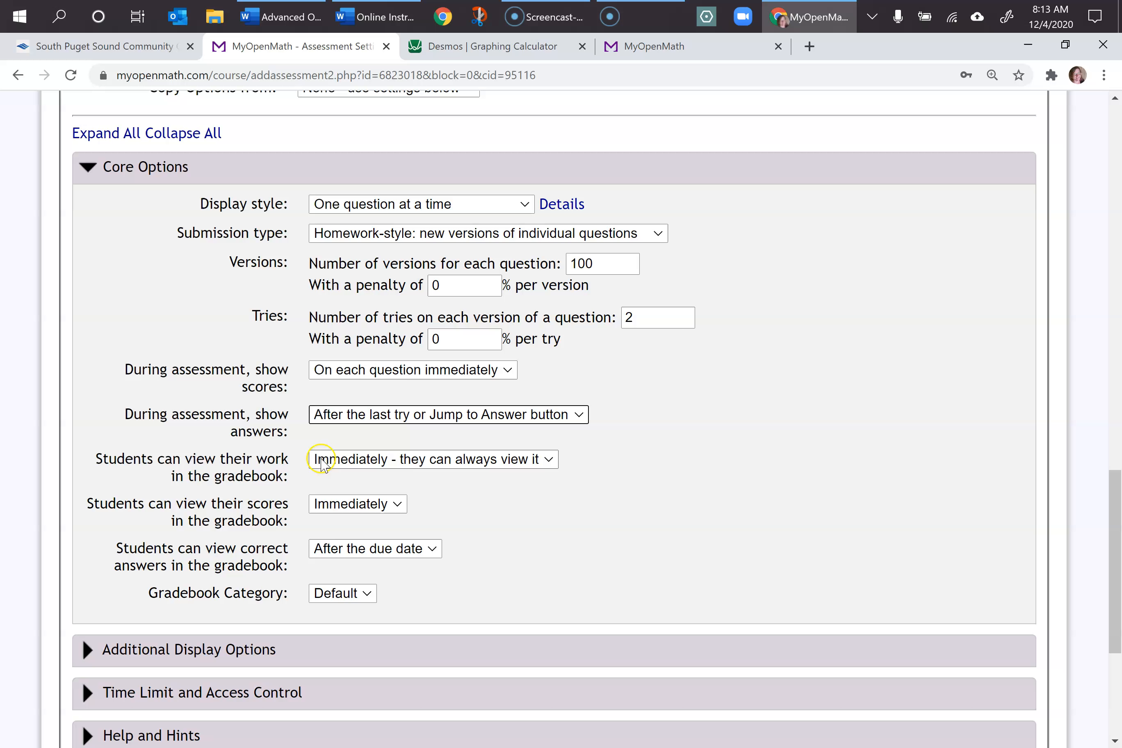
pyautogui.moveTo(393, 458)
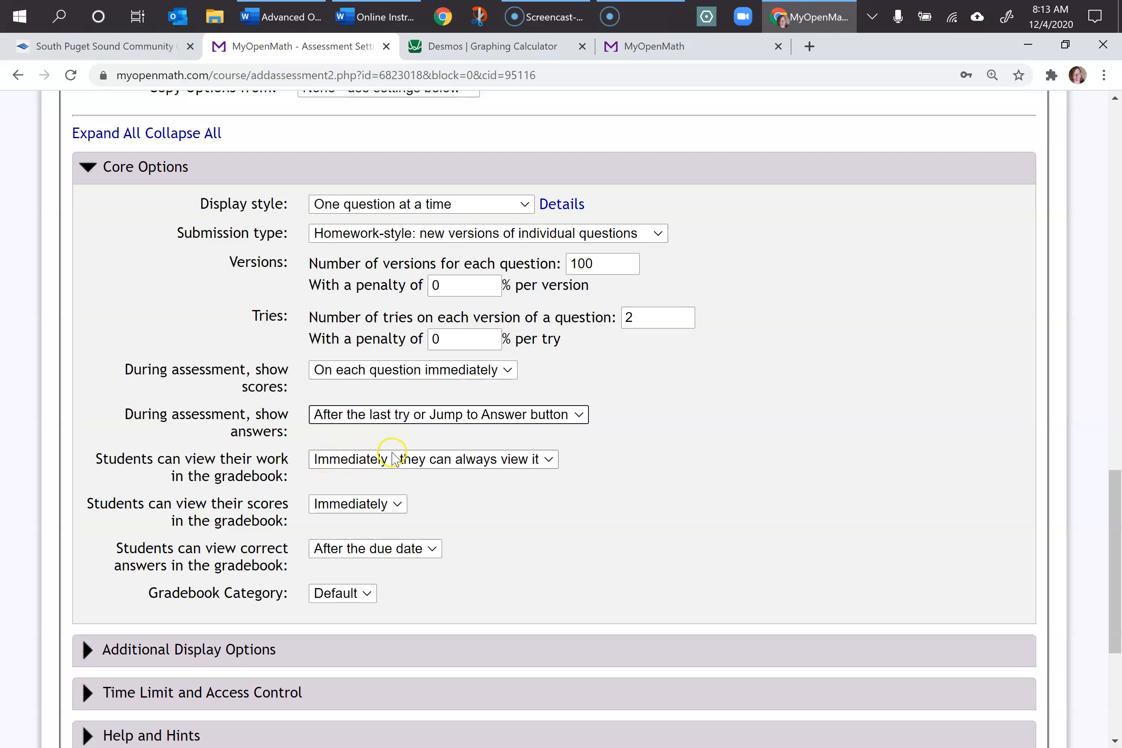
pyautogui.moveTo(289, 565)
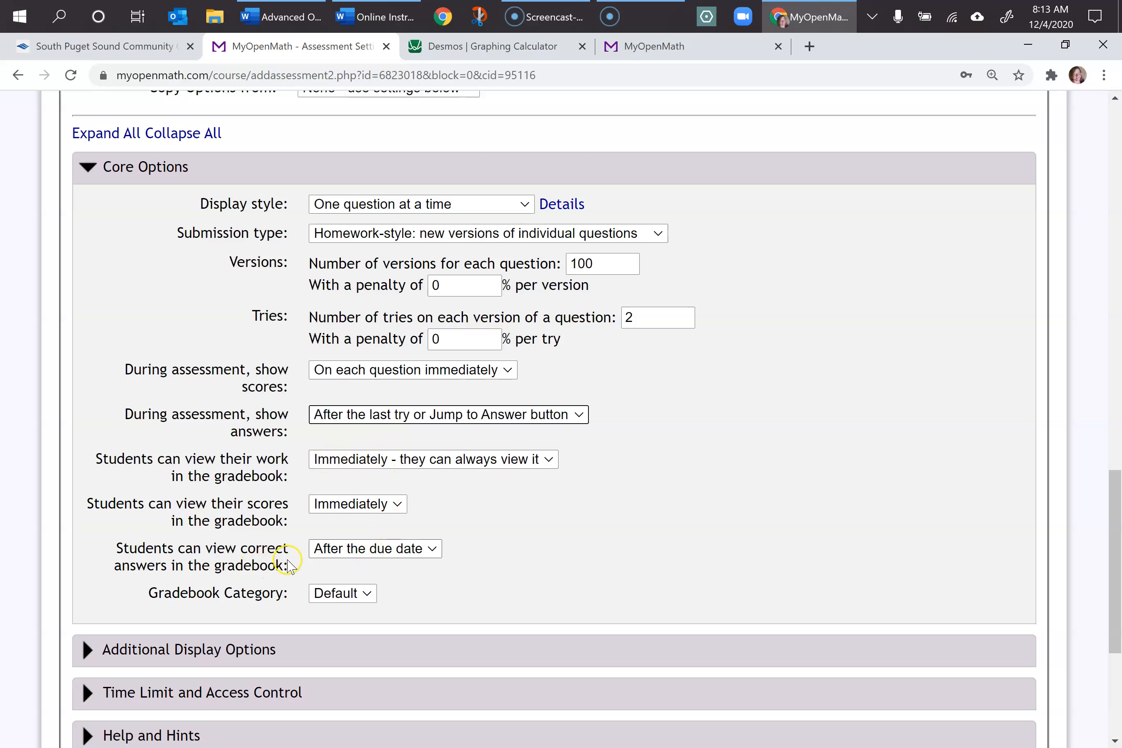
# - In Additional Display Options keep all students on the same question version and Show Work boxes 'During or after assessment'
pyautogui.scroll(-3)
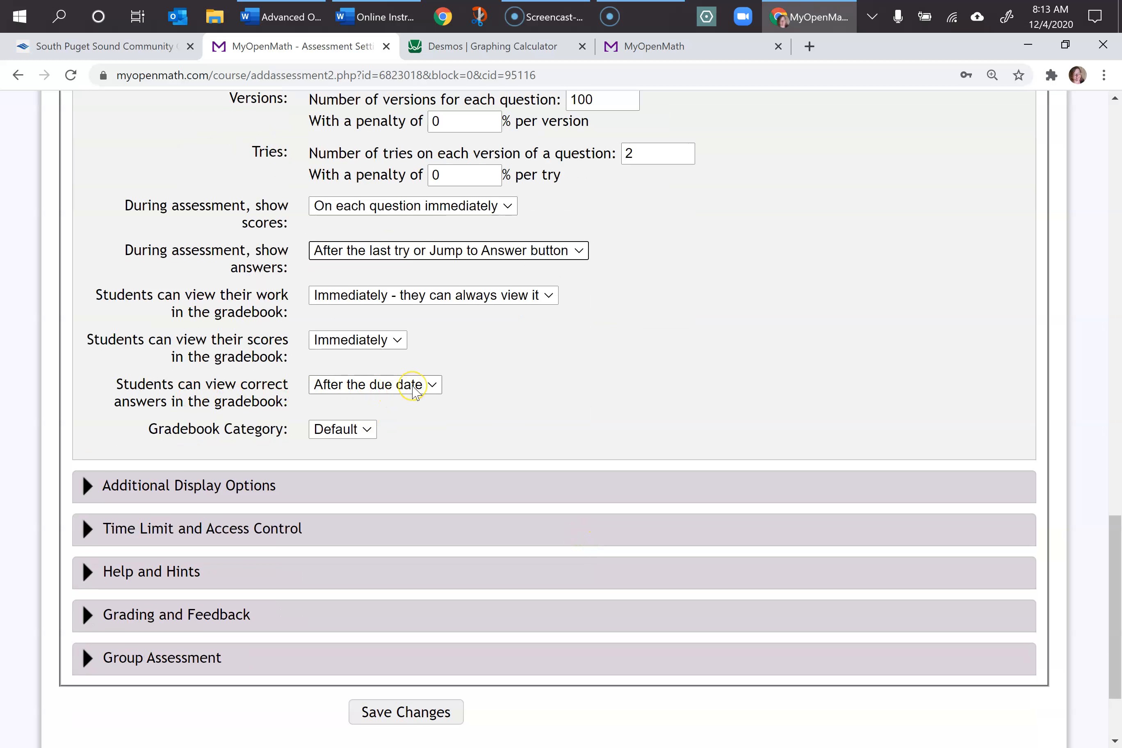
pyautogui.moveTo(833, 464)
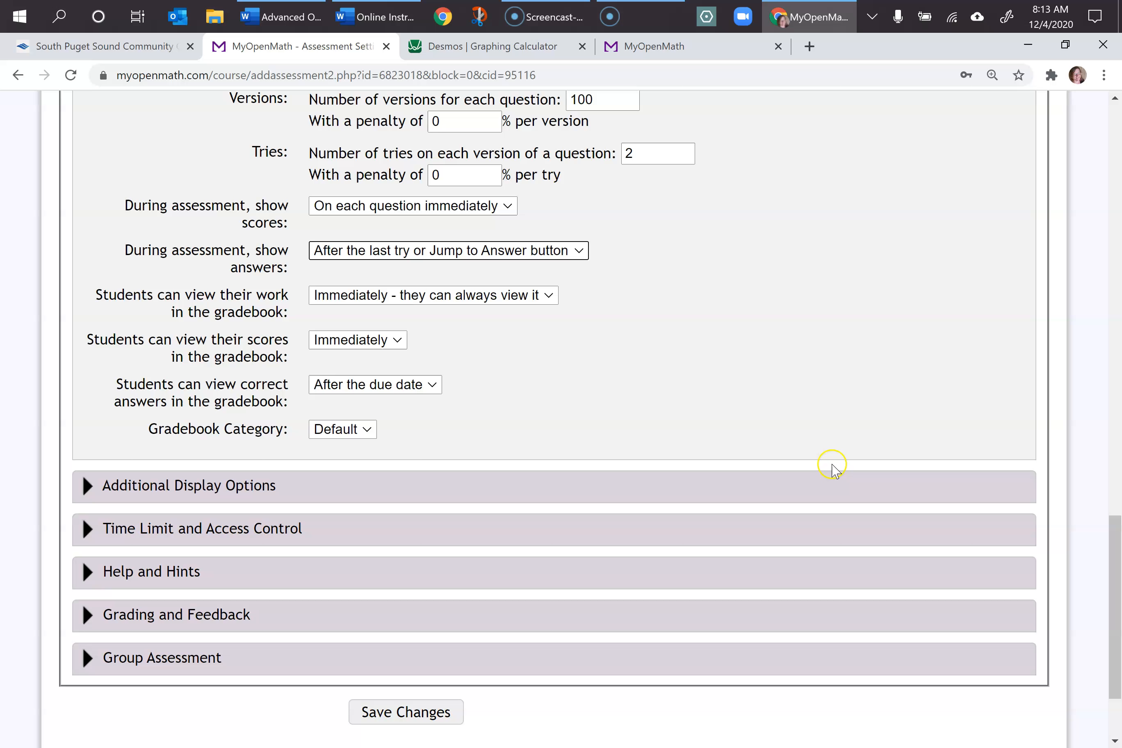
pyautogui.moveTo(1114, 525)
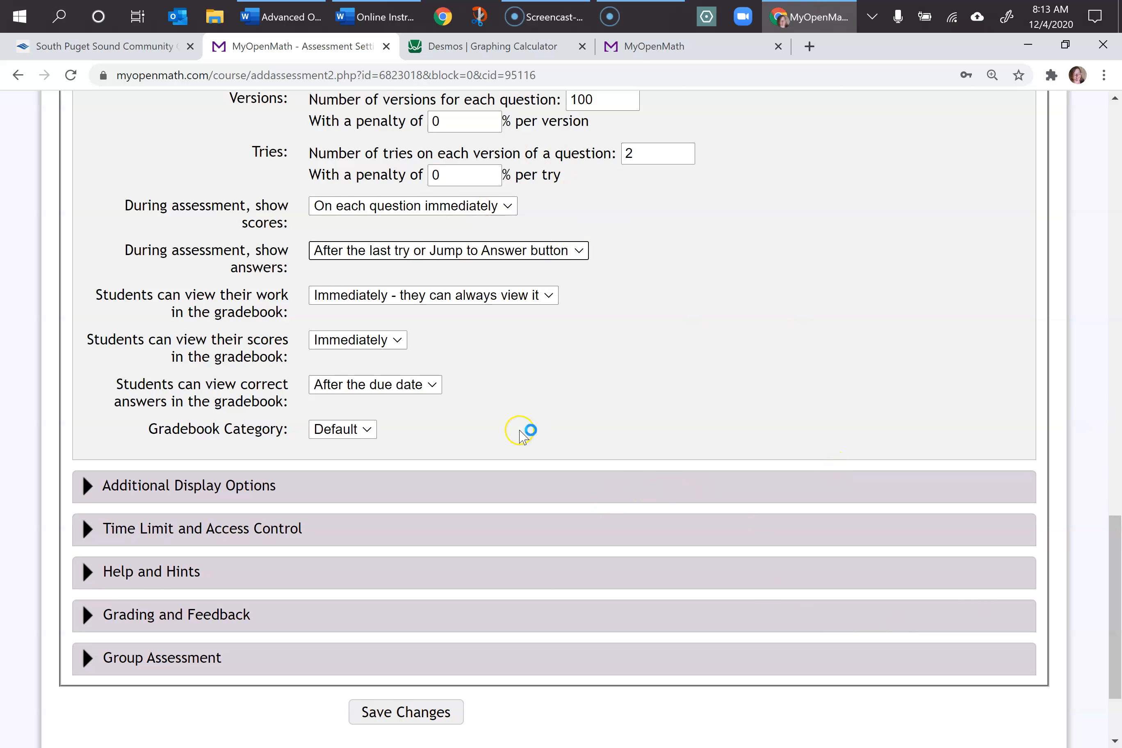
pyautogui.scroll(-3)
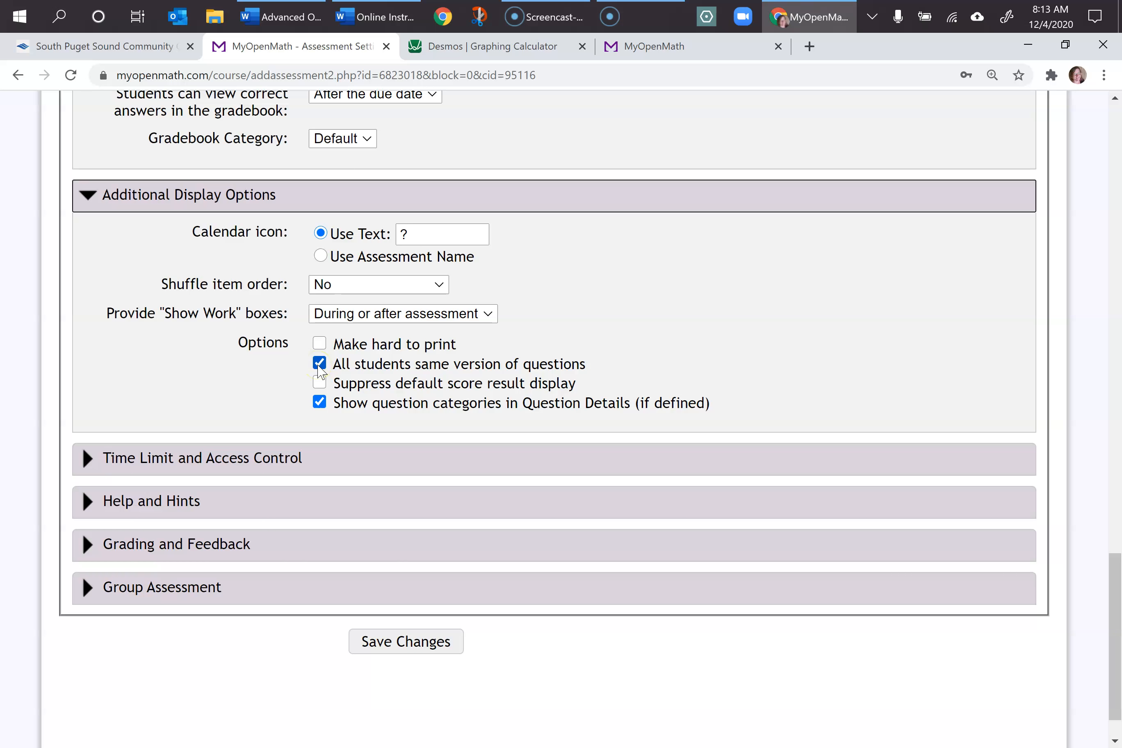
pyautogui.click(319, 363)
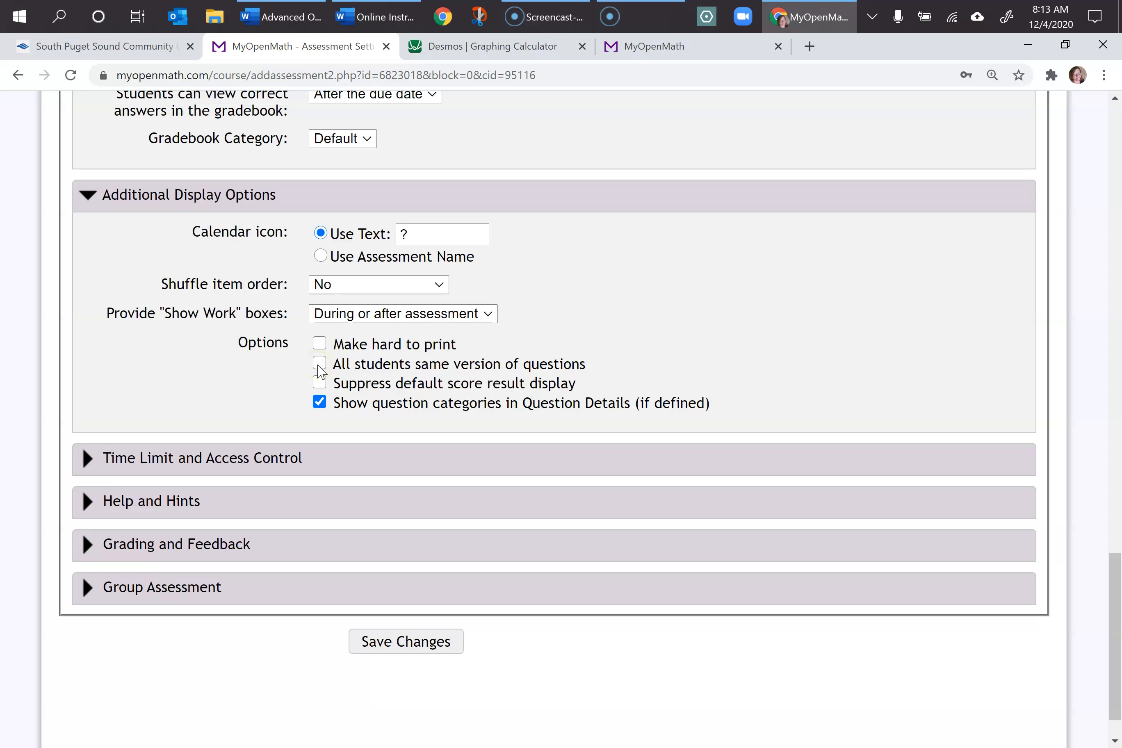
pyautogui.click(319, 363)
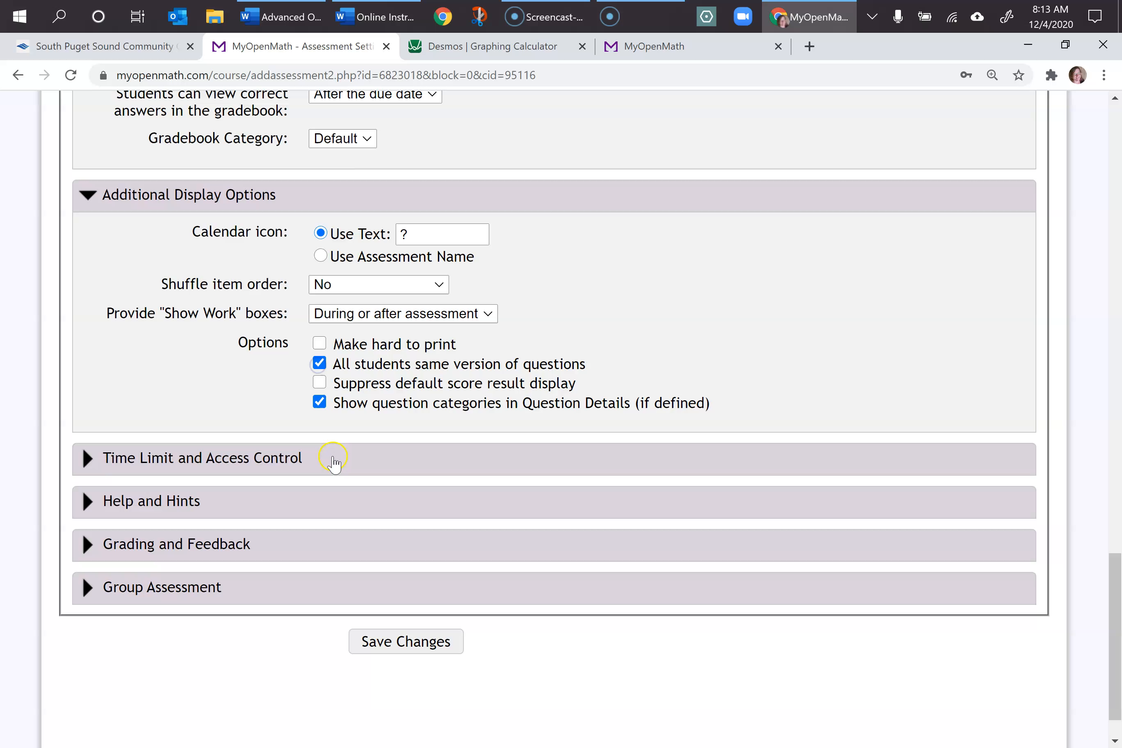
pyautogui.moveTo(260, 392)
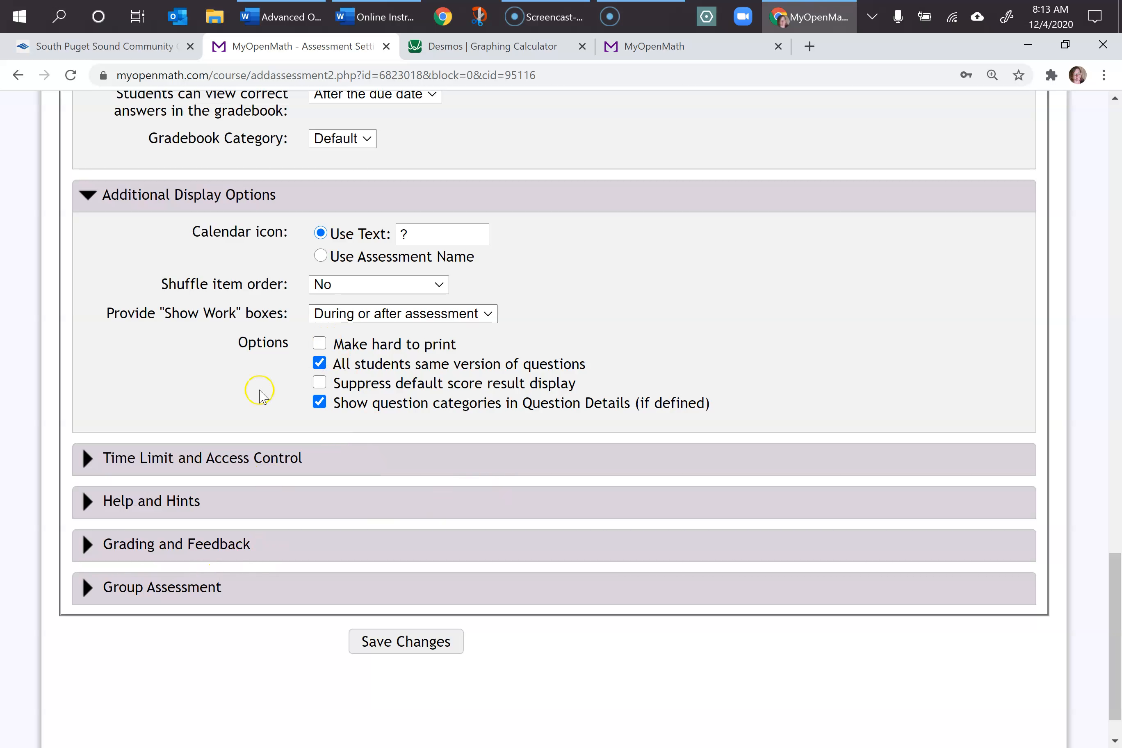
pyautogui.moveTo(194, 317)
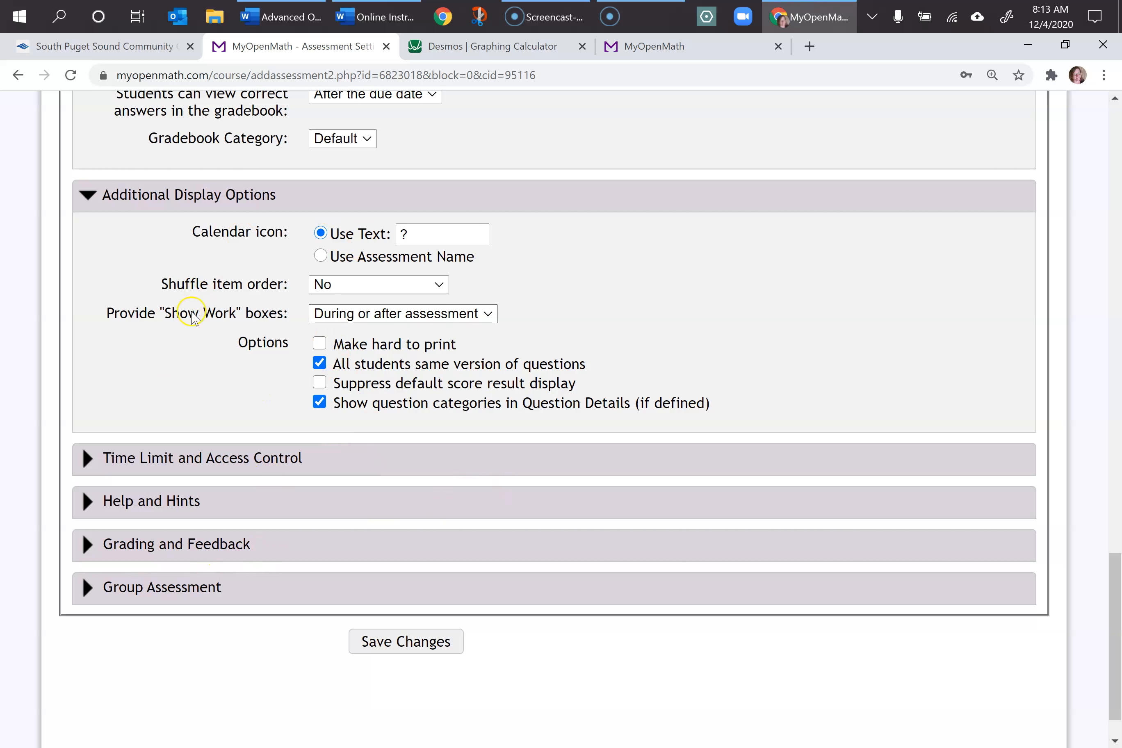
pyautogui.click(402, 314)
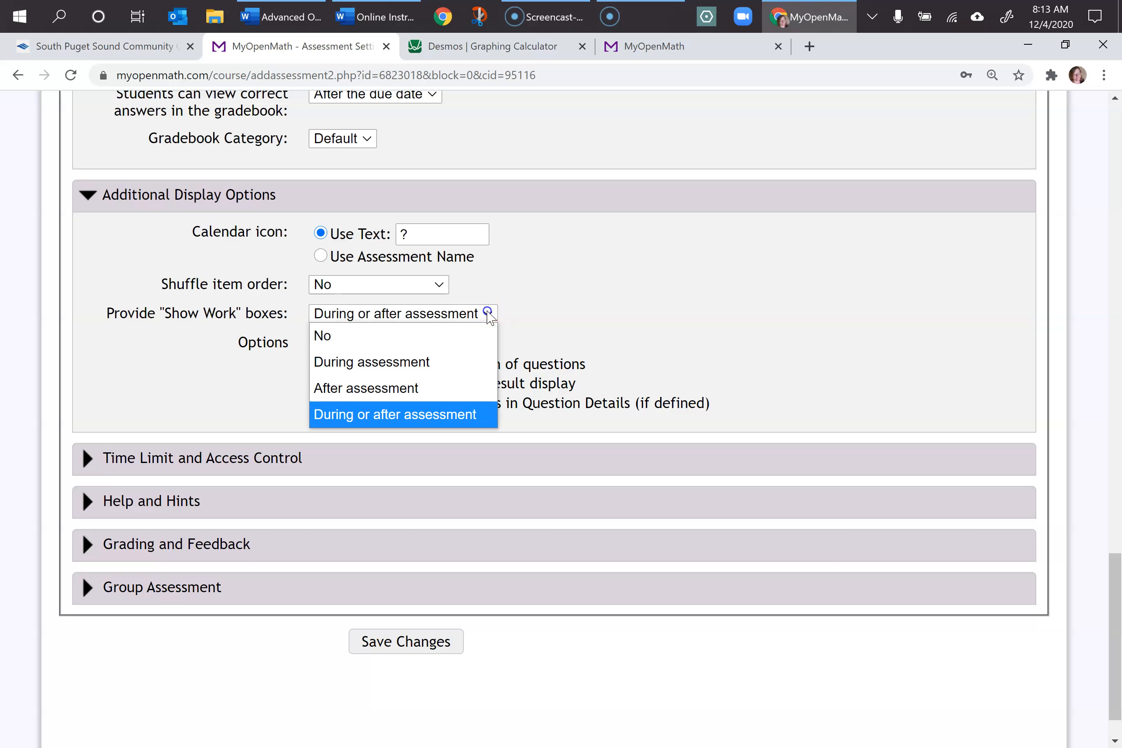
pyautogui.moveTo(489, 315)
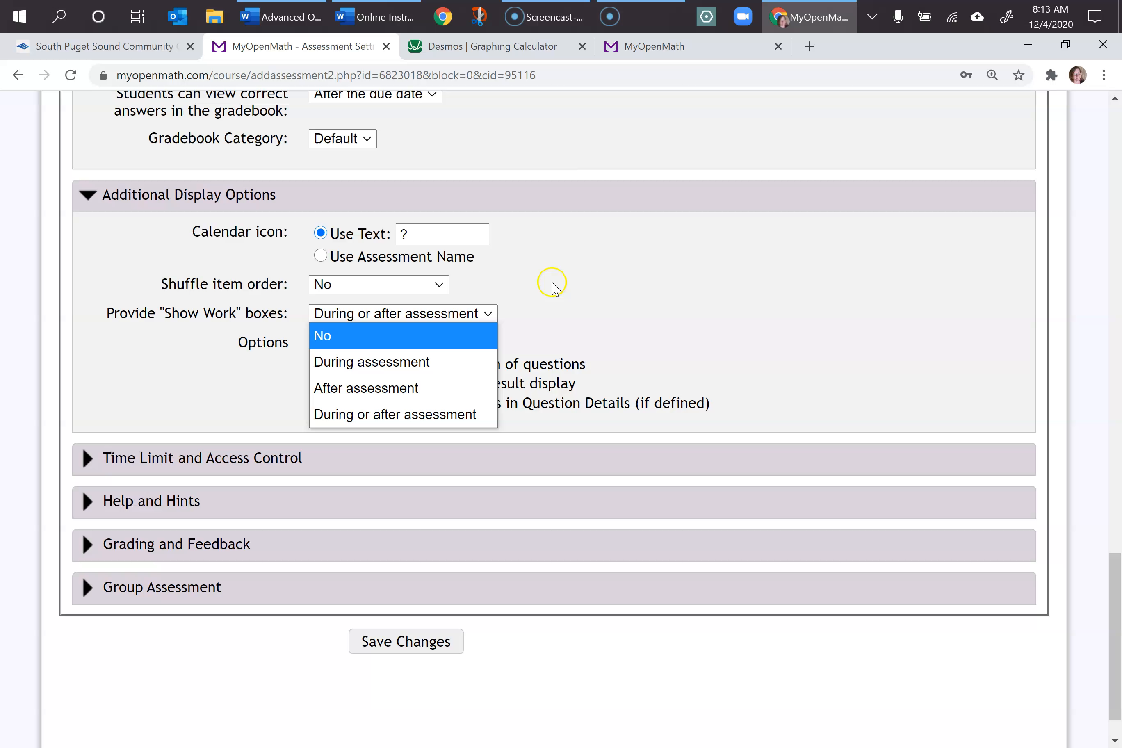
pyautogui.moveTo(387, 324)
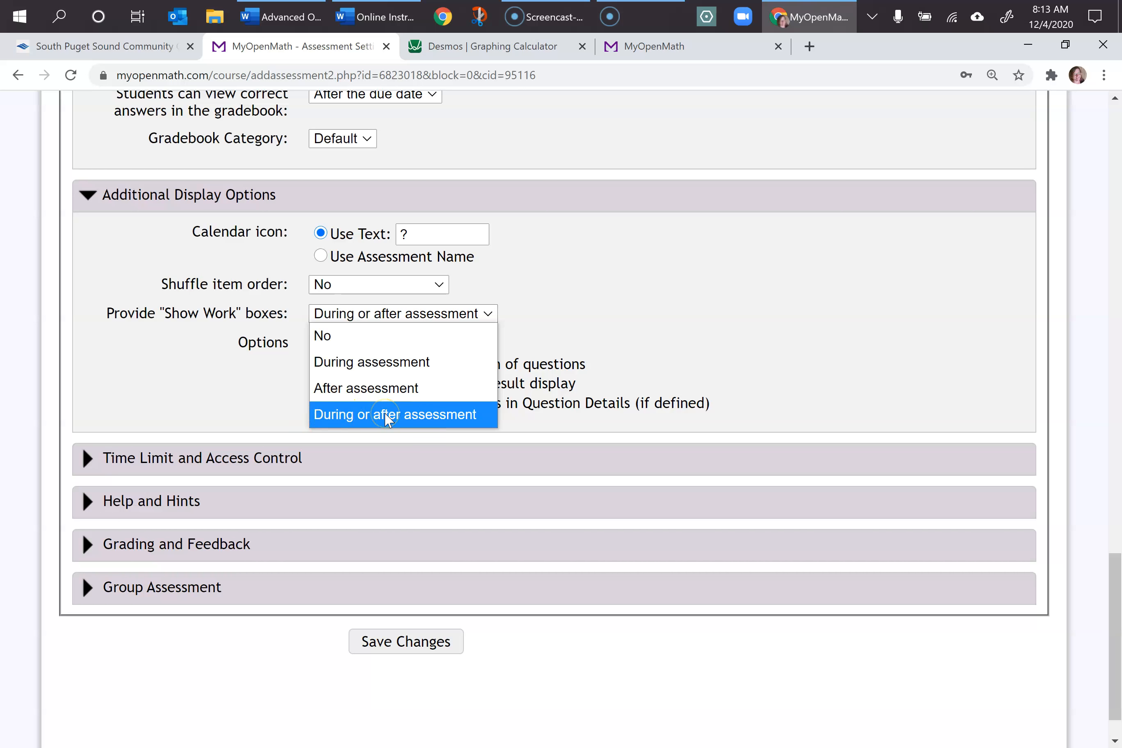
pyautogui.click(395, 413)
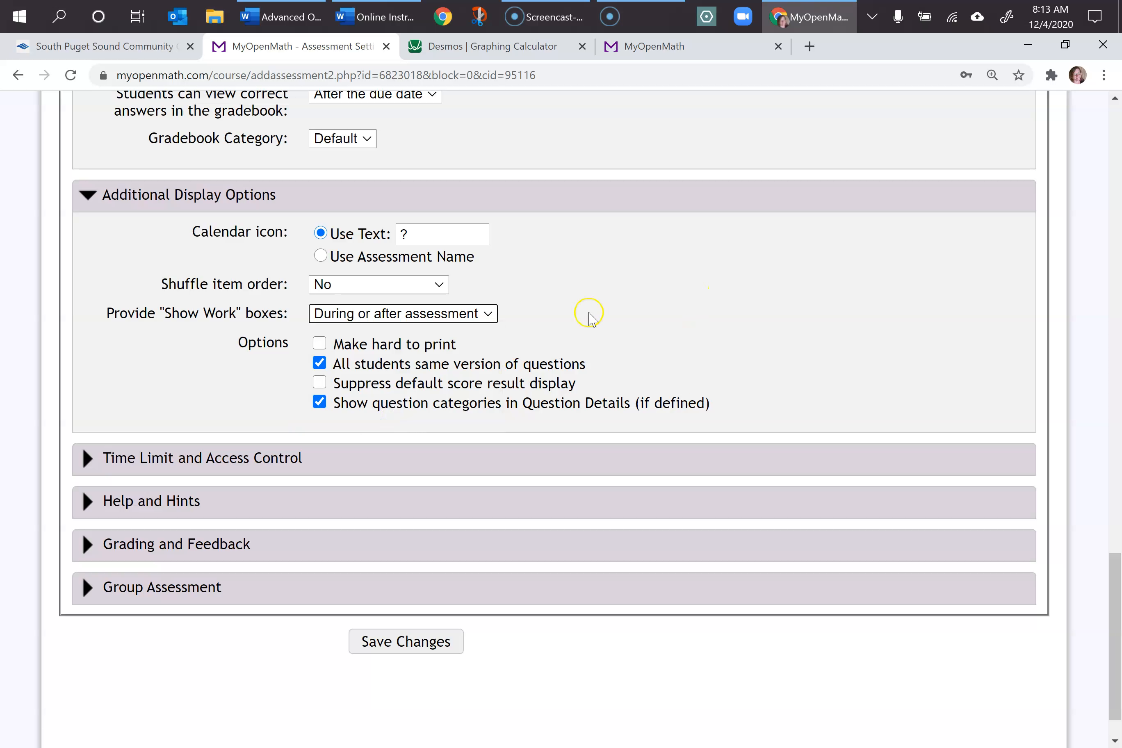
# - Expand Time Limit and Access Control and allow LatePasses after the due date
pyautogui.click(201, 459)
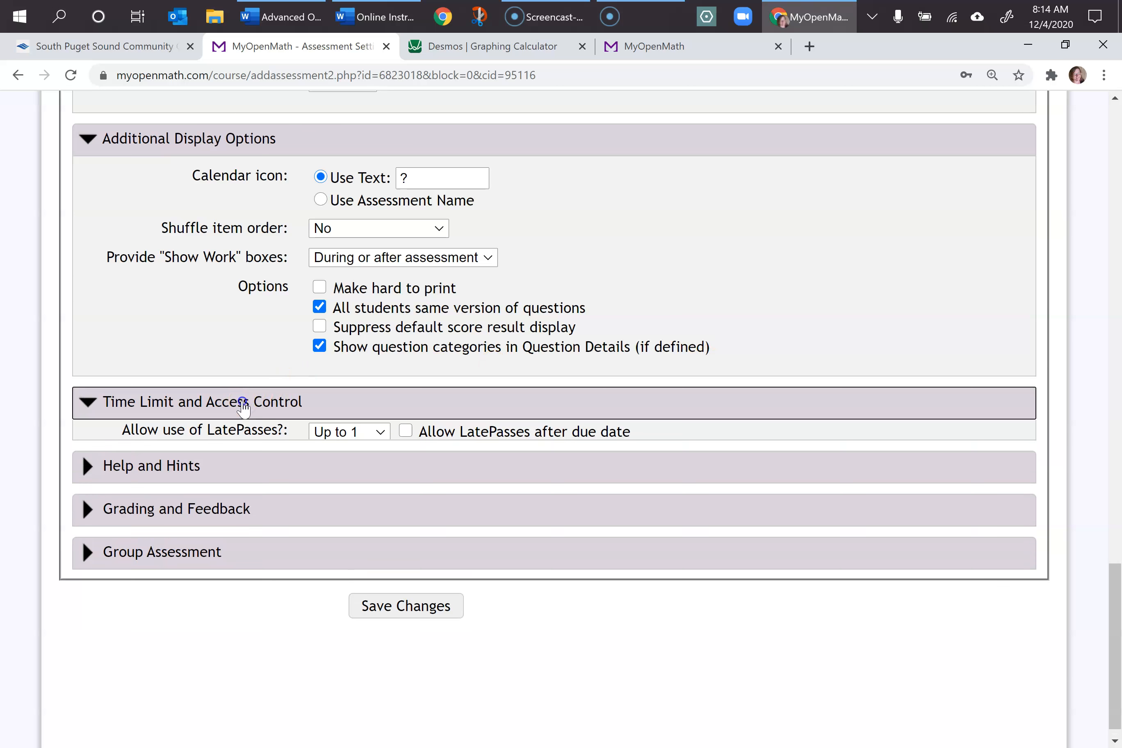
pyautogui.click(203, 402)
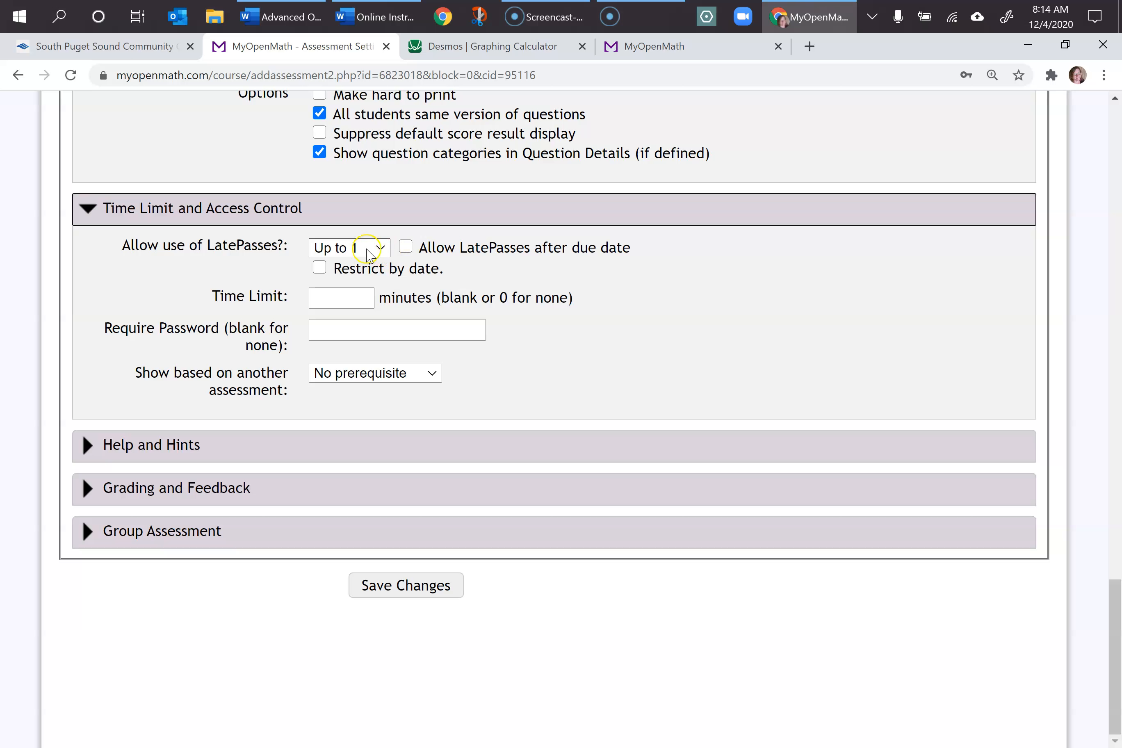
pyautogui.click(349, 247)
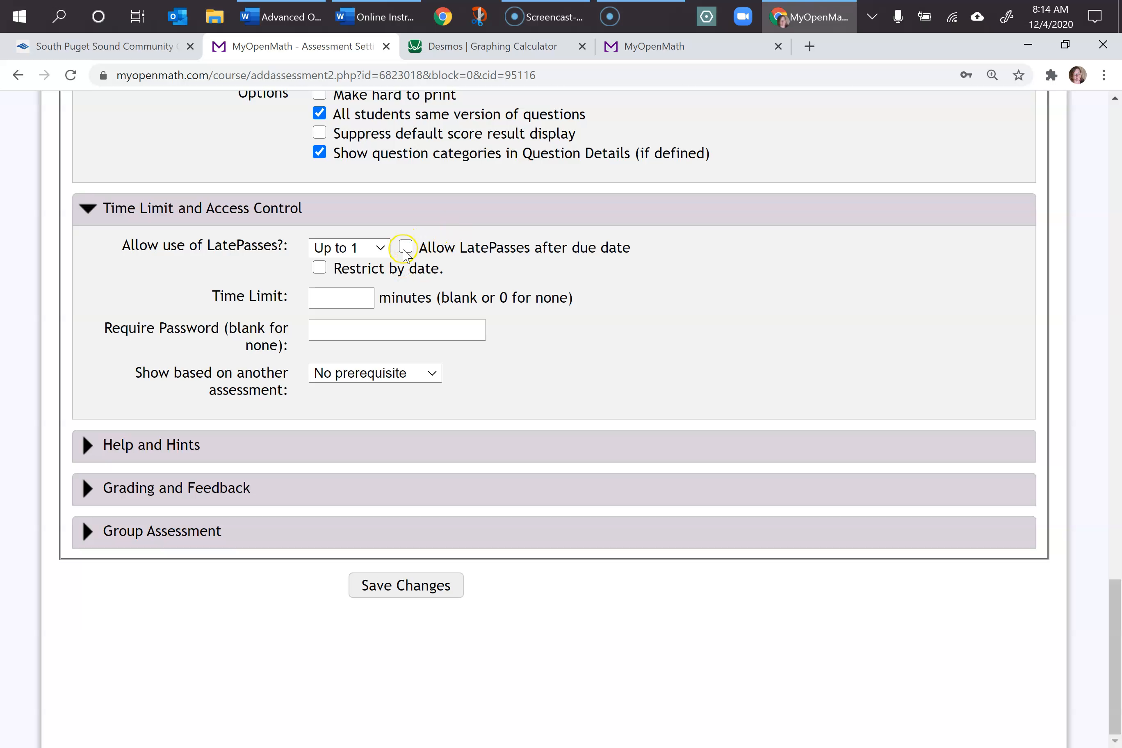
pyautogui.click(404, 247)
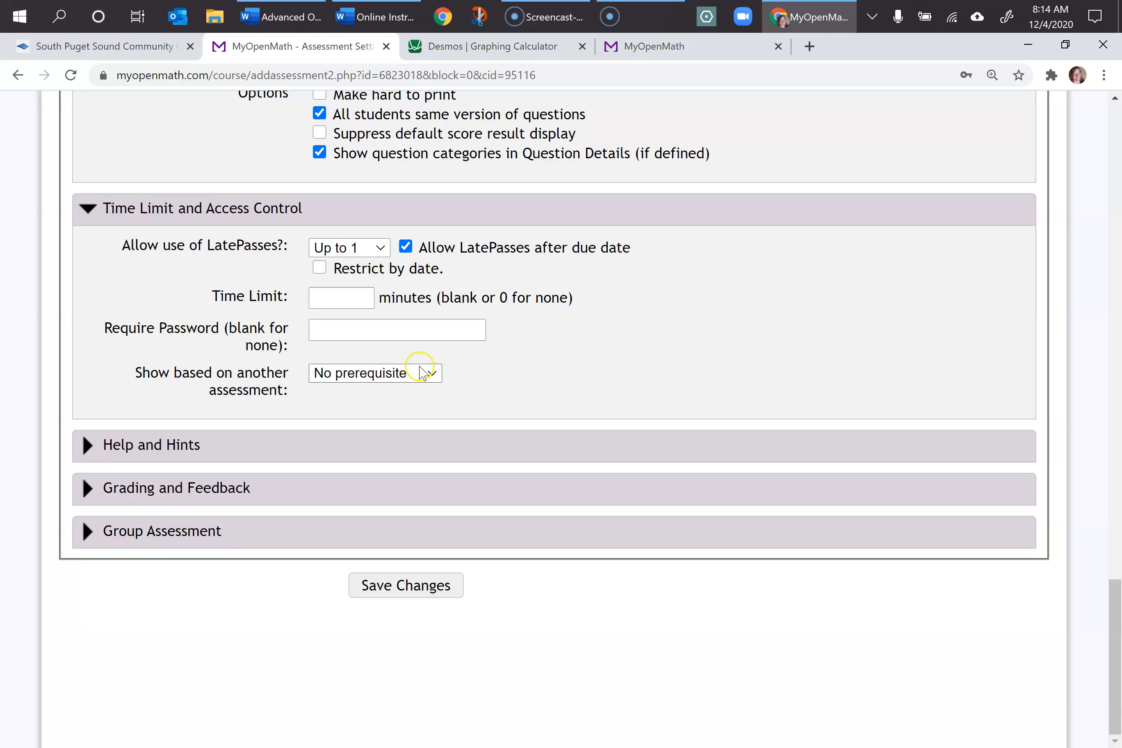
pyautogui.moveTo(451, 279)
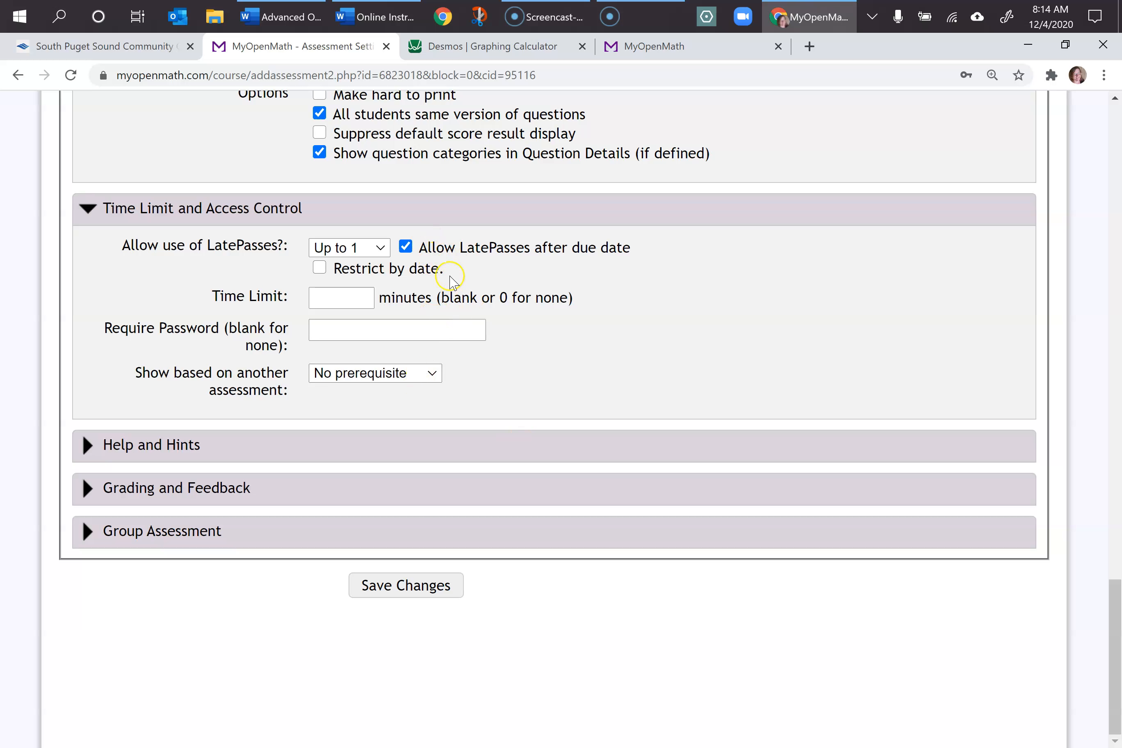
pyautogui.moveTo(752, 348)
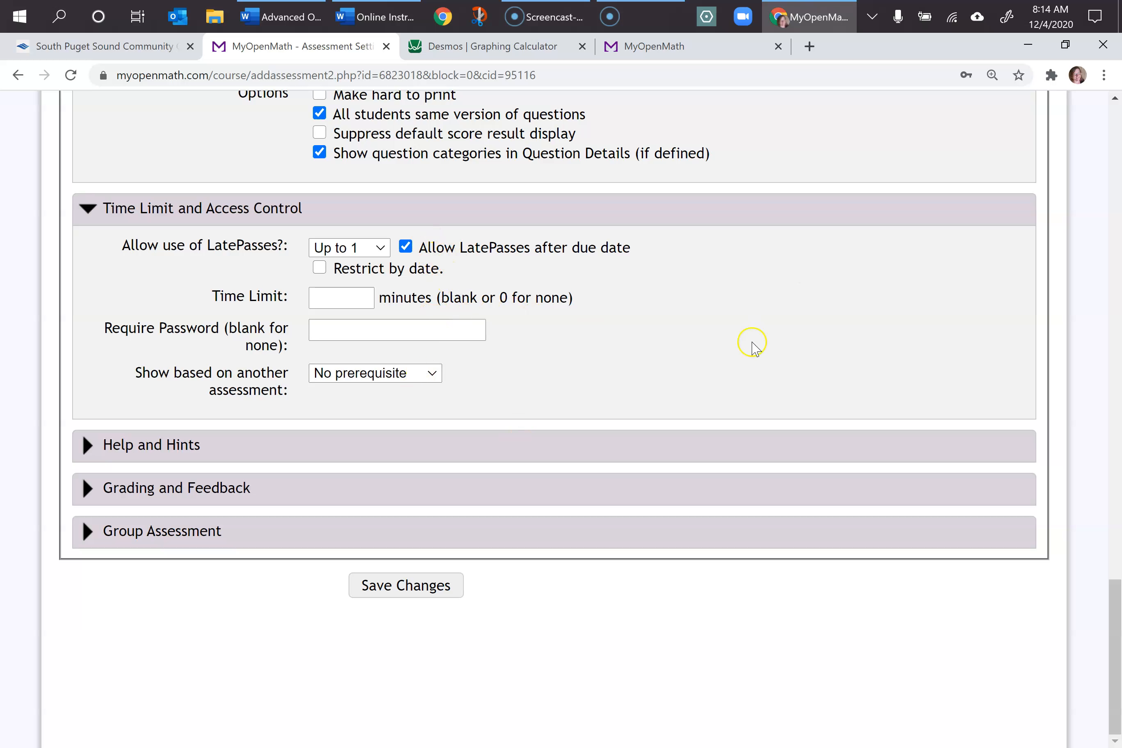
pyautogui.moveTo(410, 371)
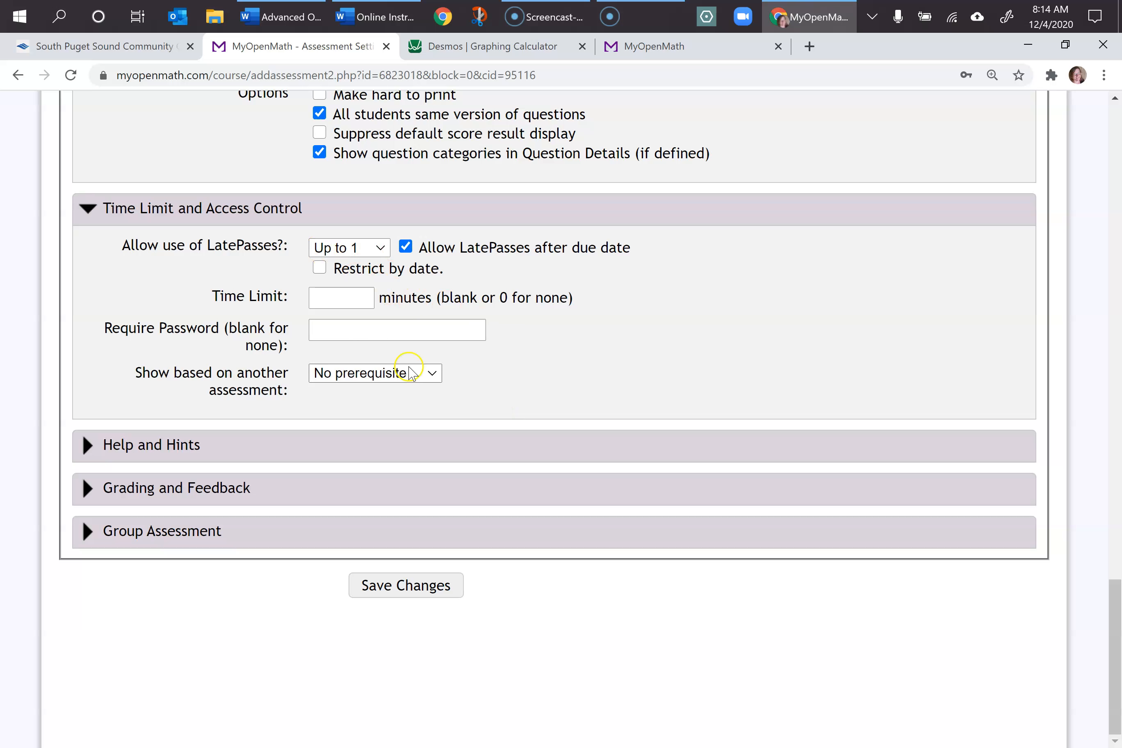
pyautogui.moveTo(676, 297)
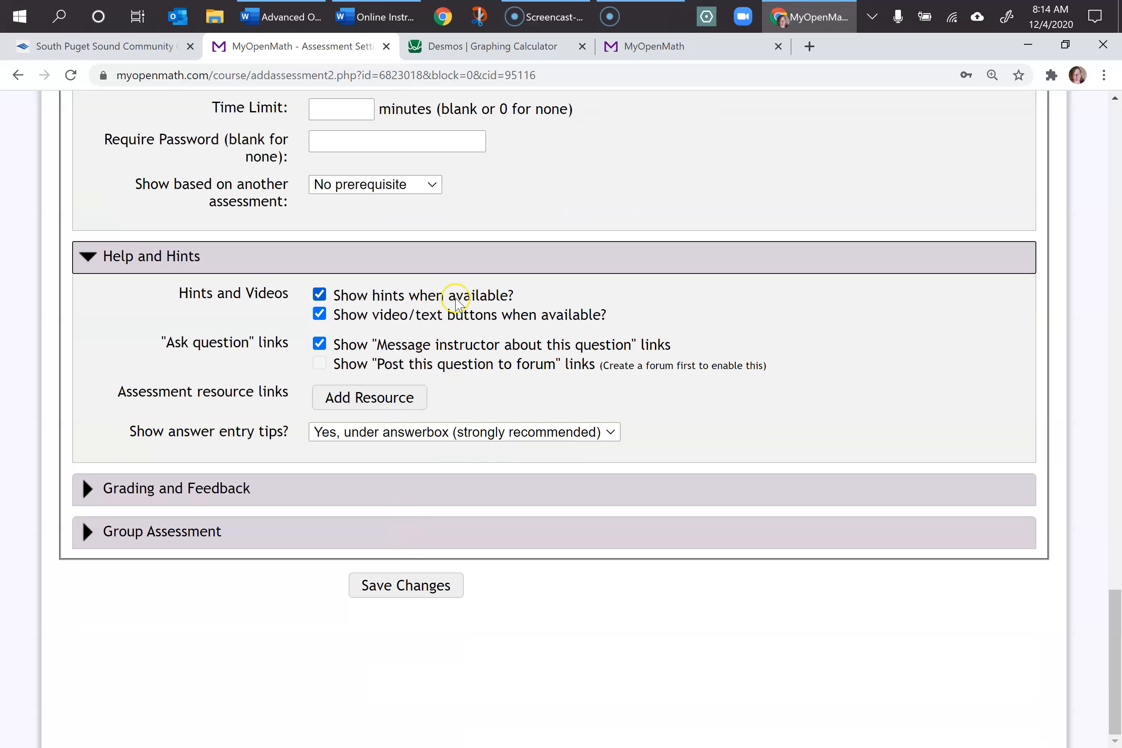
pyautogui.moveTo(395, 301)
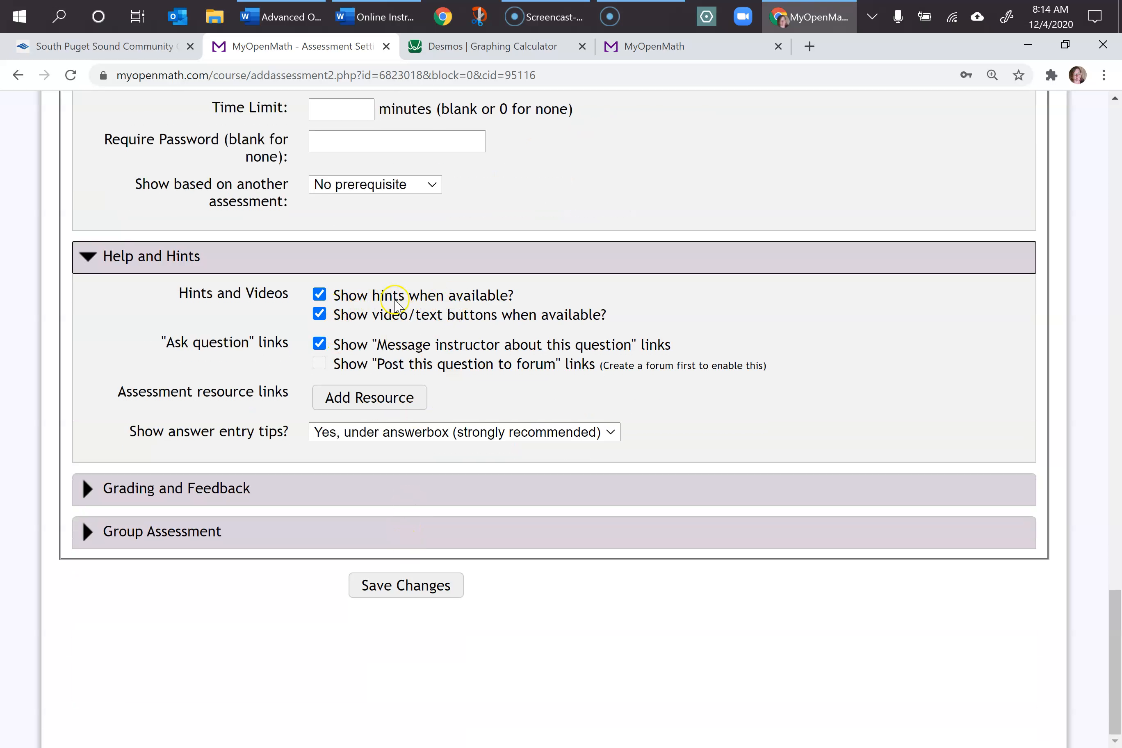
pyautogui.moveTo(372, 447)
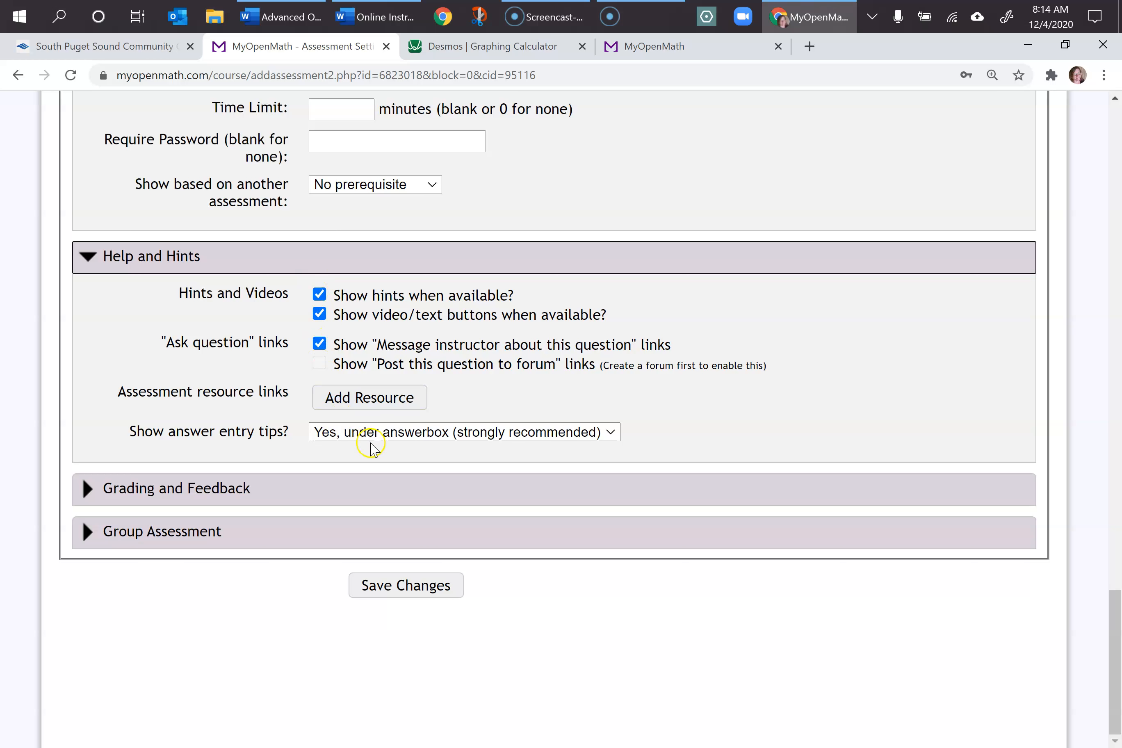
pyautogui.moveTo(160, 478)
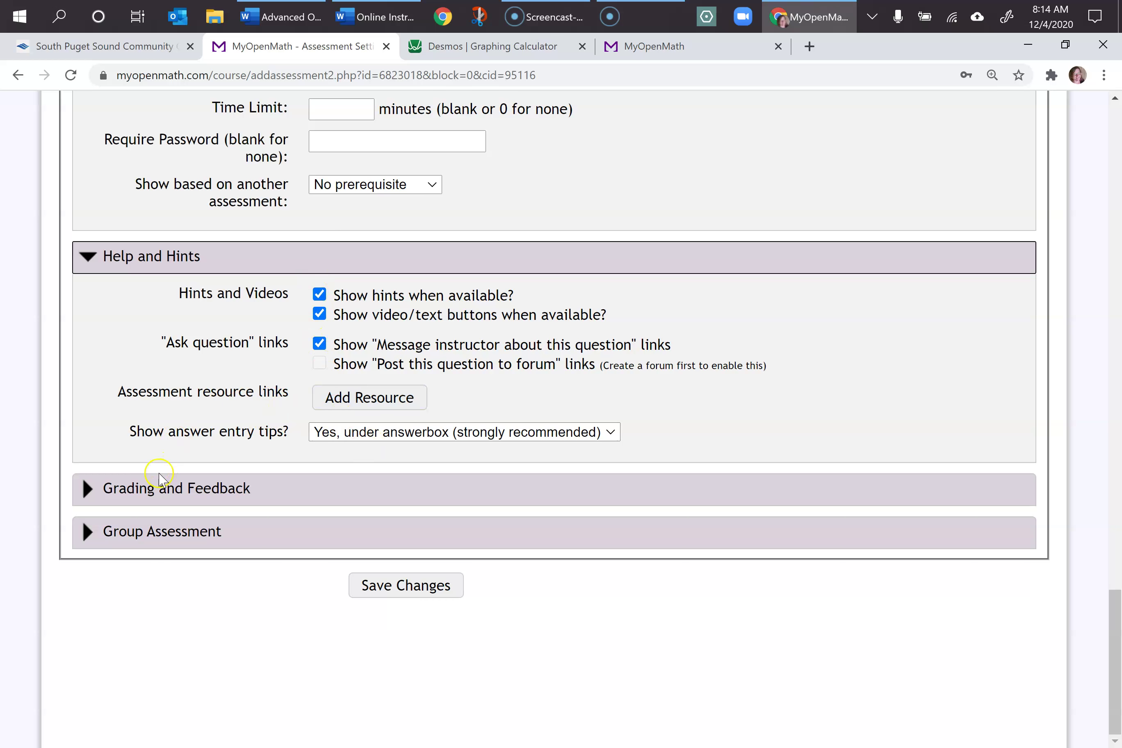
# - Expand the Grading and Feedback settings, which count the assessment in the gradebook
pyautogui.click(176, 488)
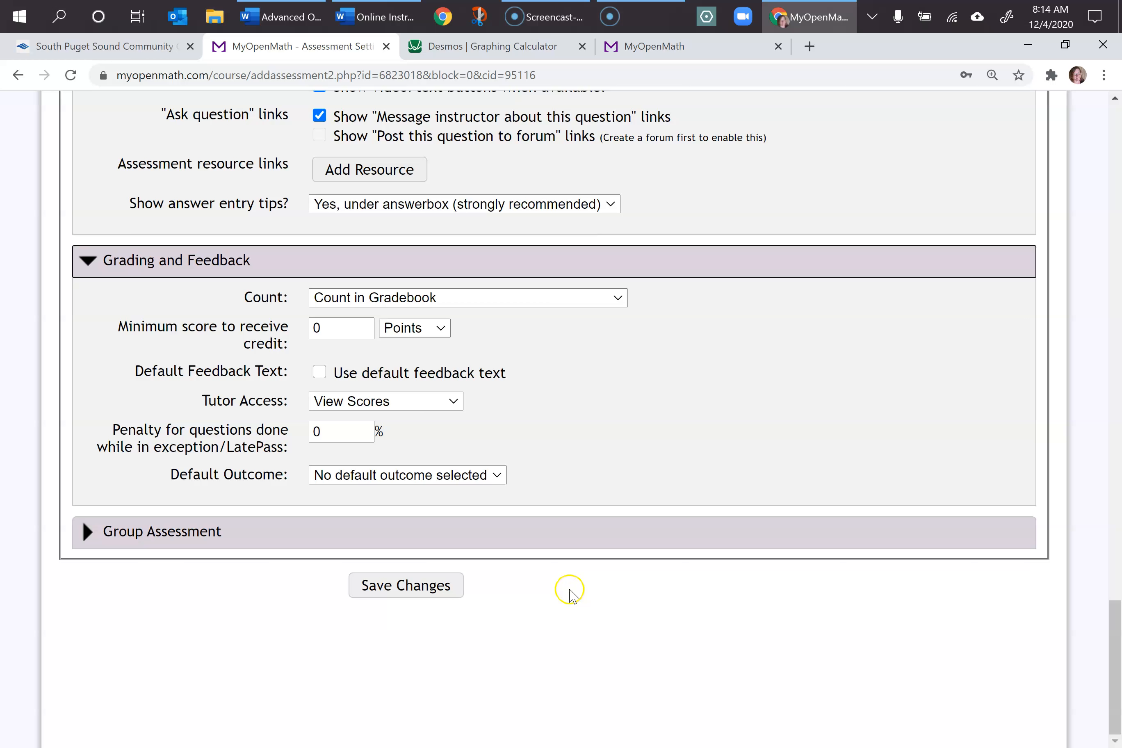
pyautogui.moveTo(320, 469)
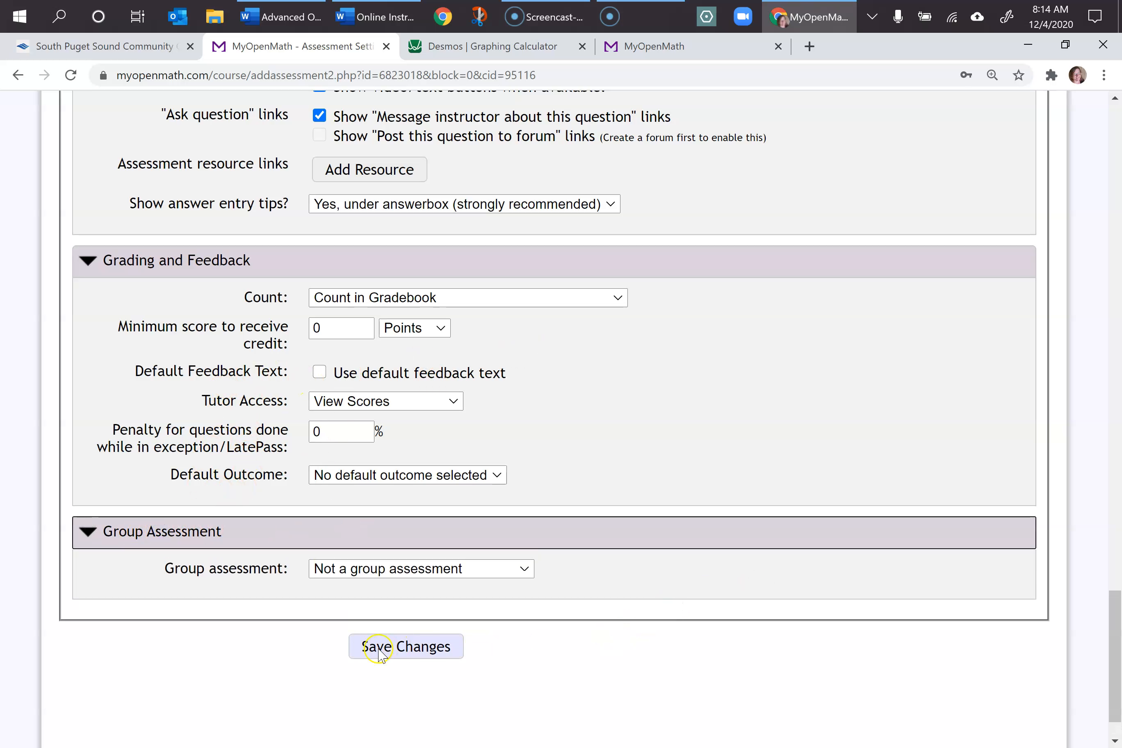
# - Save the assessment settings, start the Teacher Preview and bring up Question 1's help video
pyautogui.click(405, 646)
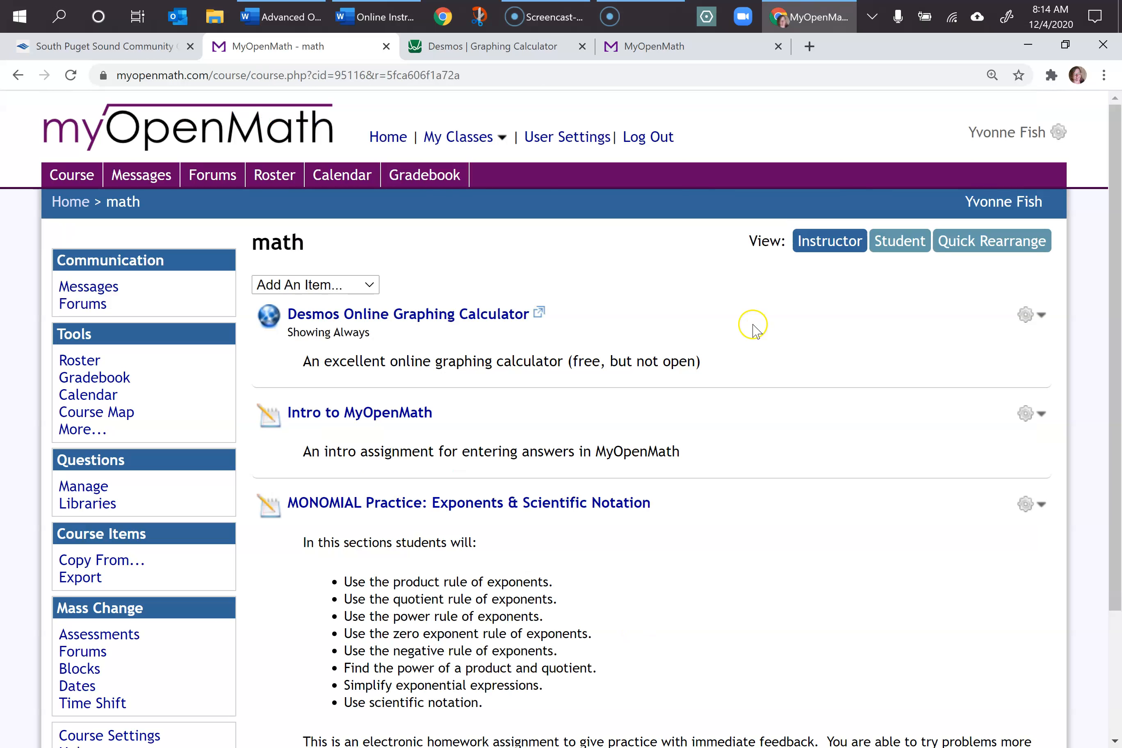
pyautogui.moveTo(650, 503)
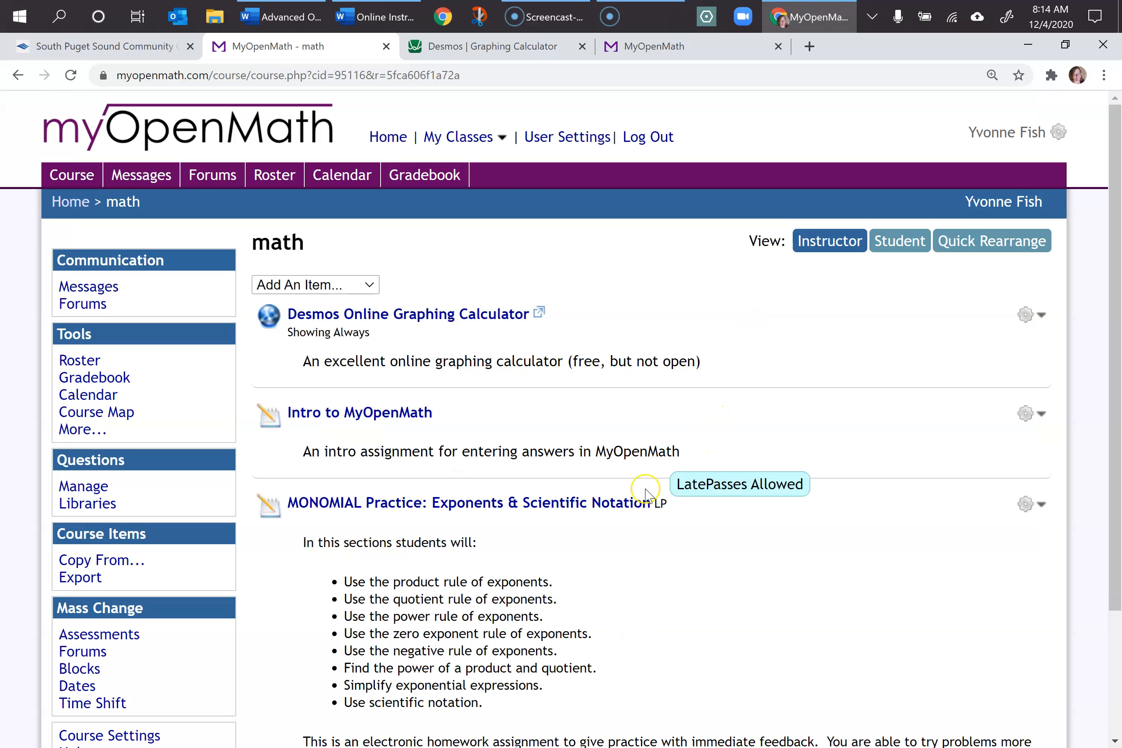
pyautogui.scroll(-3)
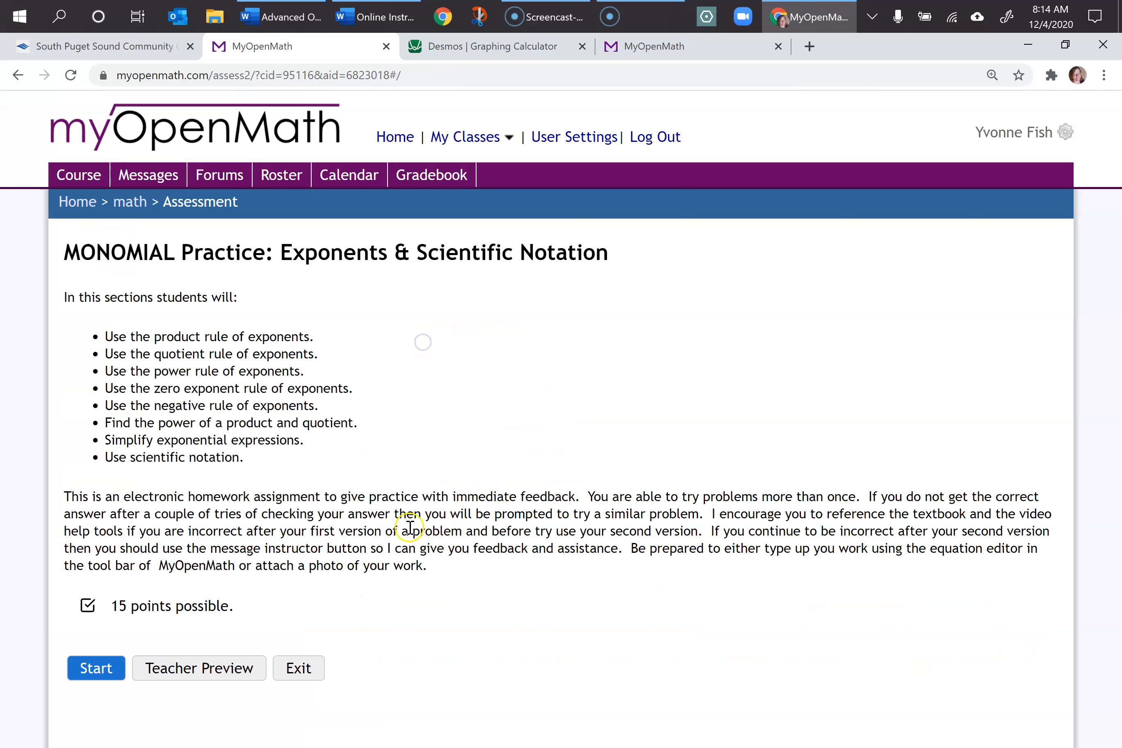
pyautogui.moveTo(199, 668)
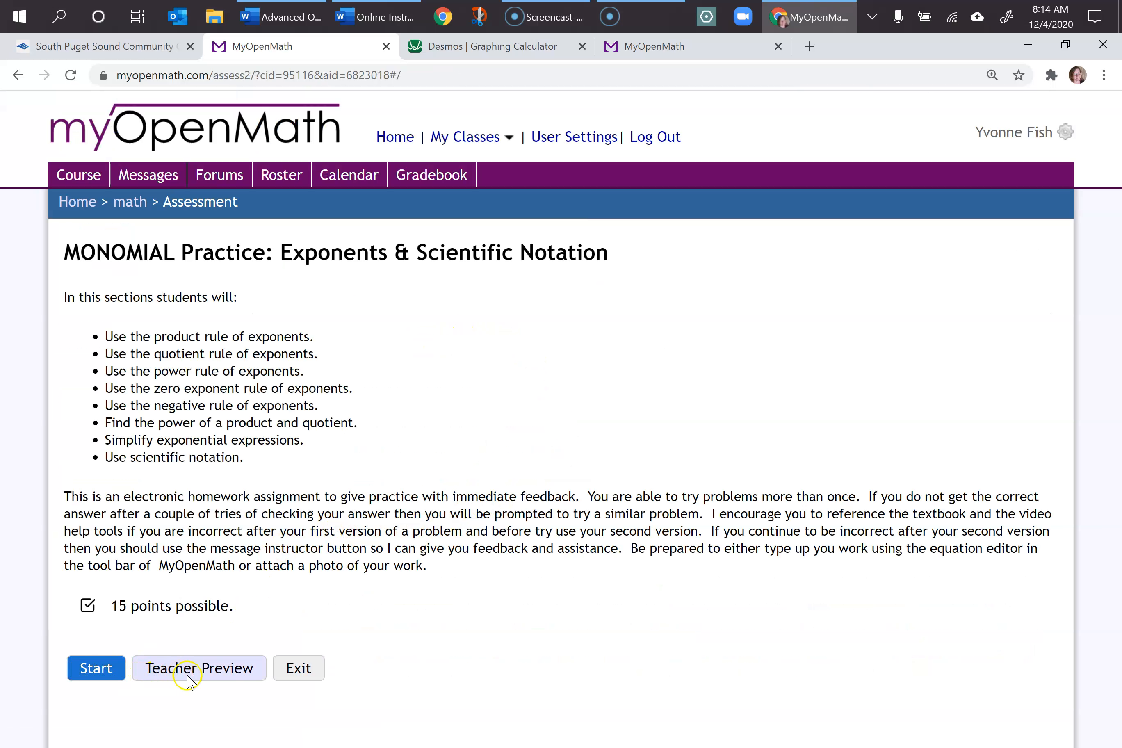
pyautogui.click(199, 668)
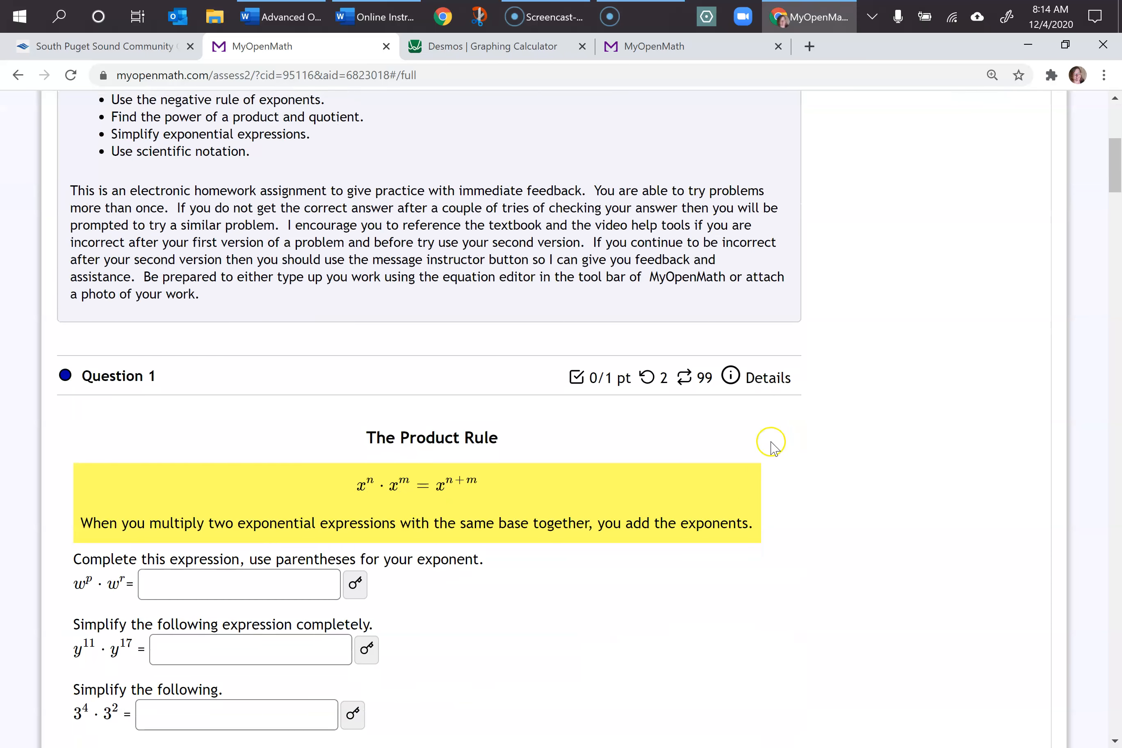
pyautogui.scroll(-3)
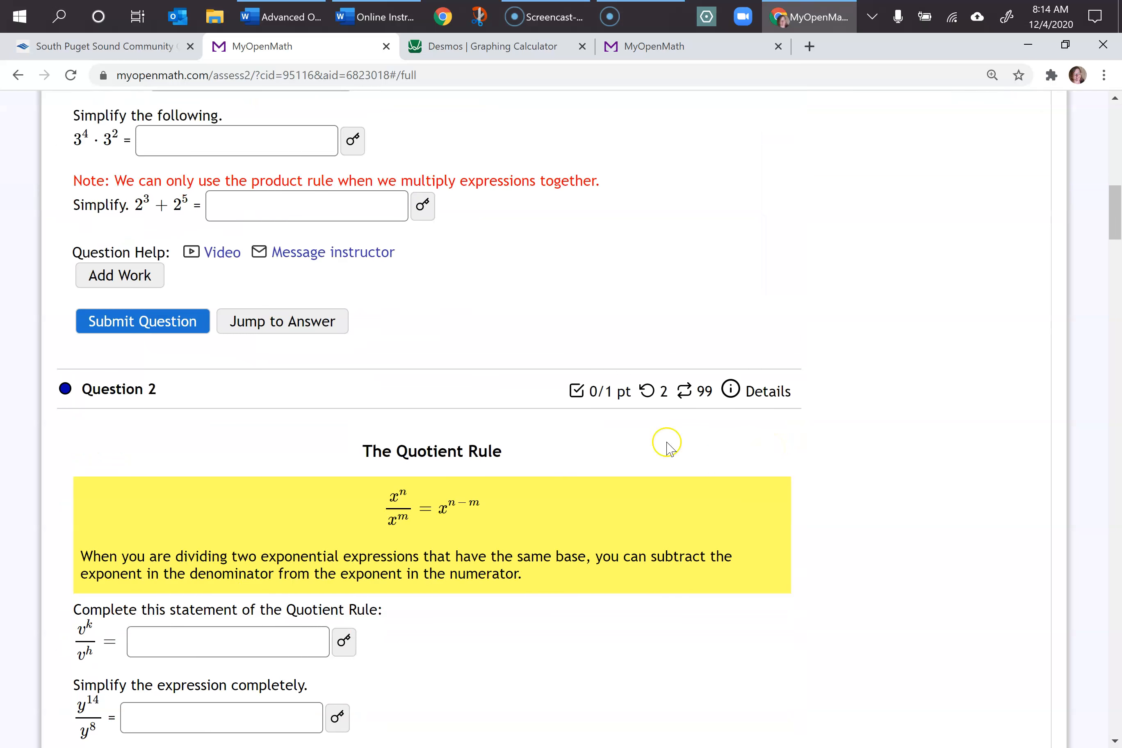
pyautogui.click(222, 252)
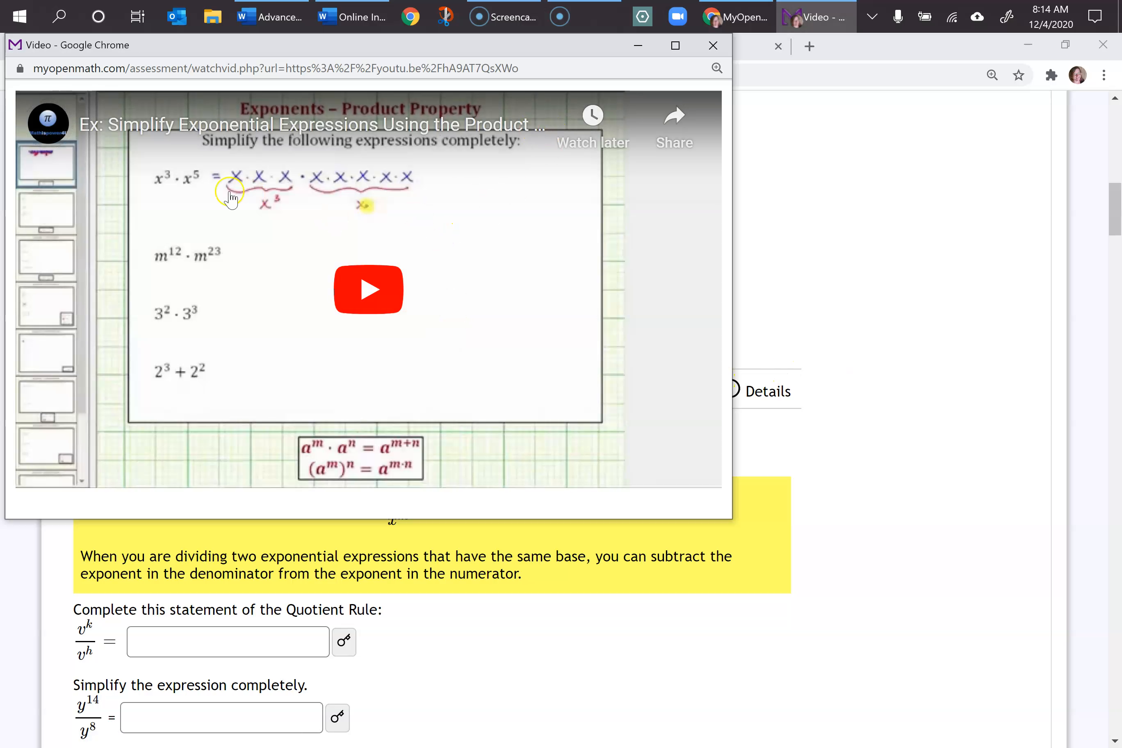
pyautogui.moveTo(377, 299)
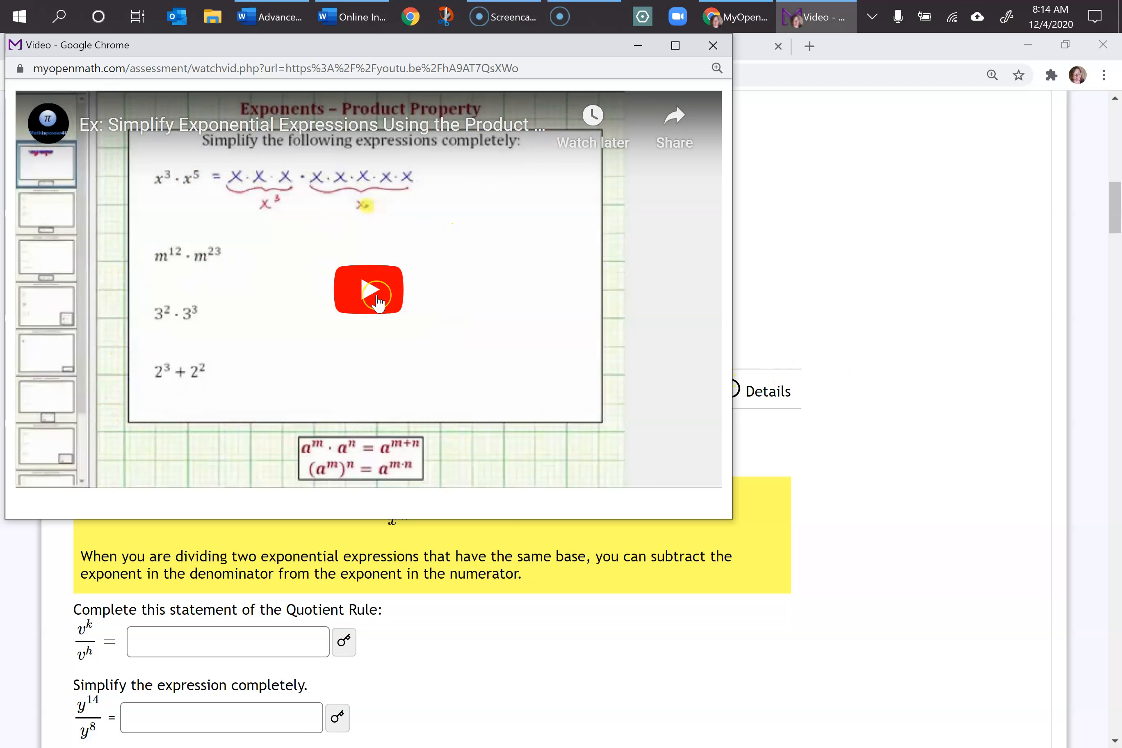
# - Play the product-rule example video and skip ahead through it
pyautogui.click(369, 290)
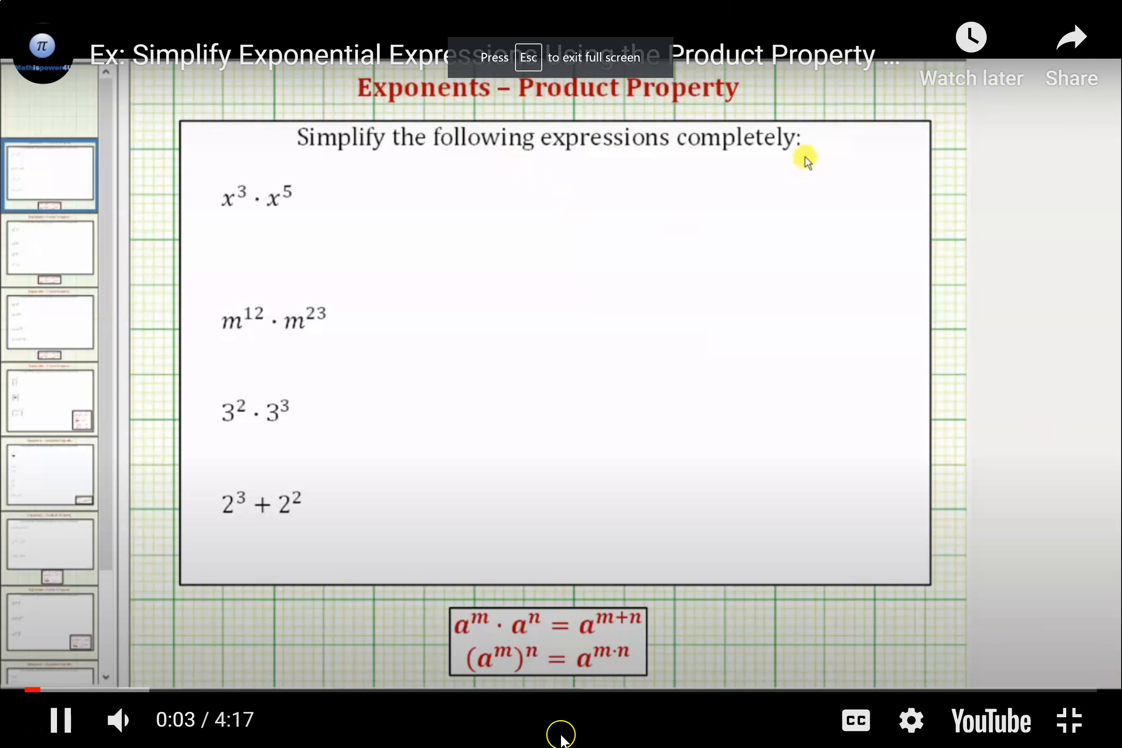
pyautogui.moveTo(680, 689)
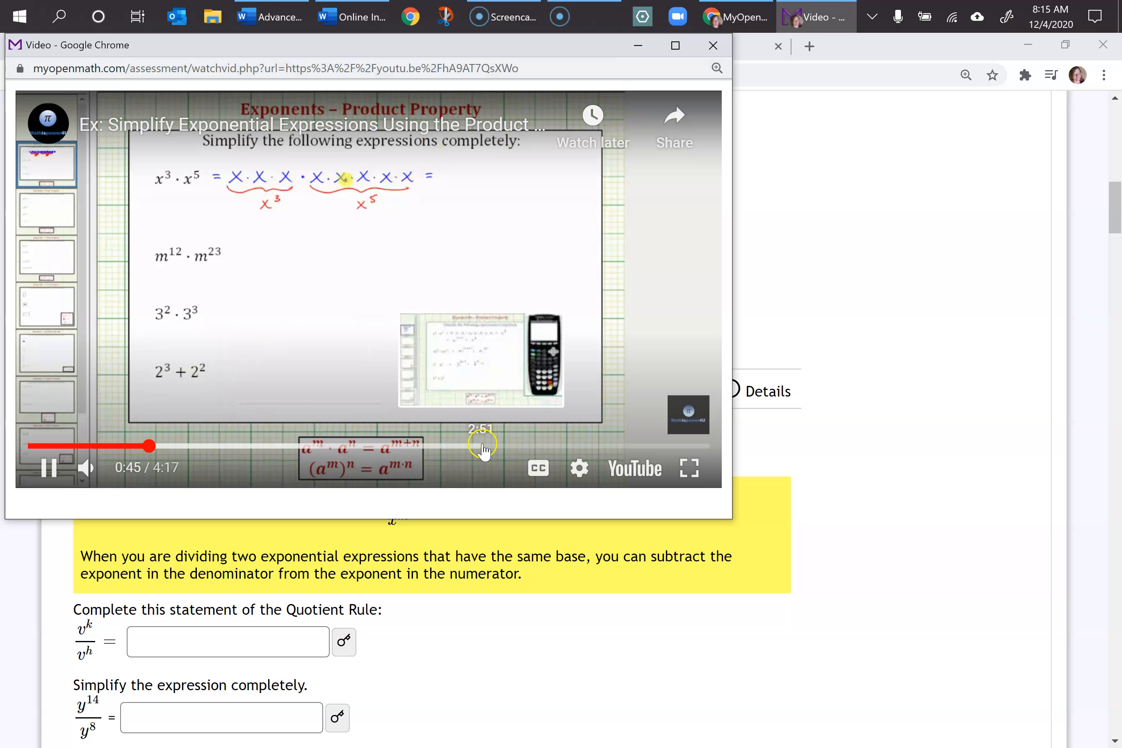
pyautogui.click(712, 45)
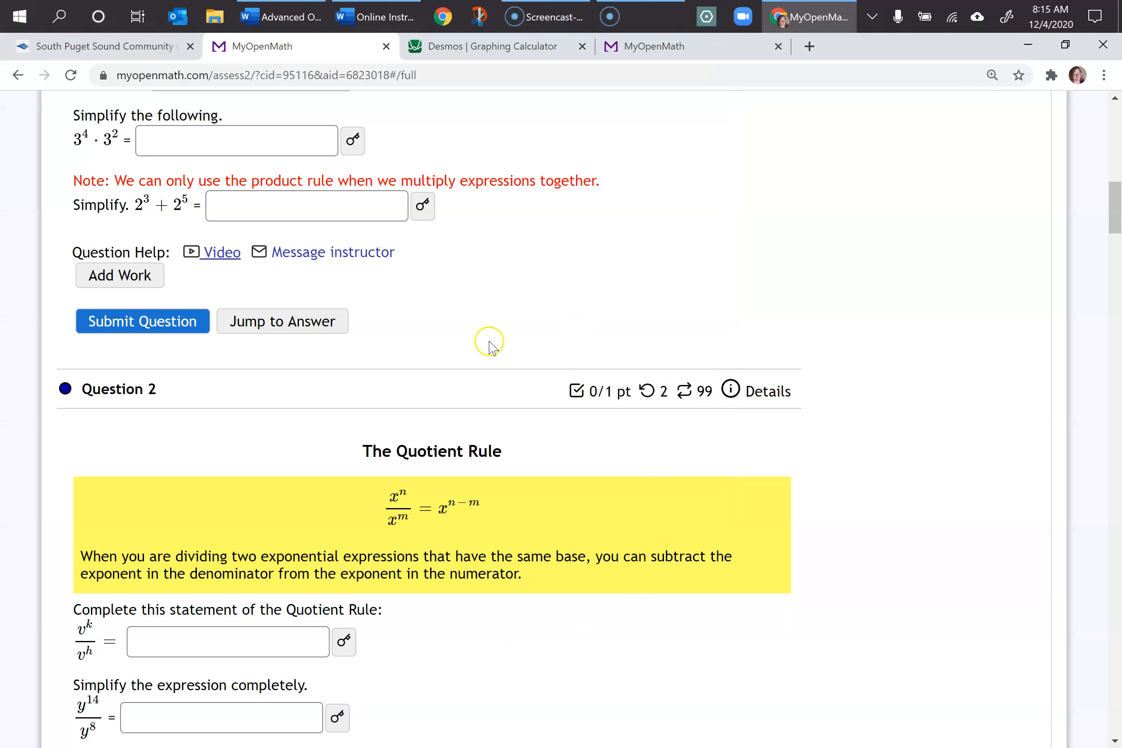
# - Scroll the teacher preview through the exponent questions down to Questions 14 and 15 on scientific notation
pyautogui.scroll(-3)
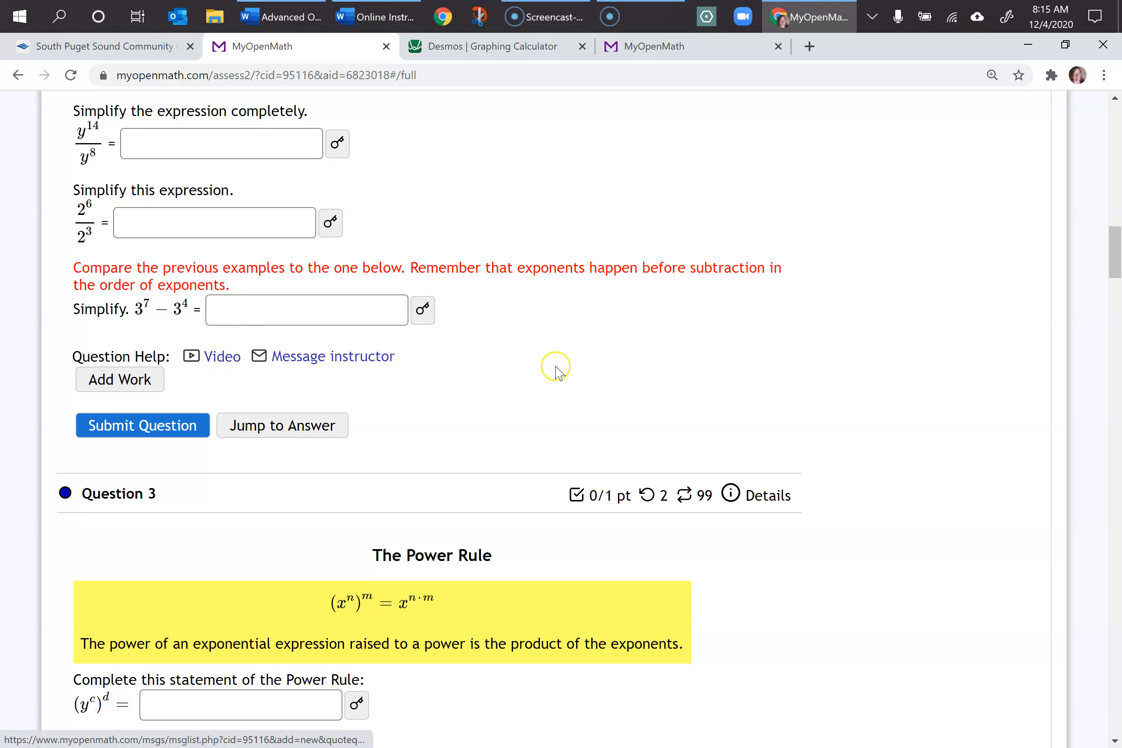
pyautogui.moveTo(279, 383)
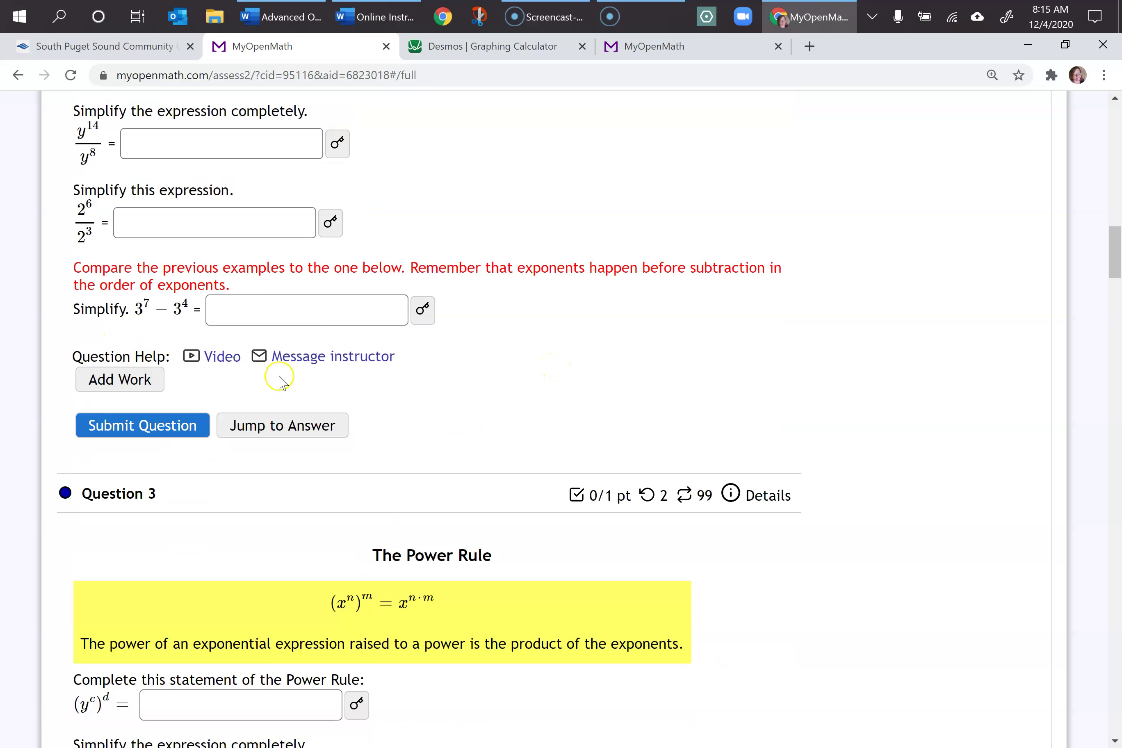
pyautogui.scroll(-3)
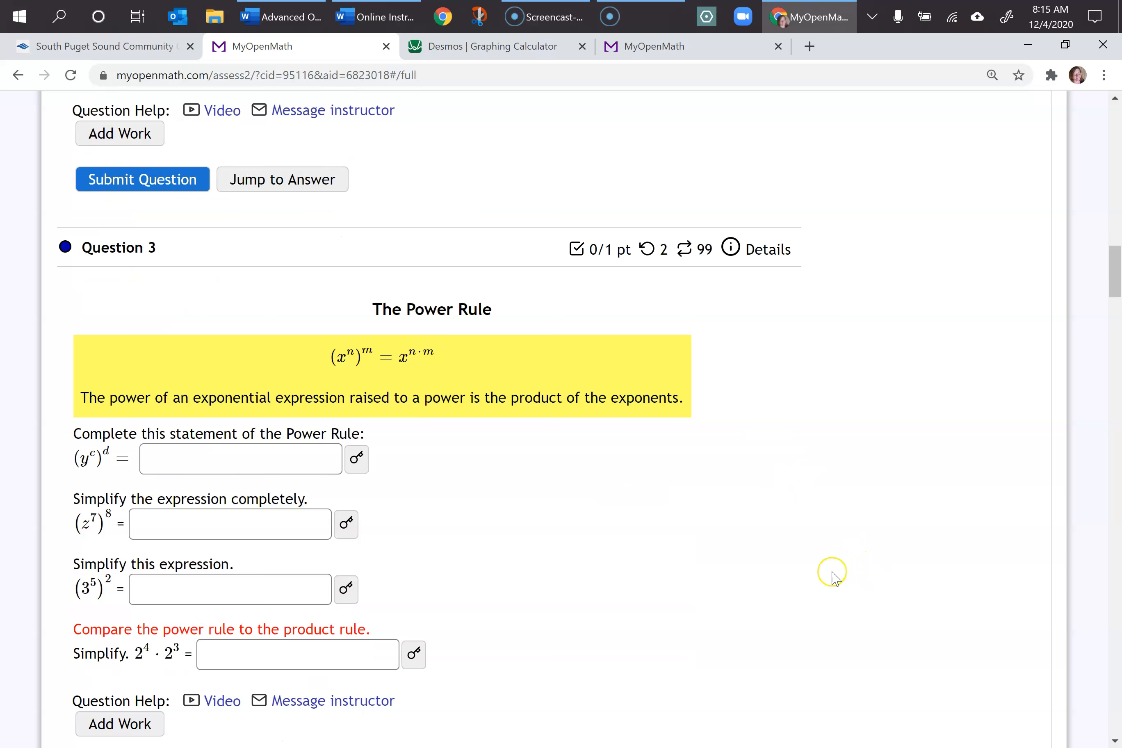
pyautogui.scroll(-3)
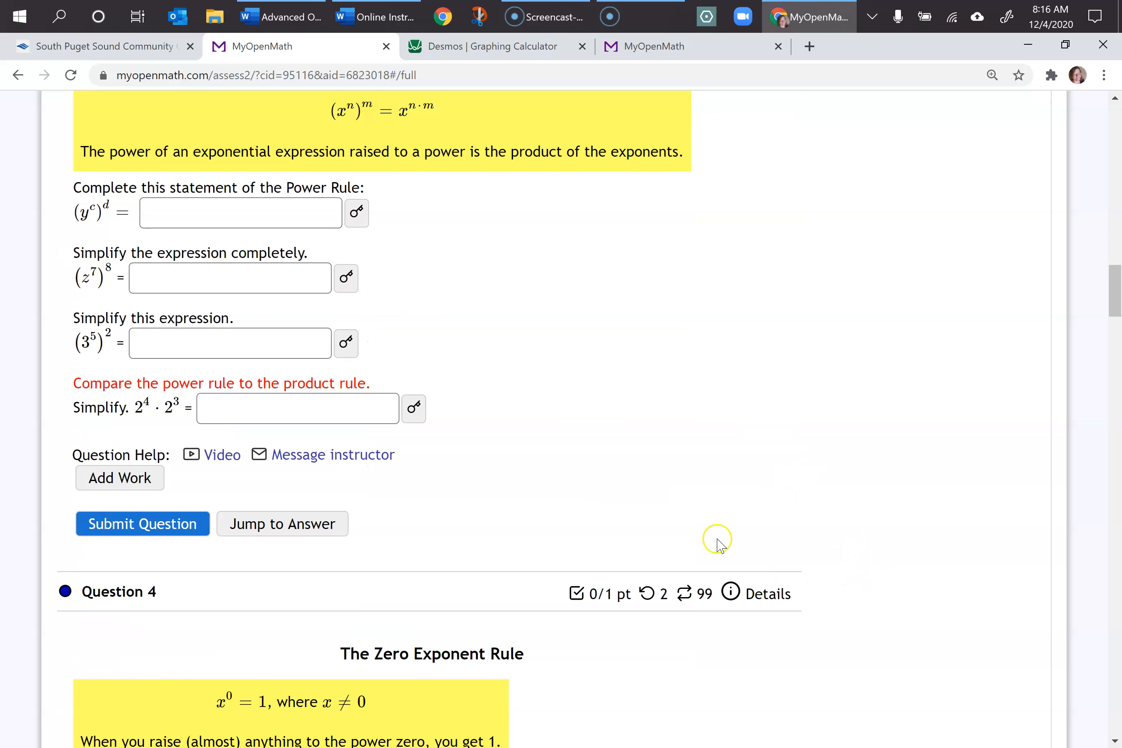
pyautogui.scroll(-3)
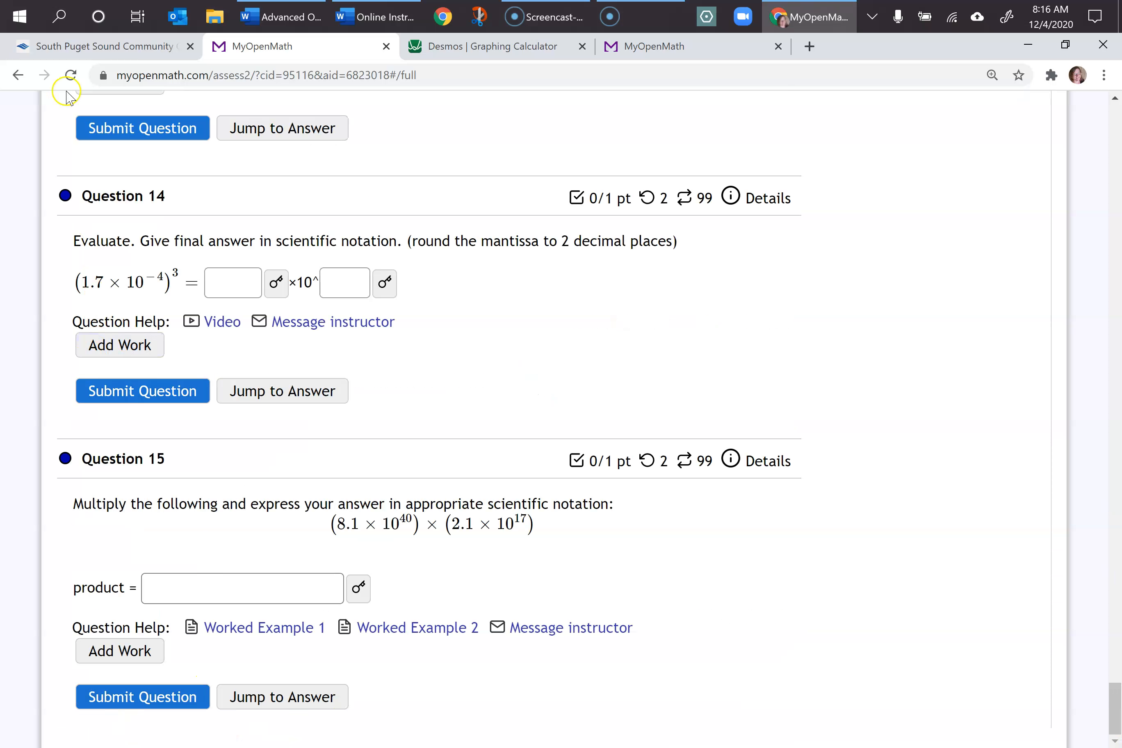
pyautogui.moveTo(499, 719)
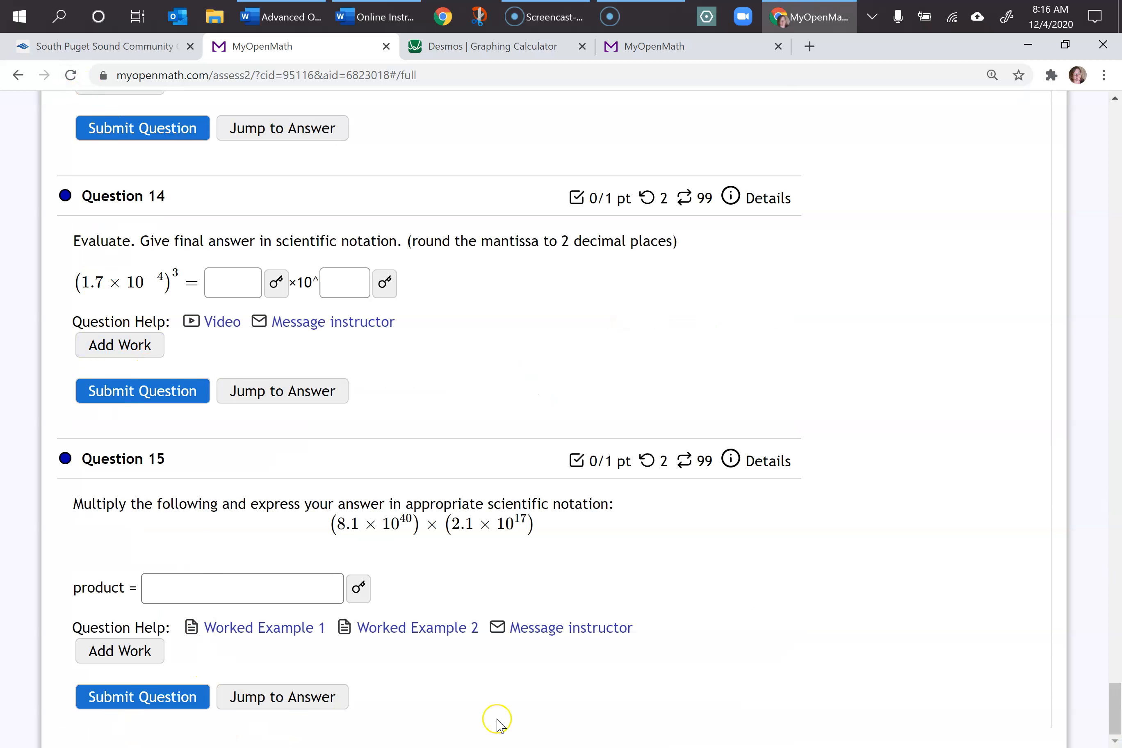
pyautogui.moveTo(647, 733)
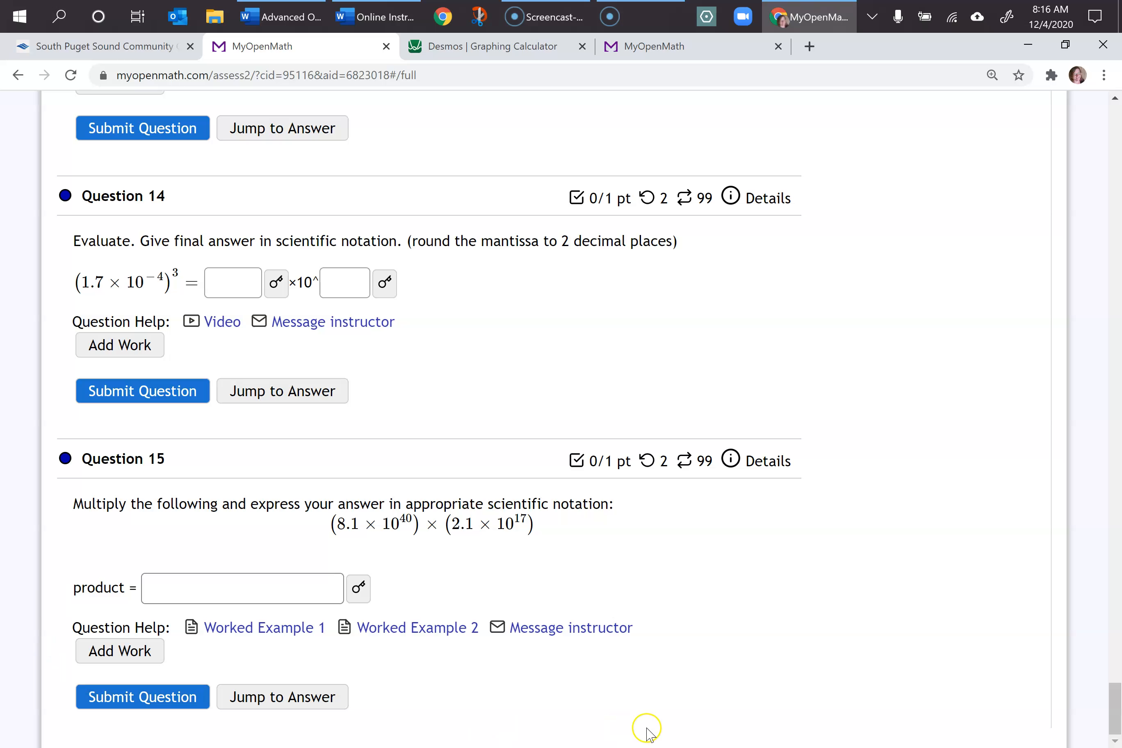
pyautogui.click(263, 628)
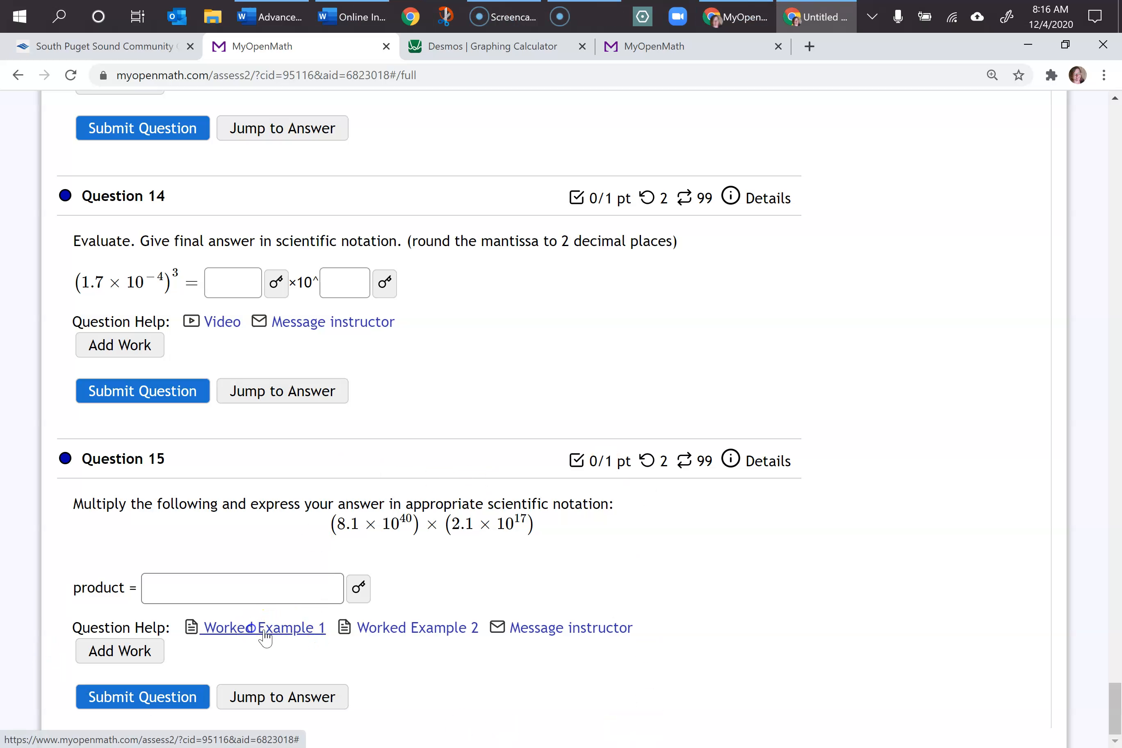
pyautogui.click(262, 628)
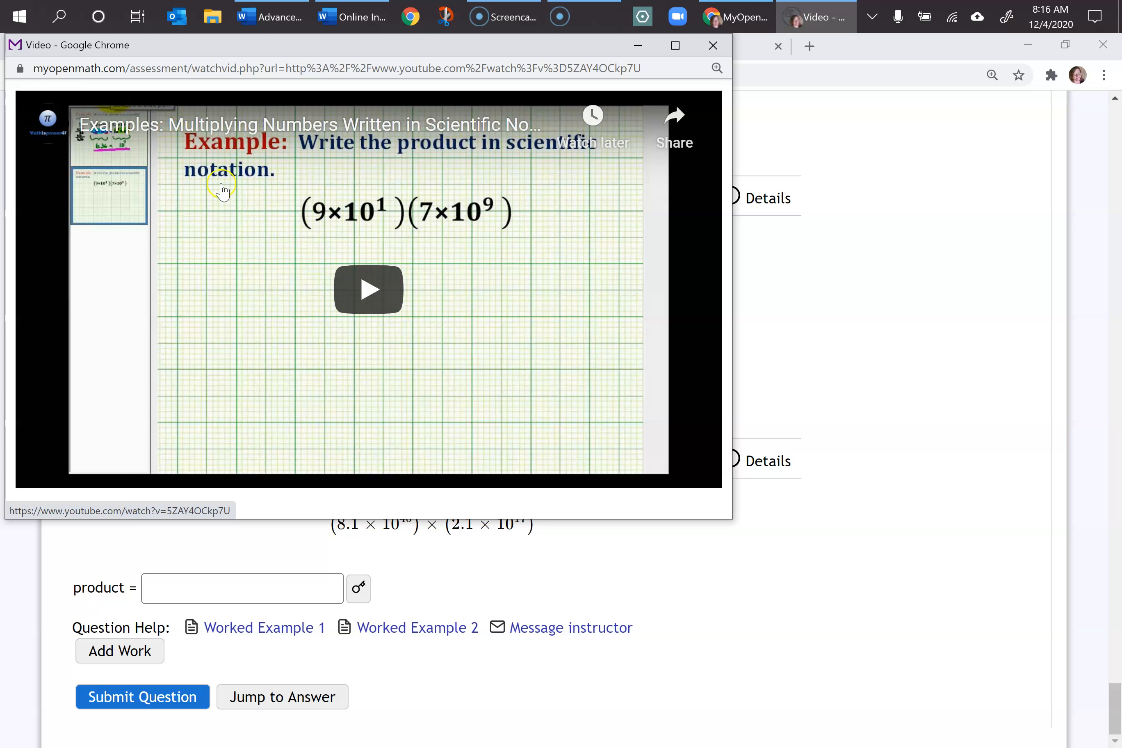
pyautogui.moveTo(748, 46)
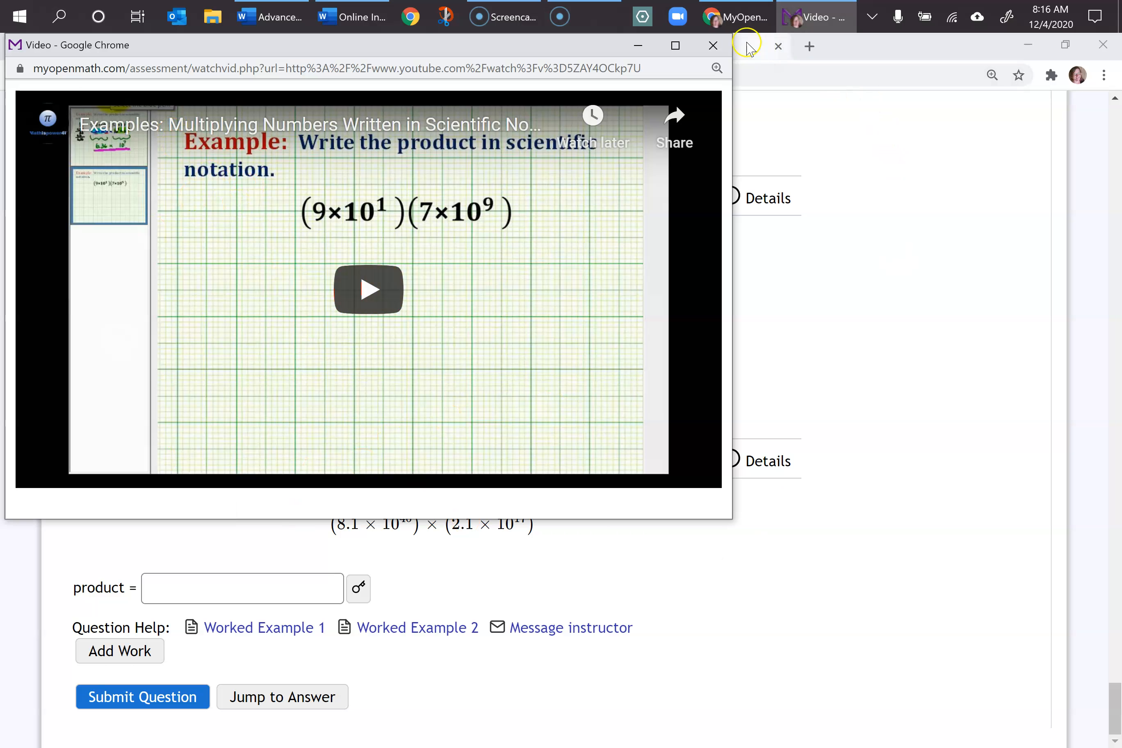
pyautogui.click(712, 45)
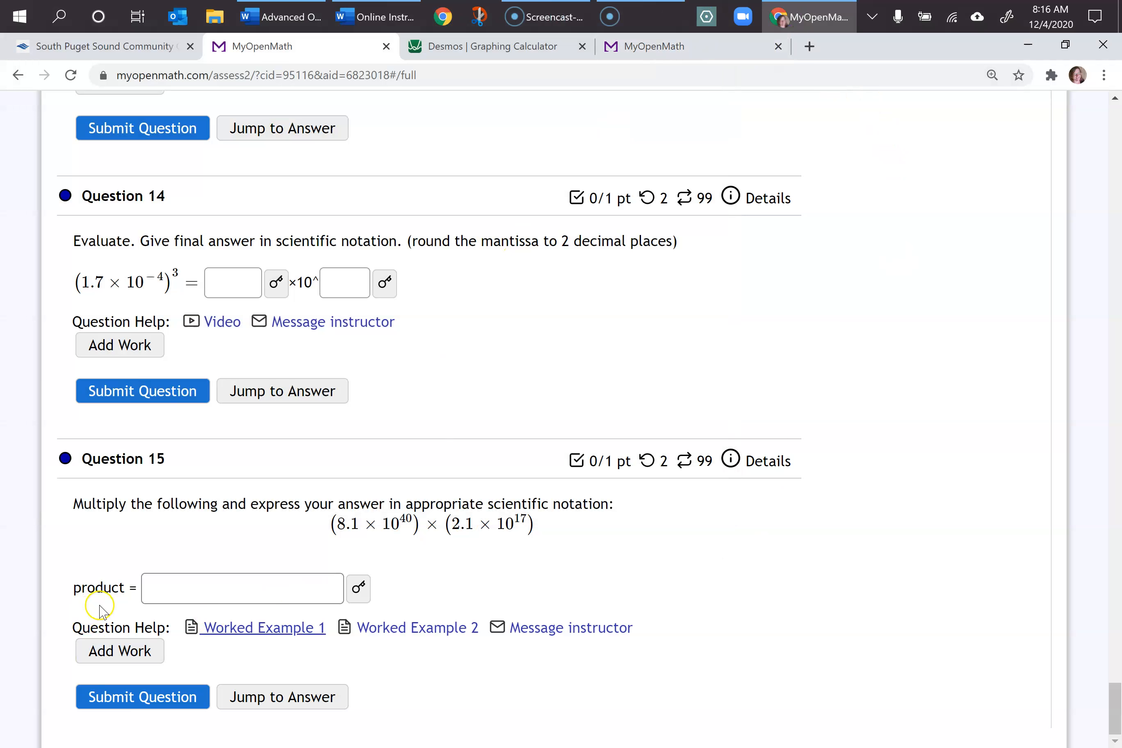
pyautogui.moveTo(1105, 688)
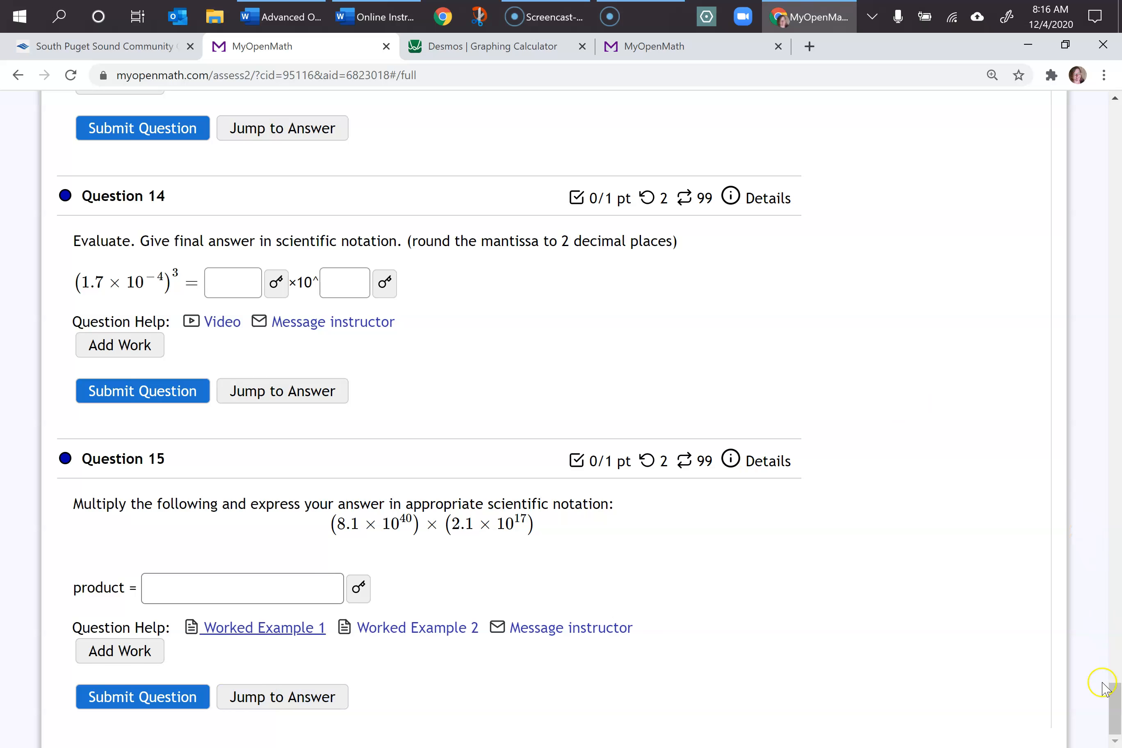
# - Return to the top of the preview and open Add Work for the MONOMIAL Practice assessment
pyautogui.scroll(3)
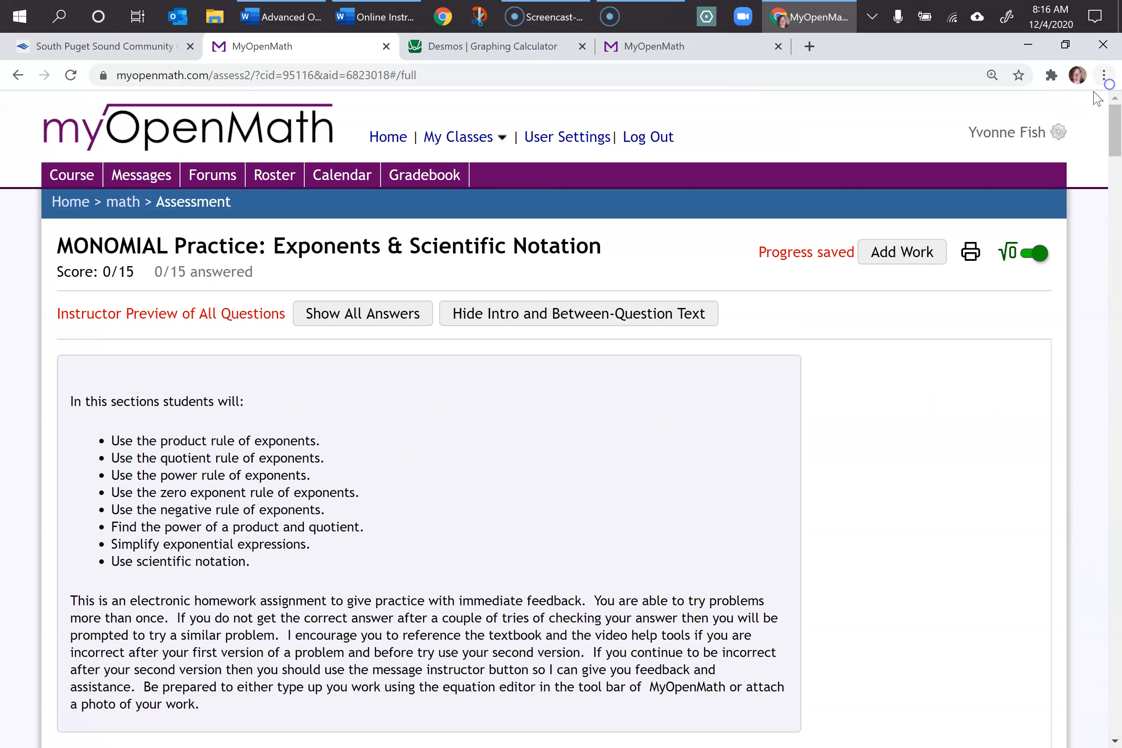
pyautogui.moveTo(767, 274)
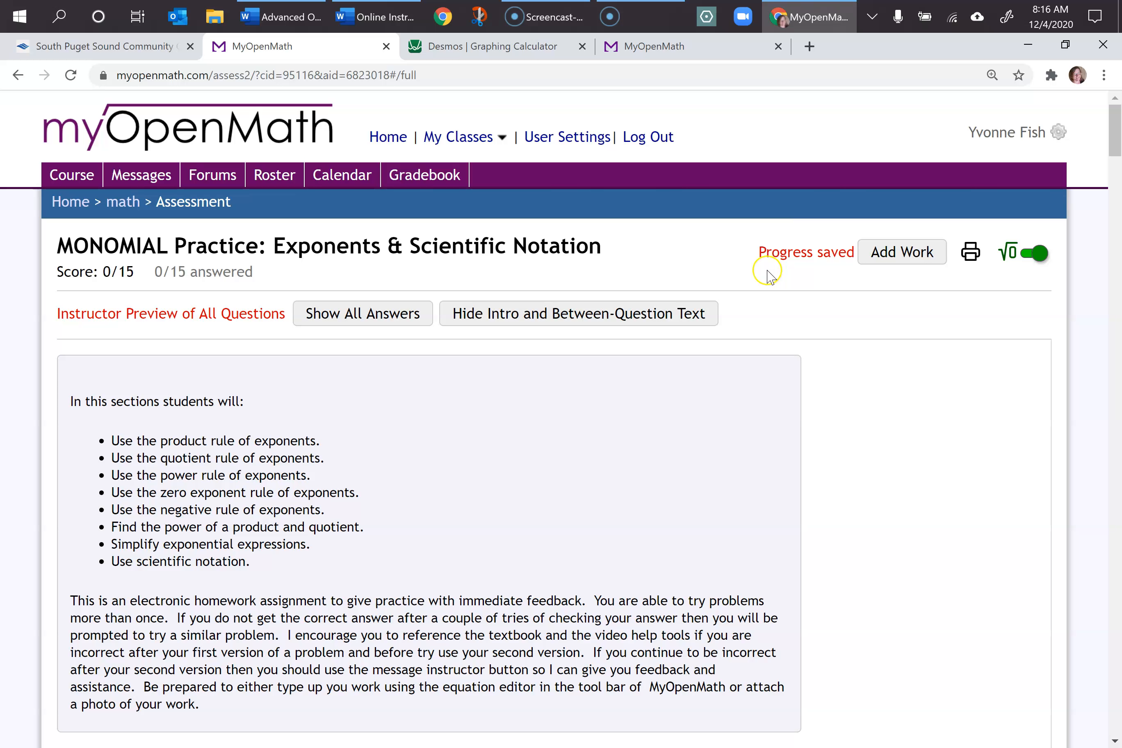
pyautogui.moveTo(582, 238)
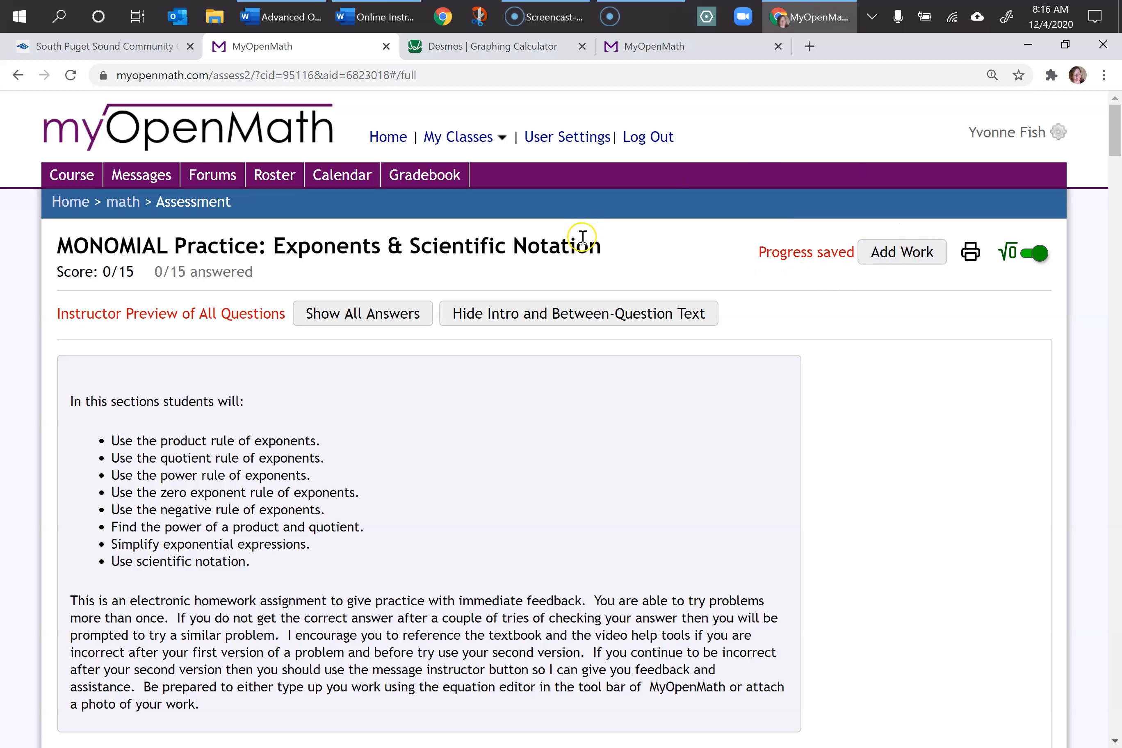
pyautogui.moveTo(902, 252)
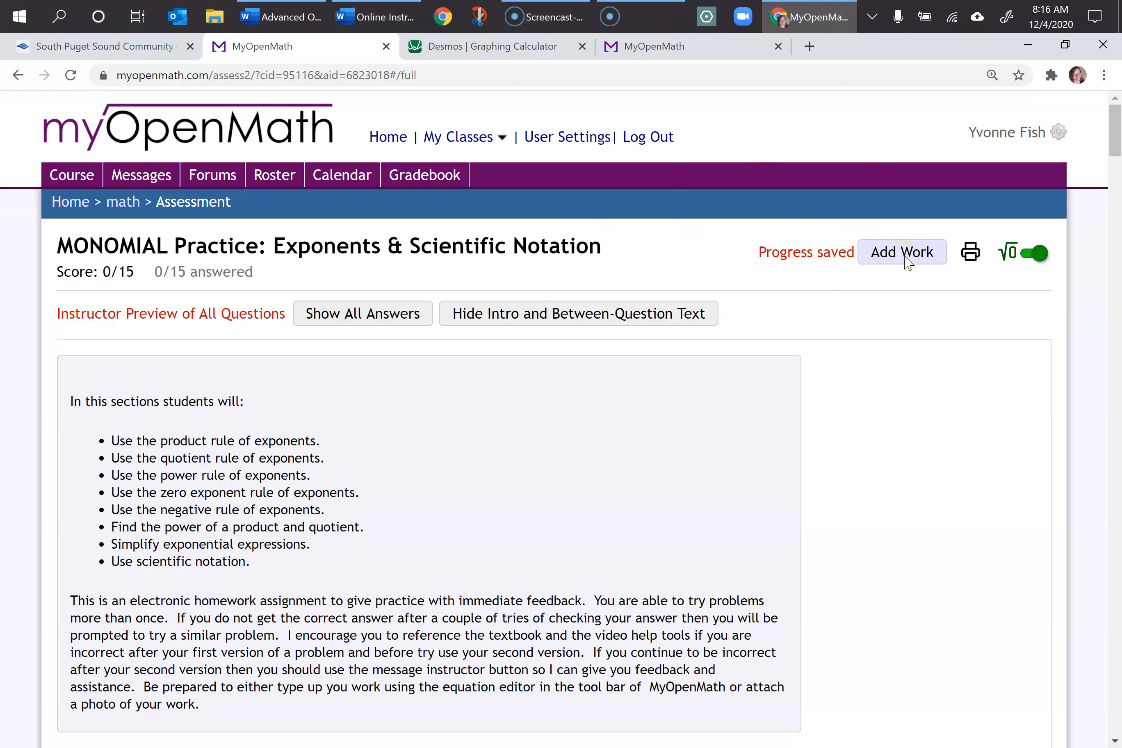
pyautogui.click(901, 252)
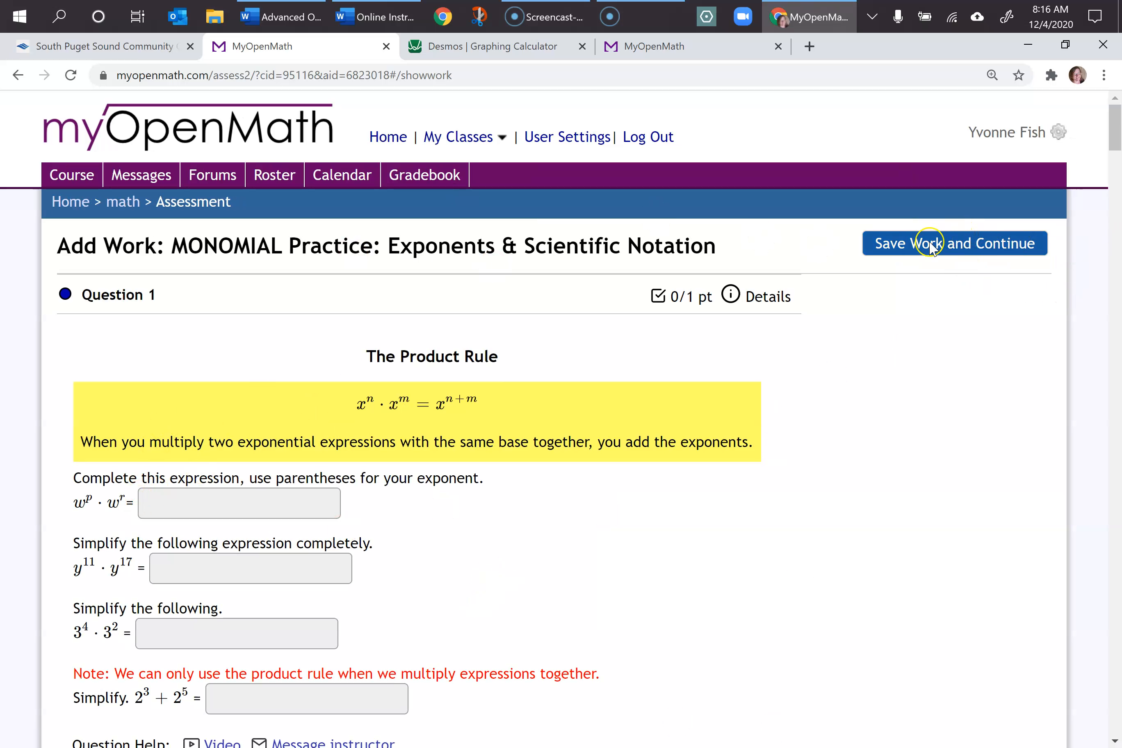
# - Submit the work, review the questions on the 0 of 15 score summary, and return to Add Work
pyautogui.click(953, 243)
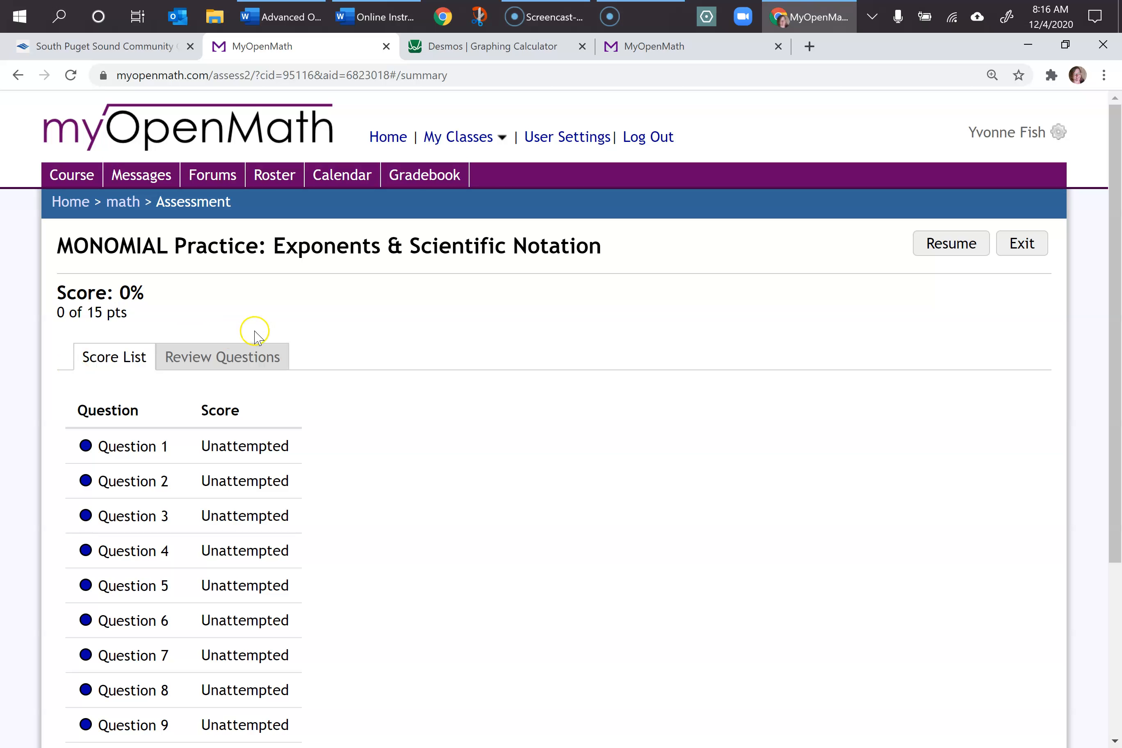
pyautogui.moveTo(91, 635)
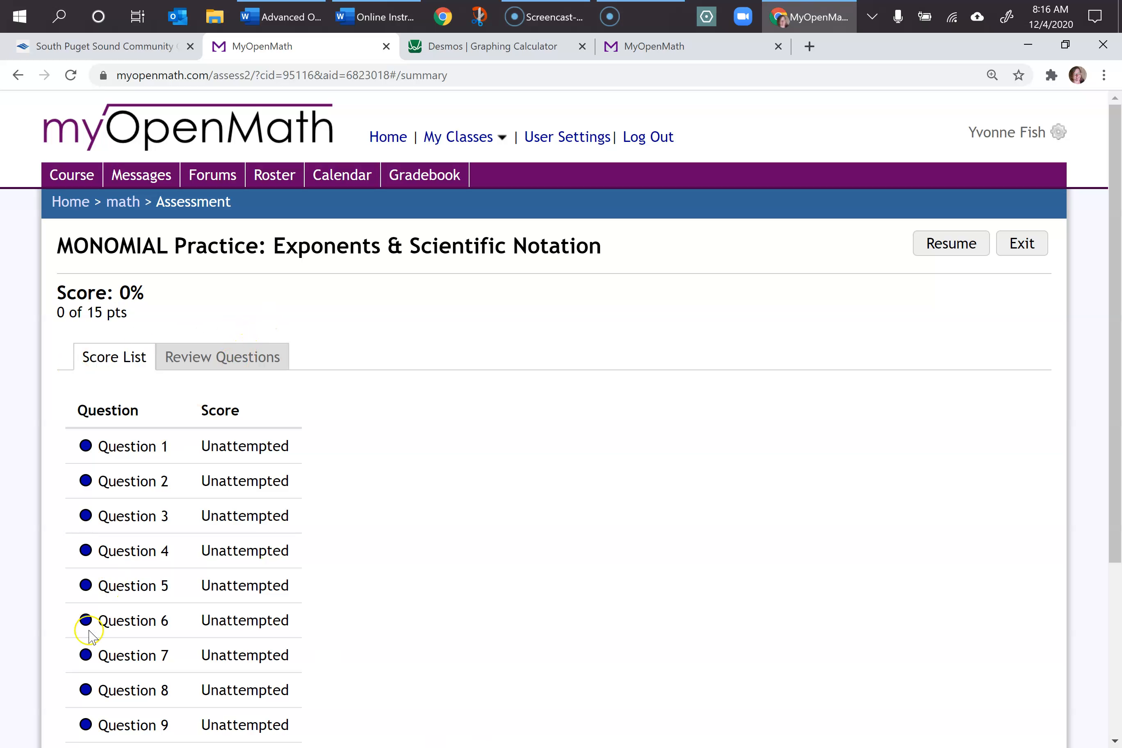
pyautogui.click(222, 357)
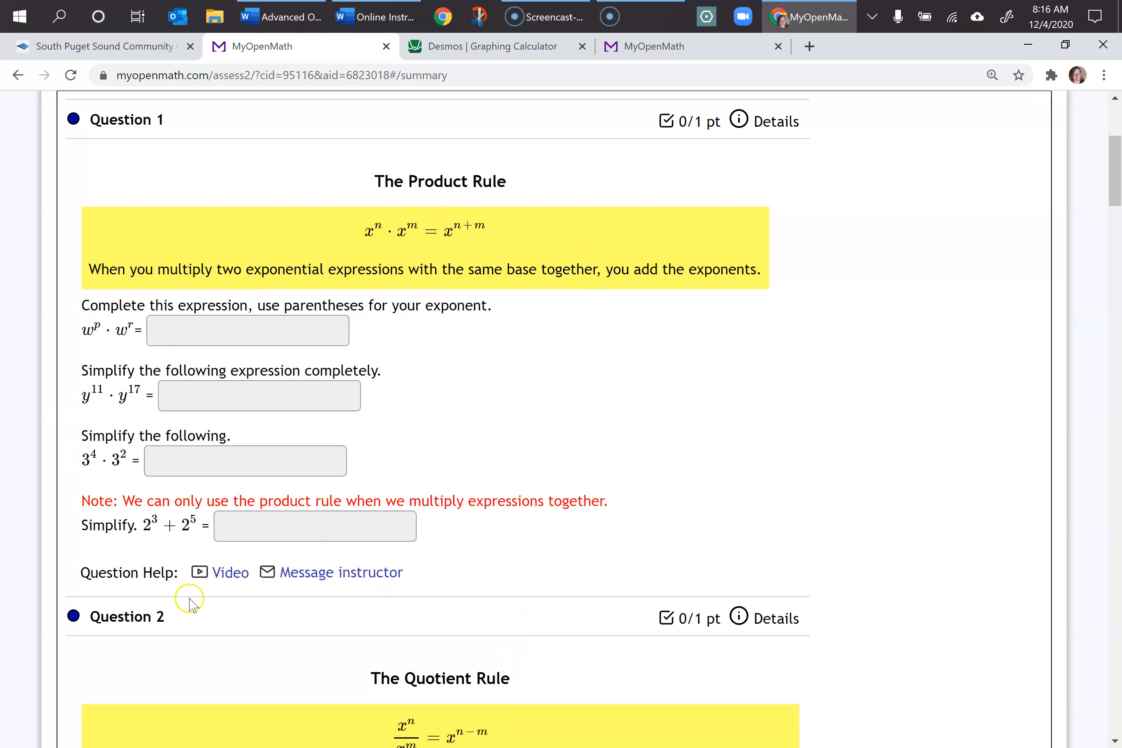
pyautogui.moveTo(515, 376)
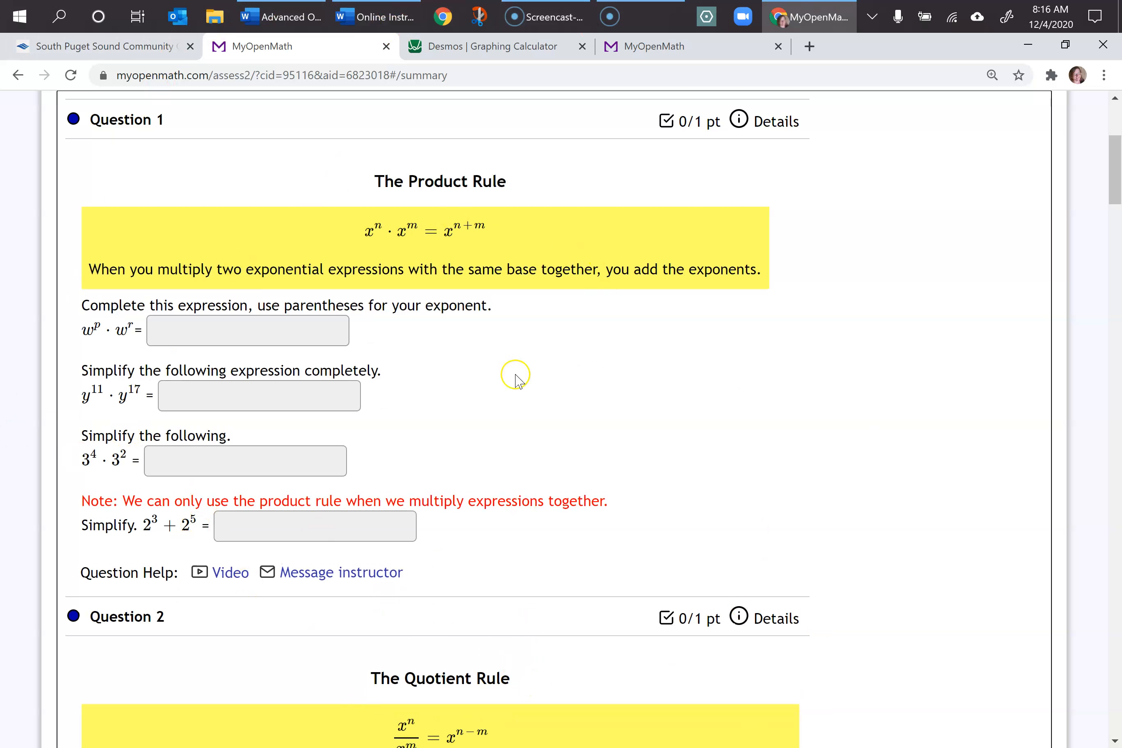
pyautogui.moveTo(486, 396)
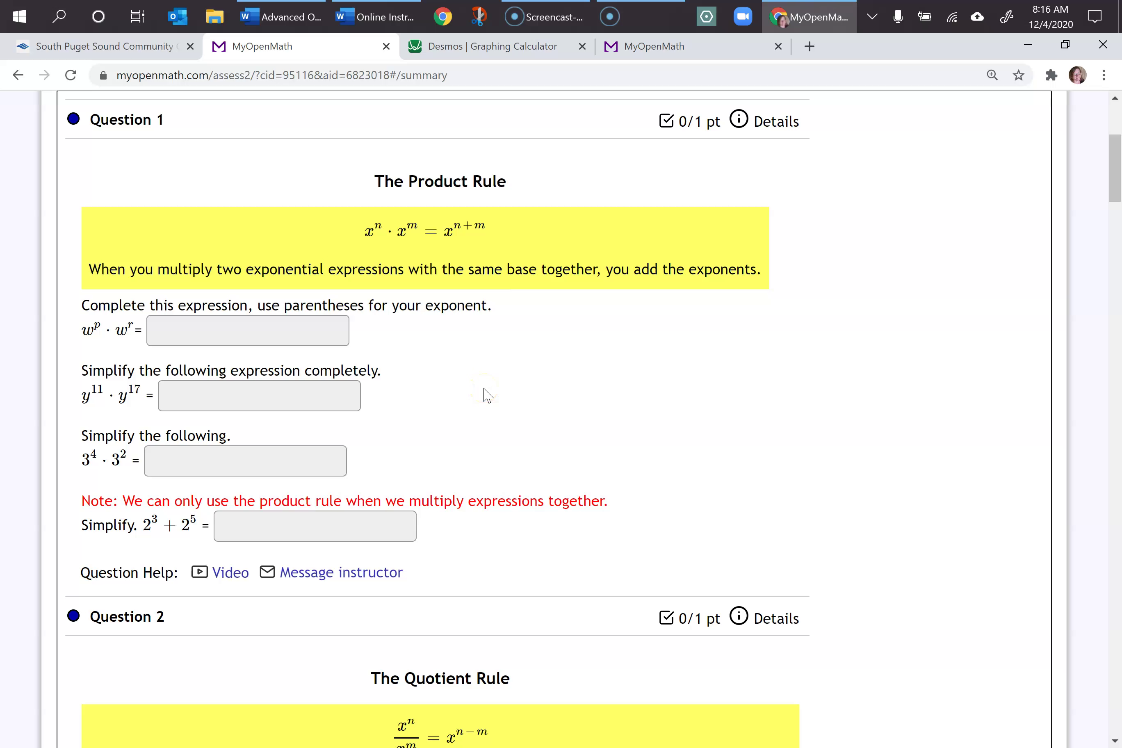
pyautogui.moveTo(450, 499)
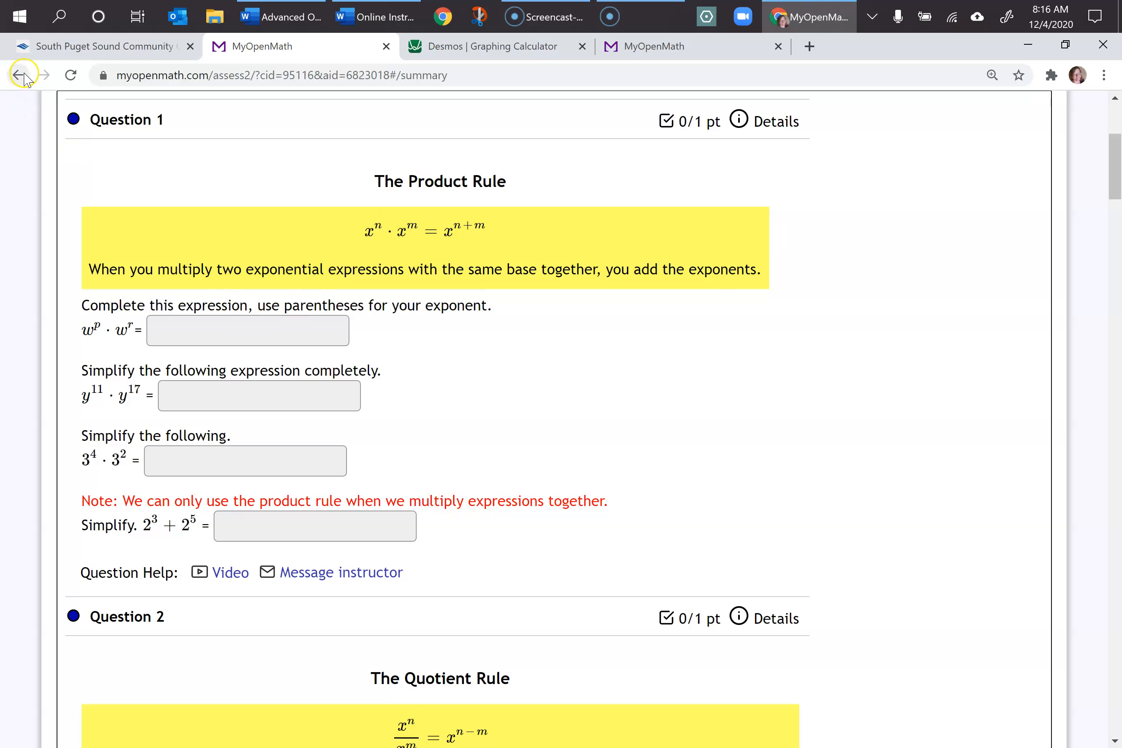
pyautogui.click(17, 76)
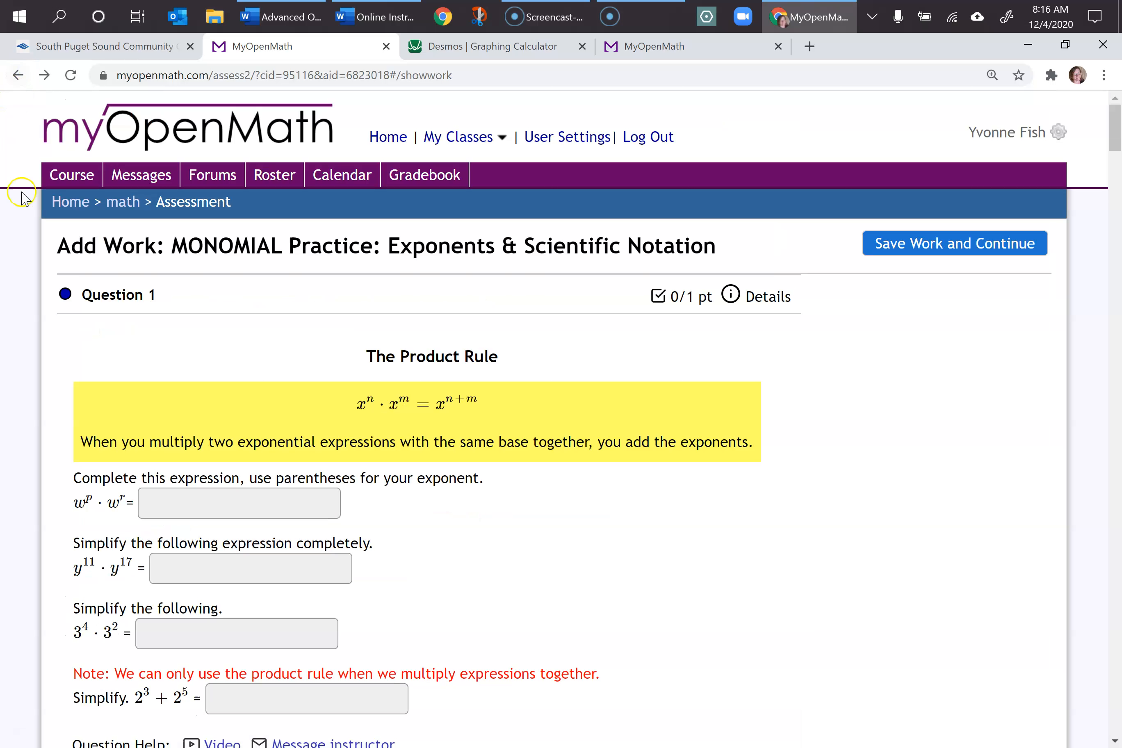
# - Go to the math course home page and read the MONOMIAL Practice description top to bottom
pyautogui.click(122, 202)
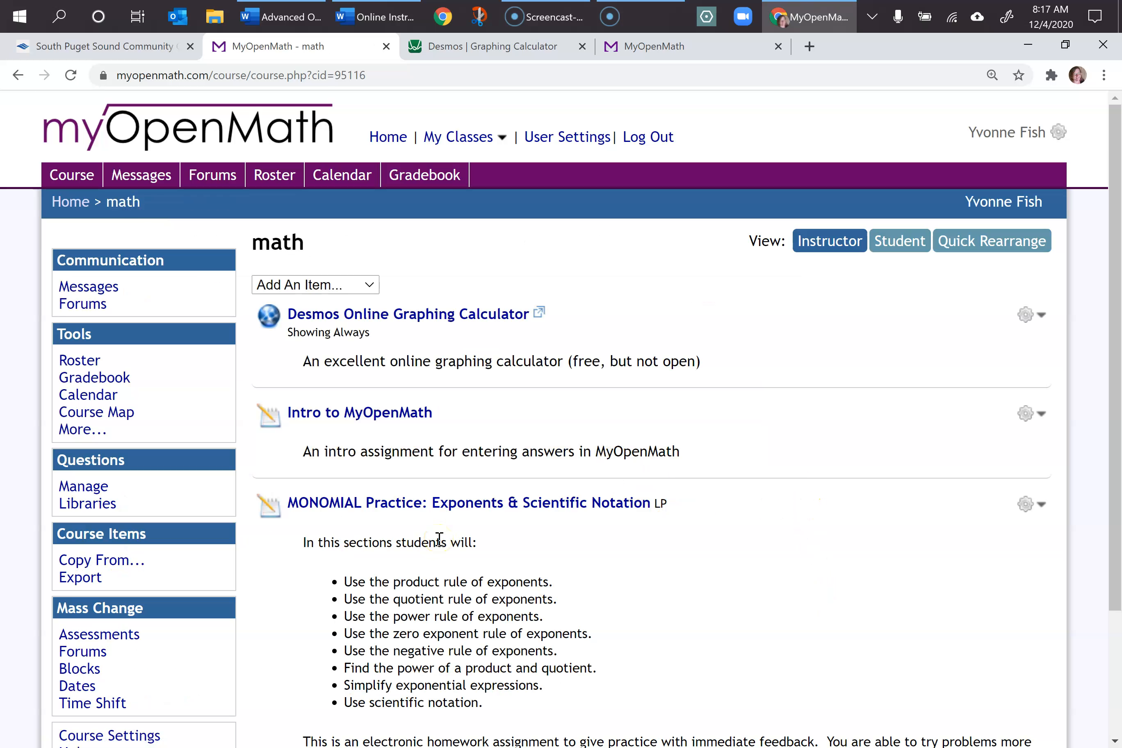
pyautogui.moveTo(750, 530)
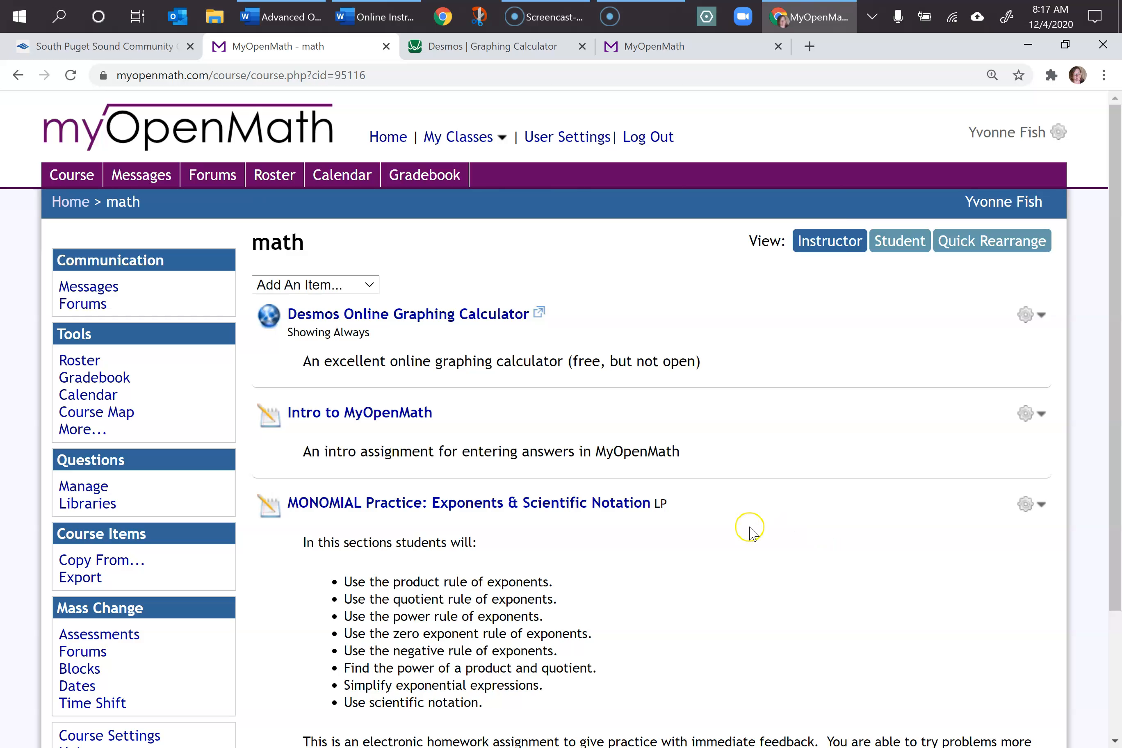
pyautogui.moveTo(518, 614)
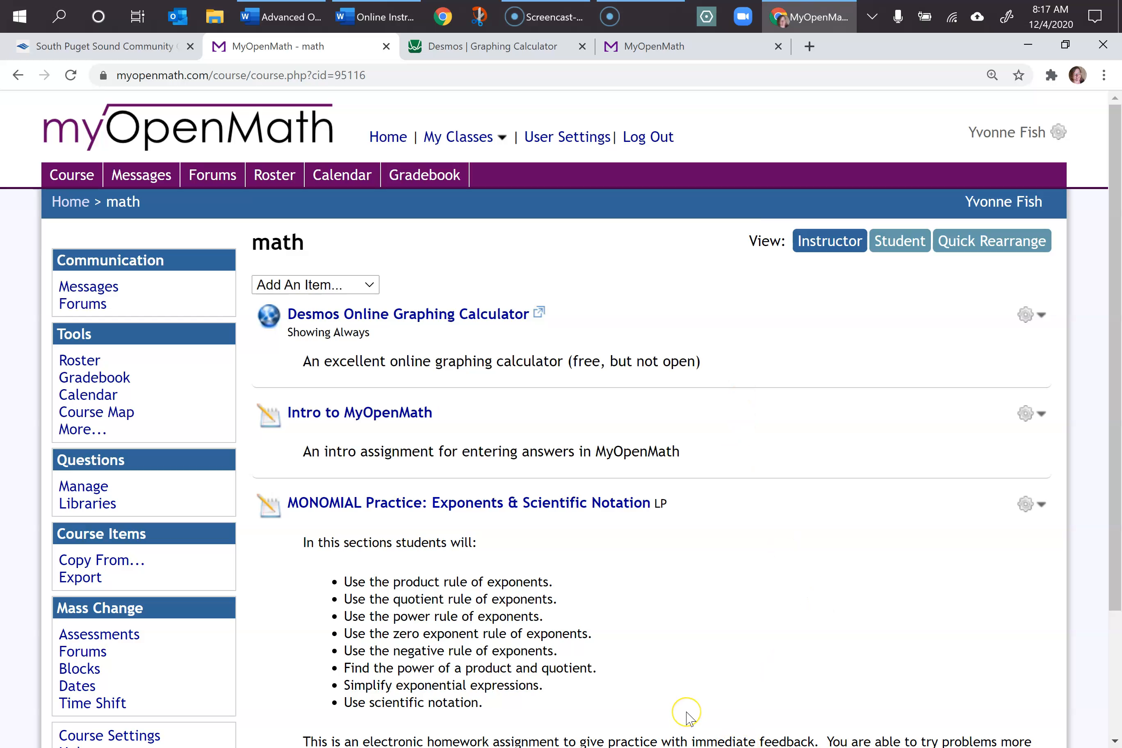
pyautogui.moveTo(747, 636)
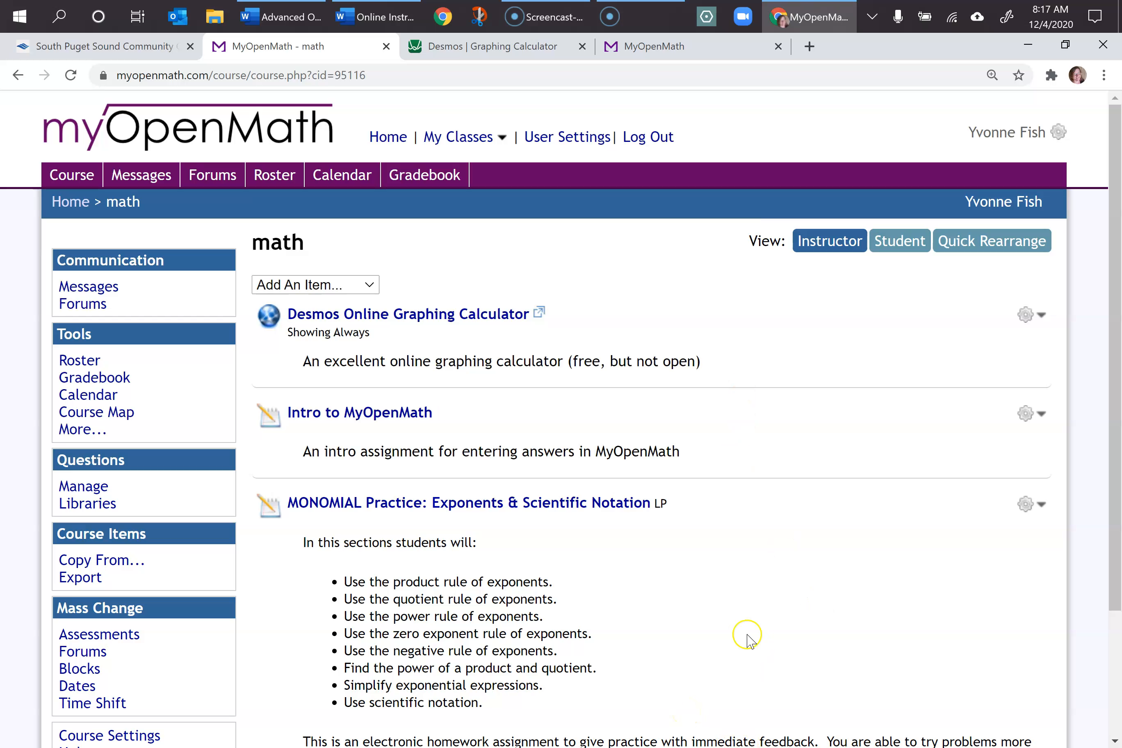
pyautogui.moveTo(701, 644)
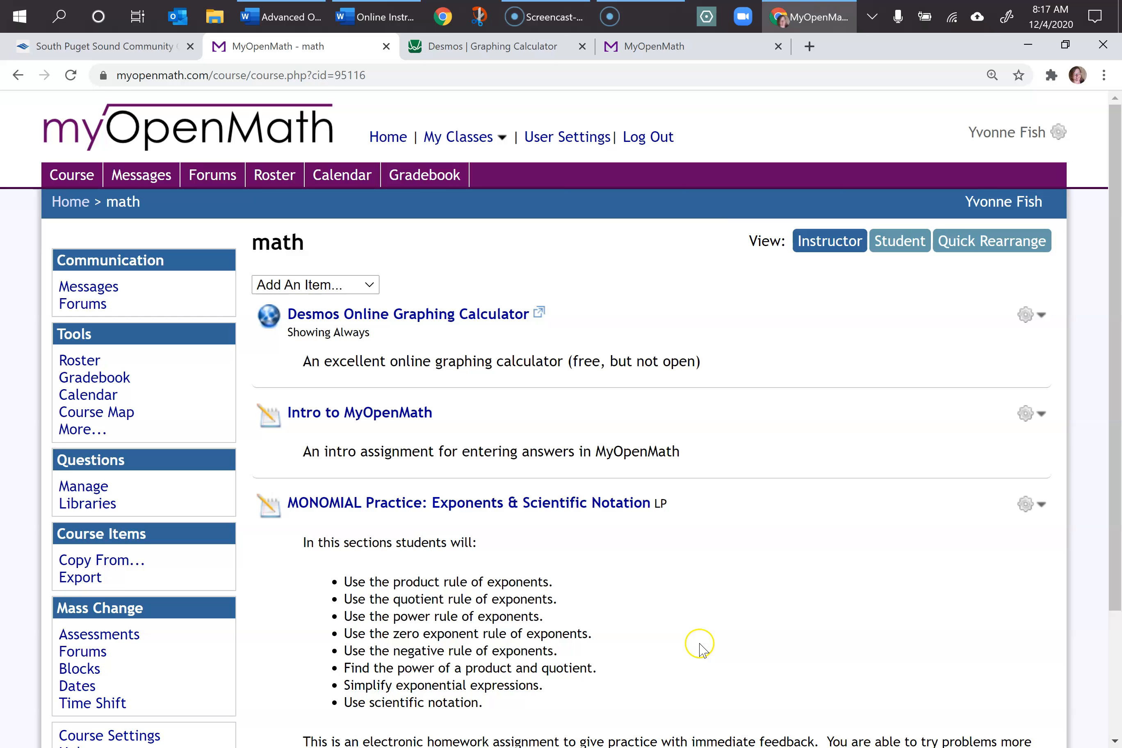
pyautogui.moveTo(824, 636)
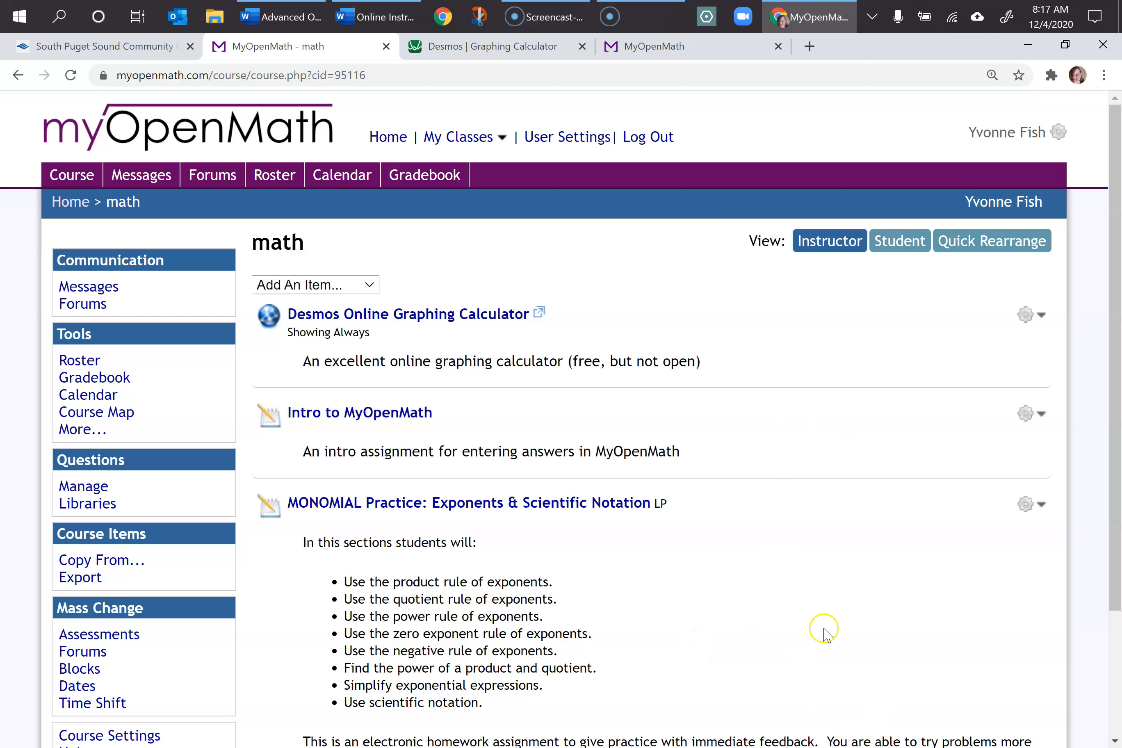
pyautogui.scroll(-3)
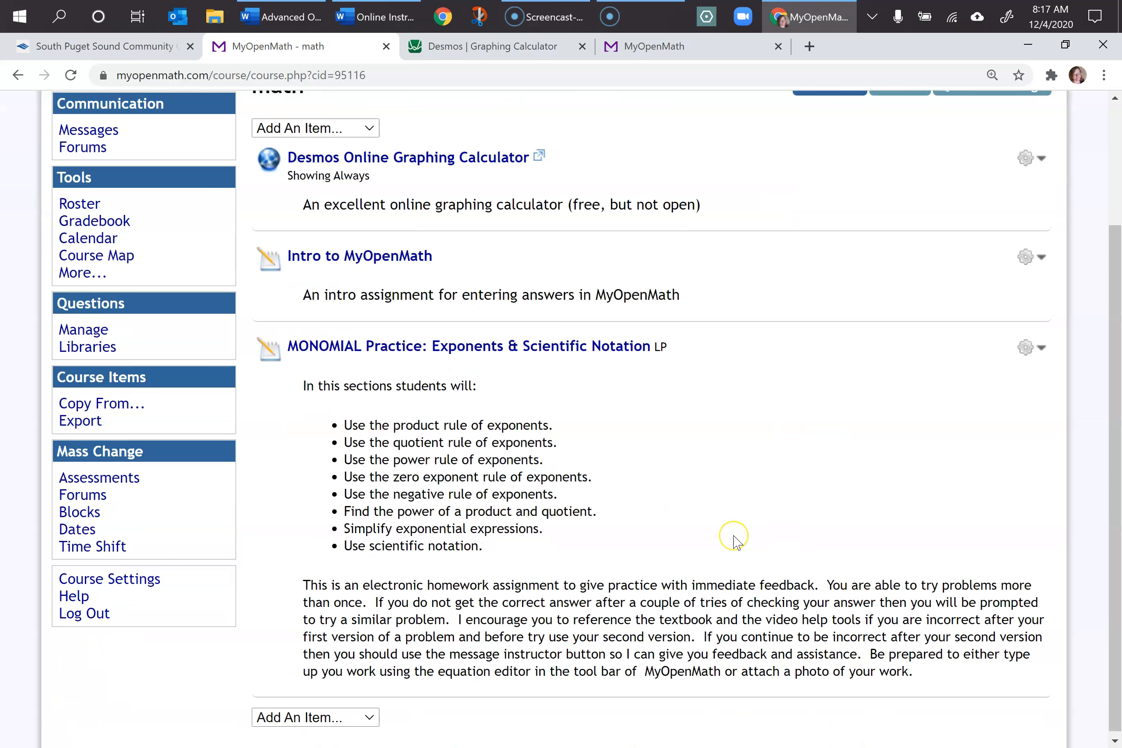
pyautogui.scroll(-3)
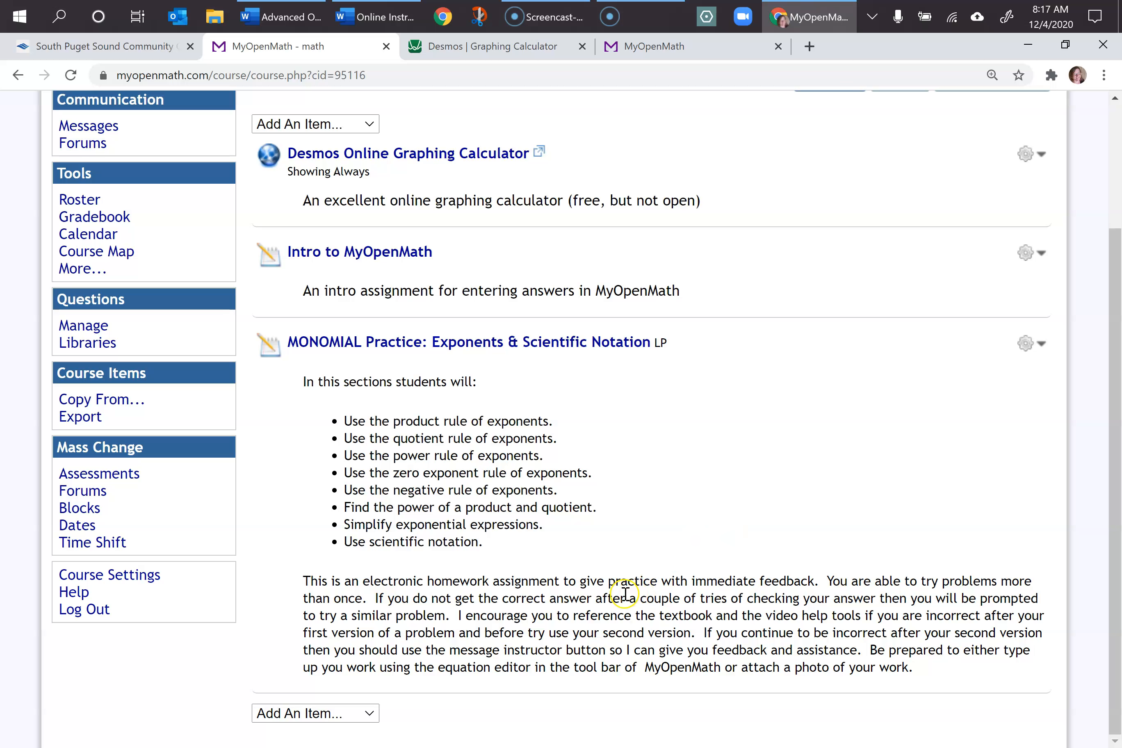
pyautogui.moveTo(803, 659)
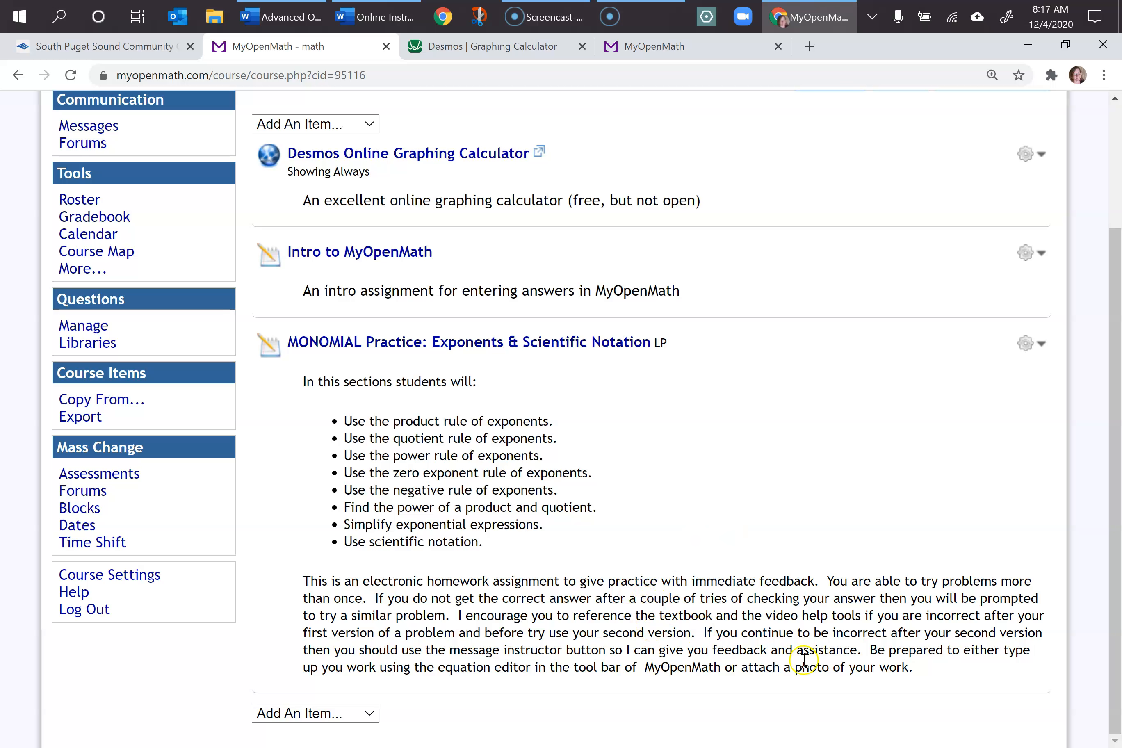
pyautogui.moveTo(242, 666)
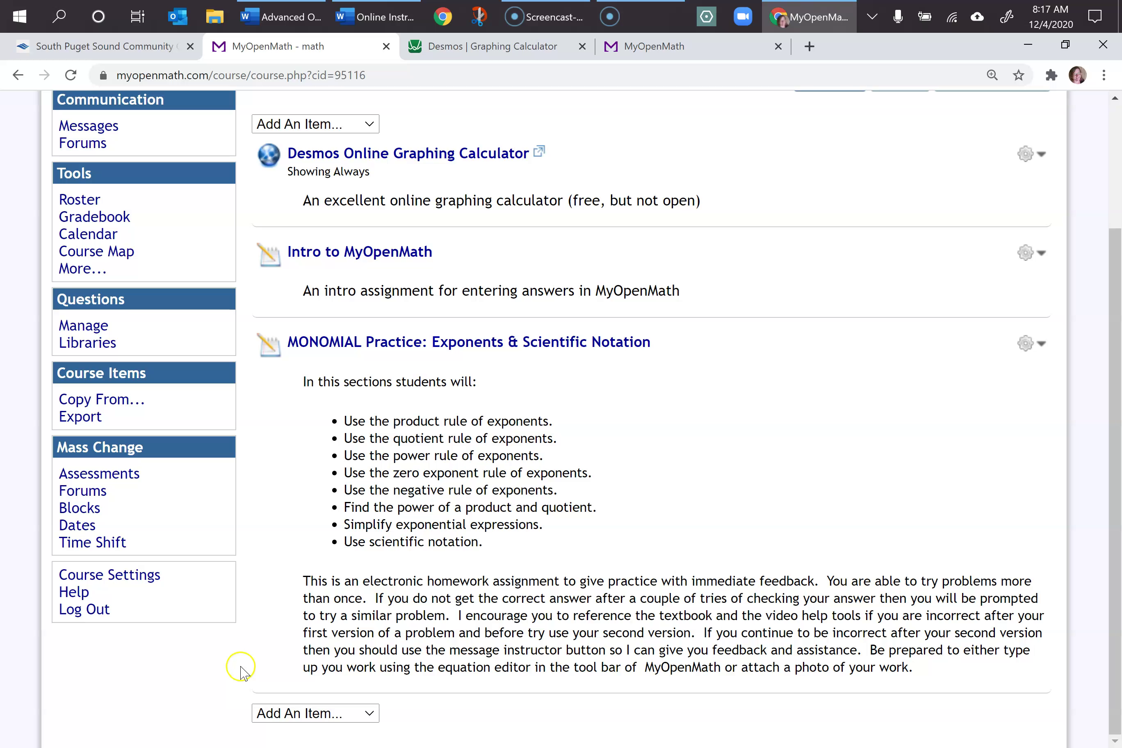
pyautogui.moveTo(504, 331)
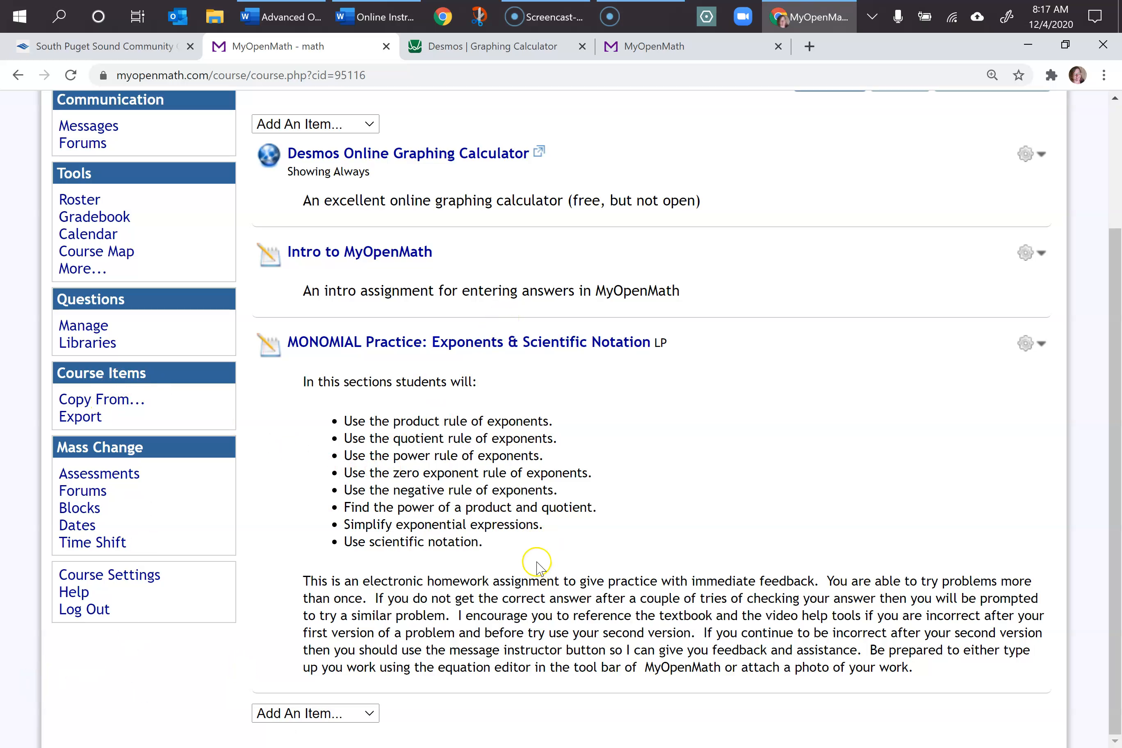
pyautogui.moveTo(659, 562)
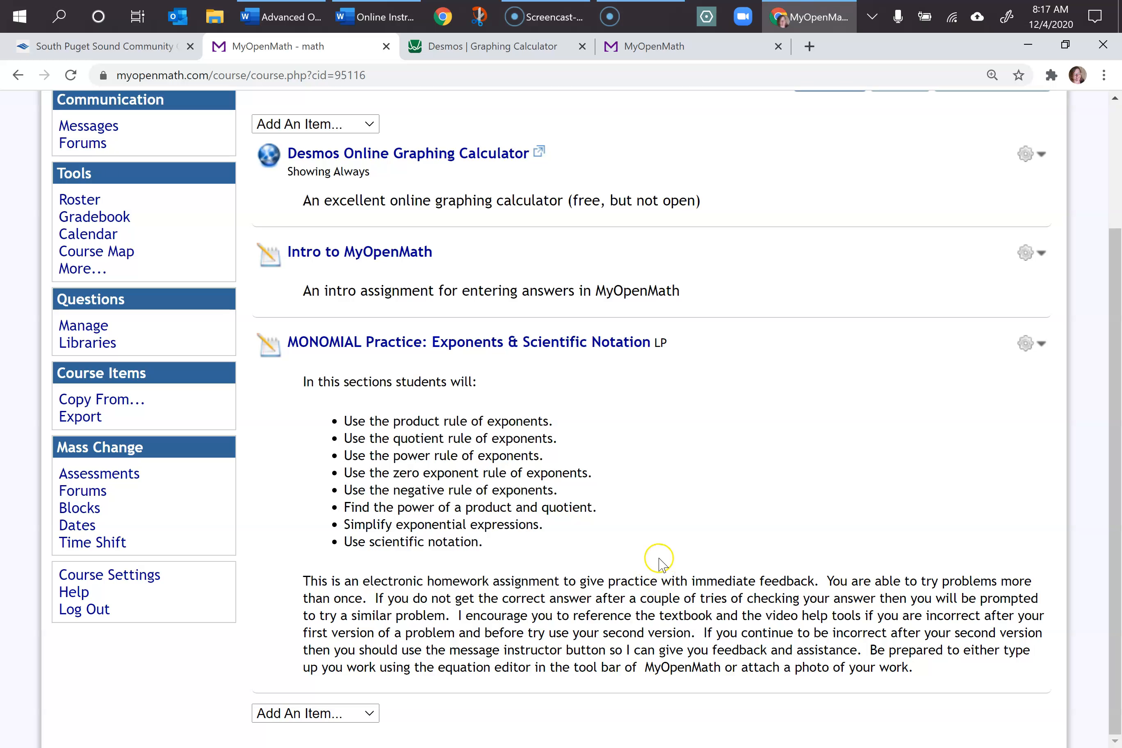
pyautogui.moveTo(1077, 478)
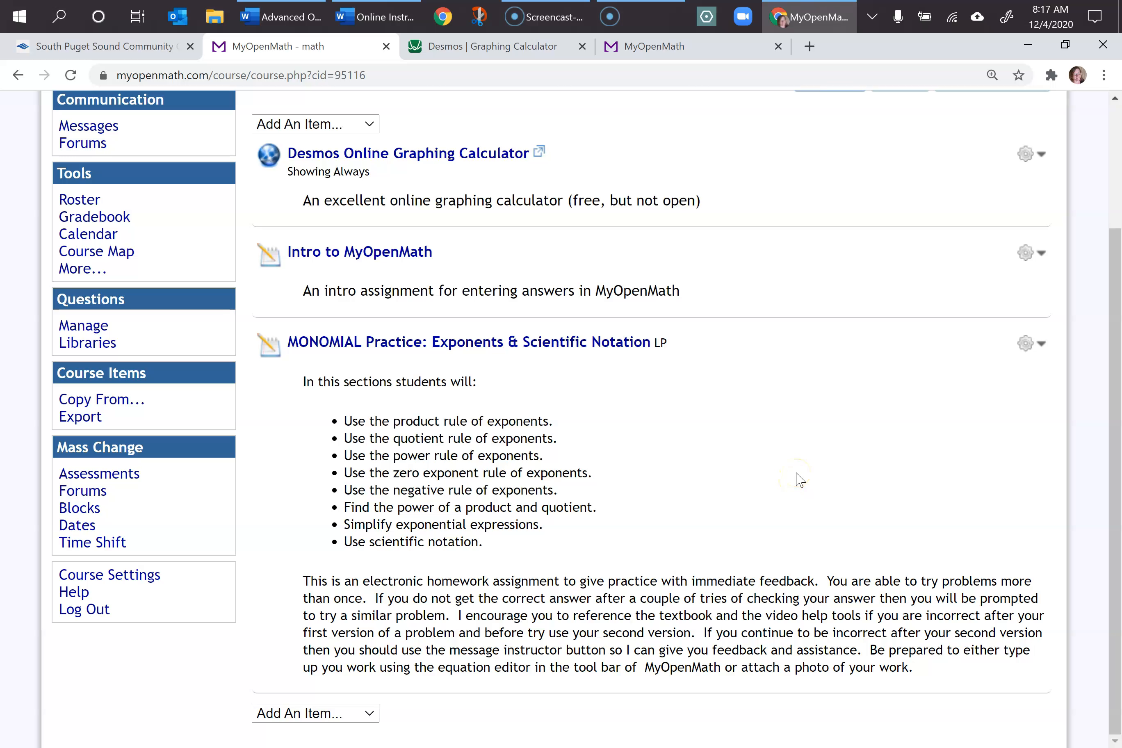
pyautogui.scroll(3)
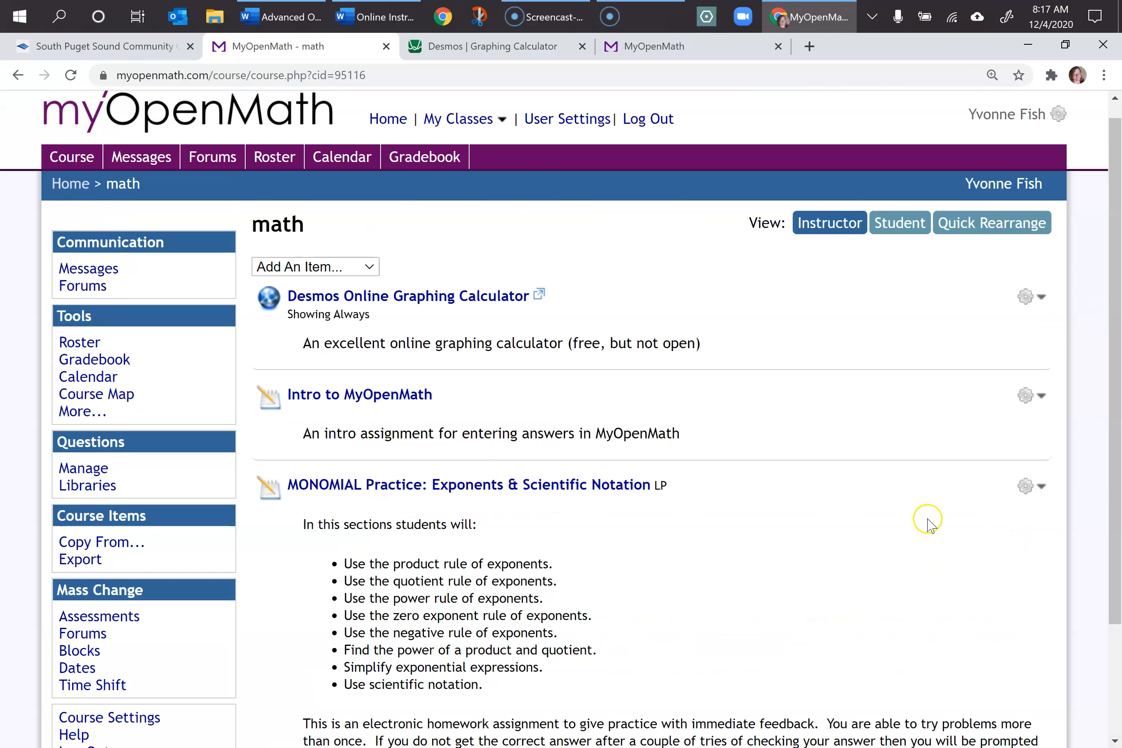
pyautogui.scroll(3)
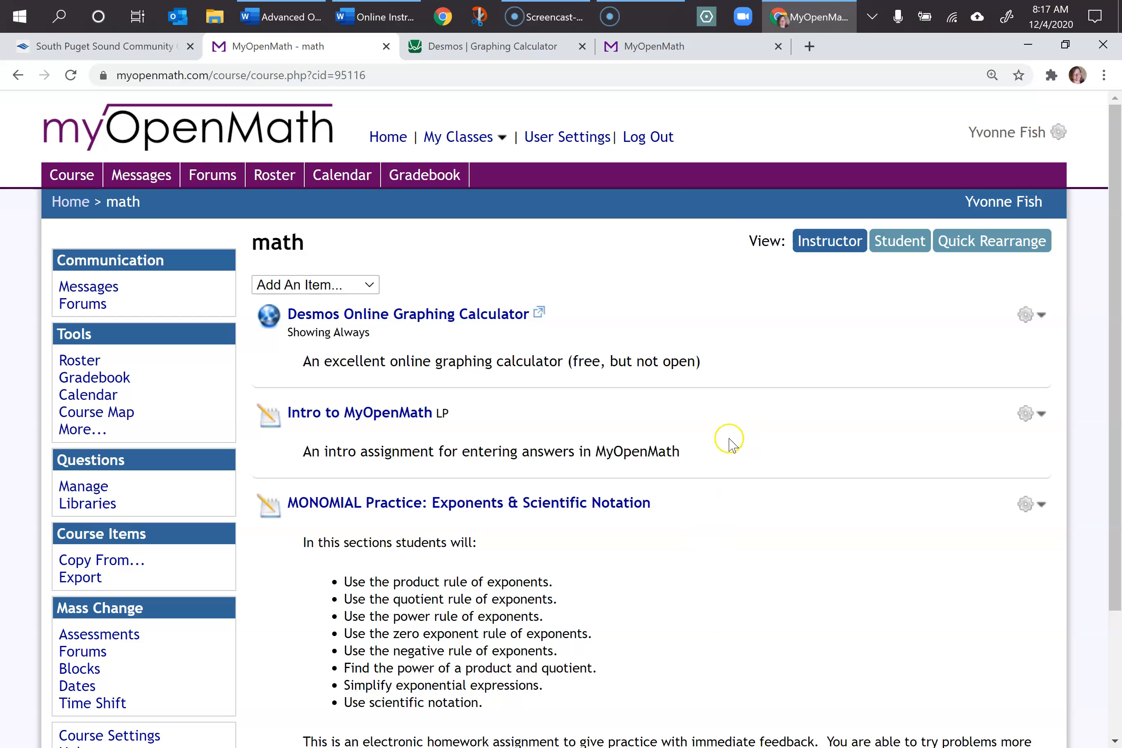
pyautogui.scroll(-3)
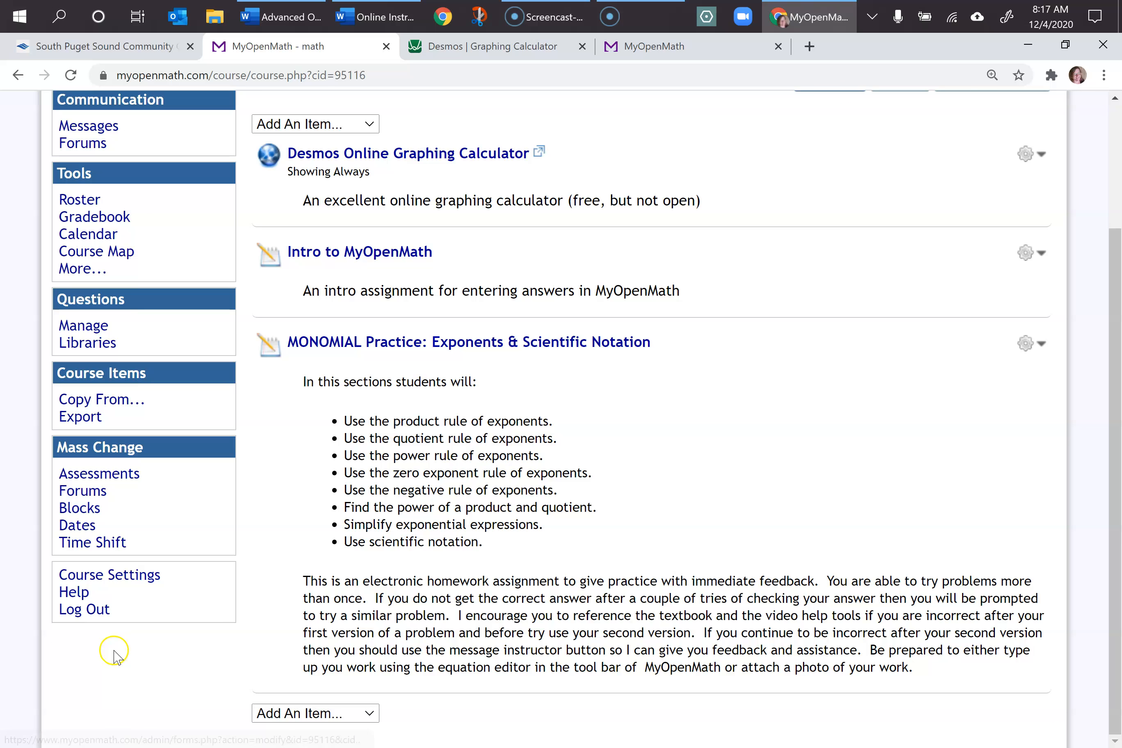
pyautogui.moveTo(660, 376)
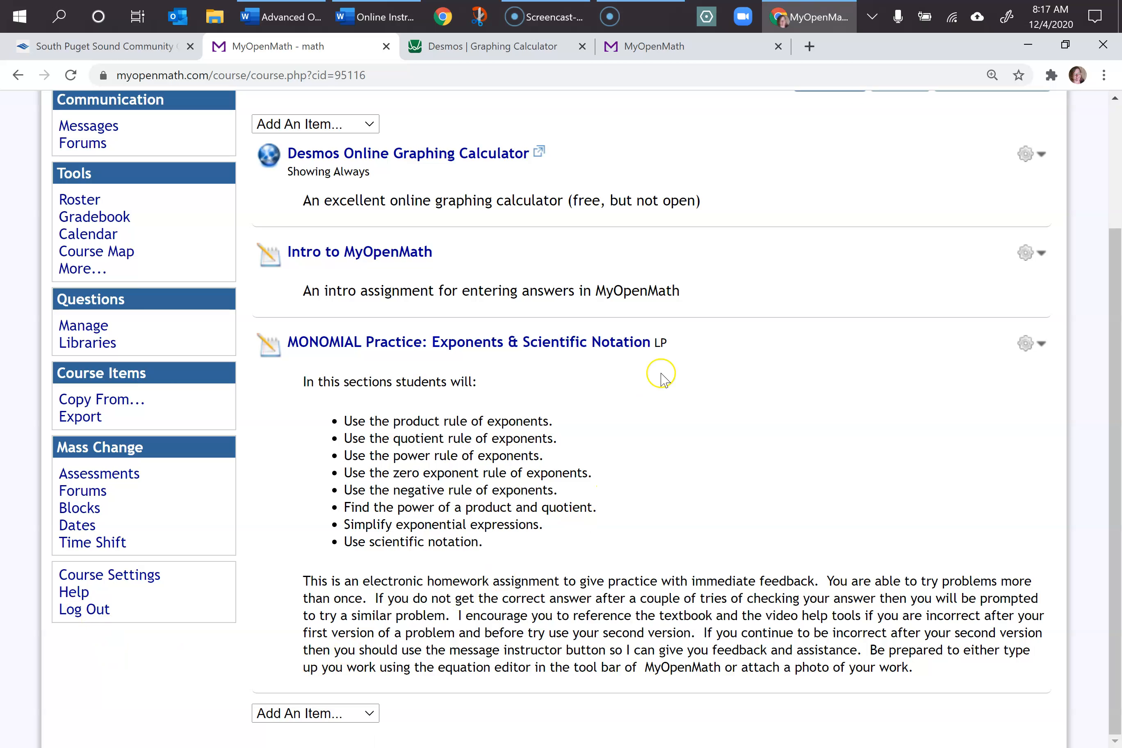
pyautogui.moveTo(93, 217)
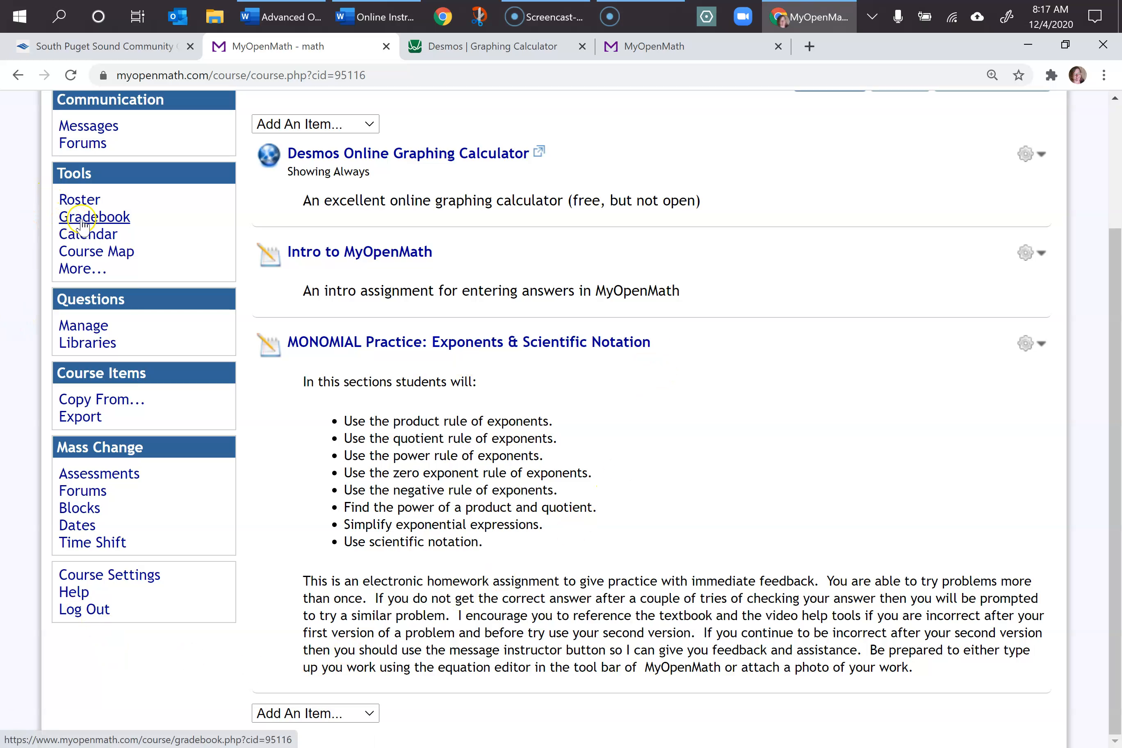
# - Open the gradebook and view scores for the MONOMIAL Practice assessment alone
pyautogui.click(94, 217)
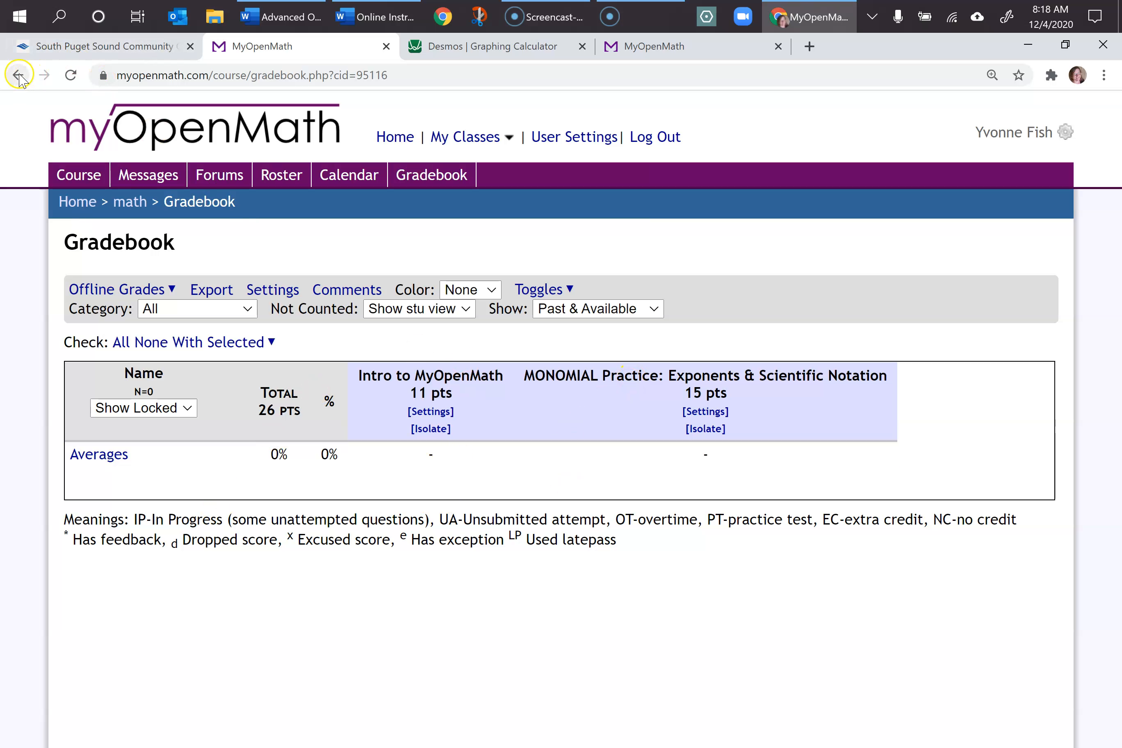
pyautogui.click(18, 76)
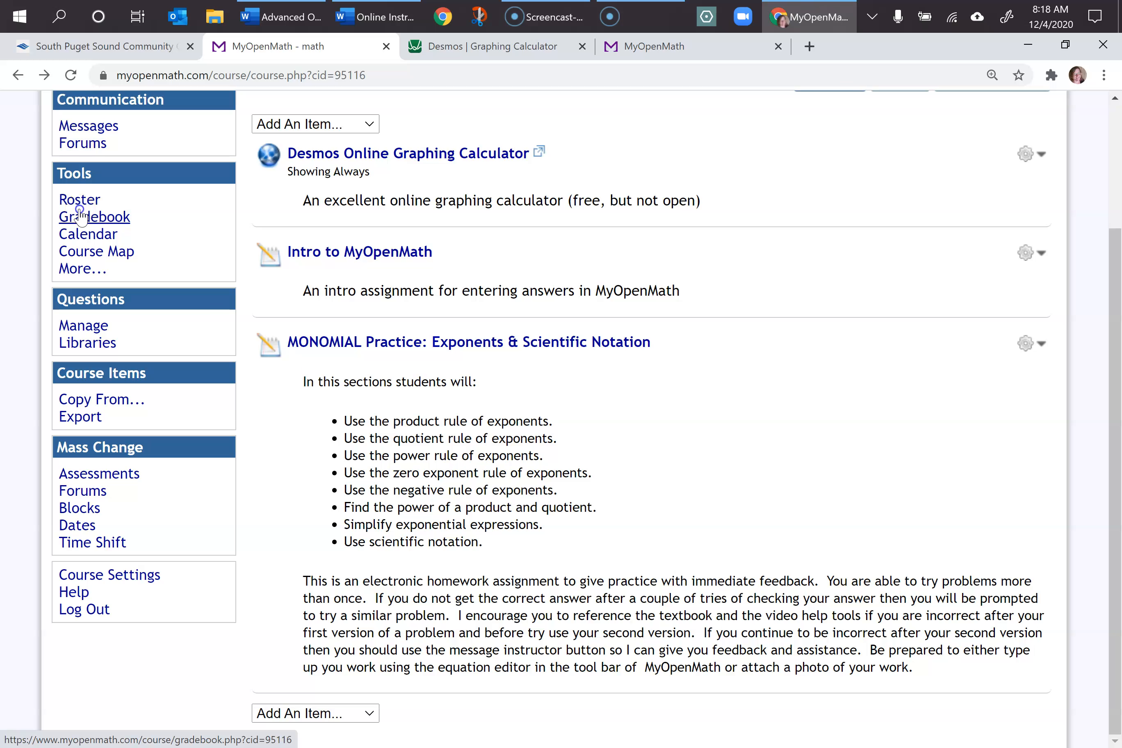
pyautogui.click(94, 217)
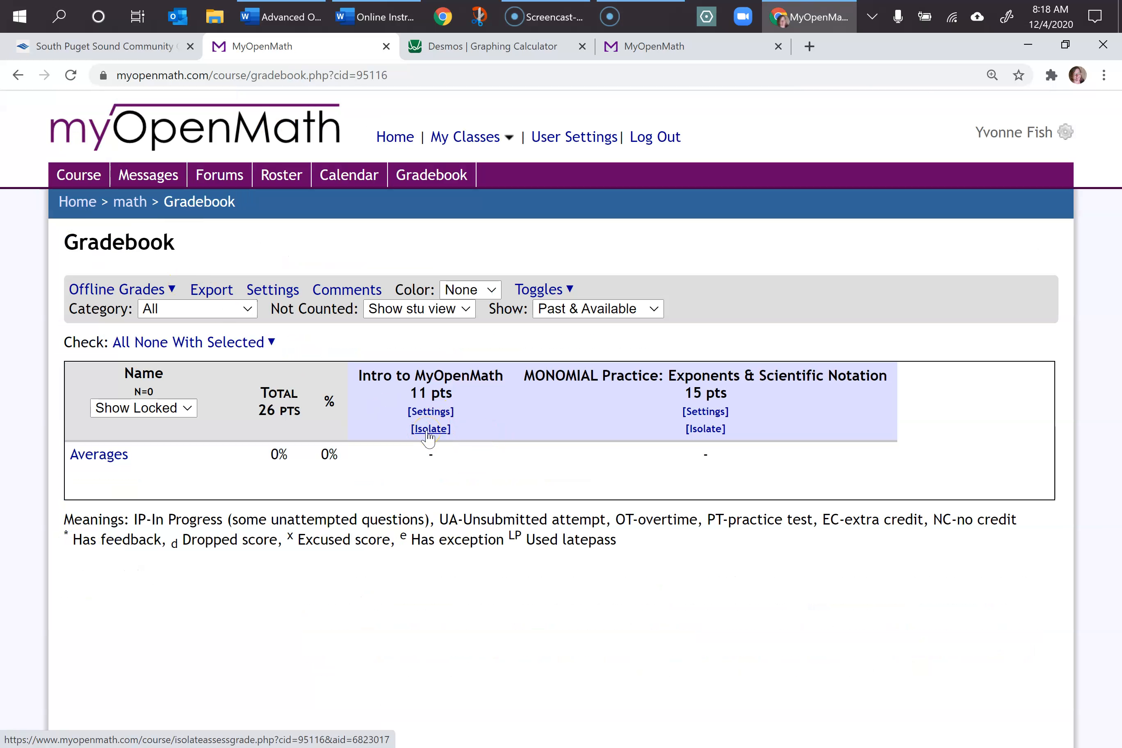
pyautogui.click(704, 429)
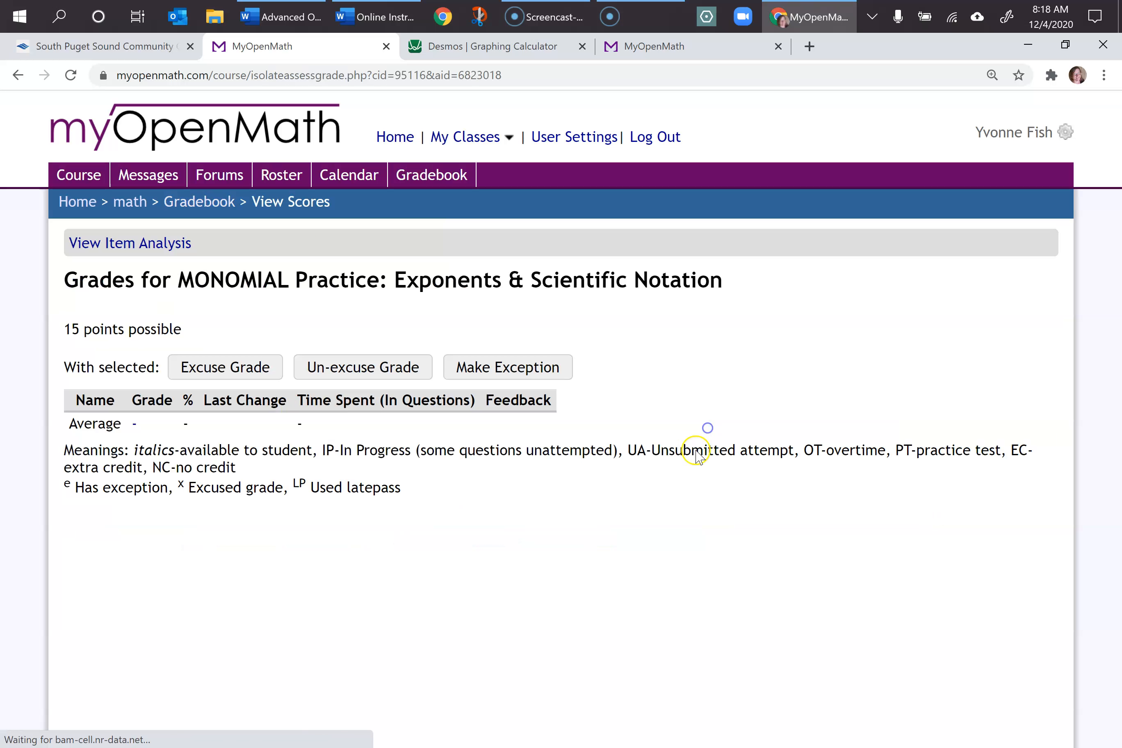
pyautogui.moveTo(129, 429)
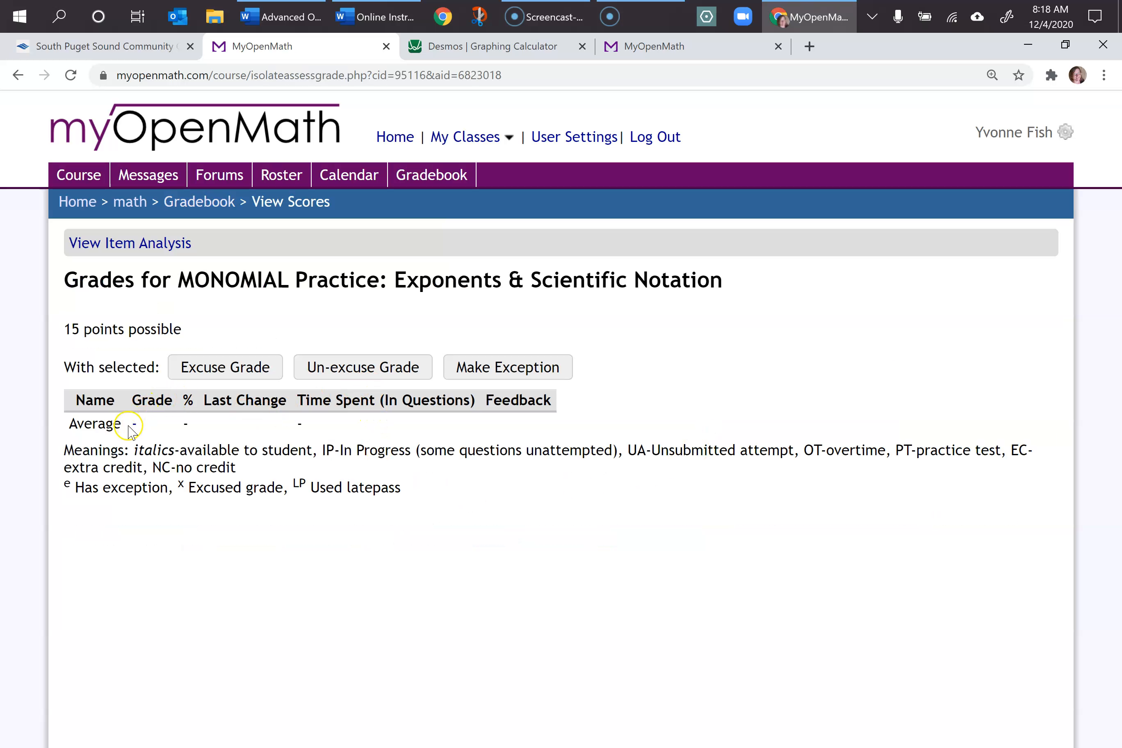
pyautogui.moveTo(64, 220)
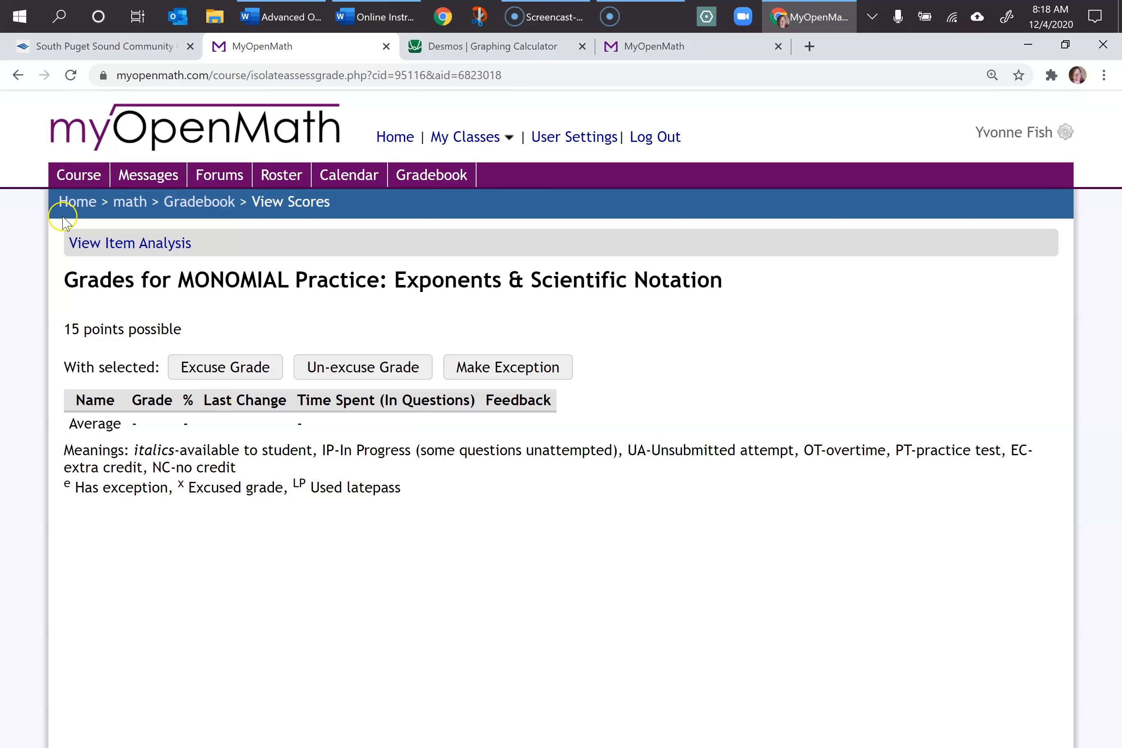
pyautogui.click(200, 200)
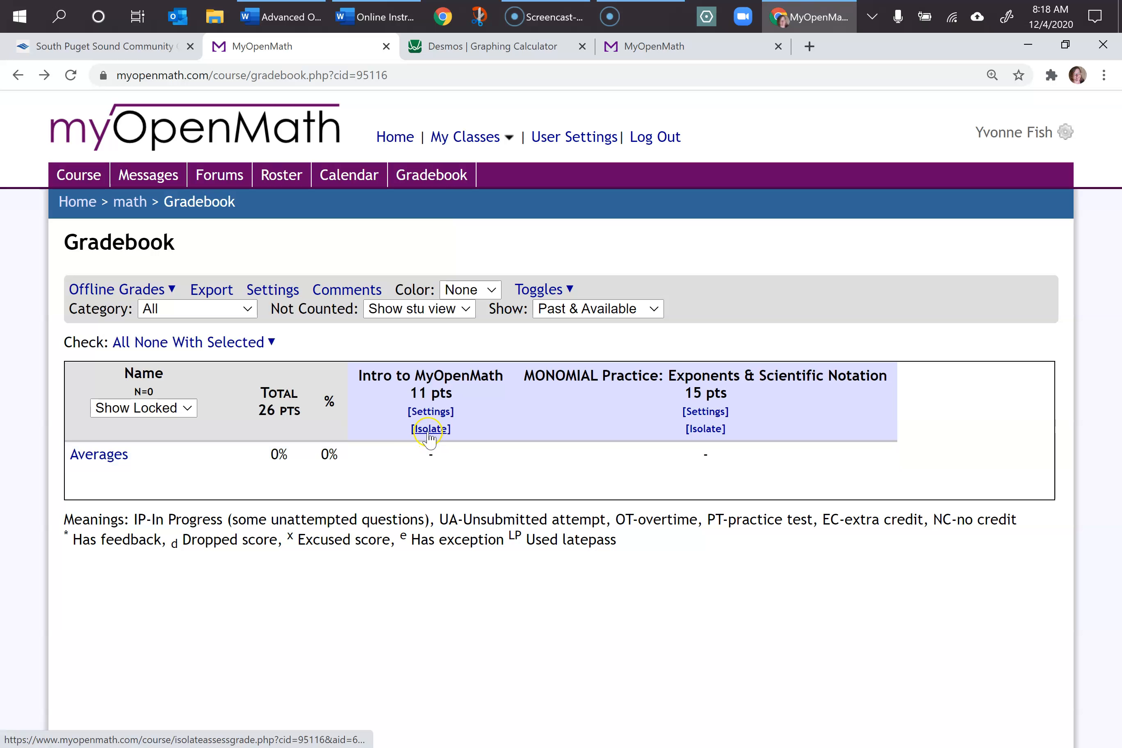
pyautogui.moveTo(429, 429)
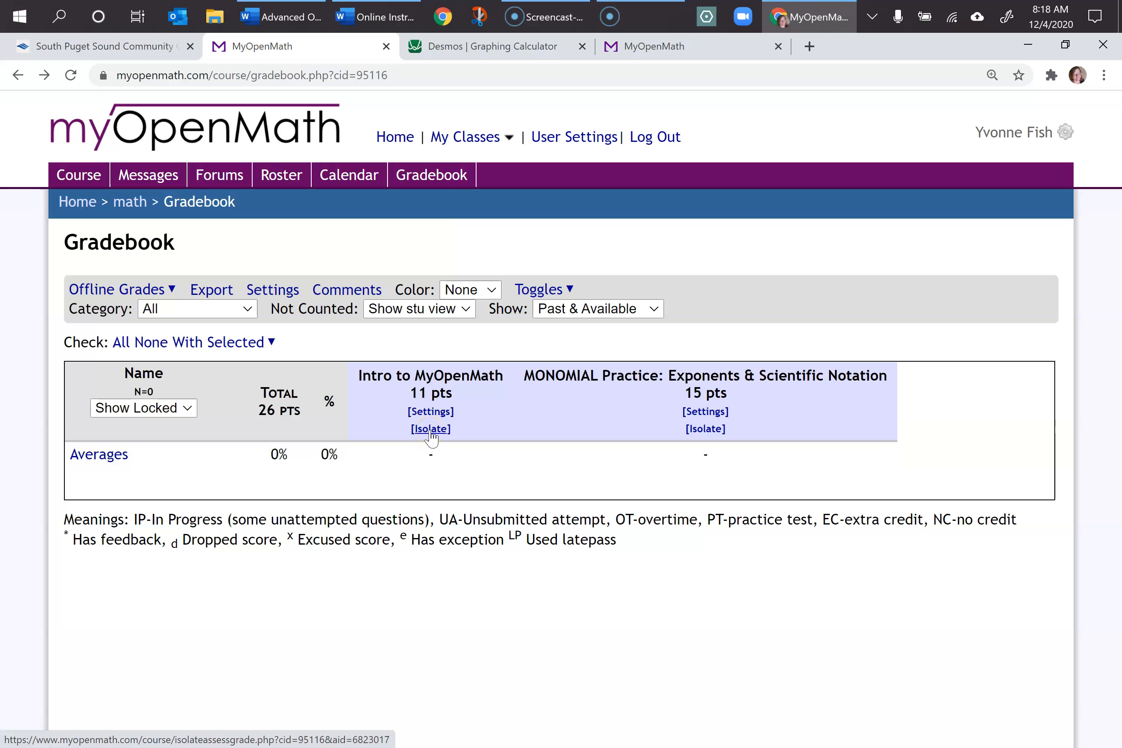
# - View the Intro to MyOpenMath scores, then return through the gradebook to the course home page
pyautogui.click(429, 428)
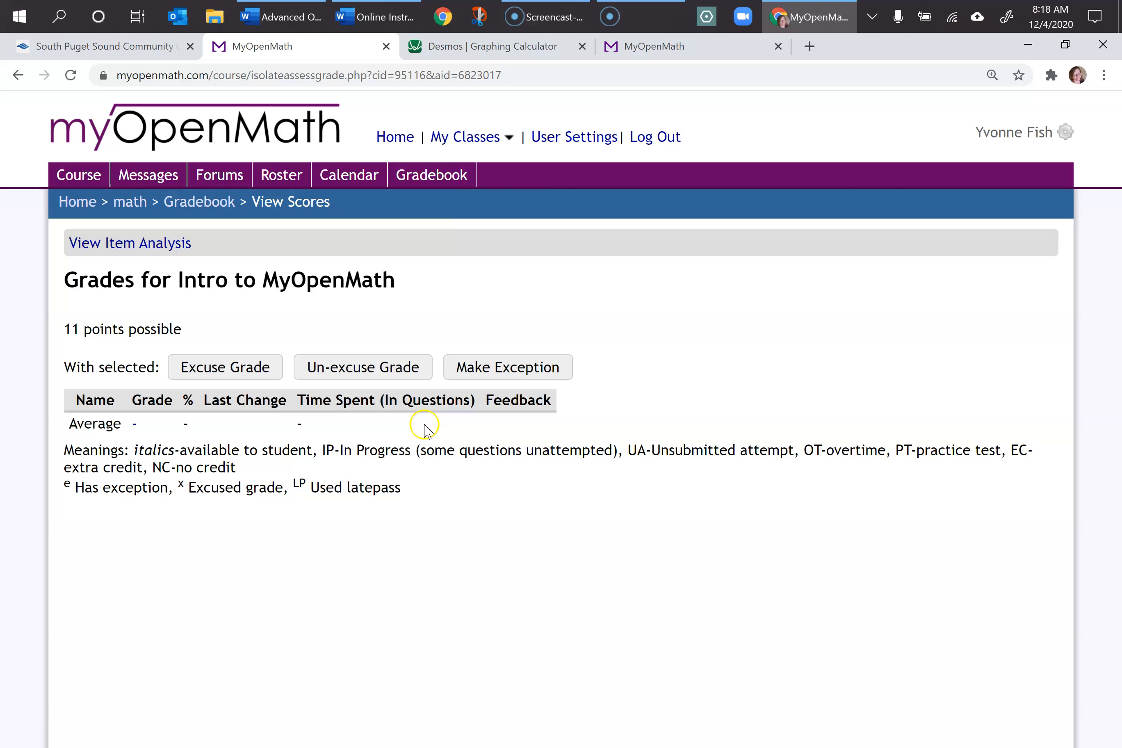
pyautogui.moveTo(360, 321)
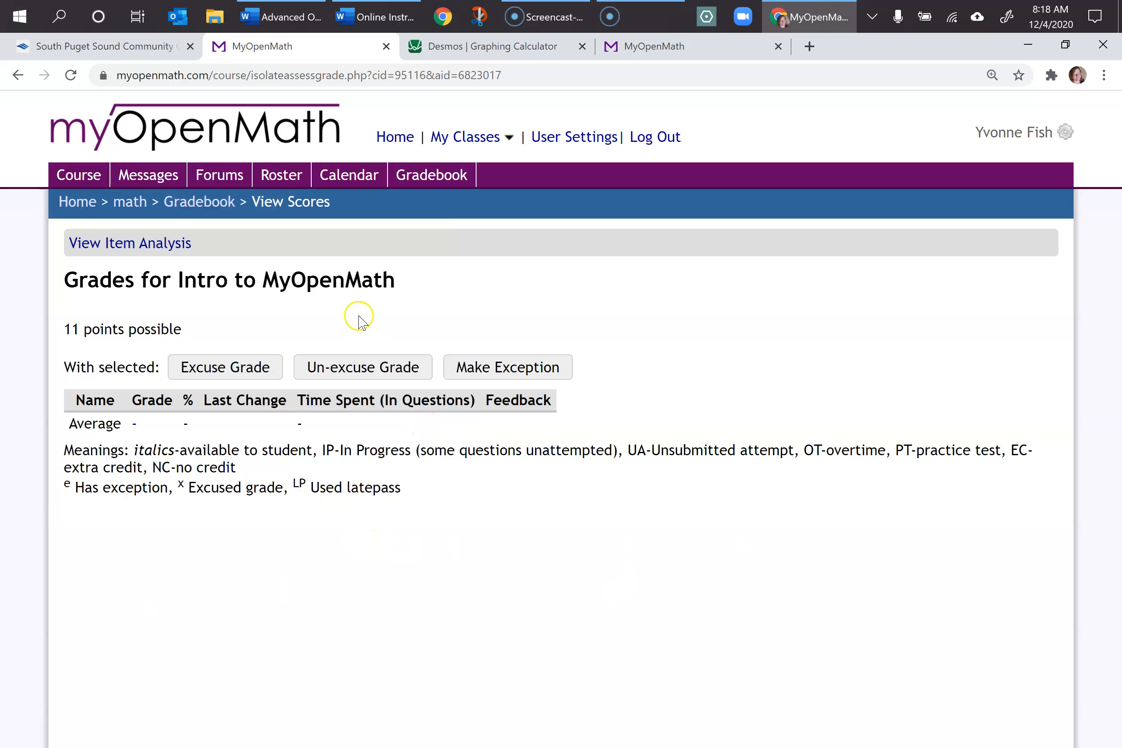
pyautogui.moveTo(357, 740)
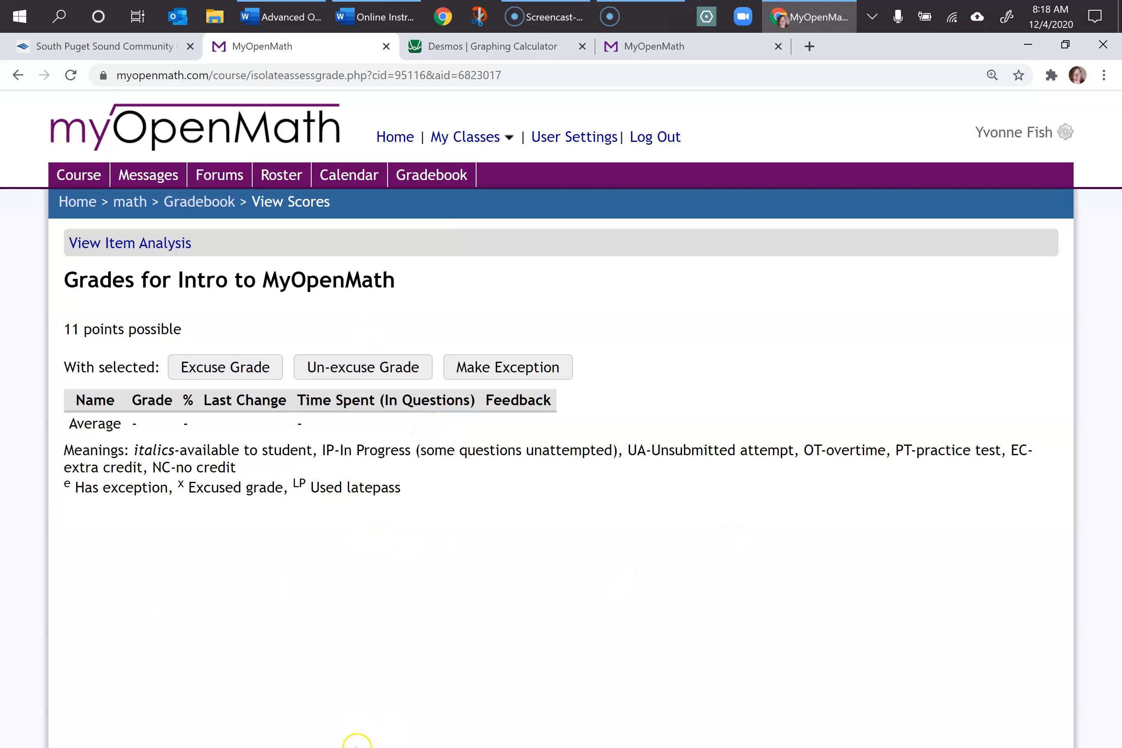
pyautogui.moveTo(477, 664)
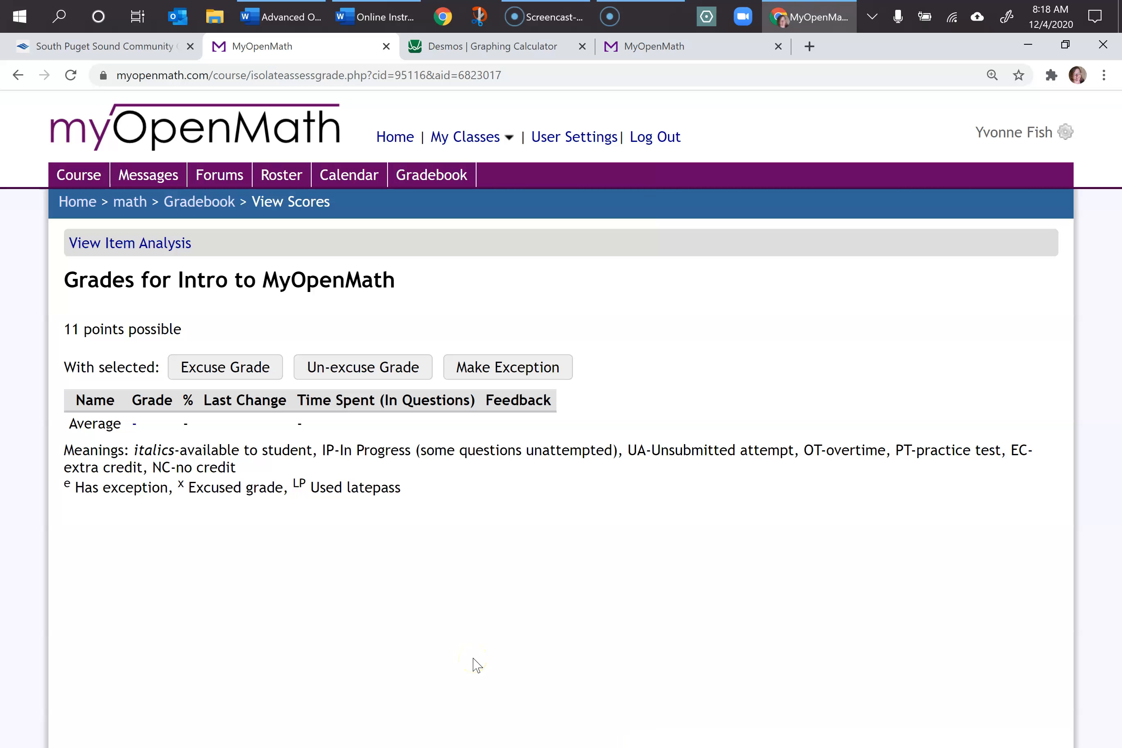
pyautogui.moveTo(791, 492)
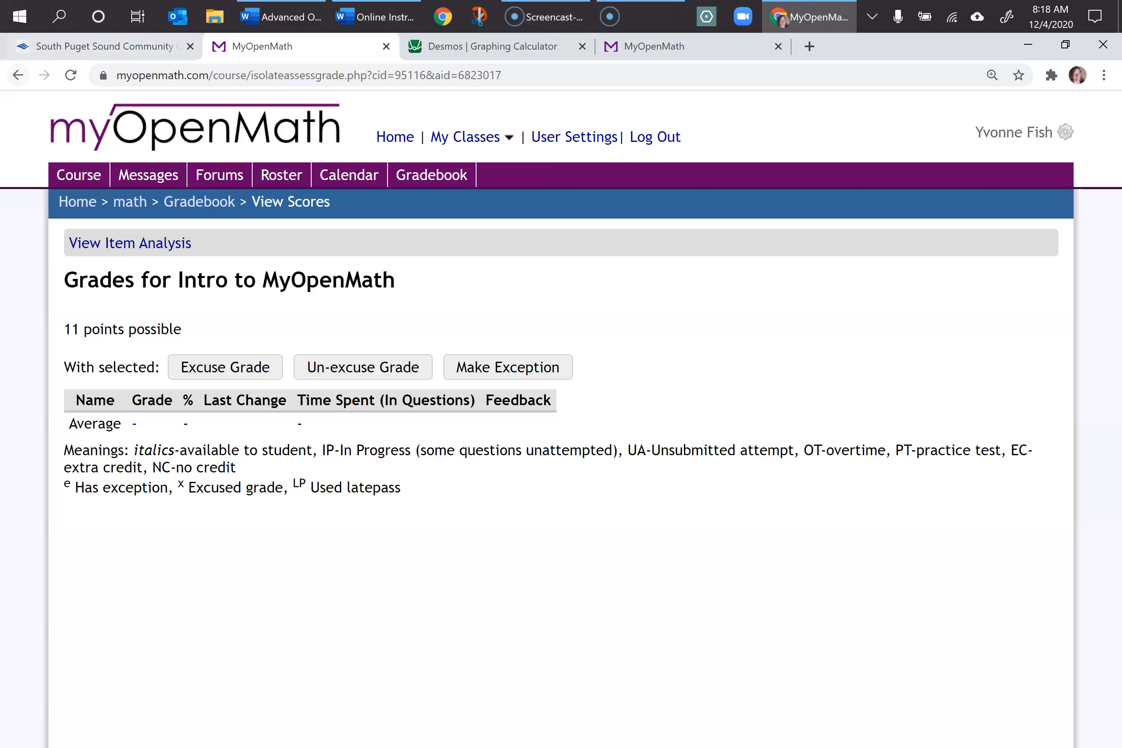
pyautogui.click(18, 76)
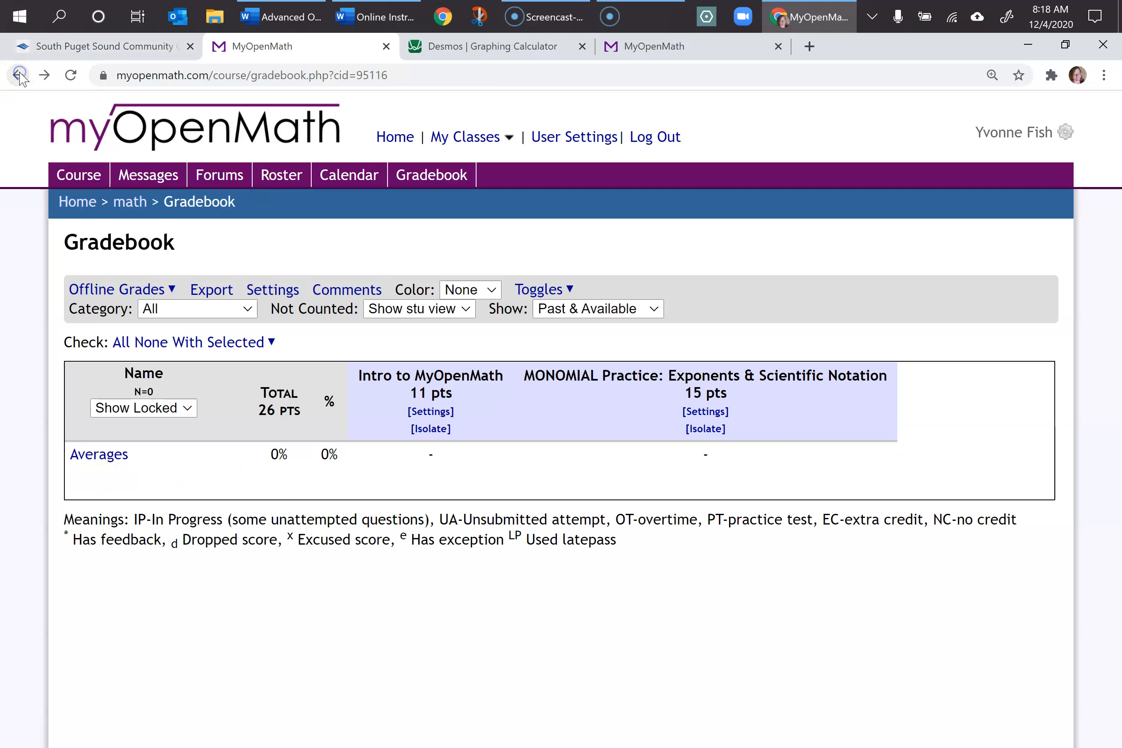
pyautogui.click(18, 76)
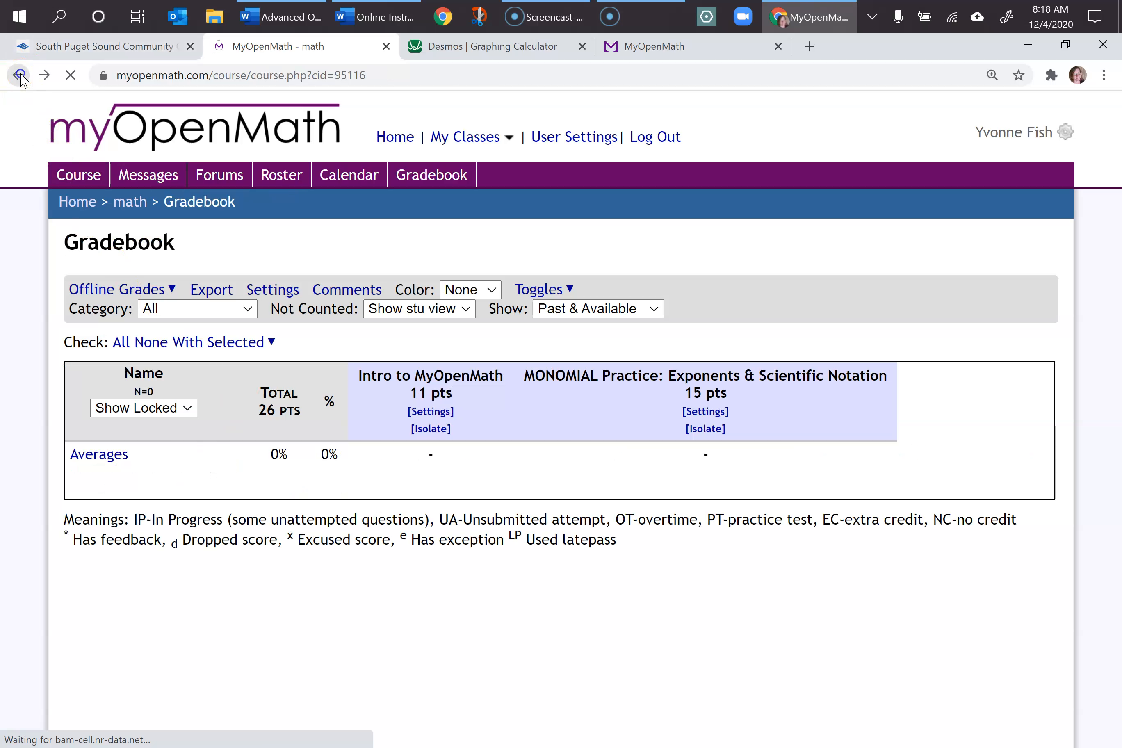
pyautogui.click(18, 76)
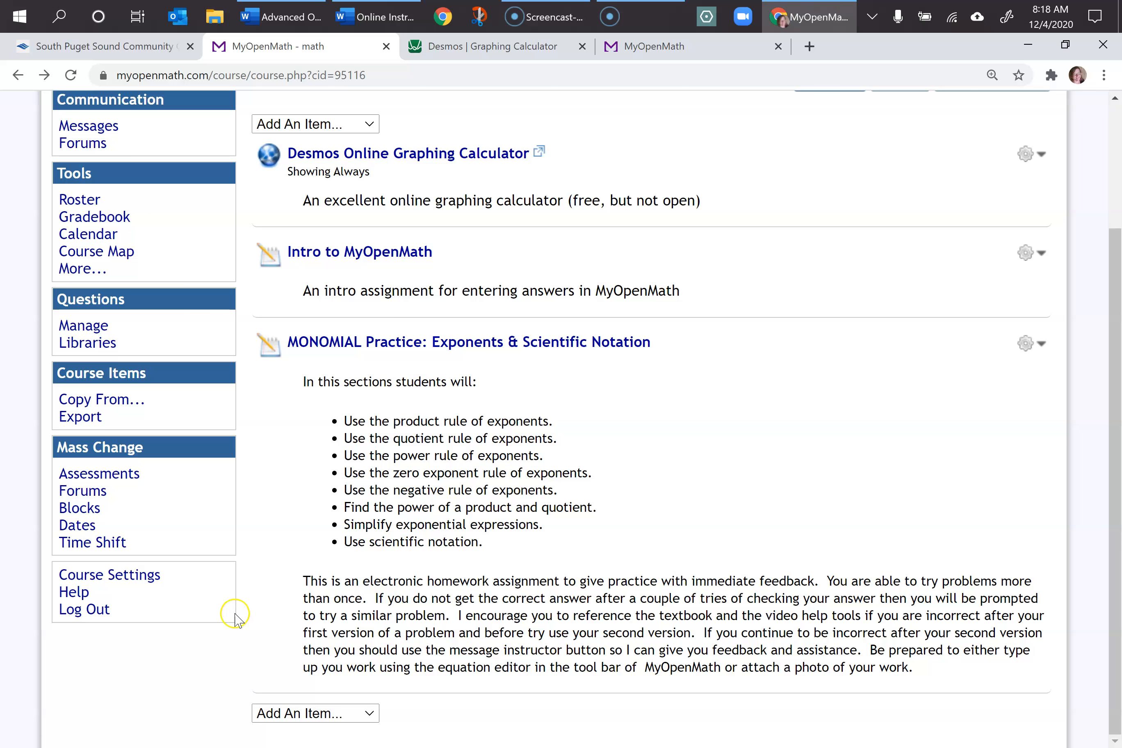
pyautogui.moveTo(101, 400)
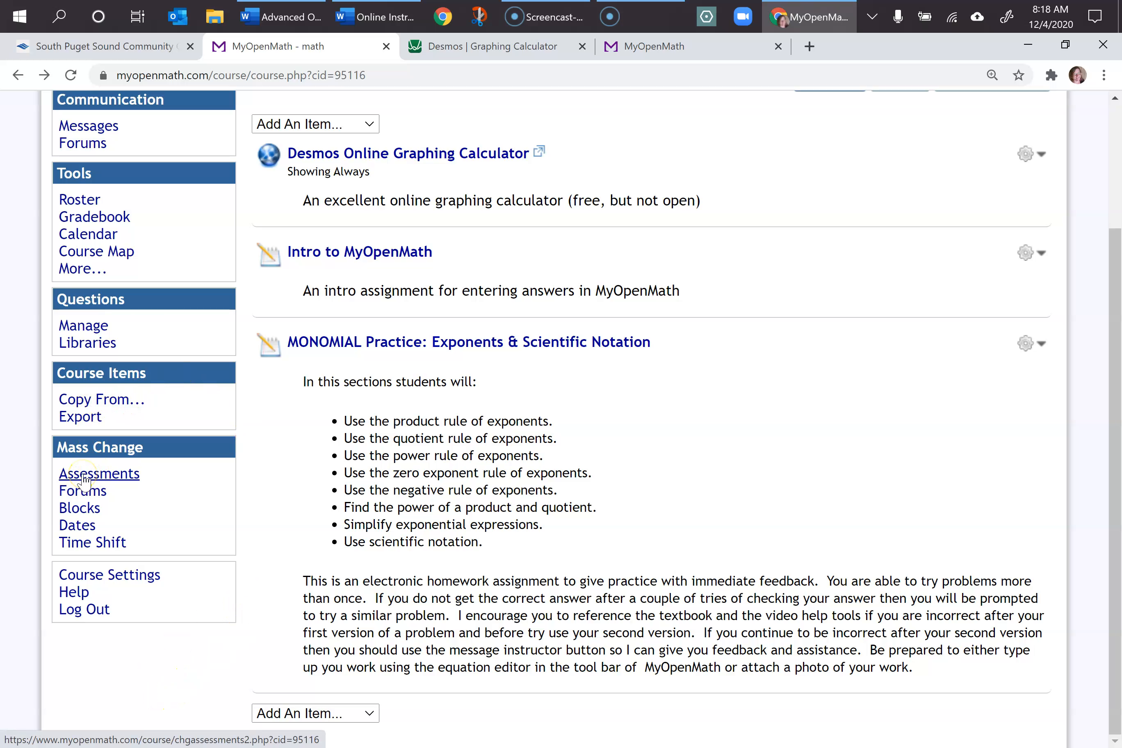
pyautogui.moveTo(79, 199)
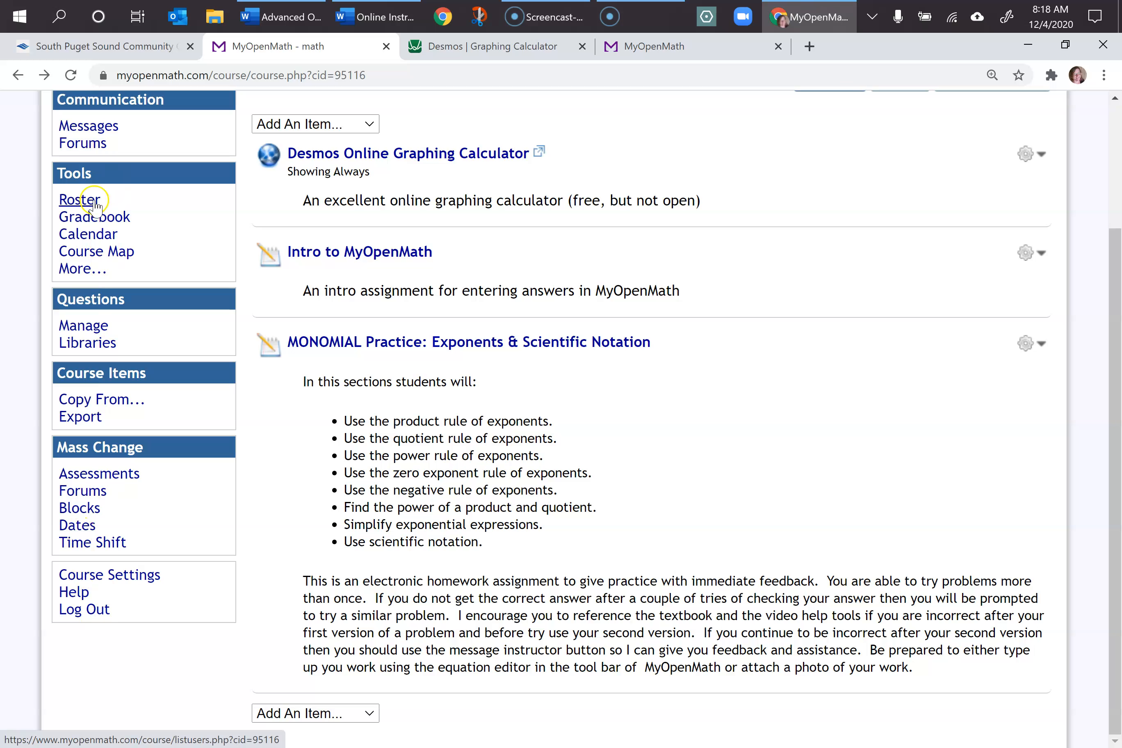
pyautogui.moveTo(93, 211)
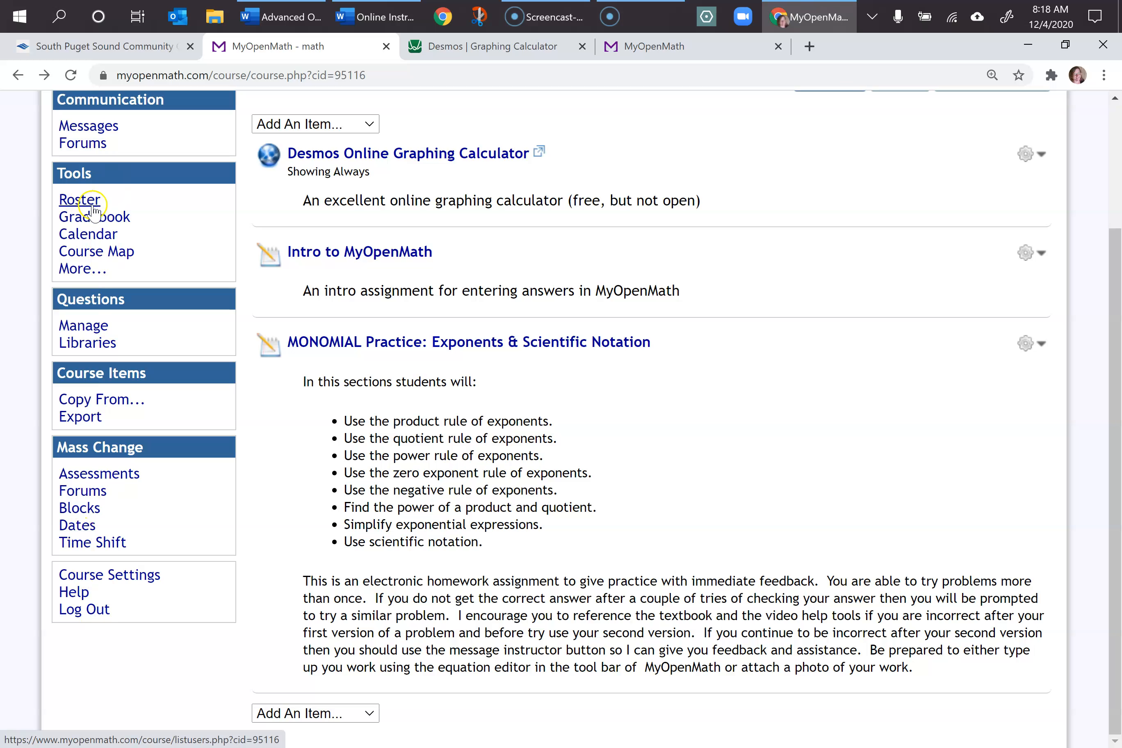
pyautogui.moveTo(77, 515)
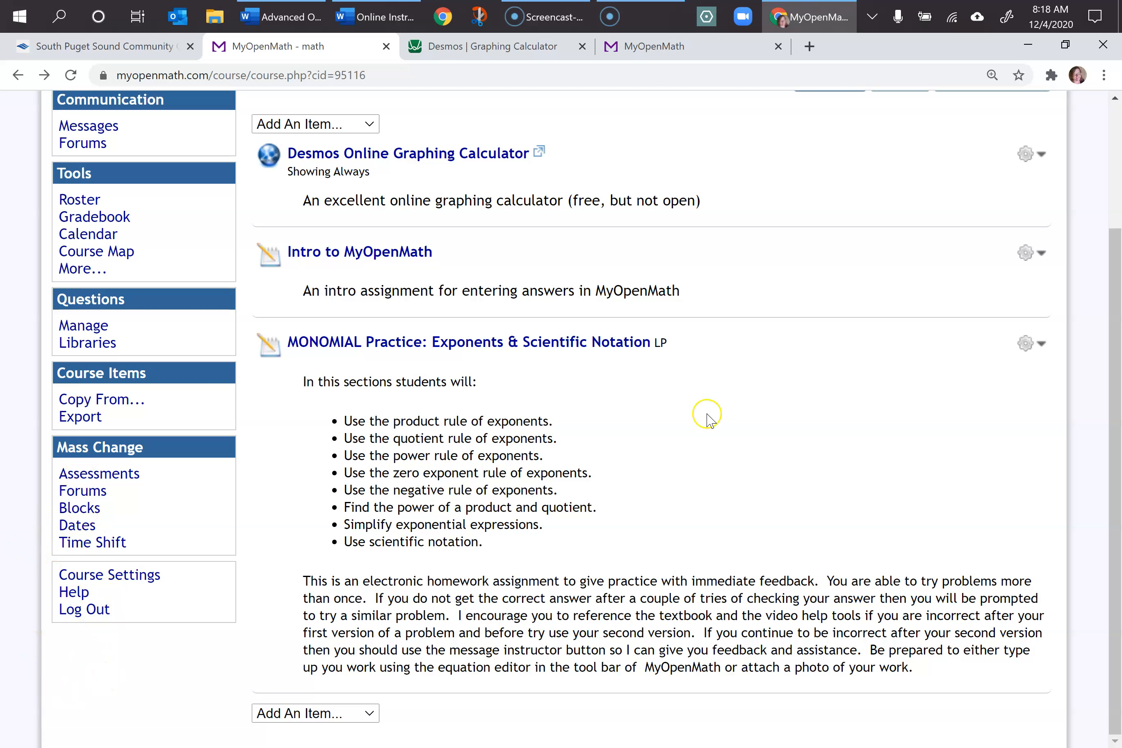
pyautogui.moveTo(844, 588)
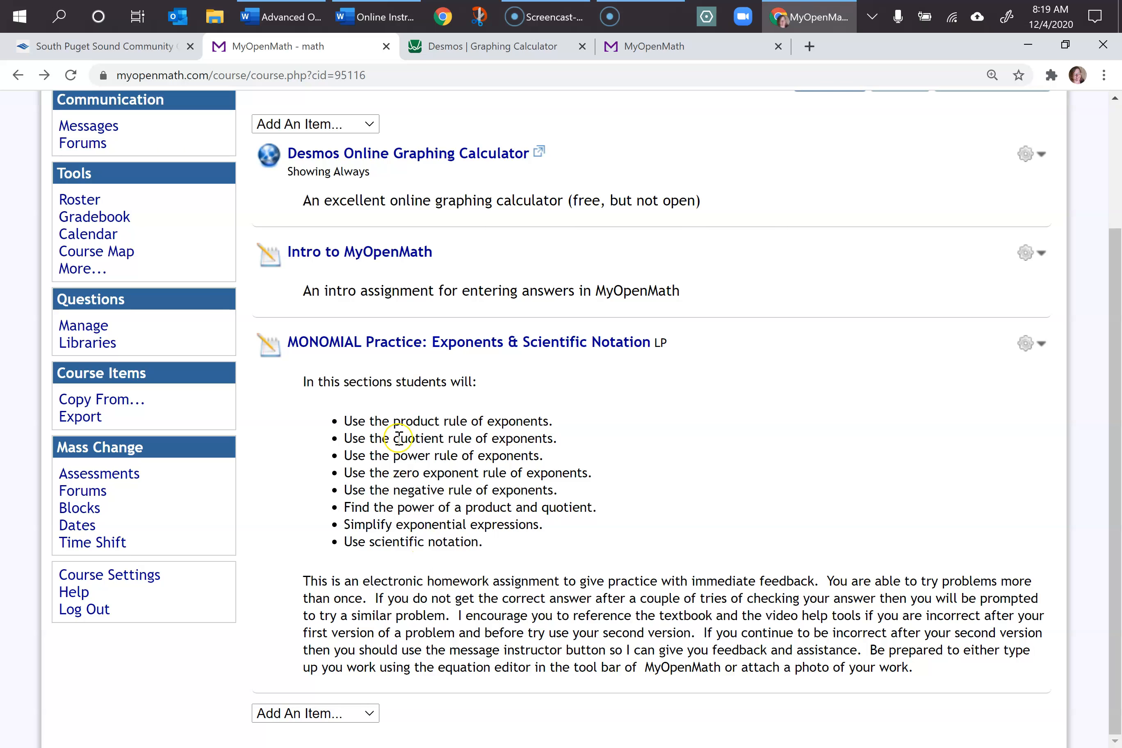
pyautogui.moveTo(465, 346)
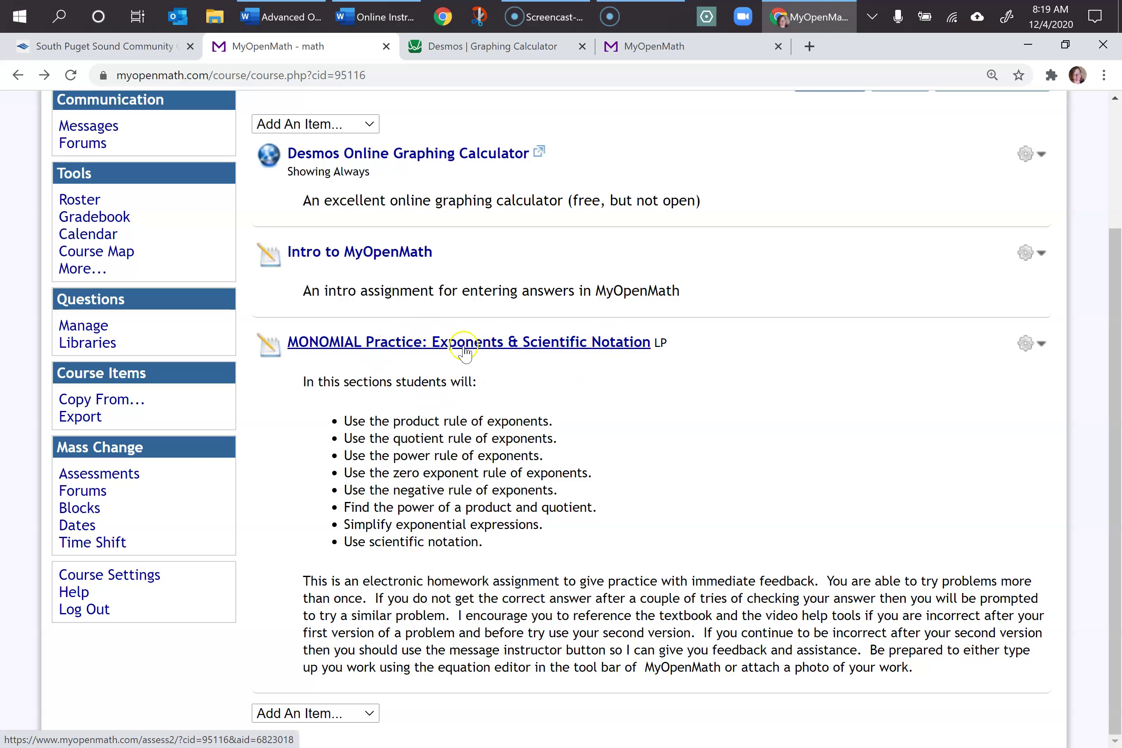
pyautogui.moveTo(588, 653)
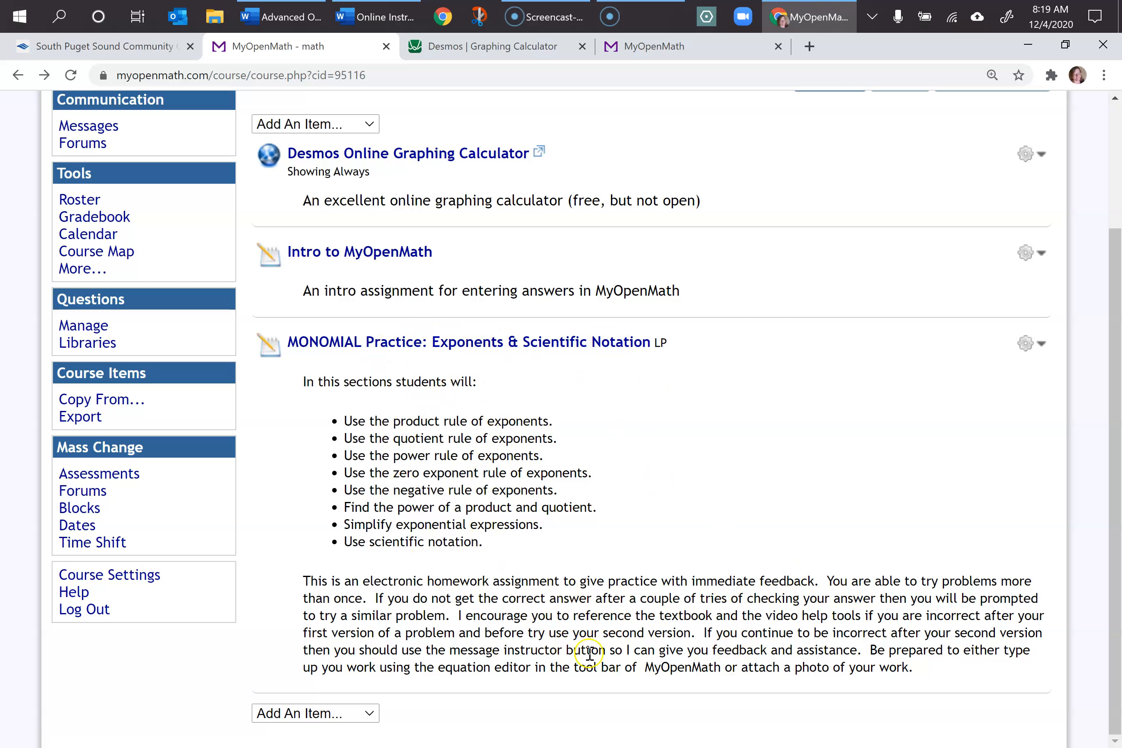
pyautogui.moveTo(712, 566)
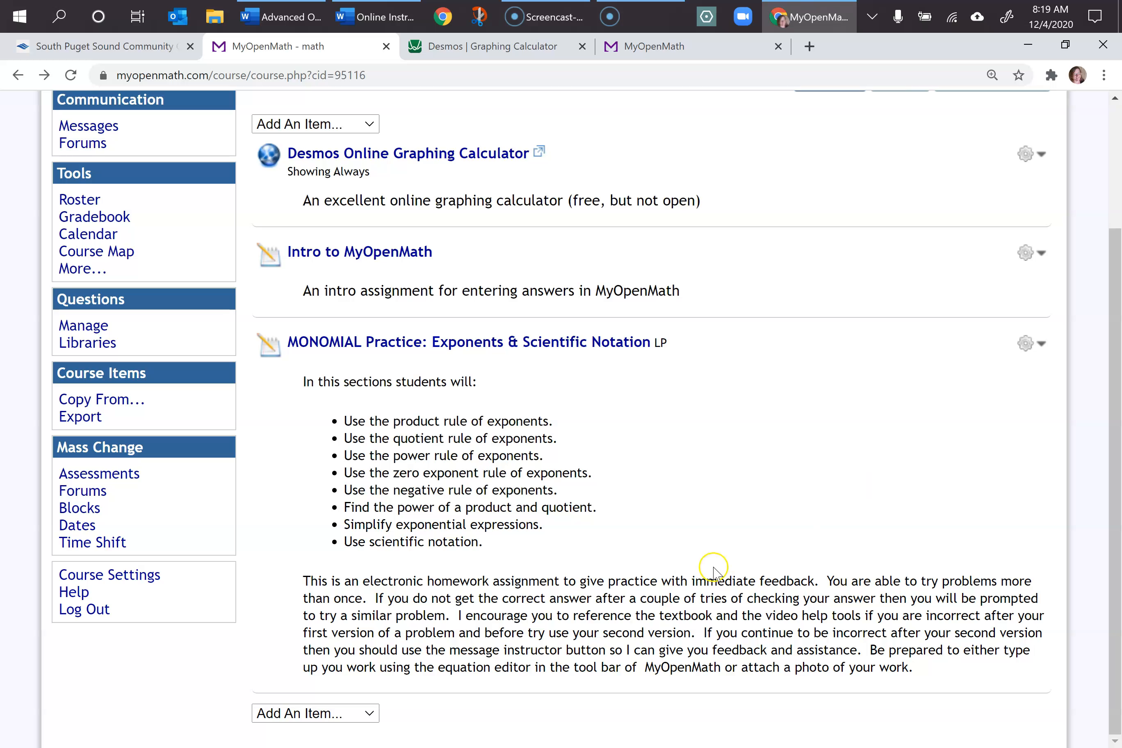
pyautogui.moveTo(873, 625)
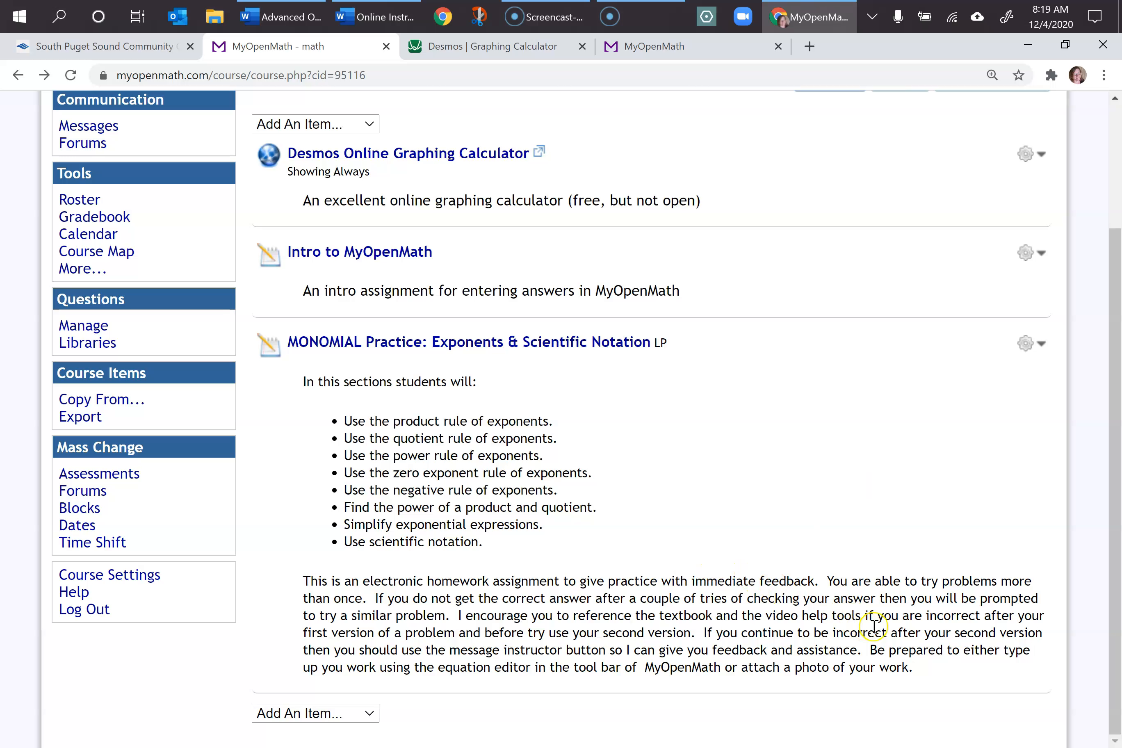
pyautogui.moveTo(558, 627)
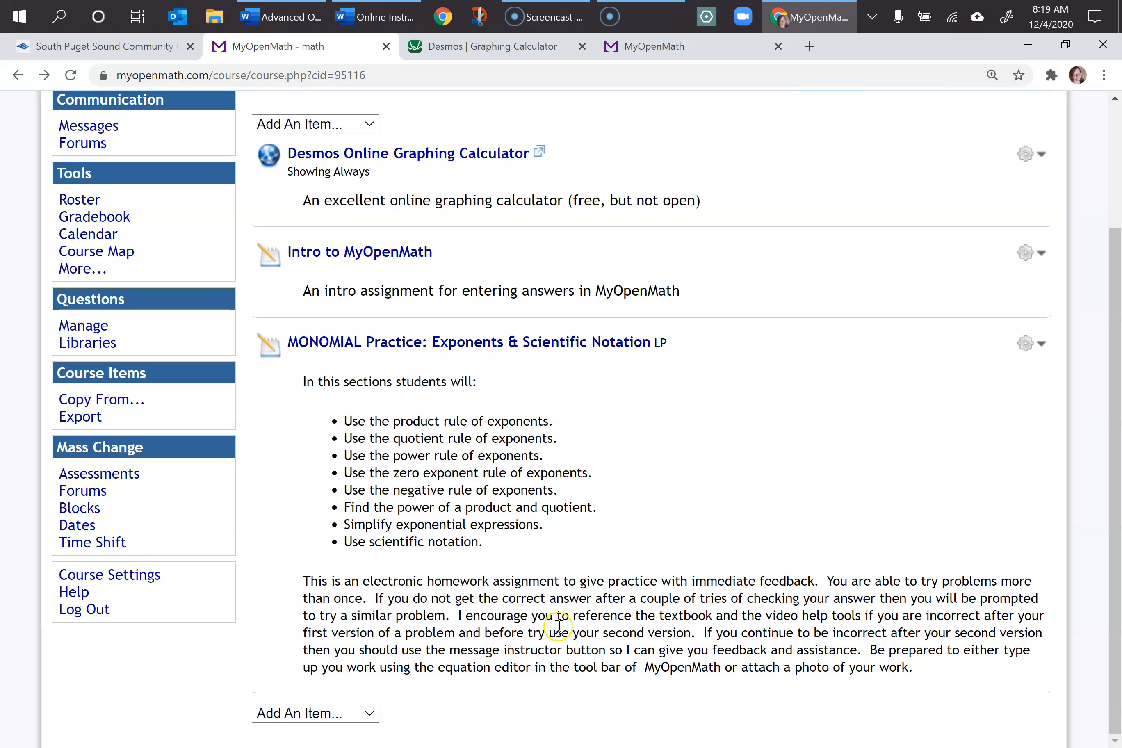
pyautogui.scroll(3)
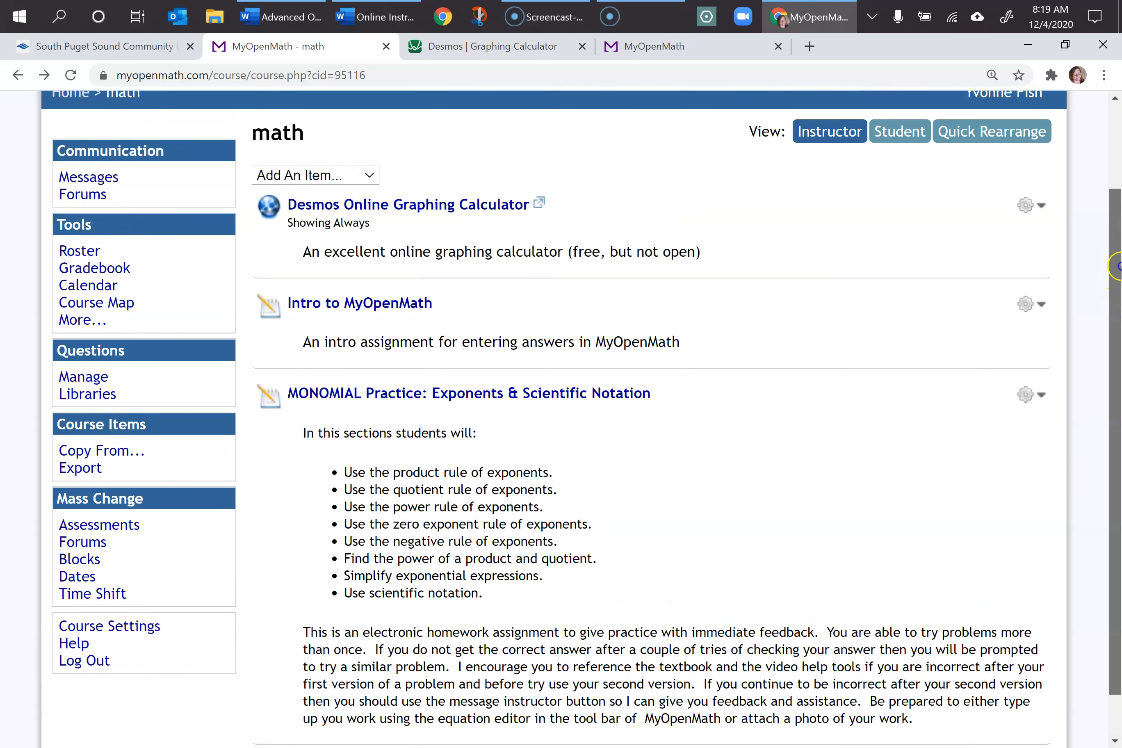
pyautogui.scroll(3)
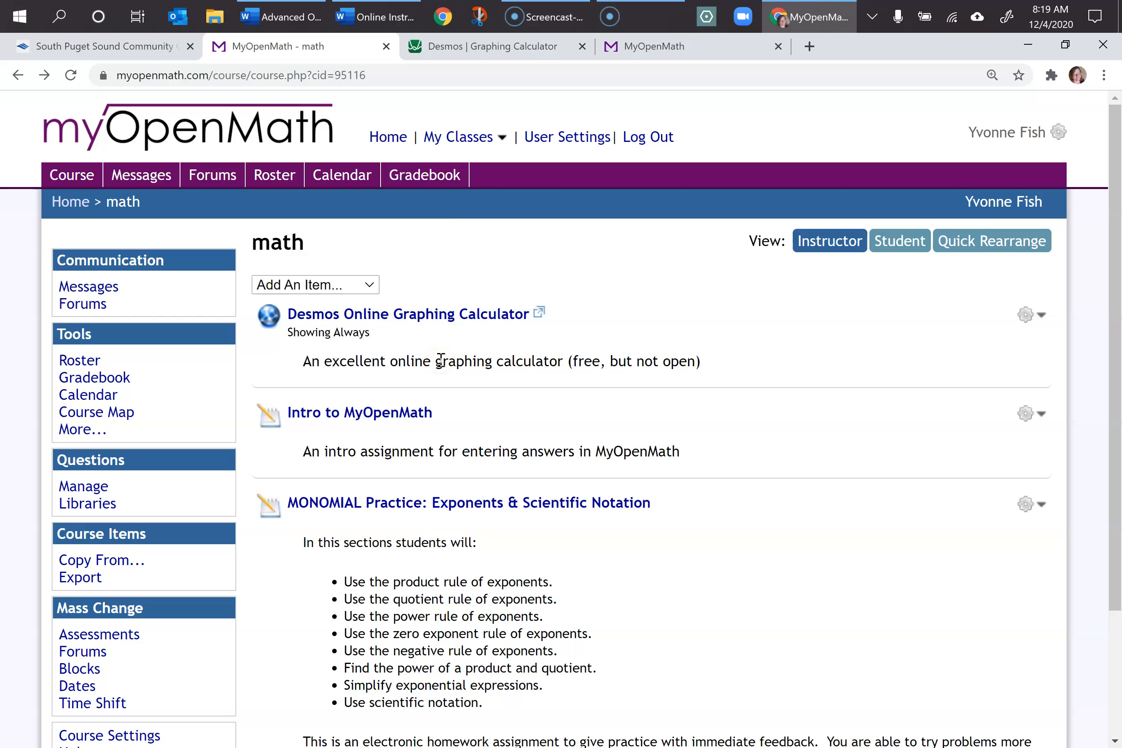
pyautogui.moveTo(401, 340)
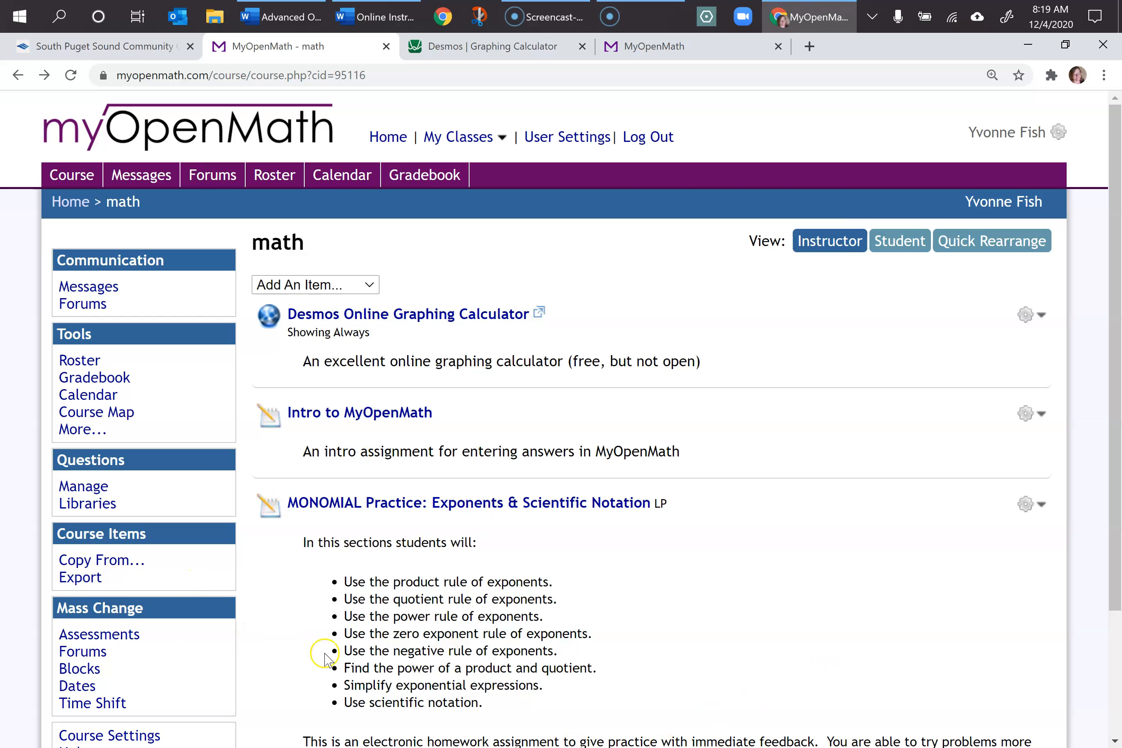
pyautogui.moveTo(286, 695)
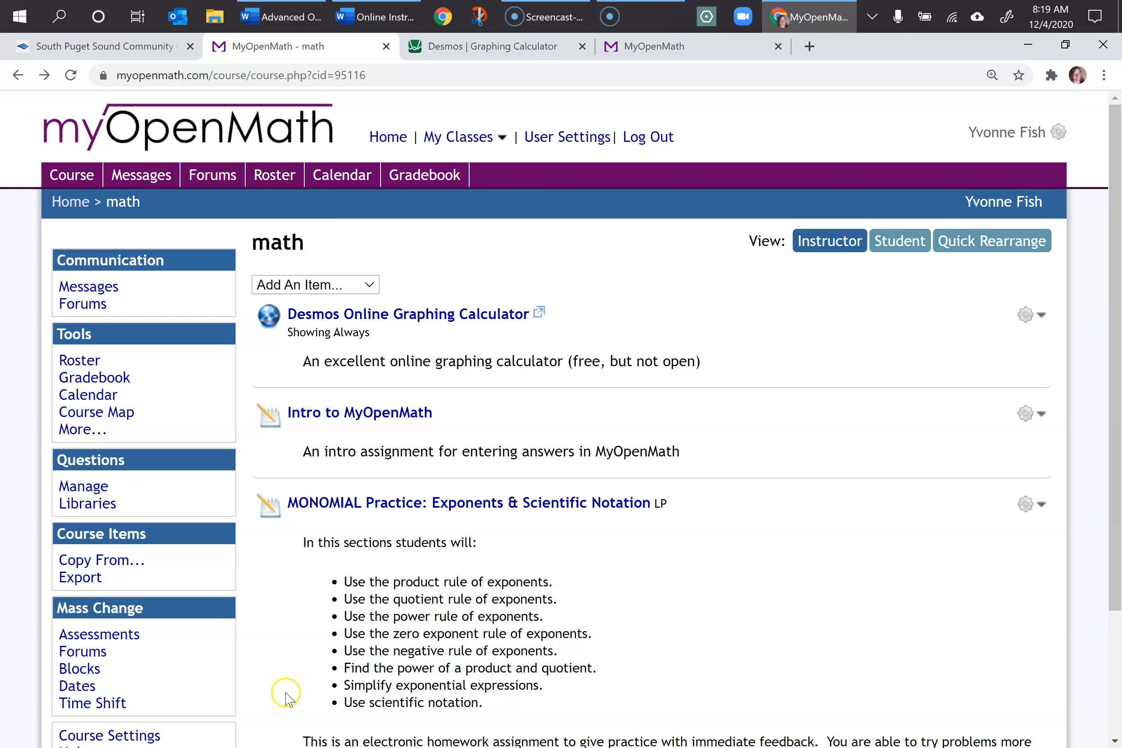
pyautogui.moveTo(296, 666)
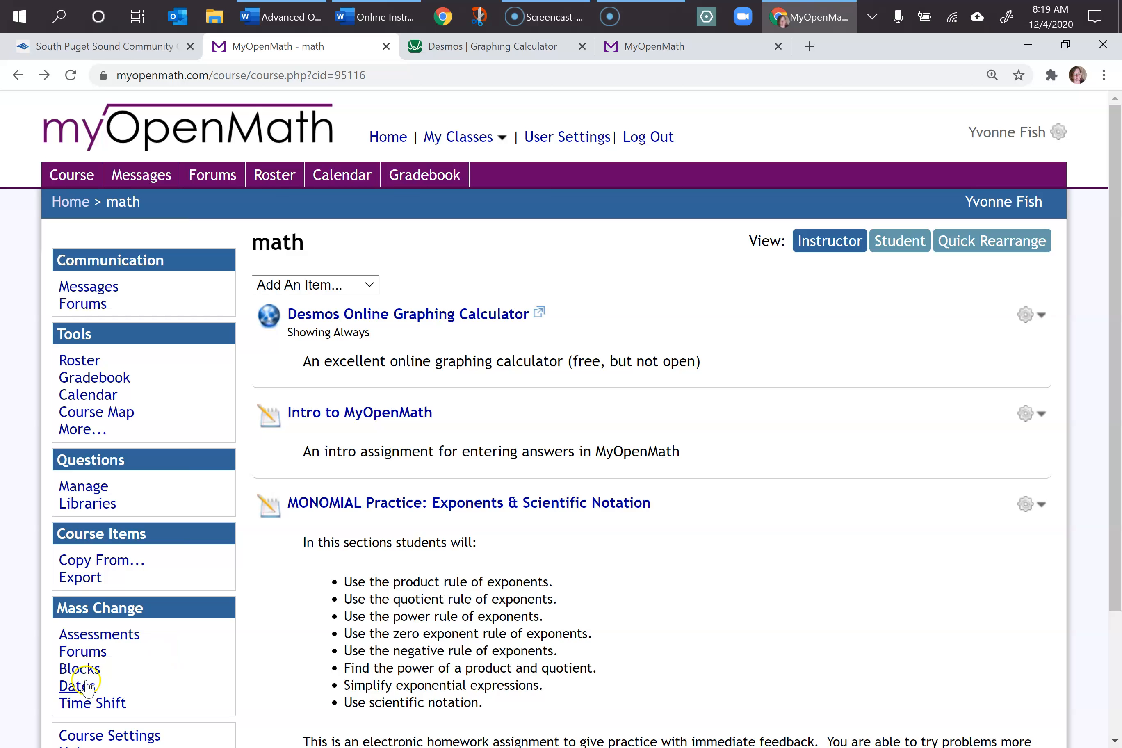
pyautogui.moveTo(21, 709)
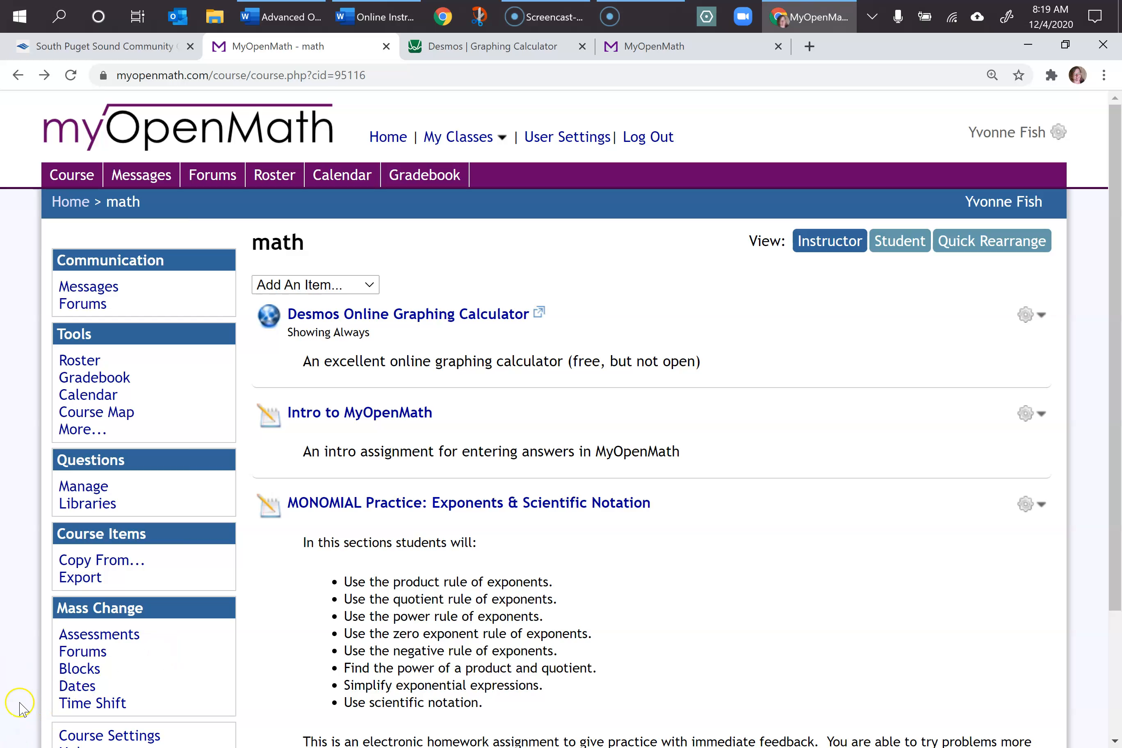
pyautogui.moveTo(12, 733)
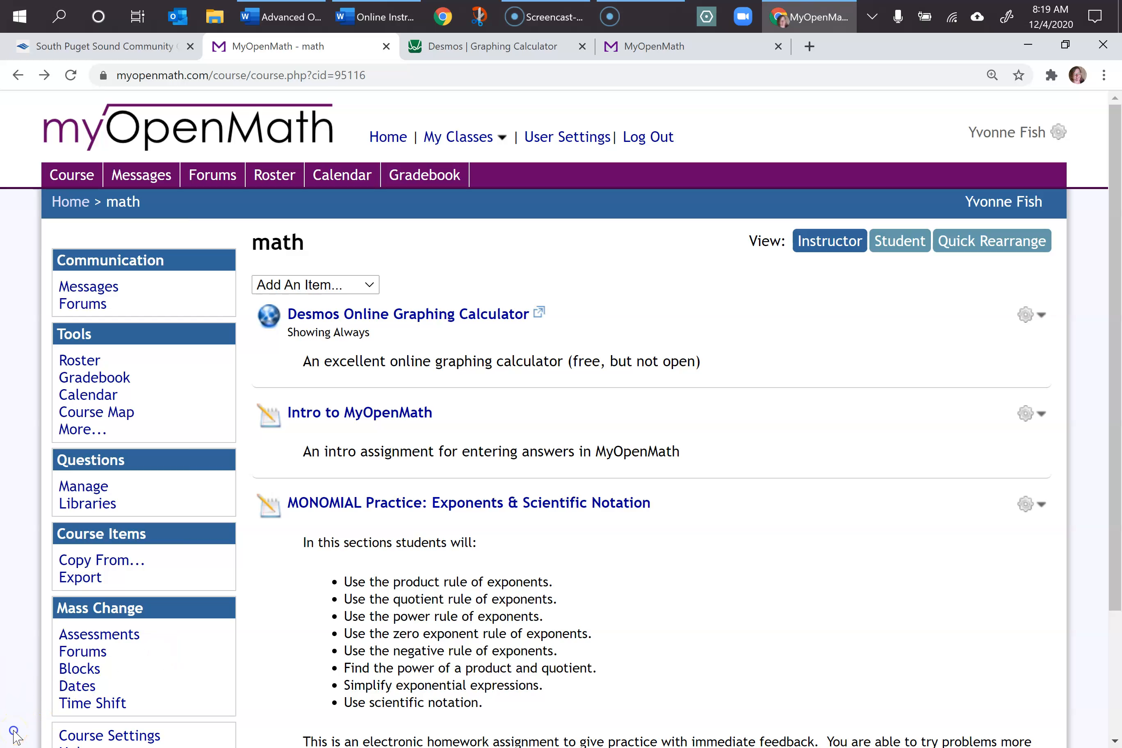